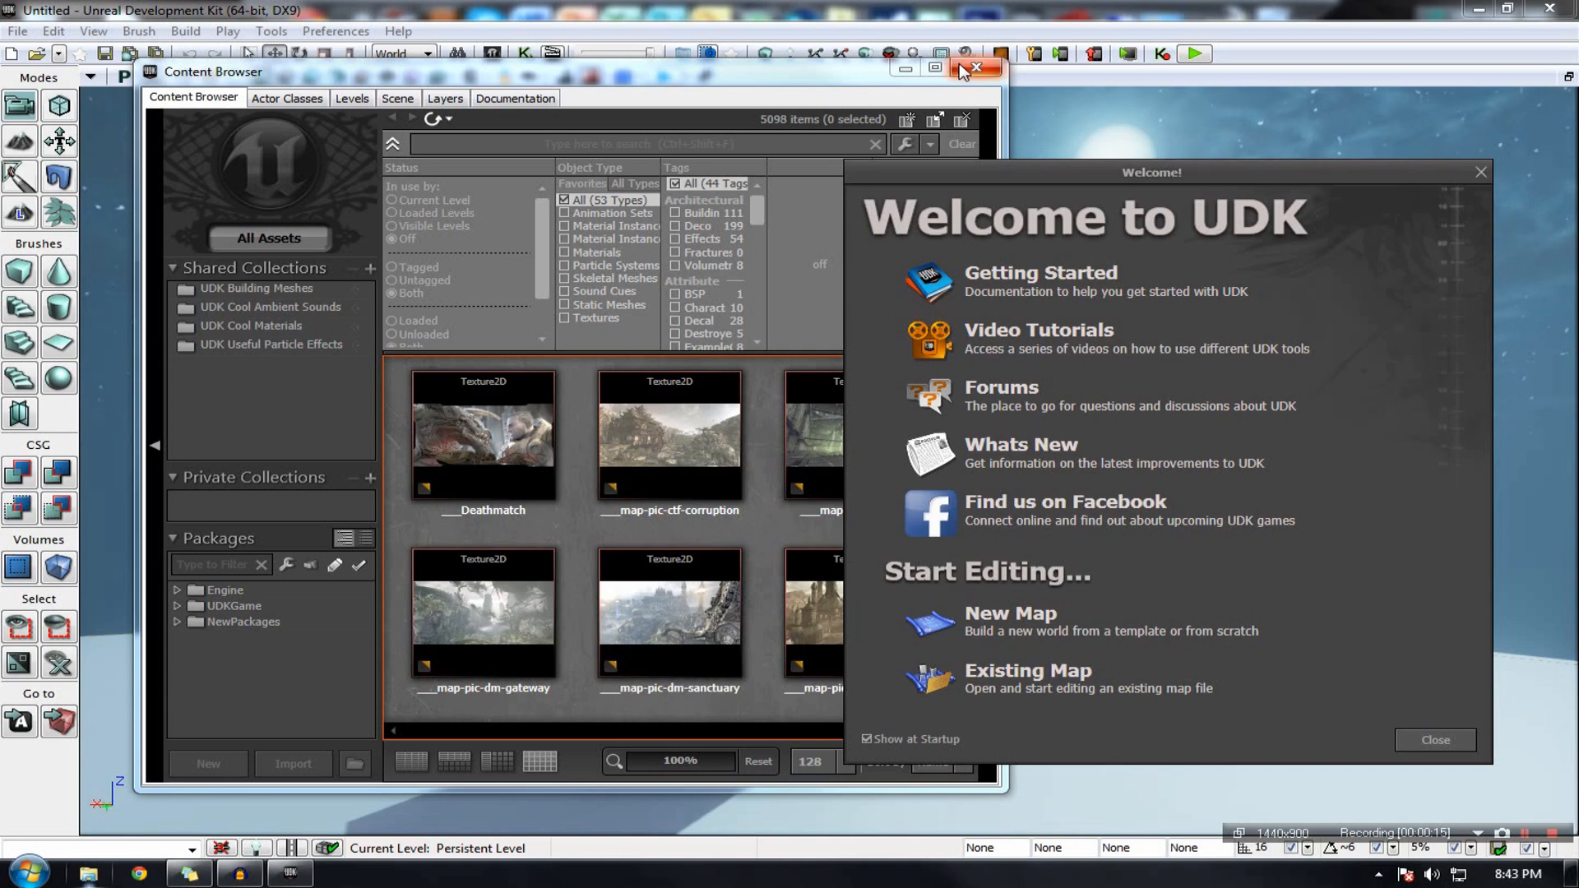
mouse_move(975, 67)
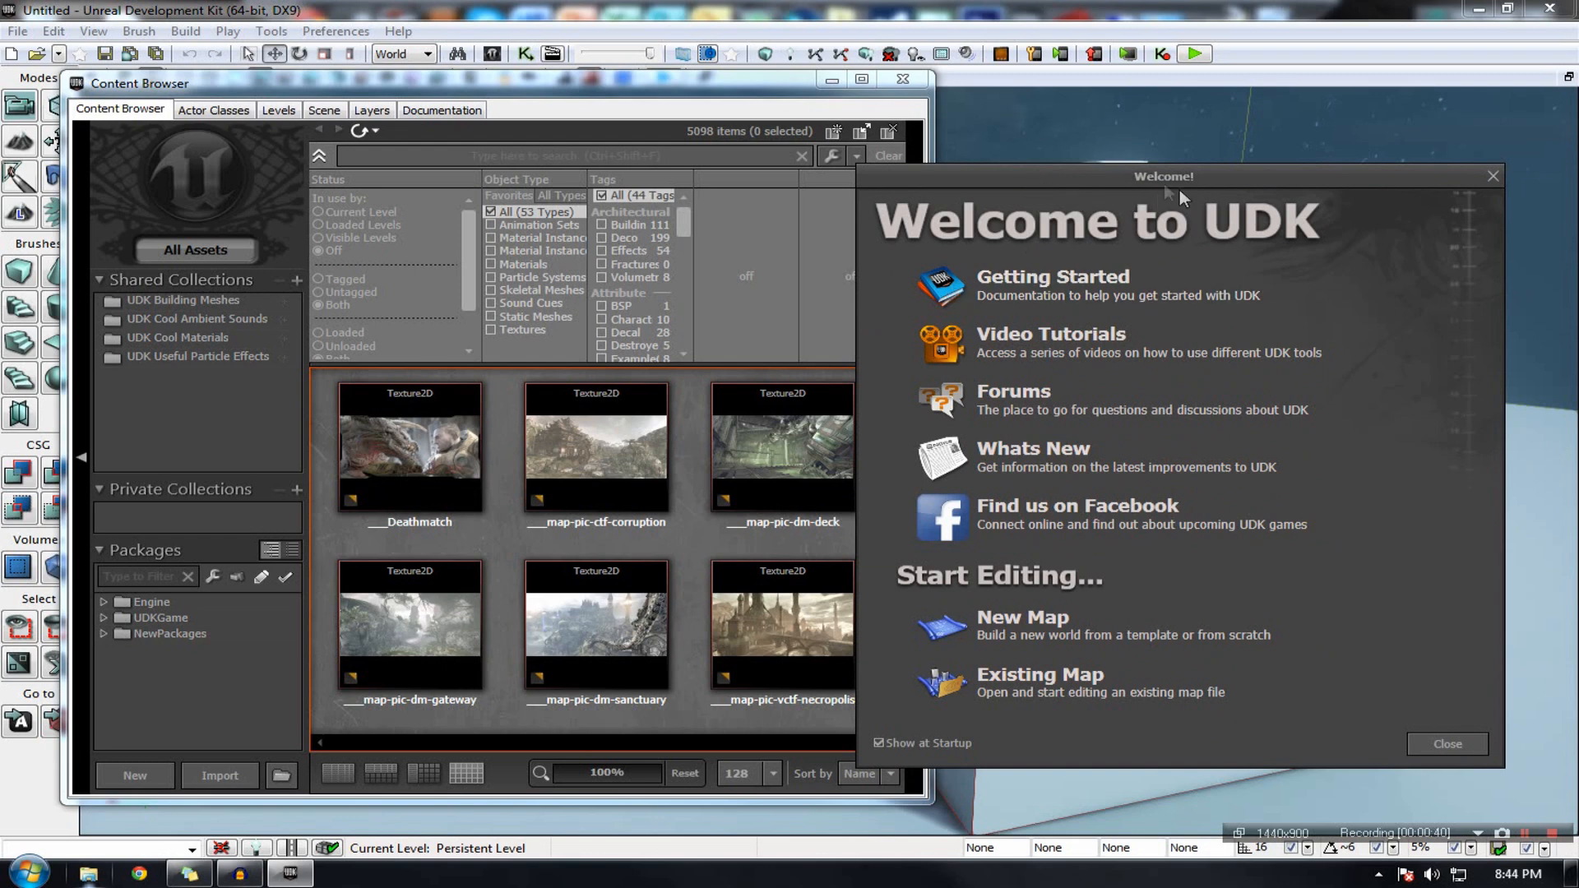
mouse_move(1065, 94)
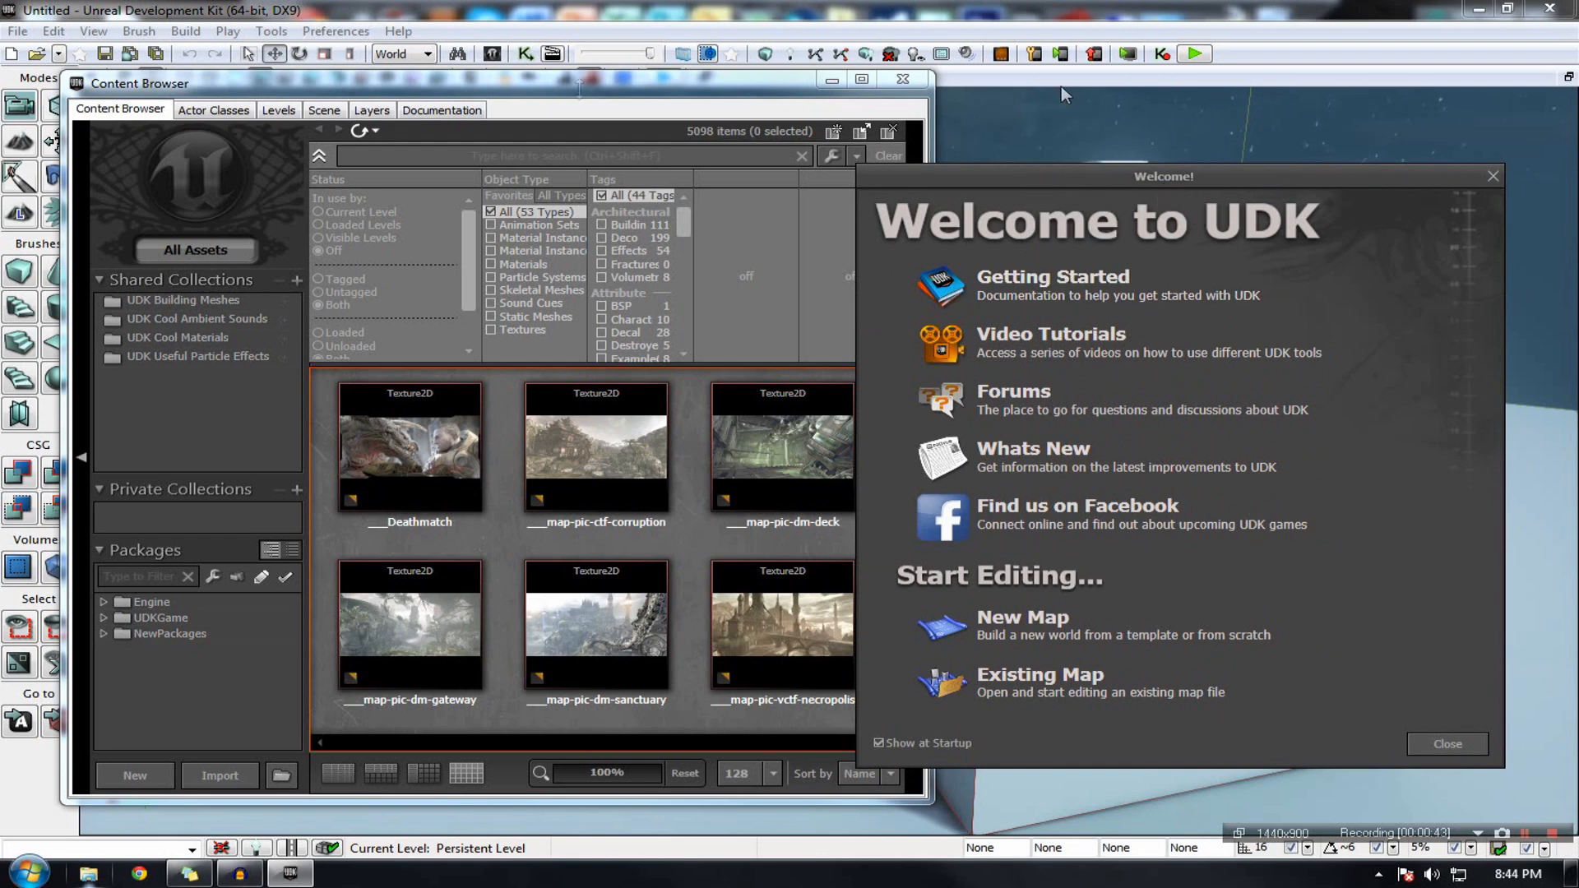
mouse_move(410, 635)
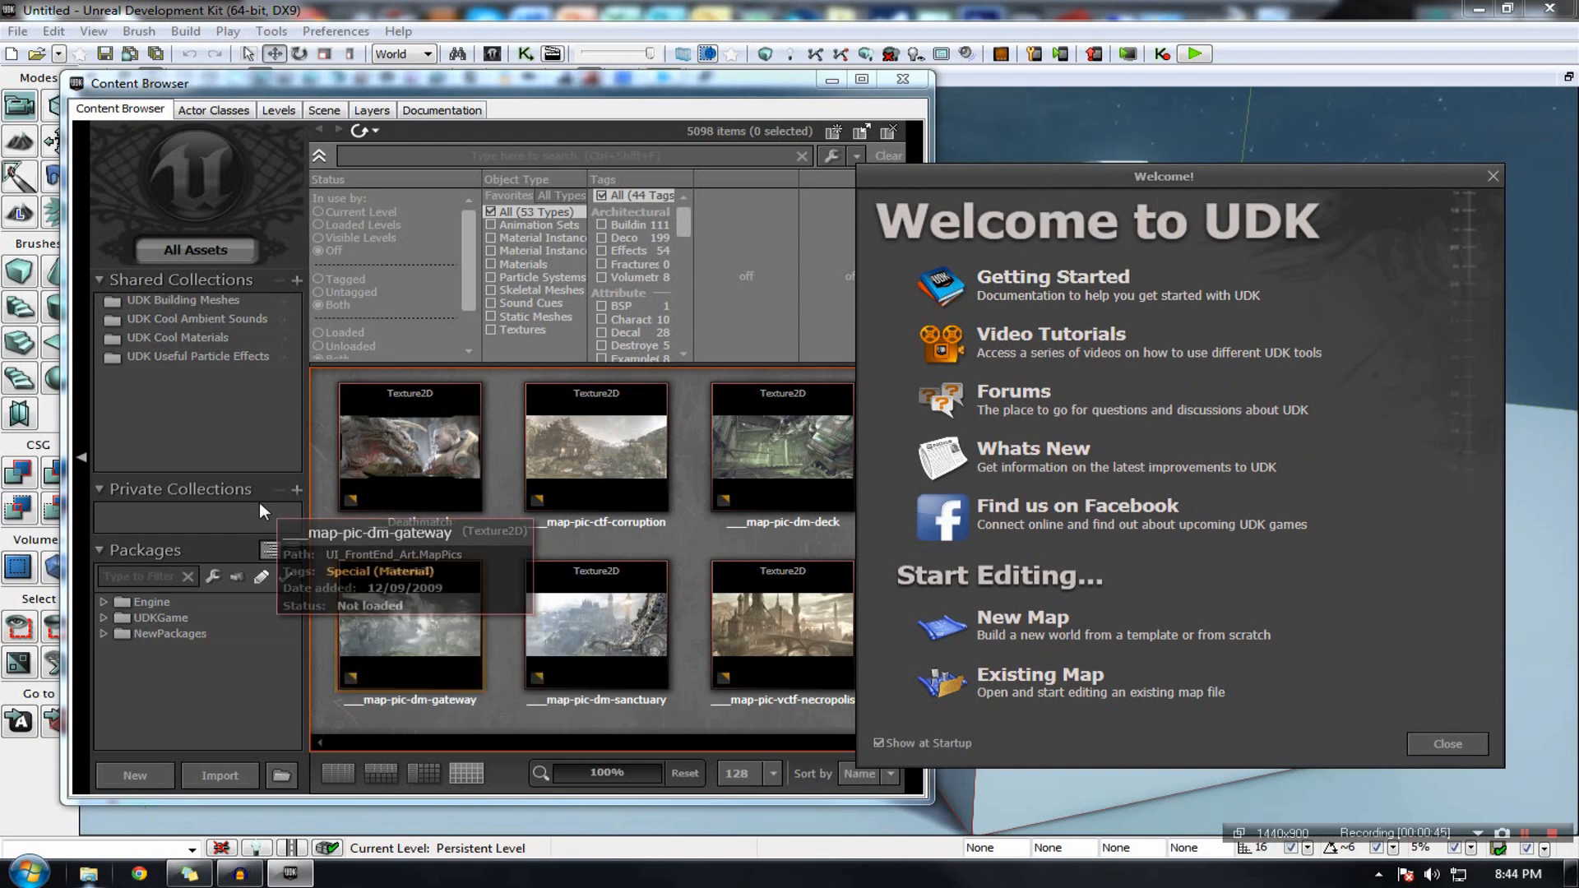
mouse_move(484, 84)
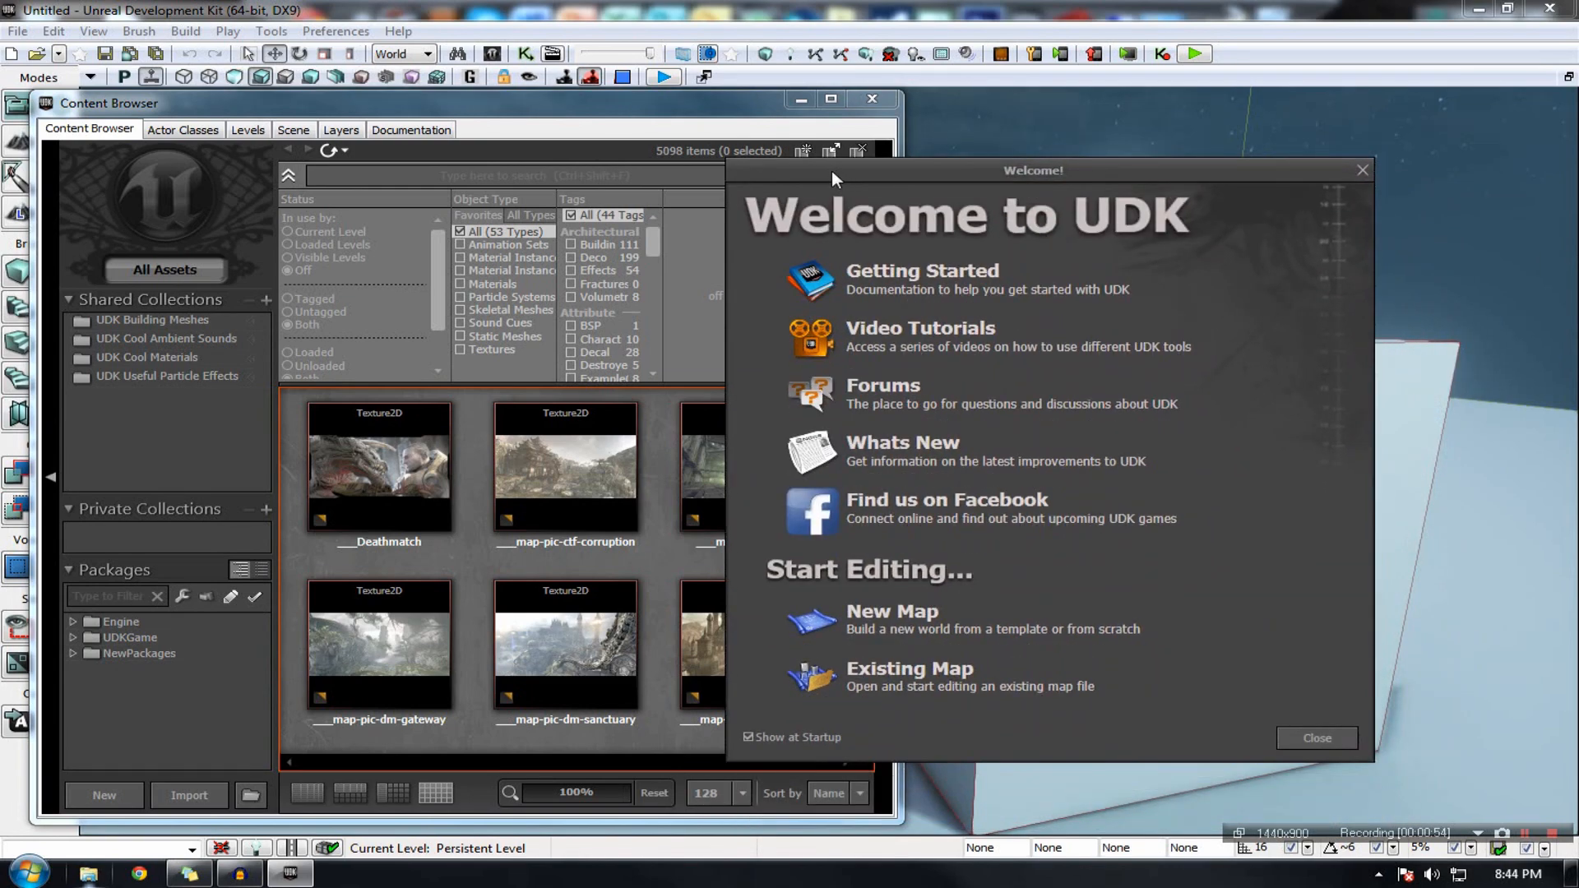
mouse_move(937, 421)
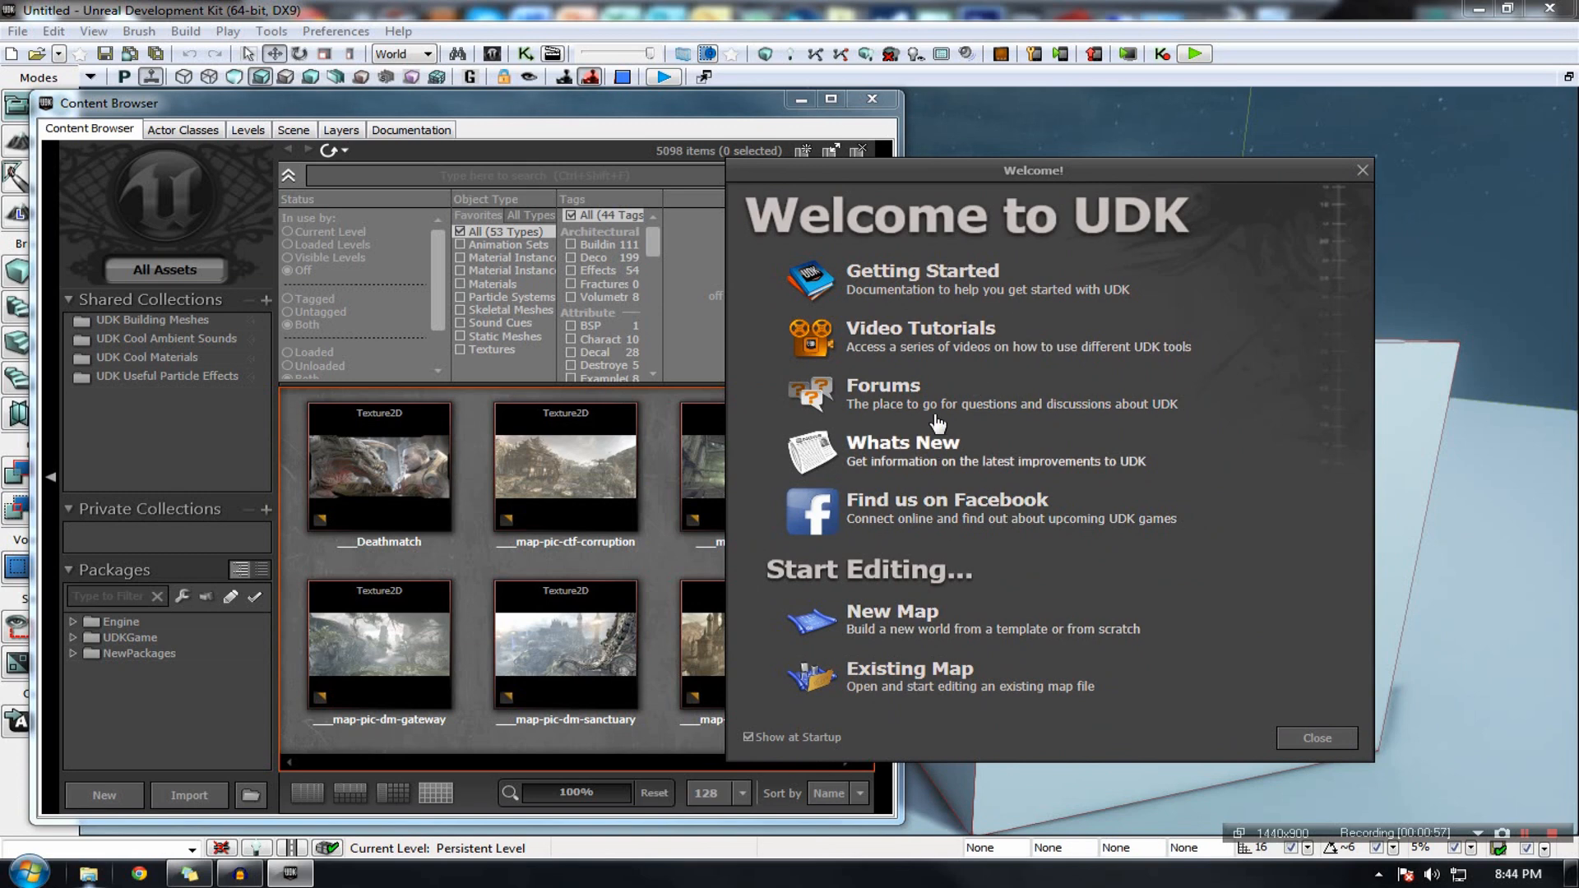
mouse_move(849, 462)
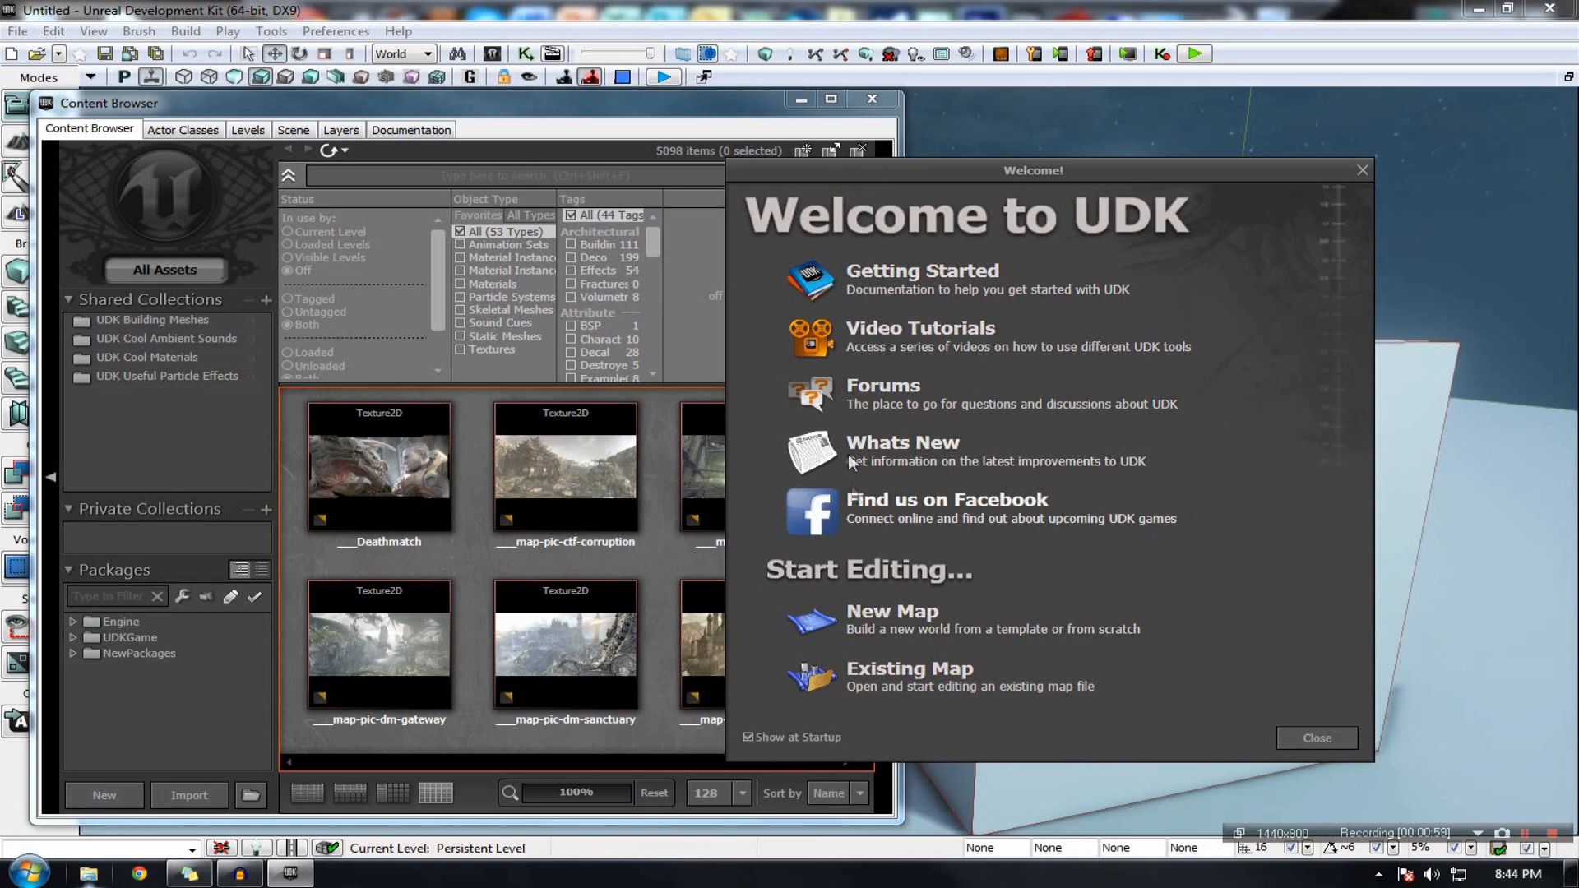
mouse_move(876, 346)
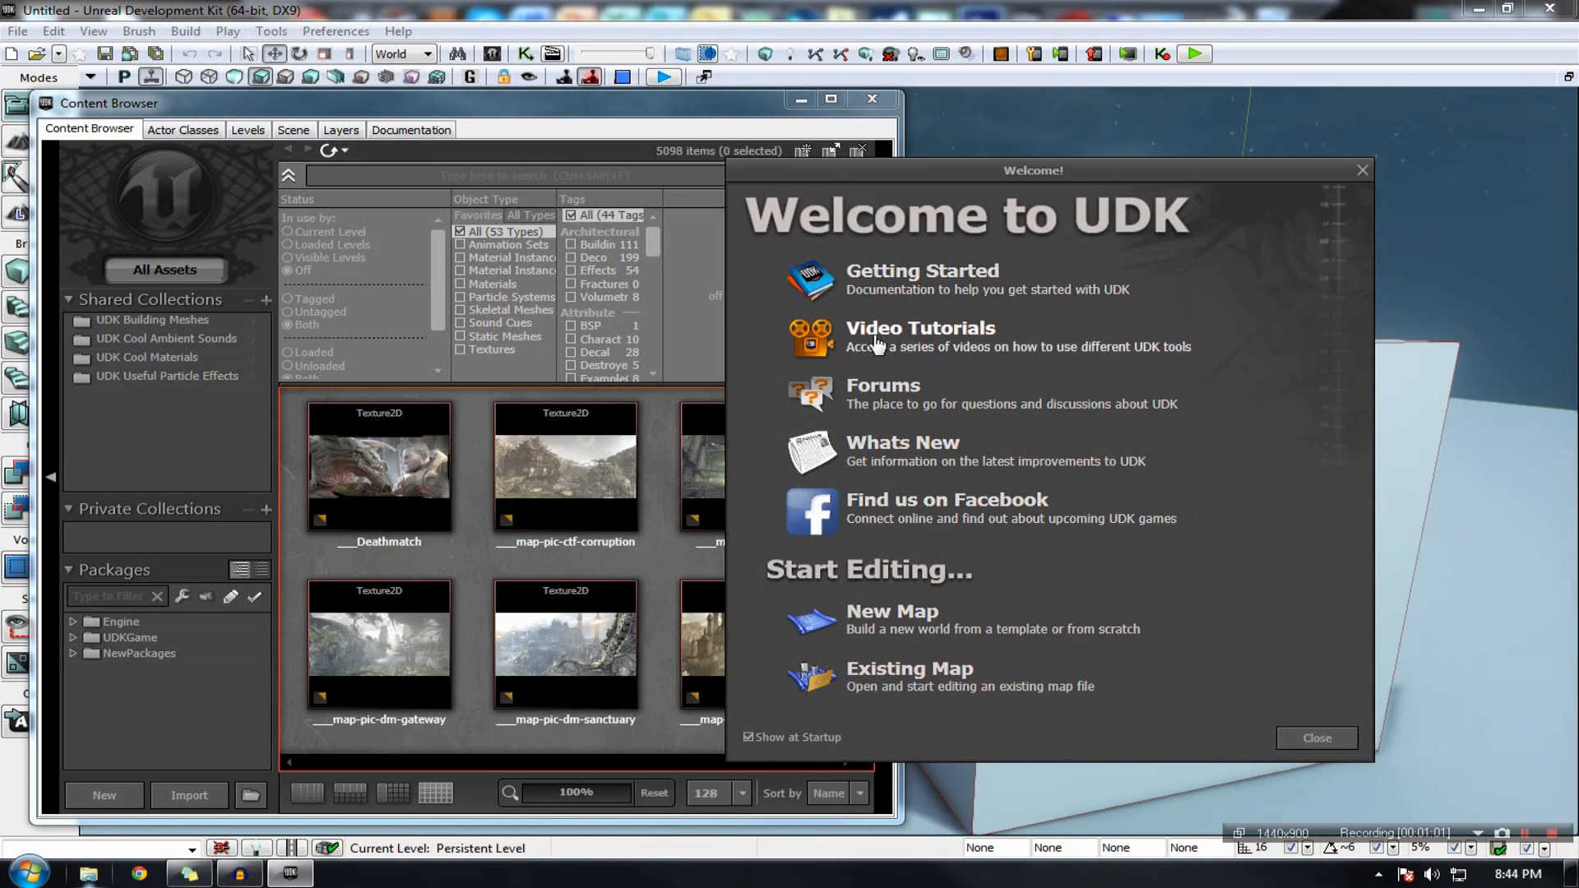
mouse_move(836, 320)
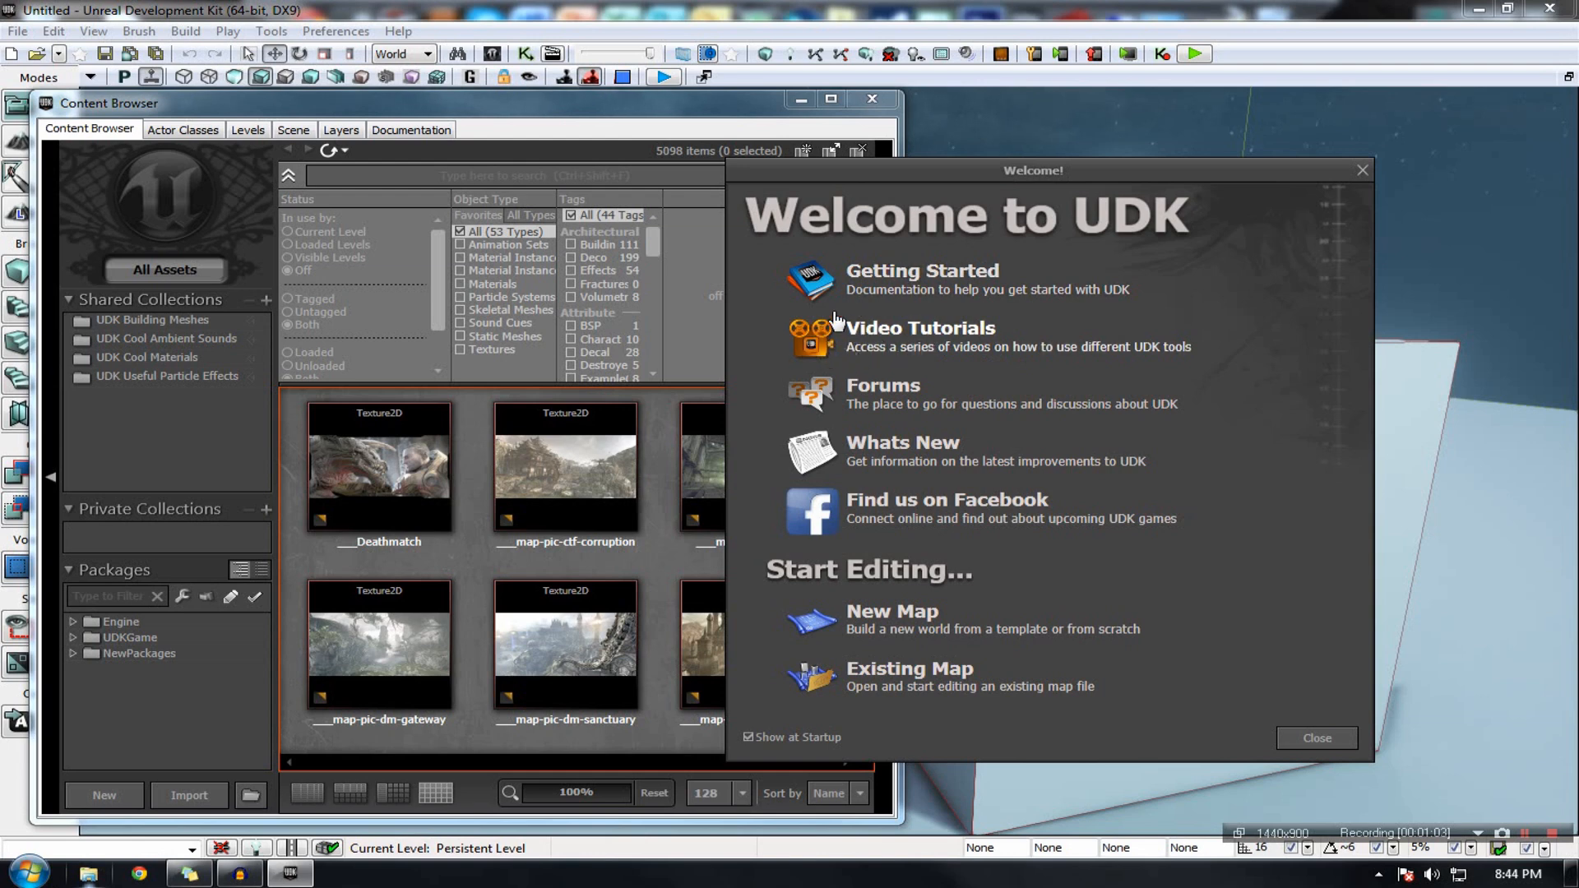
mouse_move(826, 632)
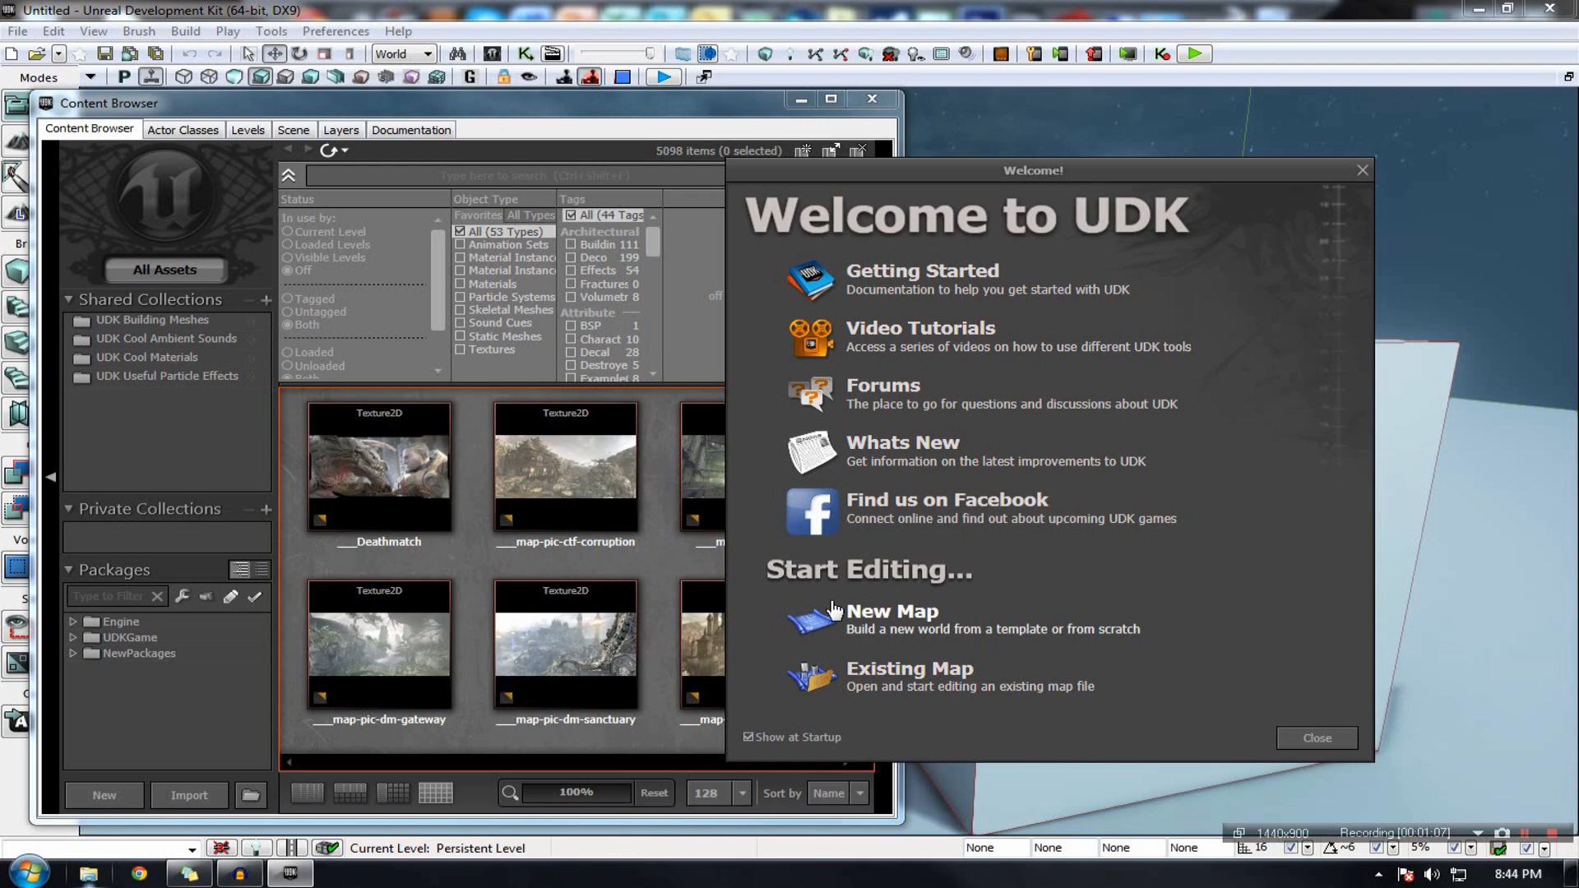
mouse_move(931, 588)
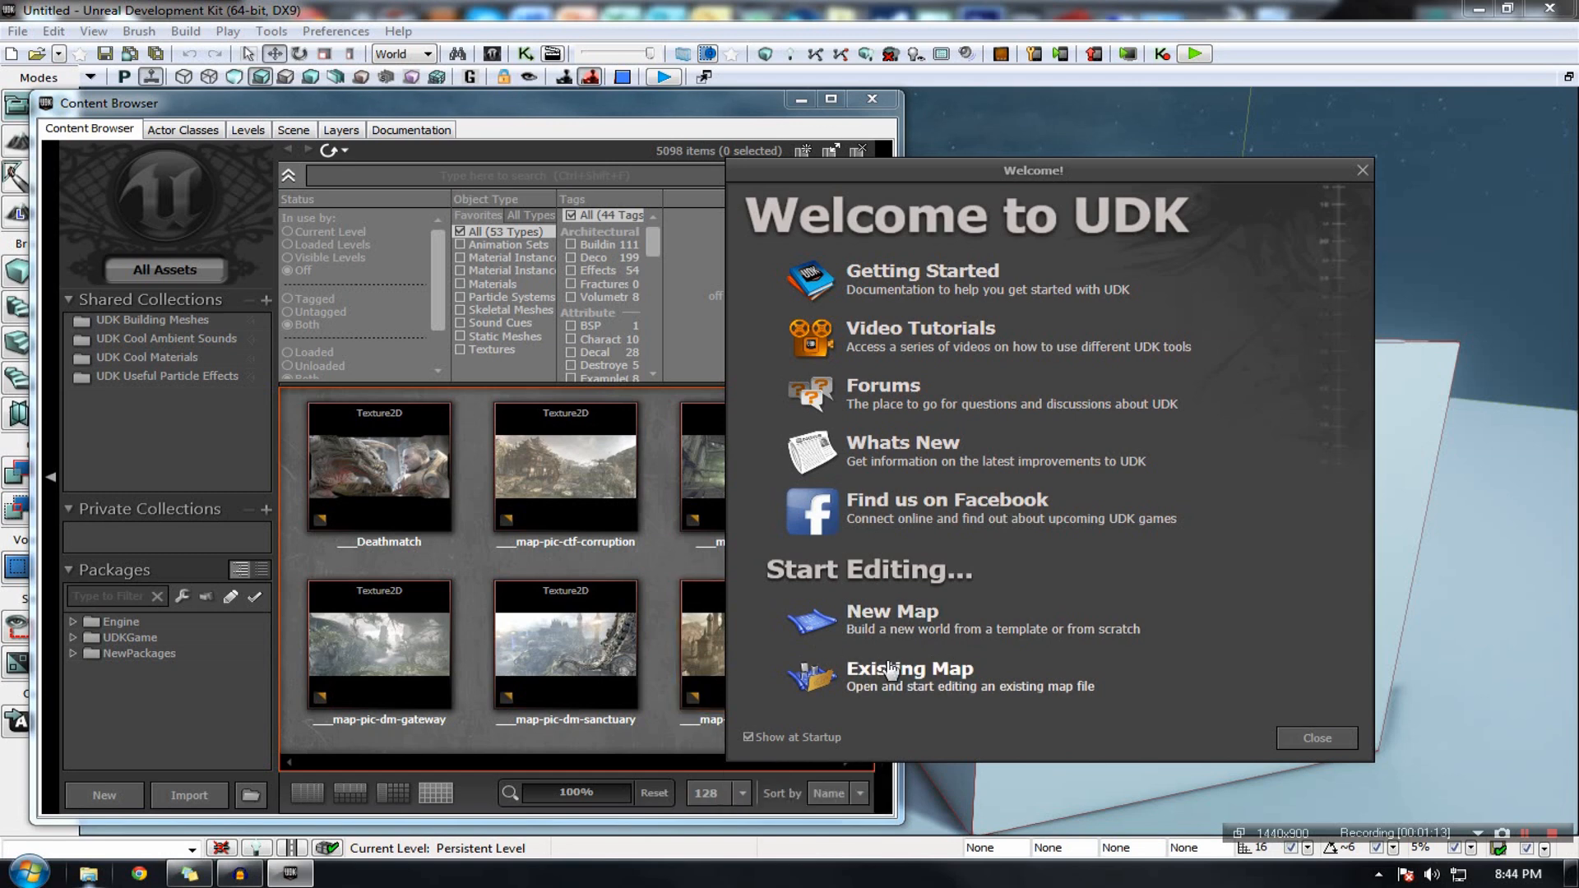
Step: Browse the DM-Deck and VCTF-Necropolis map files, then close the file browser without opening either
left_click(910, 668)
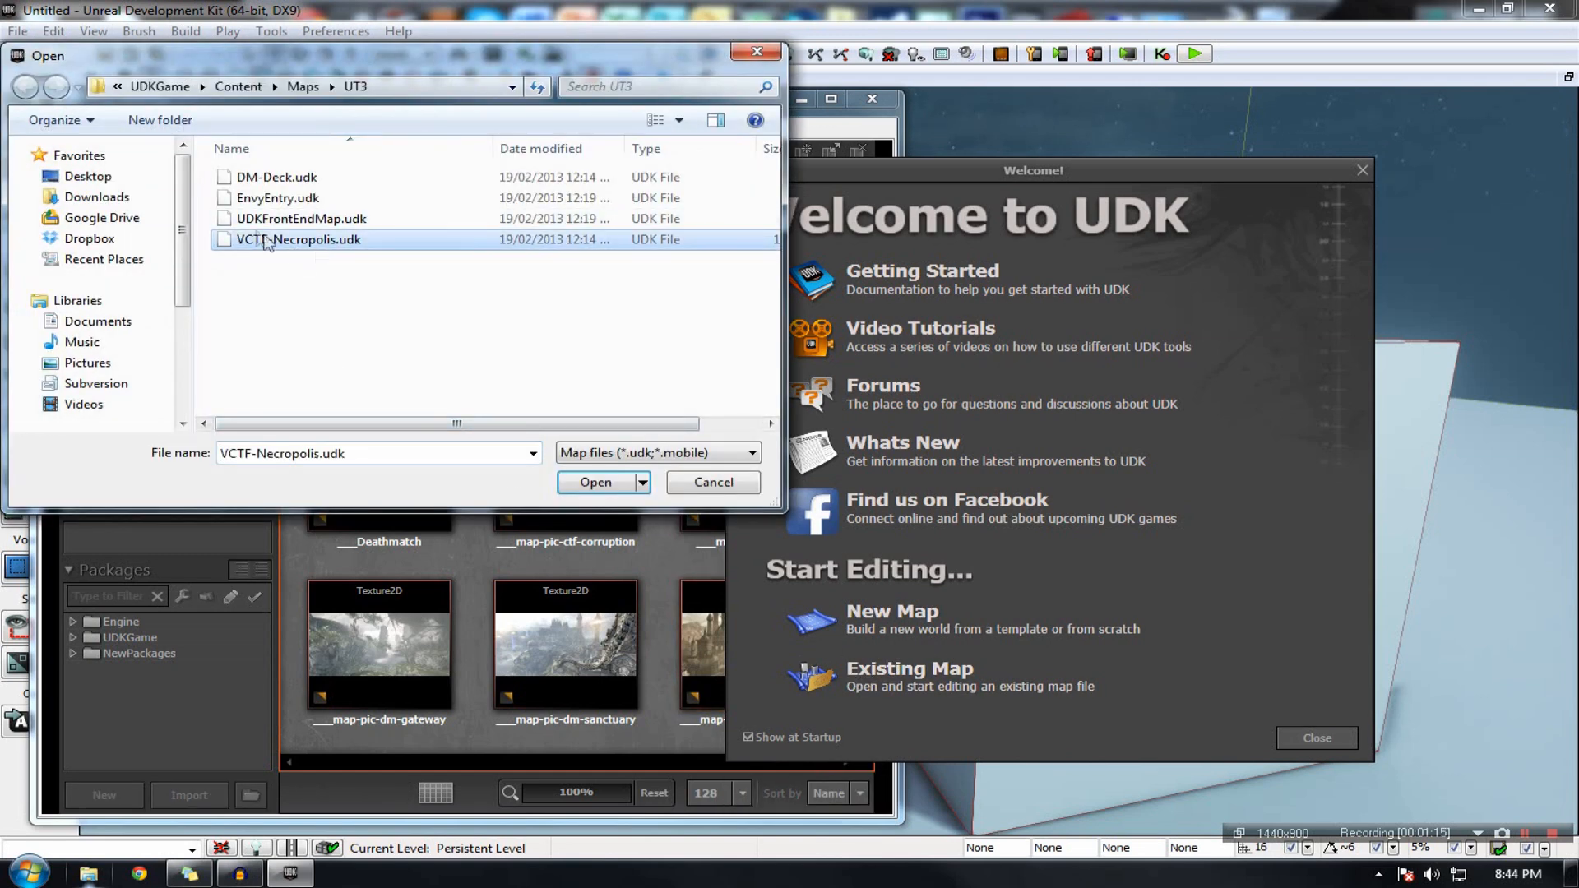
left_click(277, 178)
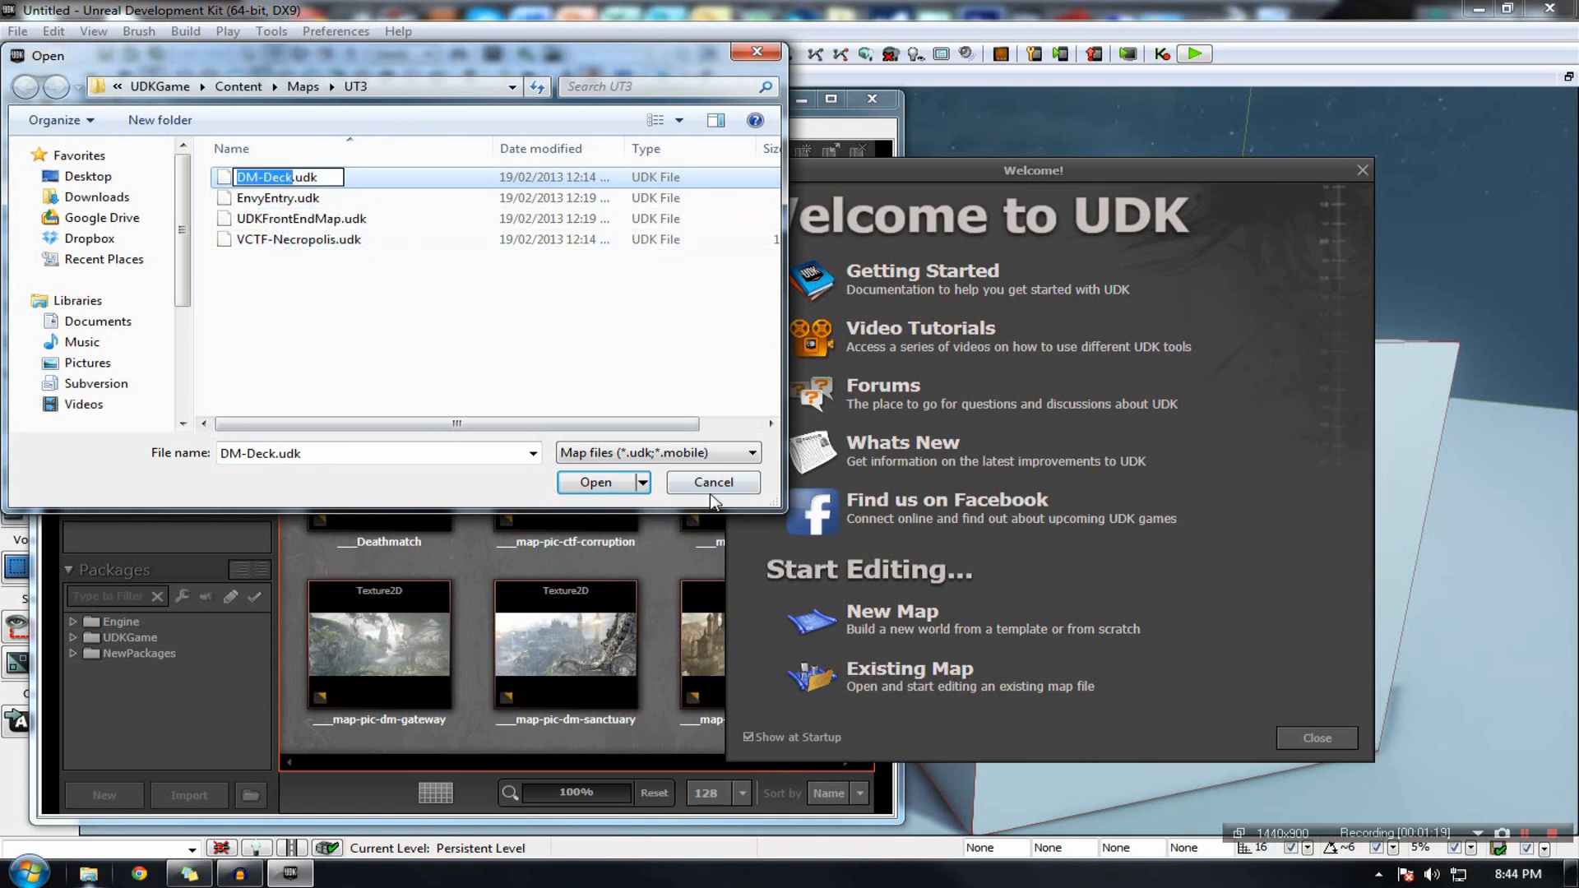
left_click(277, 178)
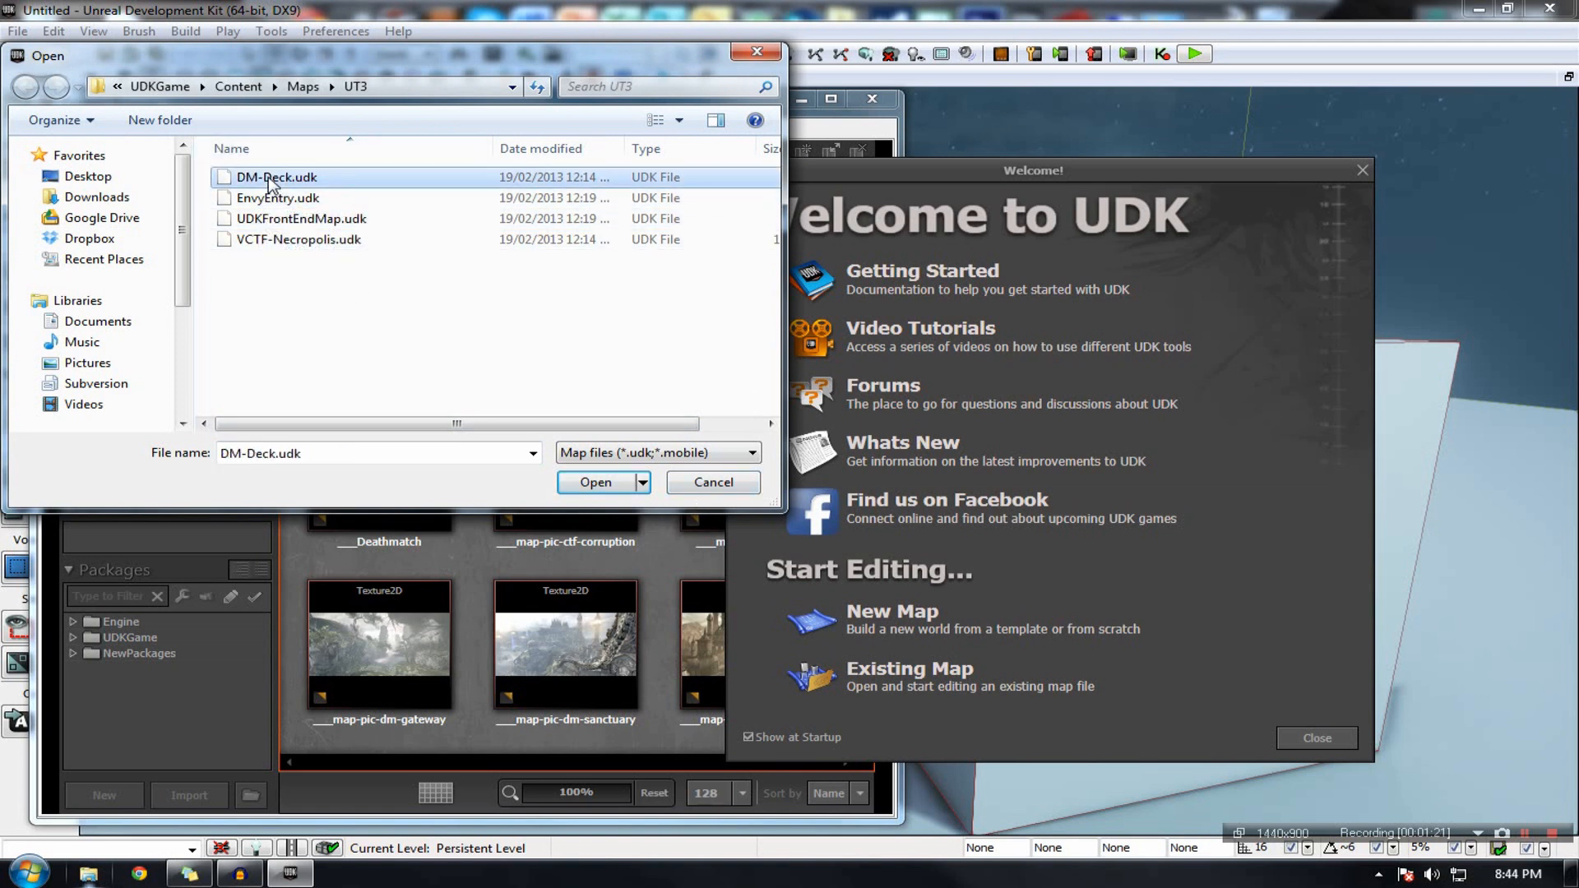
left_click(298, 238)
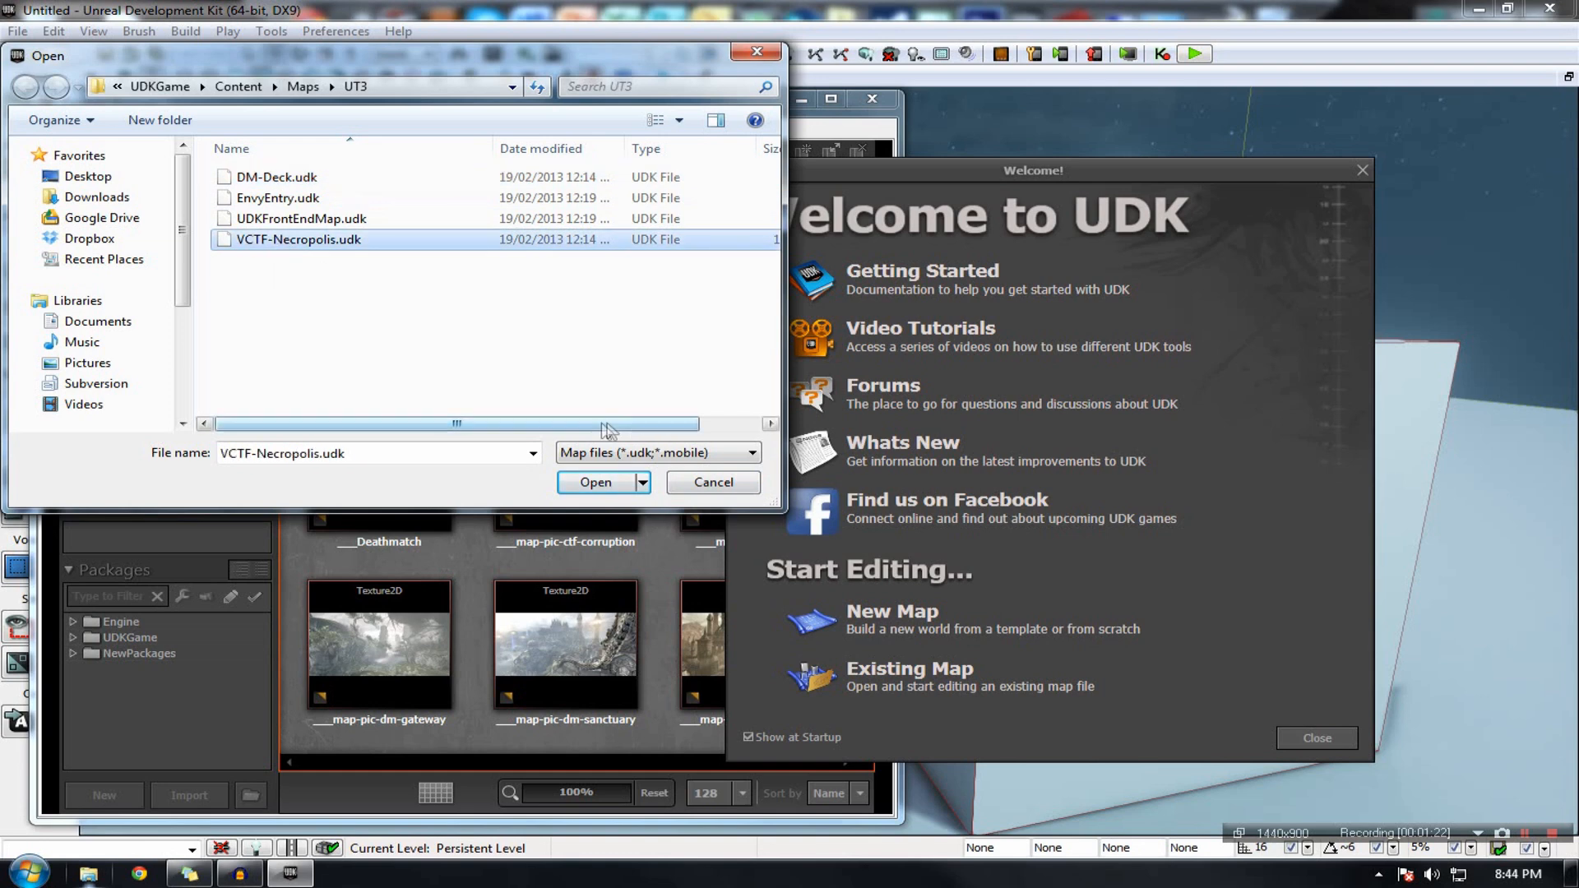
left_click(713, 481)
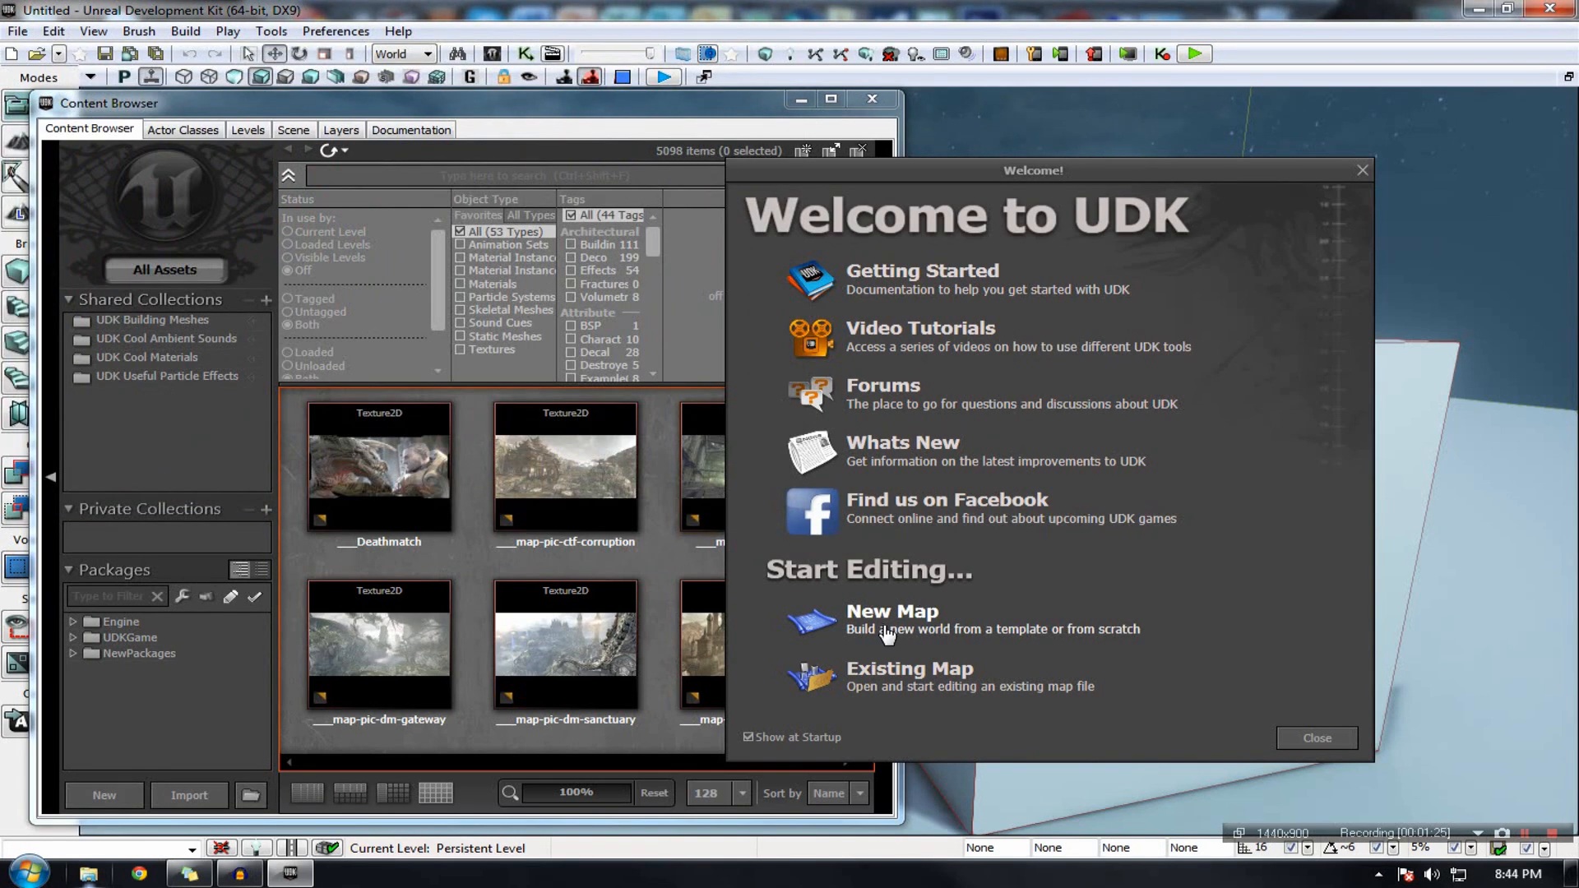
left_click(892, 619)
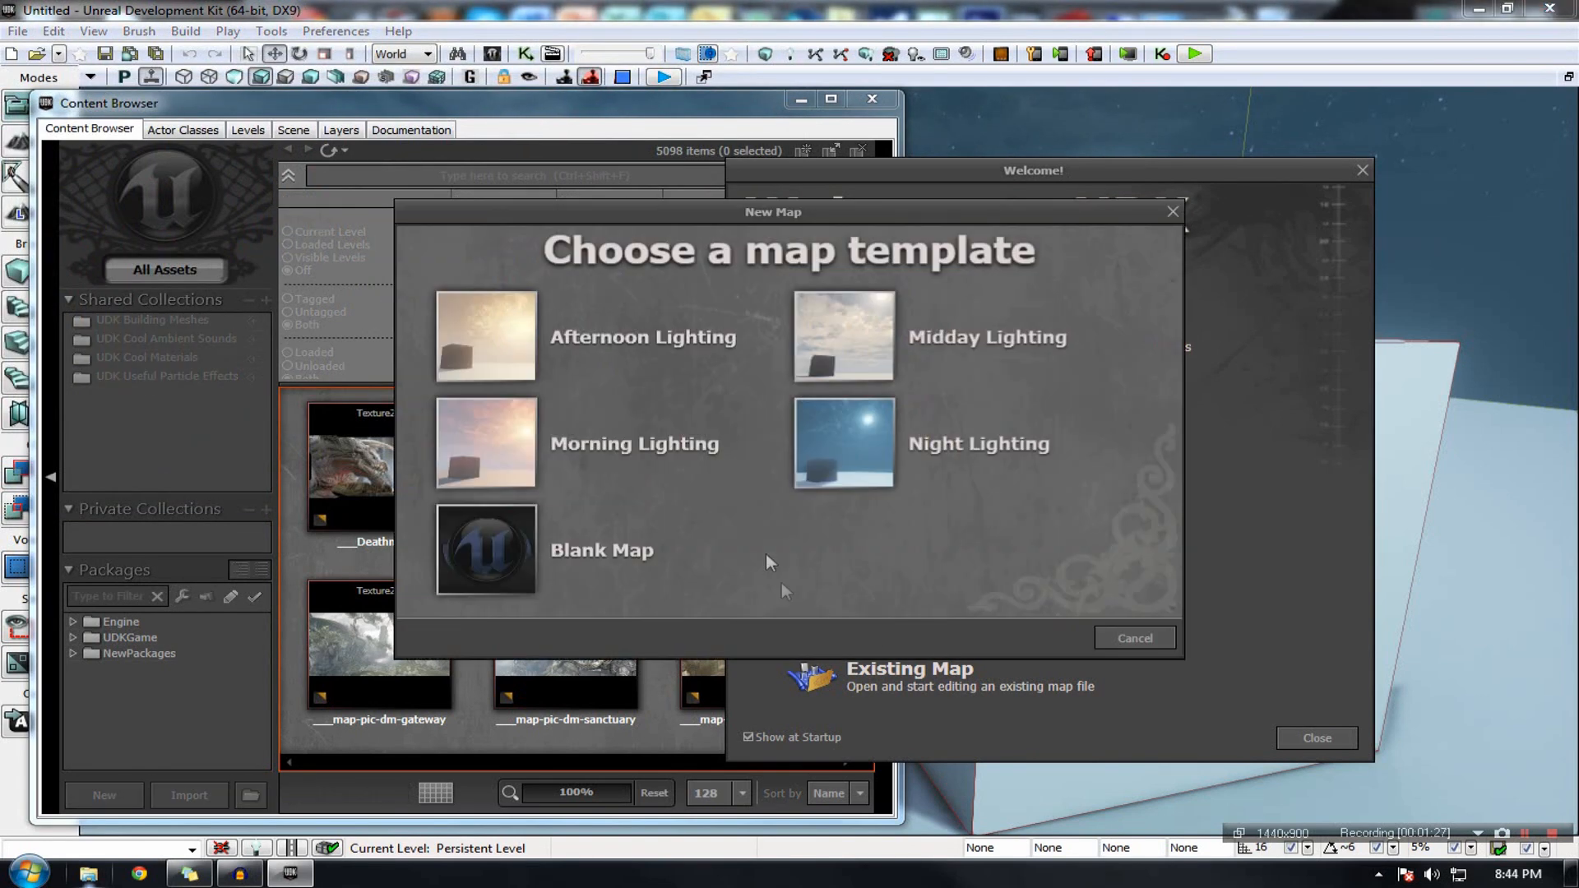
mouse_move(710, 227)
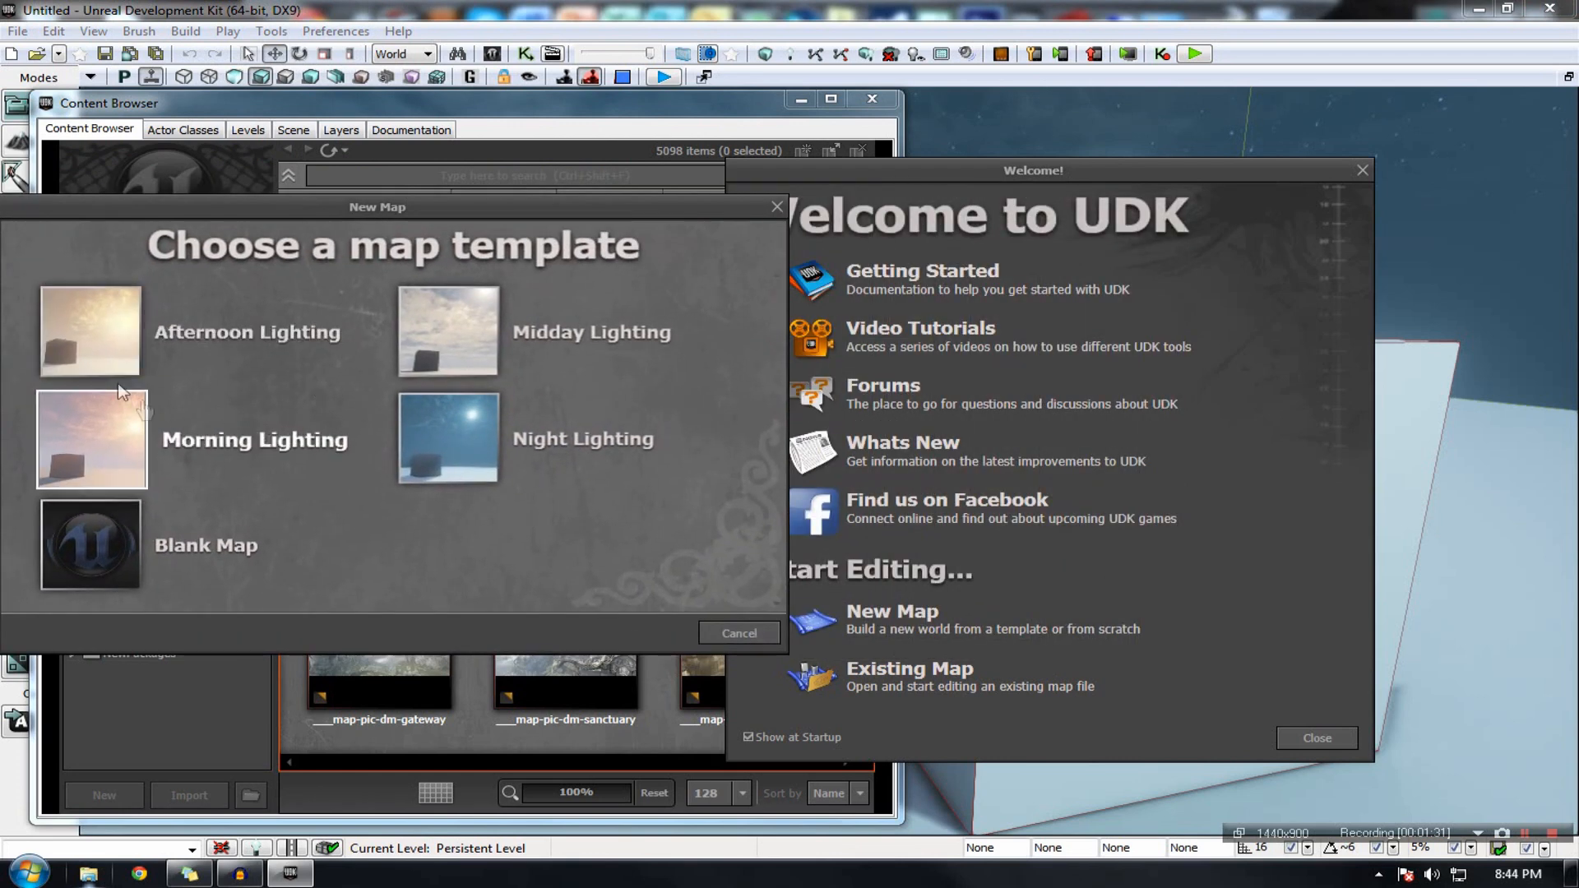
Step: Start a new map from a lighting template in the new map template chooser
left_click_drag(378, 207, 462, 100)
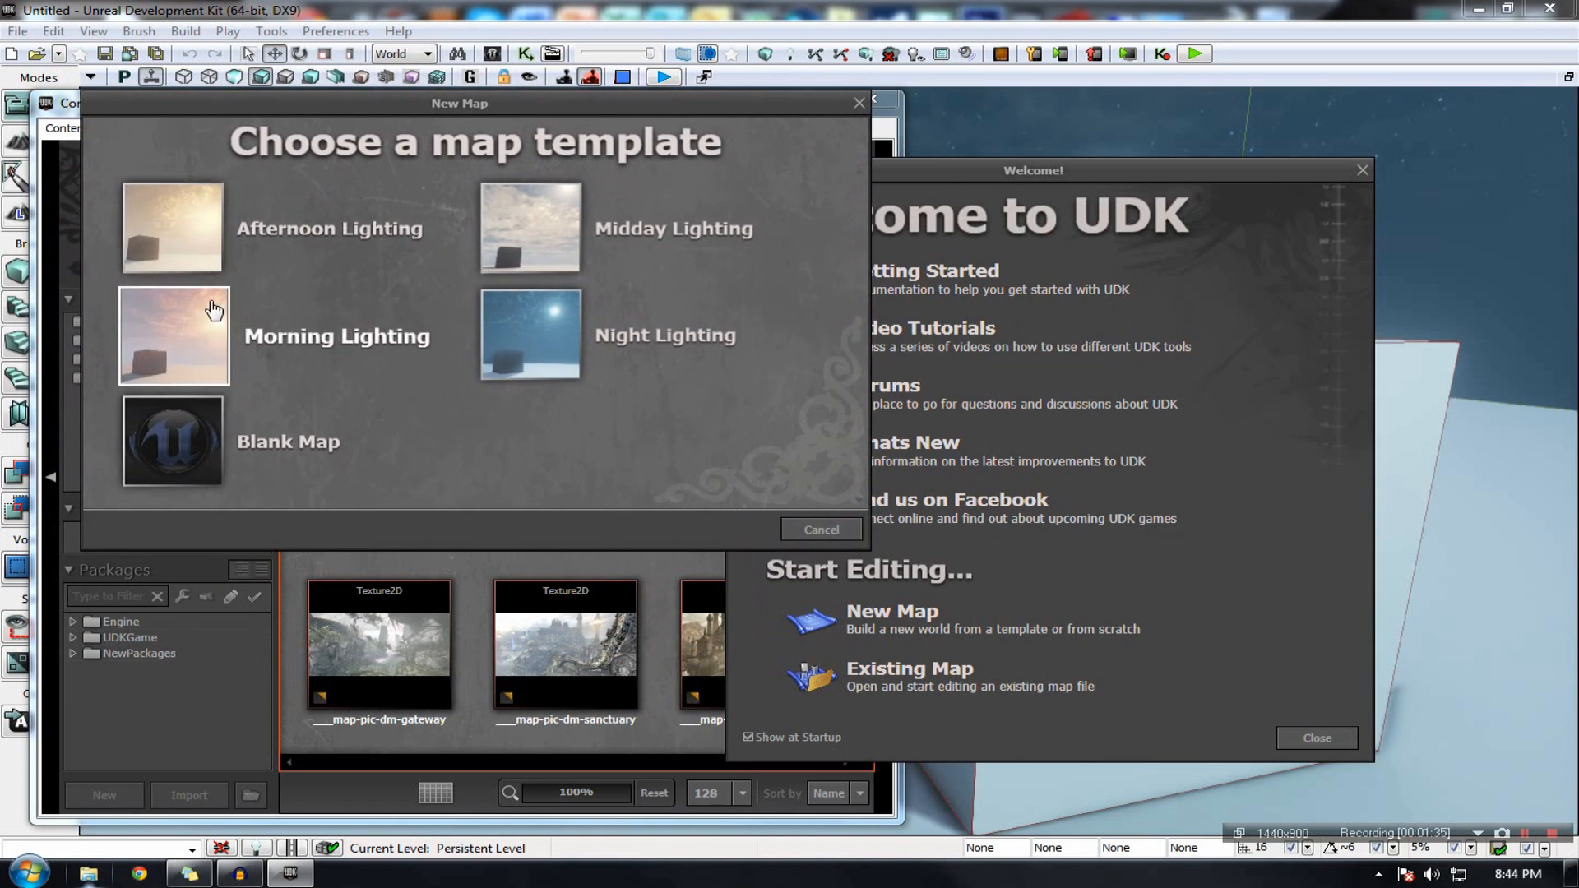
mouse_move(257, 169)
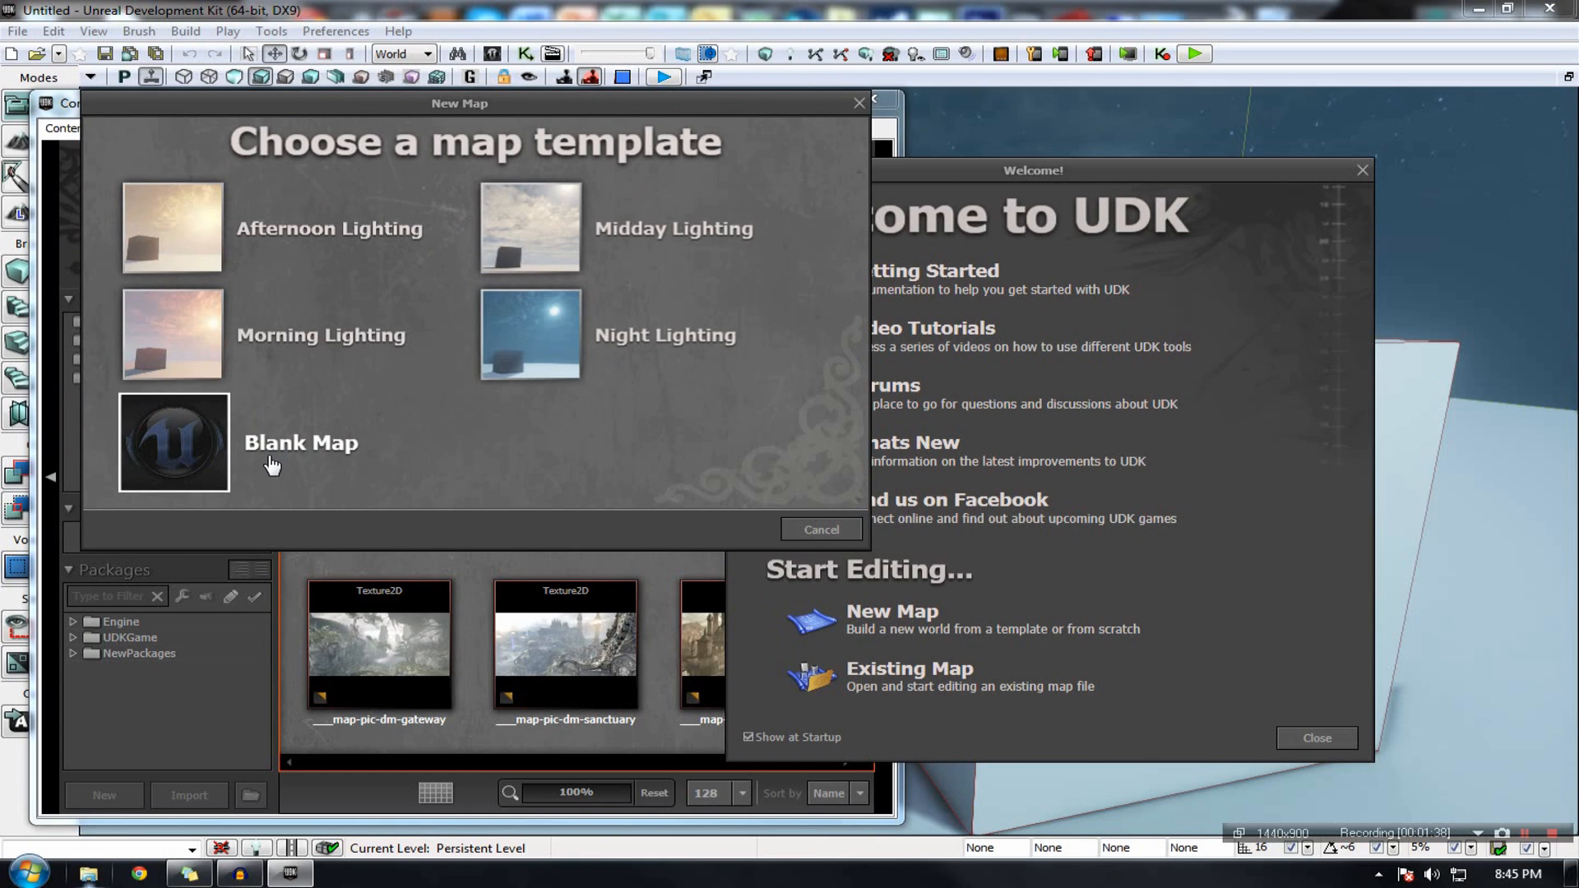
left_click(821, 529)
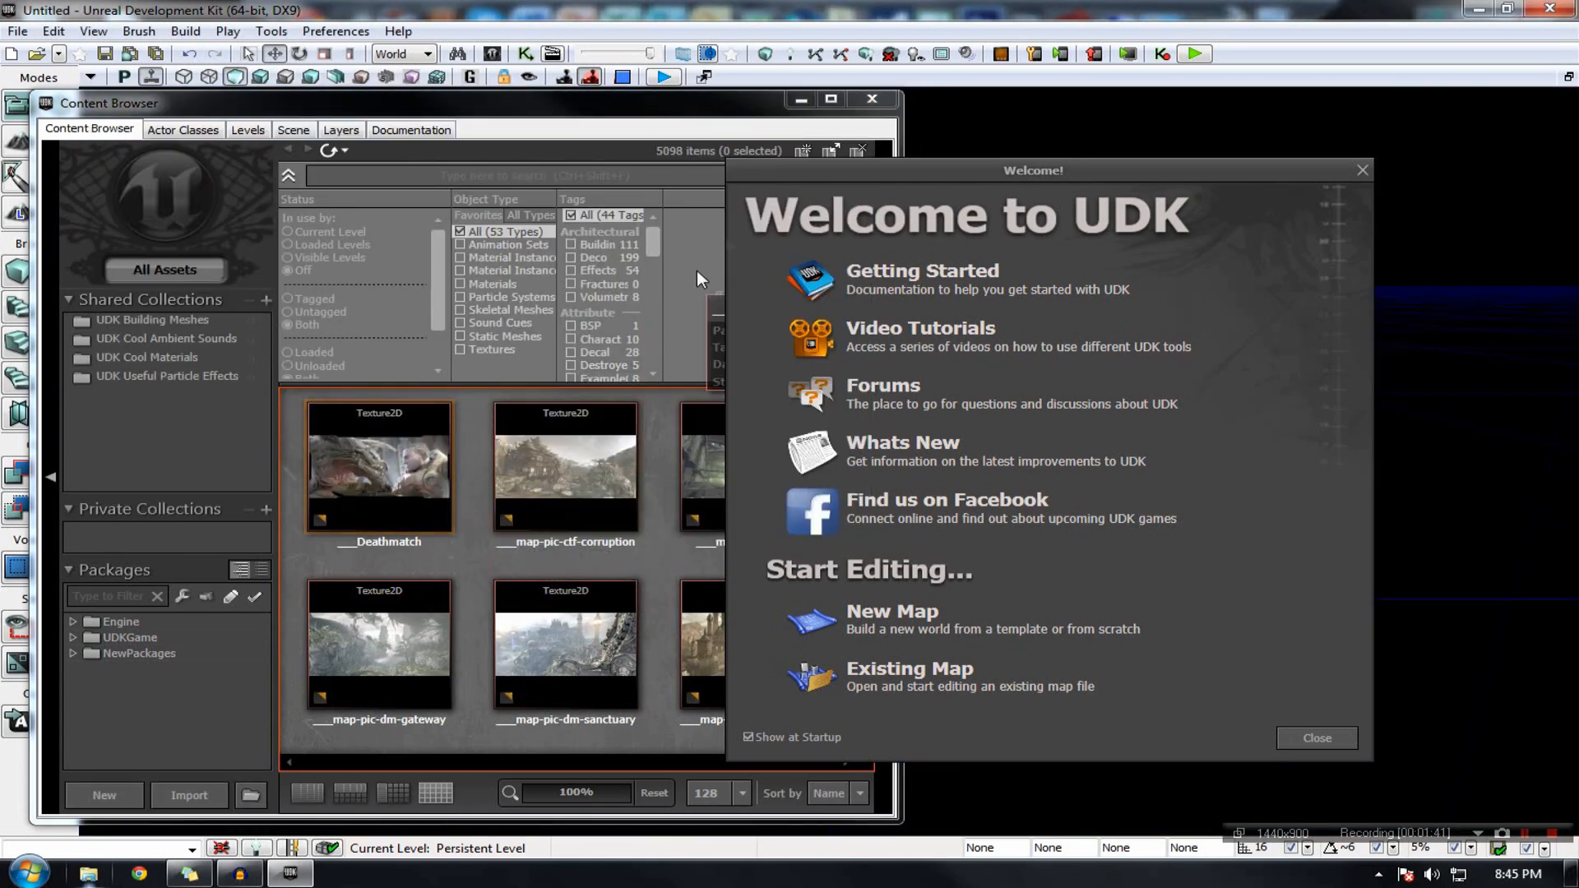
mouse_move(735, 111)
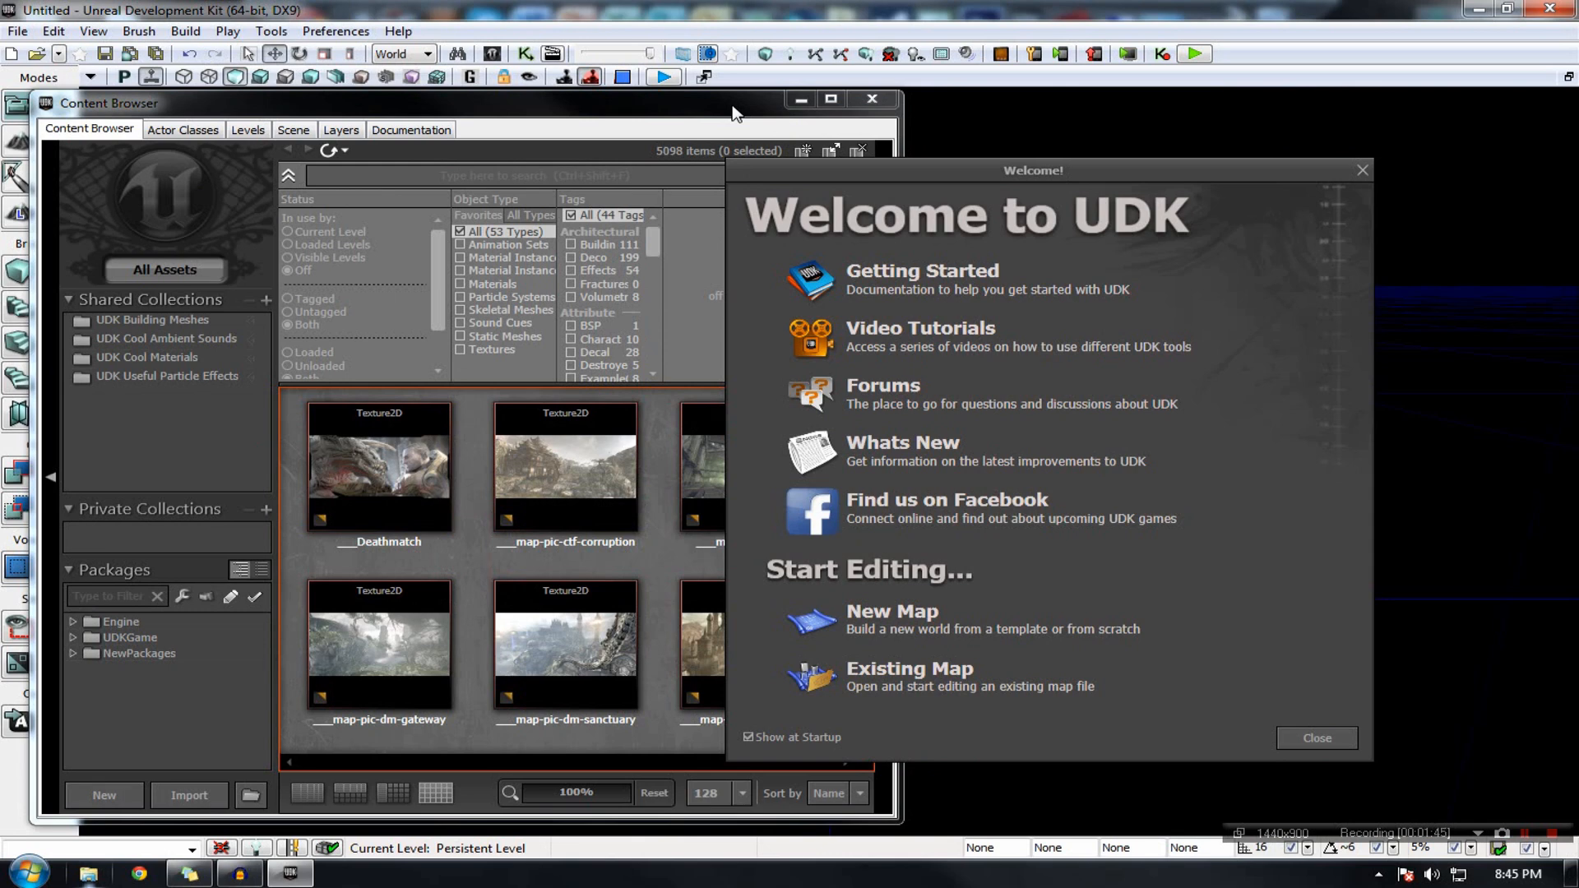
mouse_move(893, 481)
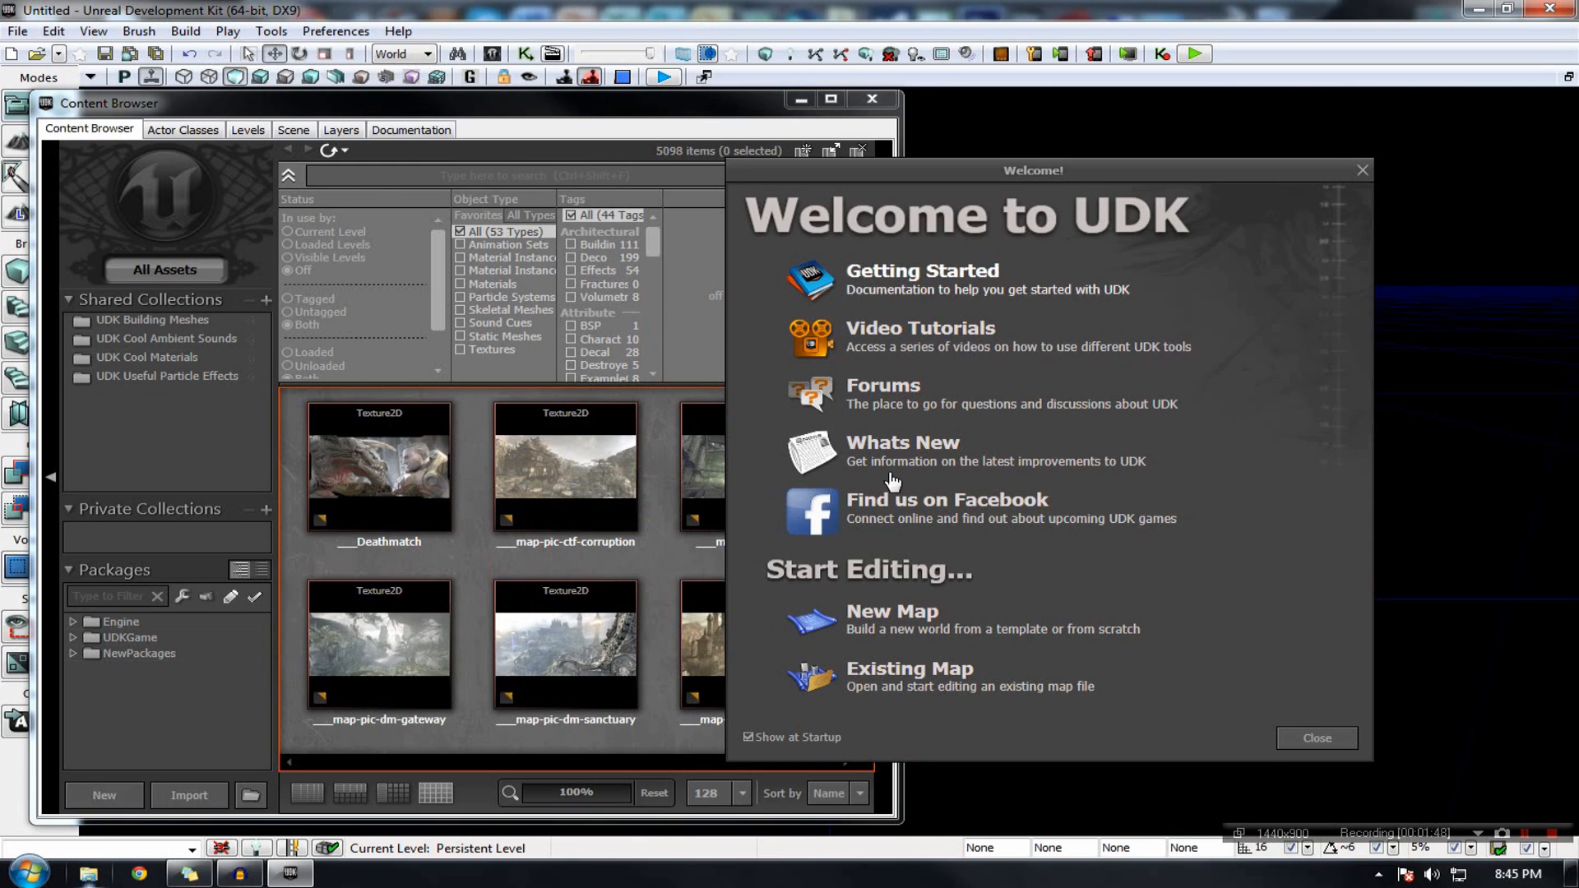
left_click(892, 611)
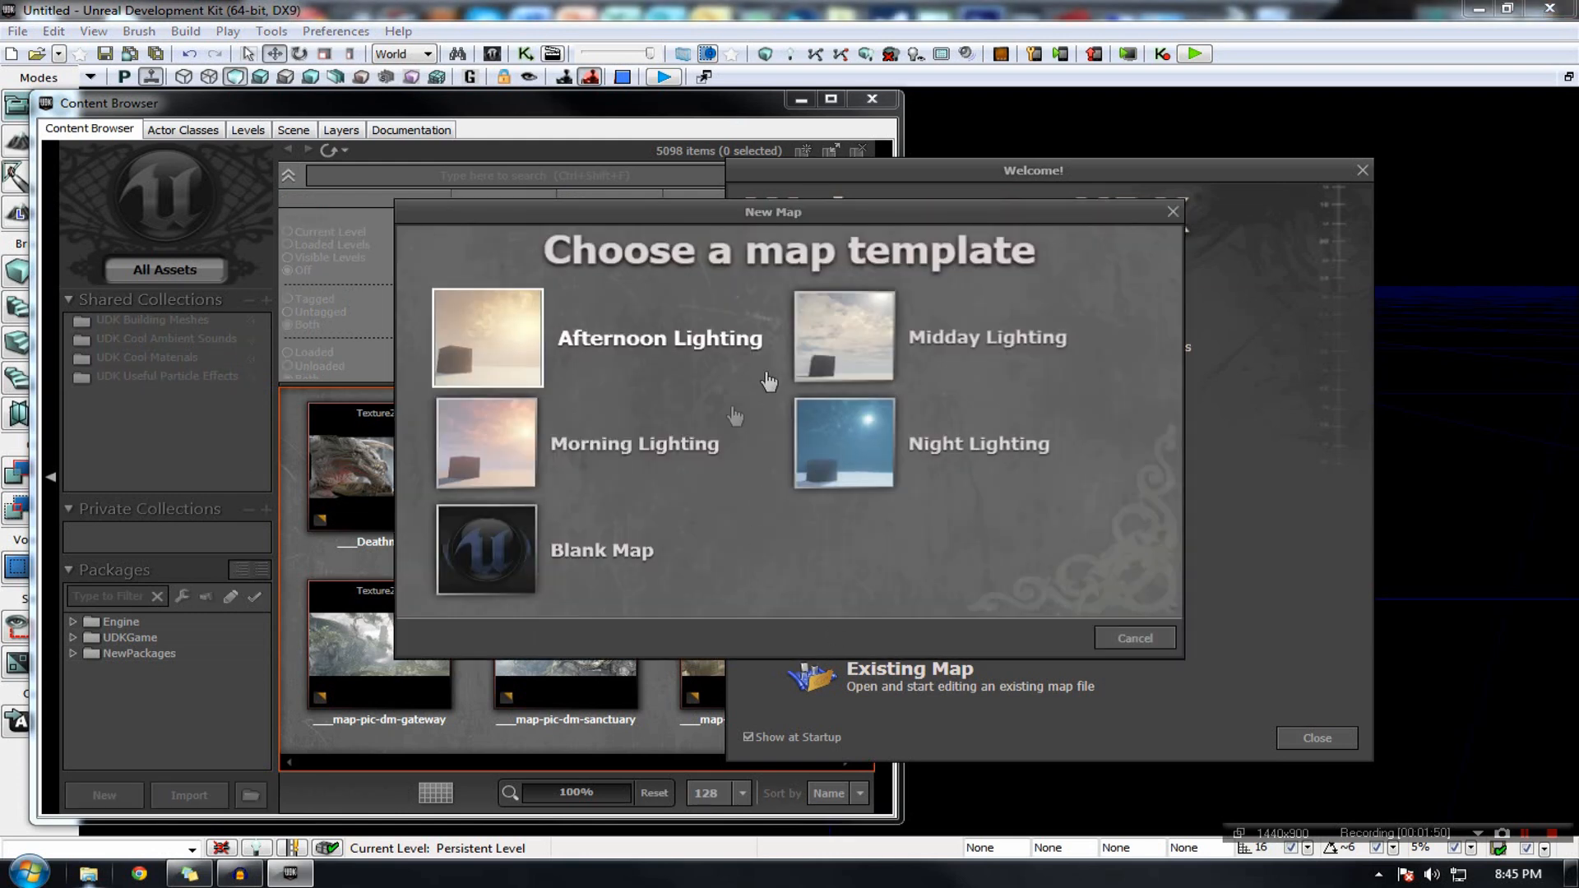
mouse_move(863, 418)
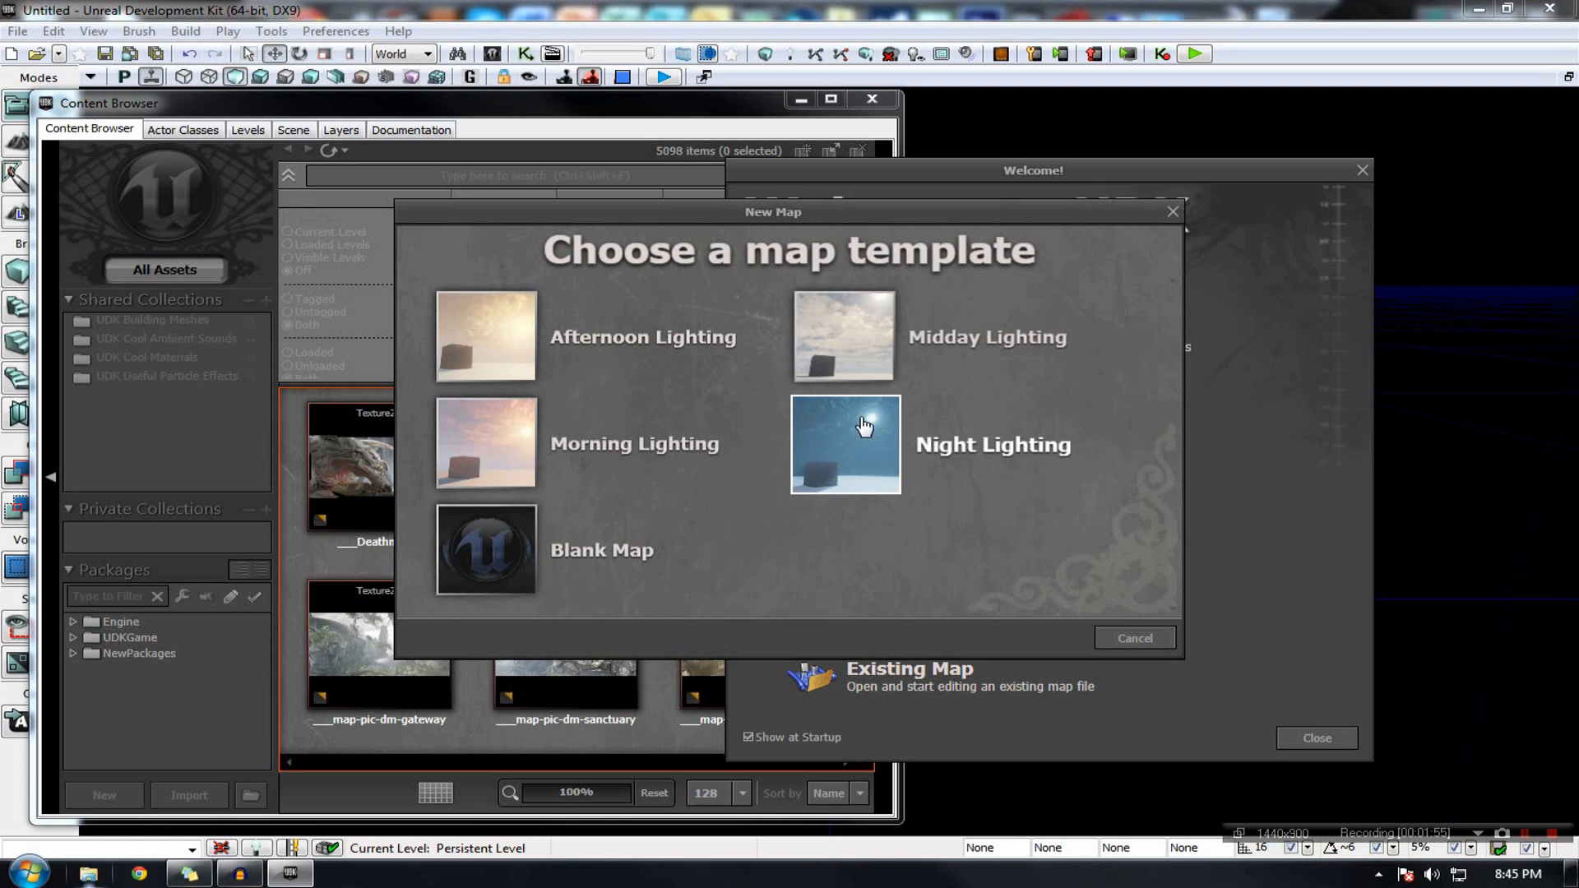
mouse_move(856, 428)
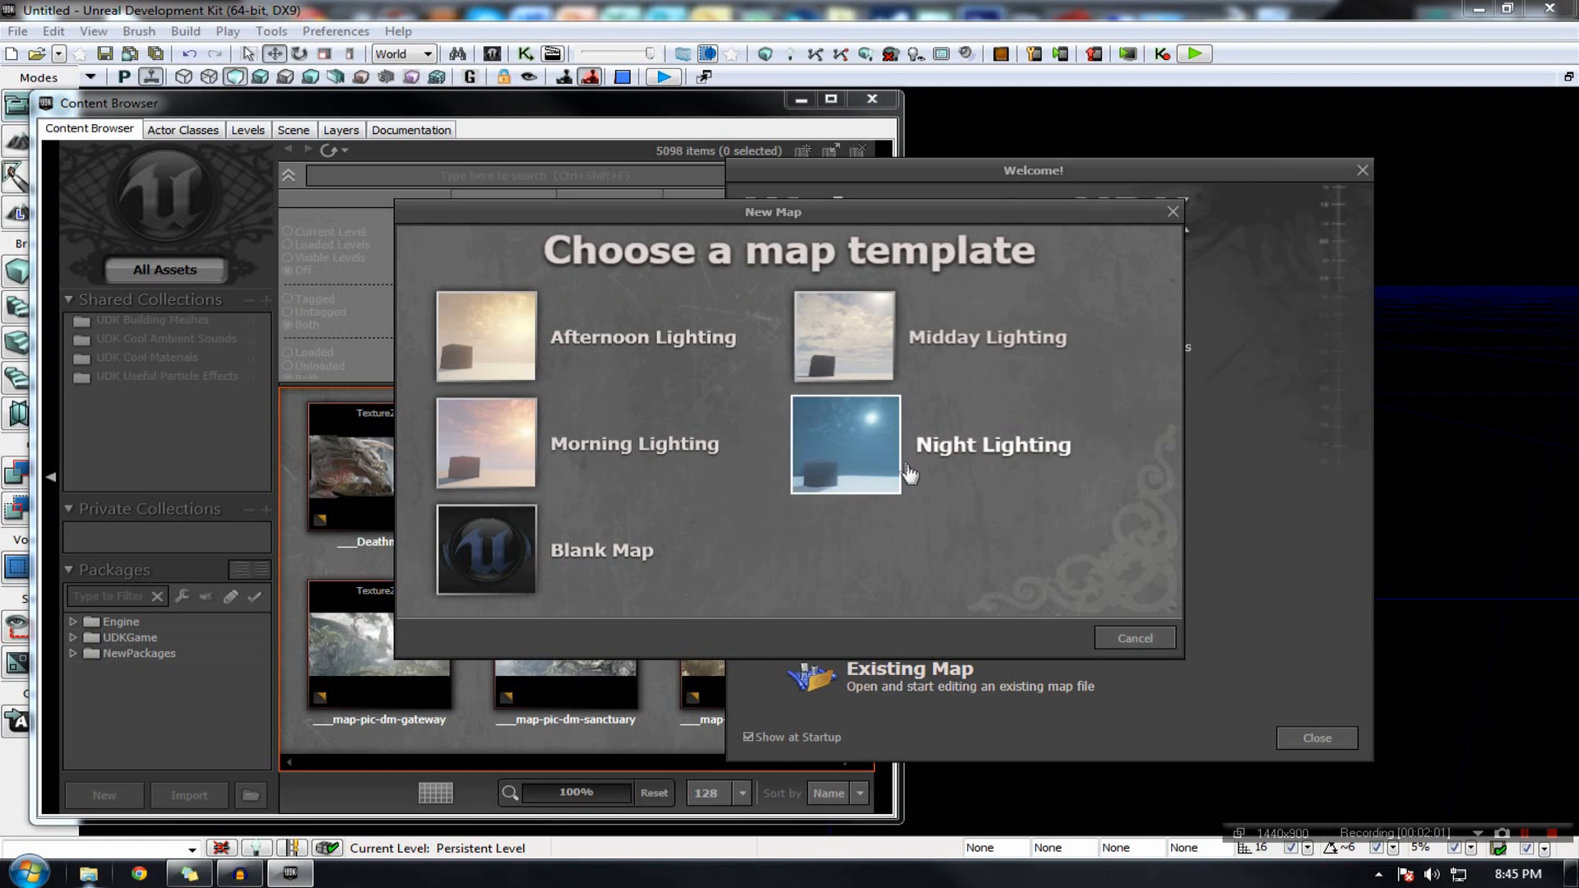
mouse_move(921, 474)
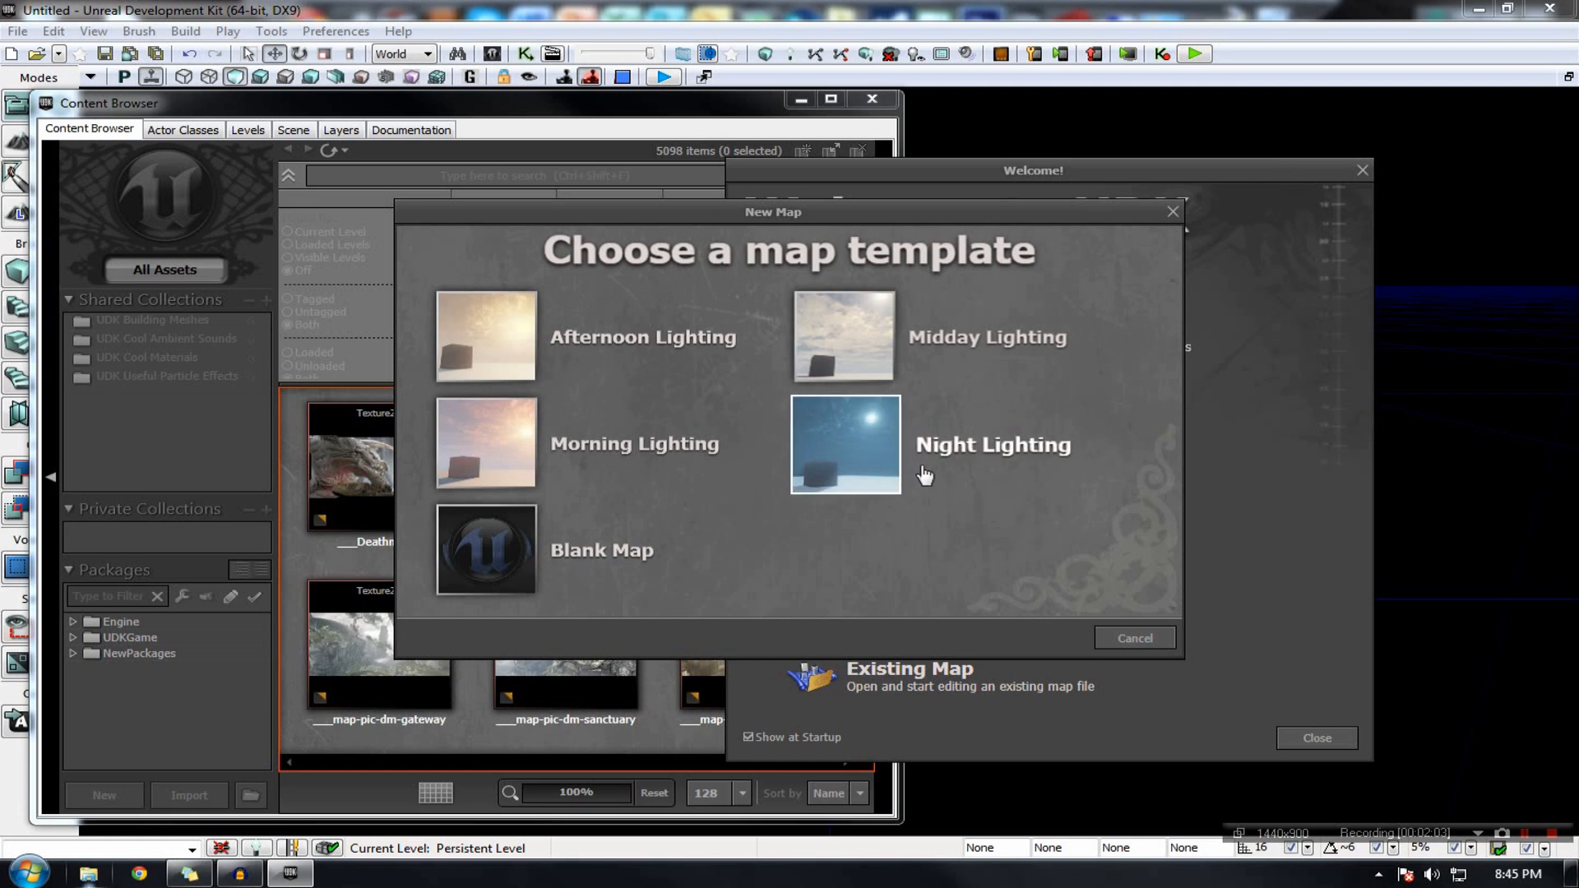
mouse_move(735, 445)
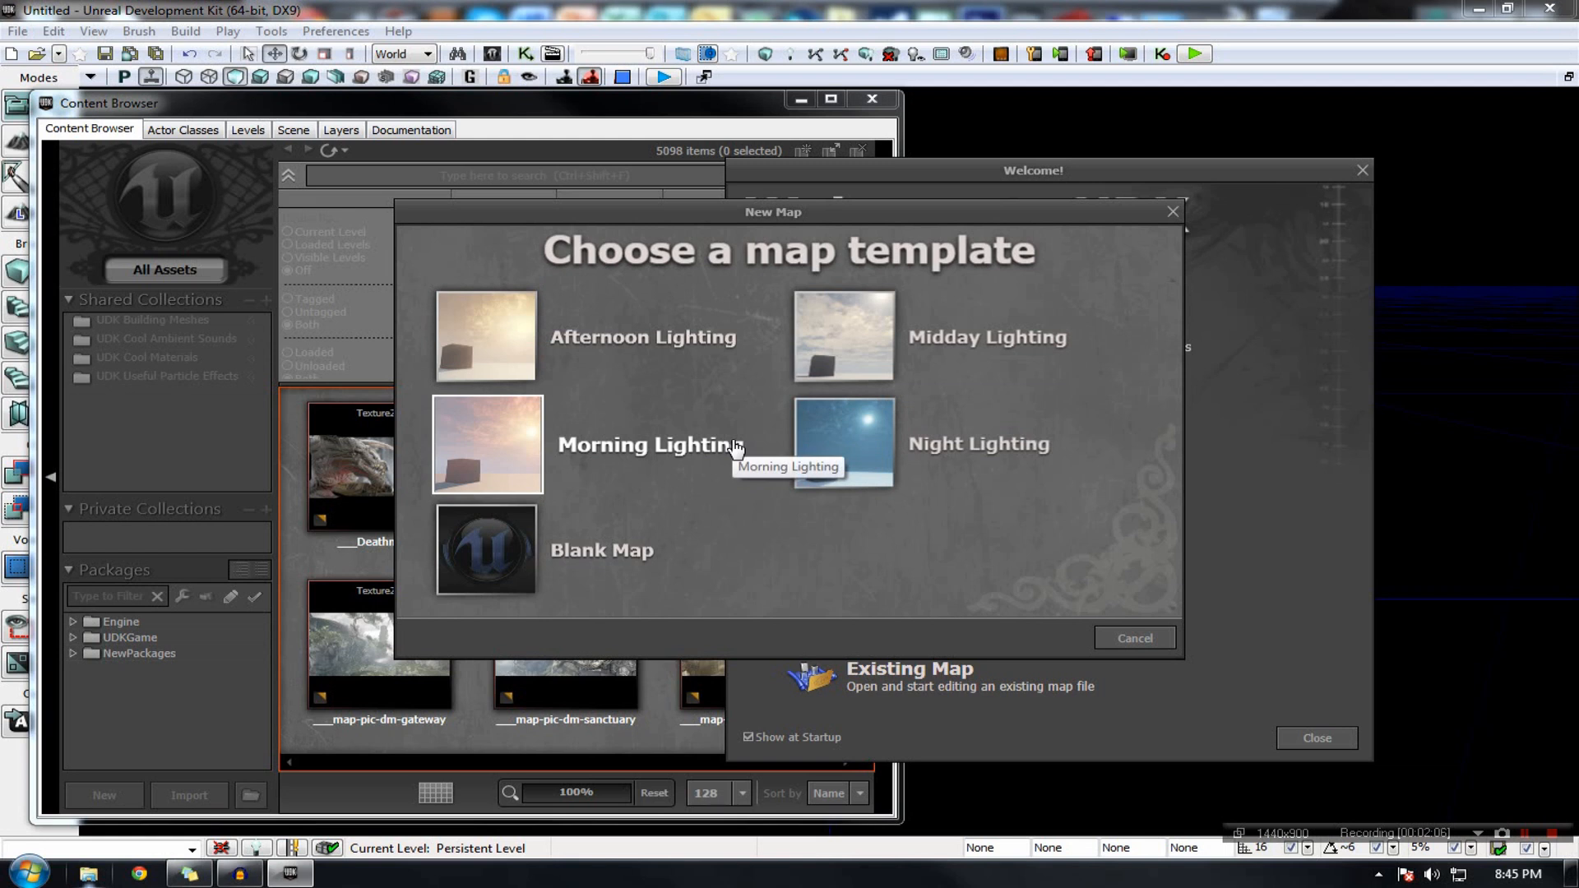
mouse_move(735, 446)
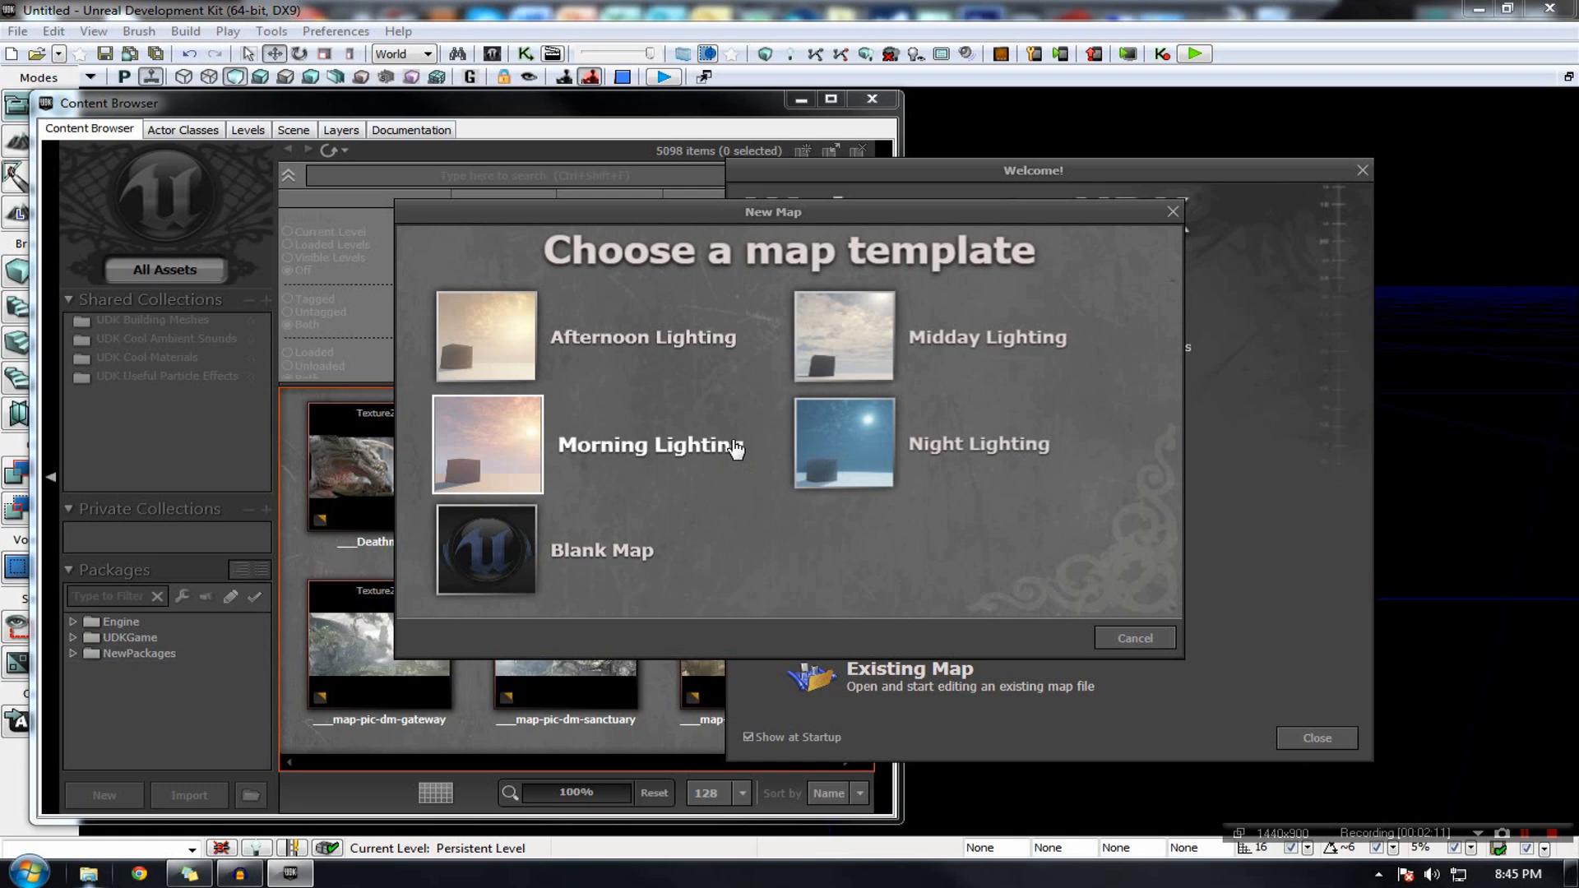
left_click(1134, 638)
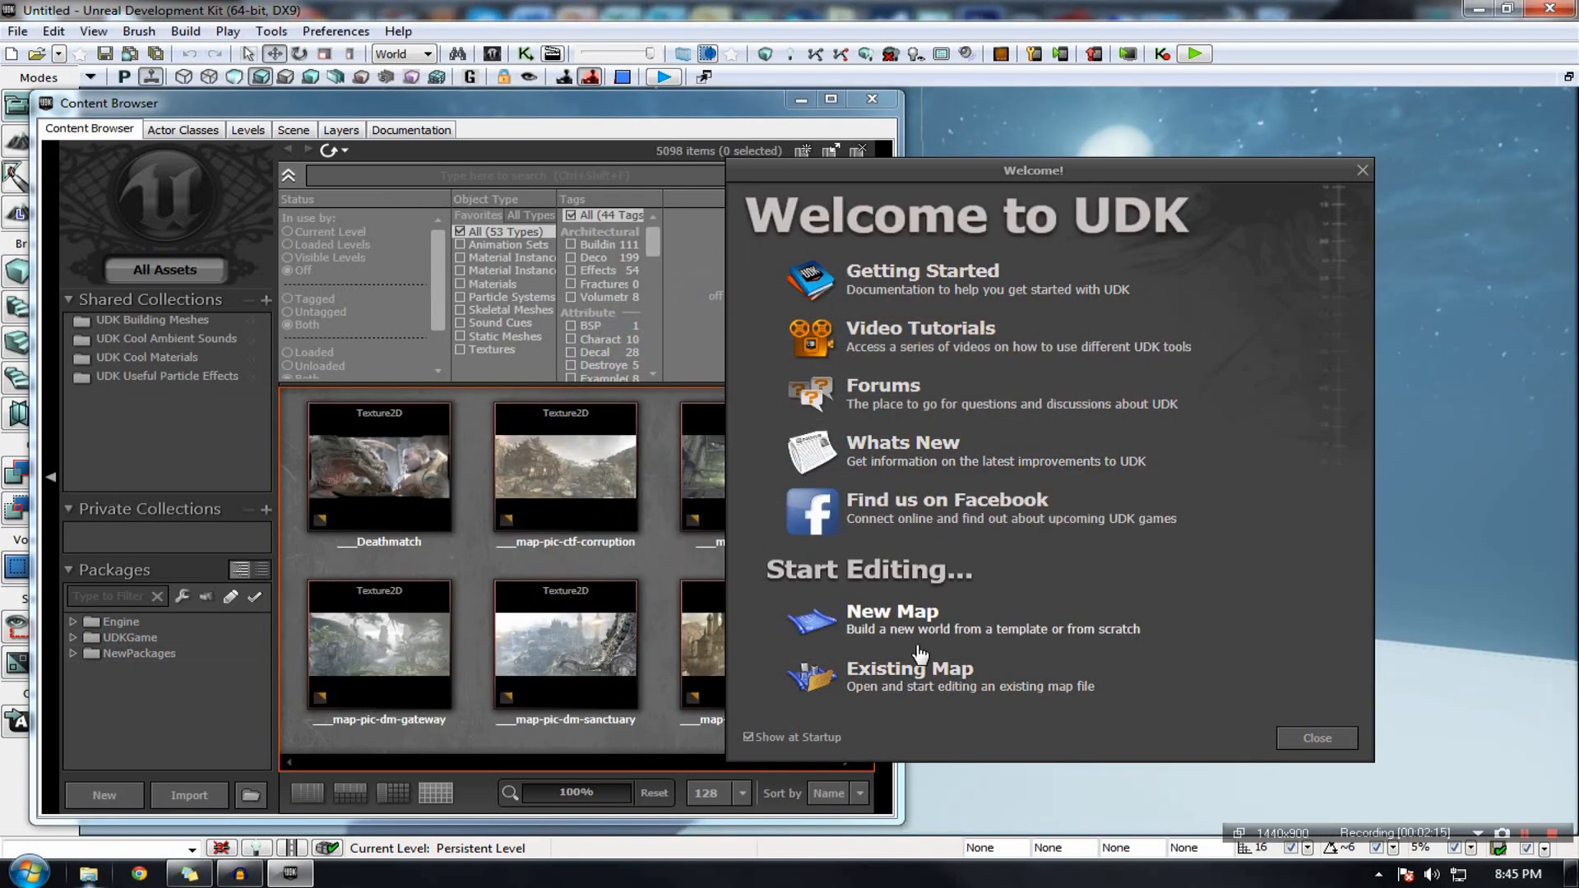
mouse_move(1025, 508)
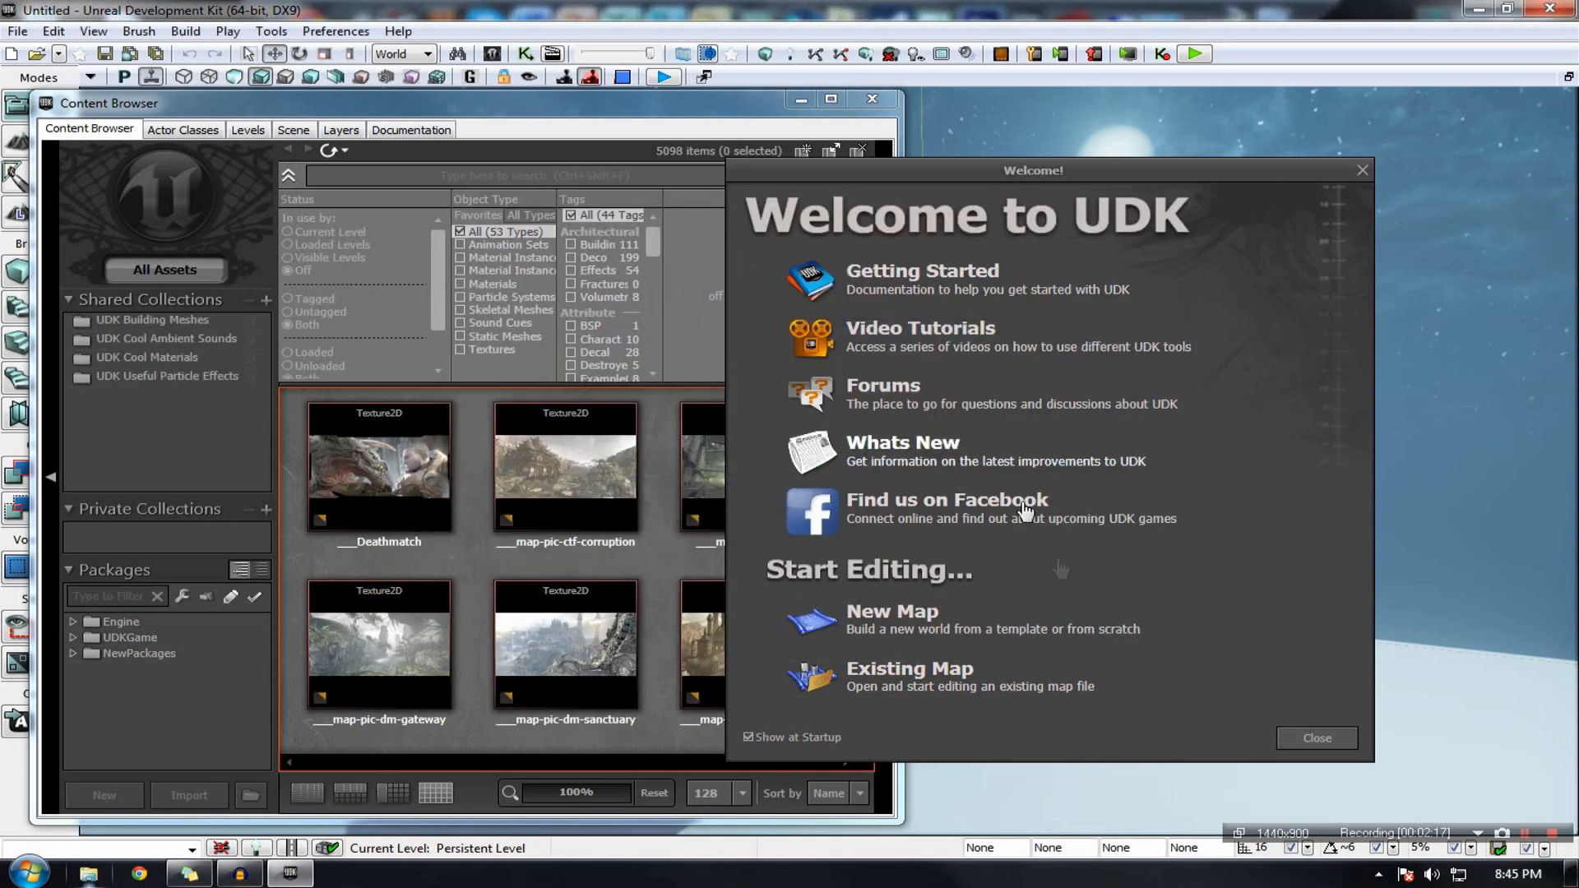
mouse_move(1316, 739)
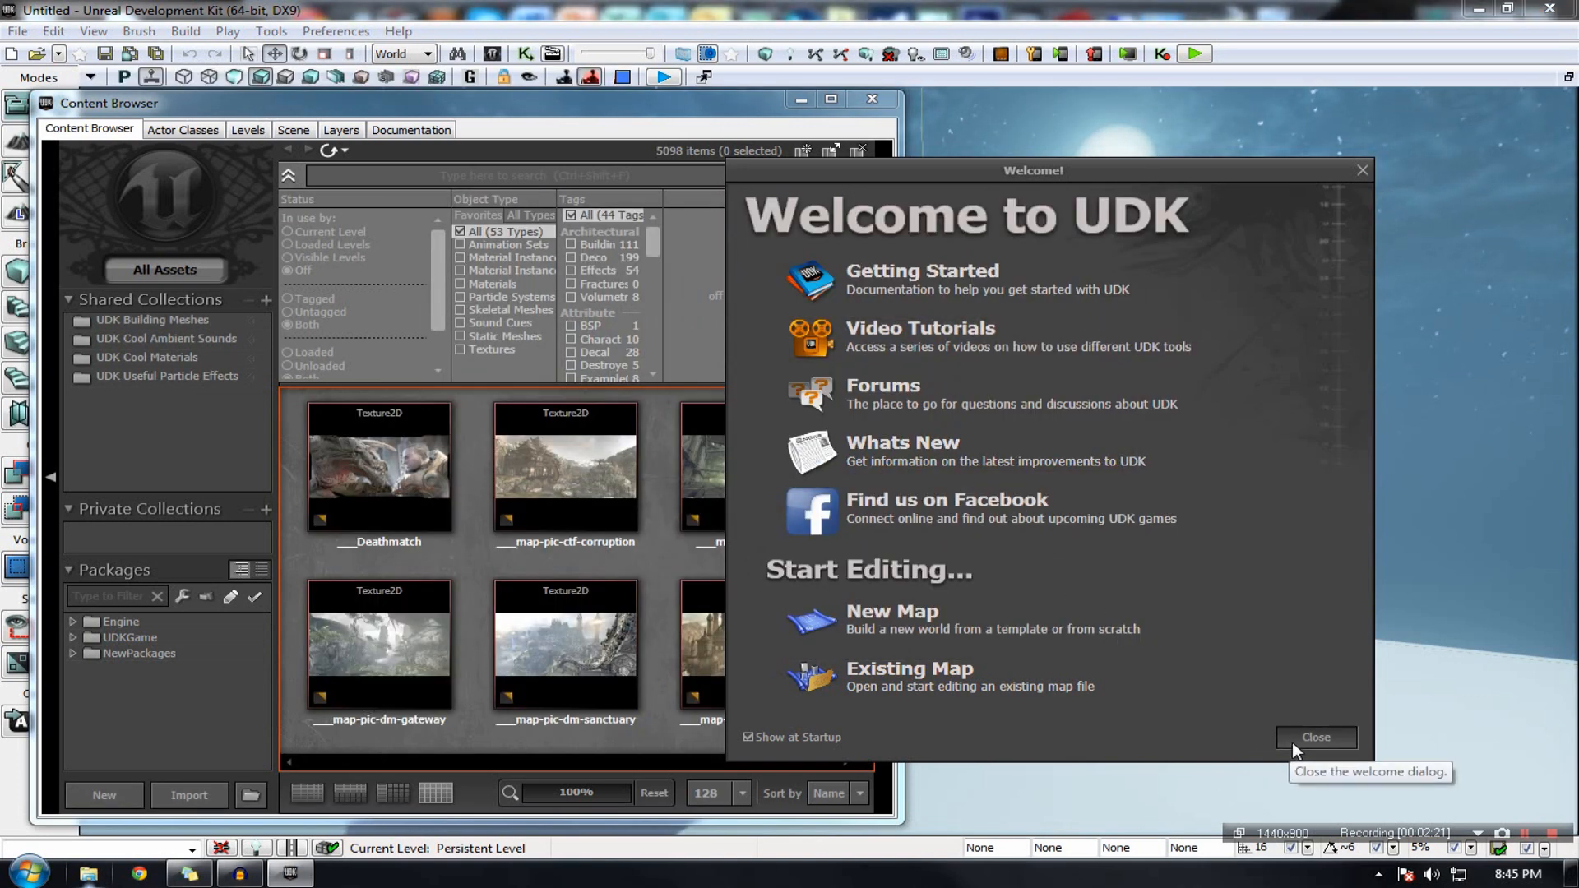
Step: Dismiss the Welcome screen and filter the Content Browser to Static Meshes
left_click(1315, 737)
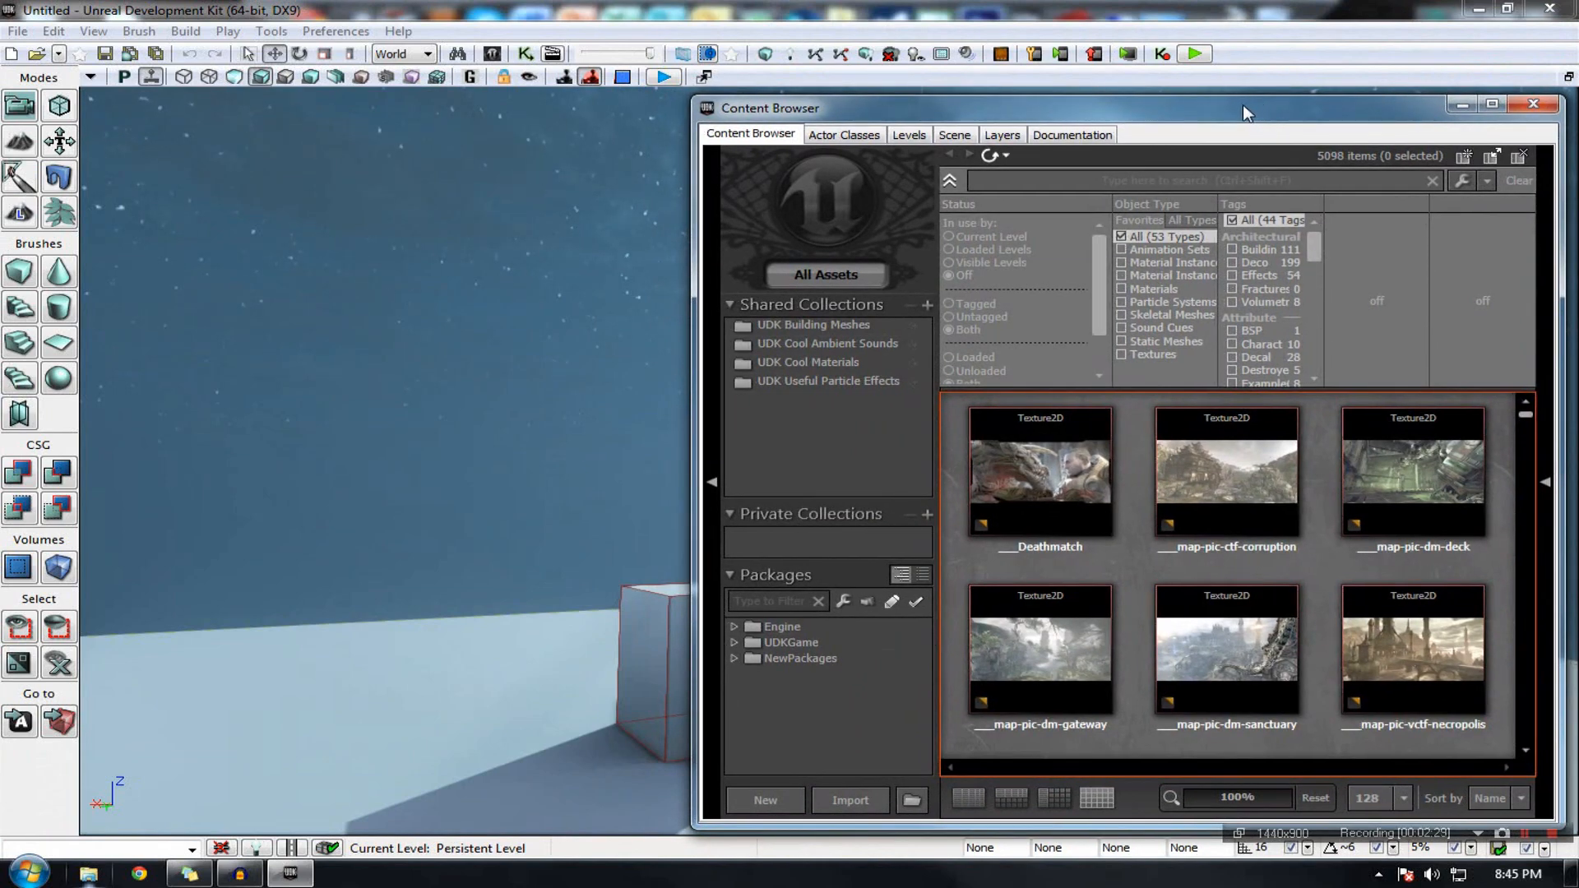
mouse_move(879, 95)
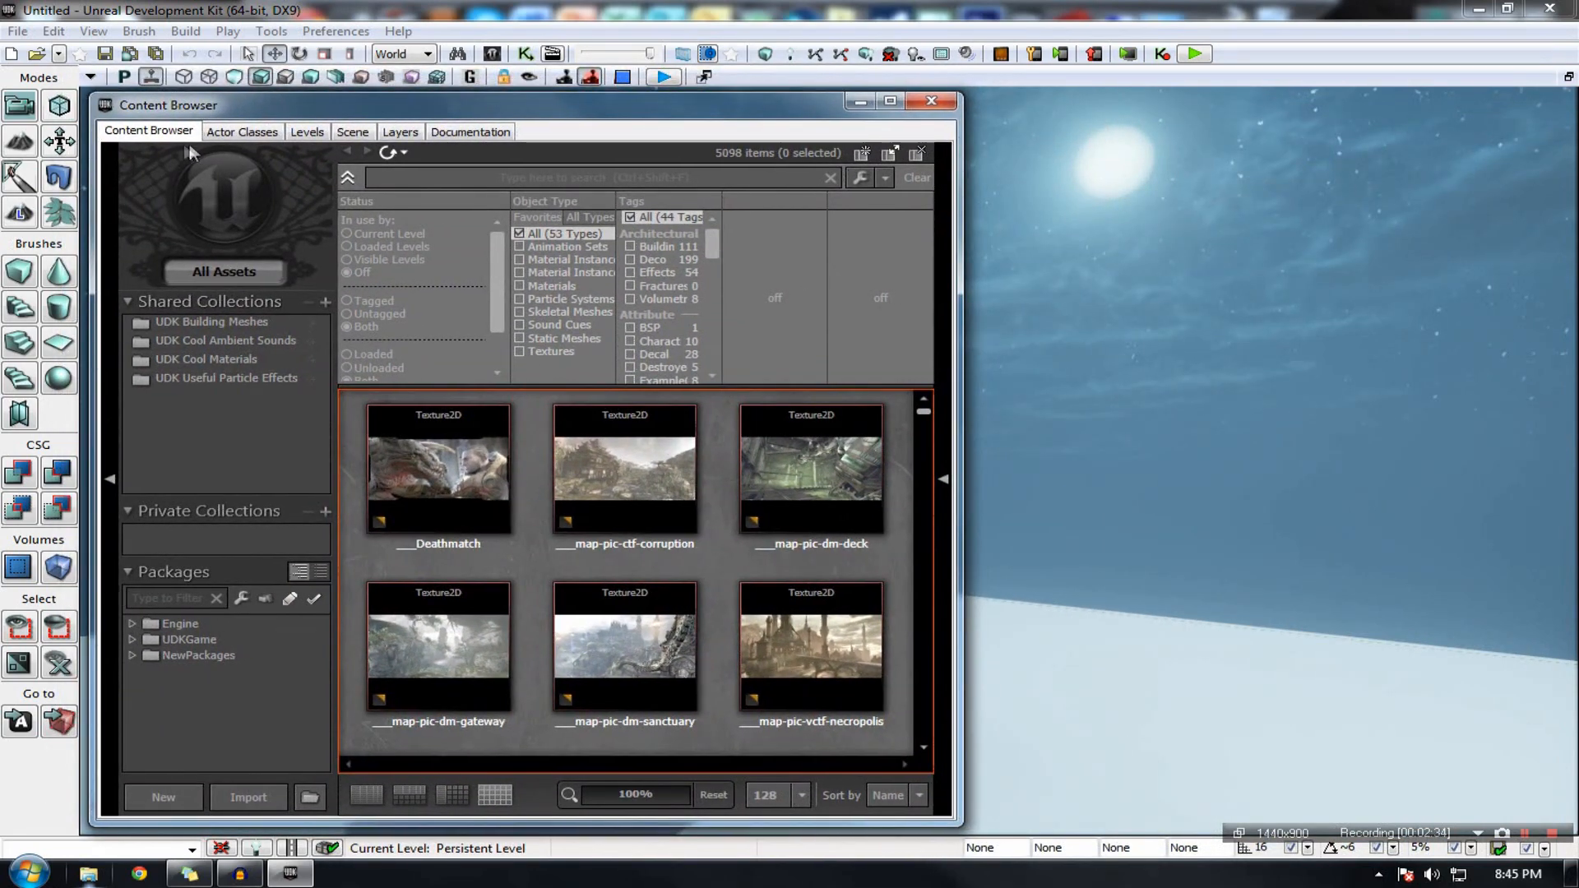
mouse_move(437, 468)
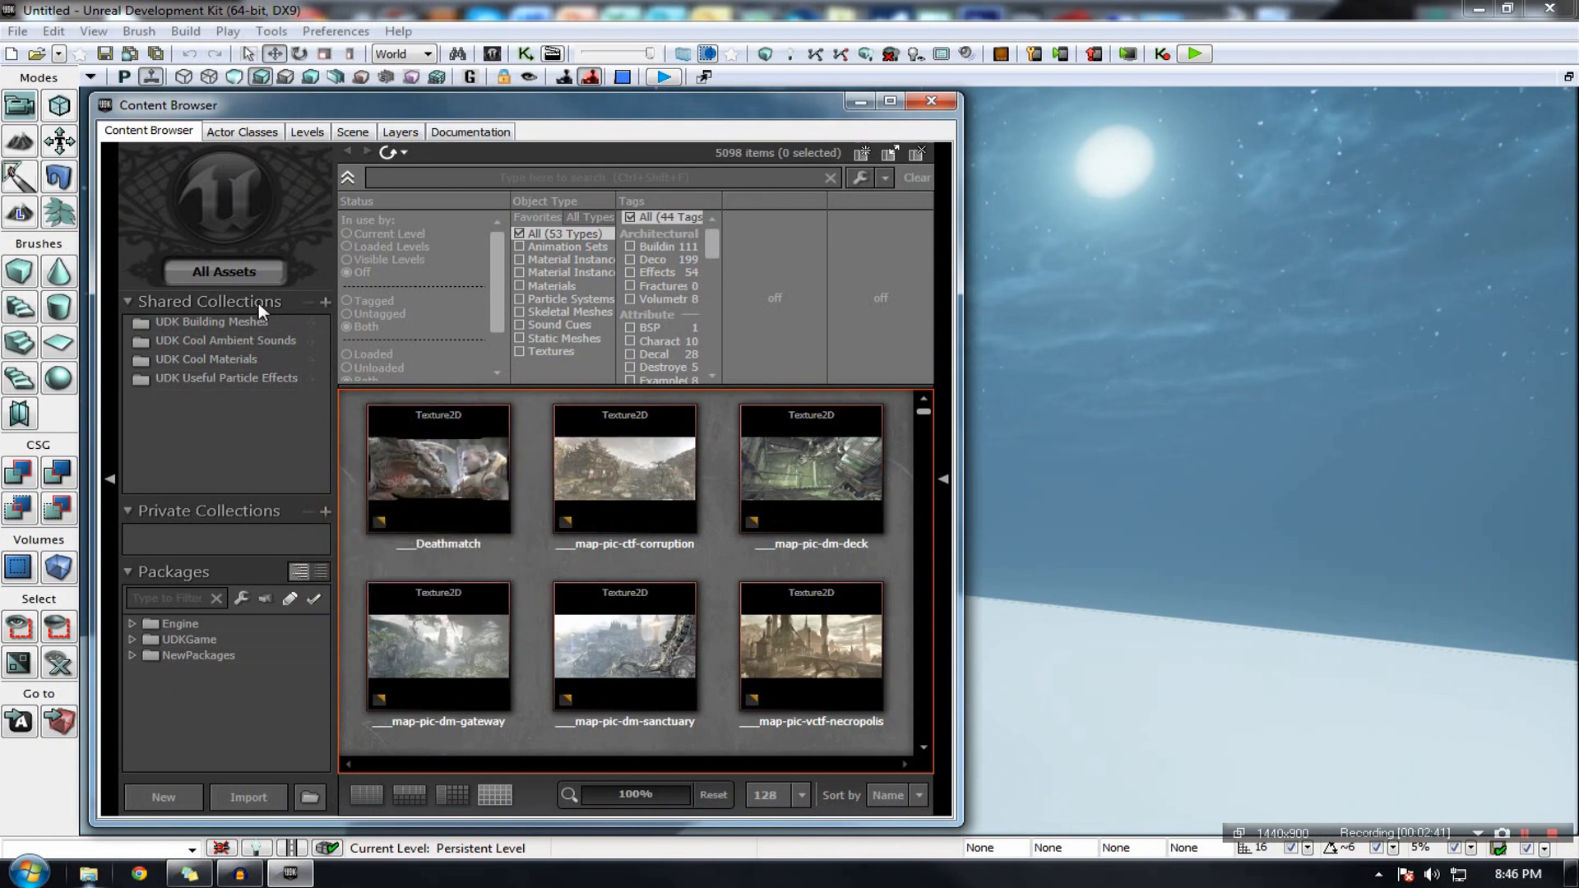
left_click(347, 314)
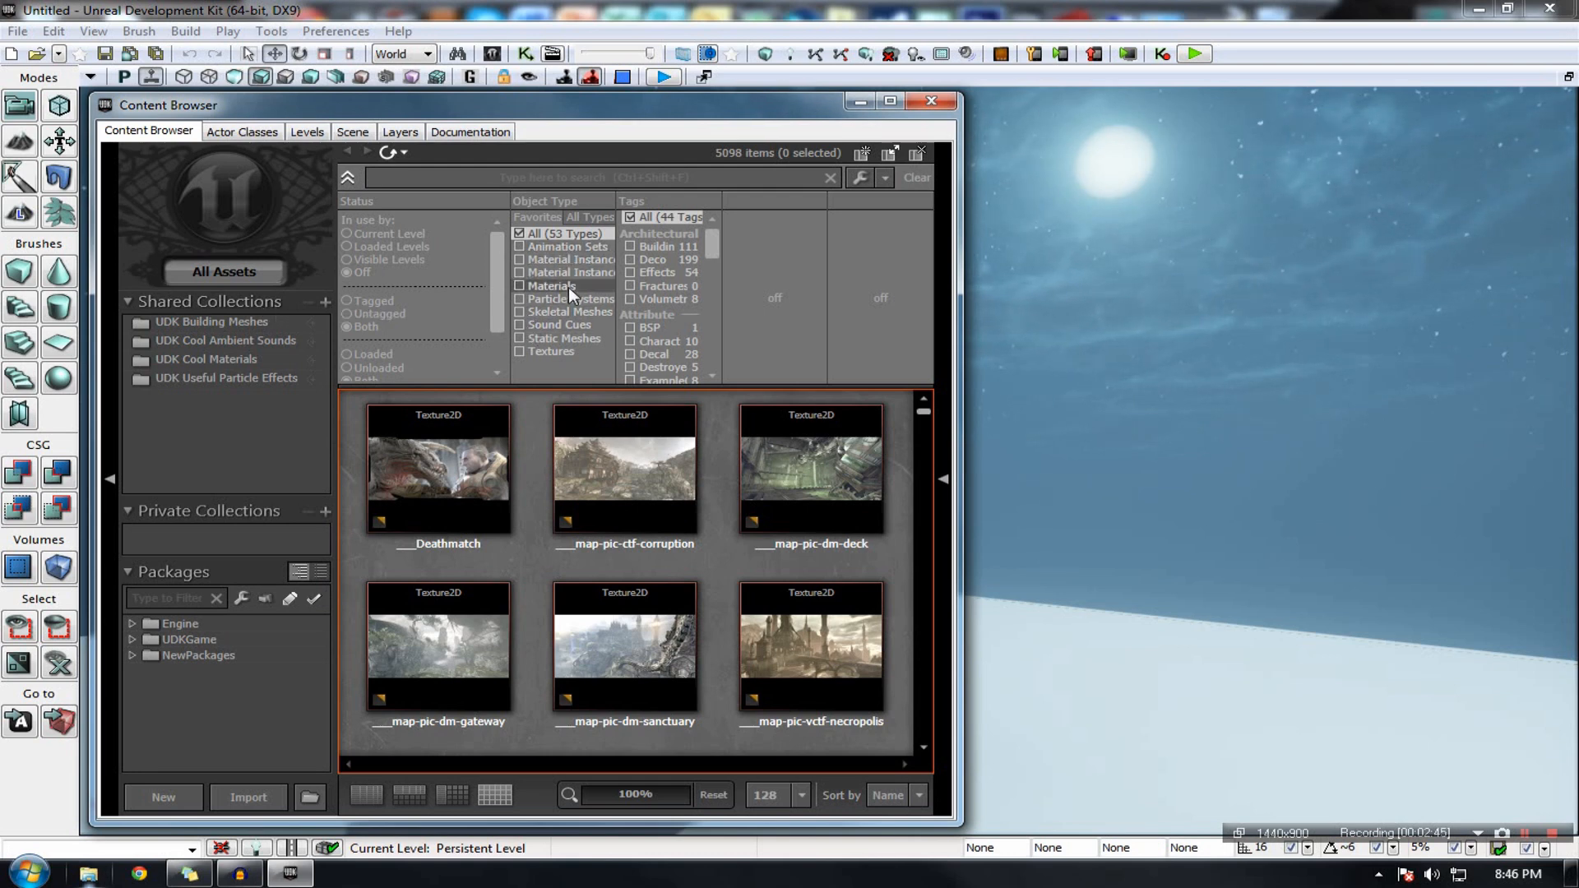
mouse_move(259, 402)
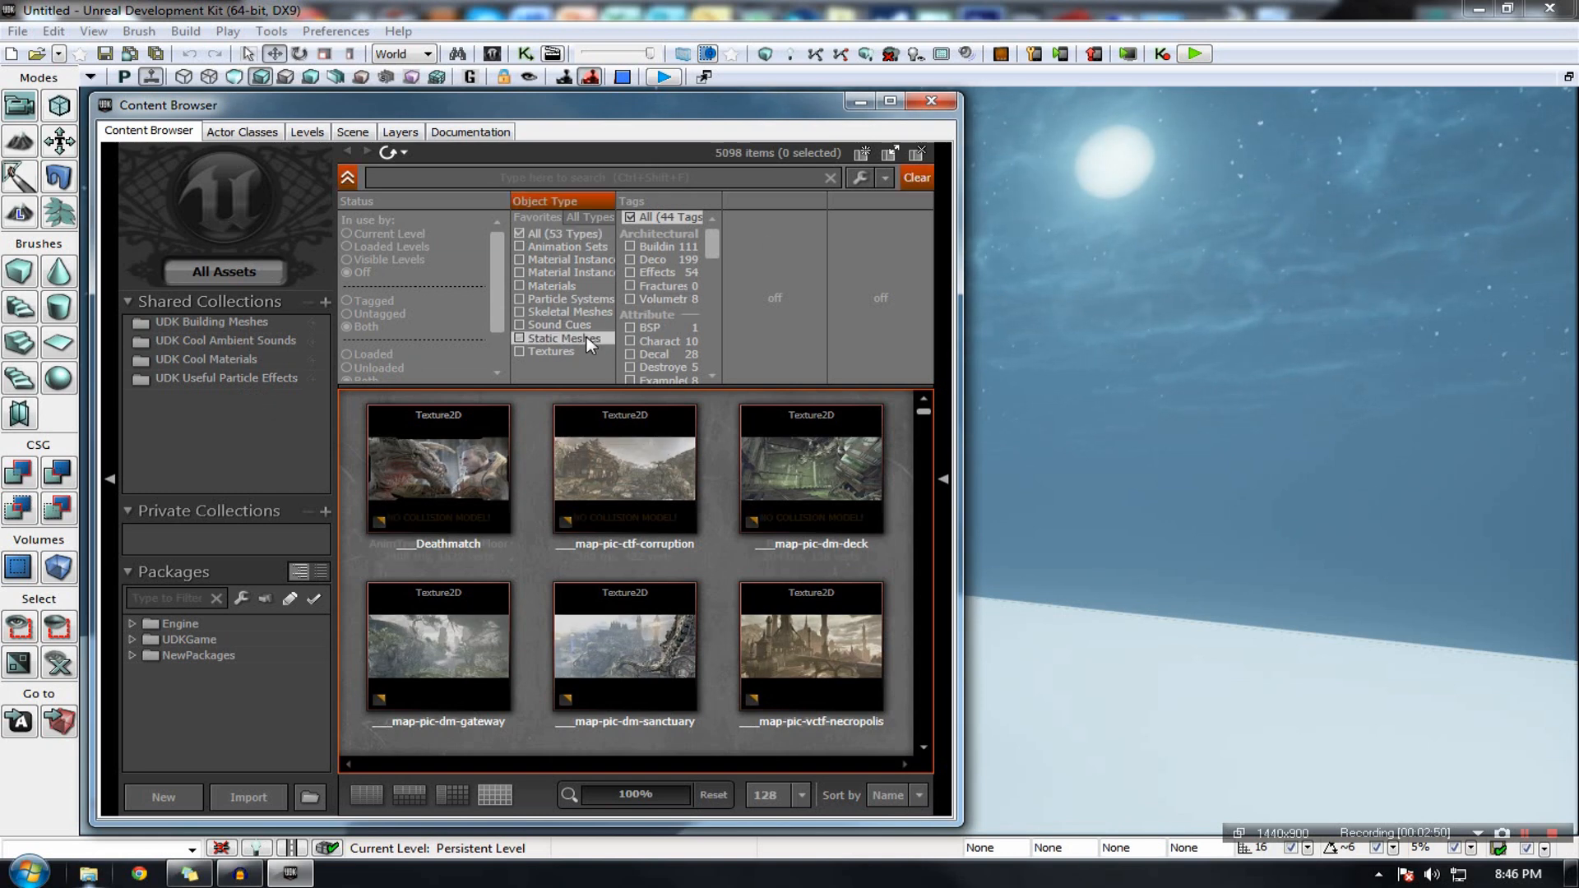
left_click(521, 338)
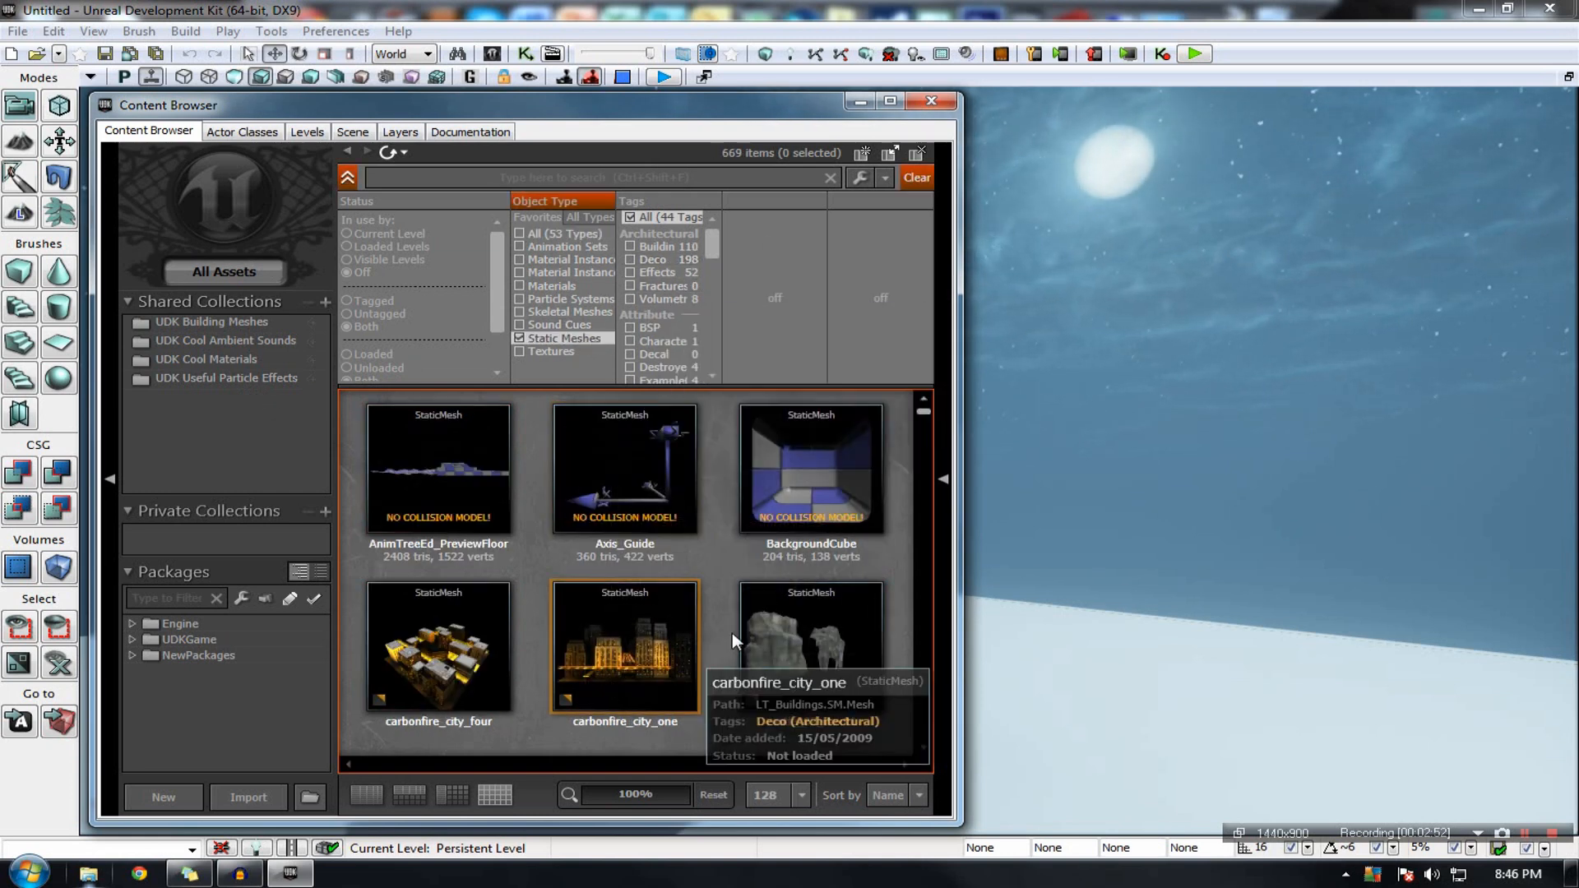
scroll("down", 3)
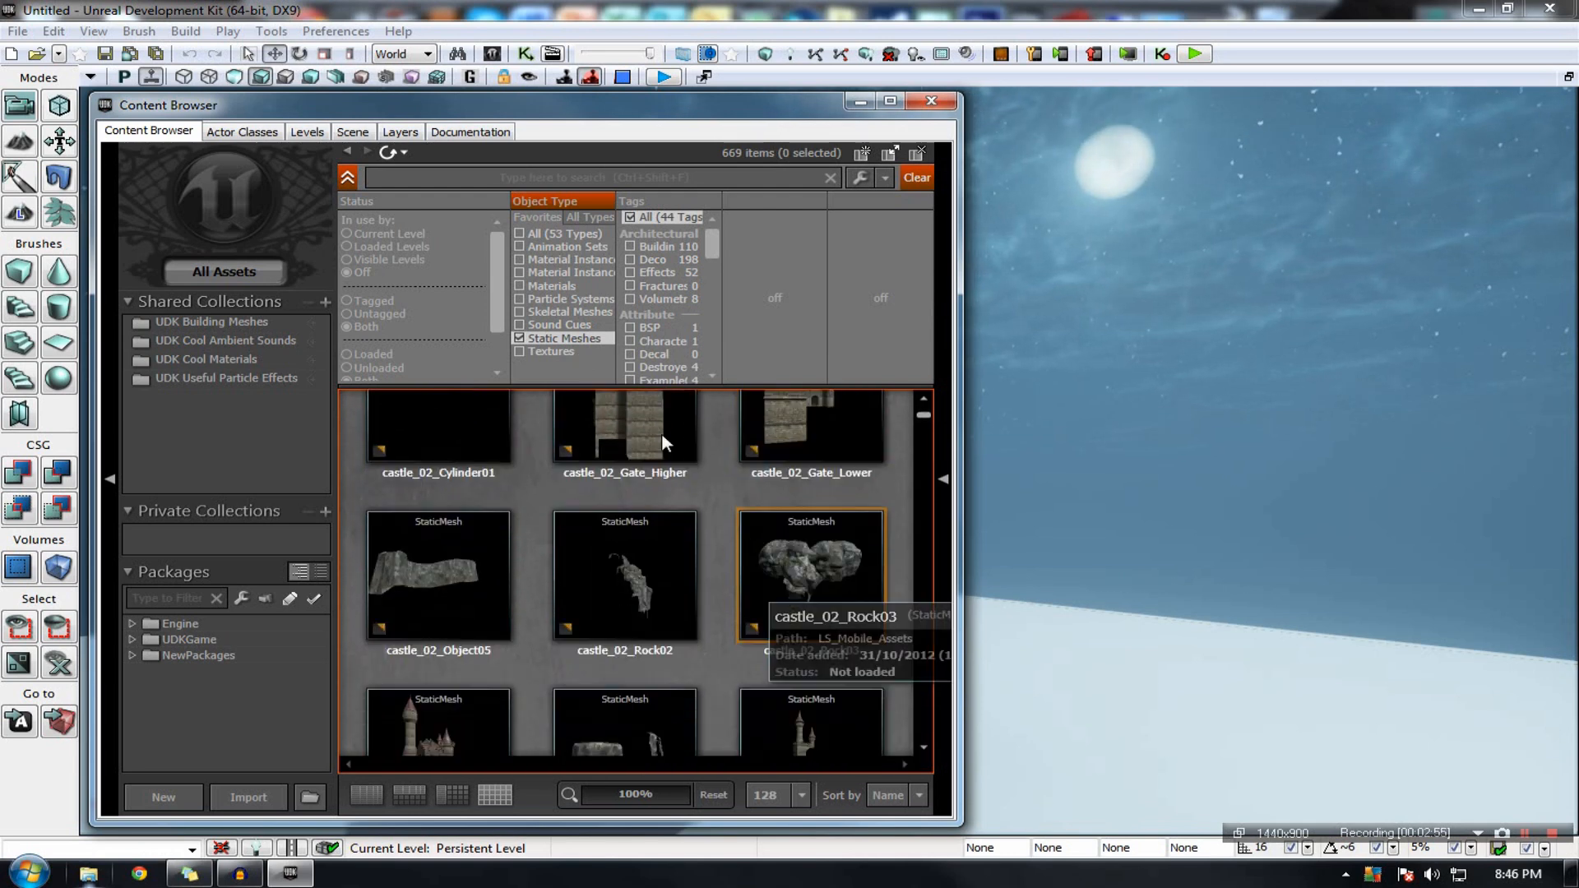
scroll("down", 3)
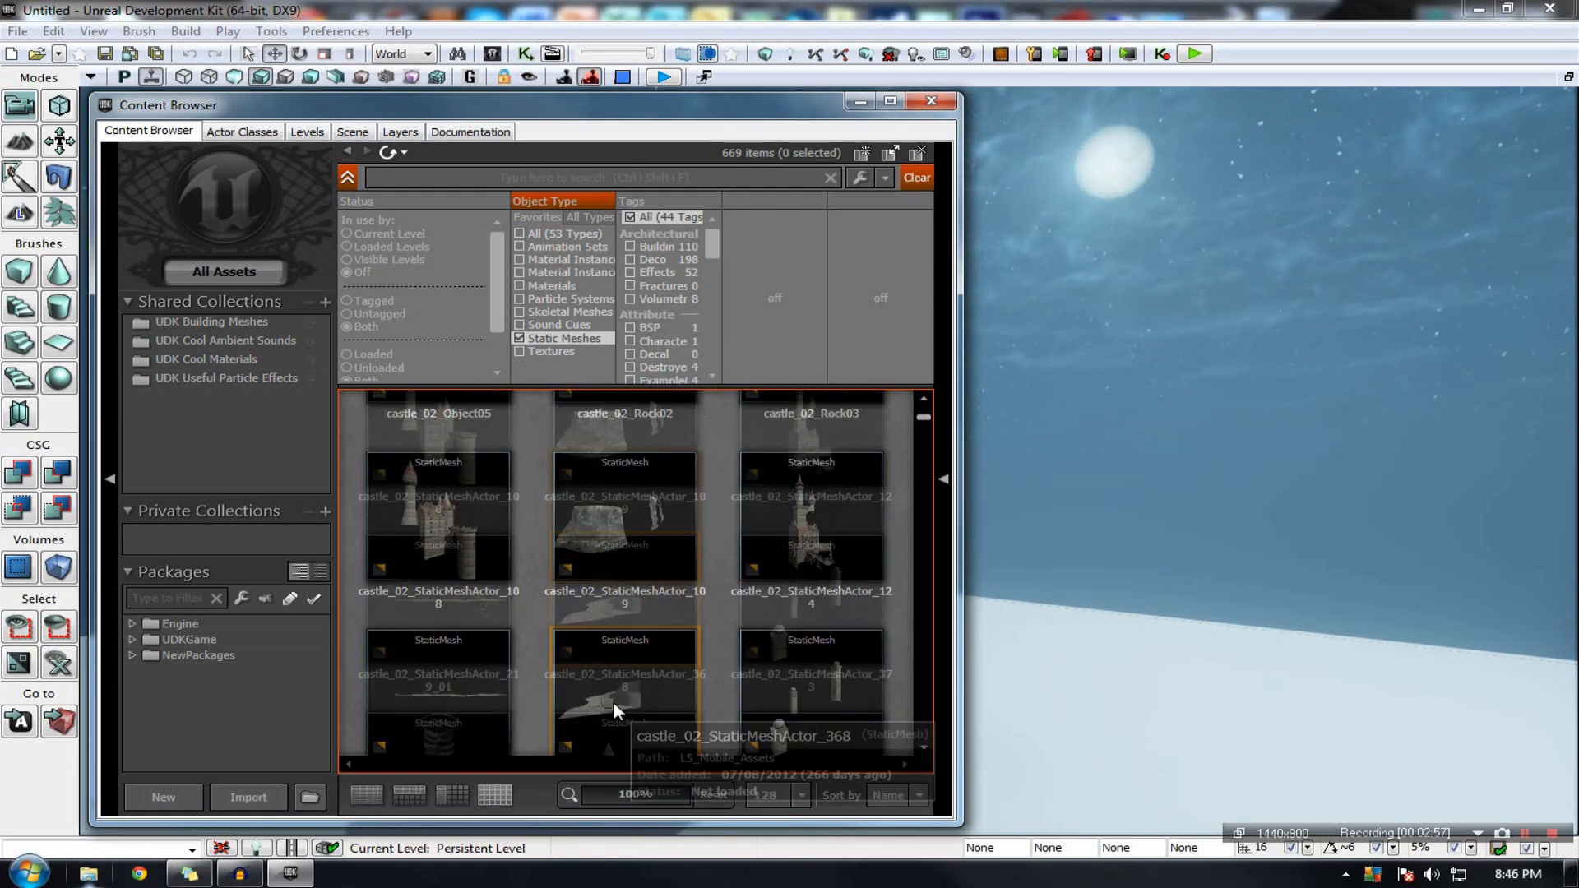
scroll("down", 3)
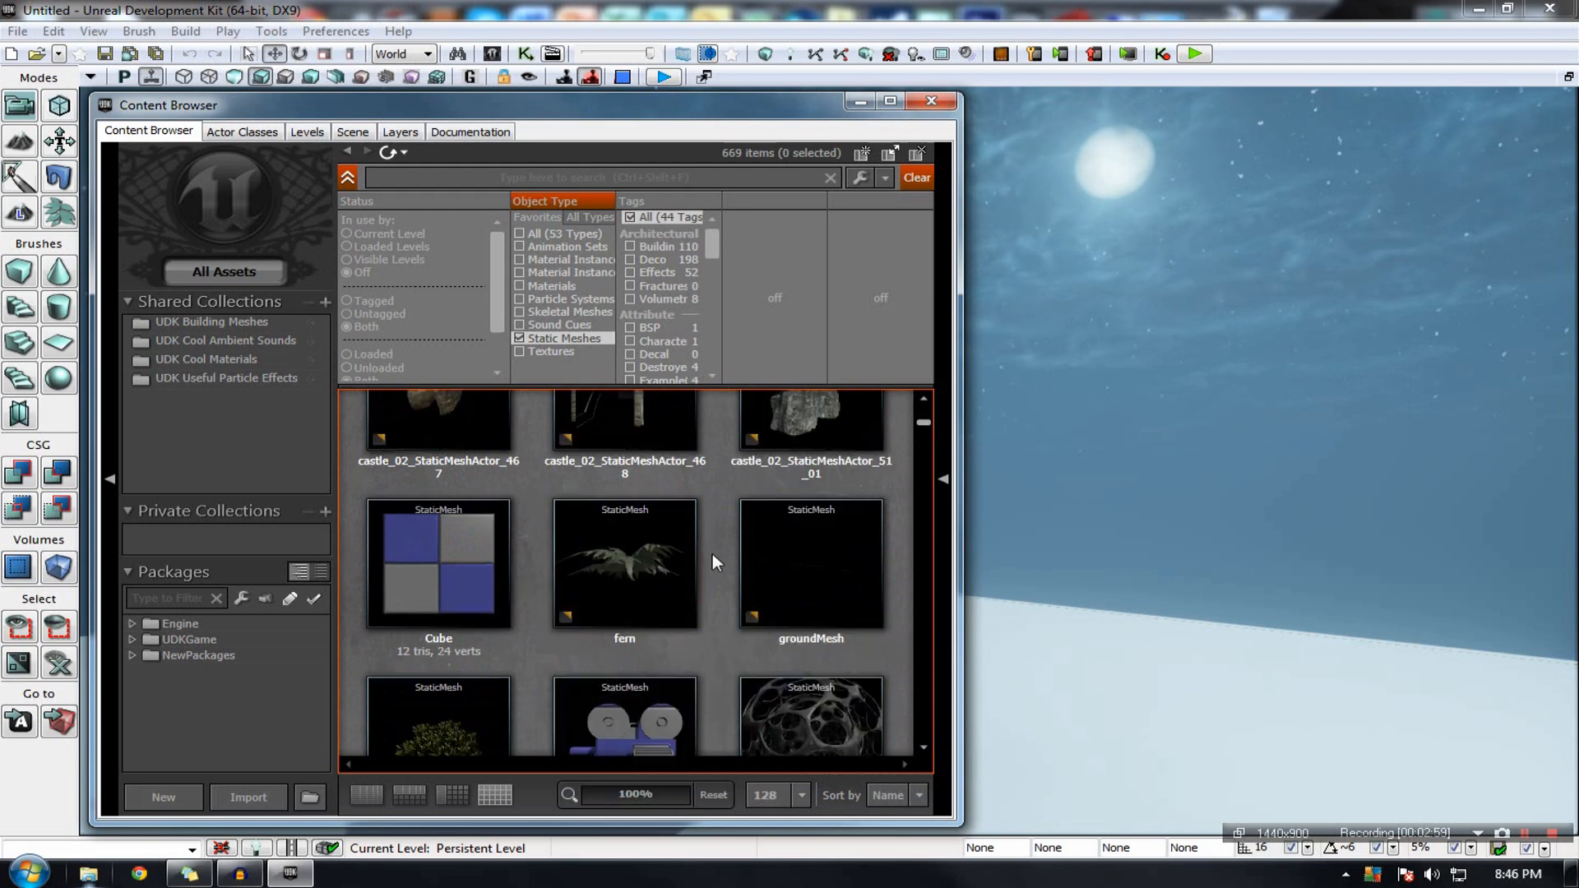
Step: Place the fern mesh twice on the snowy ground, tick Materials, and close the browser
left_click(625, 564)
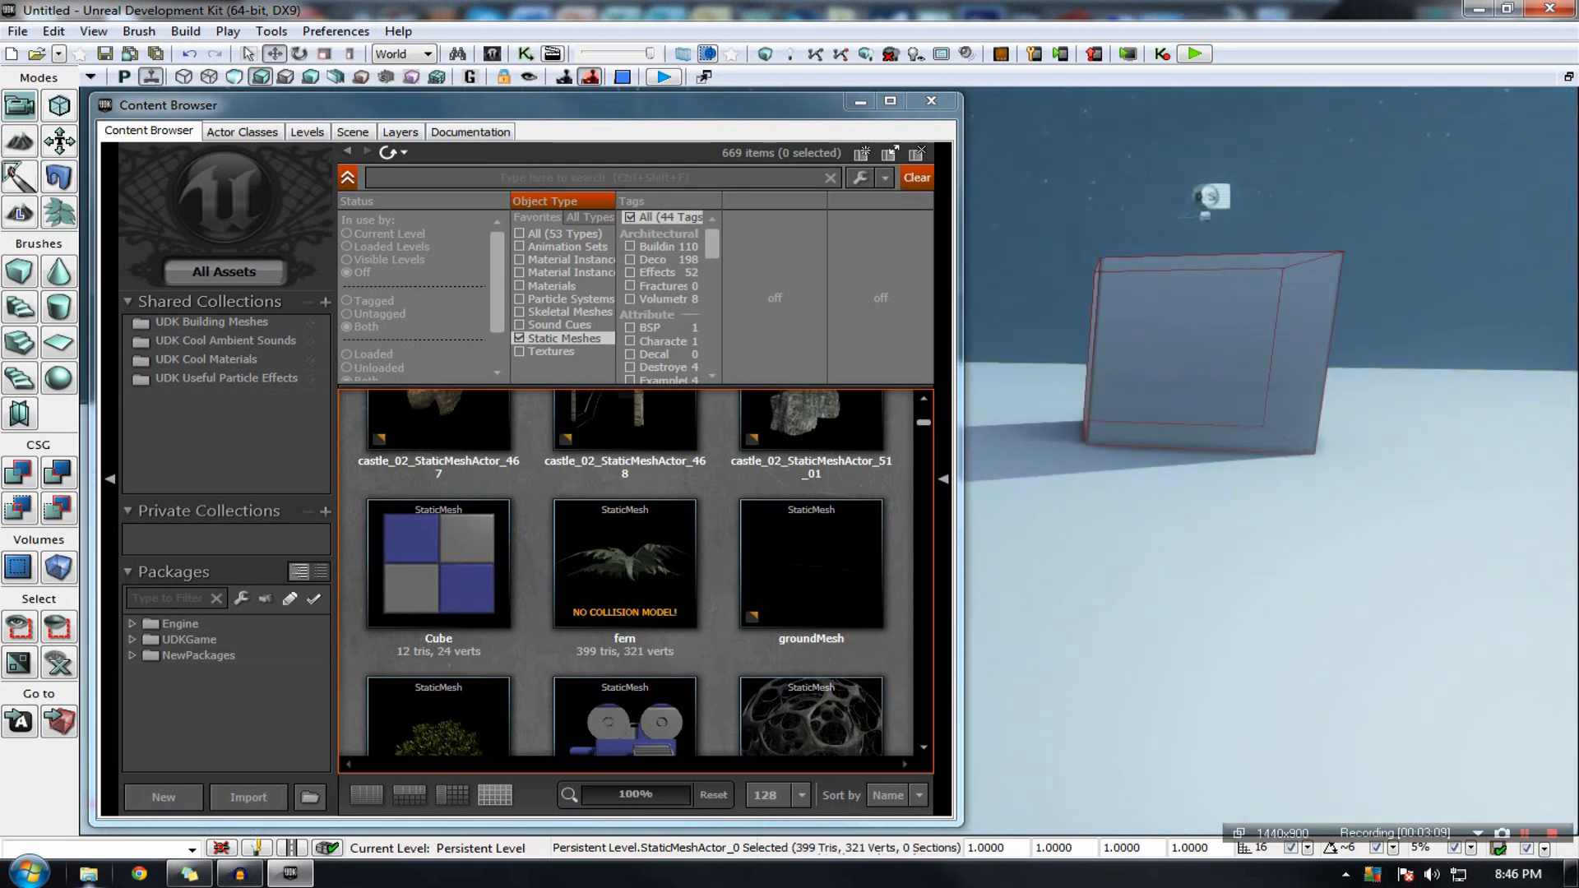
left_click(624, 565)
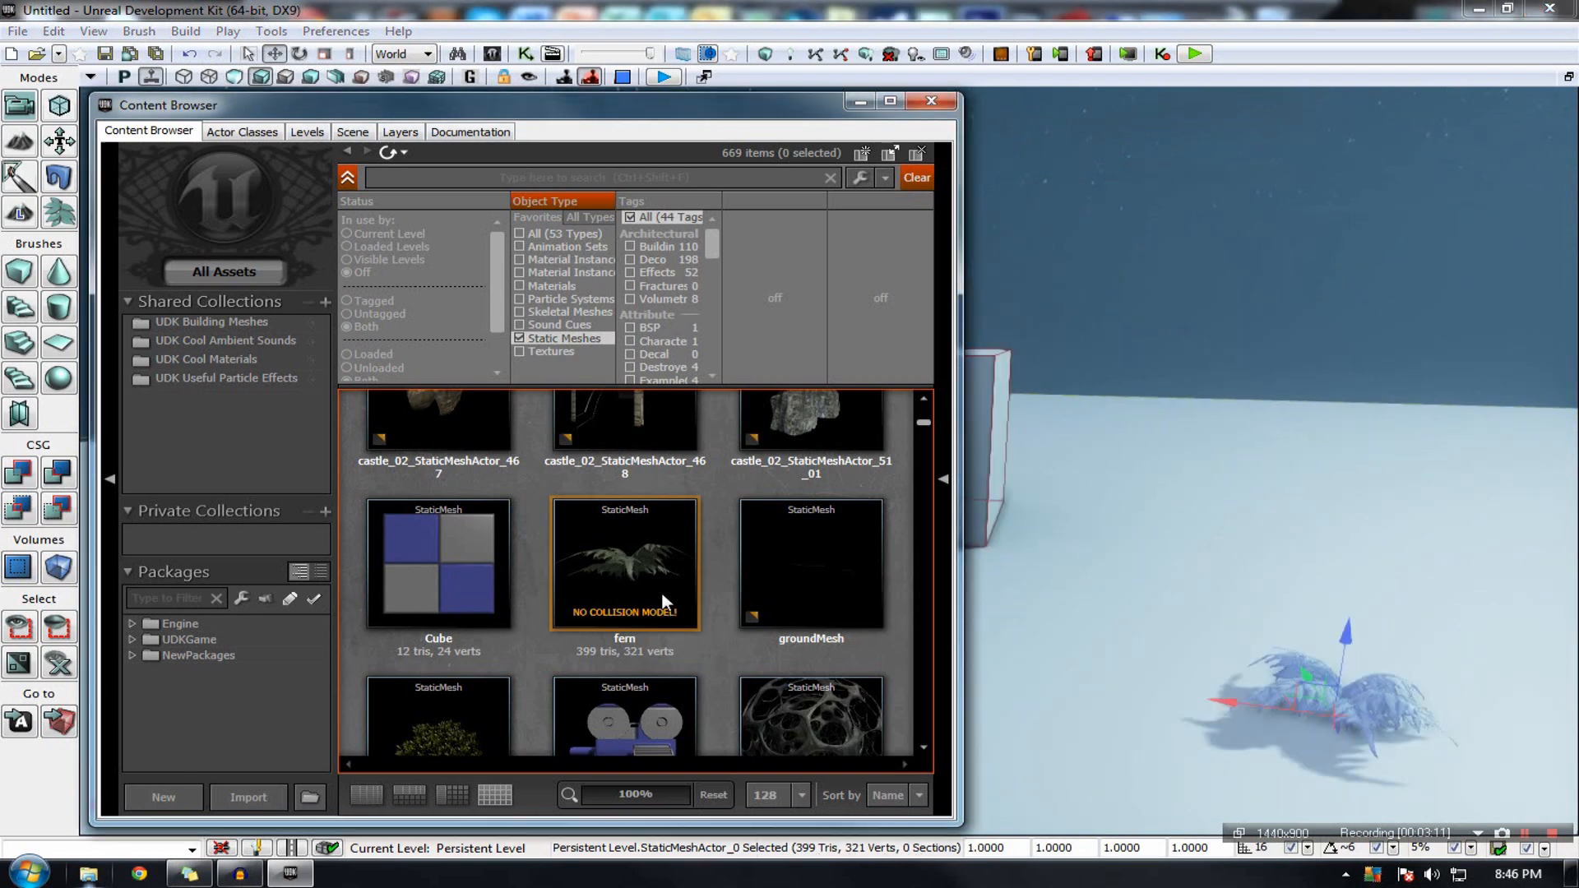
right_click(624, 564)
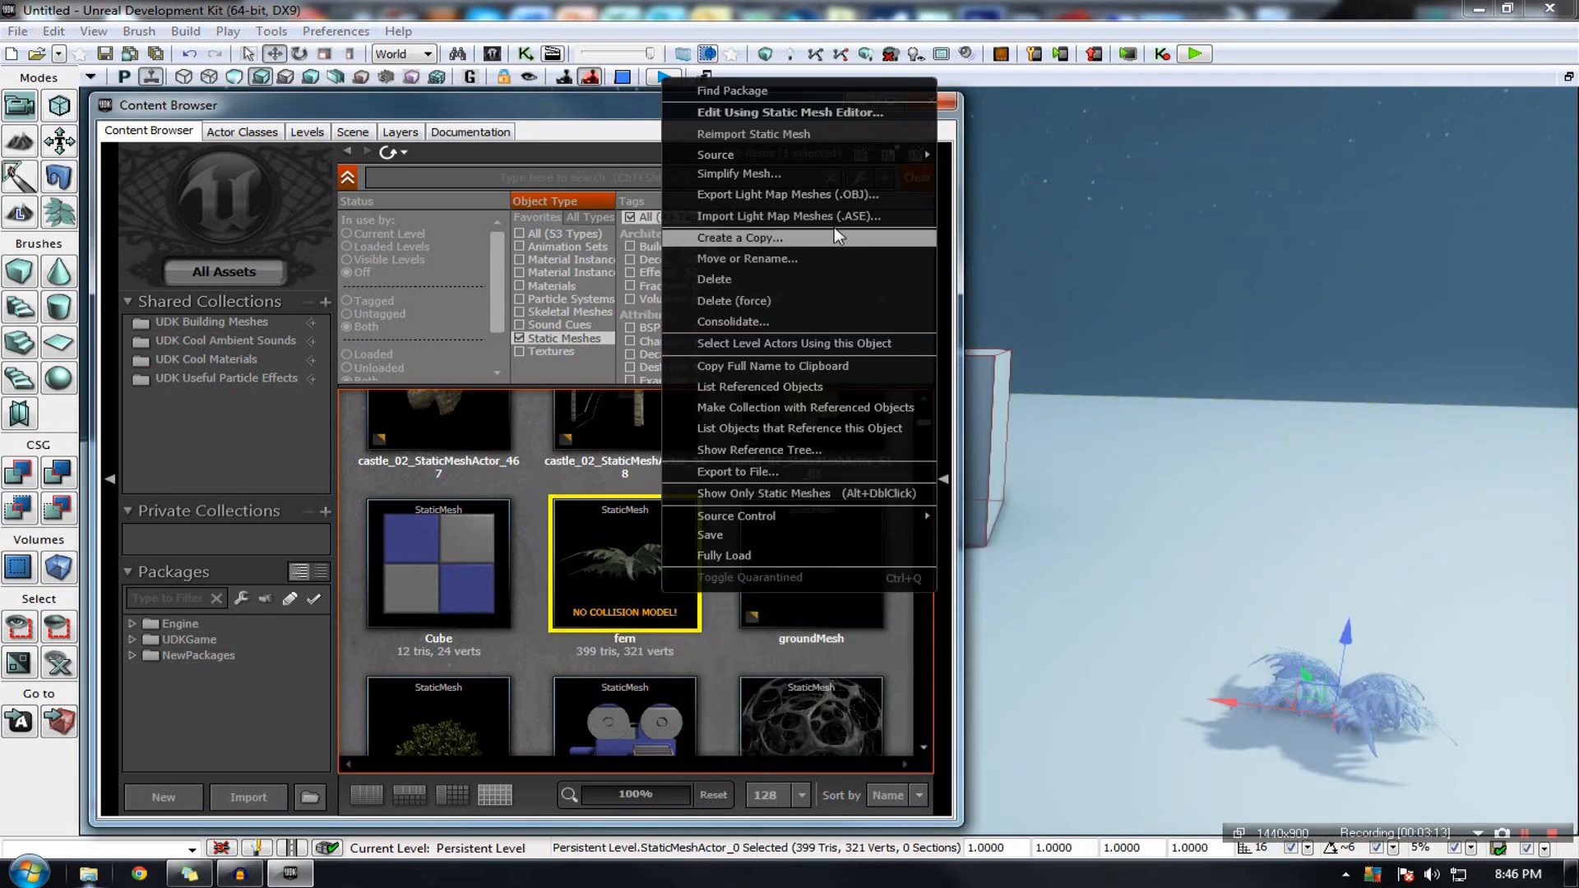
mouse_move(799, 365)
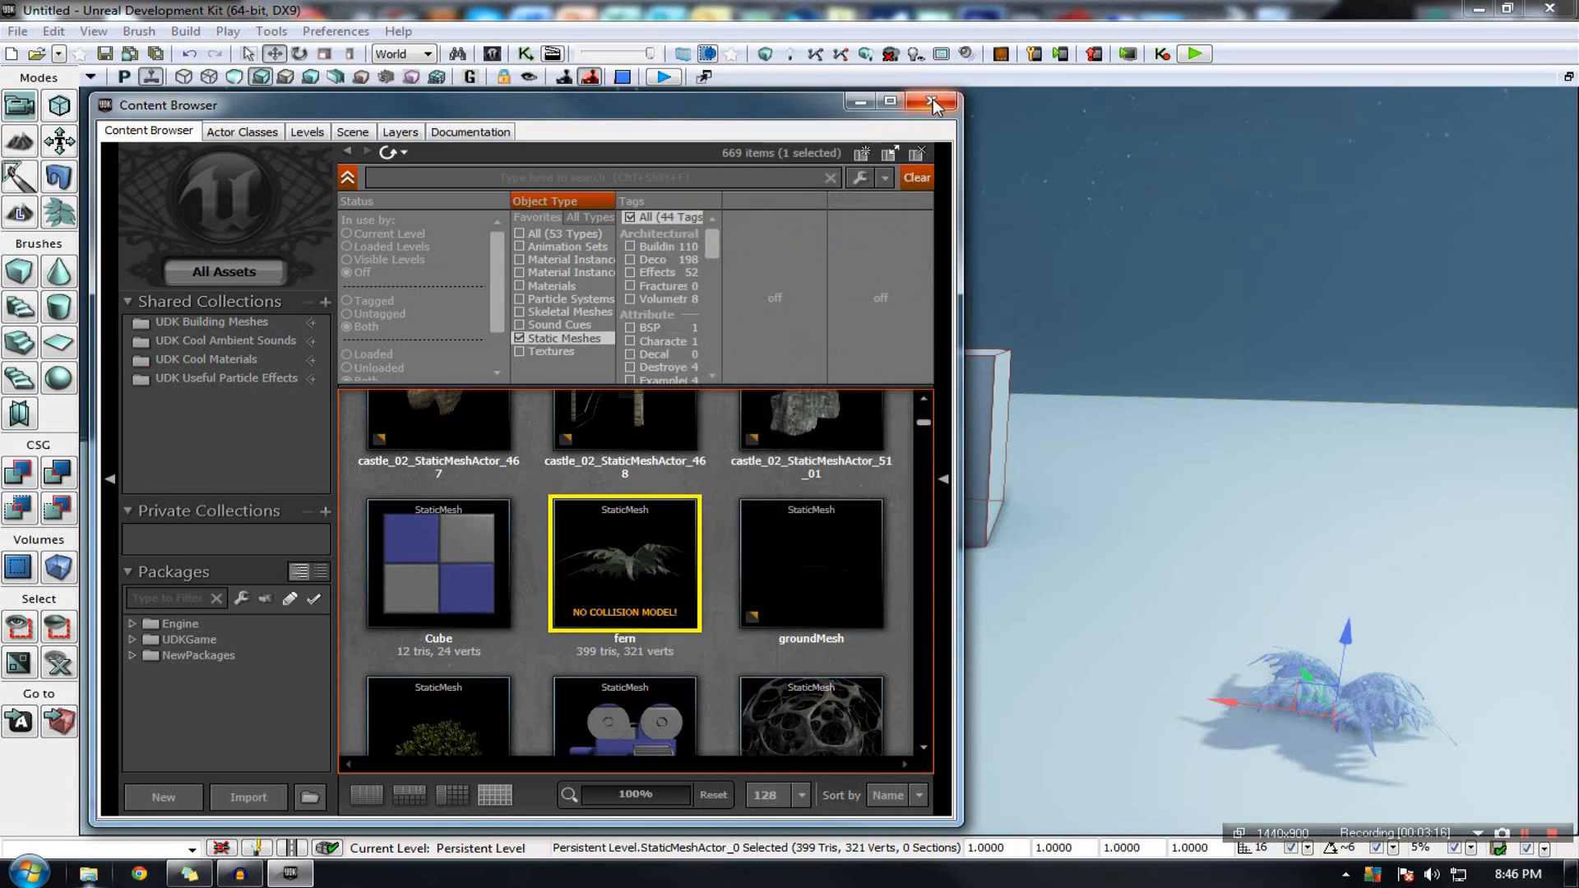
mouse_move(932, 105)
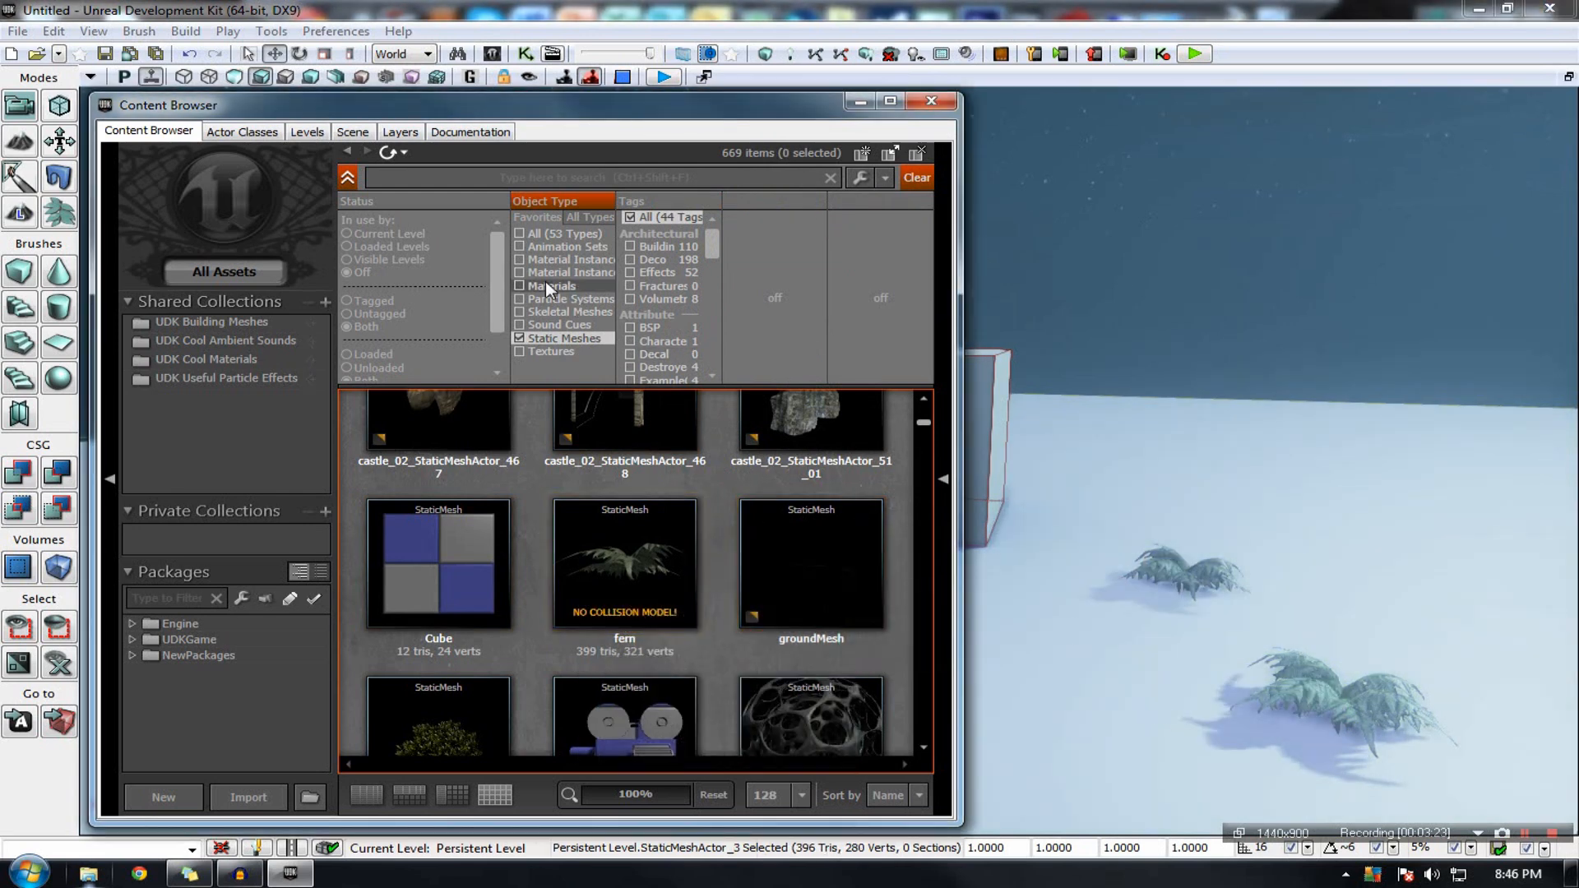
left_click(522, 286)
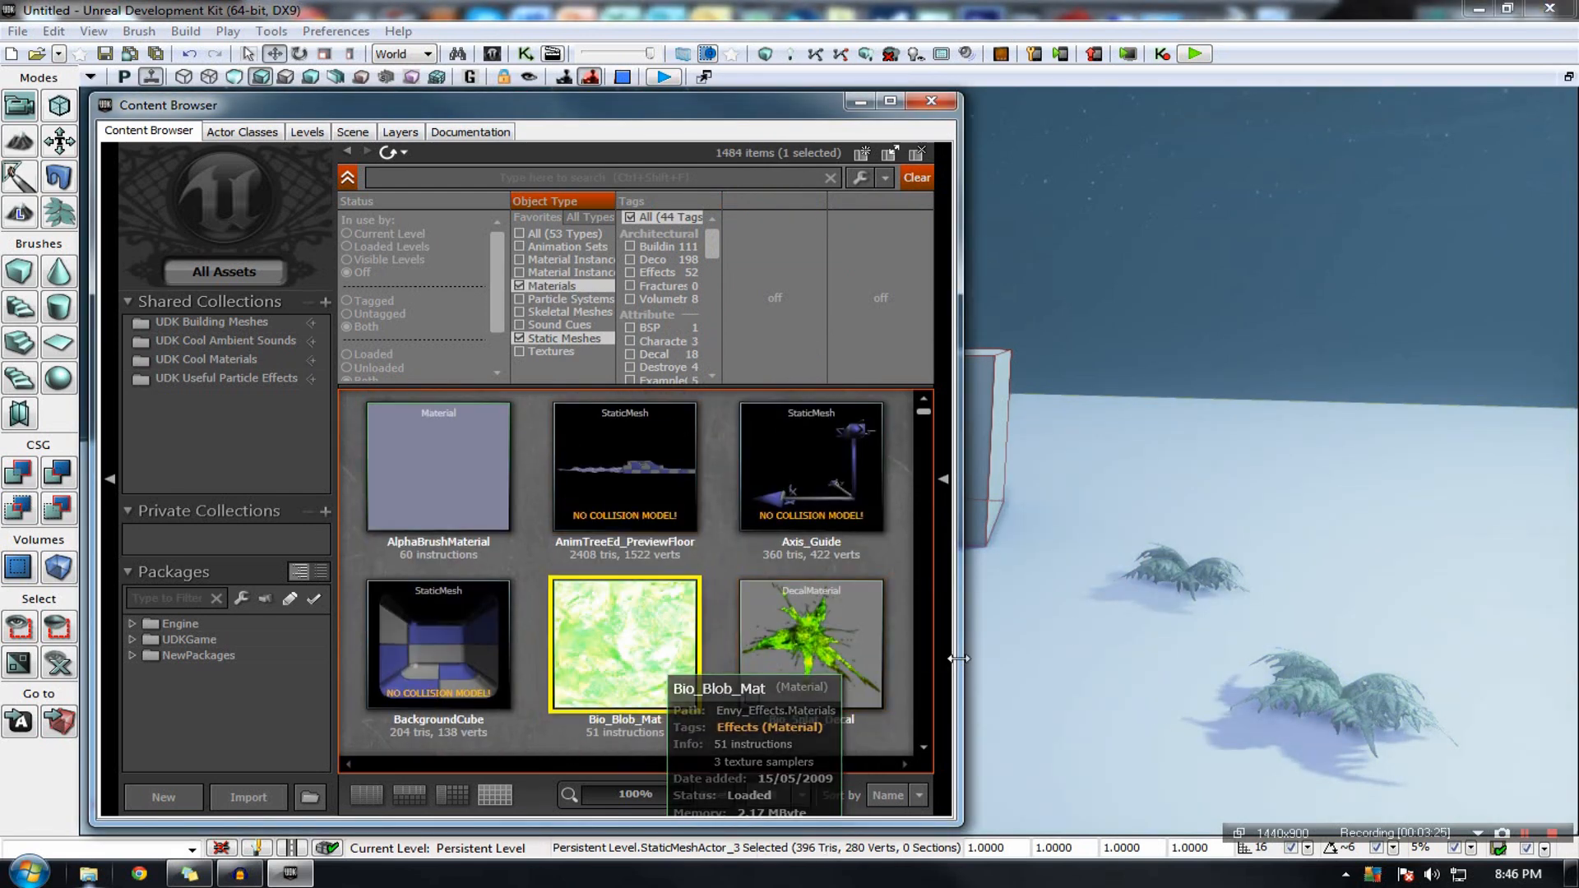
mouse_move(1058, 650)
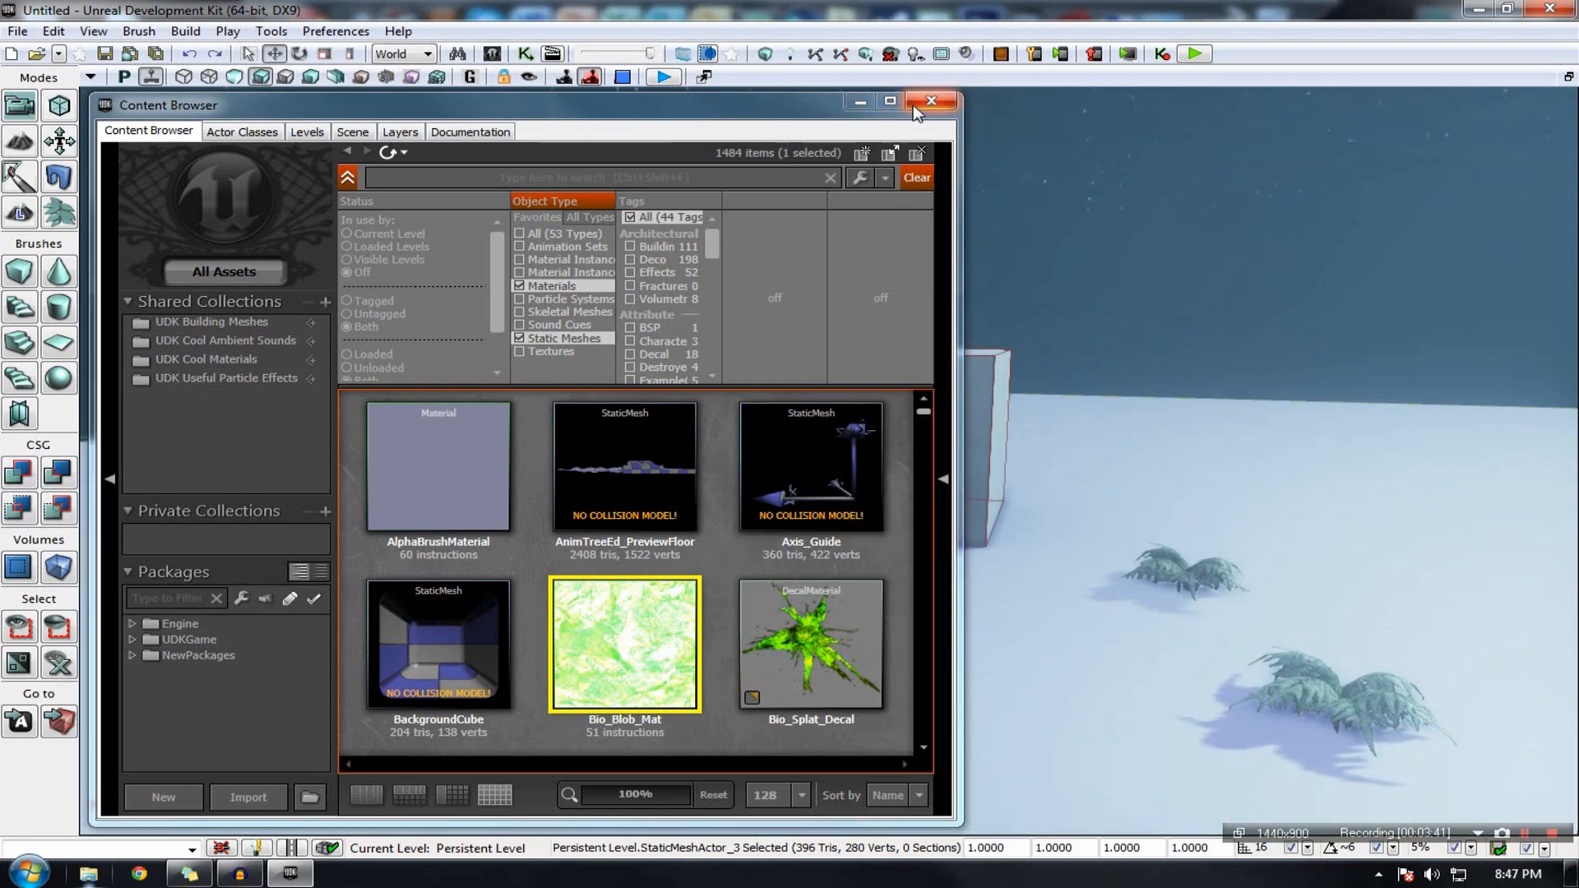
mouse_move(929, 101)
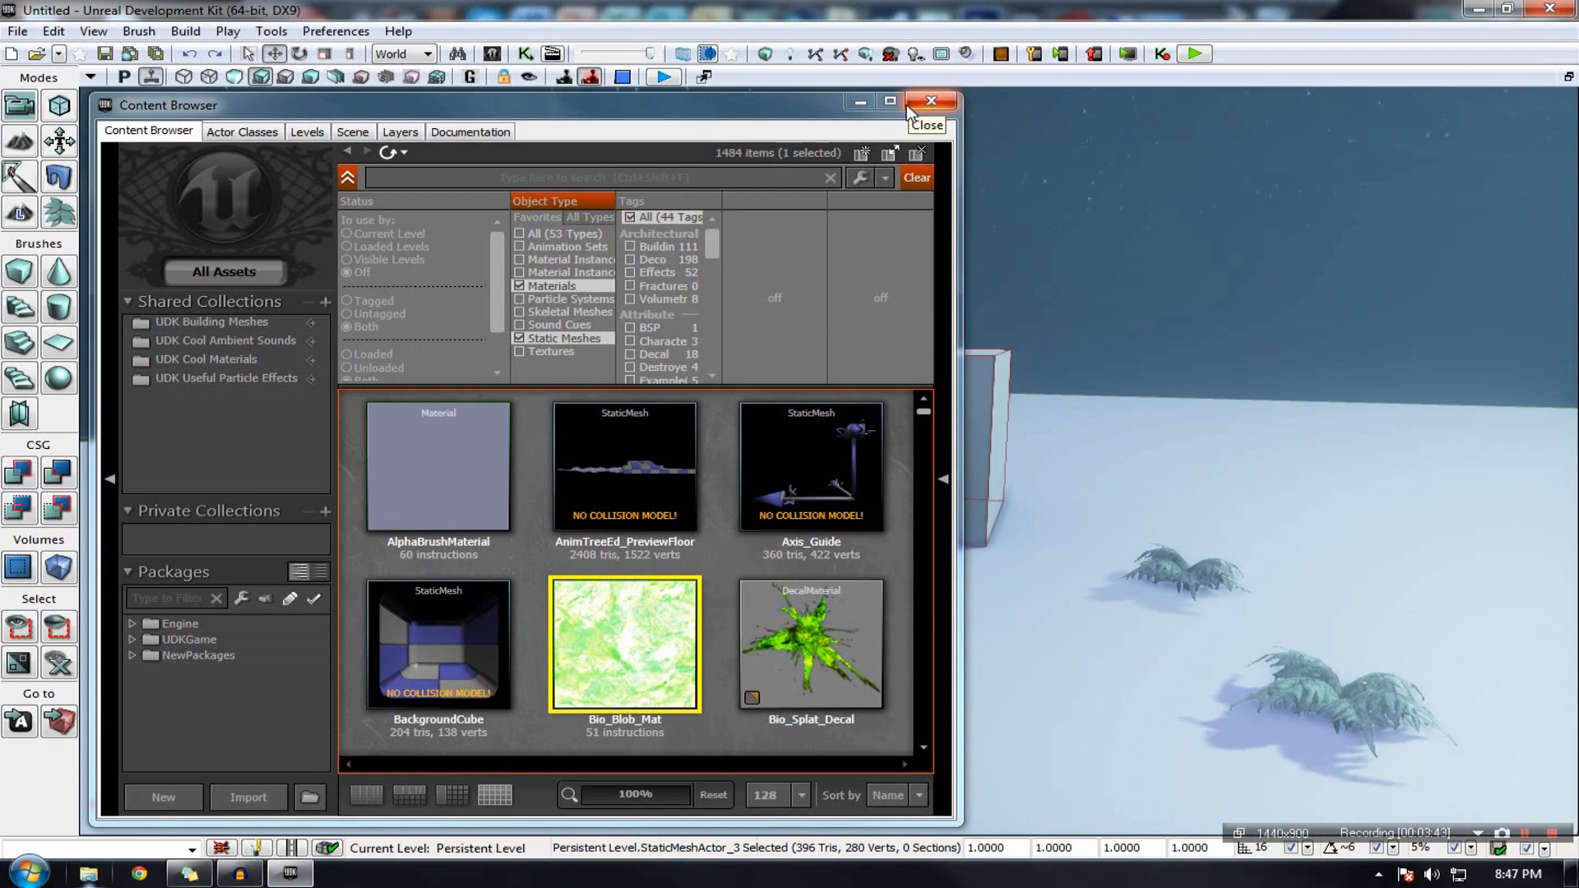
left_click(929, 100)
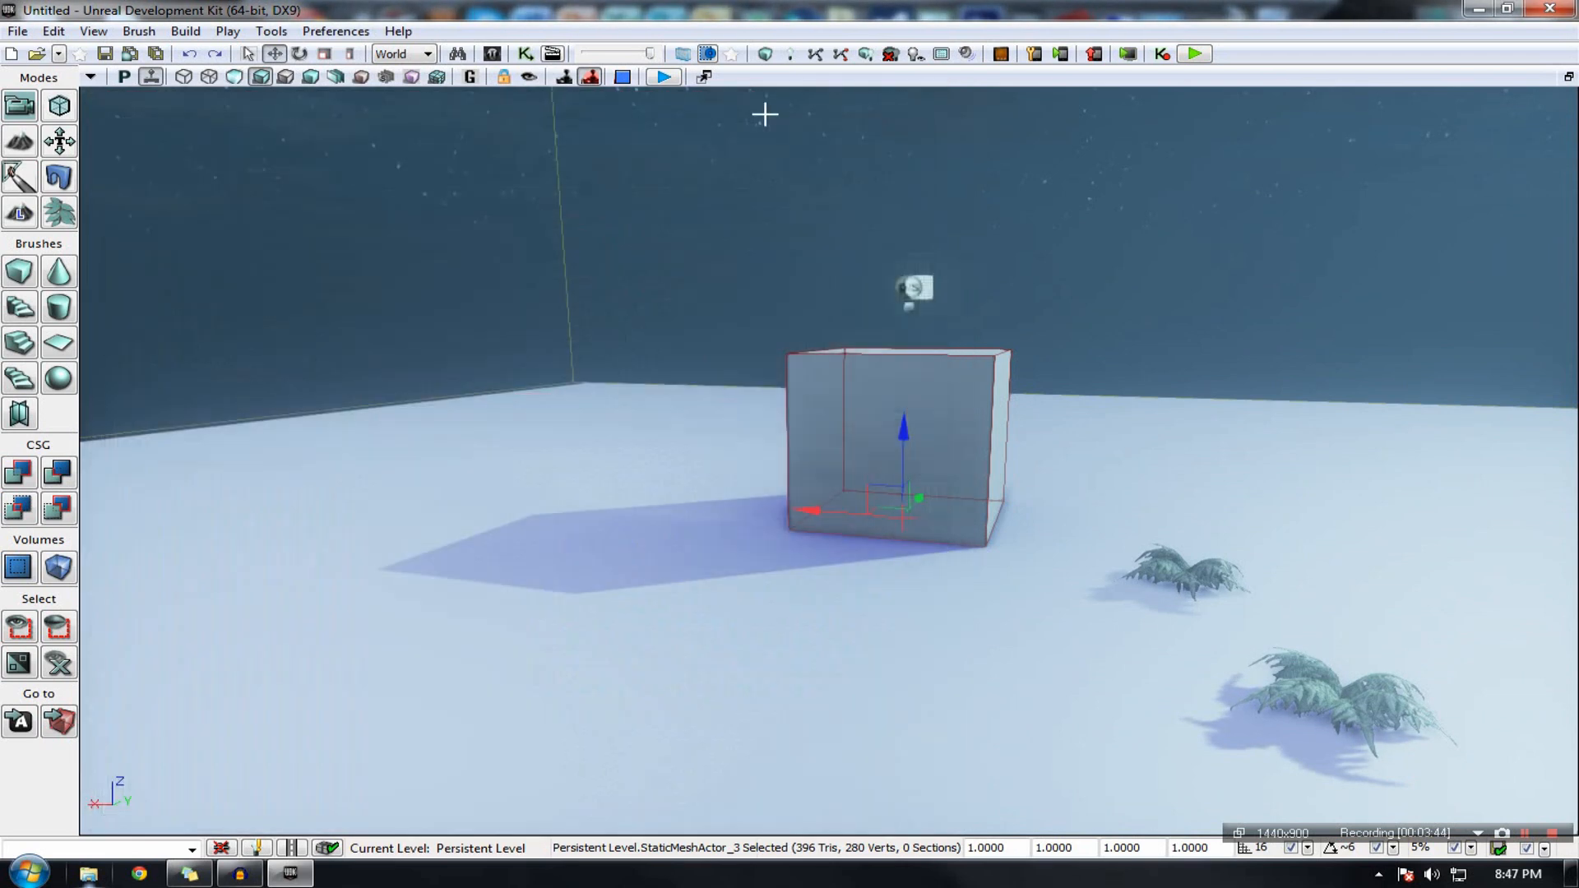
Step: Open UnrealKismet and add an integer variable and a boolean variable
left_click(525, 53)
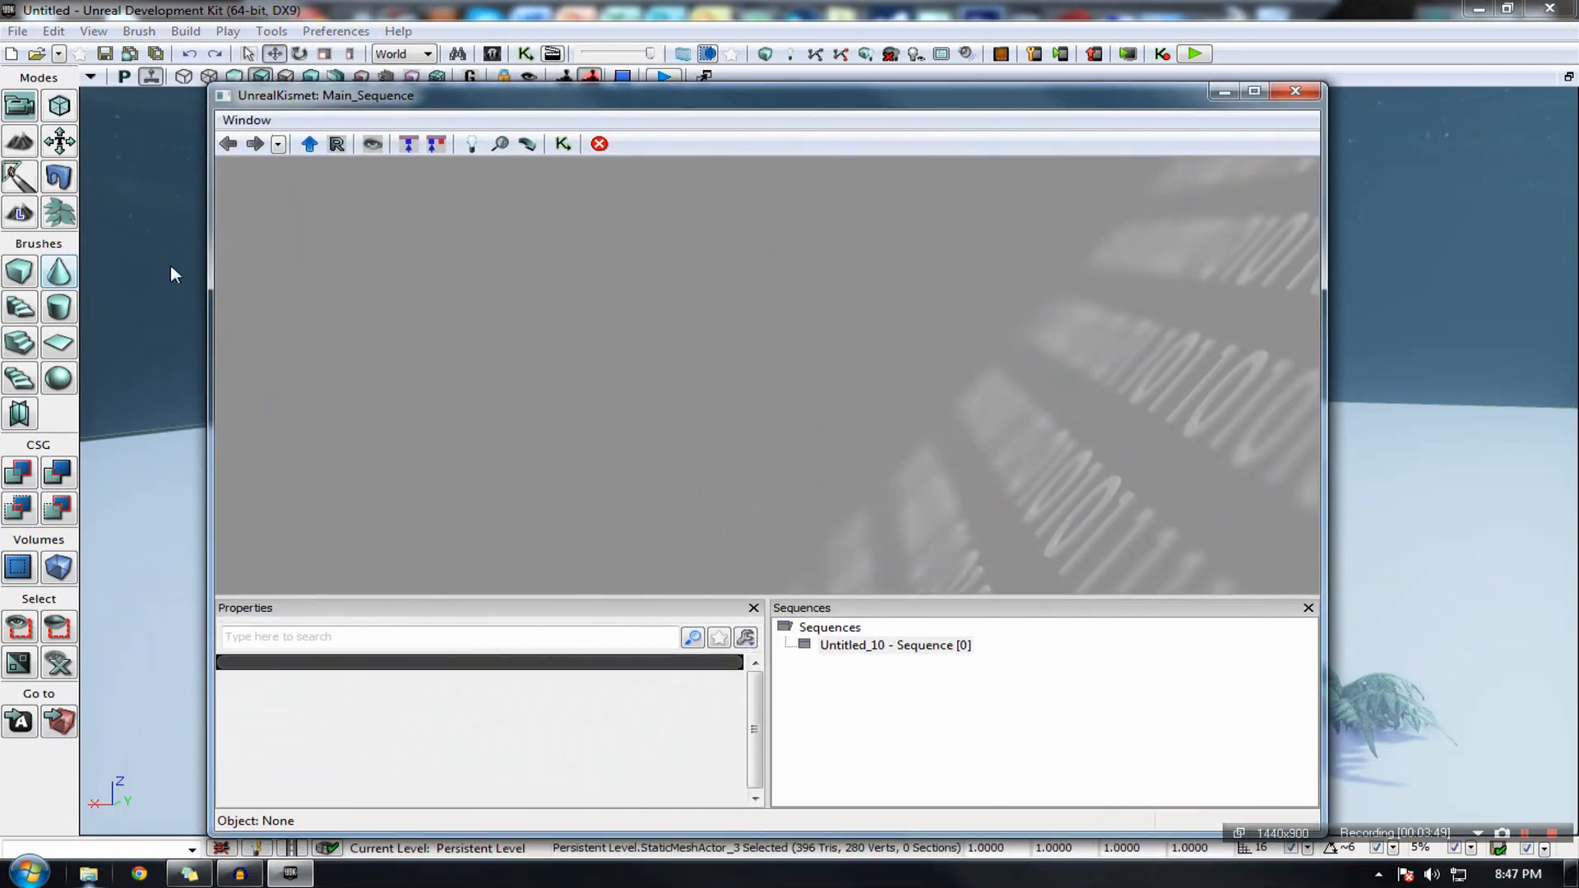
mouse_move(324, 285)
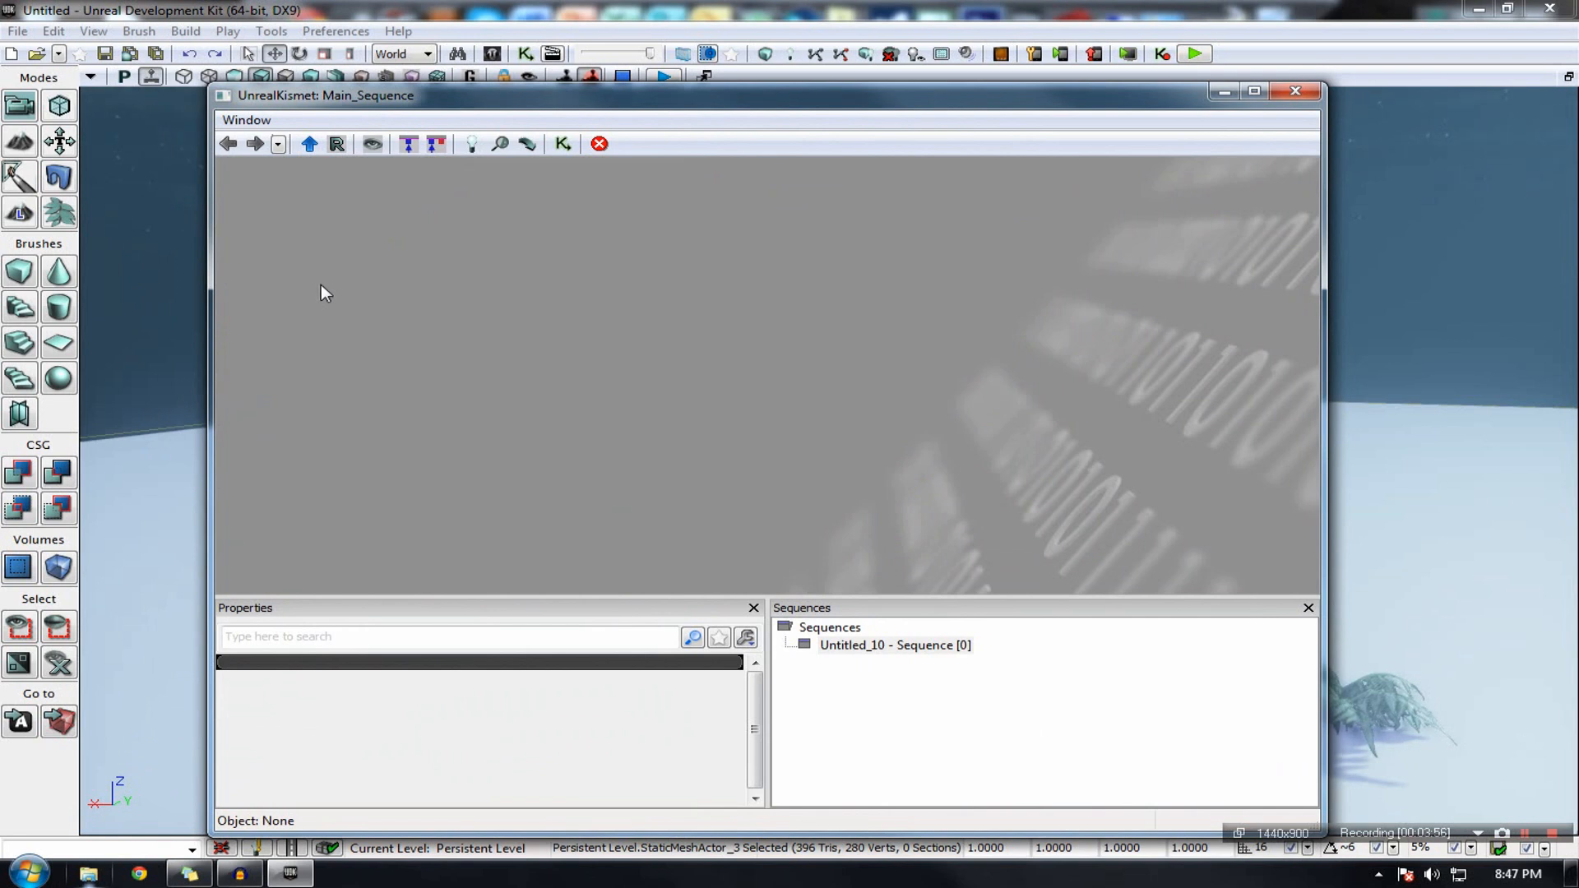
mouse_move(283, 326)
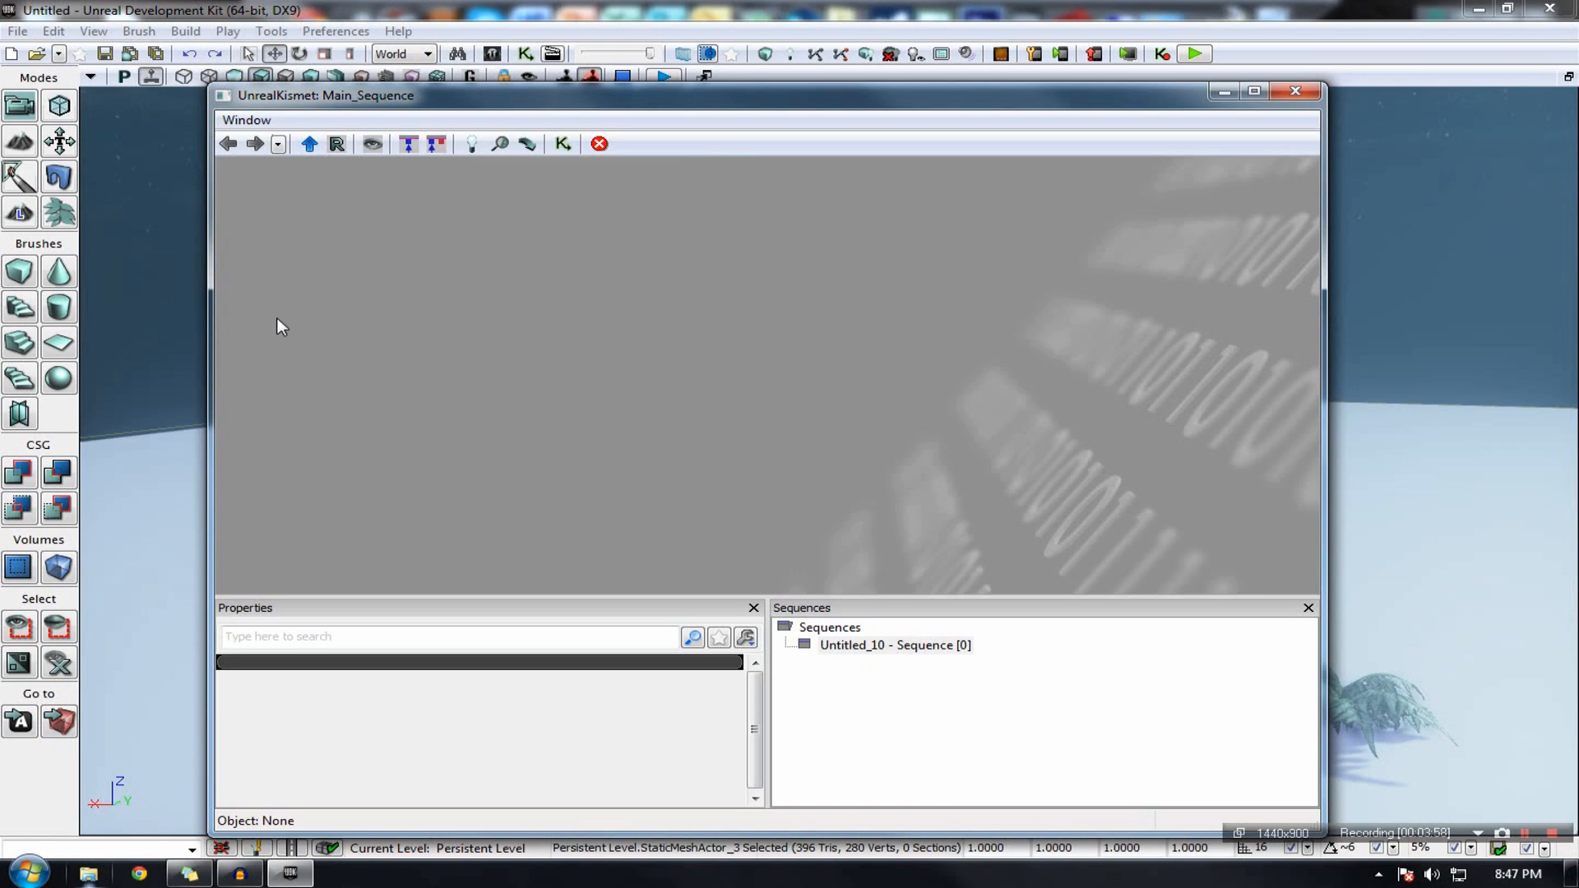
right_click(331, 333)
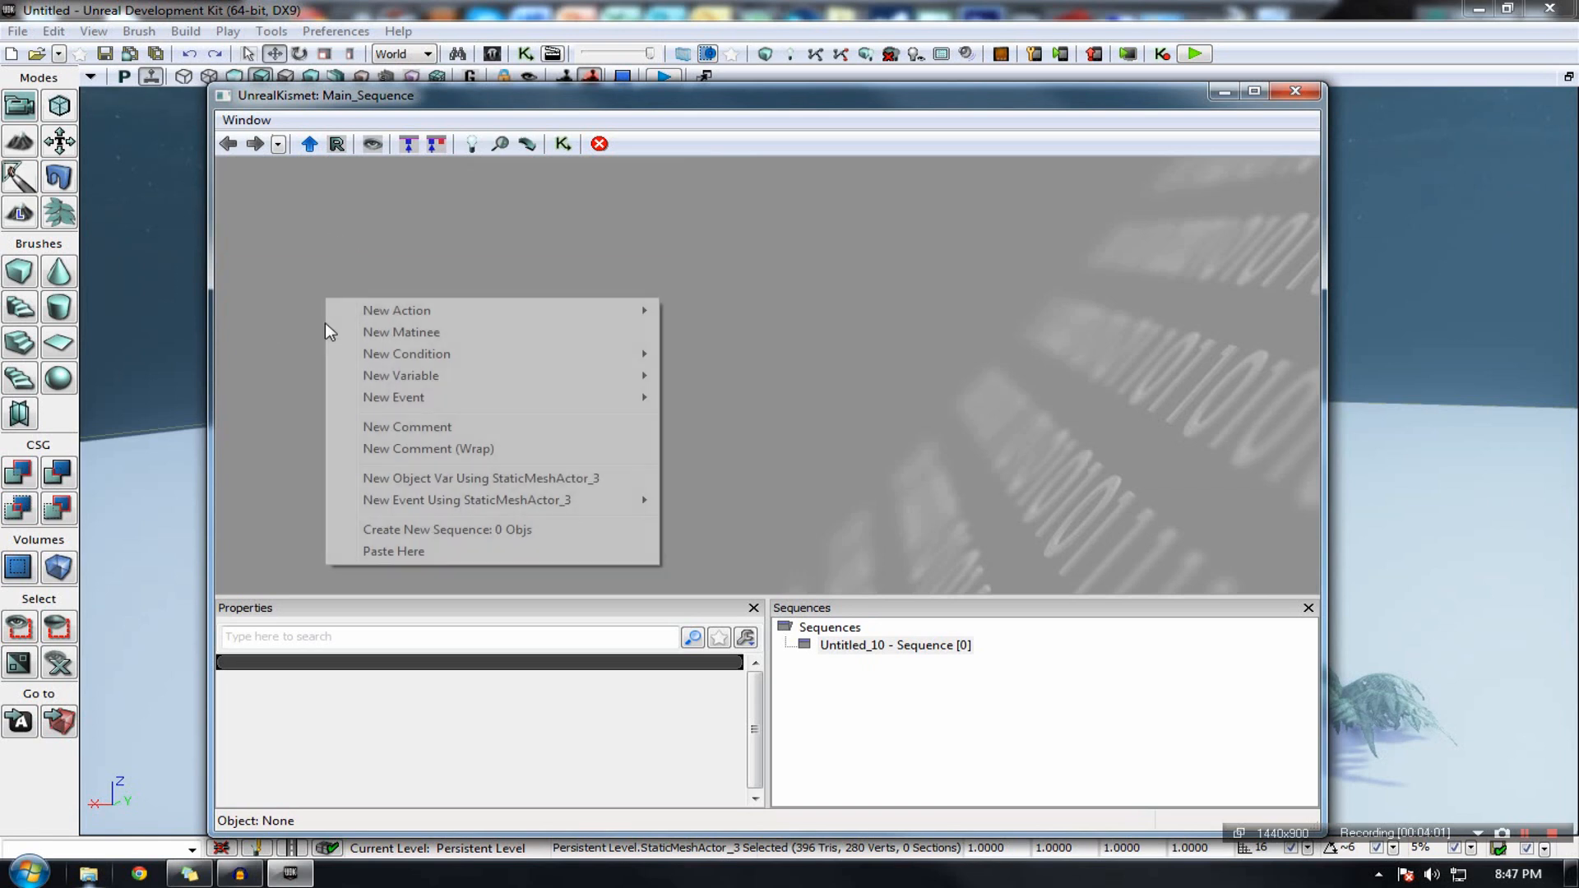
left_click(277, 214)
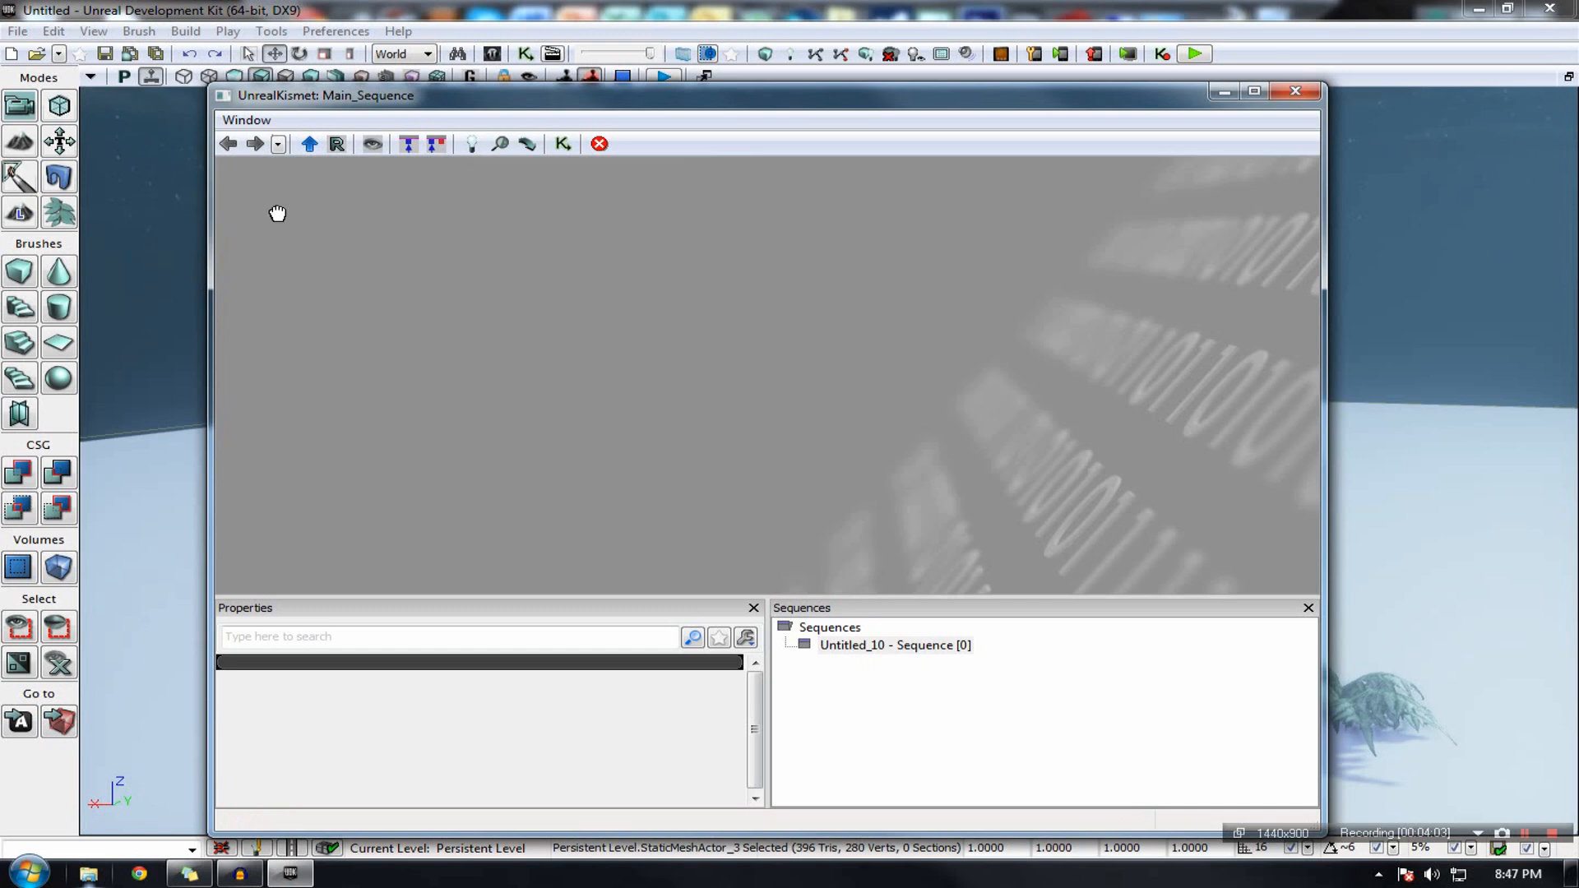
right_click(270, 192)
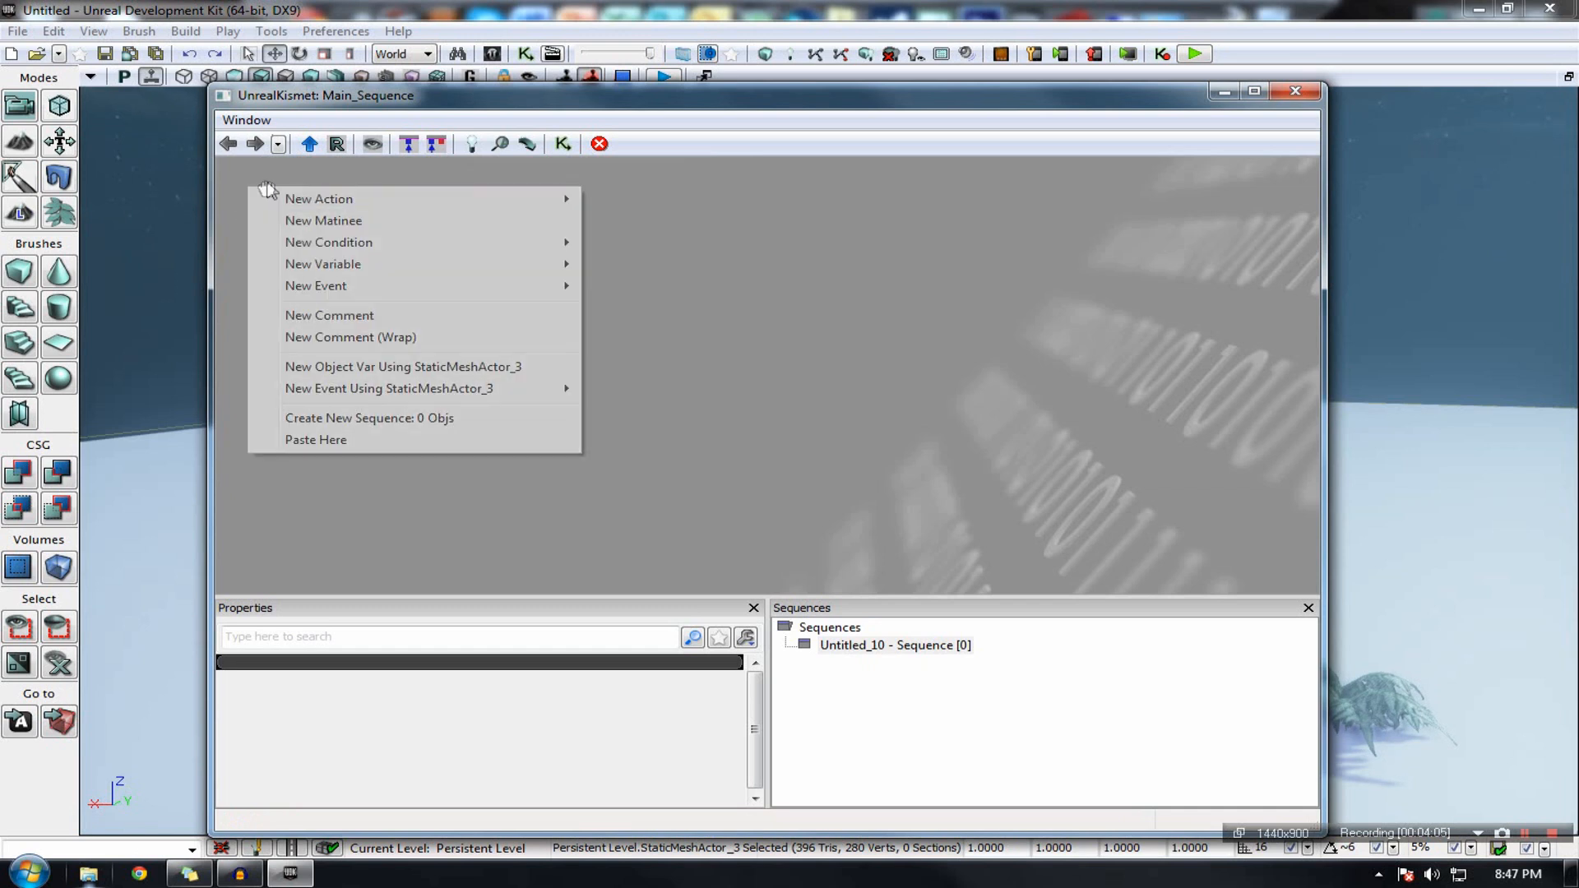
mouse_move(352, 256)
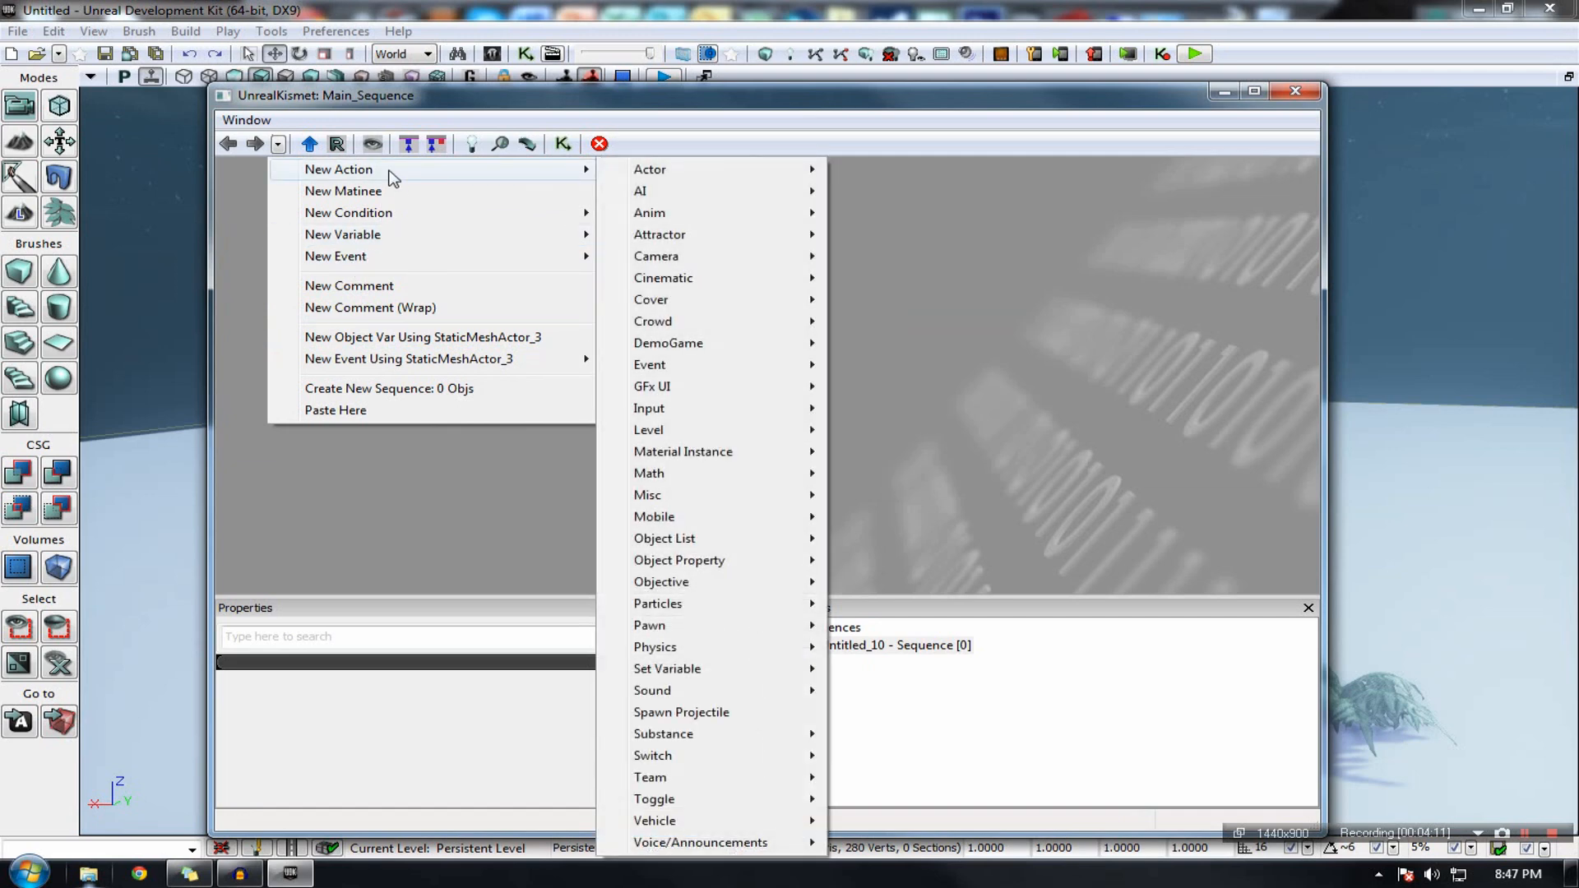
mouse_move(347, 212)
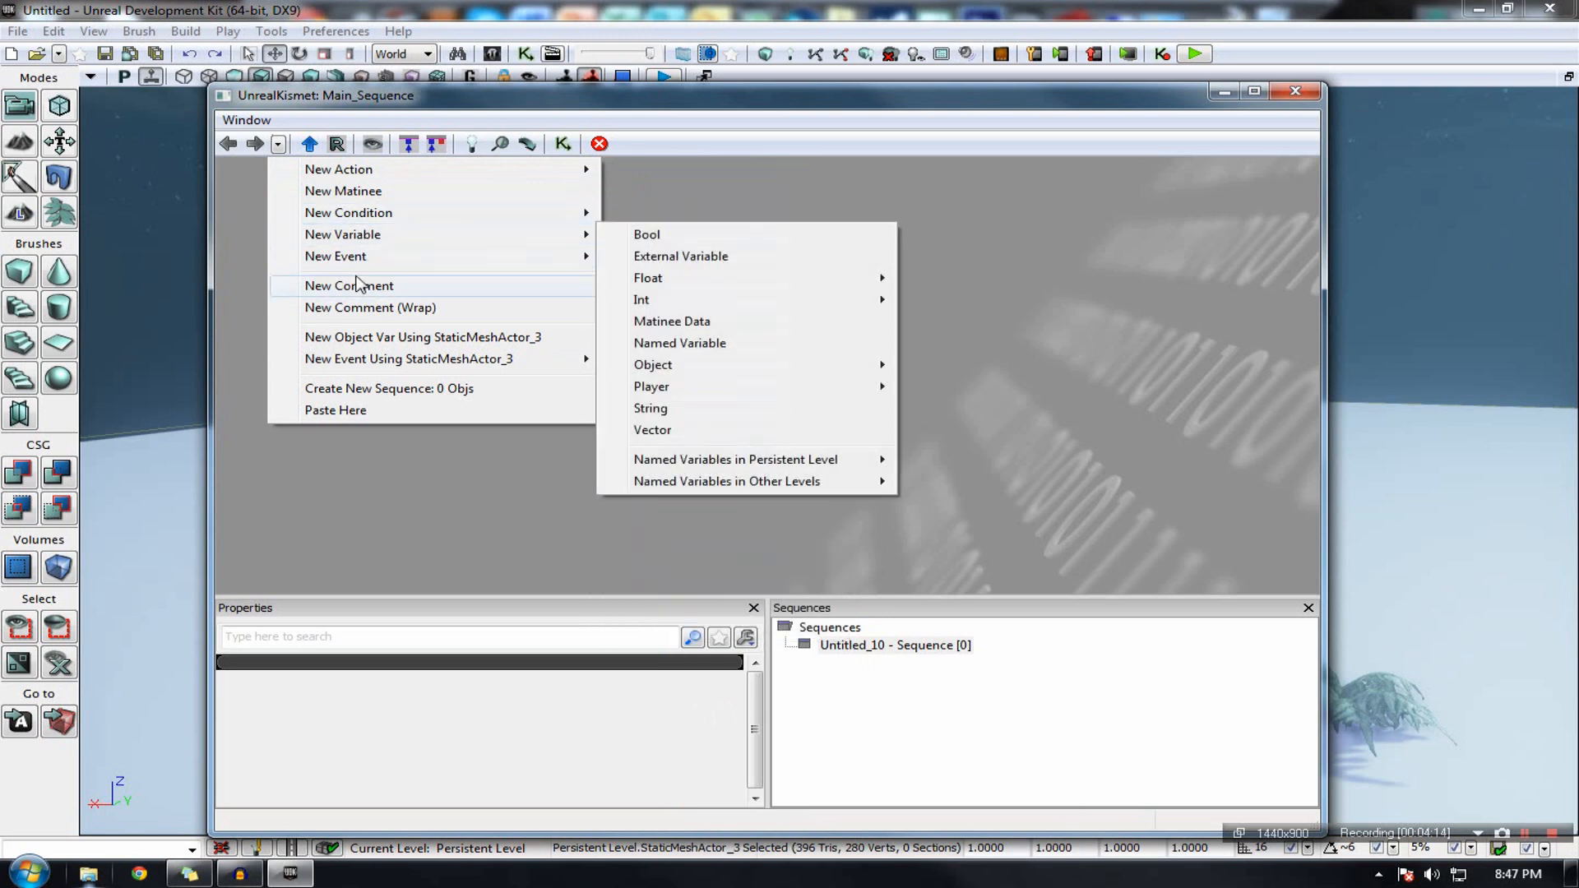
mouse_move(381, 192)
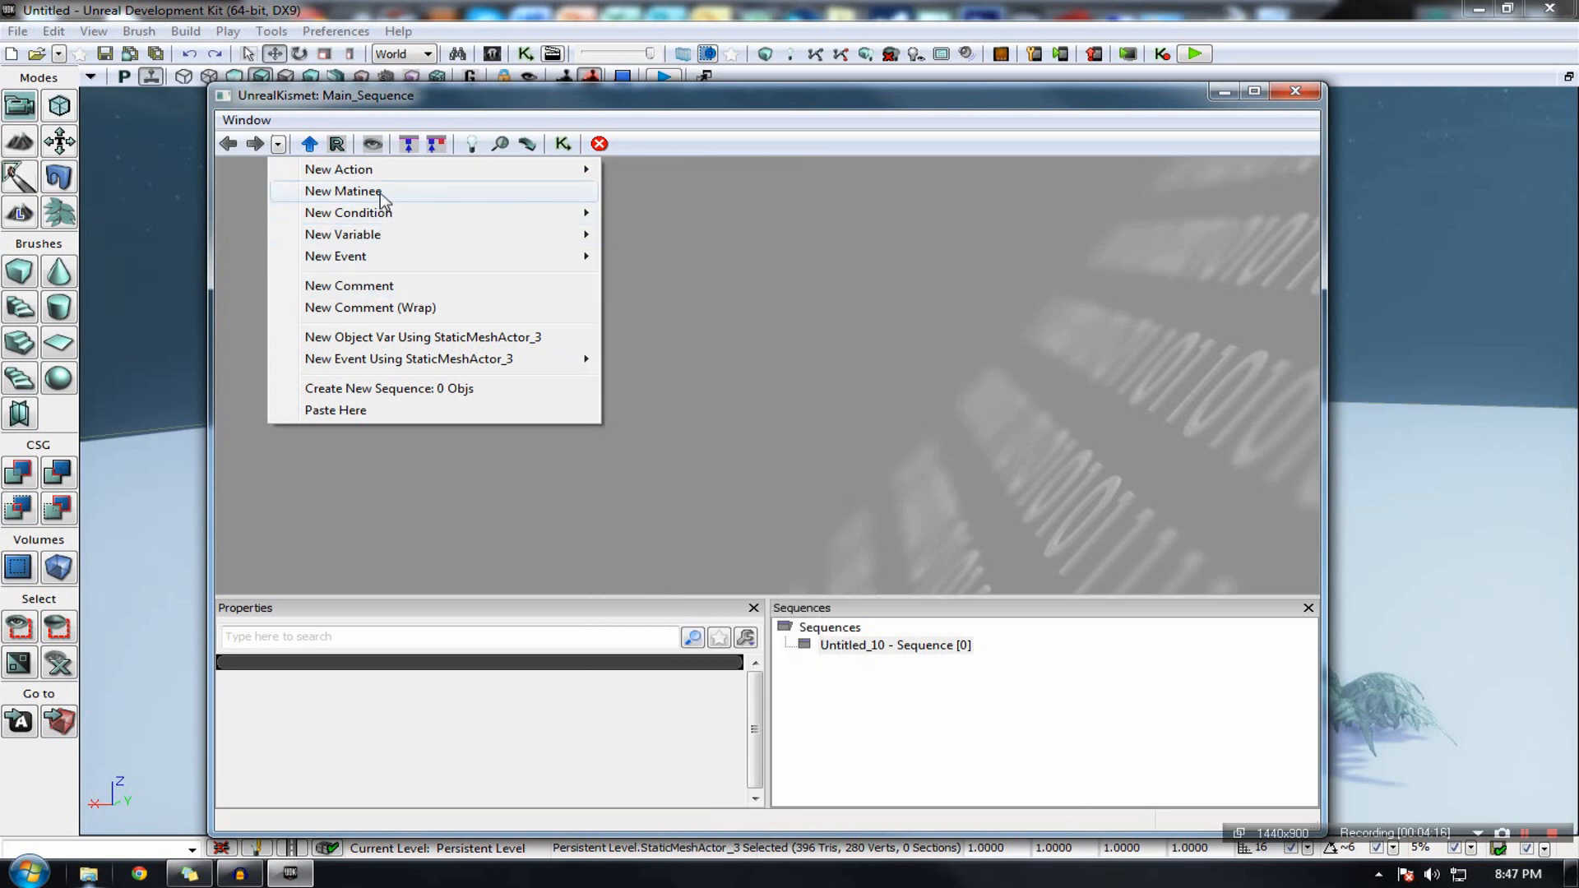
mouse_move(422, 199)
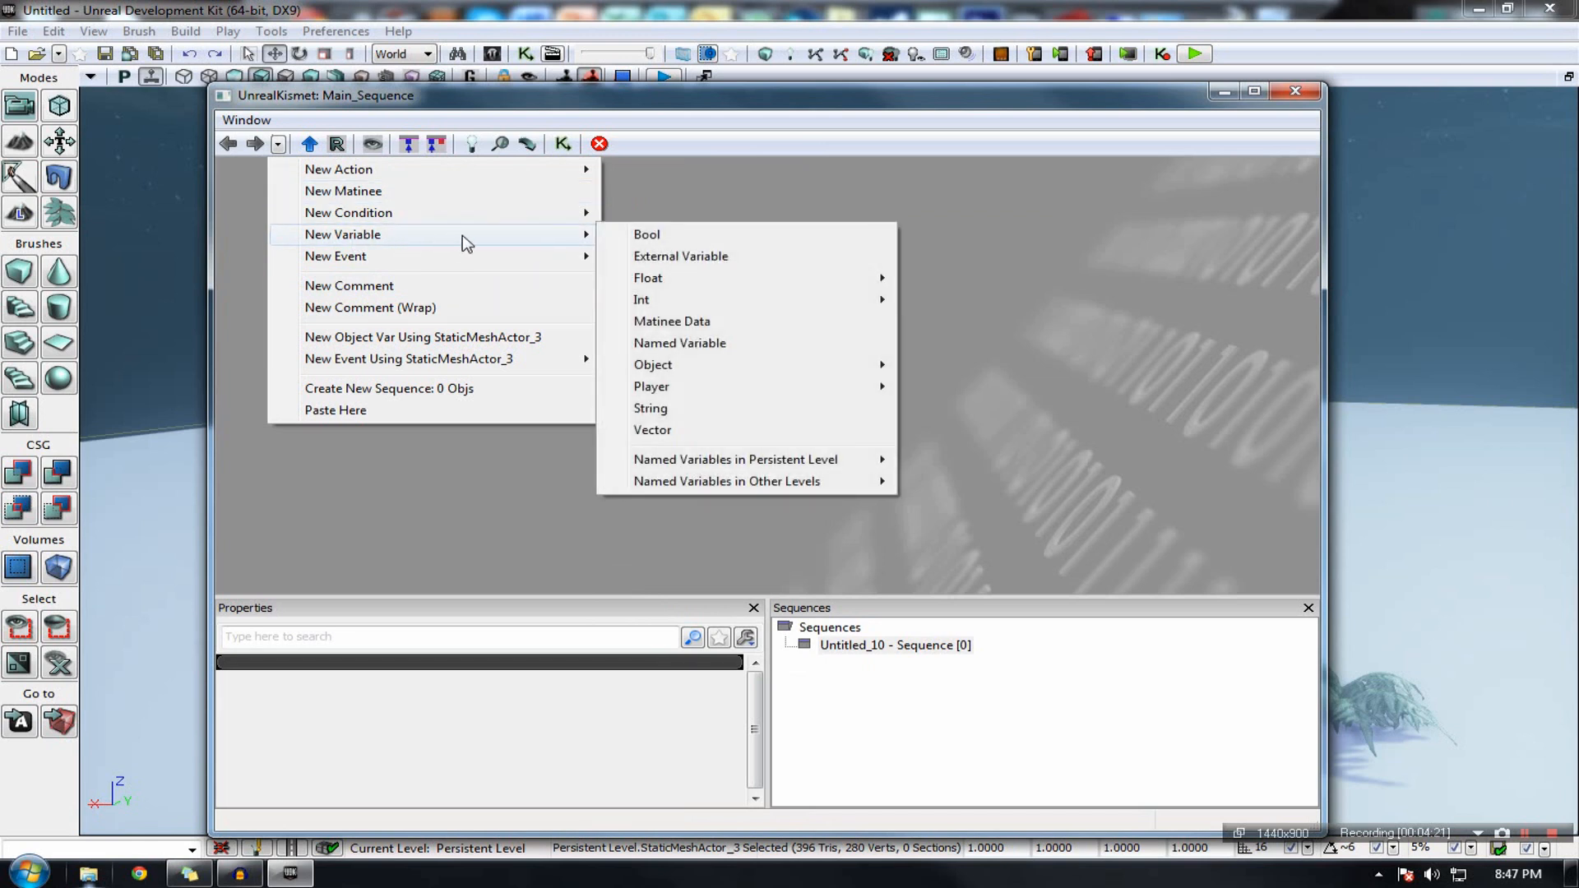
mouse_move(680, 256)
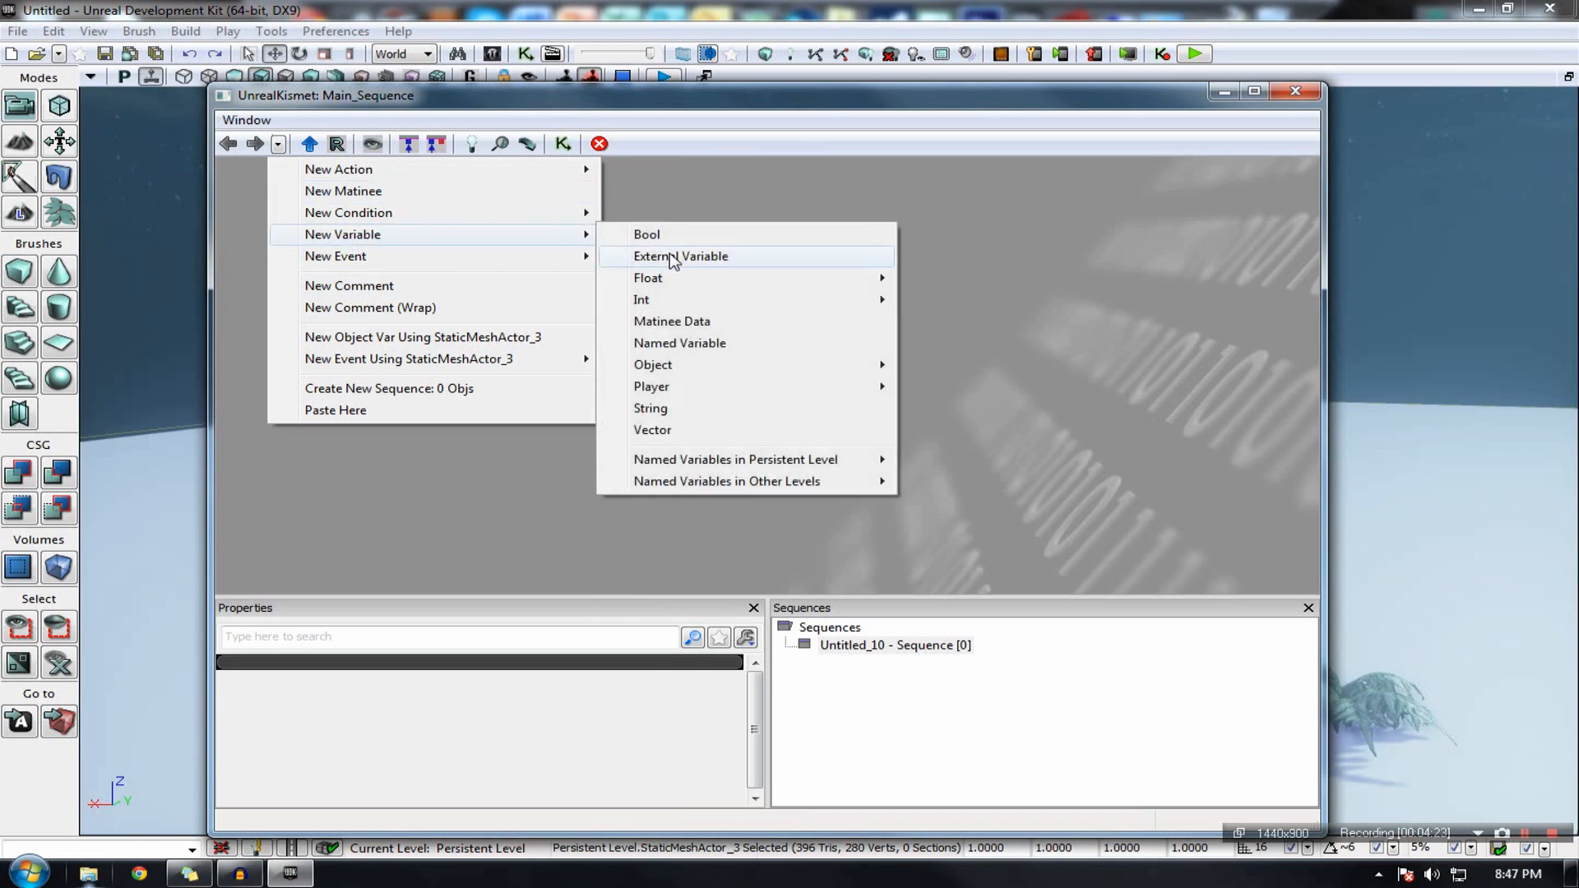
left_click(641, 300)
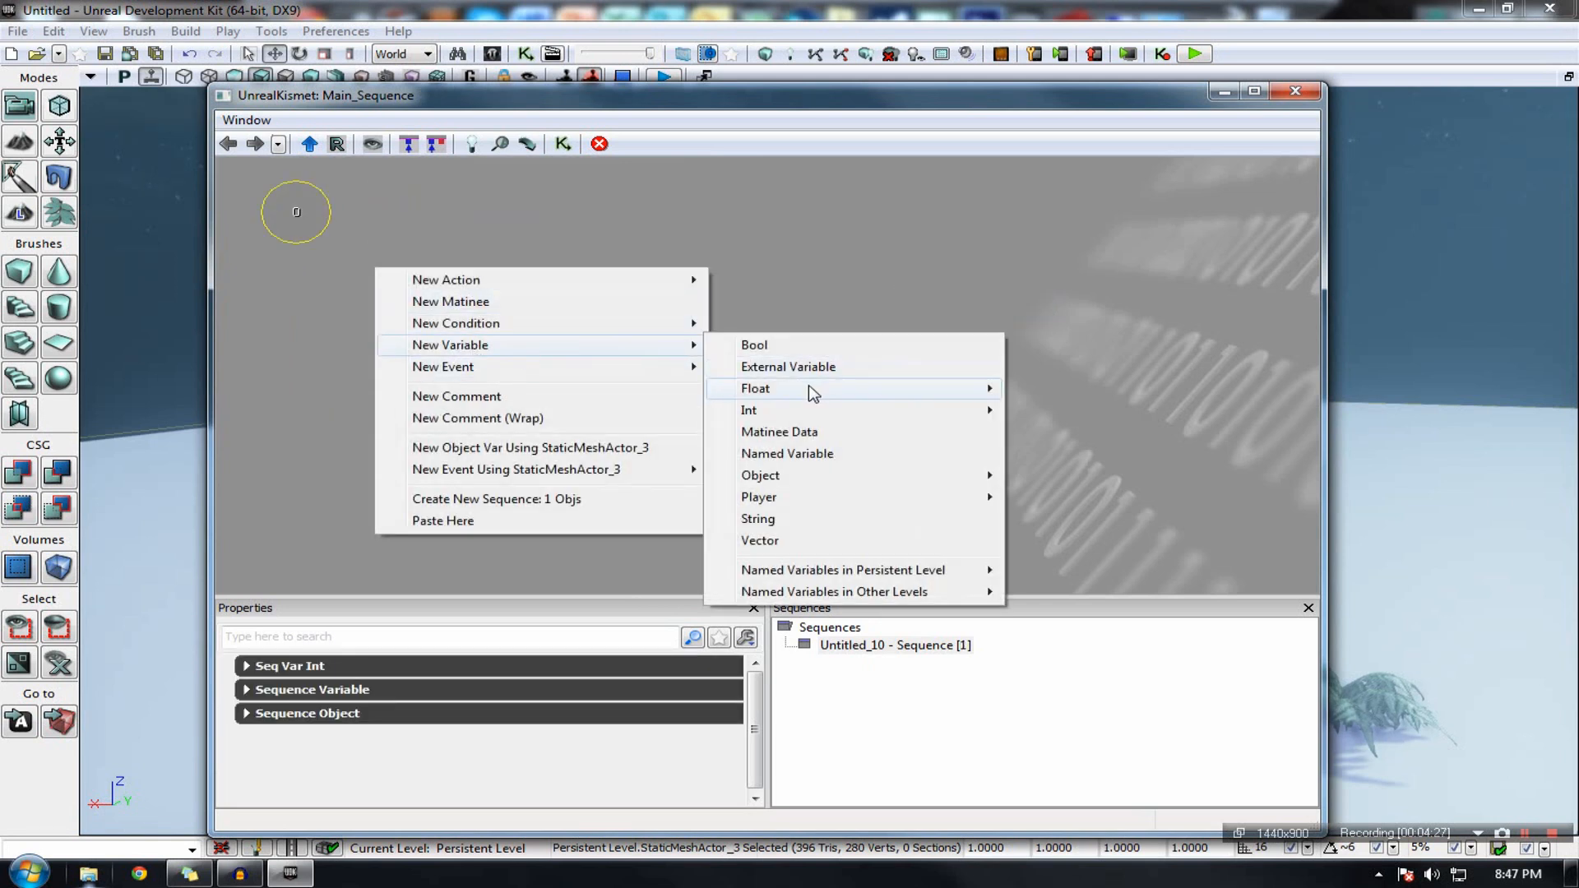
mouse_move(754, 344)
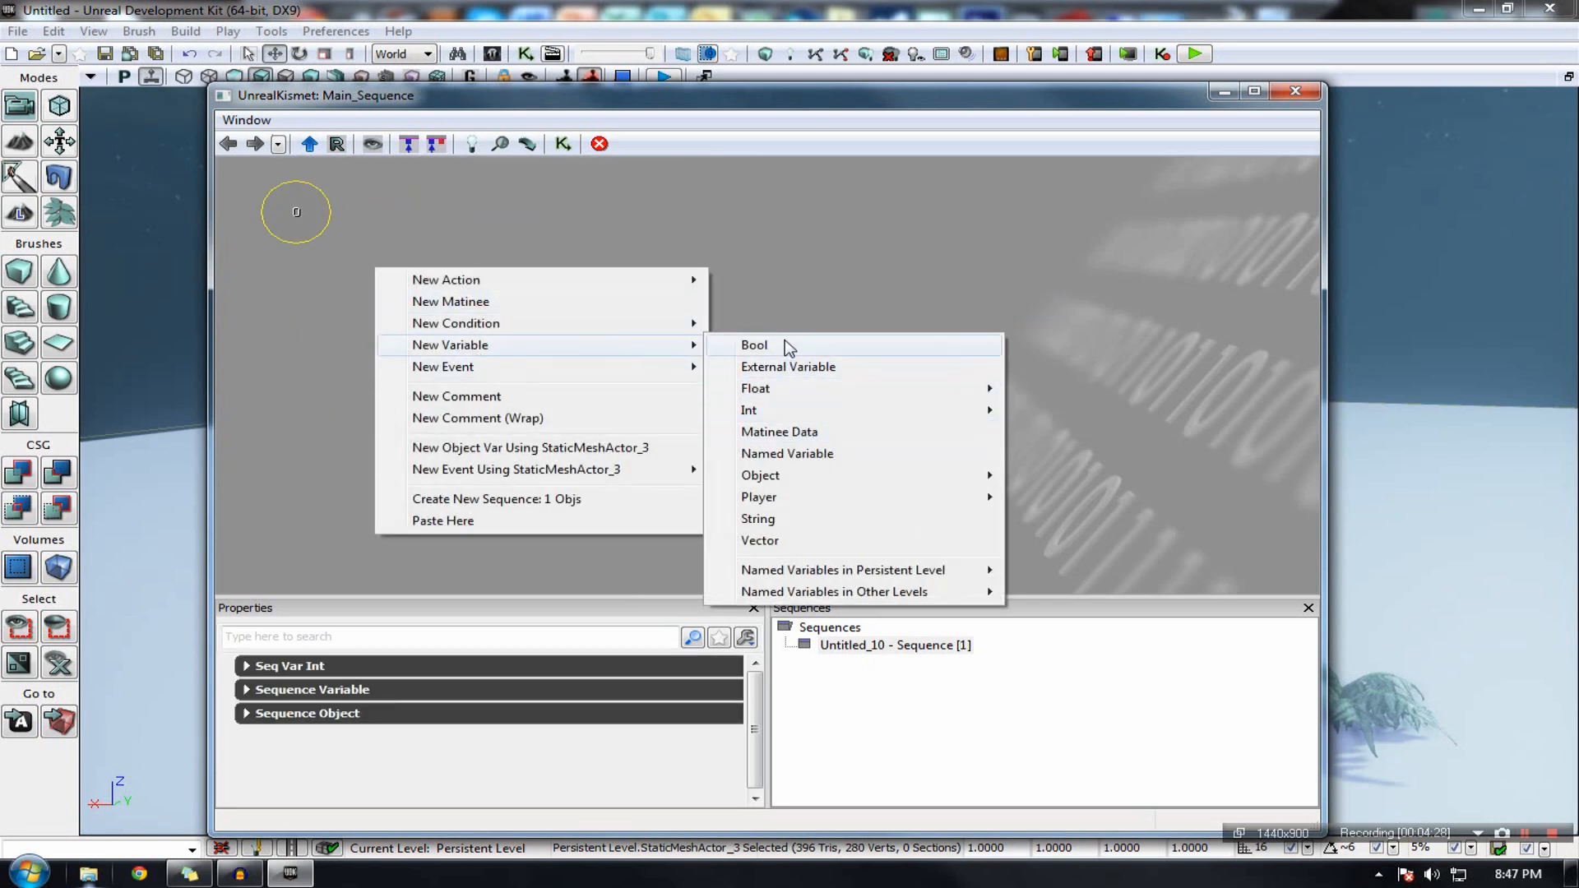
left_click(754, 345)
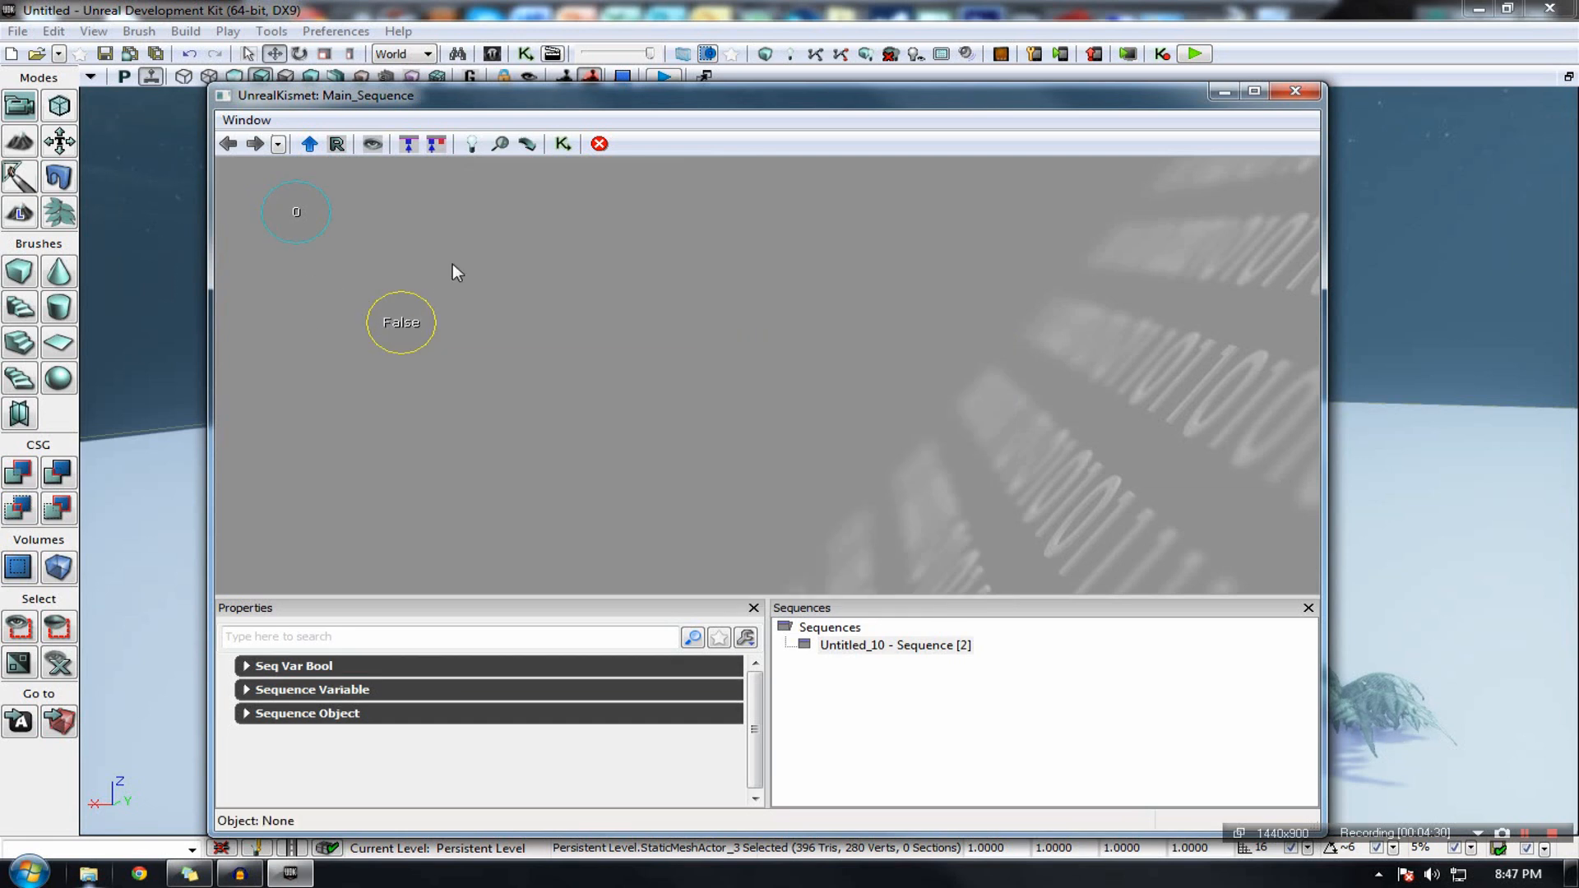
Step: Add a Level Loaded event node and browse the New Action list
right_click(453, 272)
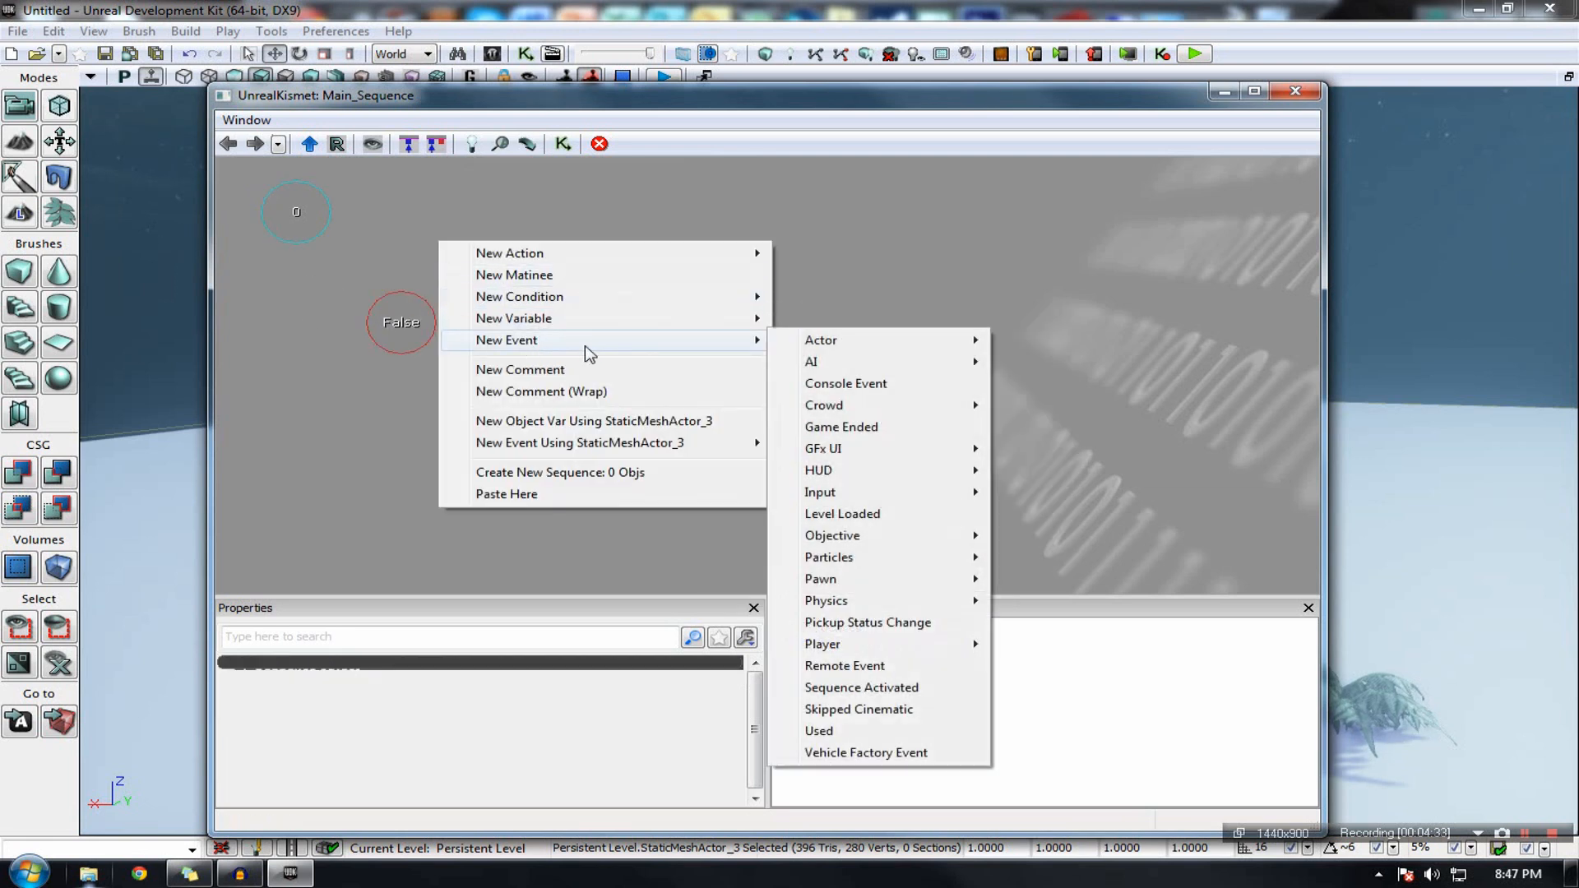
left_click(843, 513)
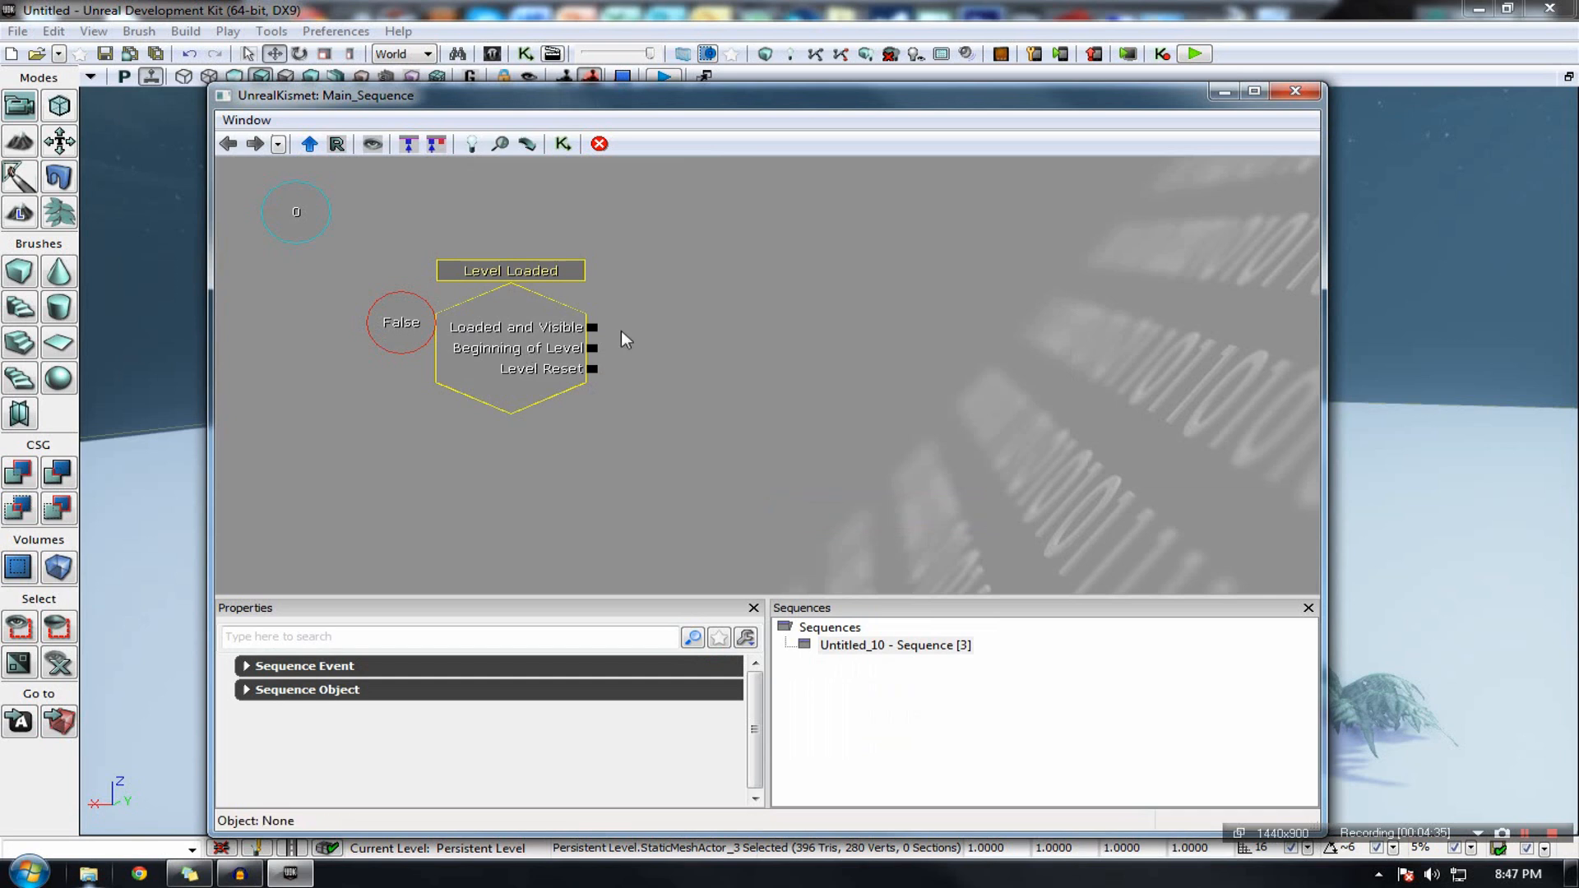
right_click(624, 337)
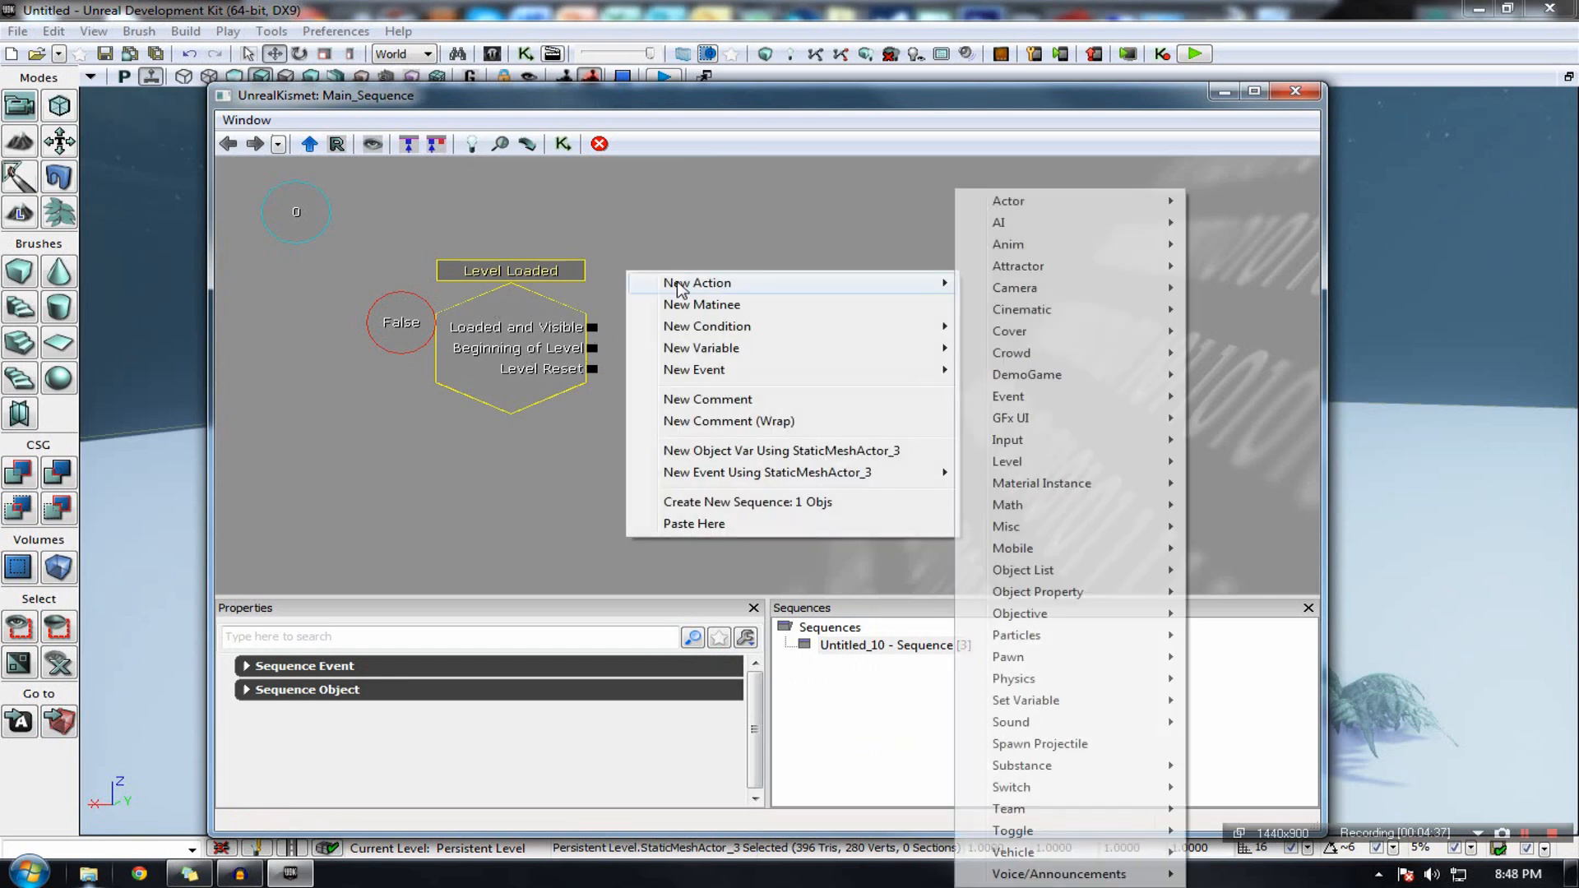
mouse_move(1067, 222)
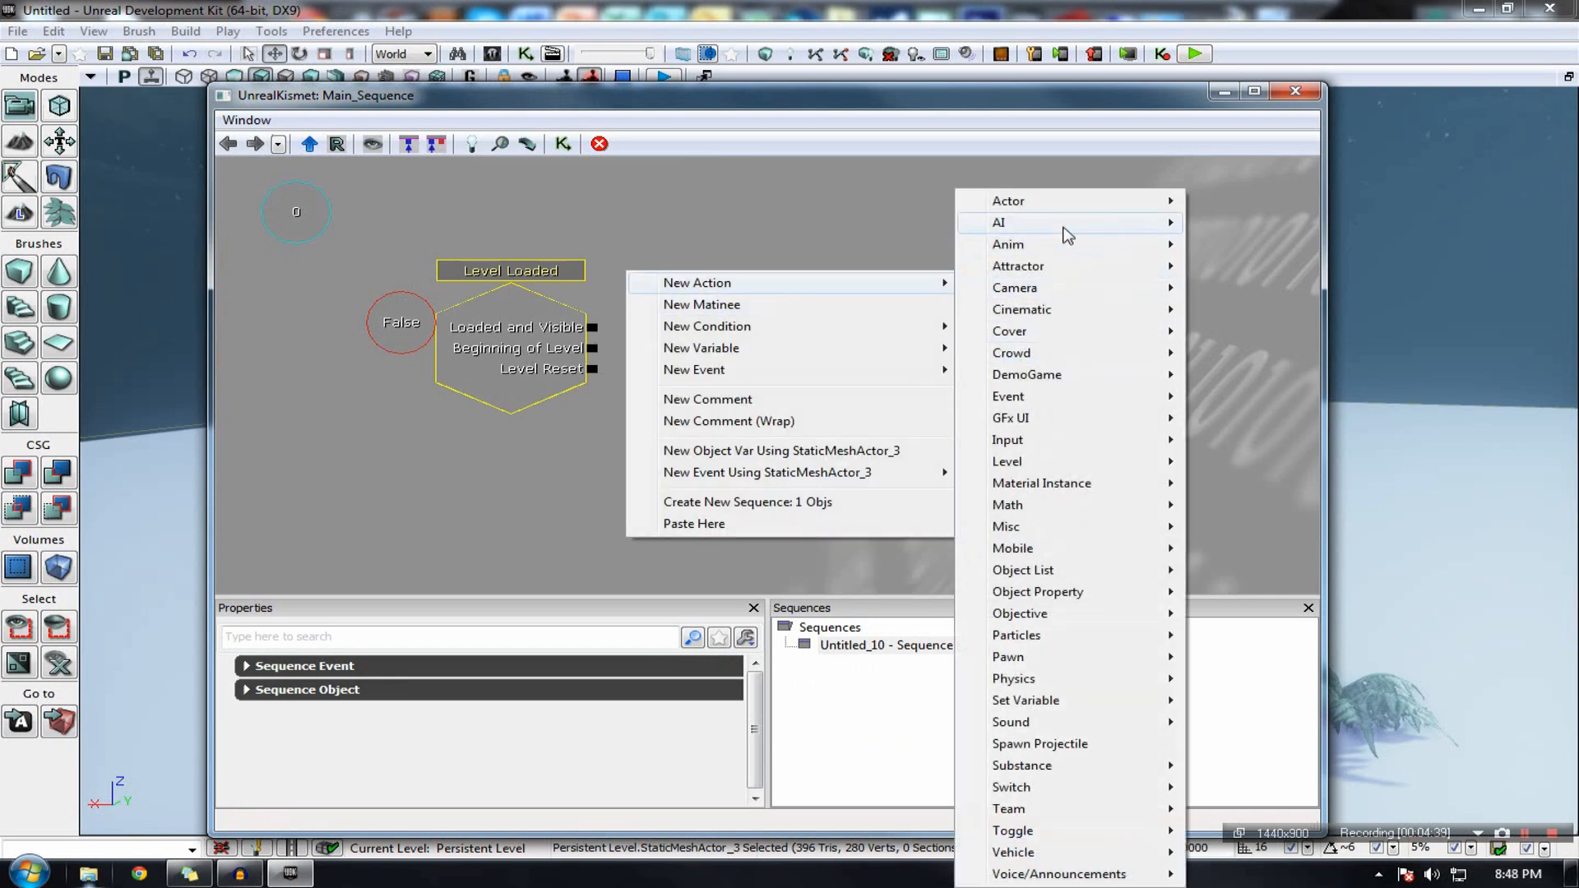
mouse_move(1320, 96)
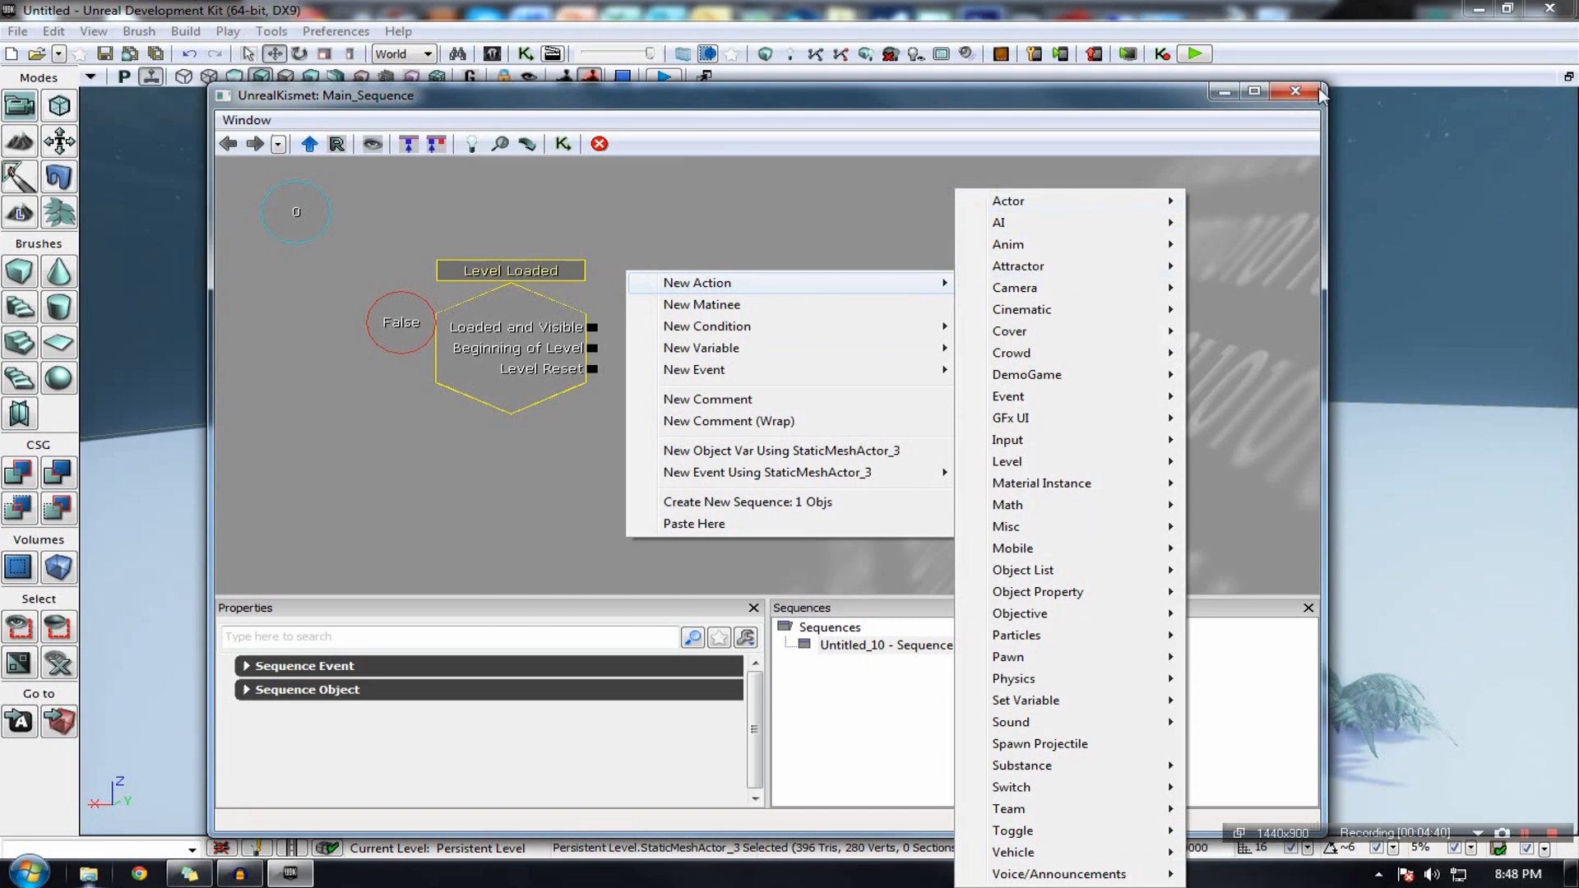
left_click(1296, 91)
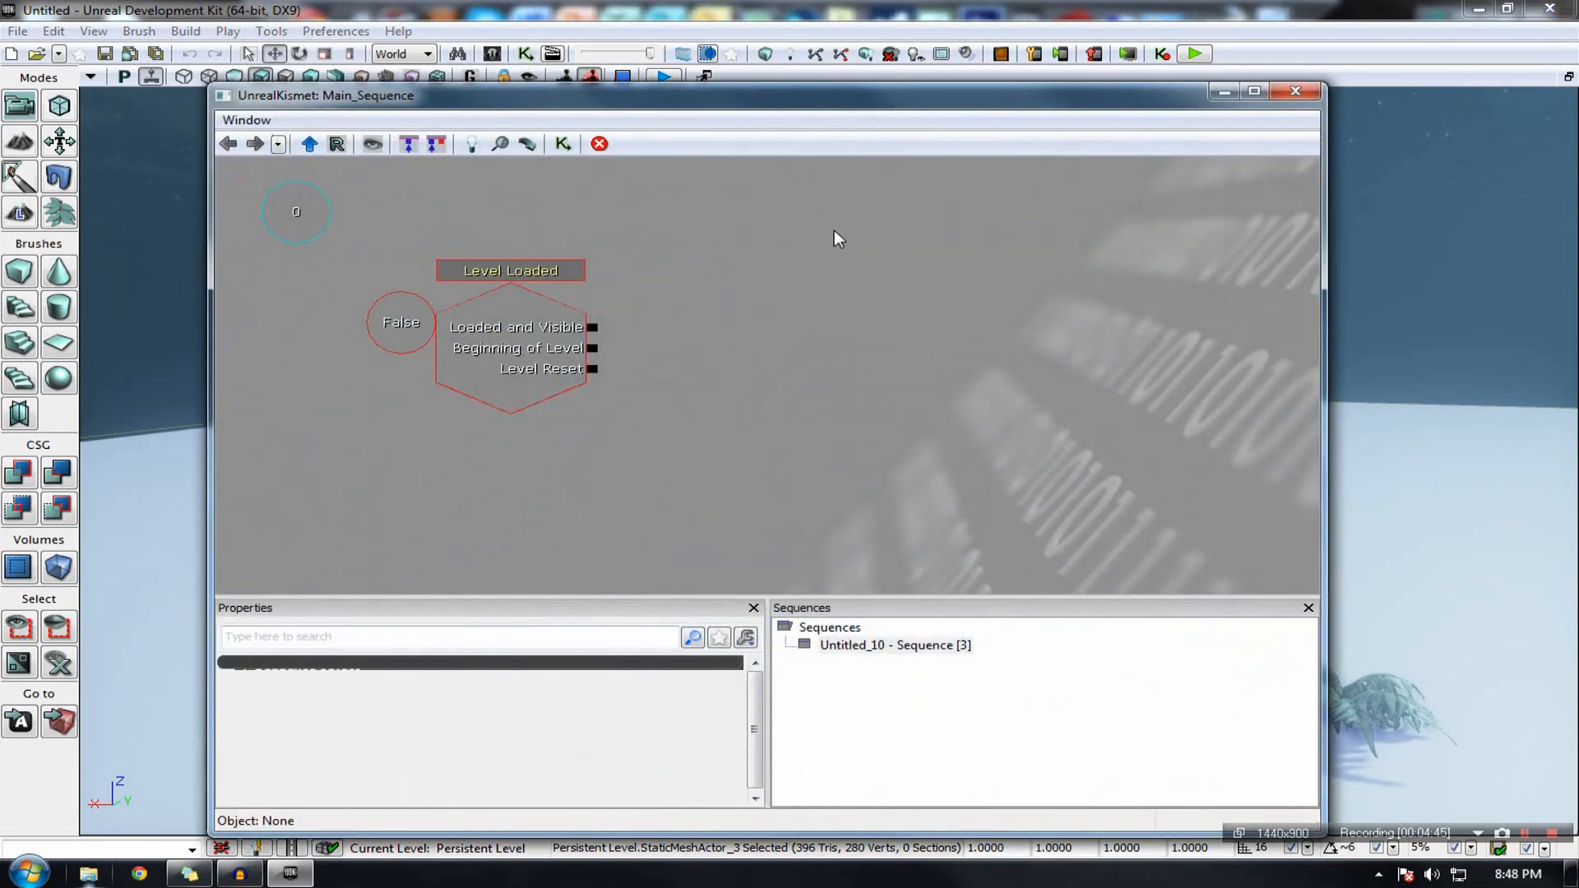
mouse_move(821, 255)
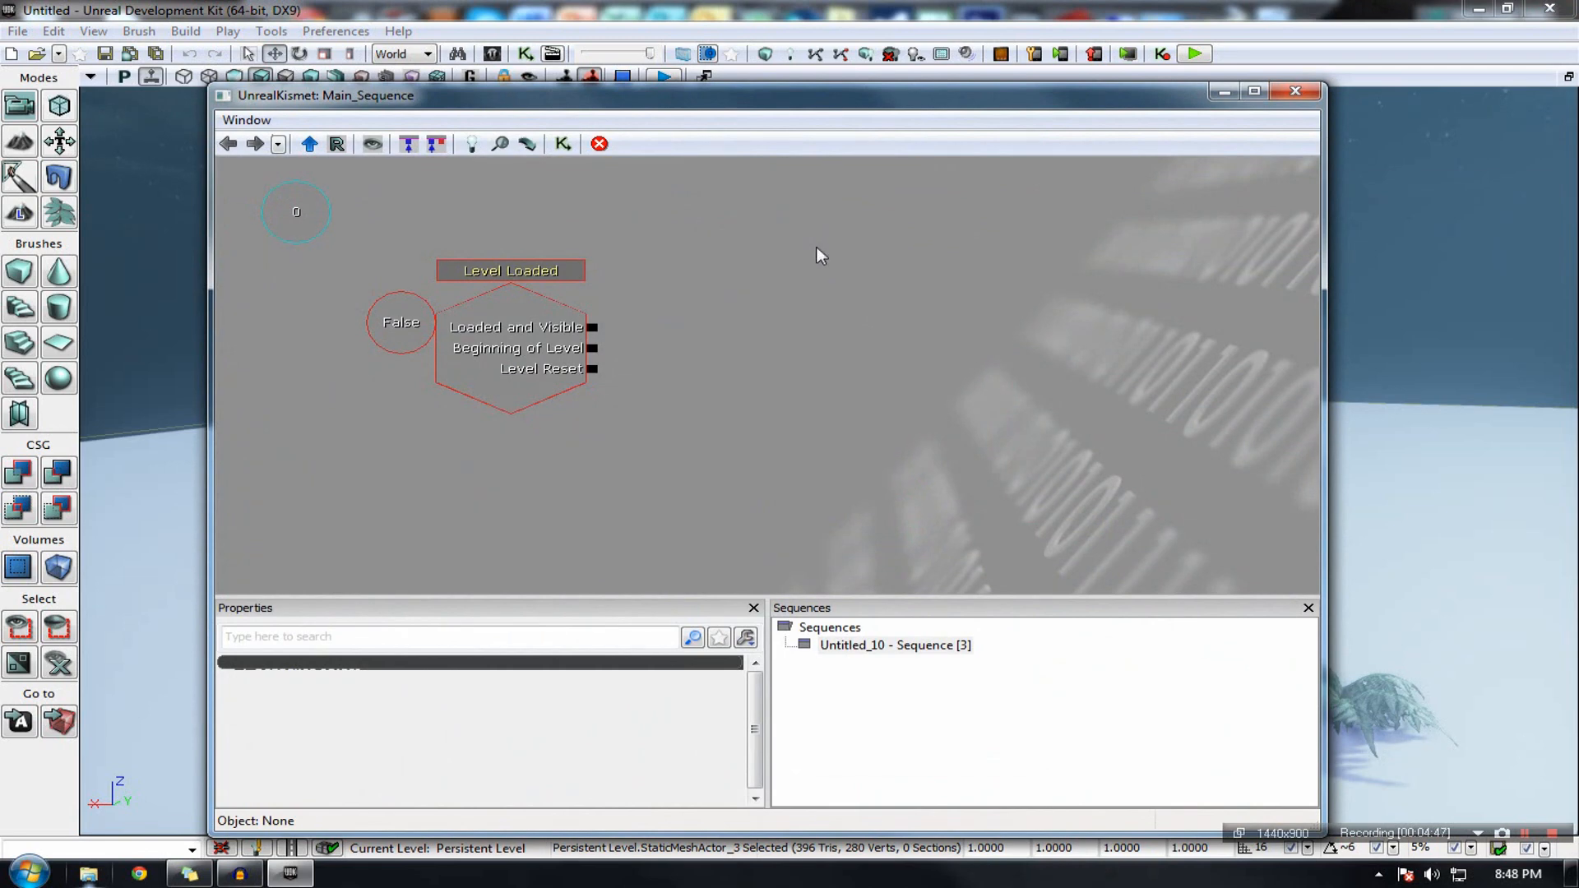
Step: Close Kismet, acknowledge the no-Matinee message, and browse the View, File and Edit menus
left_click(1295, 90)
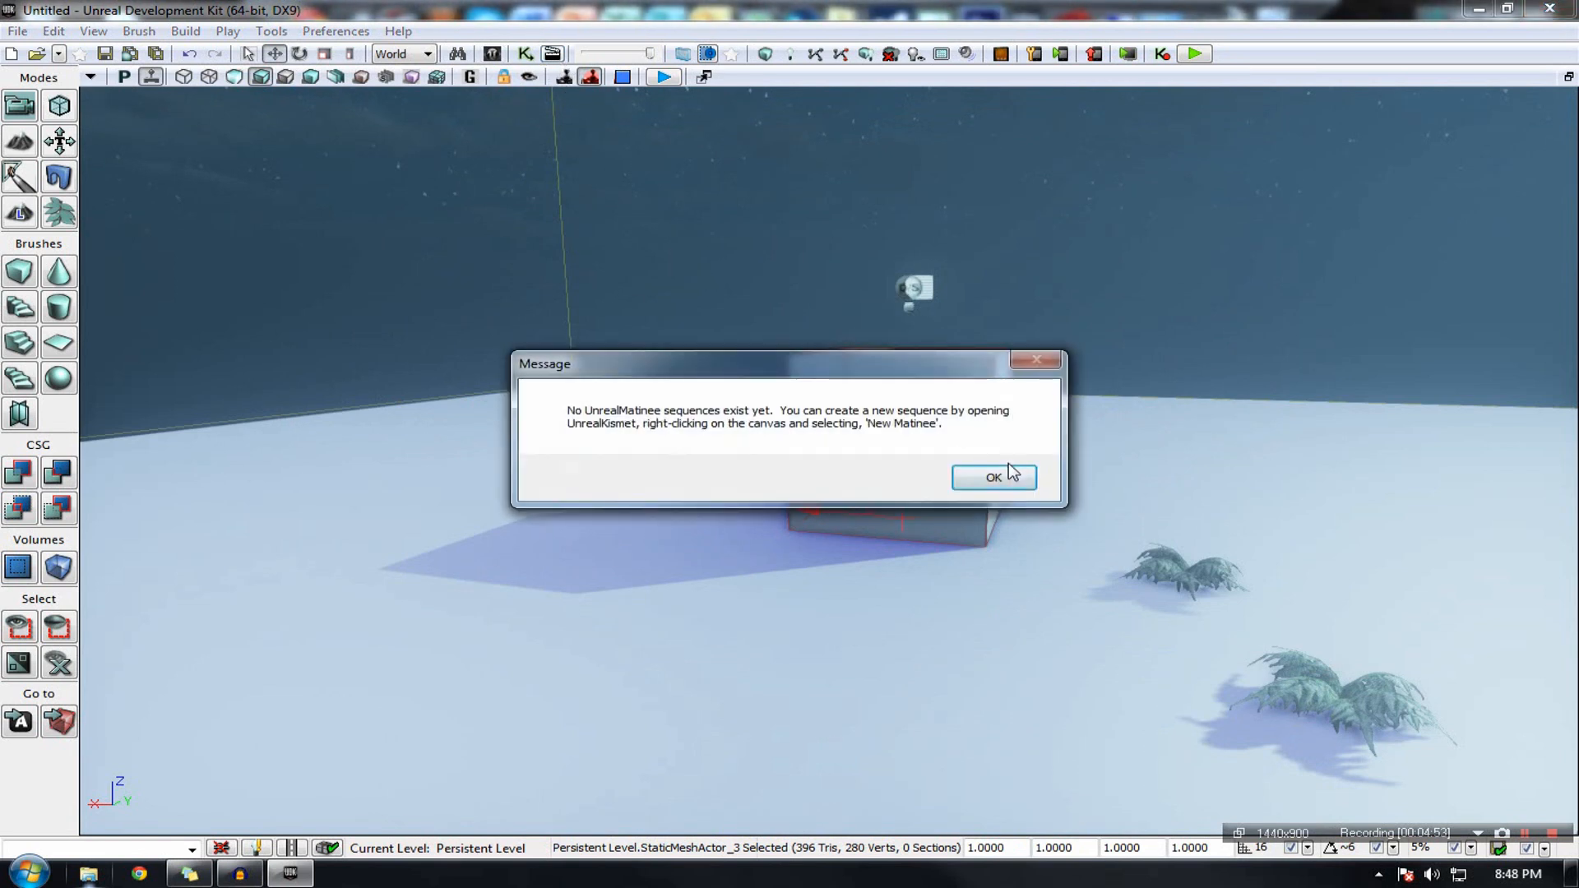
left_click(993, 477)
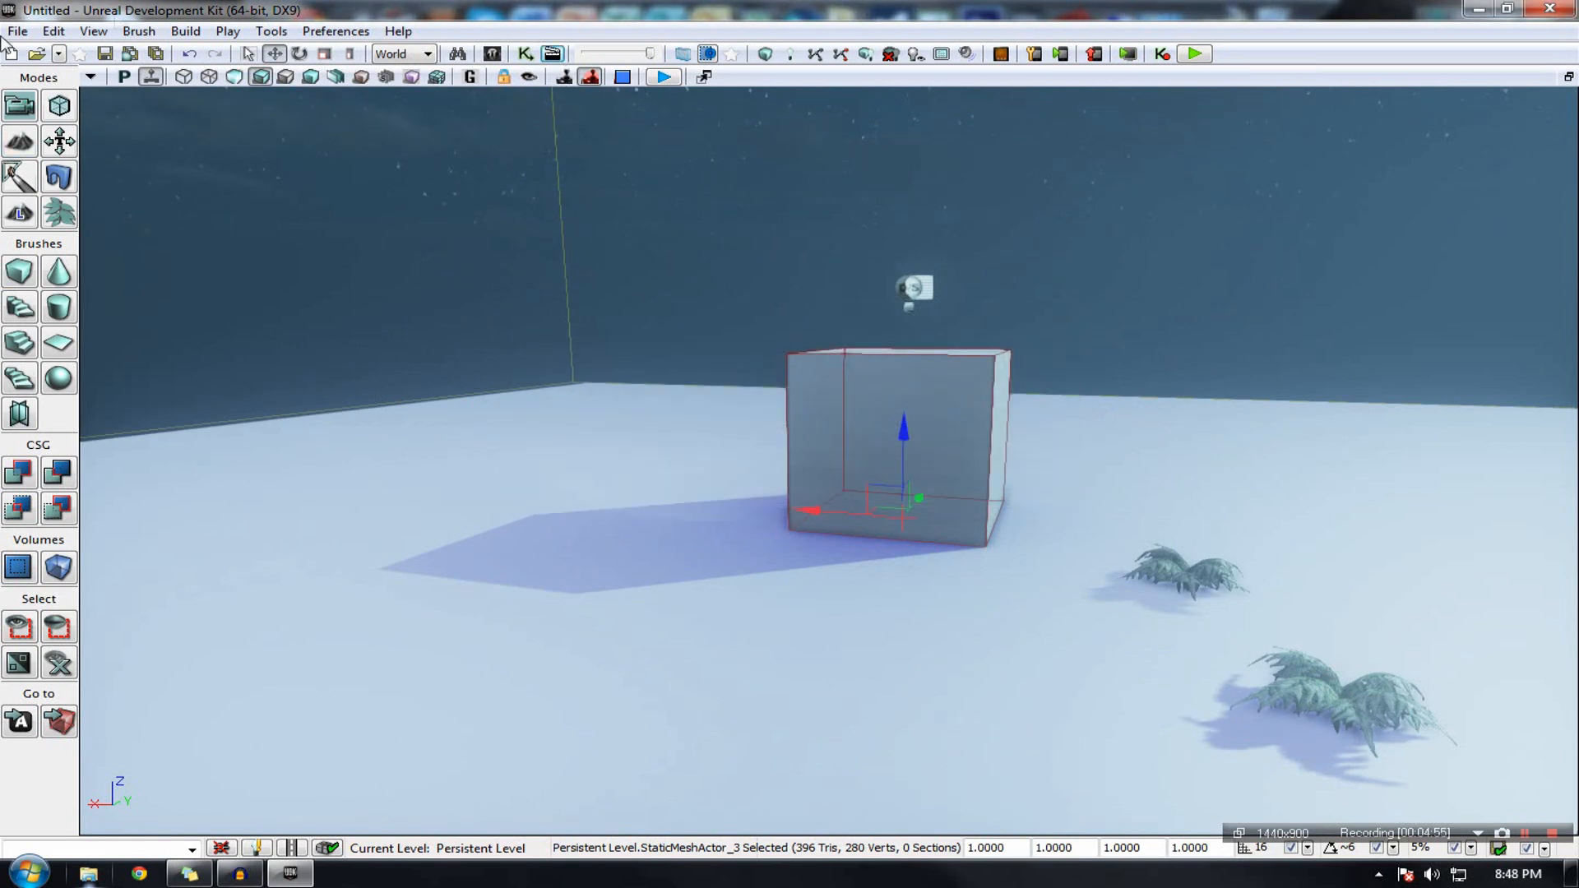
left_click(93, 30)
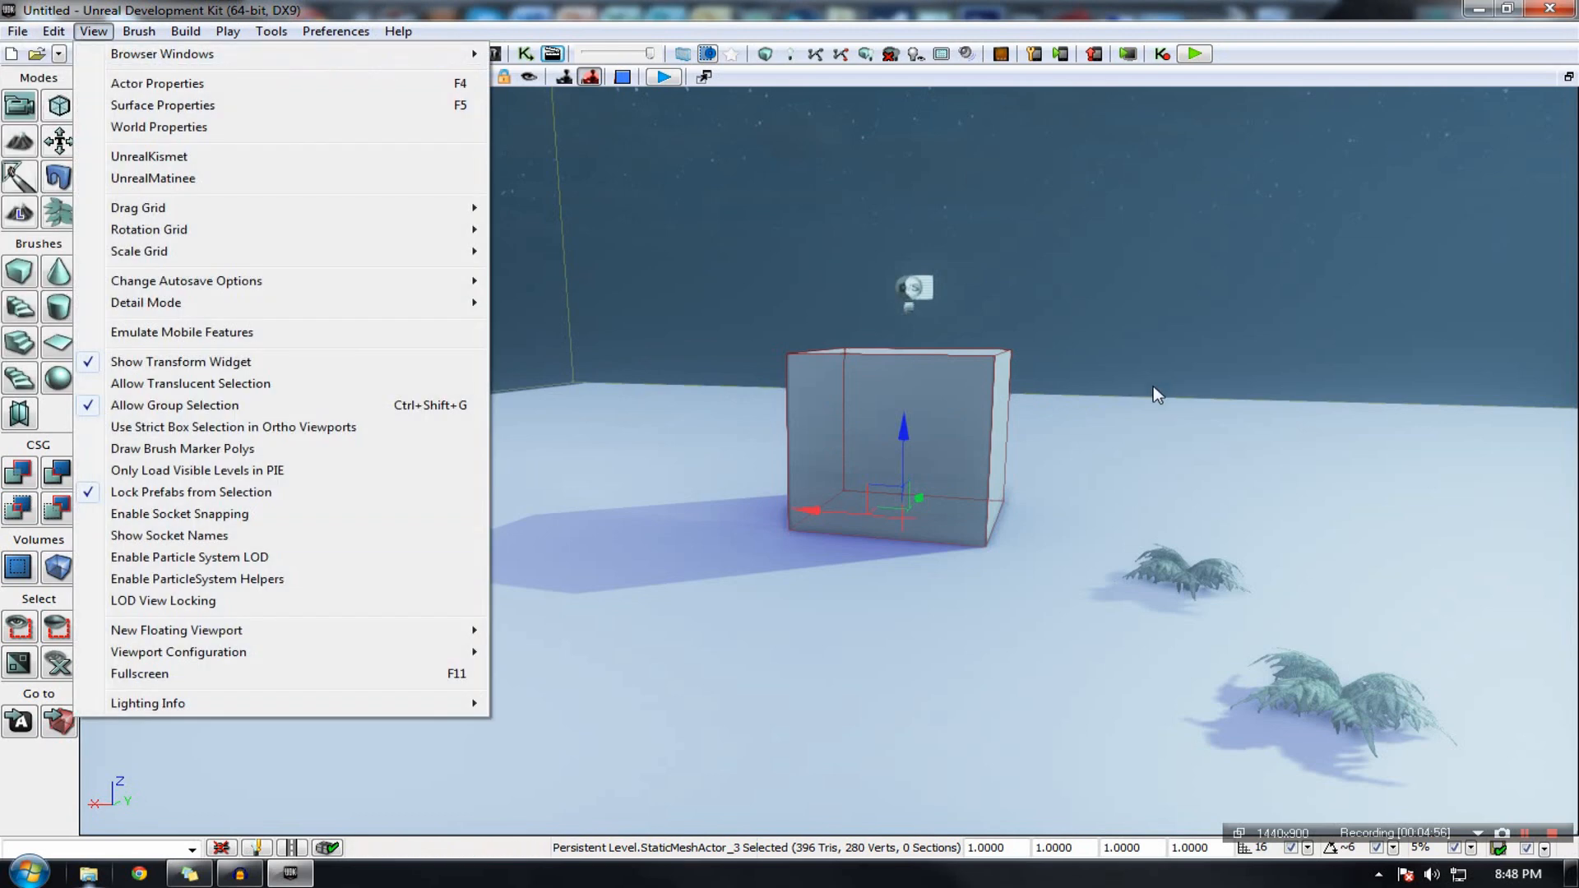
left_click(16, 31)
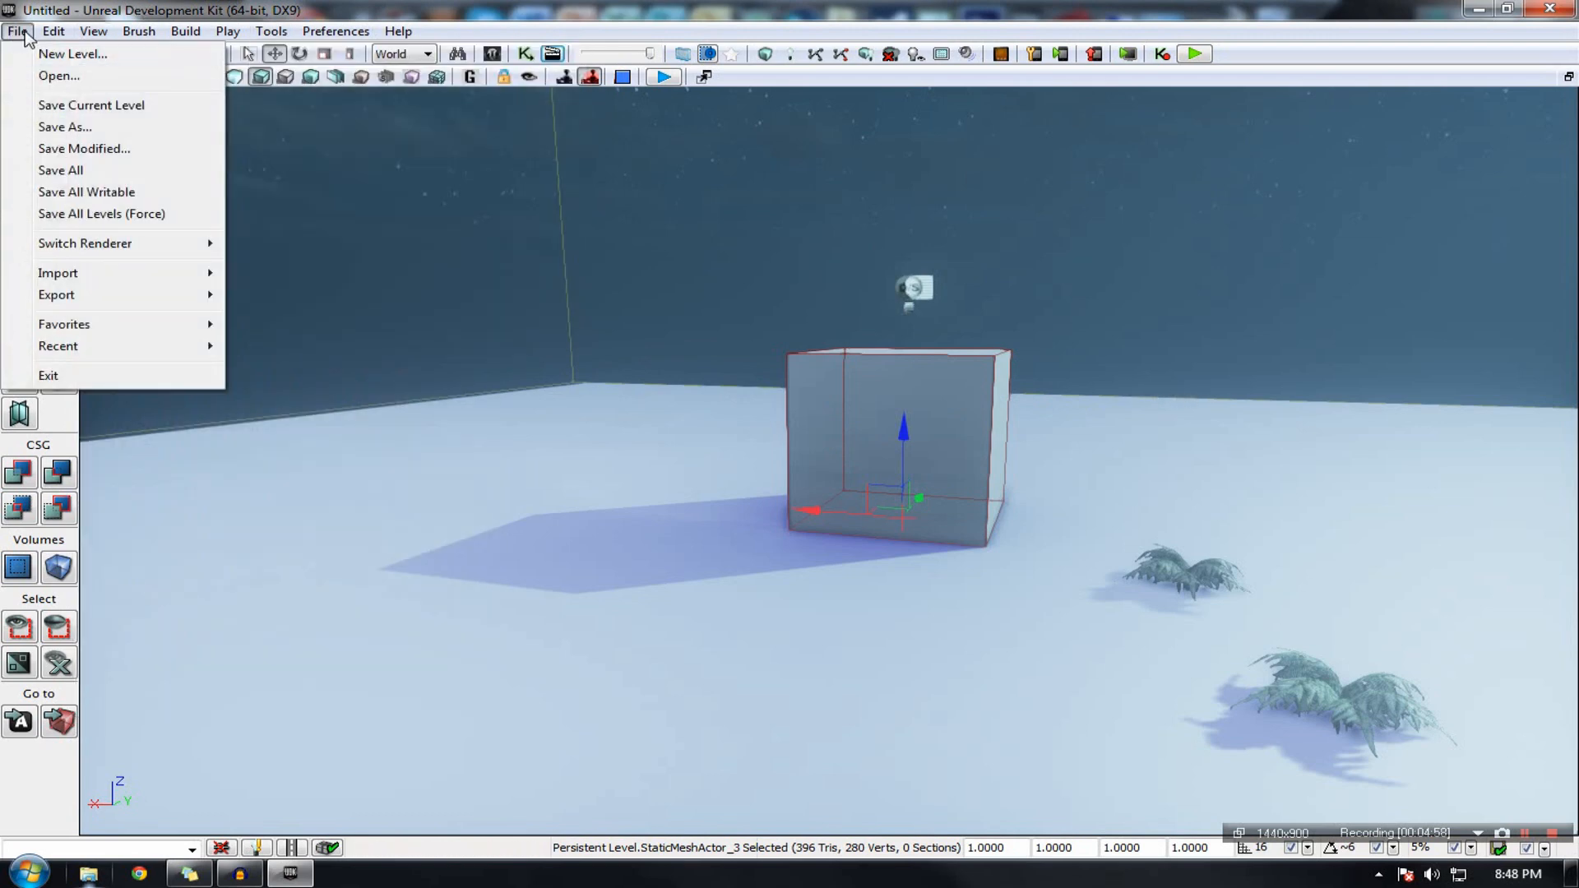
left_click(91, 30)
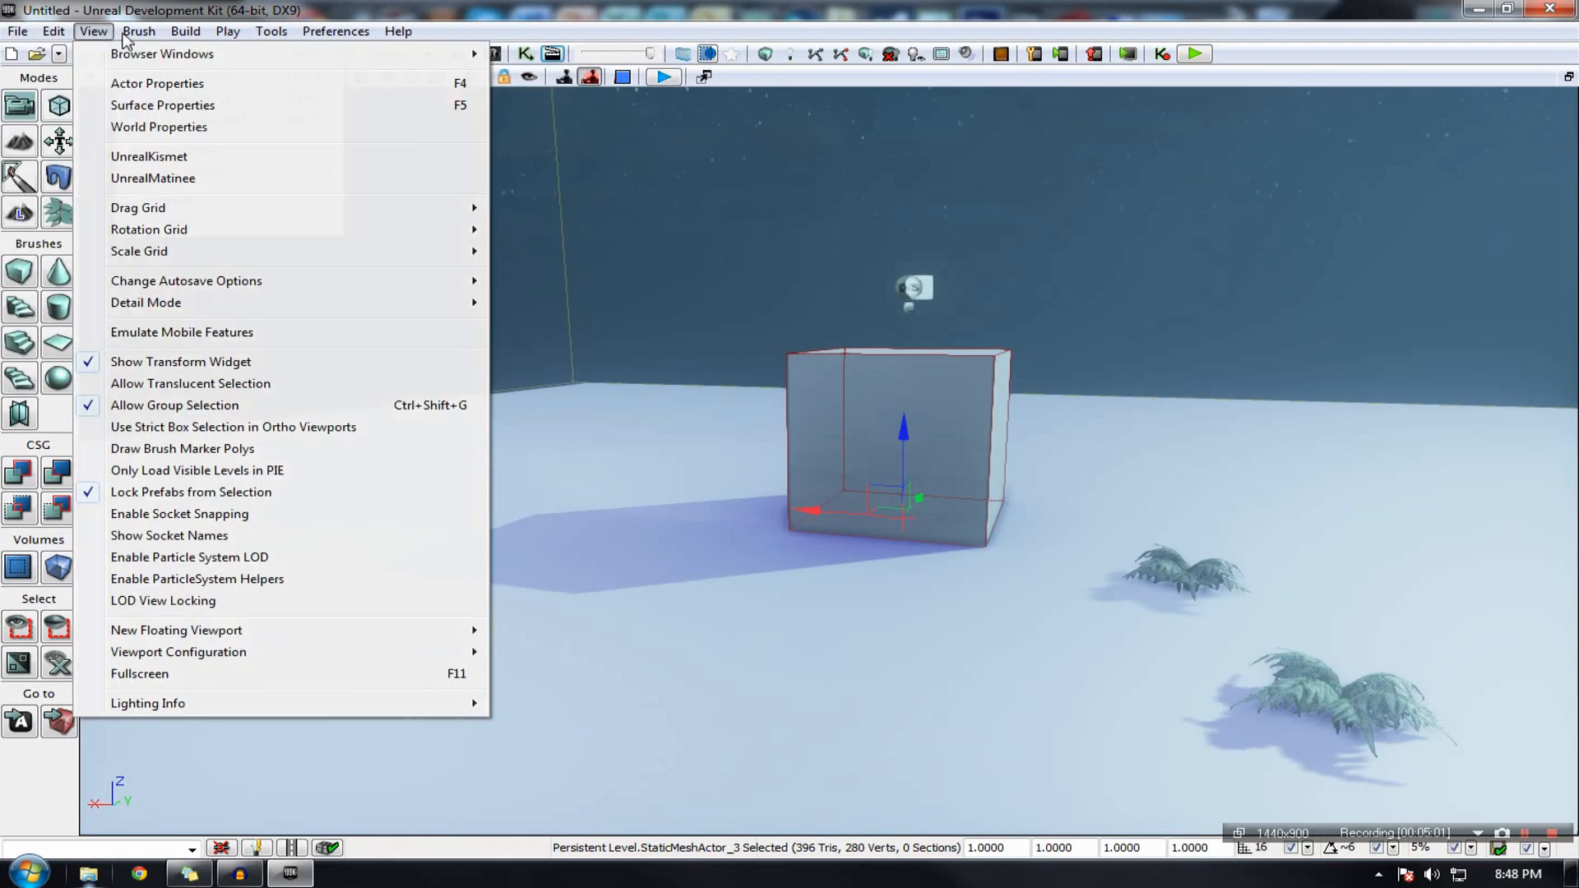
left_click(52, 30)
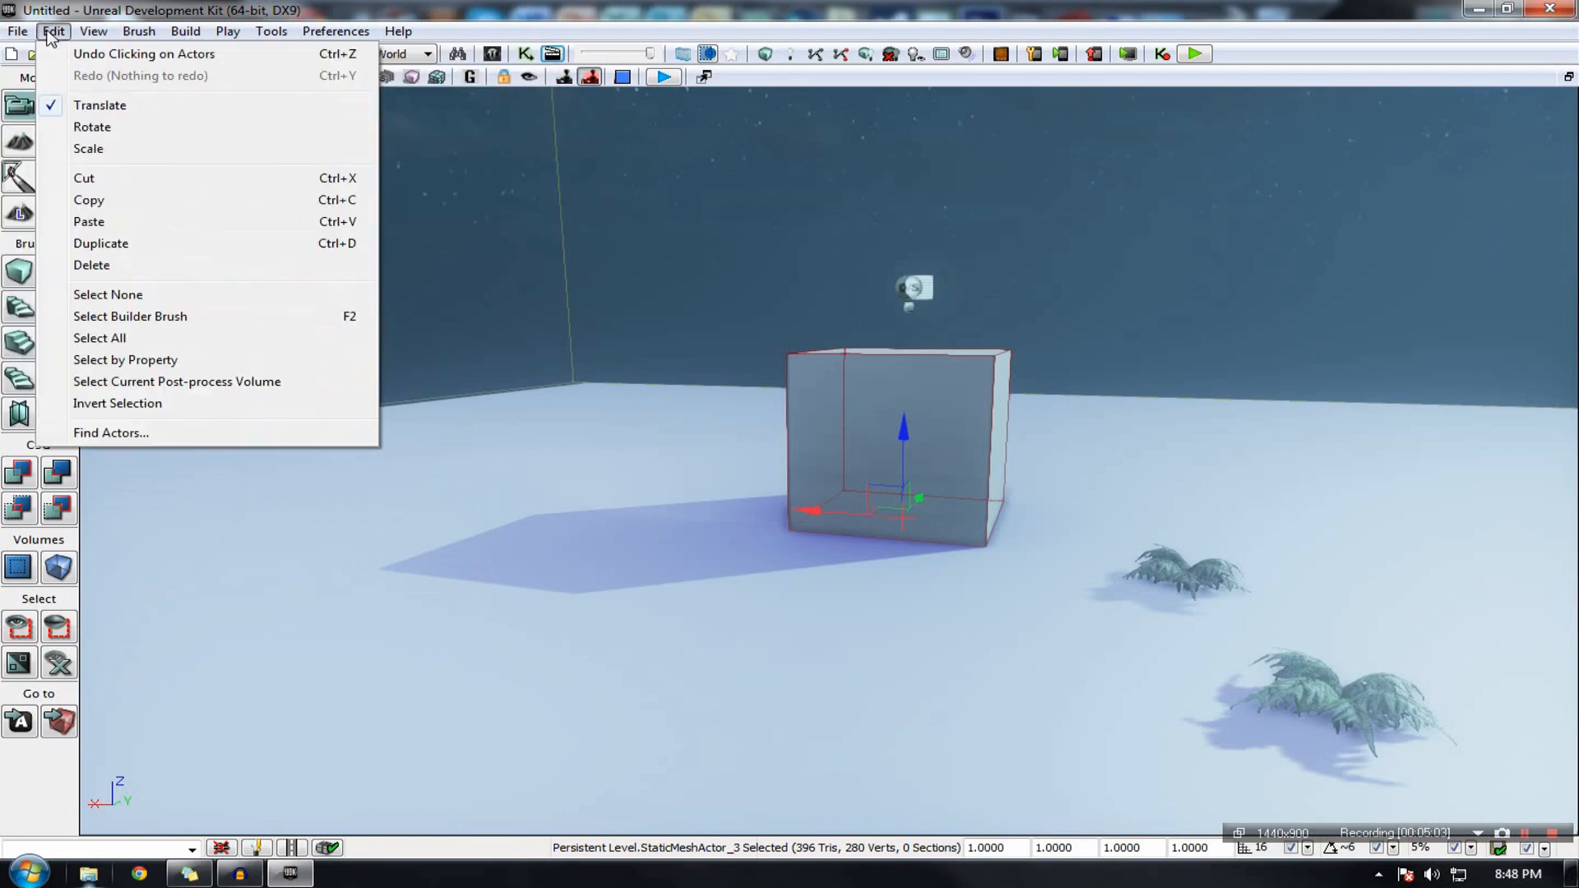
left_click(335, 30)
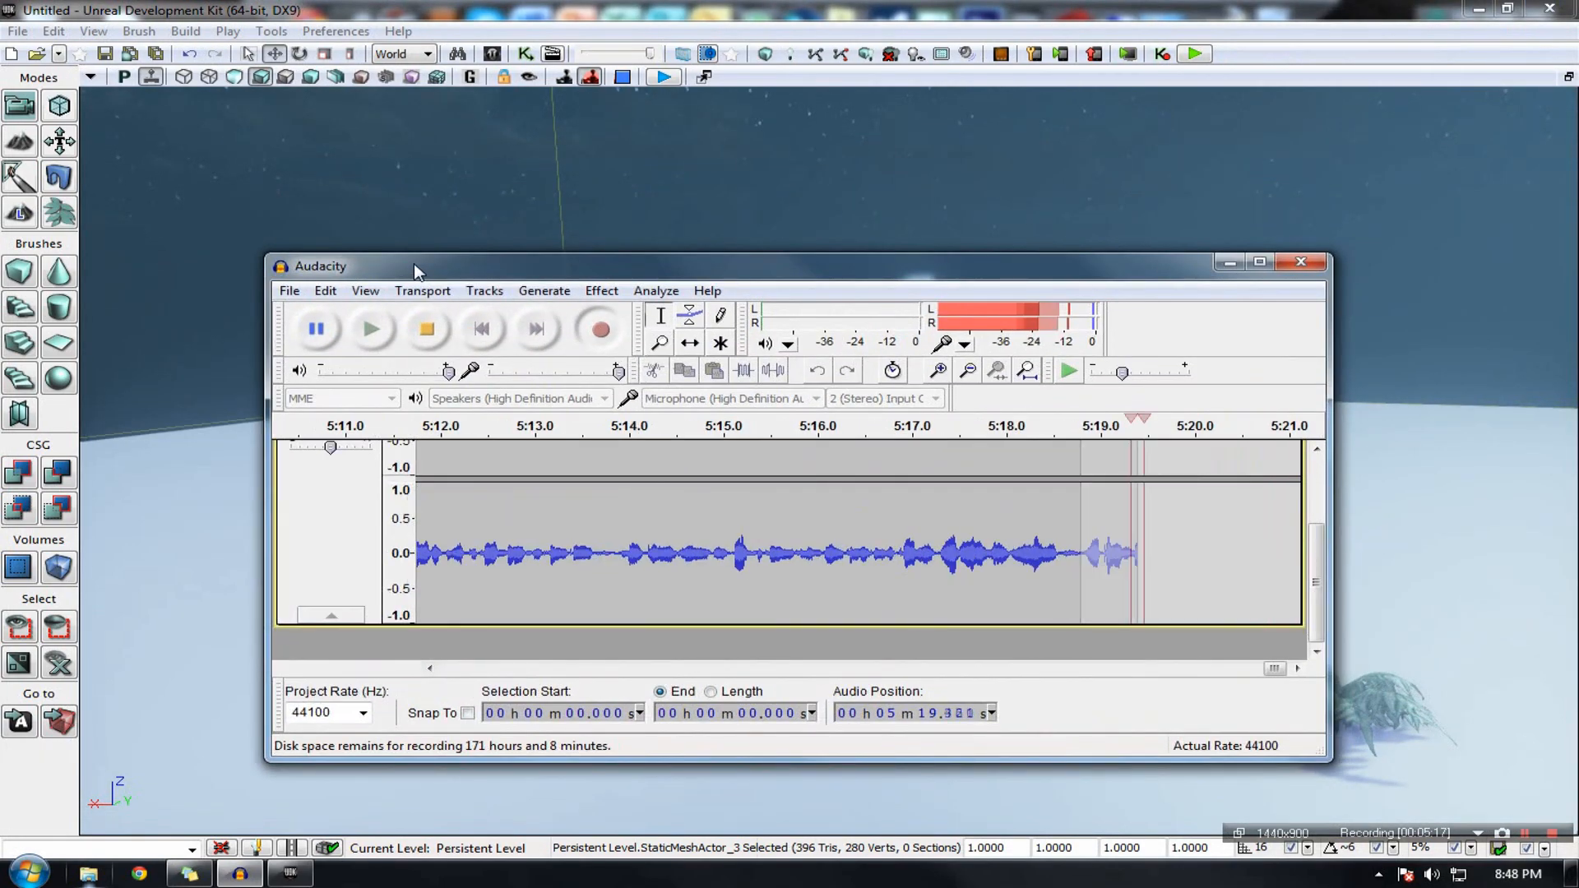
Step: Bring up the recording Audacity session and browse its File menu
left_click(289, 290)
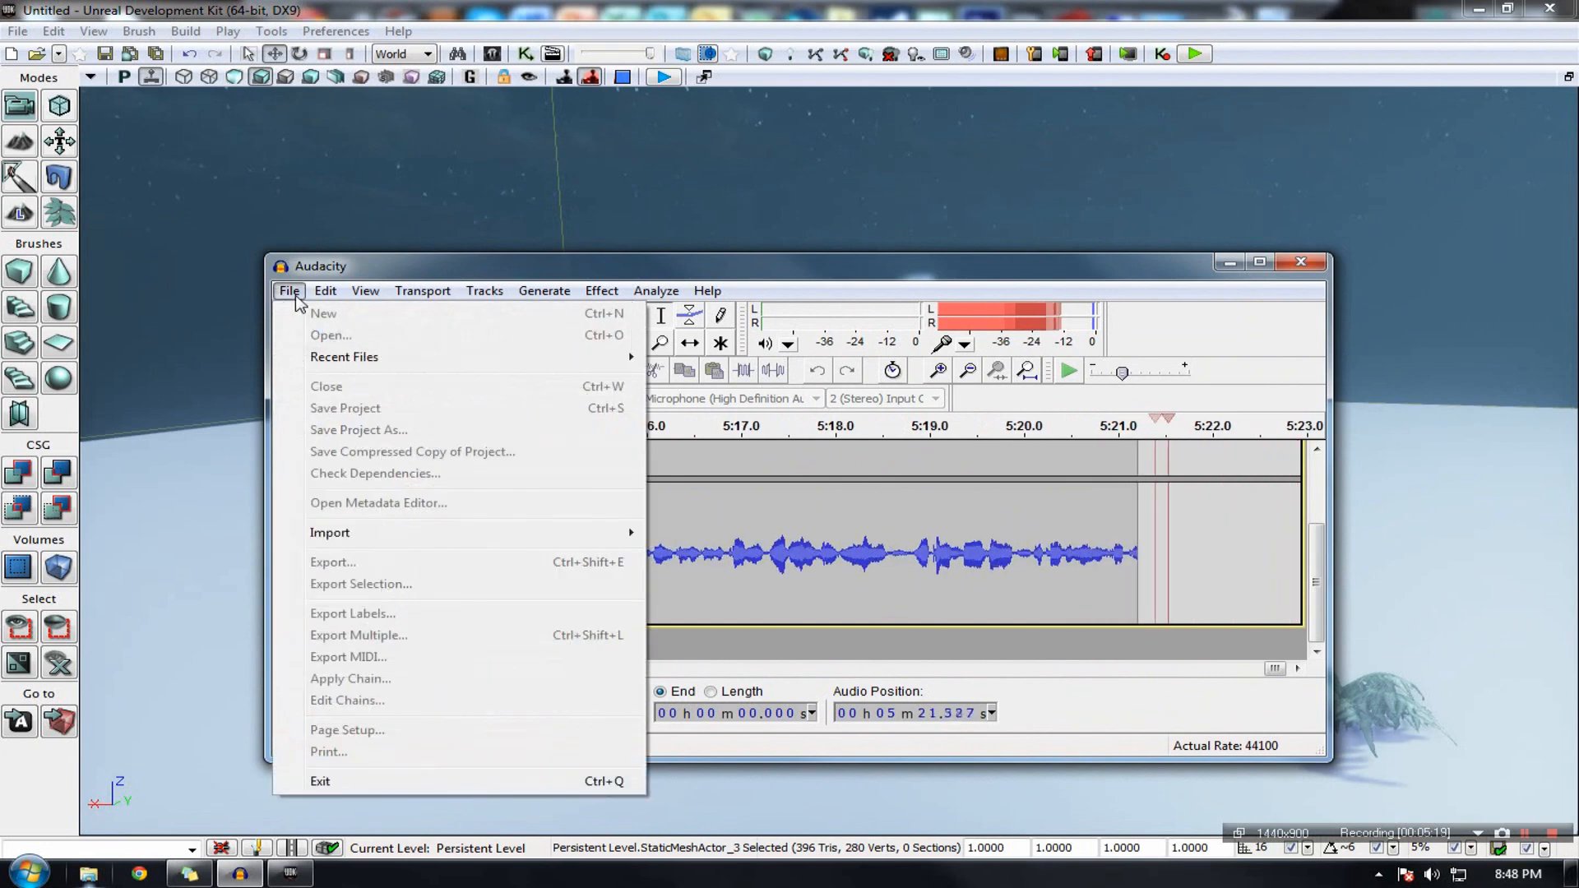
left_click(324, 290)
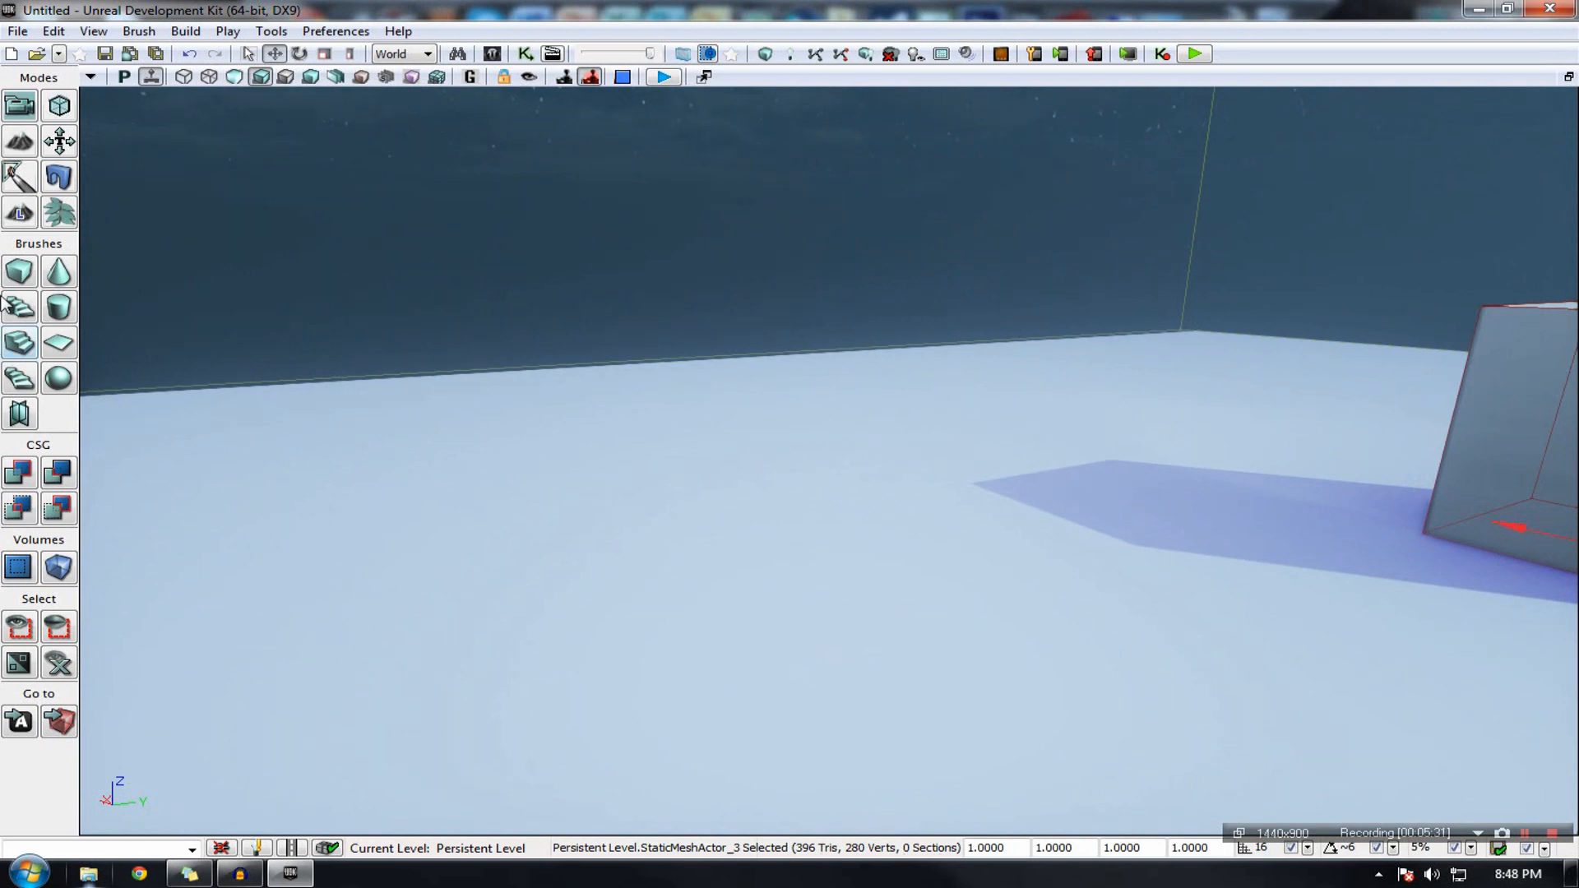
left_click(16, 31)
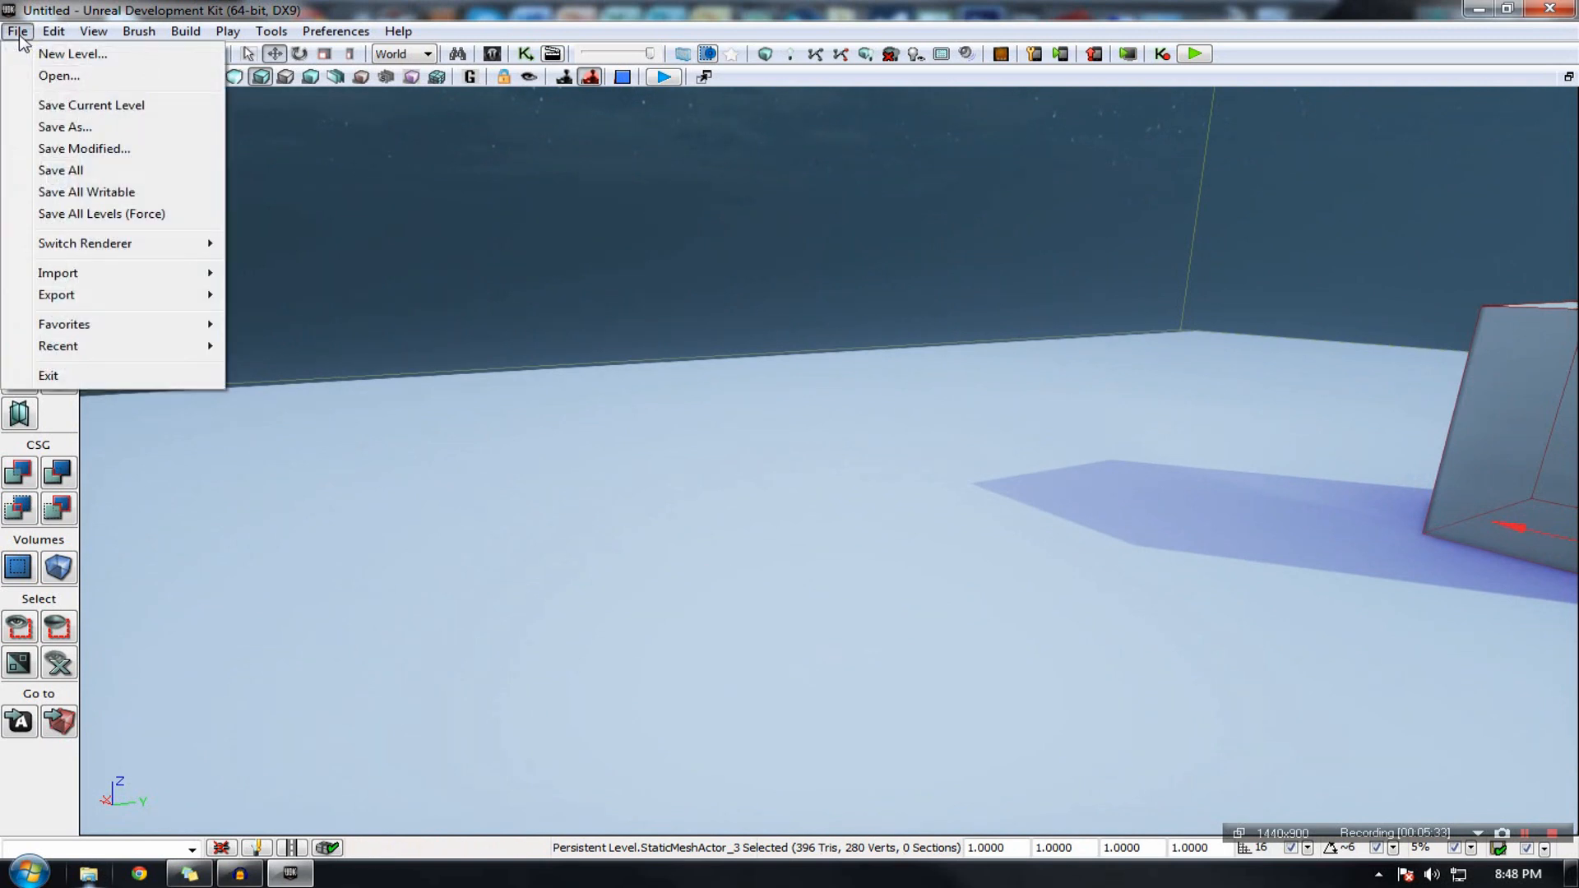
left_click(52, 30)
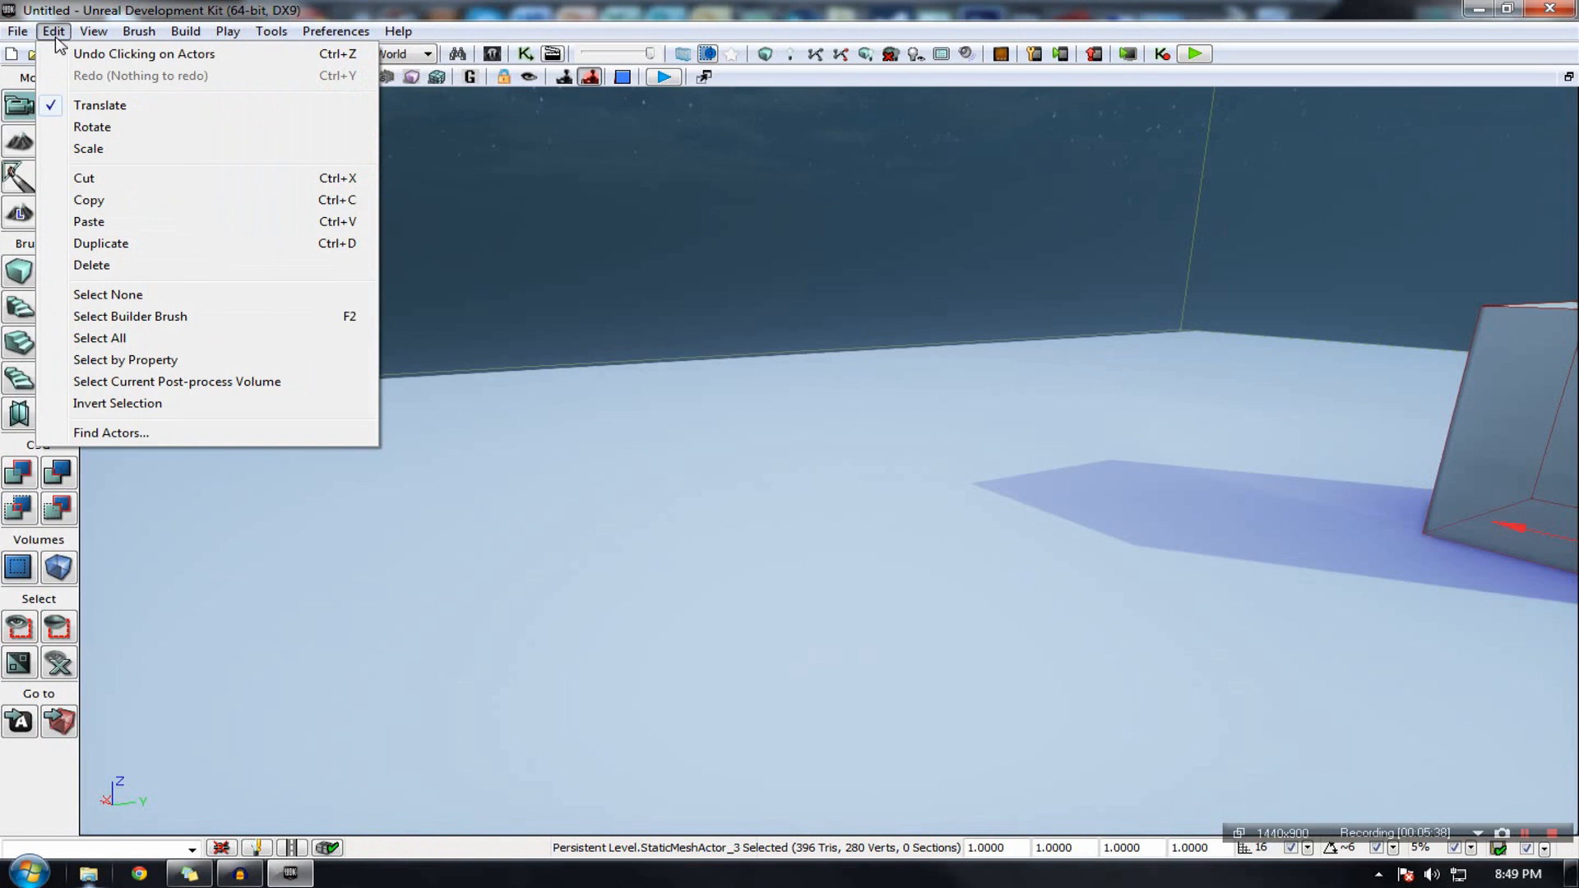
mouse_move(100, 104)
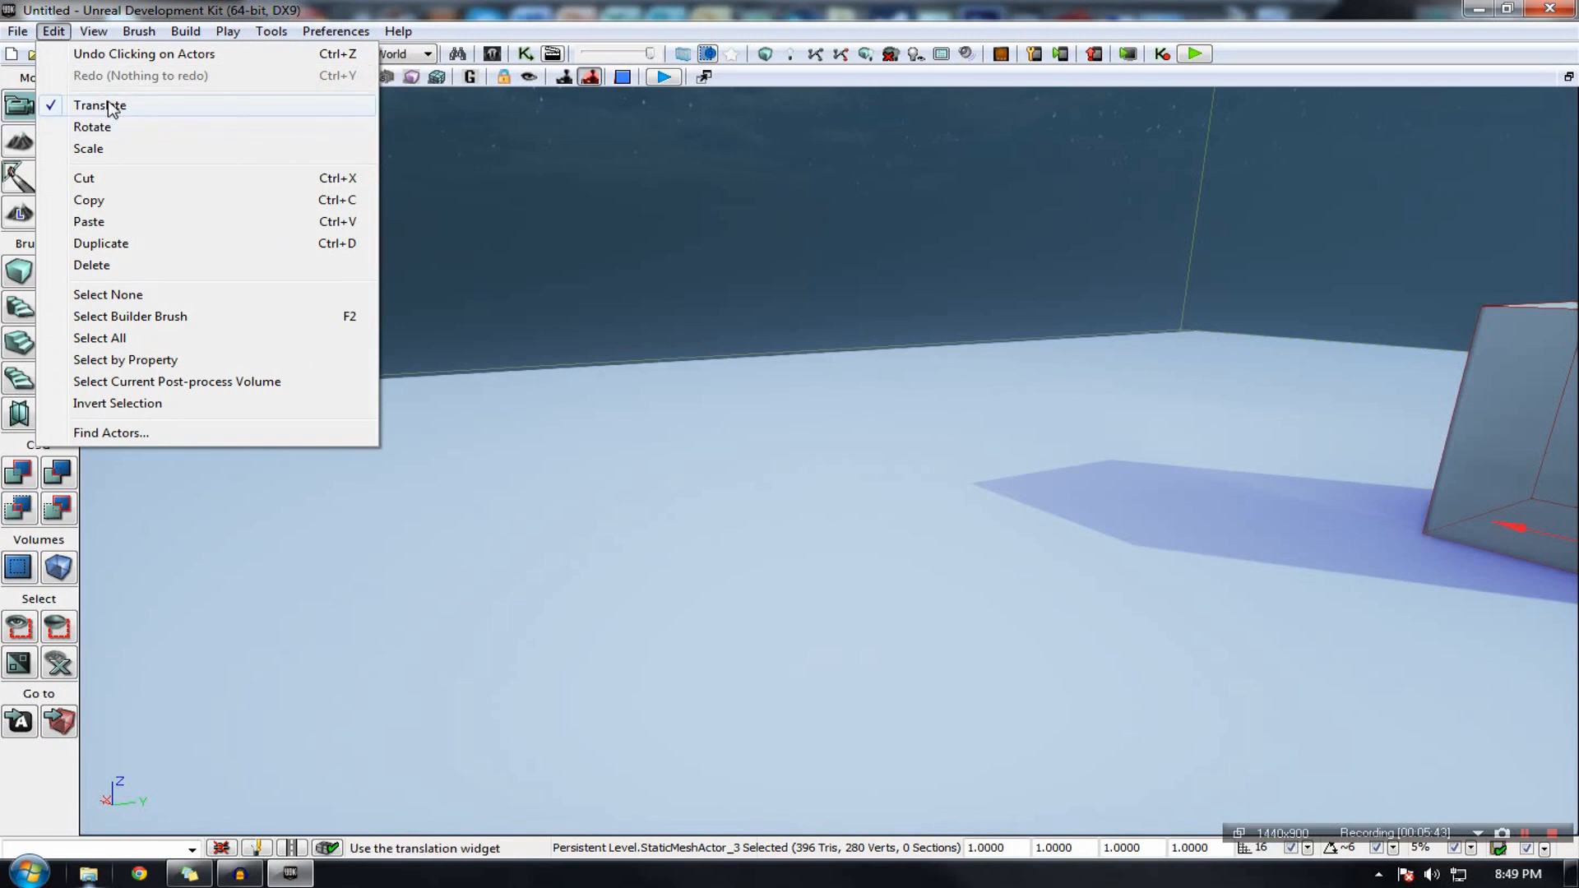
mouse_move(100, 243)
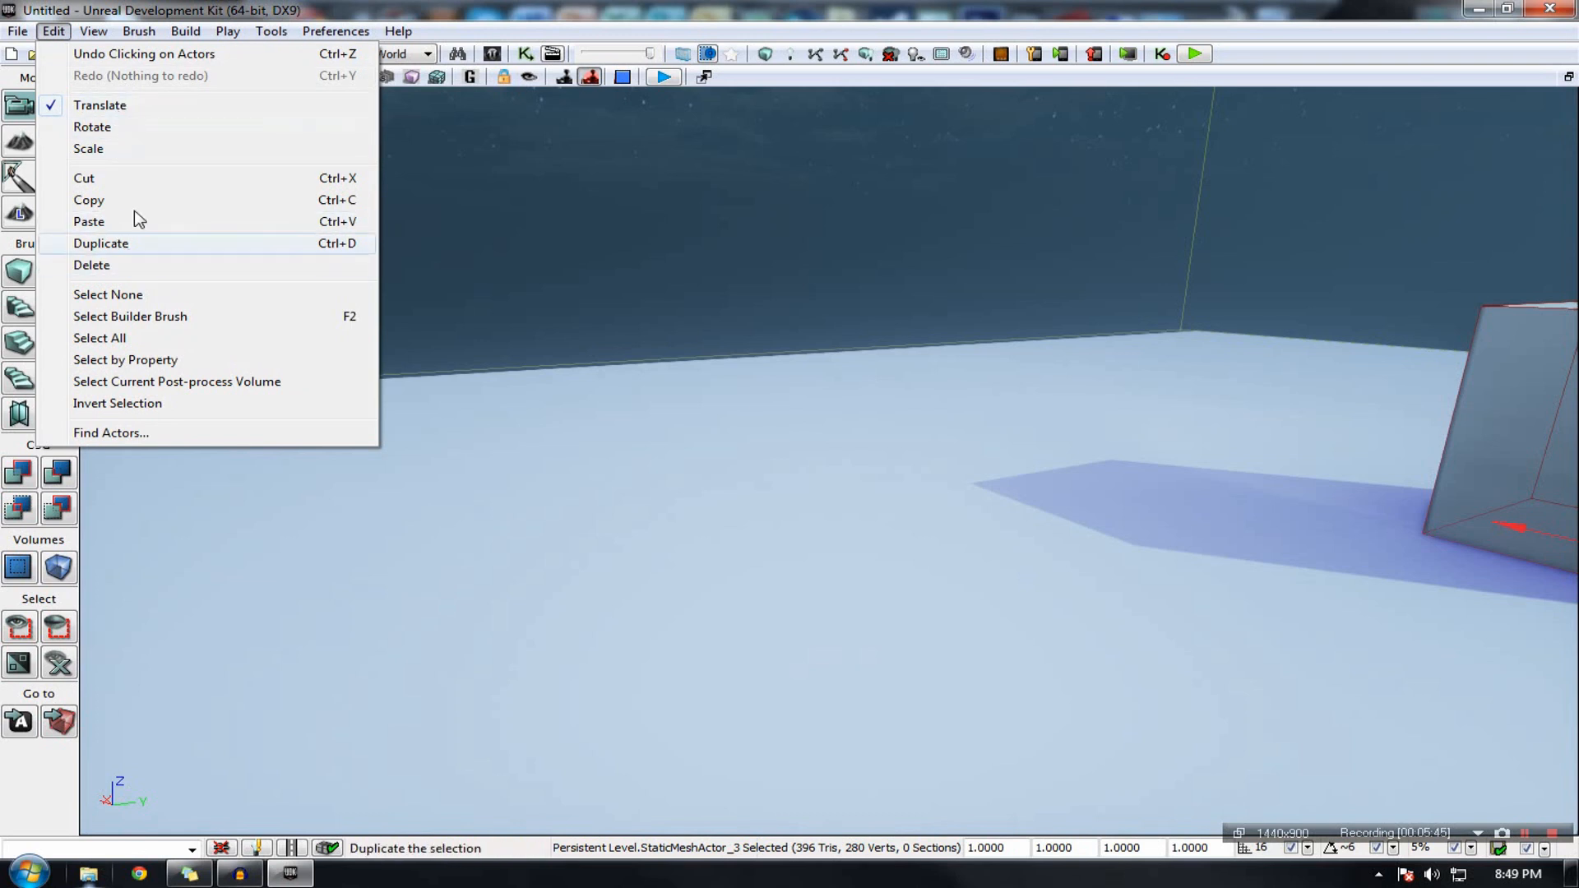
left_click(93, 30)
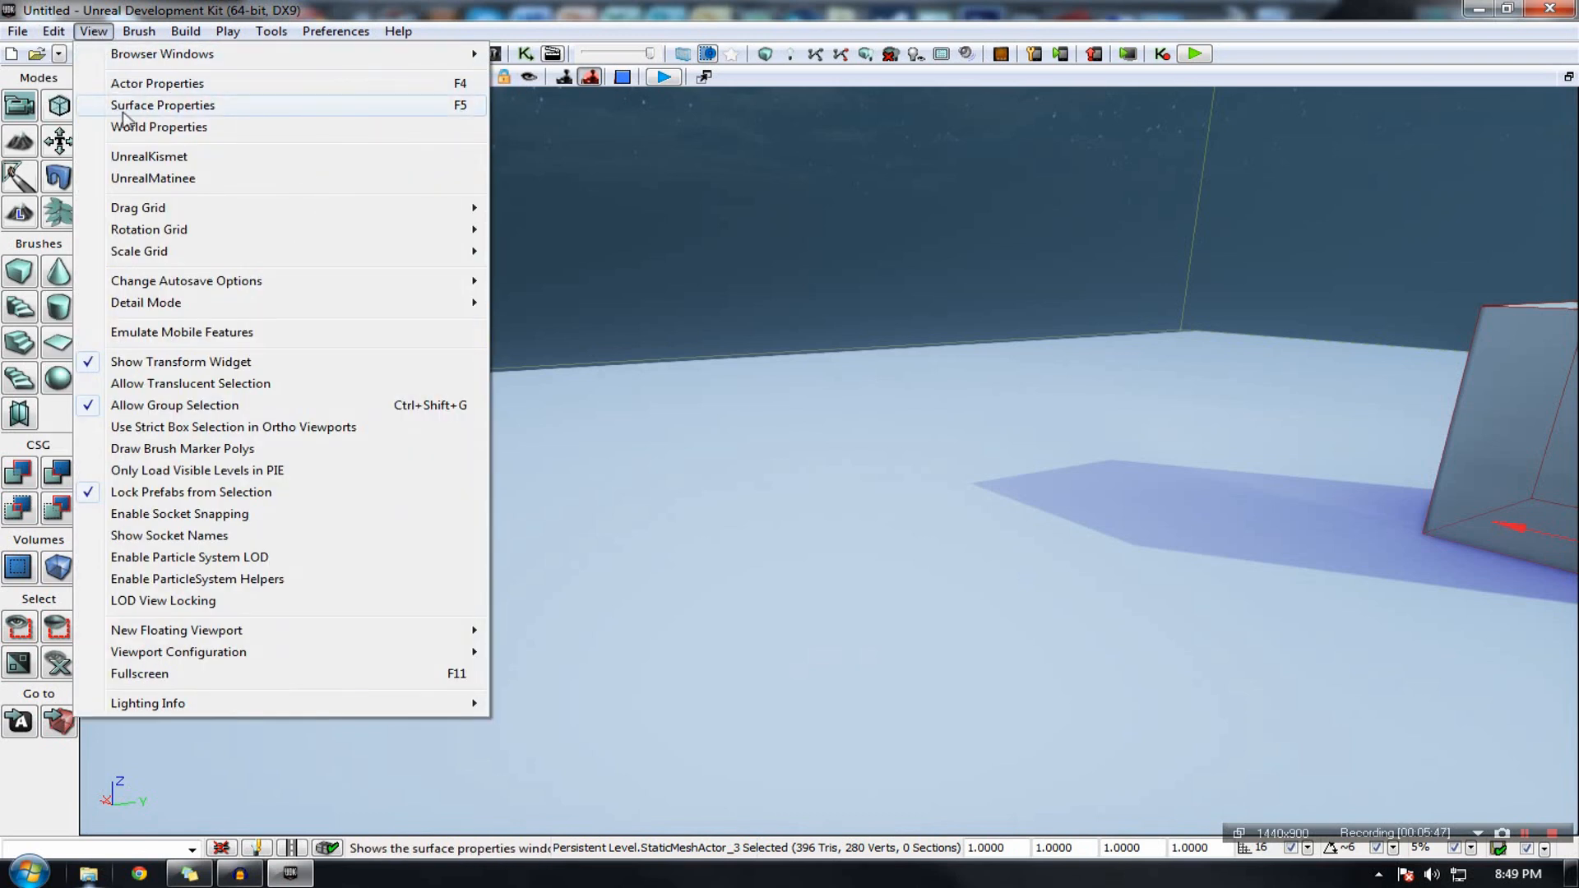
mouse_move(240, 354)
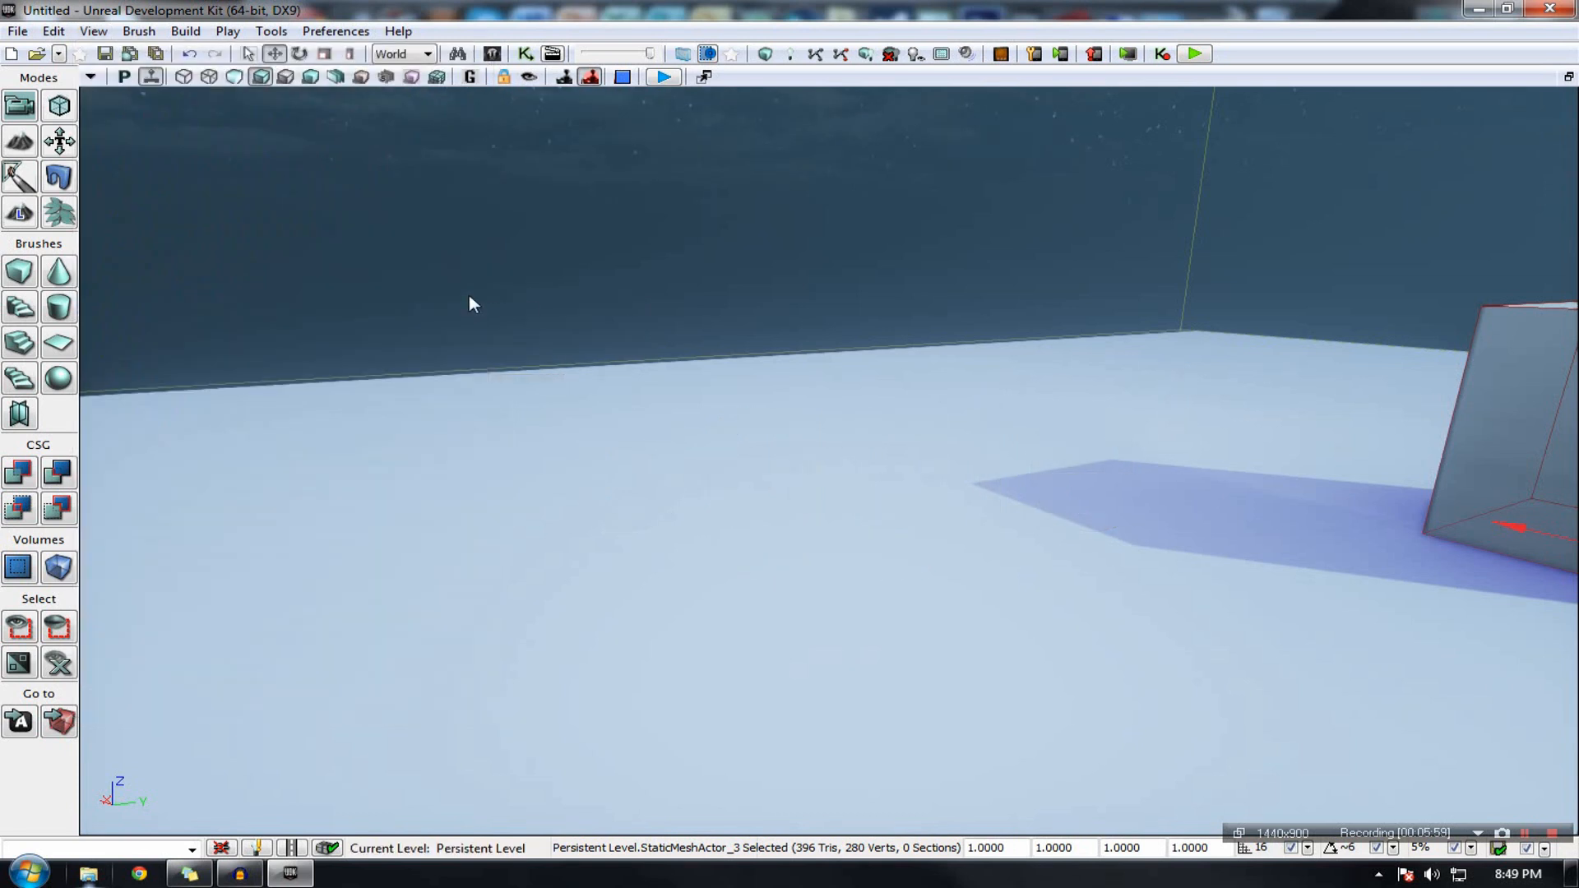
Step: Toggle the cube's move widget off and back on via Translate mode, then view the Brush menu
left_click(93, 30)
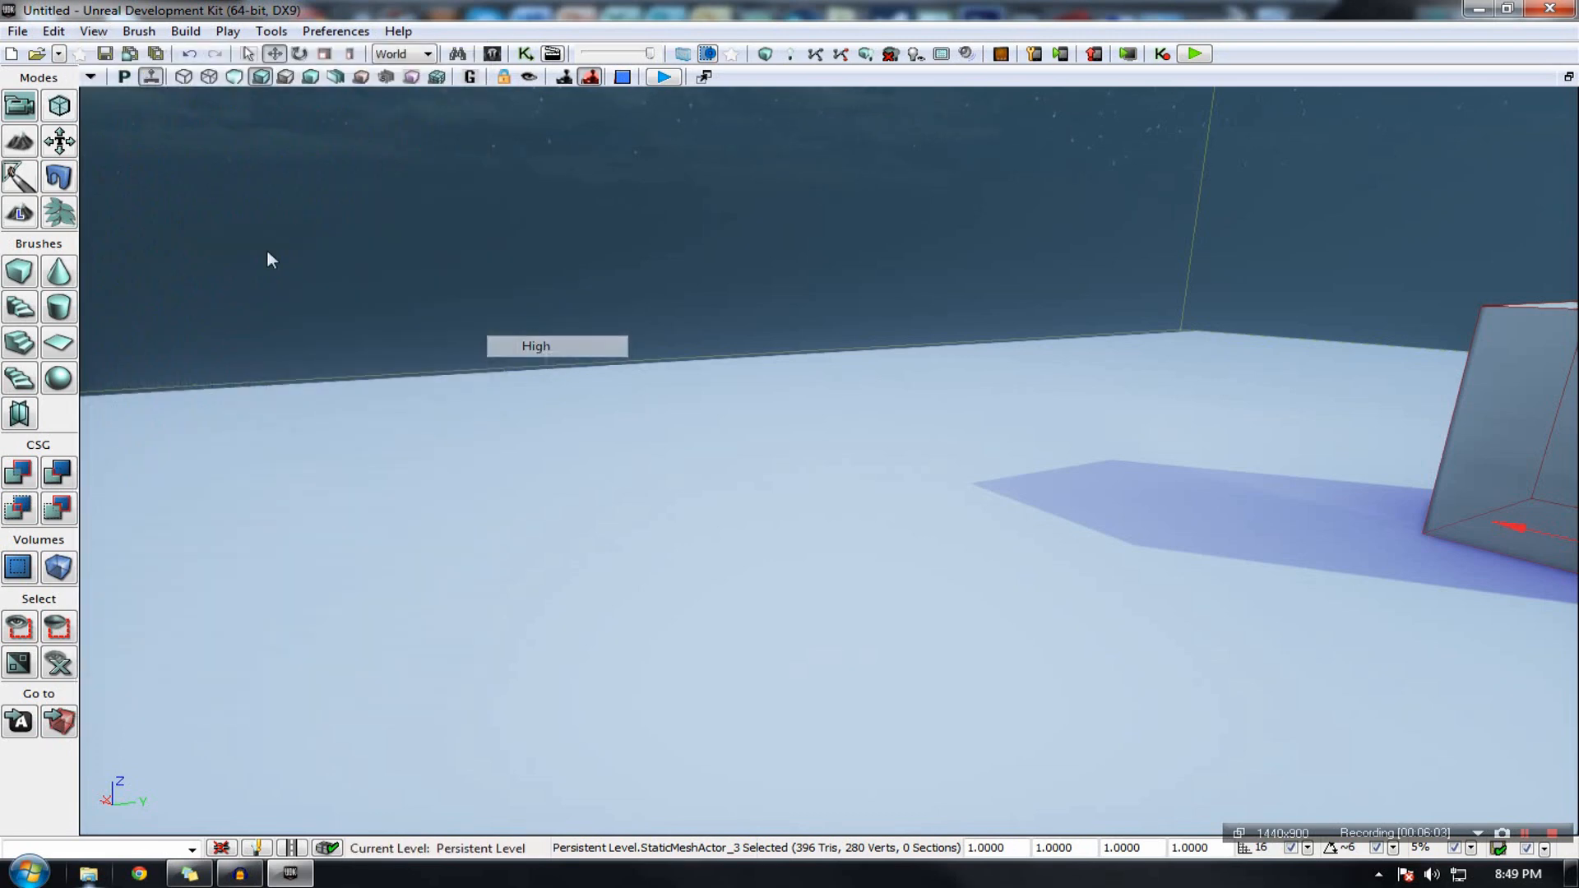
left_click(91, 30)
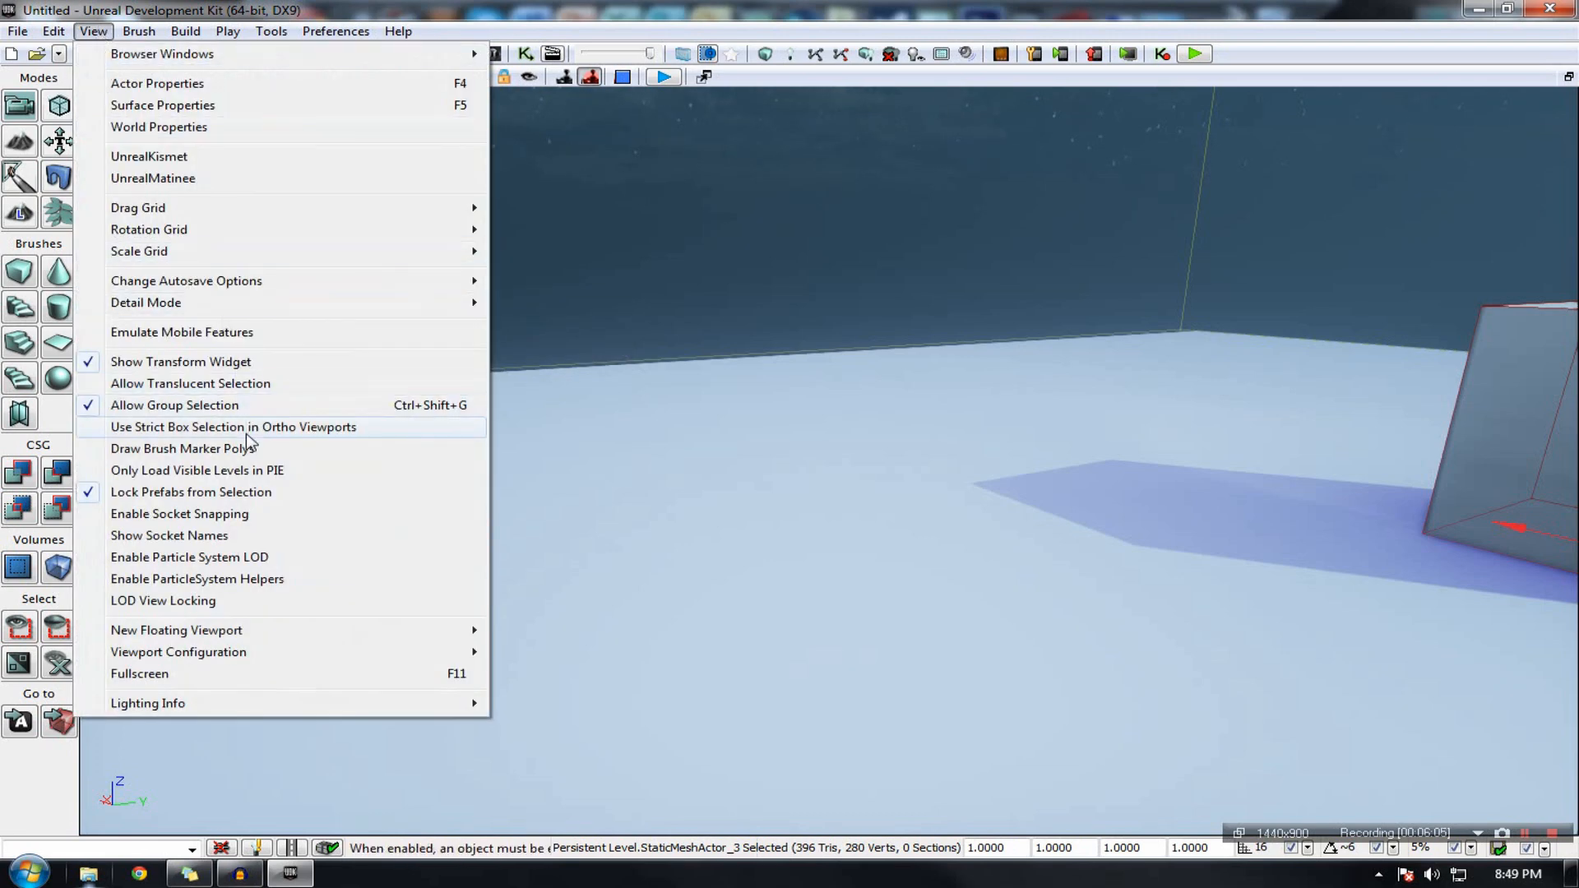
mouse_move(178, 207)
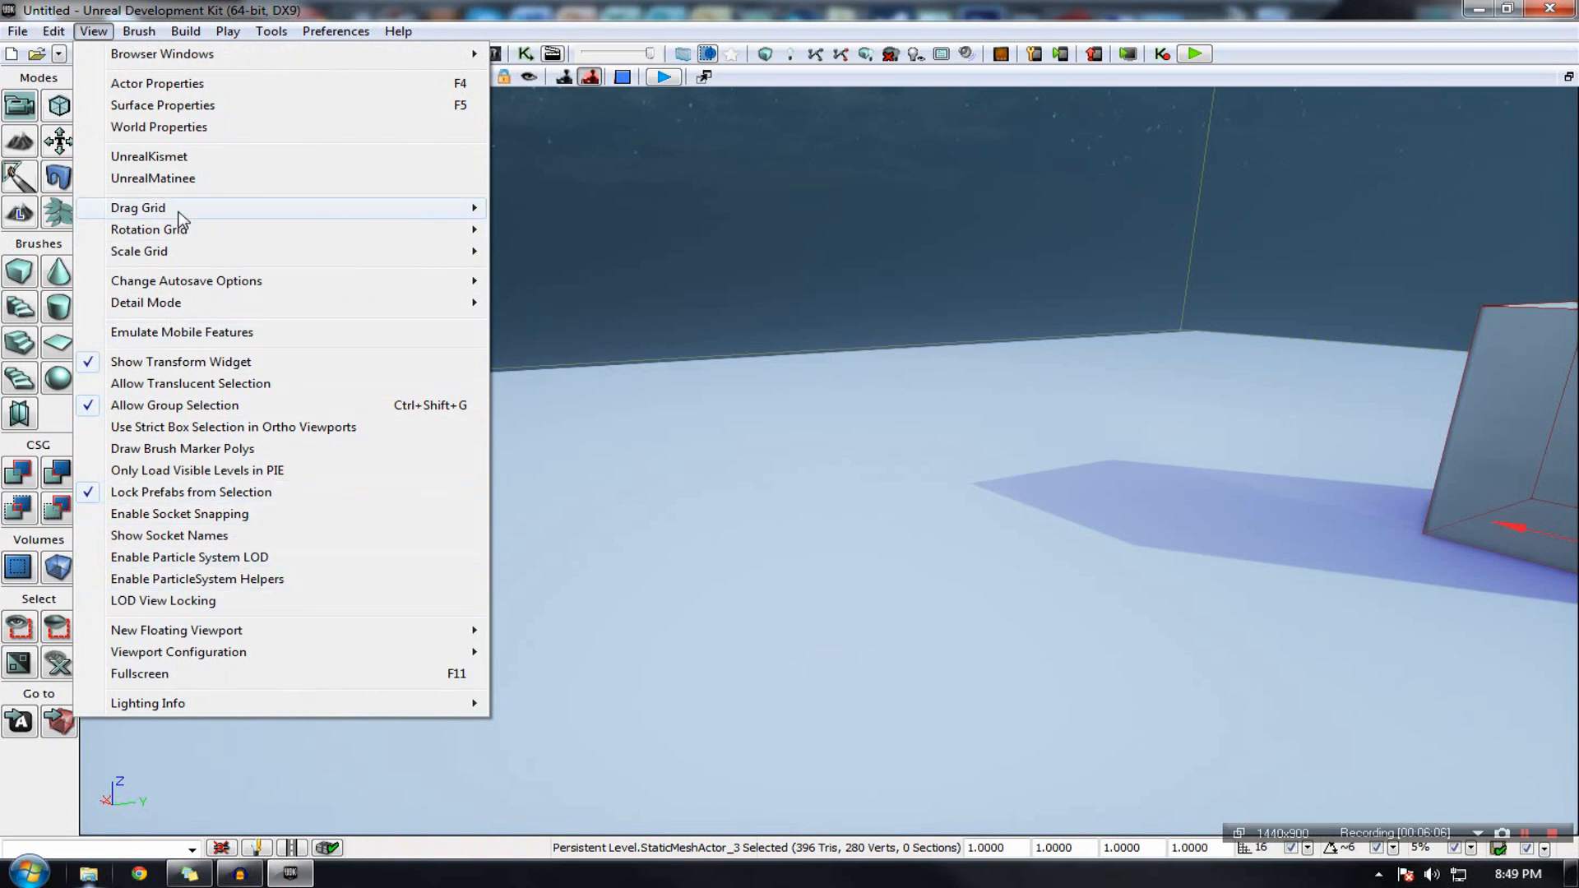
mouse_move(180, 362)
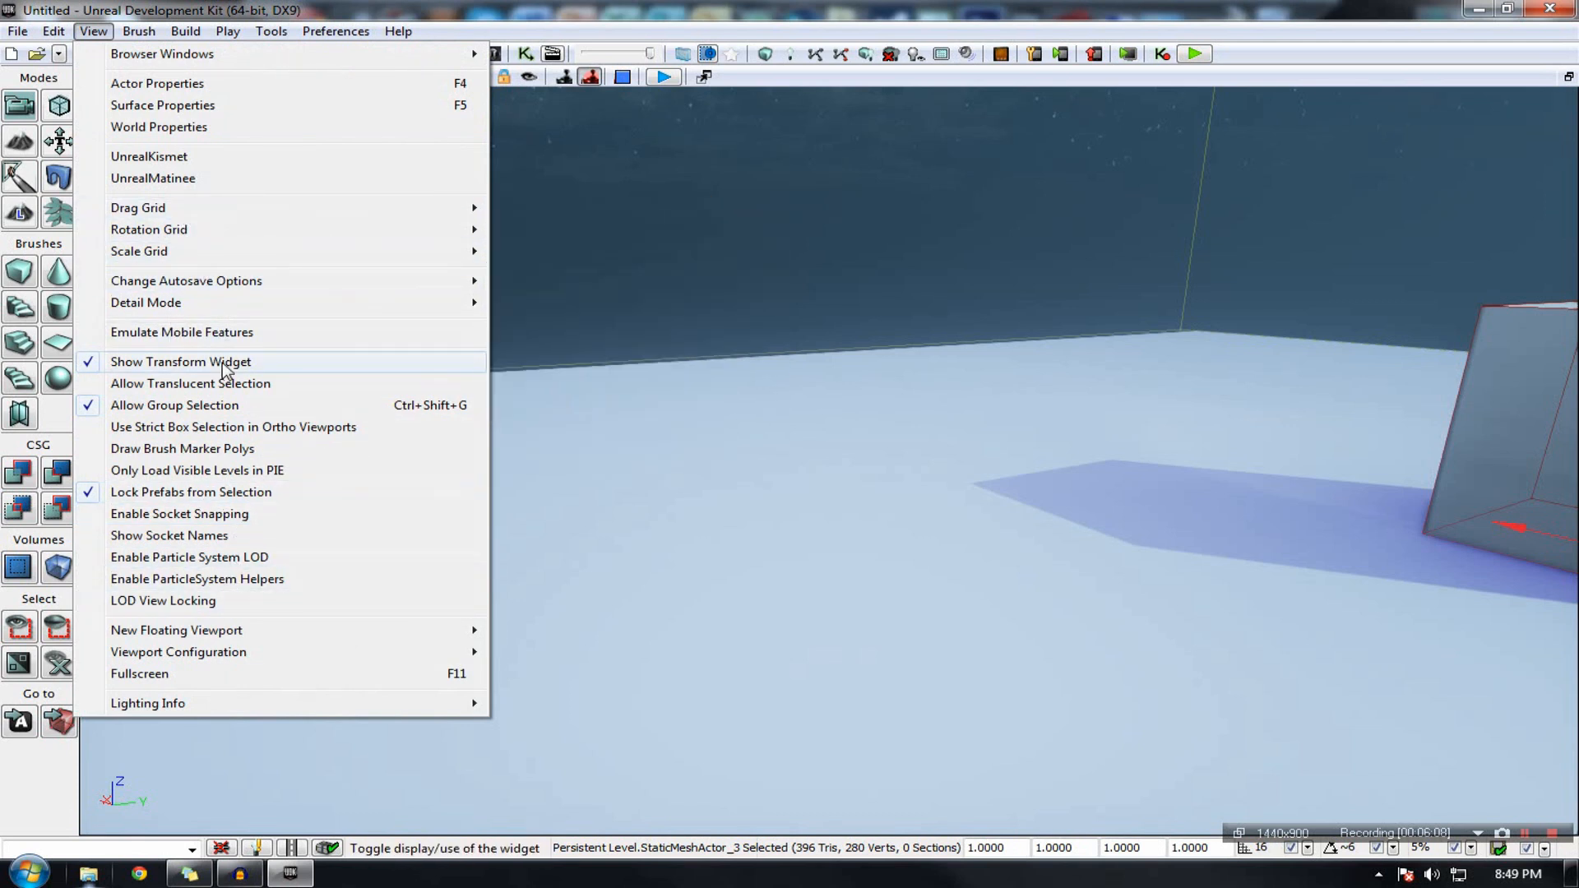
left_click(180, 362)
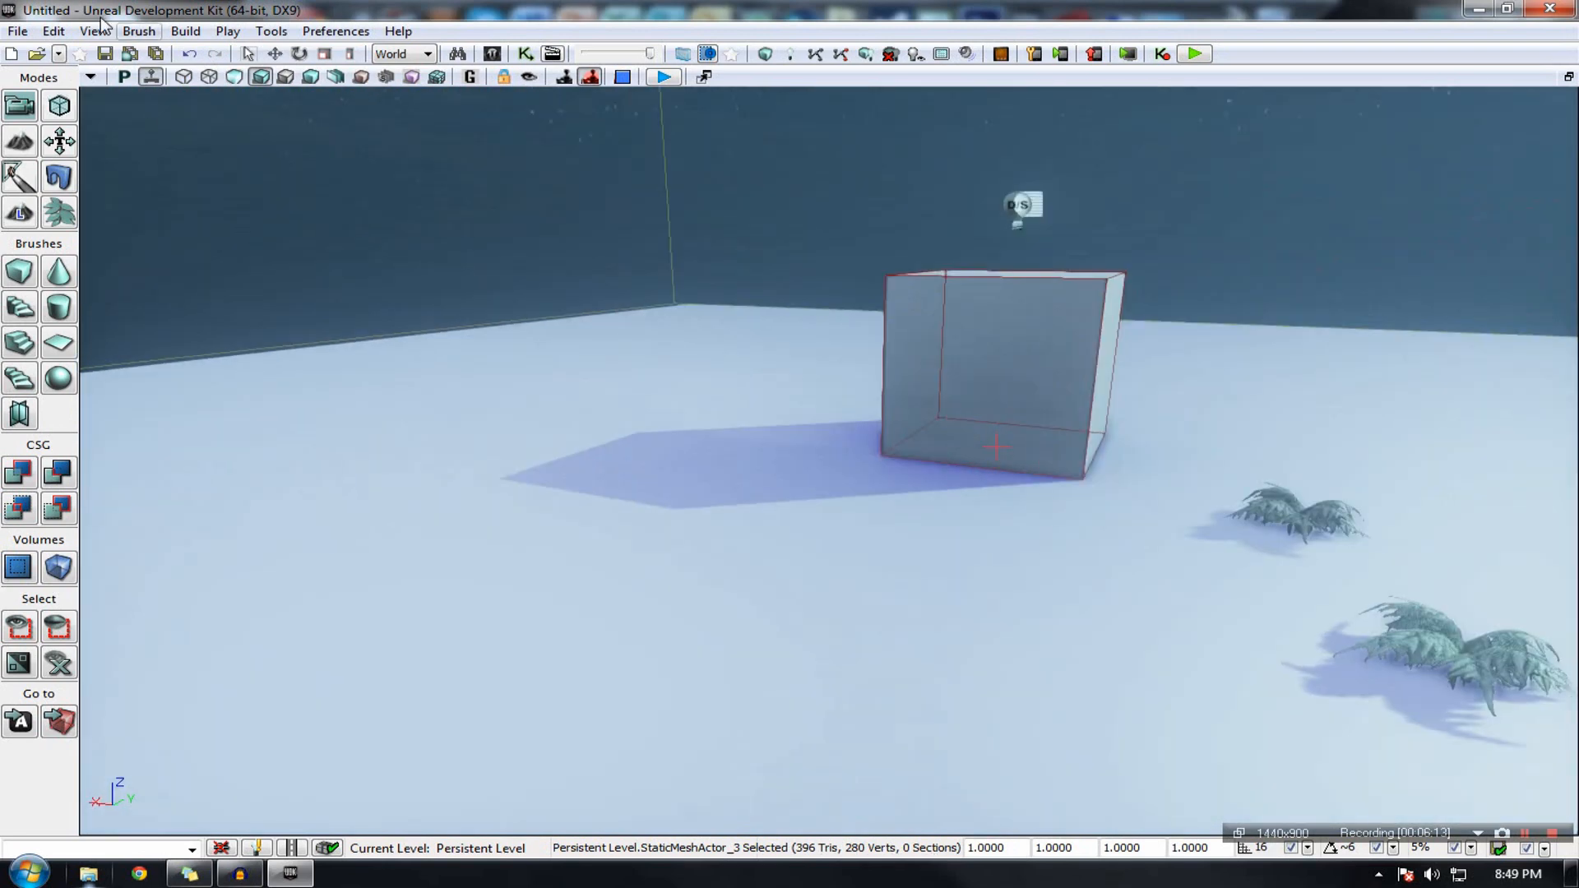
left_click(93, 30)
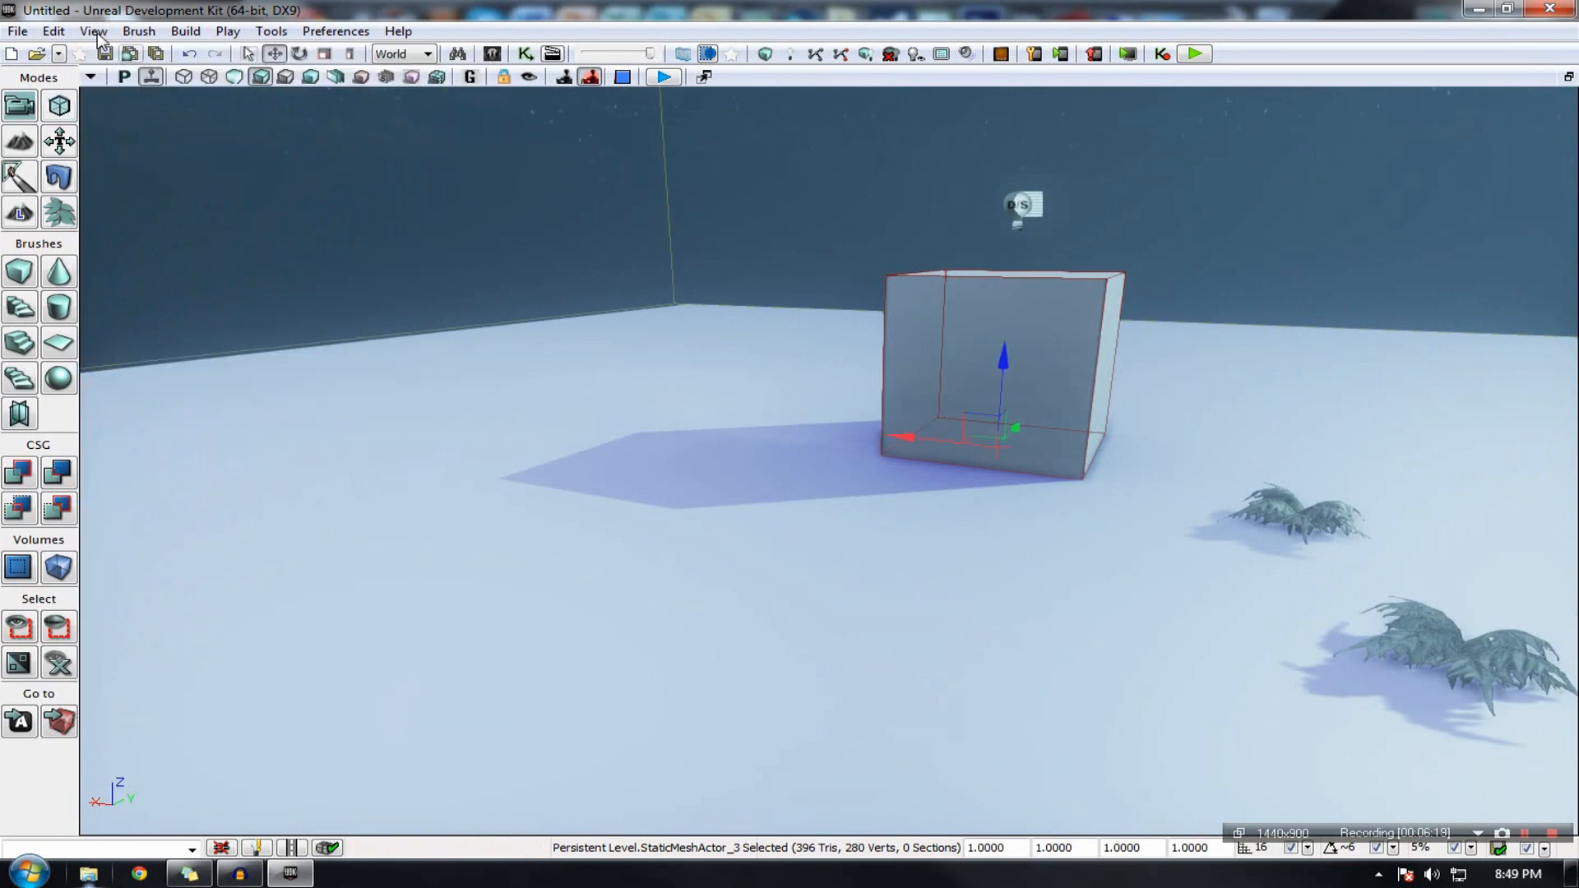
left_click(139, 30)
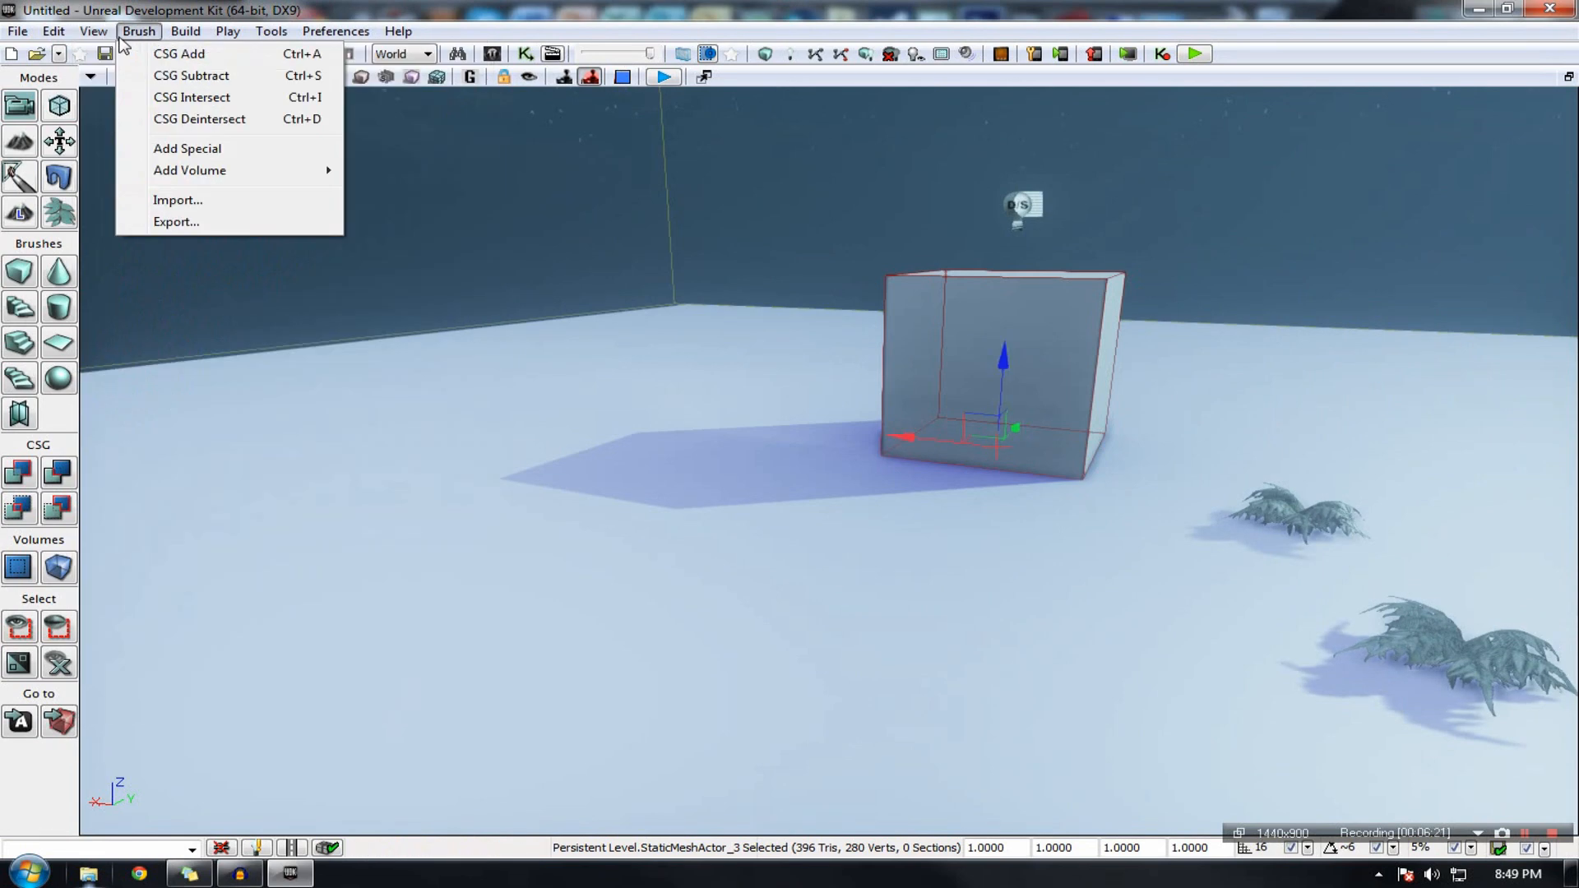
Step: Open World Properties for WorldInfo_0 through the View menu
left_click(93, 31)
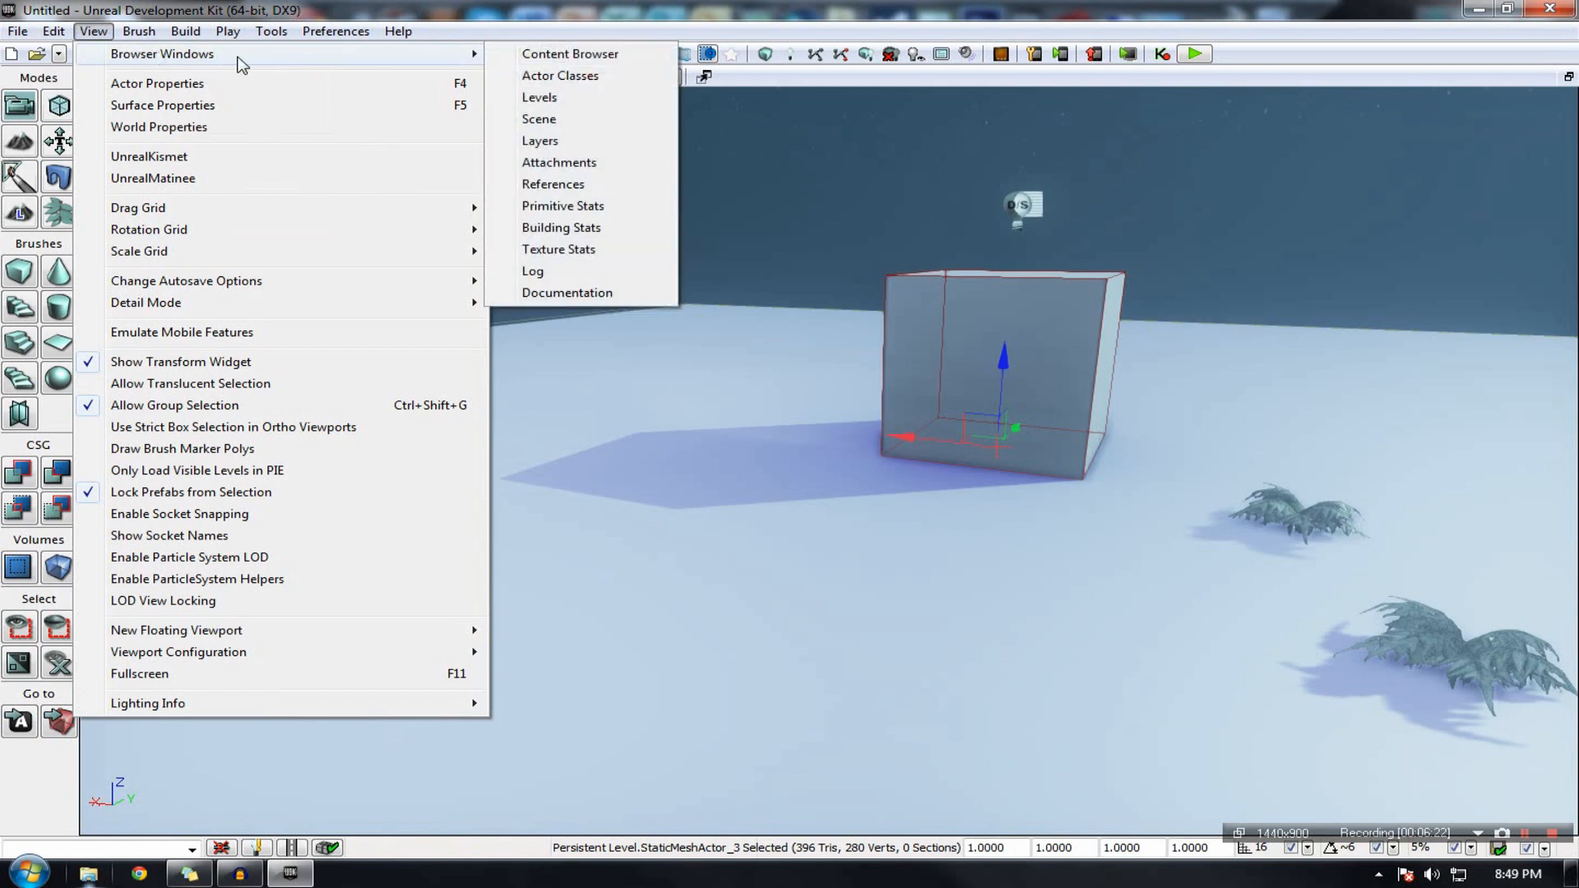
mouse_move(332, 66)
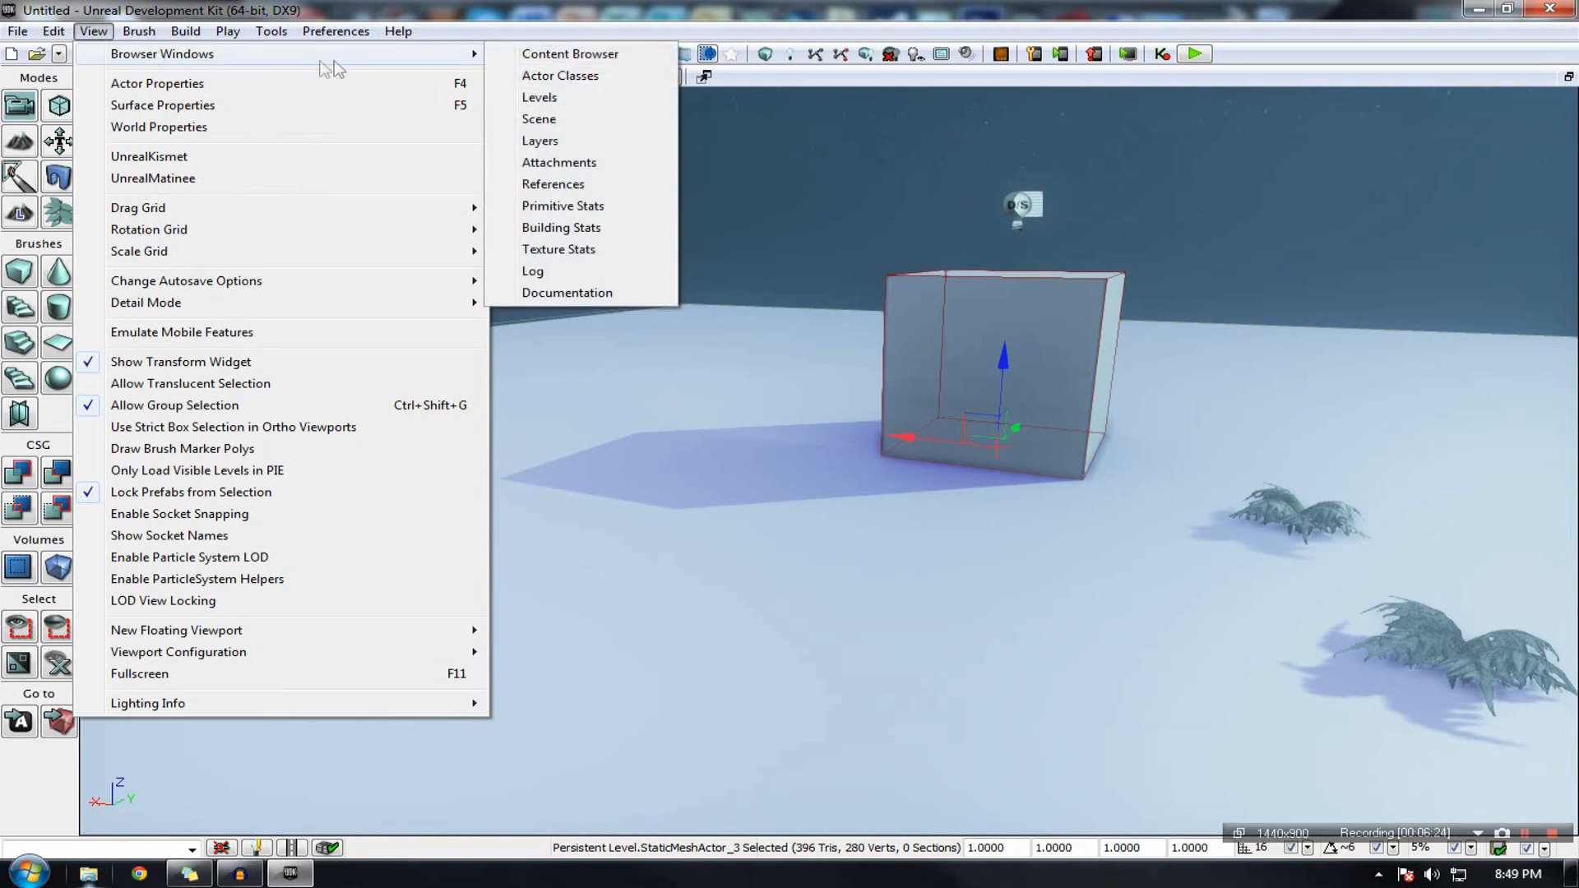
mouse_move(560, 76)
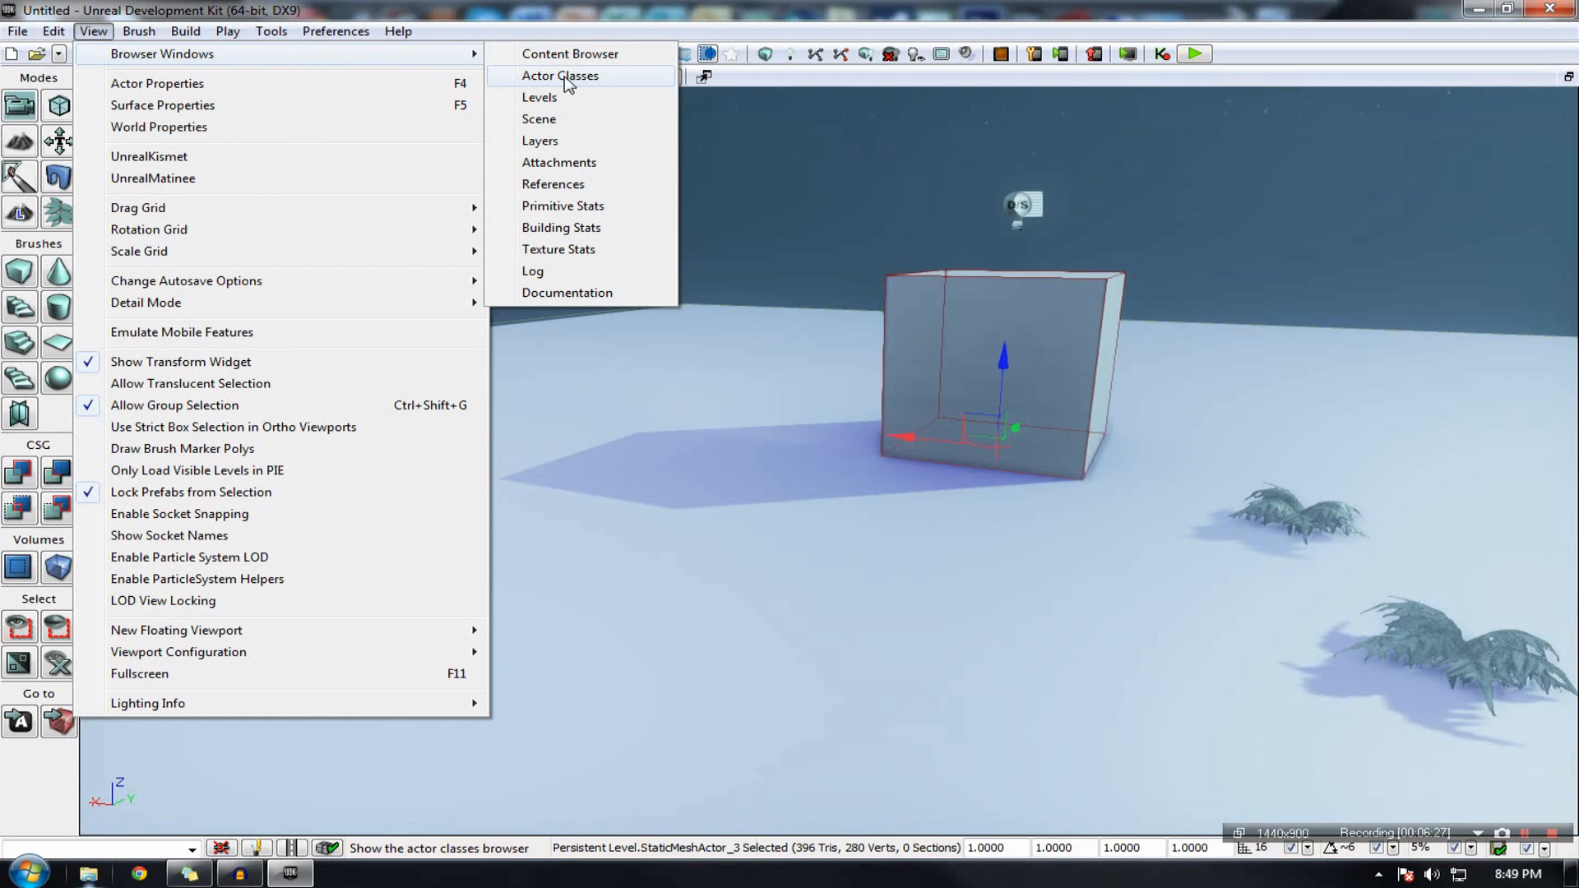
mouse_move(162, 105)
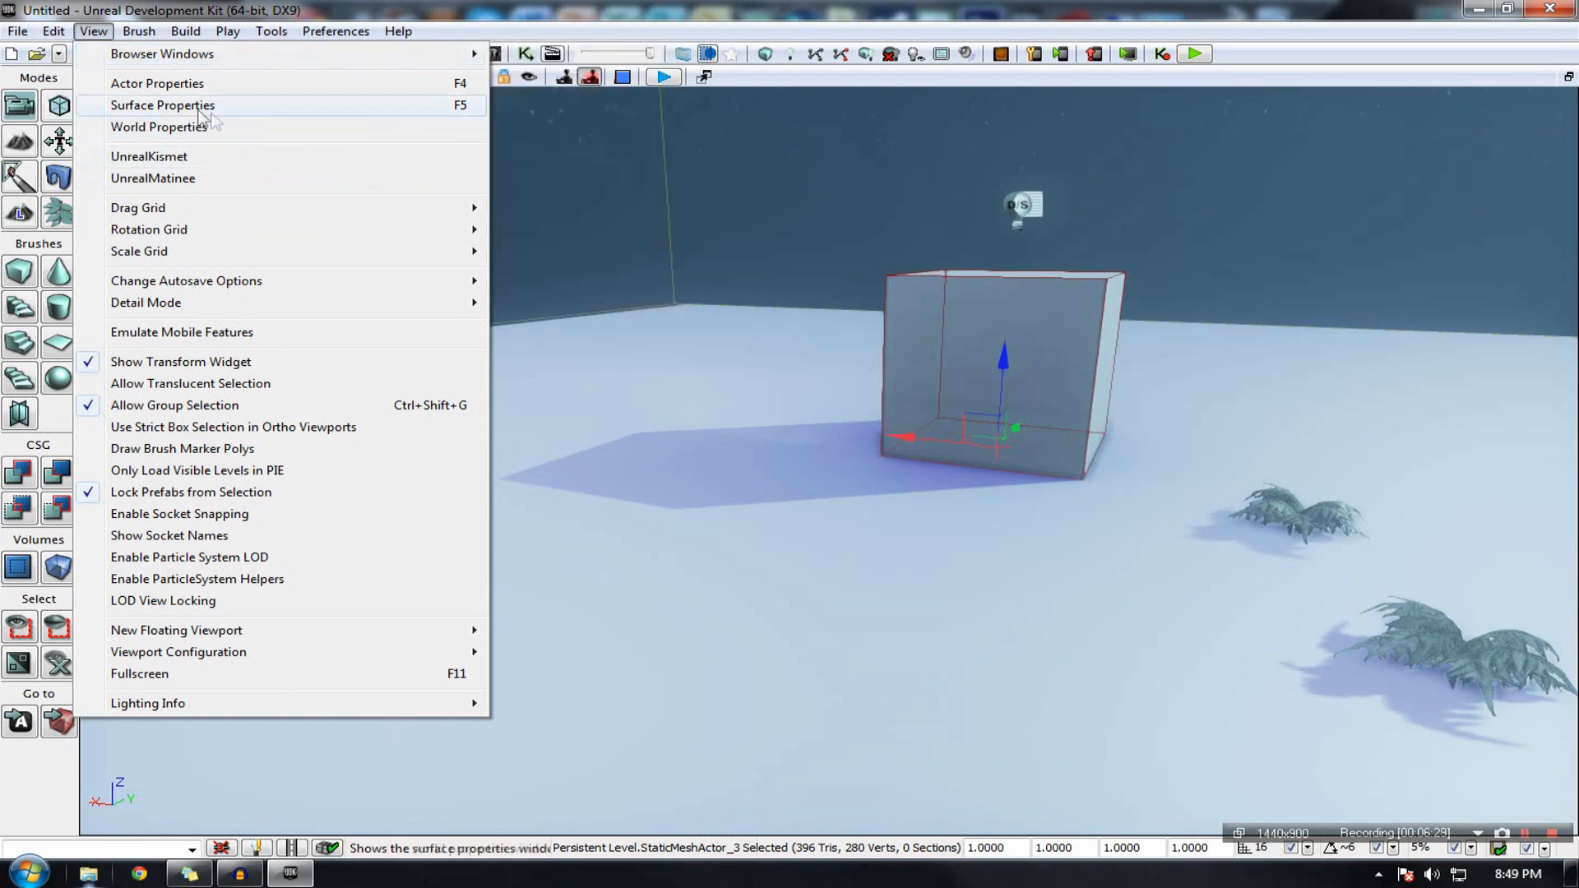
mouse_move(163, 119)
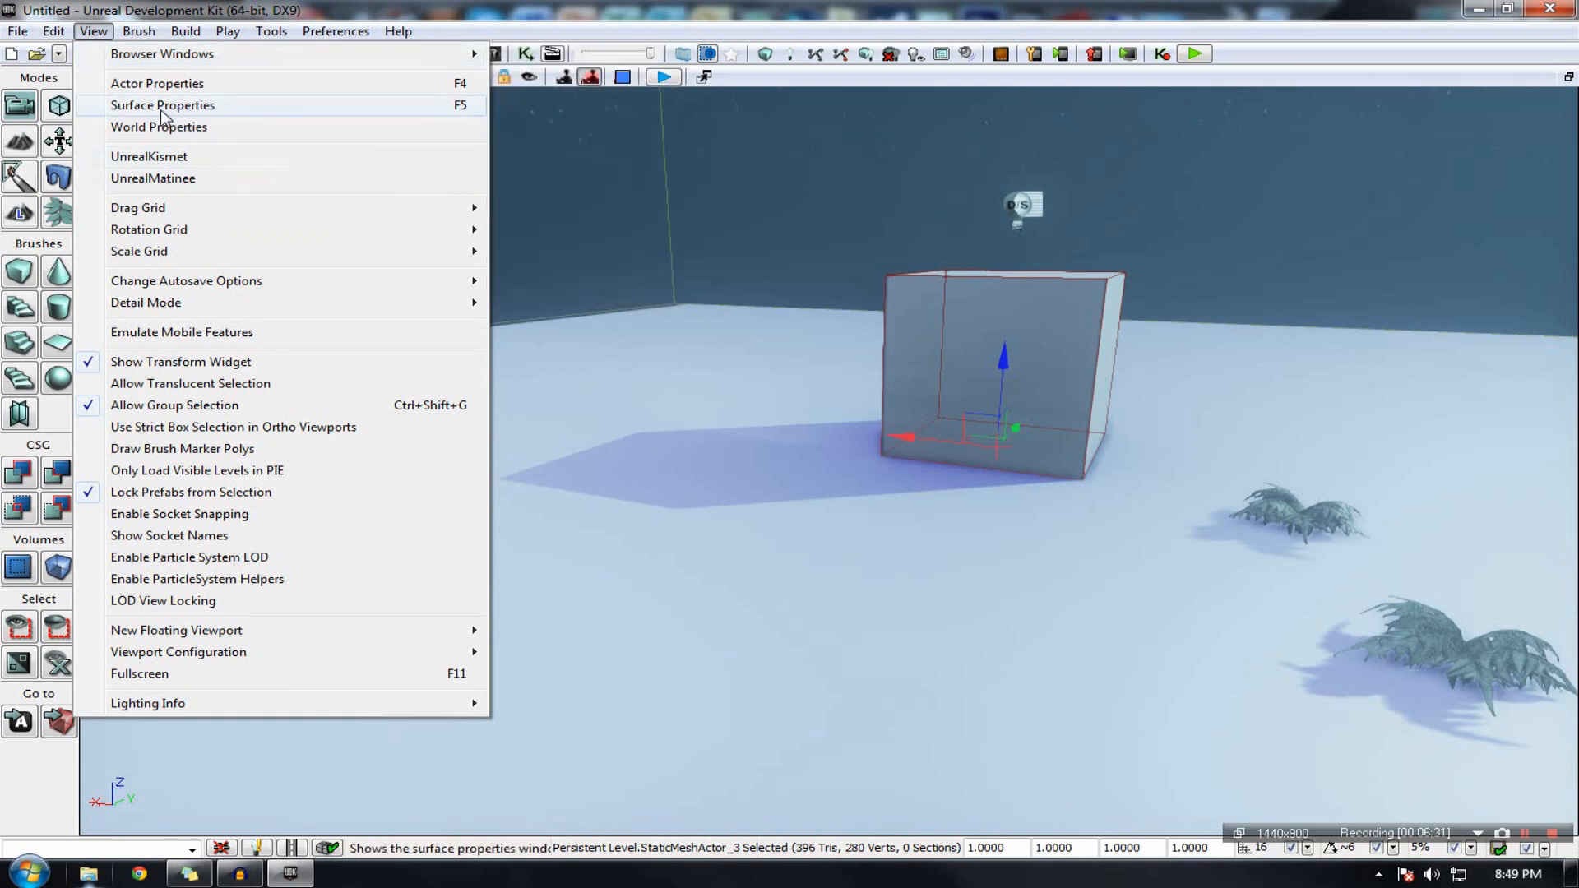
left_click(159, 126)
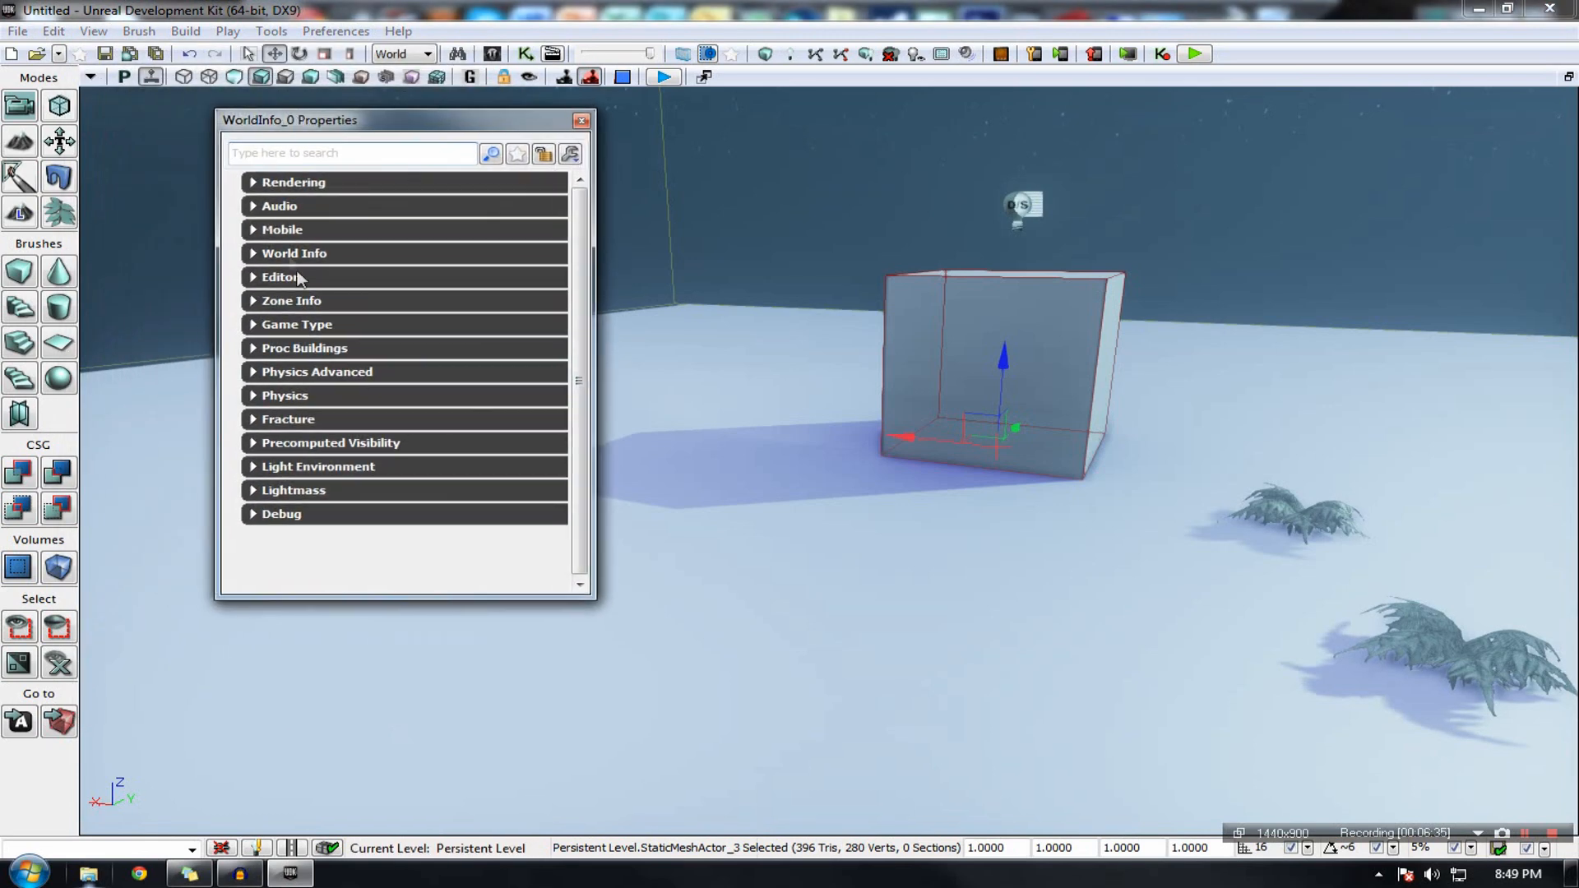
Step: Expand and collapse WorldInfo_0's Rendering and Default Post Process Settings, close it, and reopen the Brush menu
left_click(293, 183)
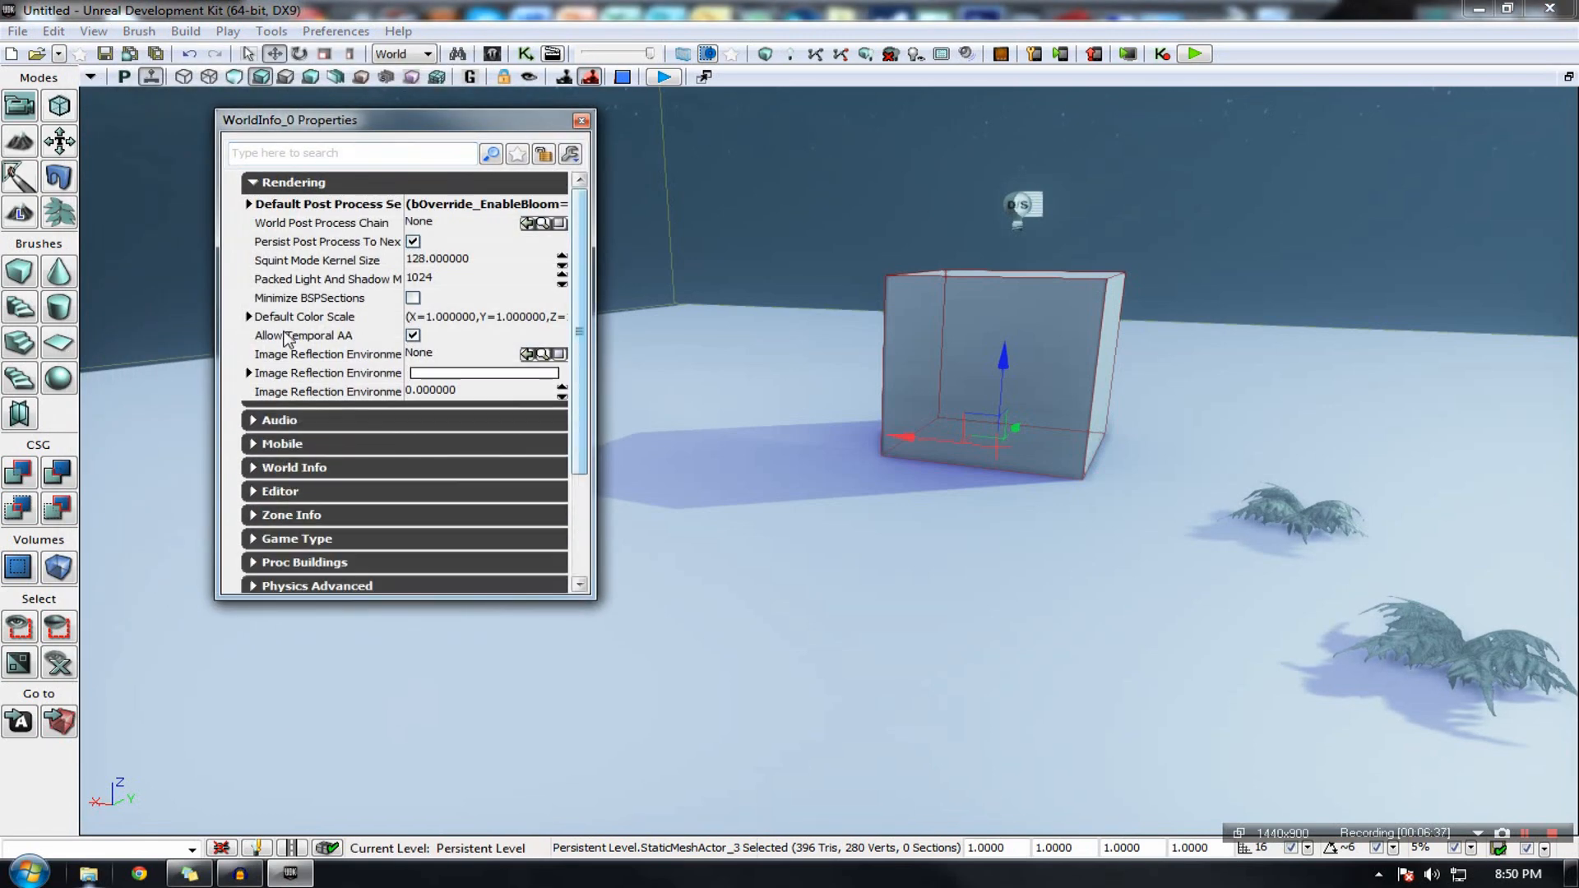
left_click(248, 203)
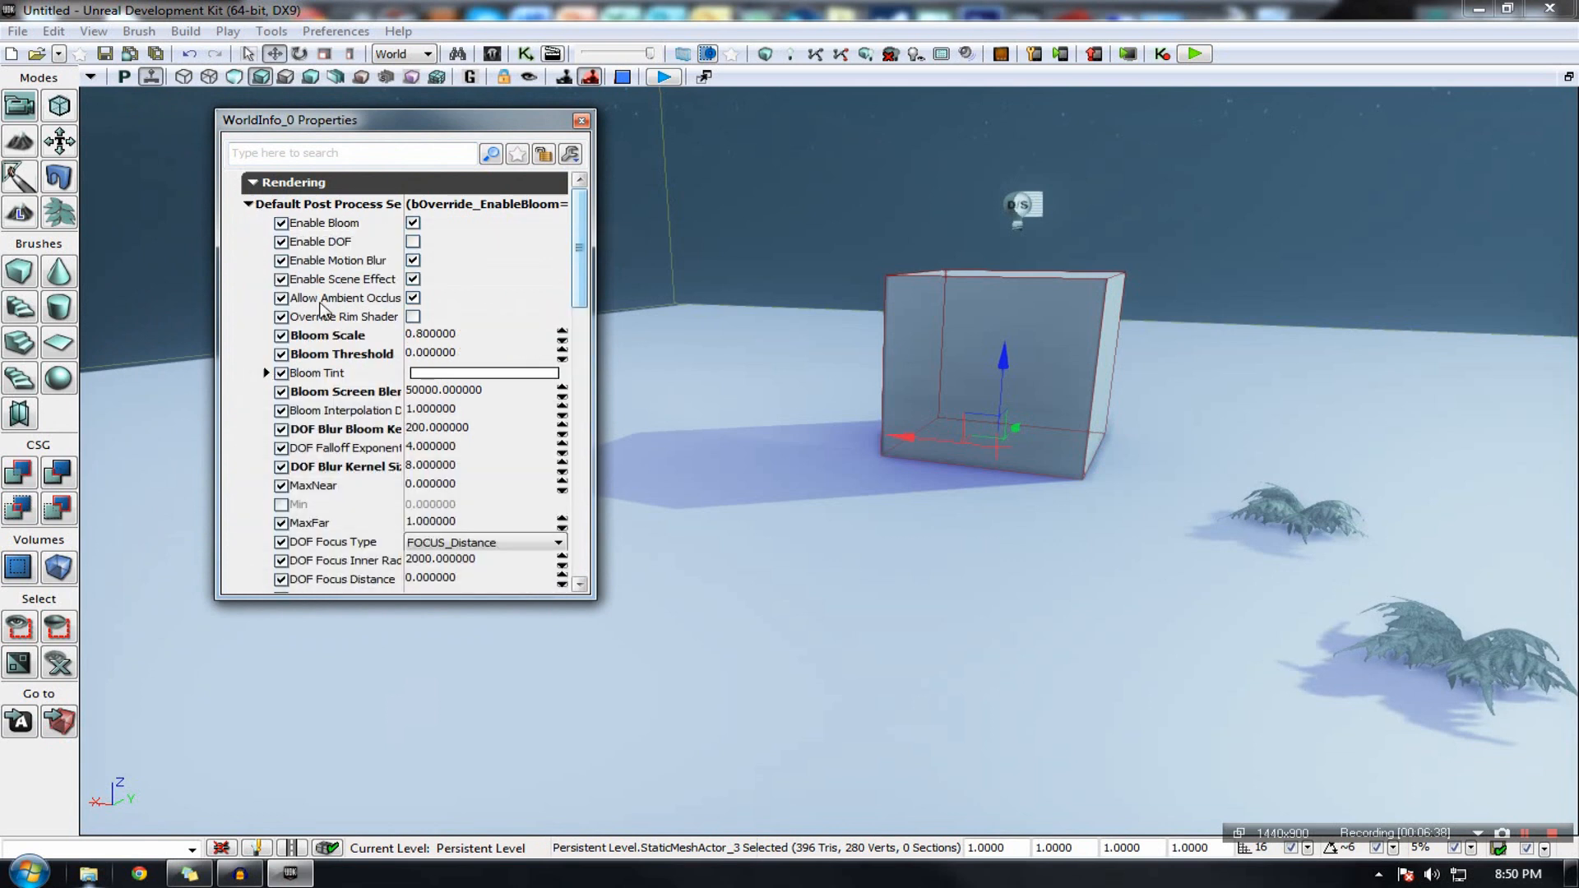
left_click(253, 183)
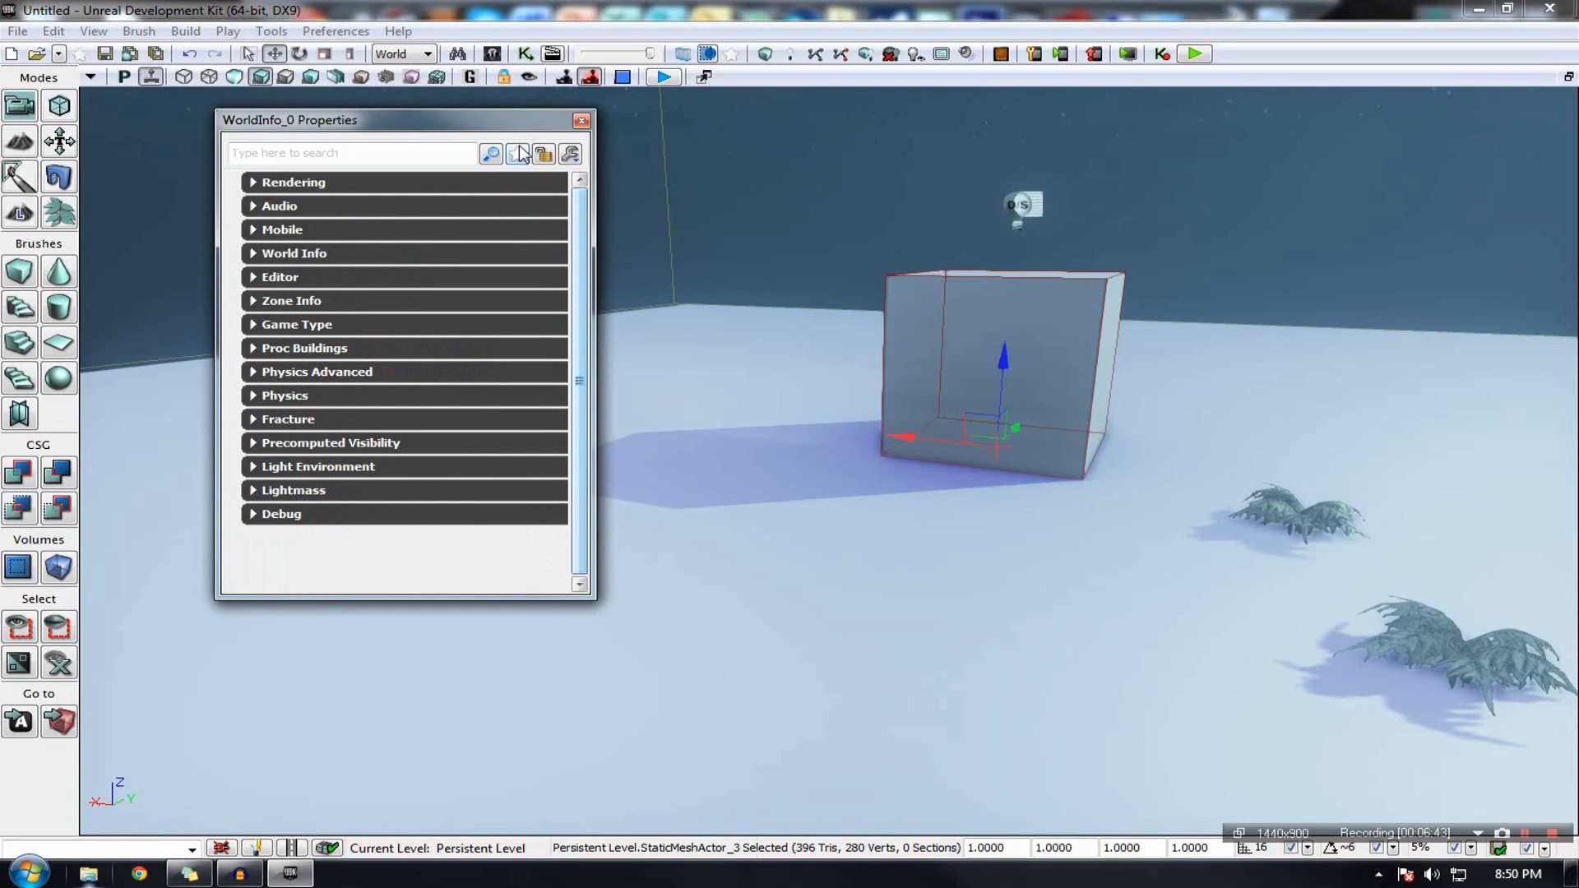
left_click(582, 121)
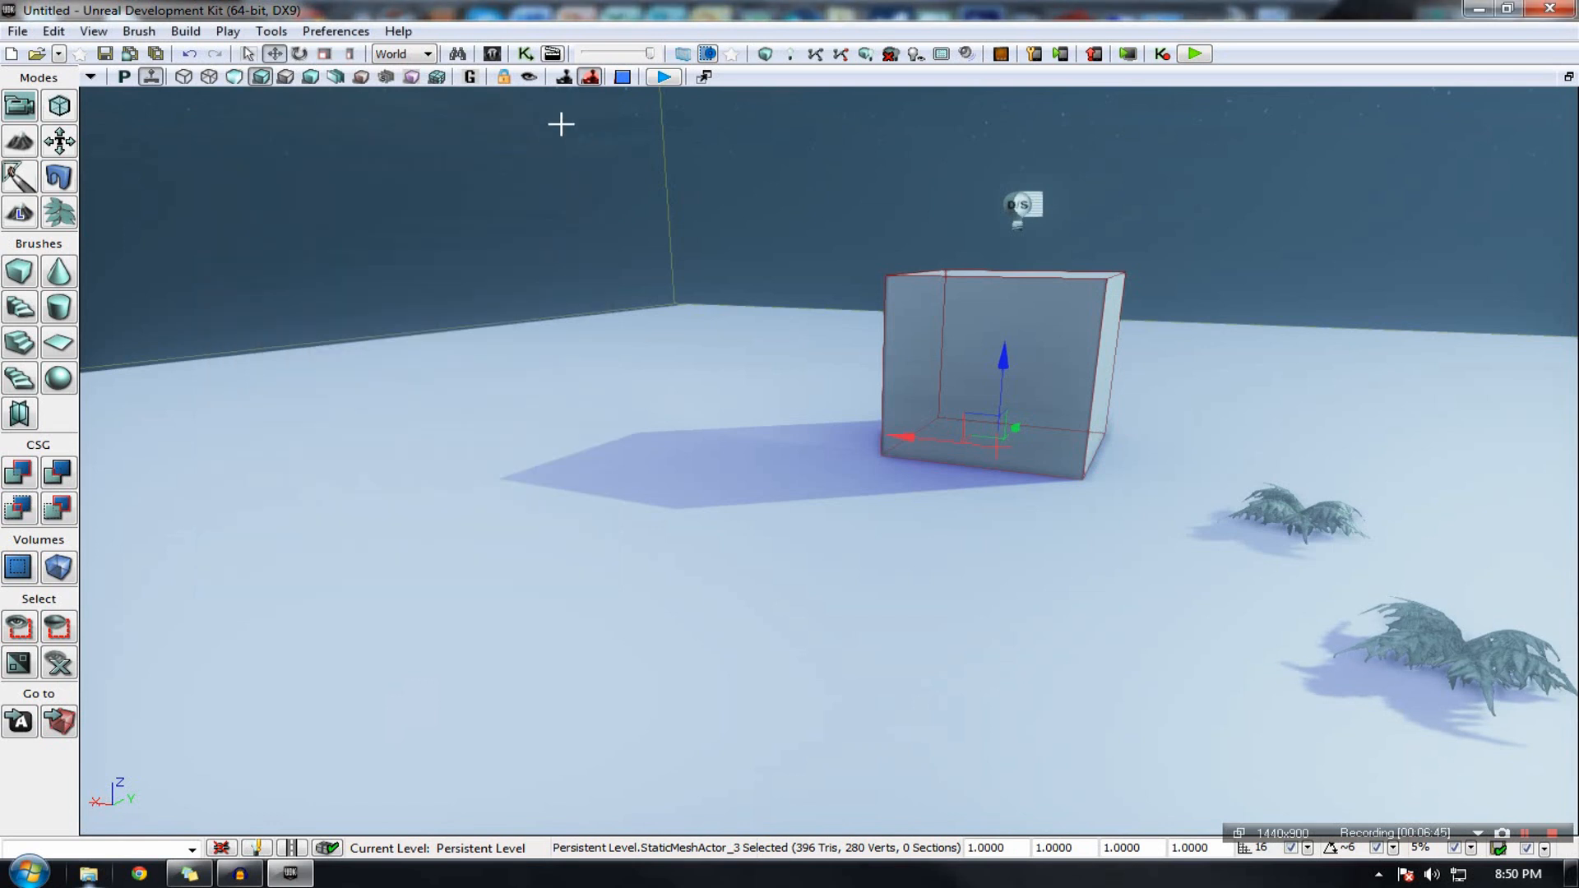
left_click(138, 31)
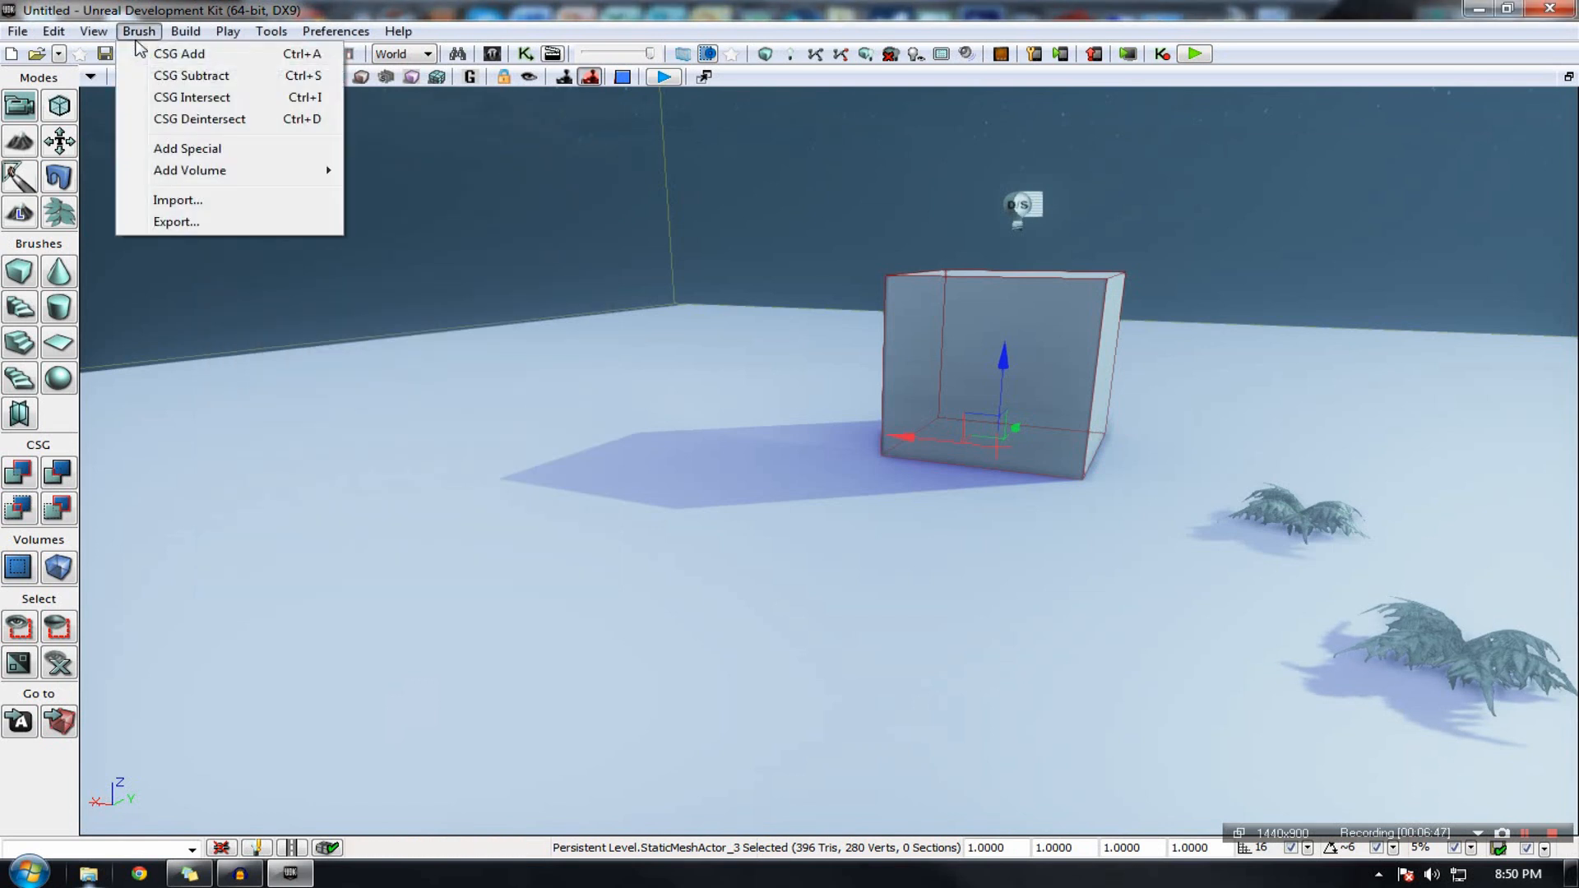
mouse_move(191, 75)
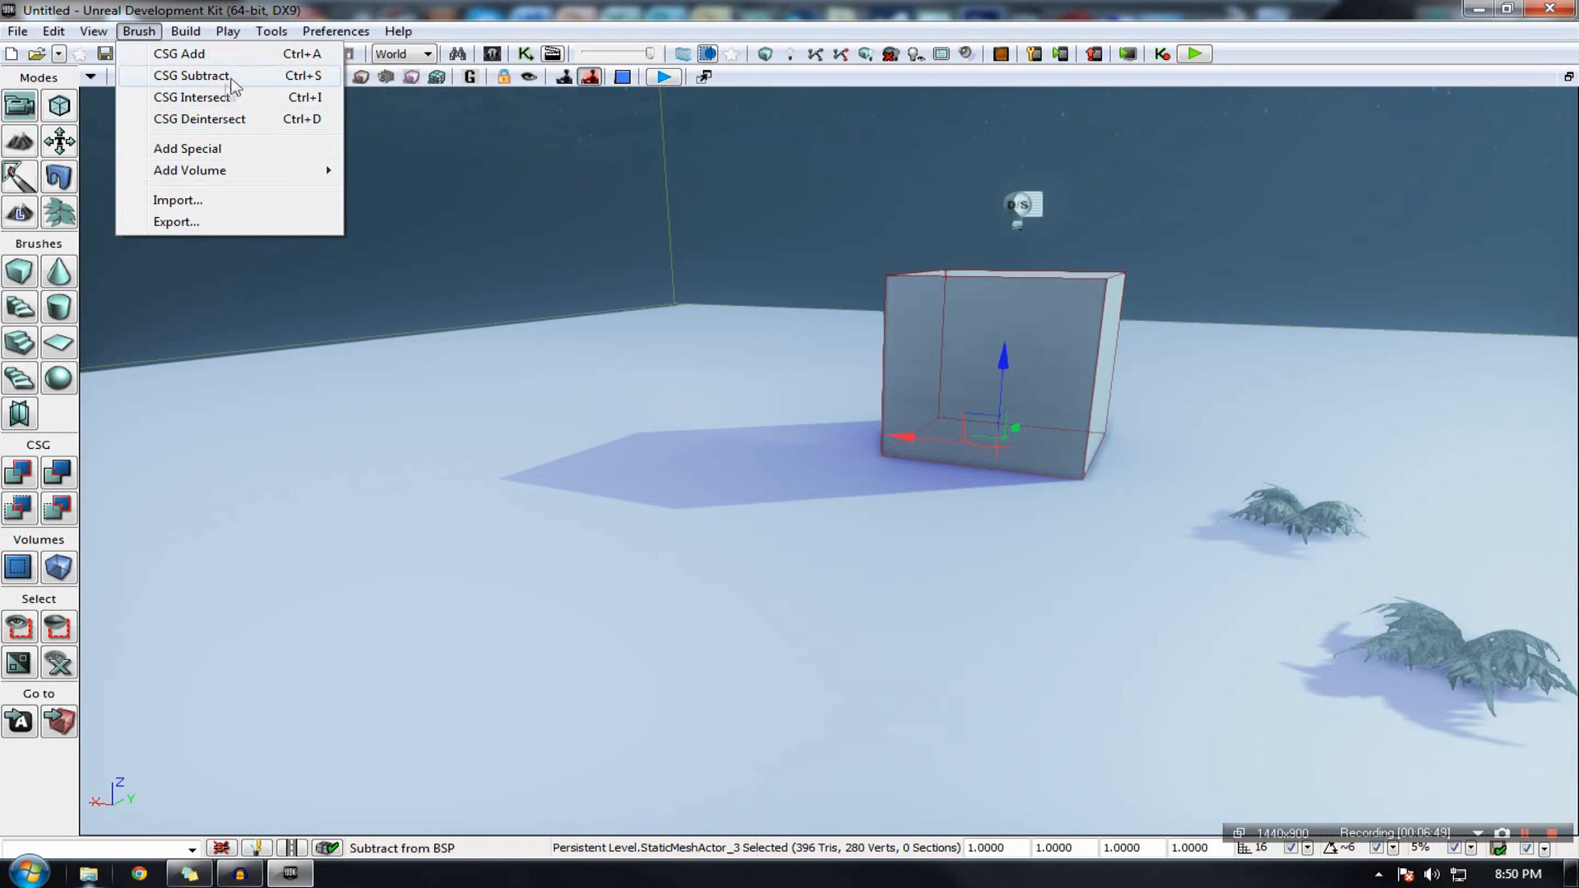
mouse_move(198, 118)
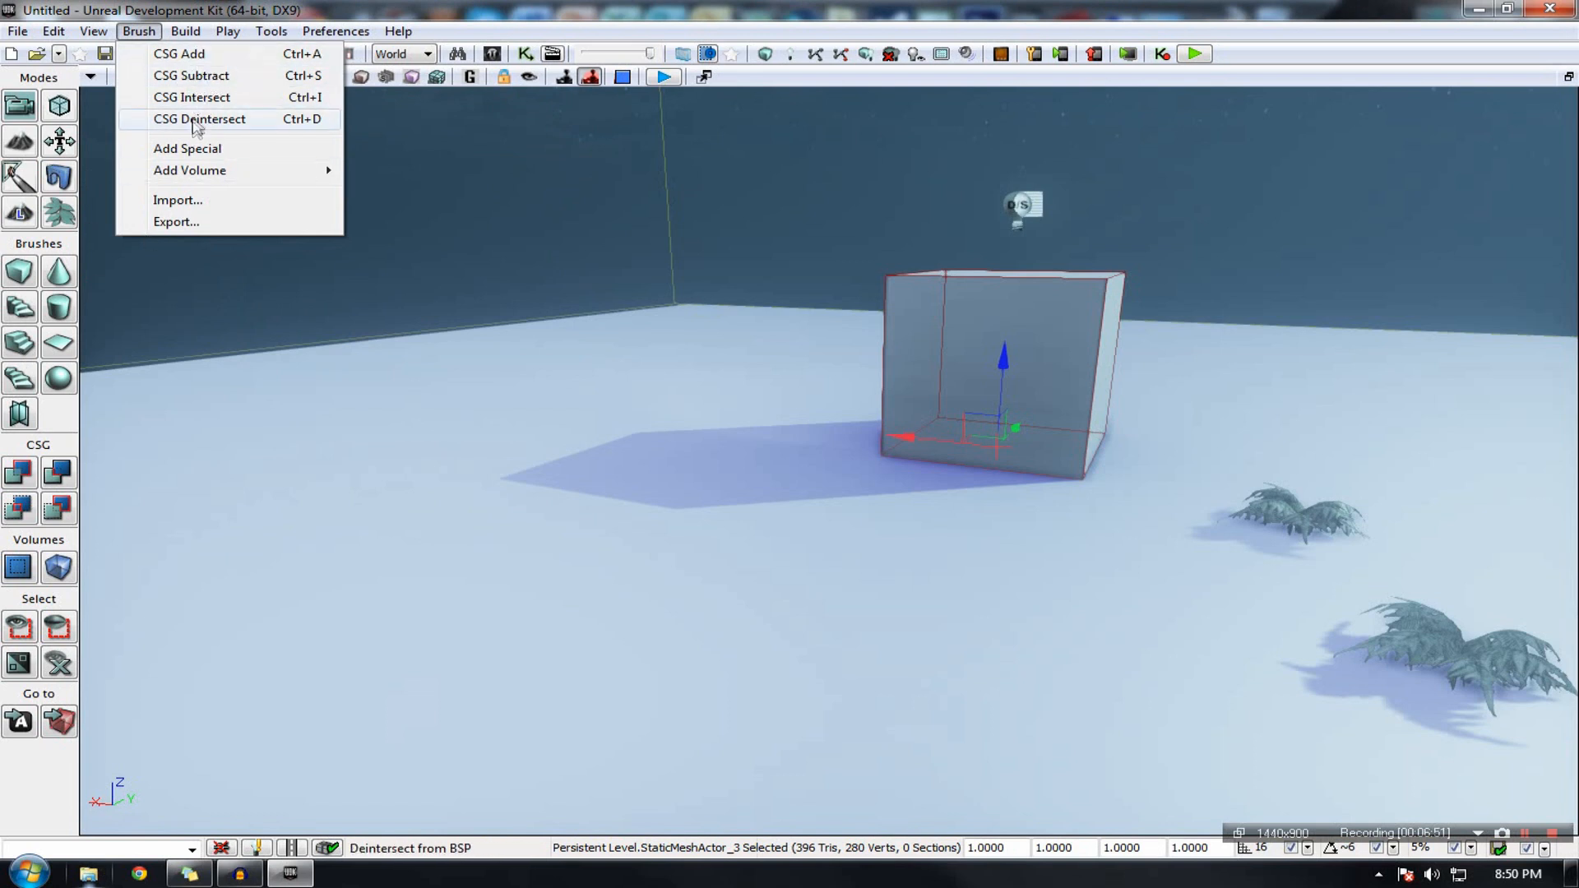
Step: Browse the Build menu's commands without running any, then view the Play menu
left_click(185, 31)
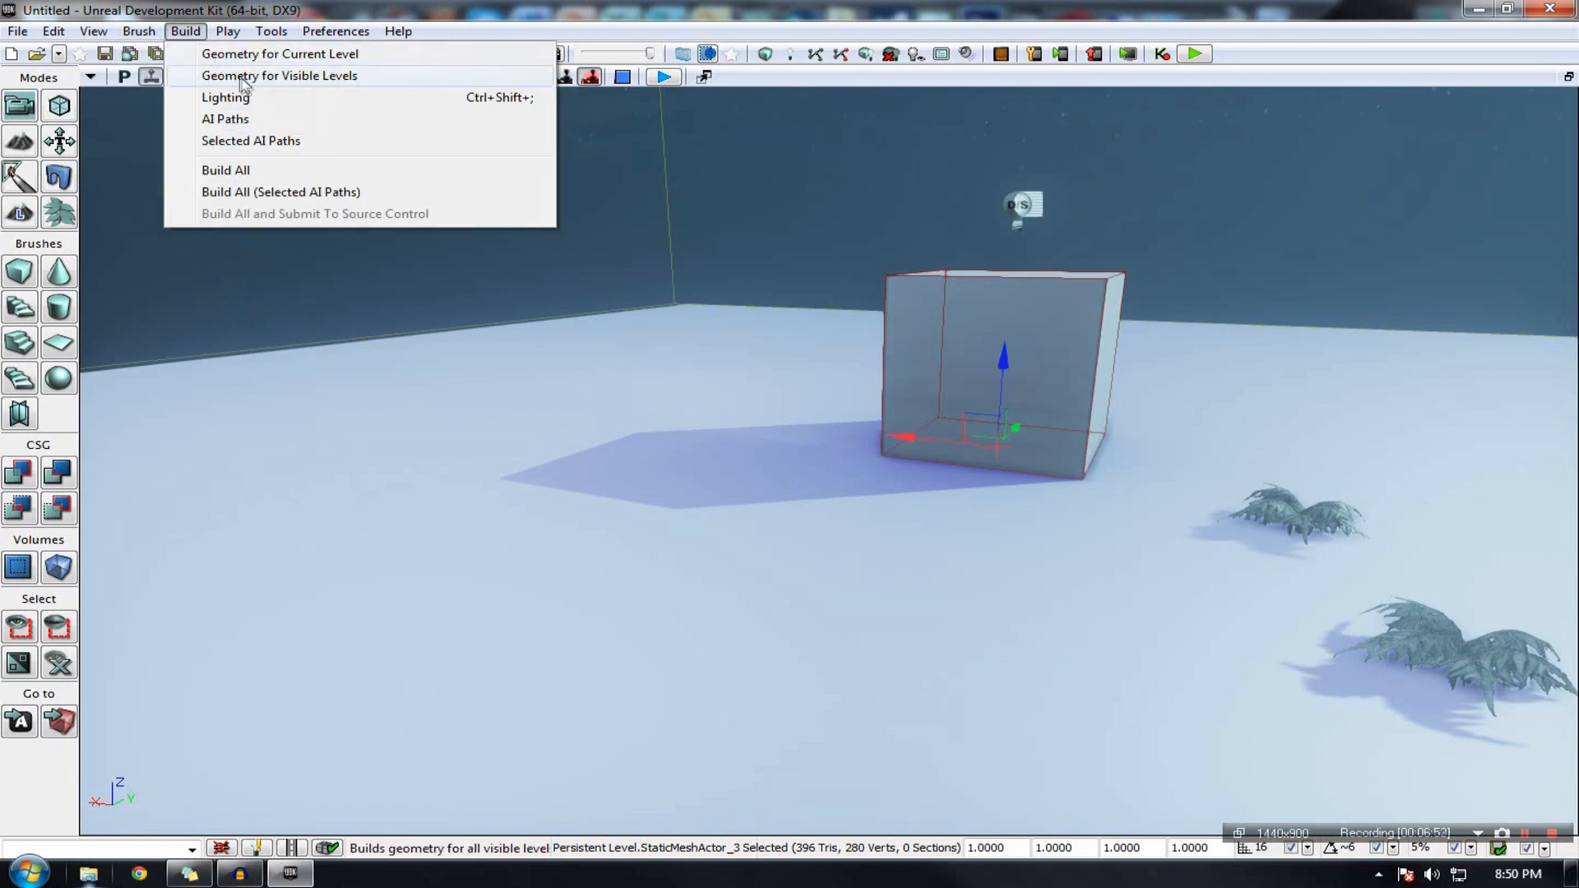
mouse_move(226, 97)
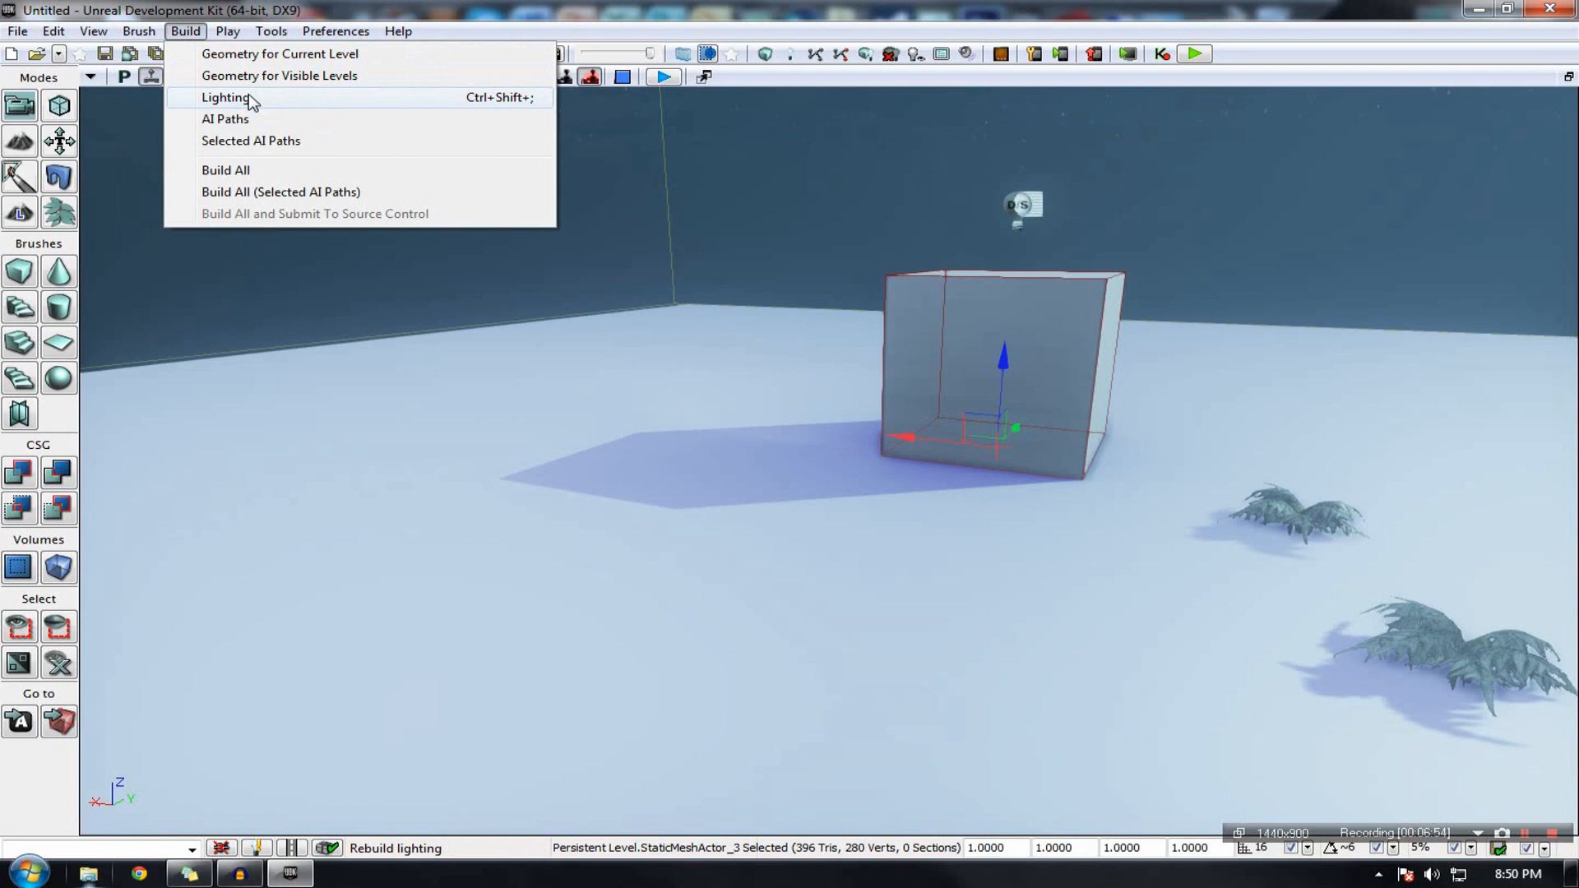
mouse_move(342, 64)
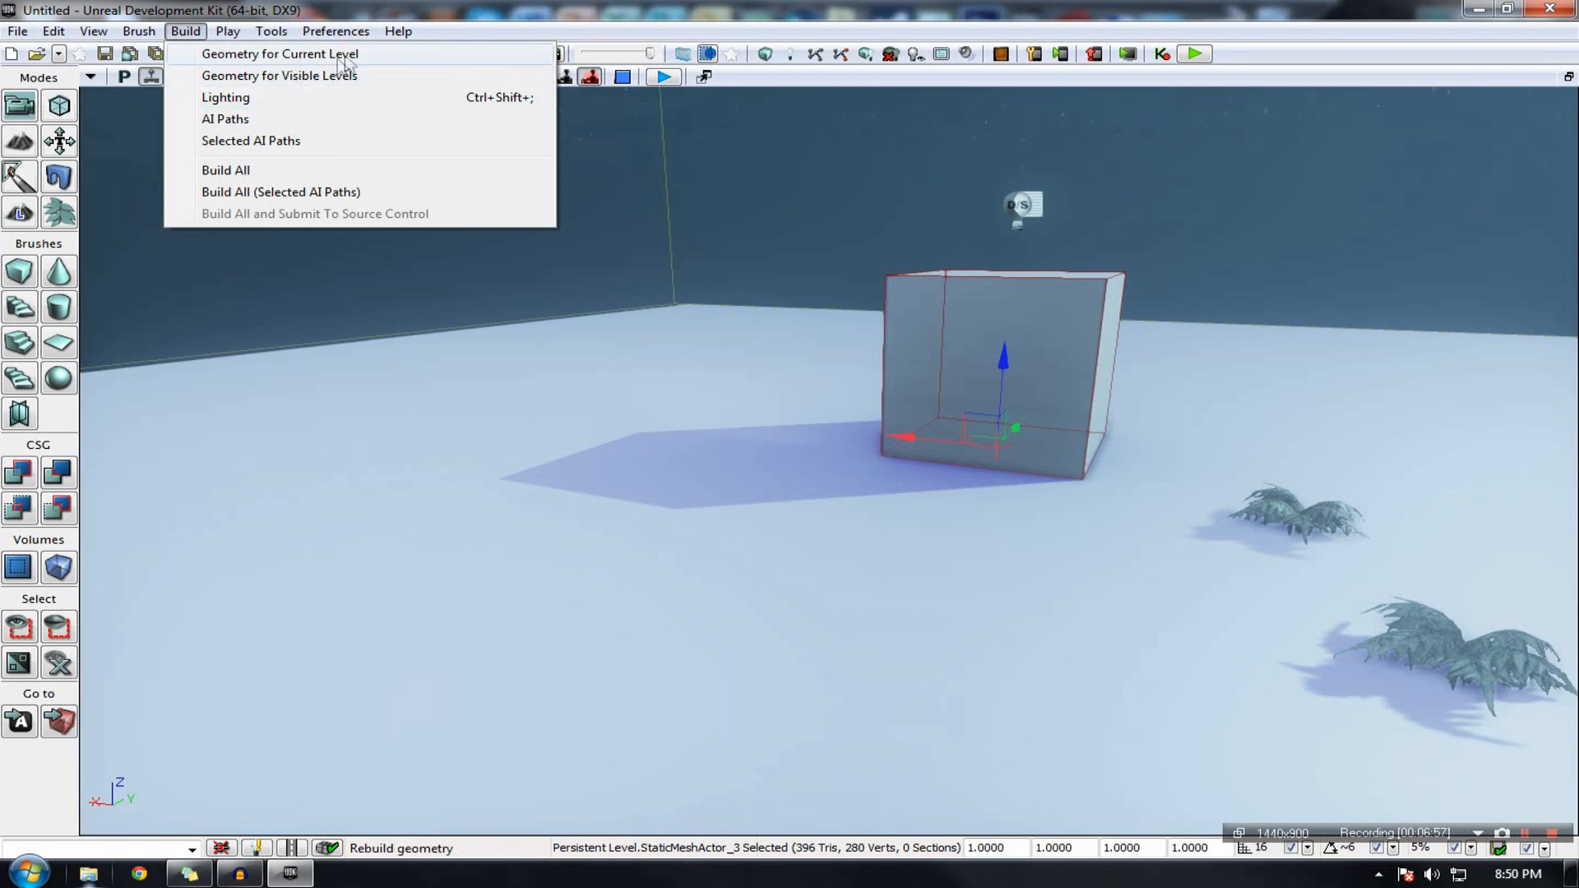
mouse_move(251, 140)
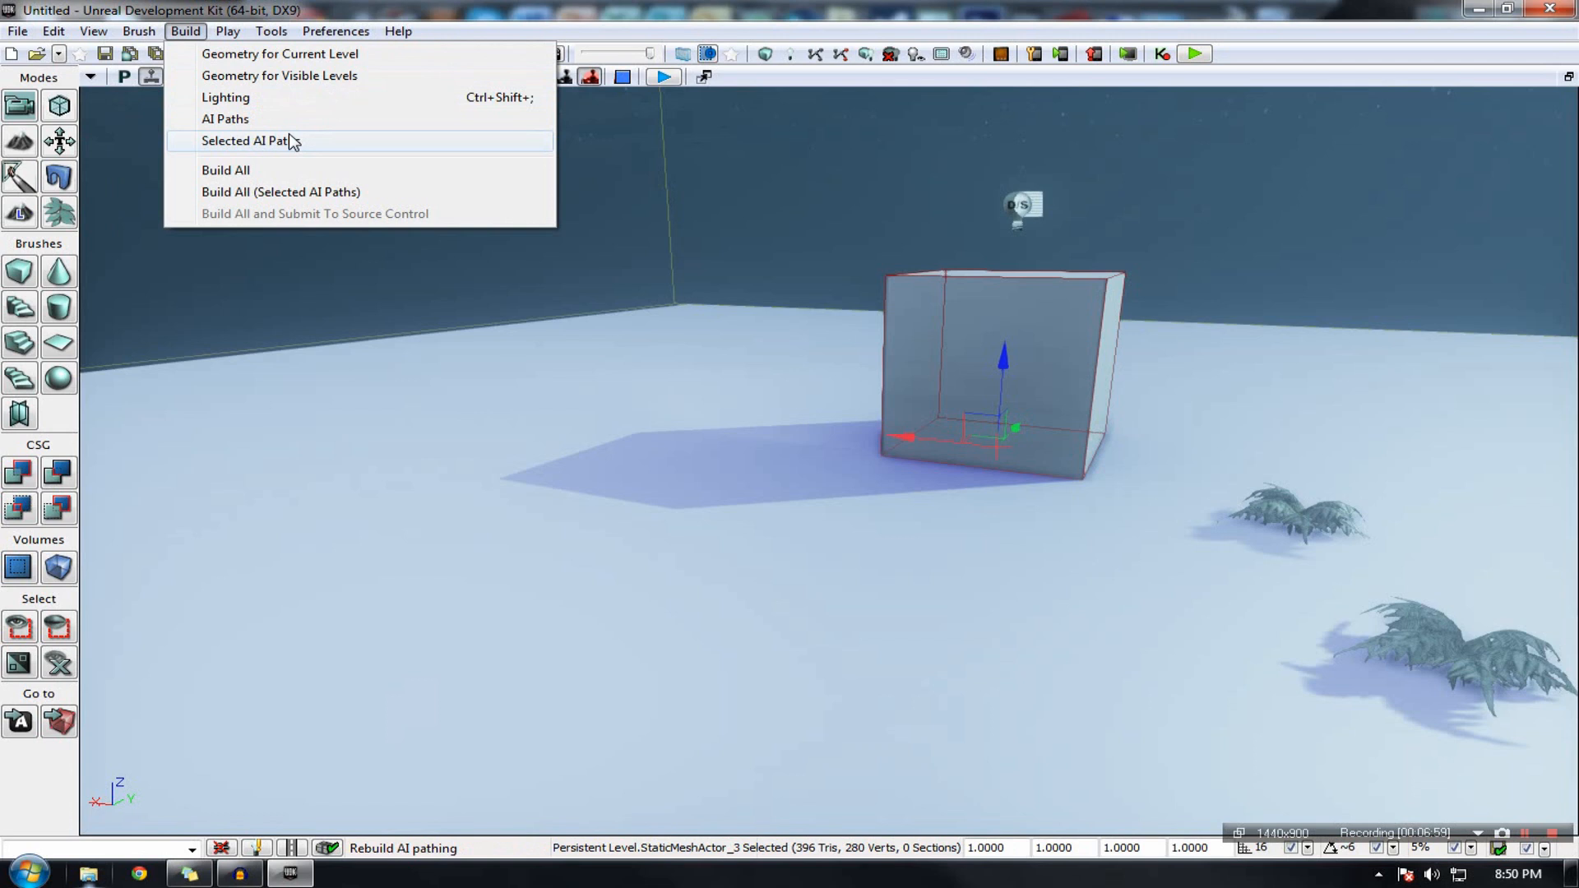
mouse_move(279, 53)
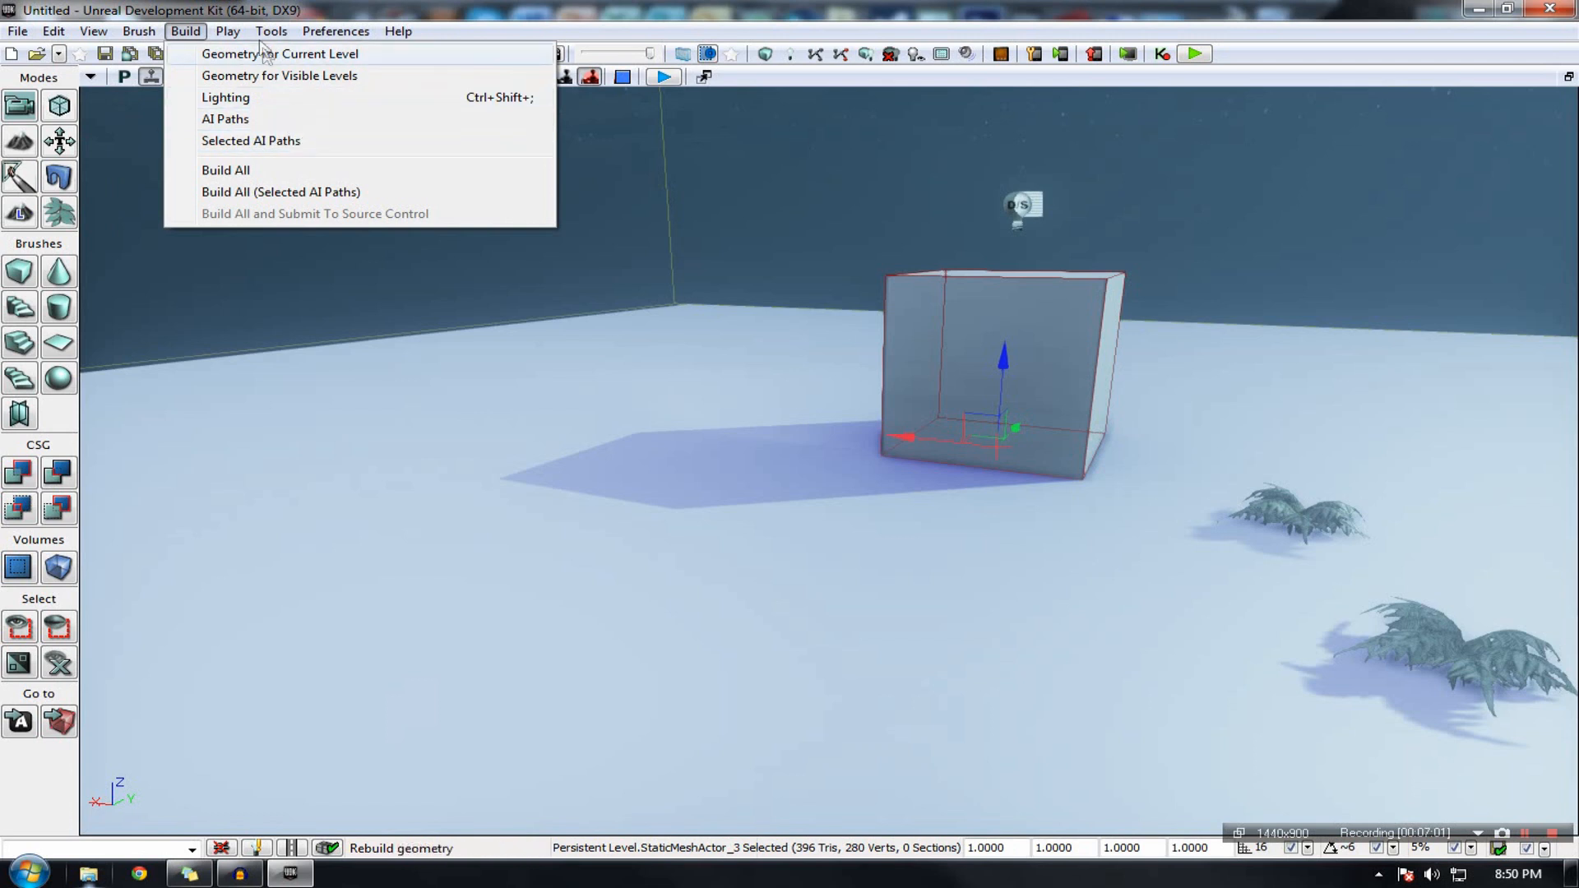
left_click(228, 31)
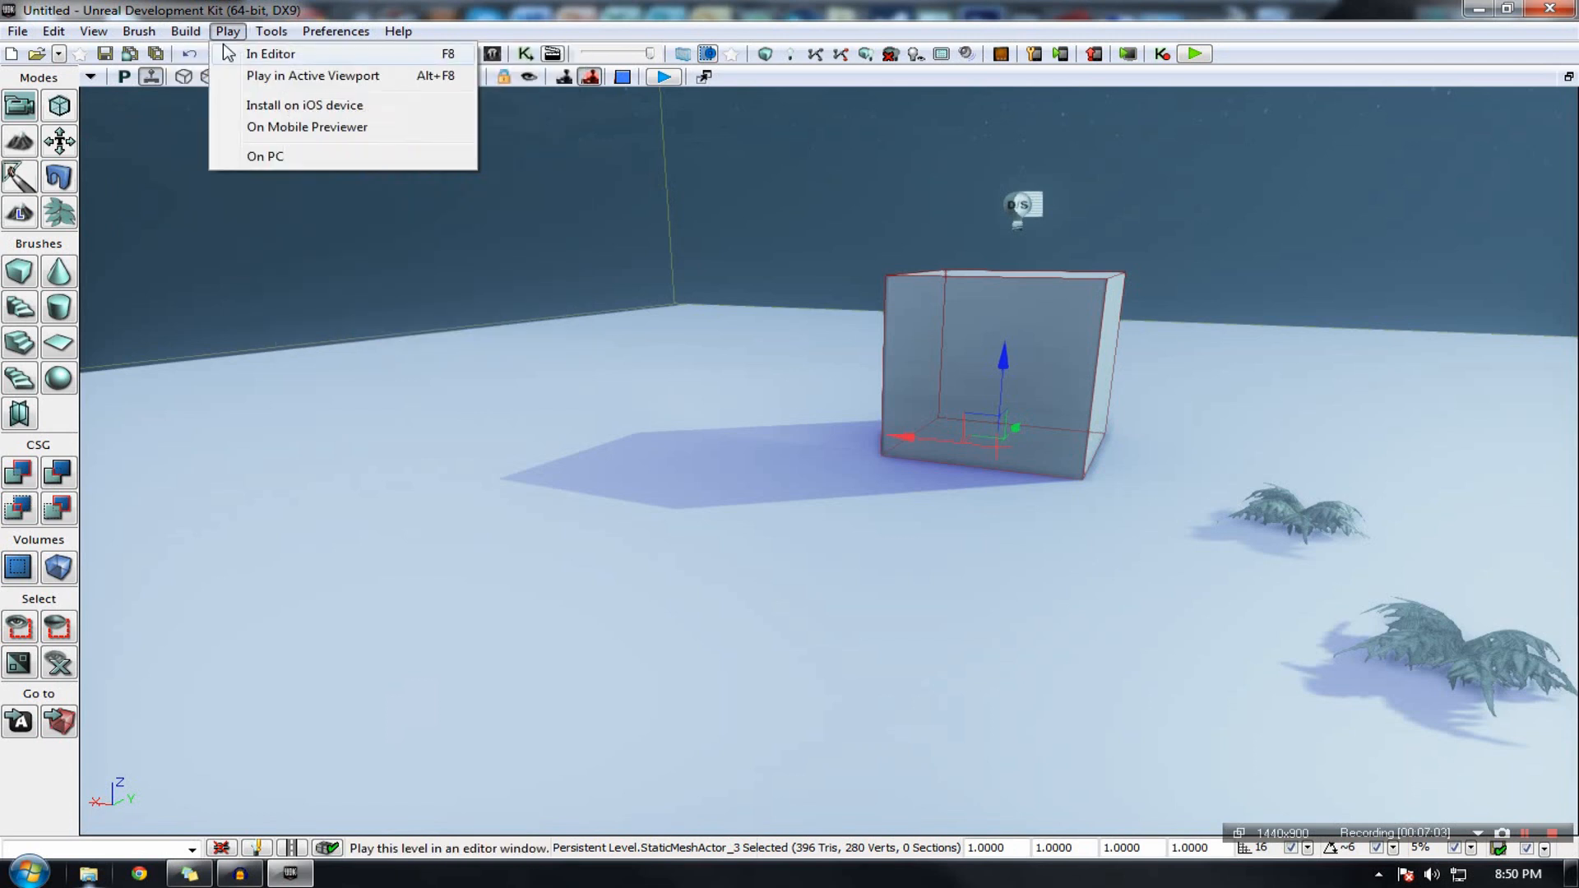
mouse_move(307, 127)
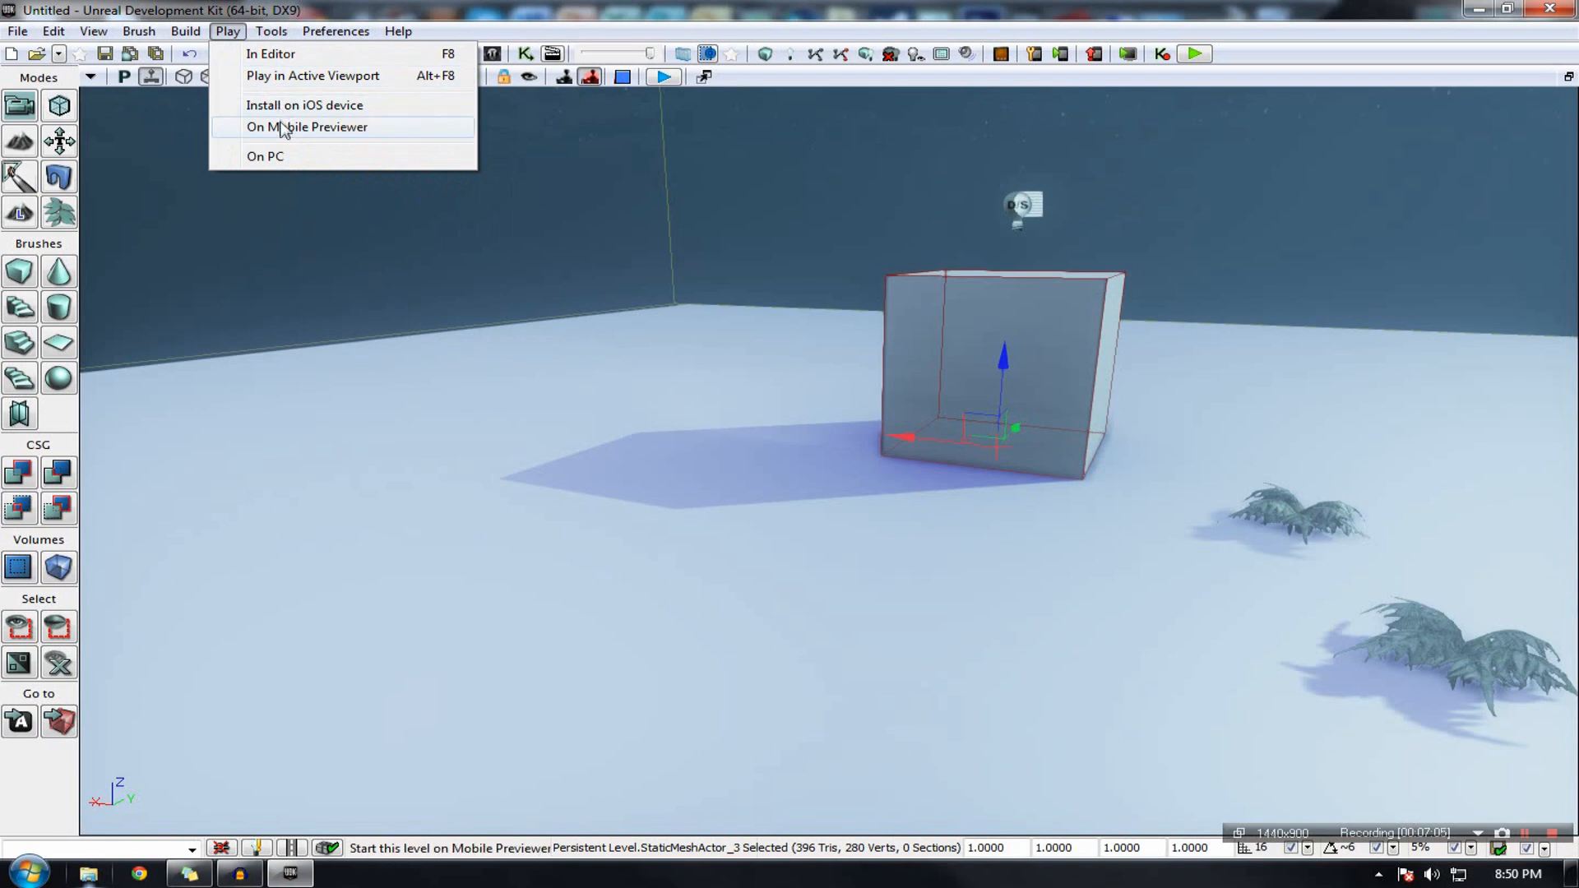
Step: Review the Play menu's In Editor and Active Viewport options, then view the Tools menu
left_click(630, 302)
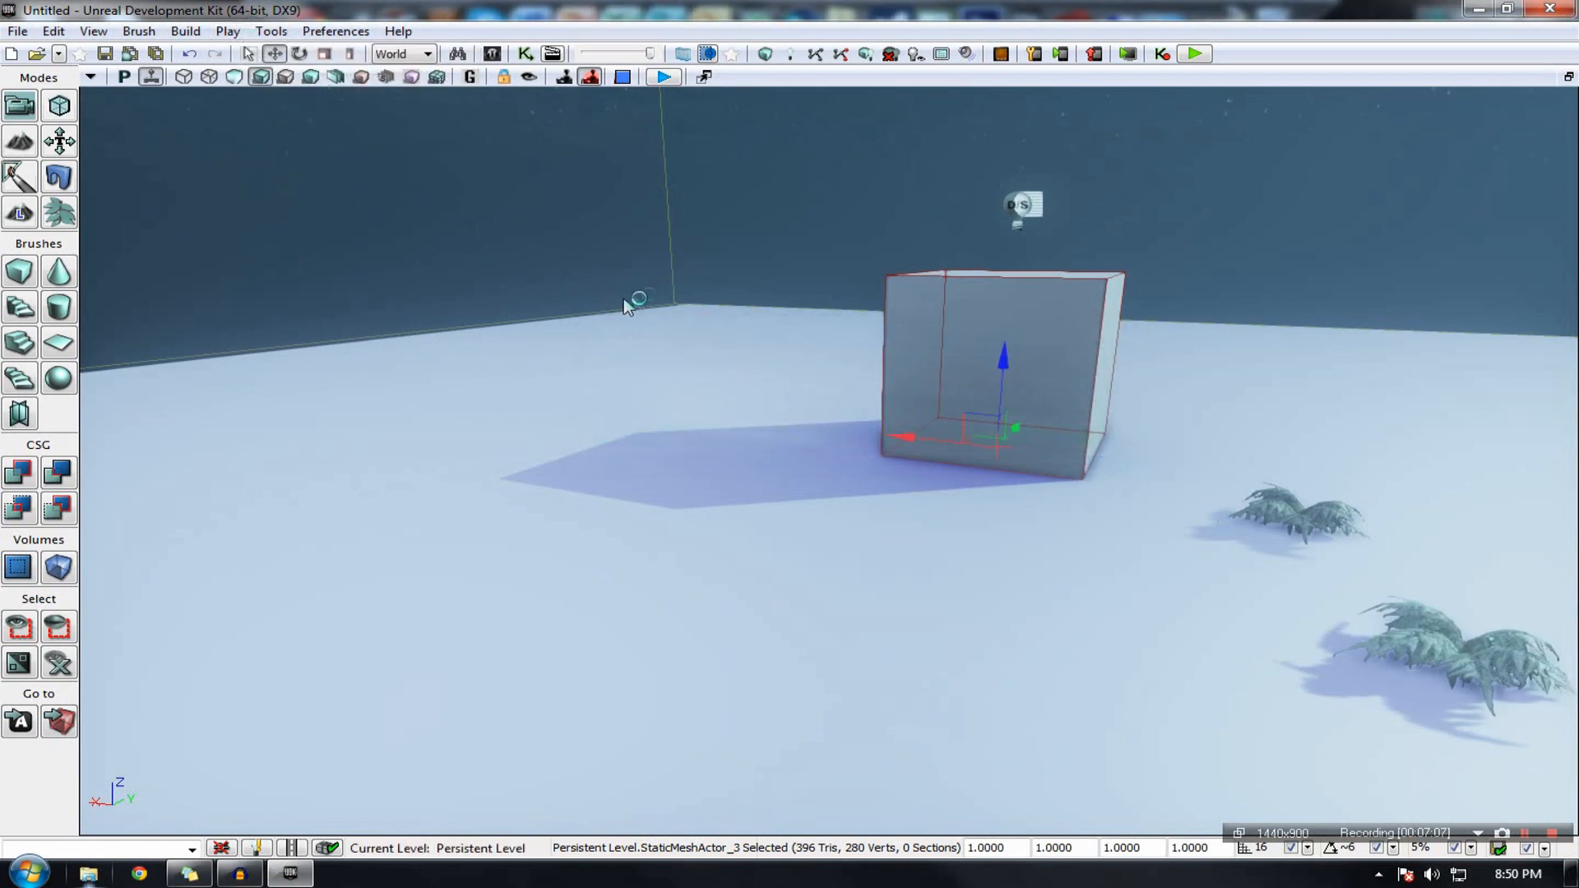
mouse_move(413, 309)
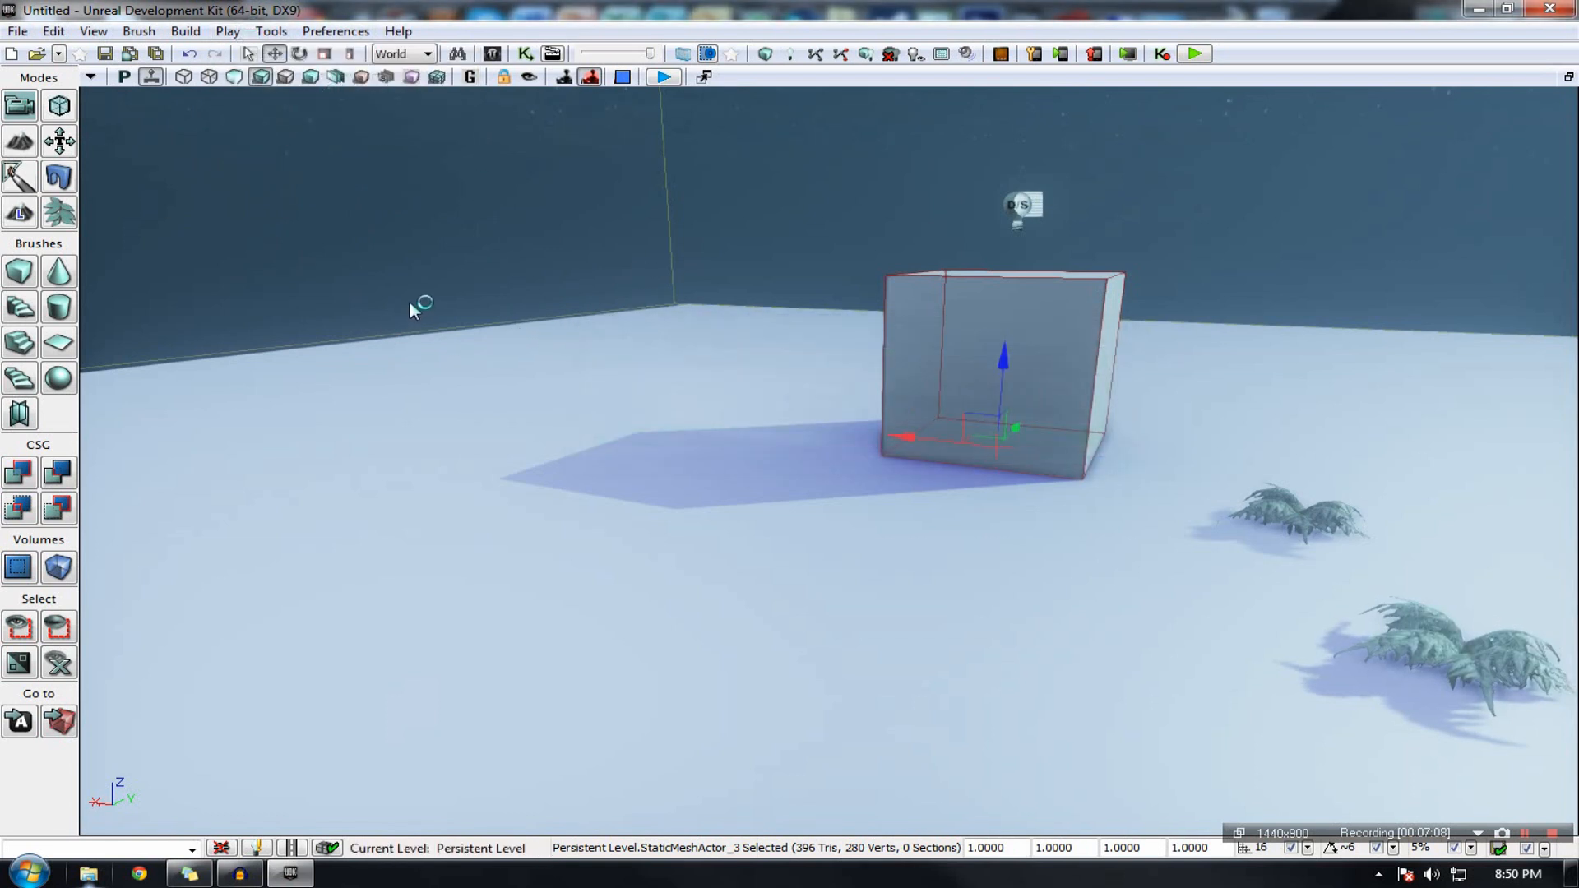
mouse_move(388, 318)
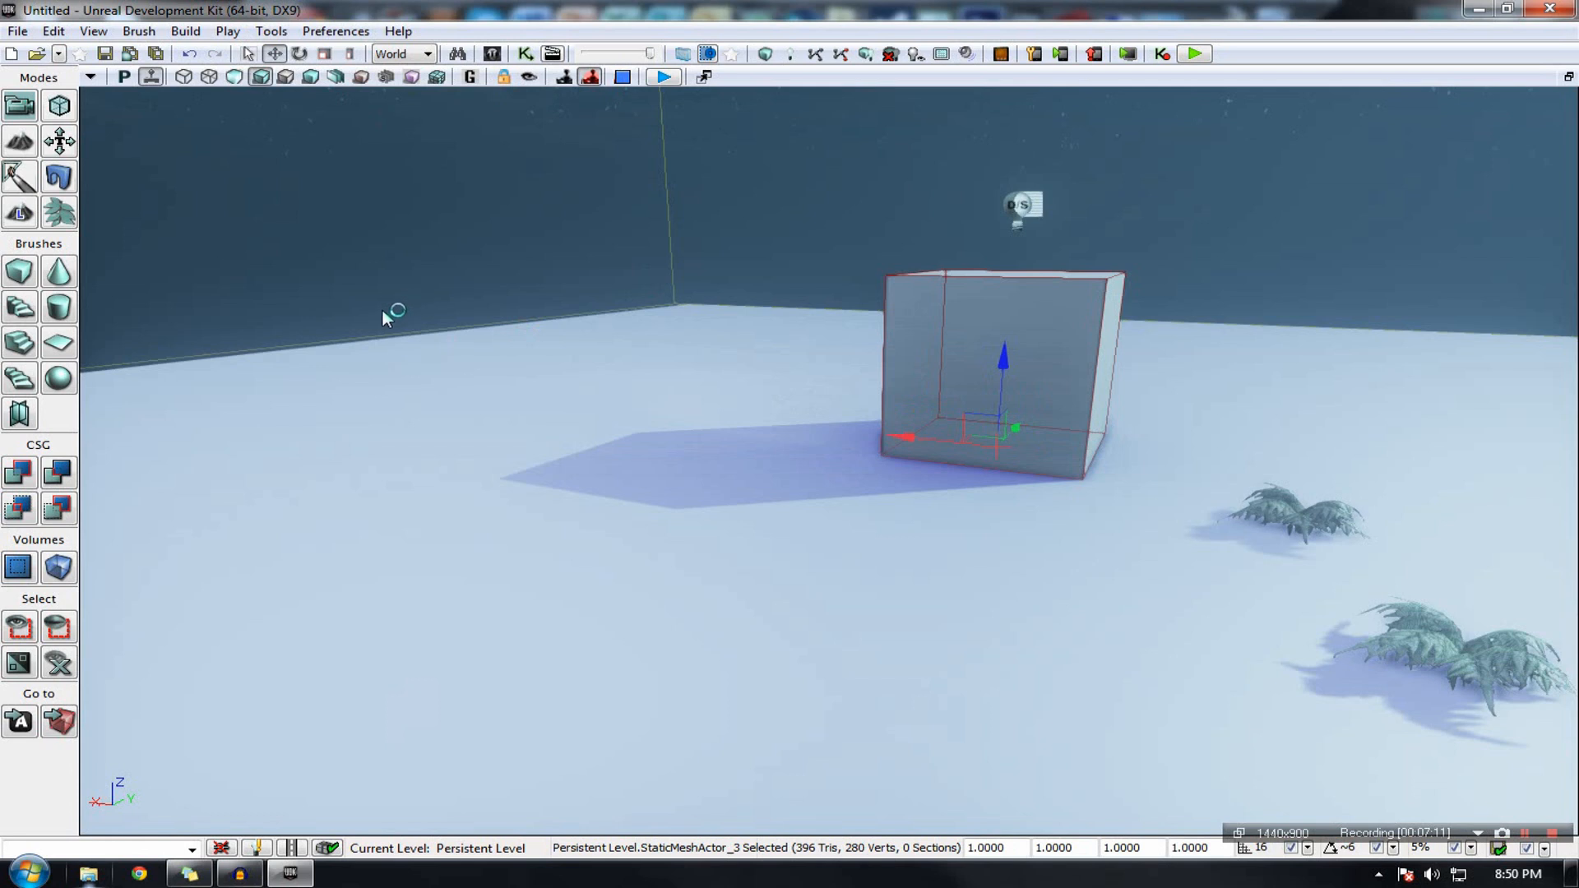
mouse_move(470, 218)
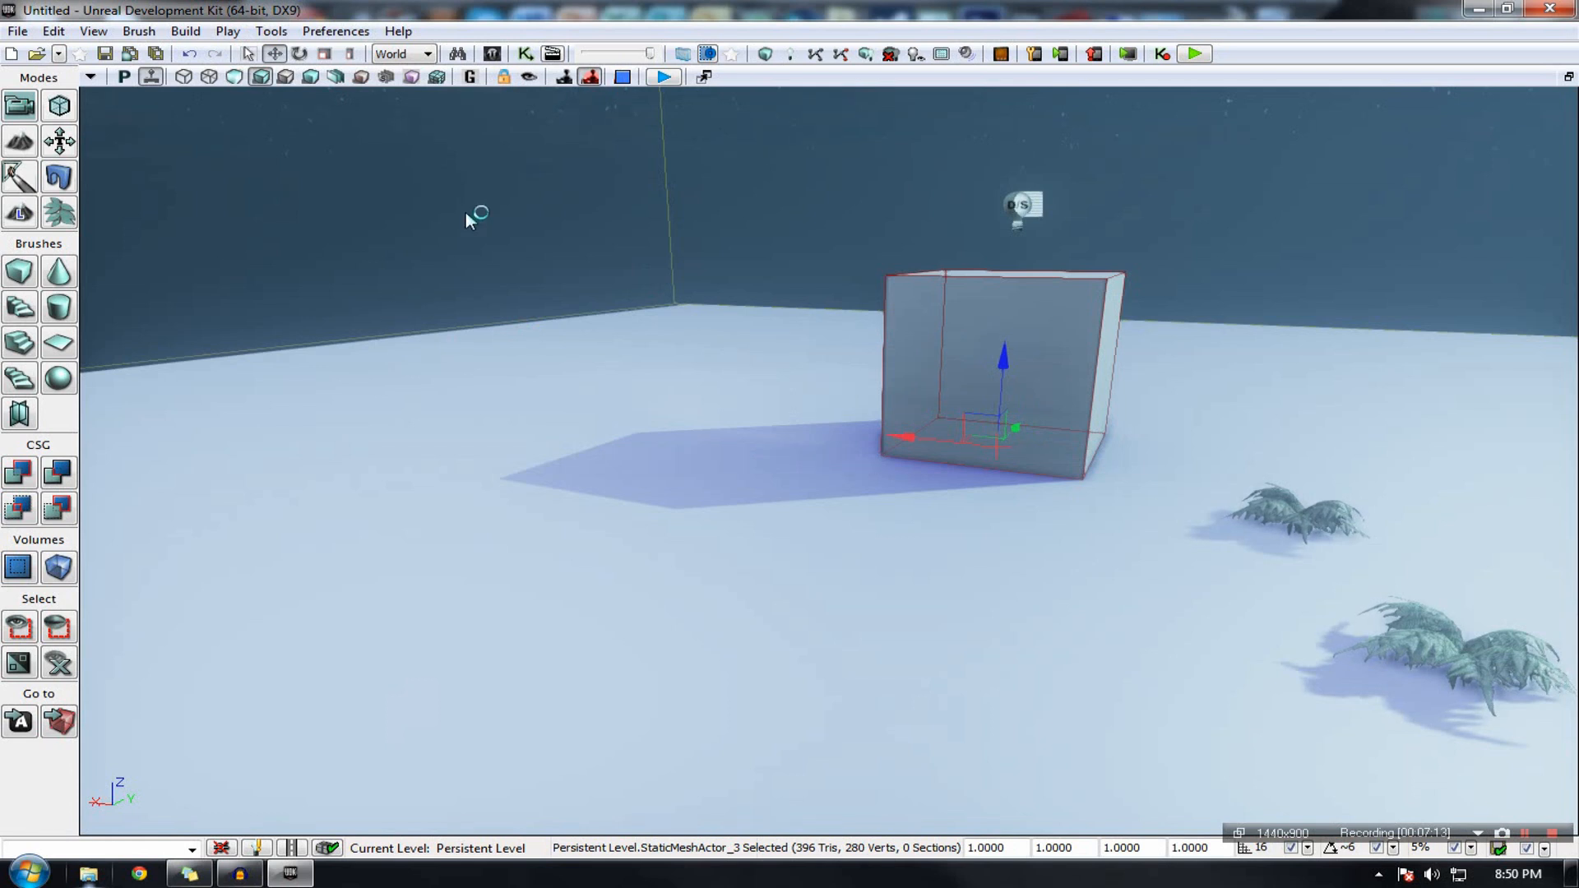
left_click(227, 30)
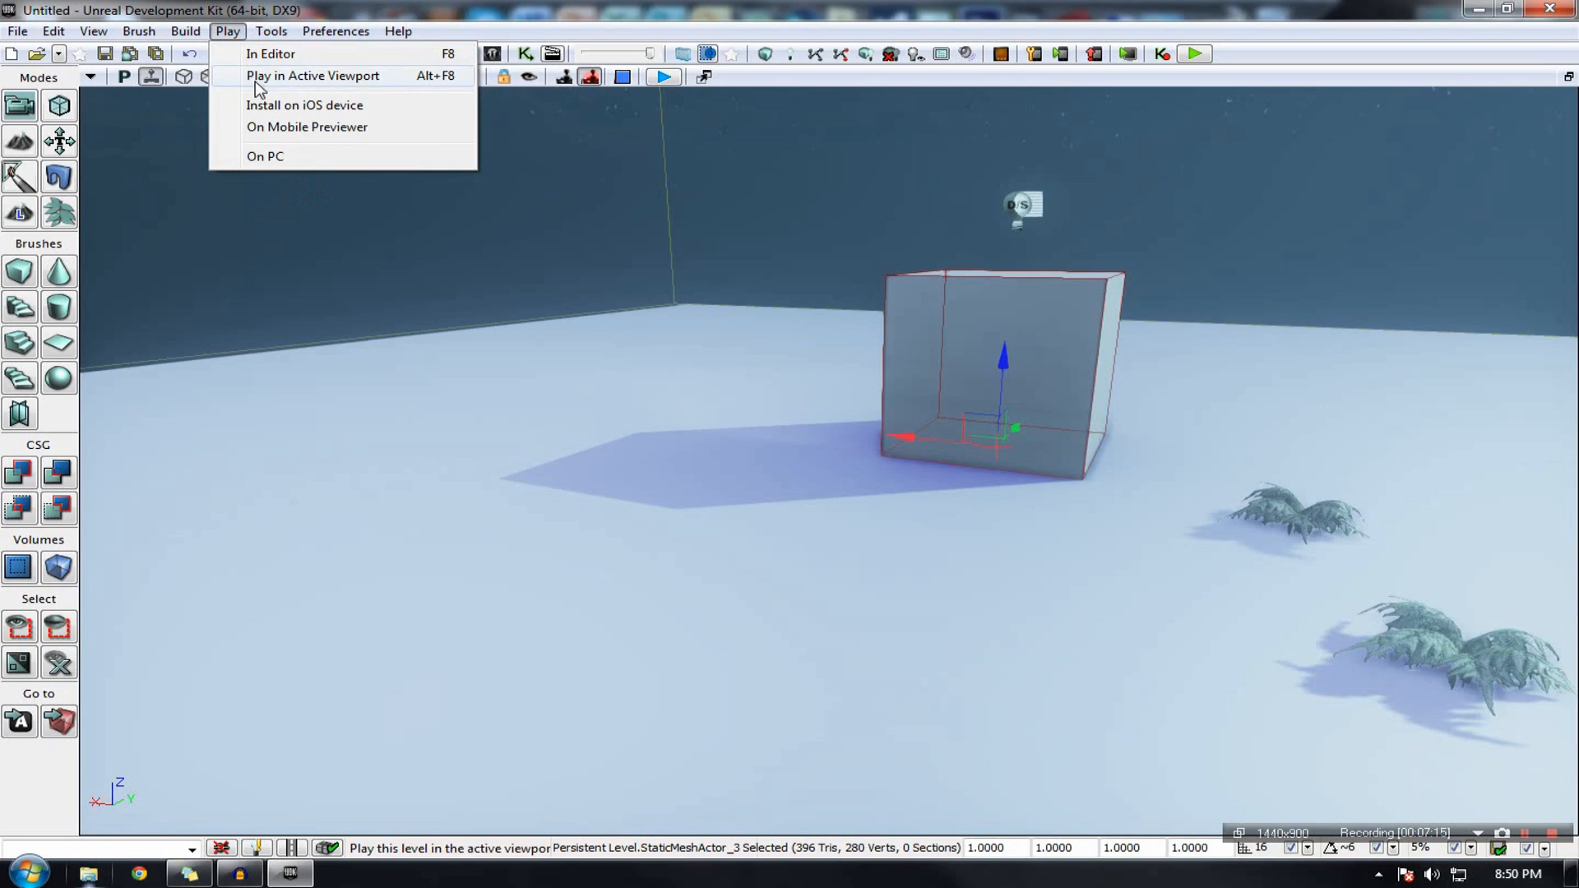
mouse_move(270, 53)
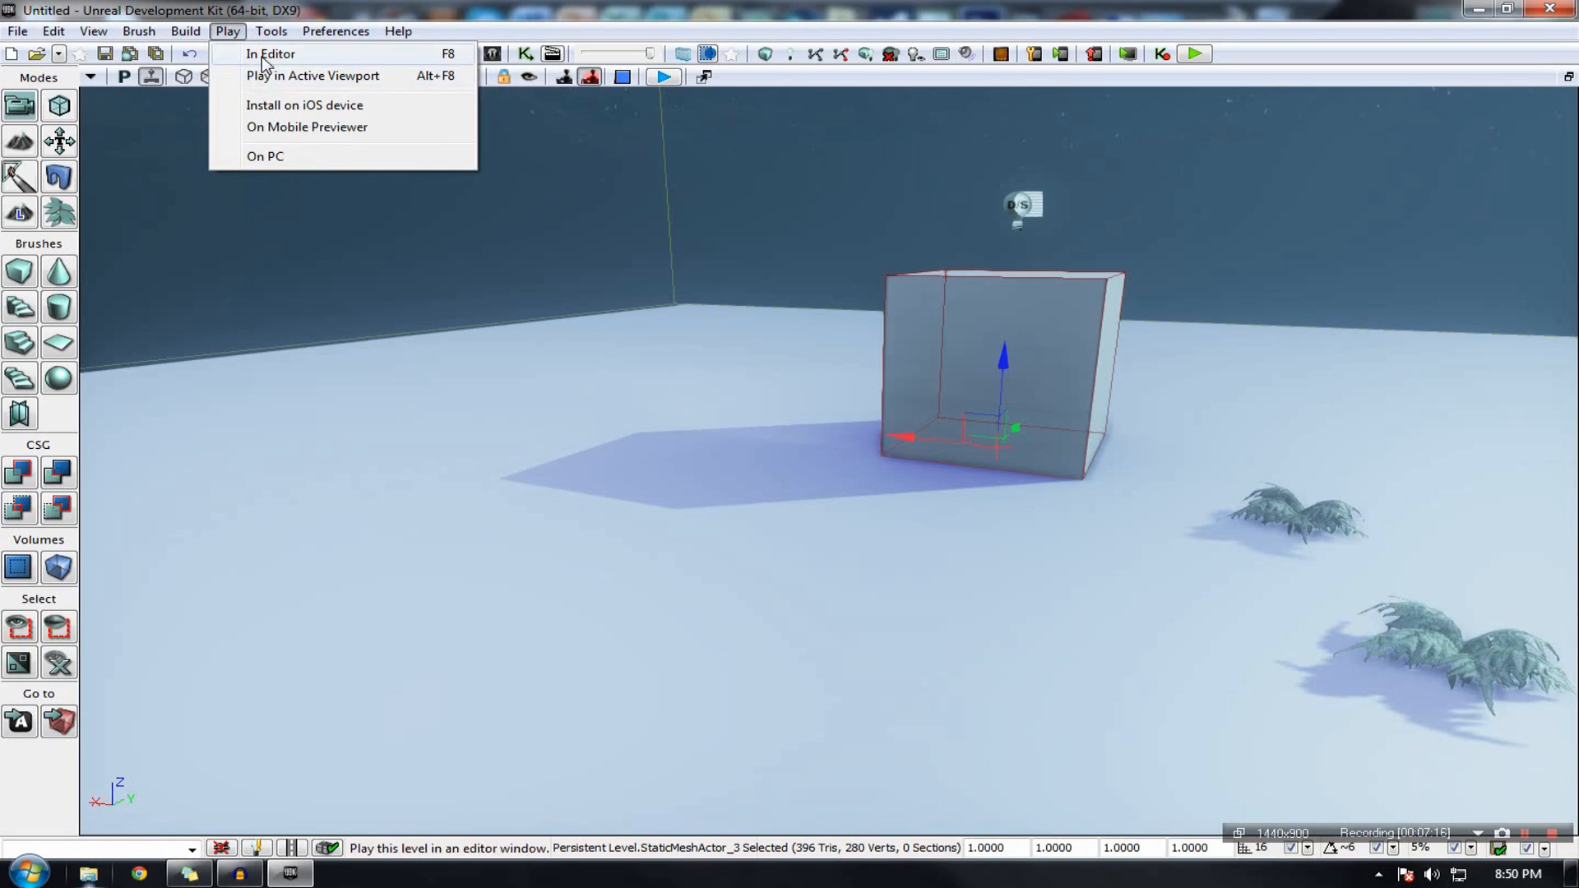
left_click(271, 30)
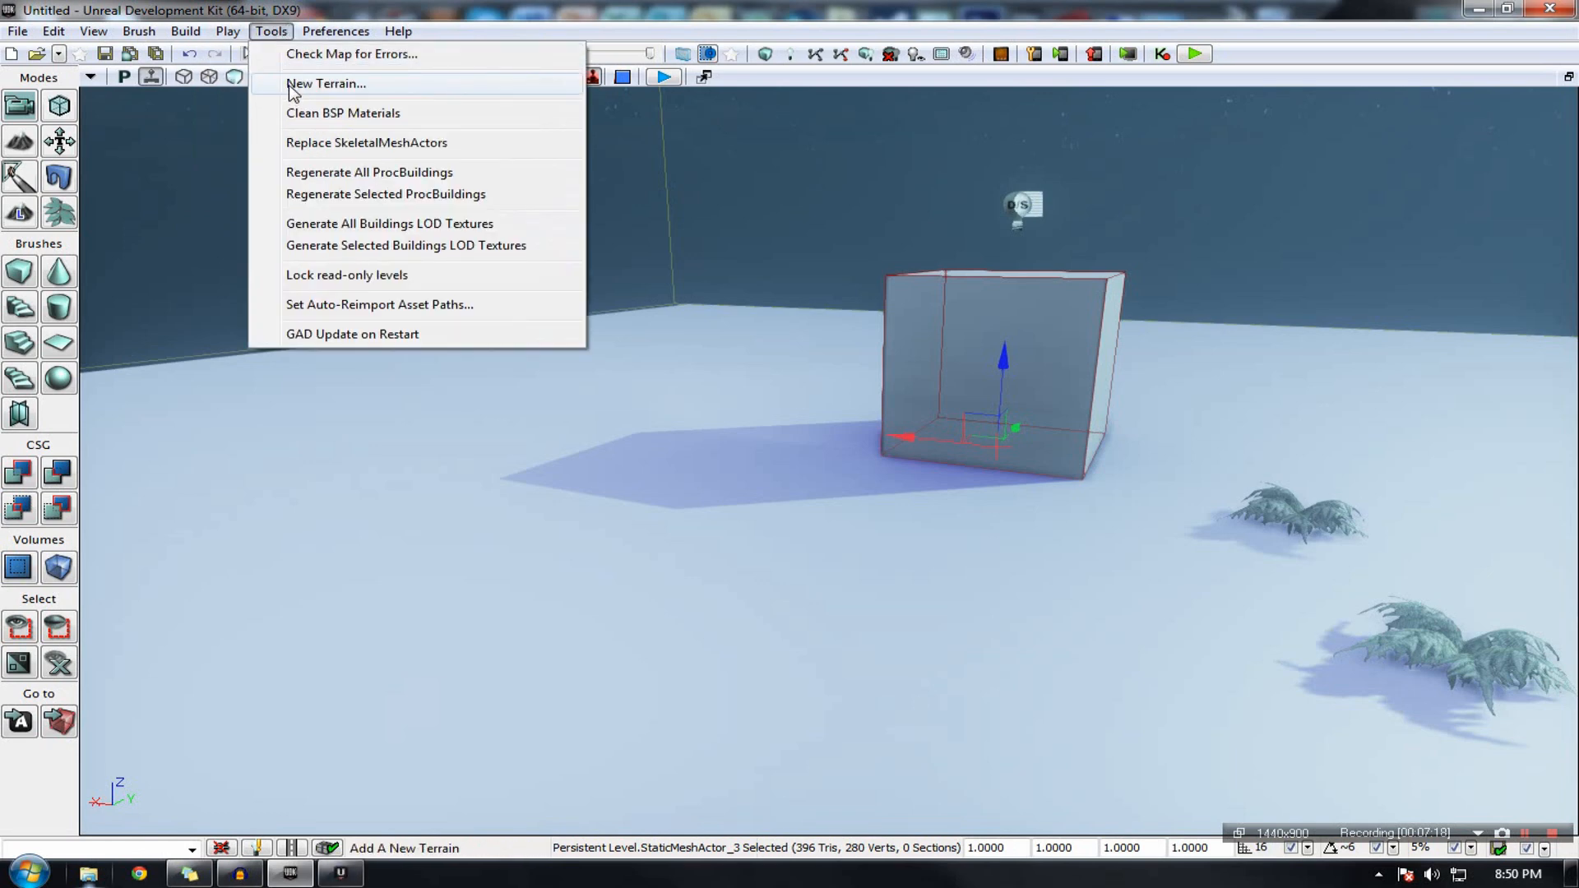
left_click(336, 31)
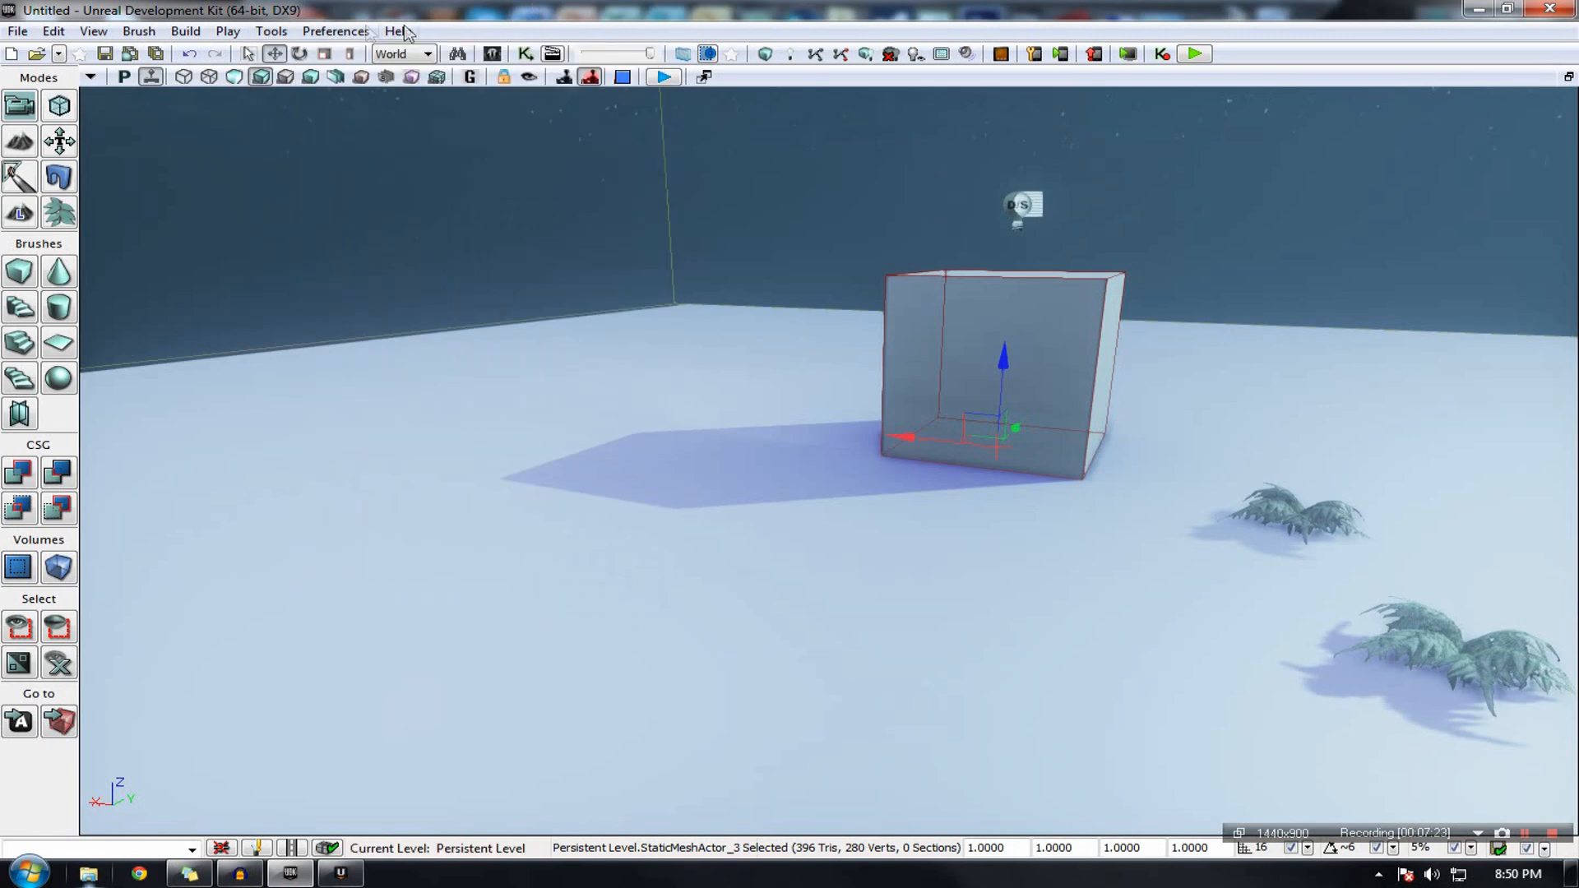
left_click(396, 30)
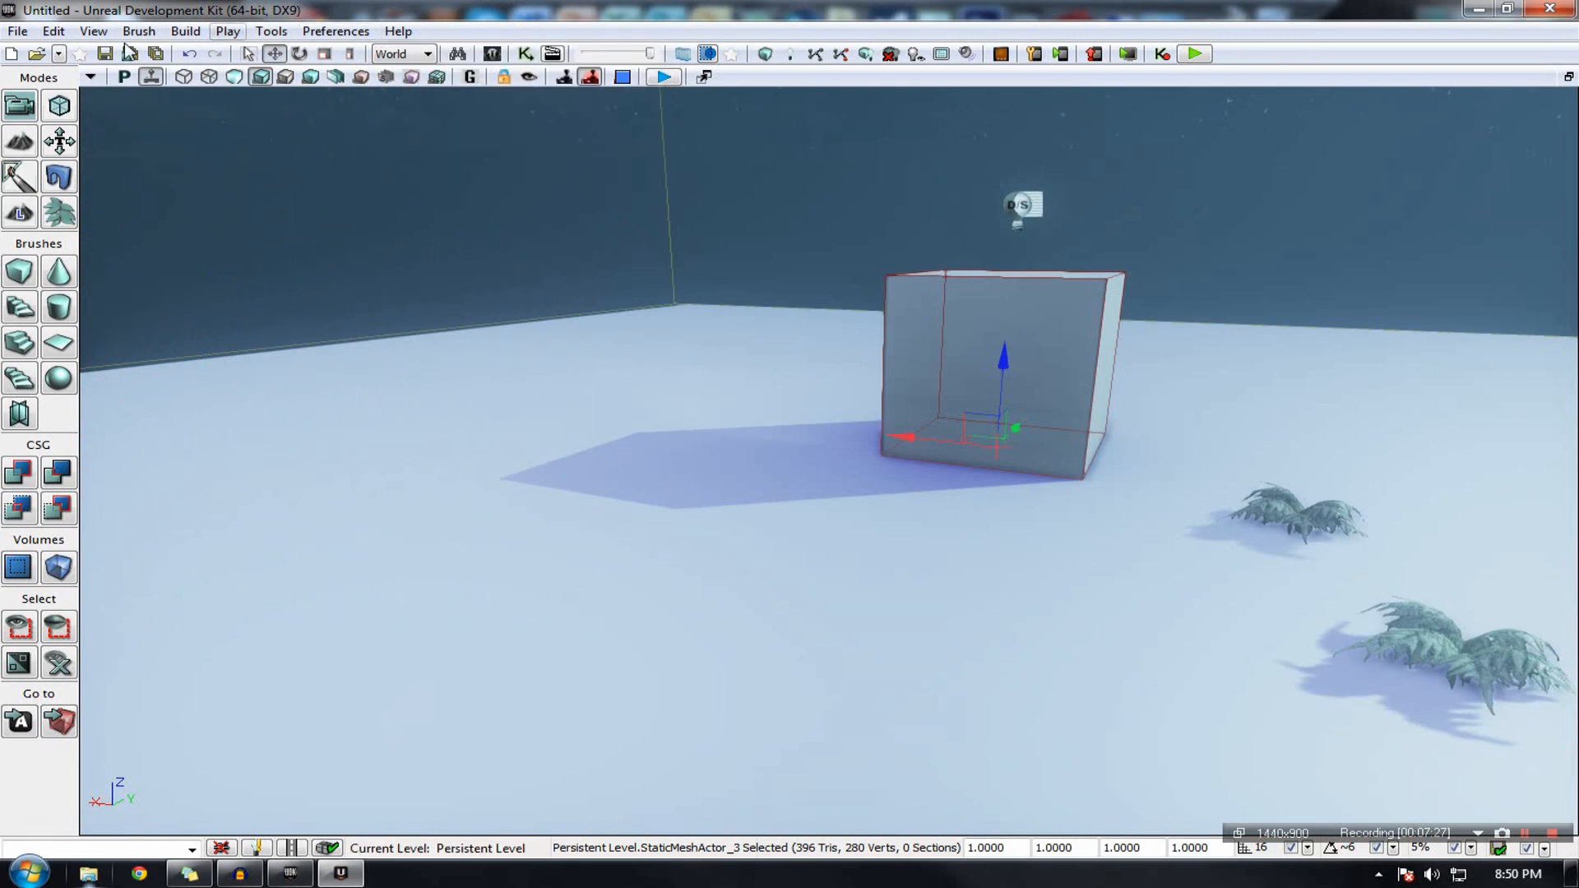
mouse_move(36, 197)
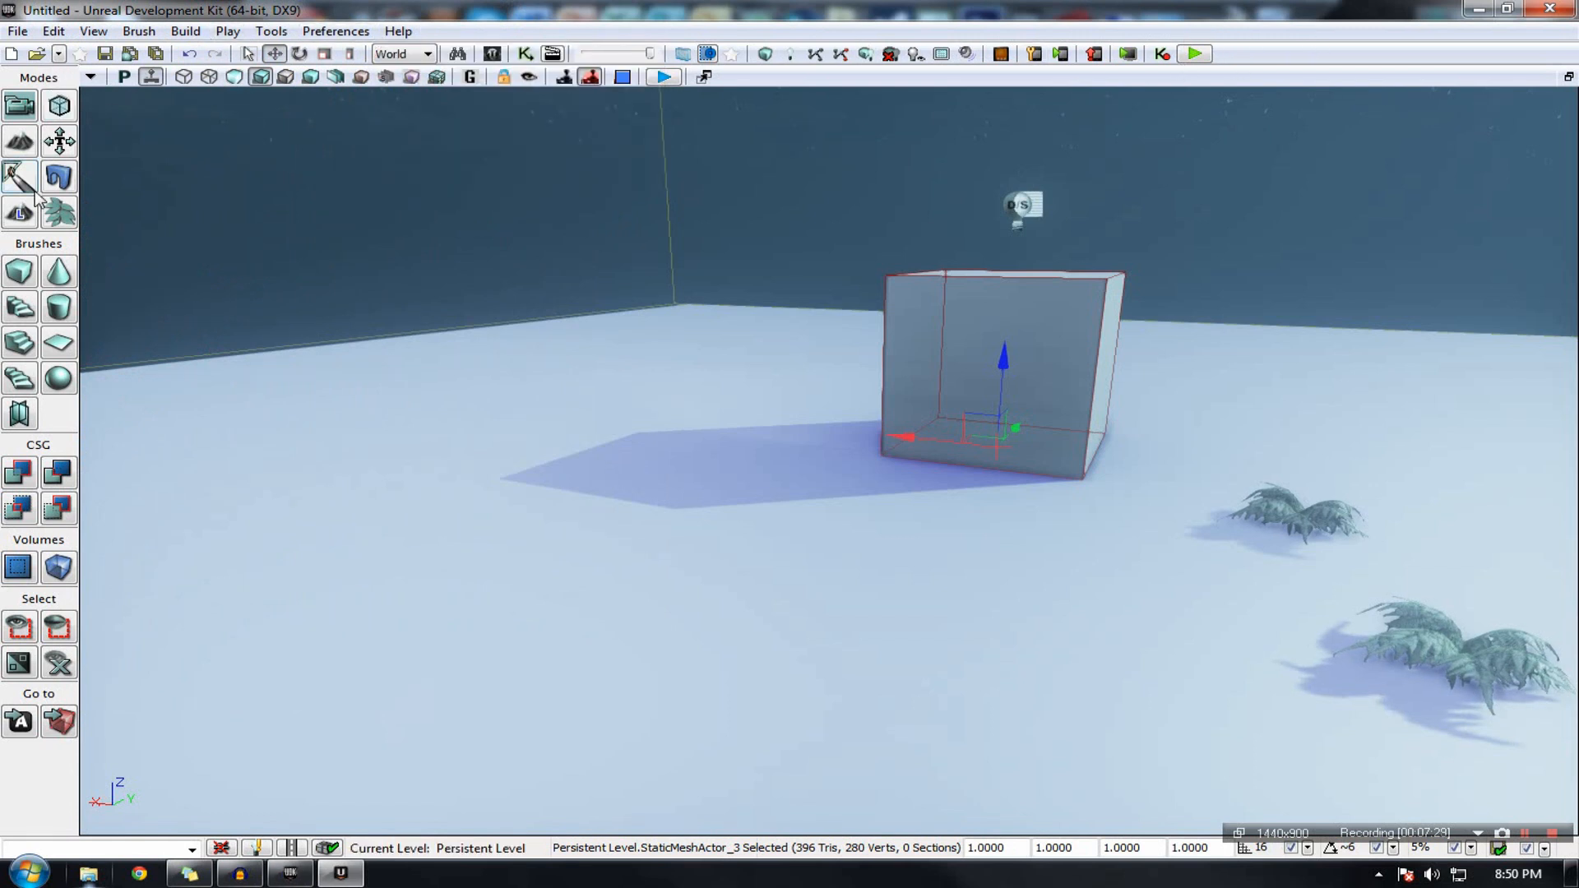
mouse_move(93, 31)
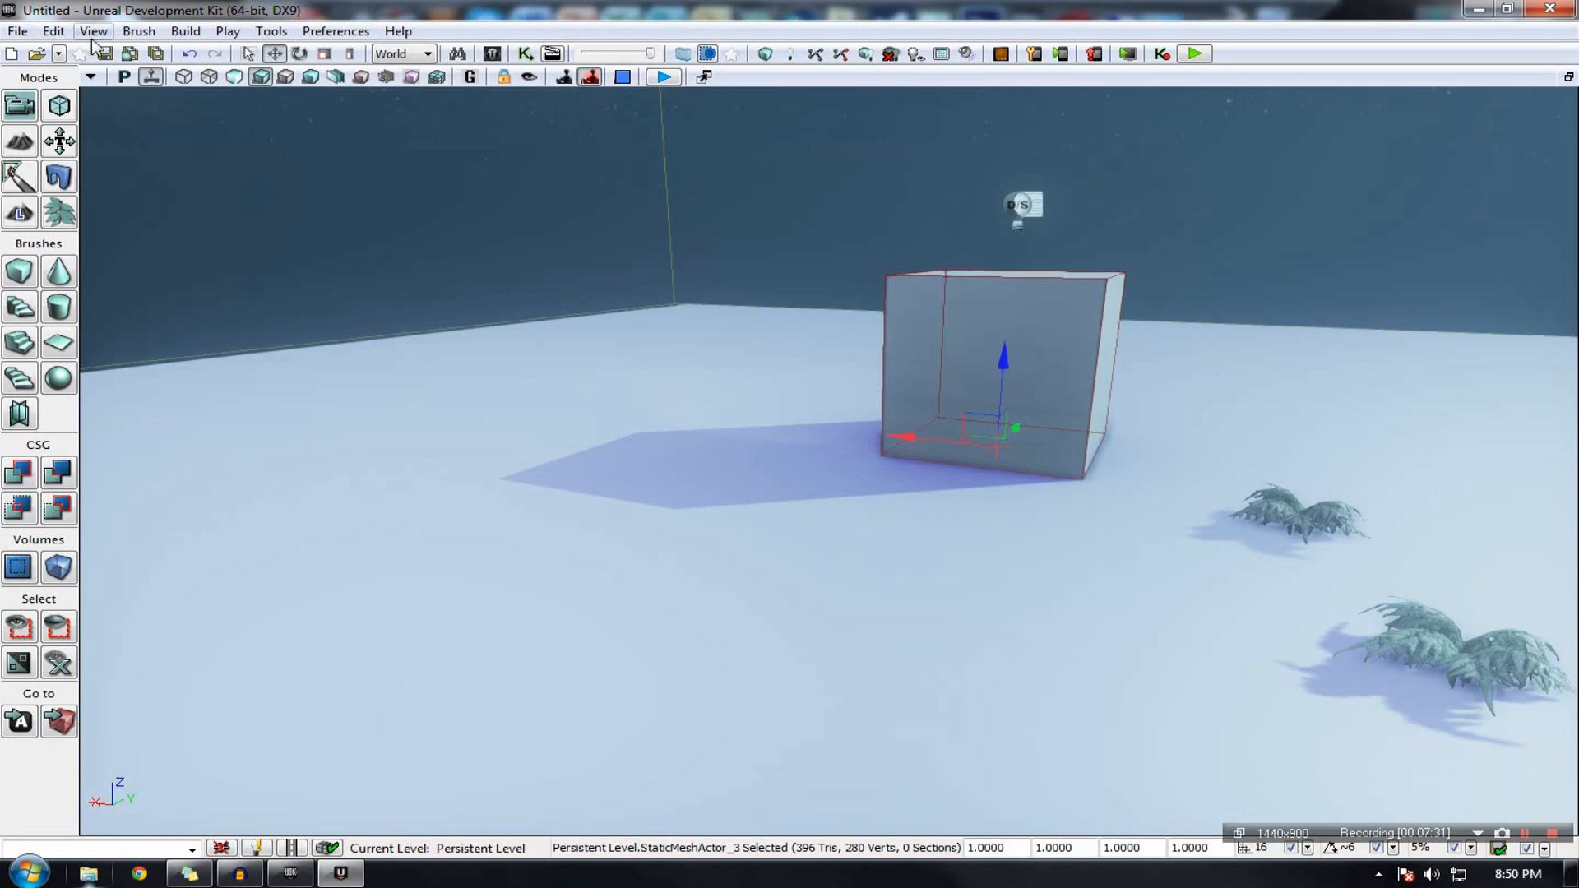
left_click(270, 30)
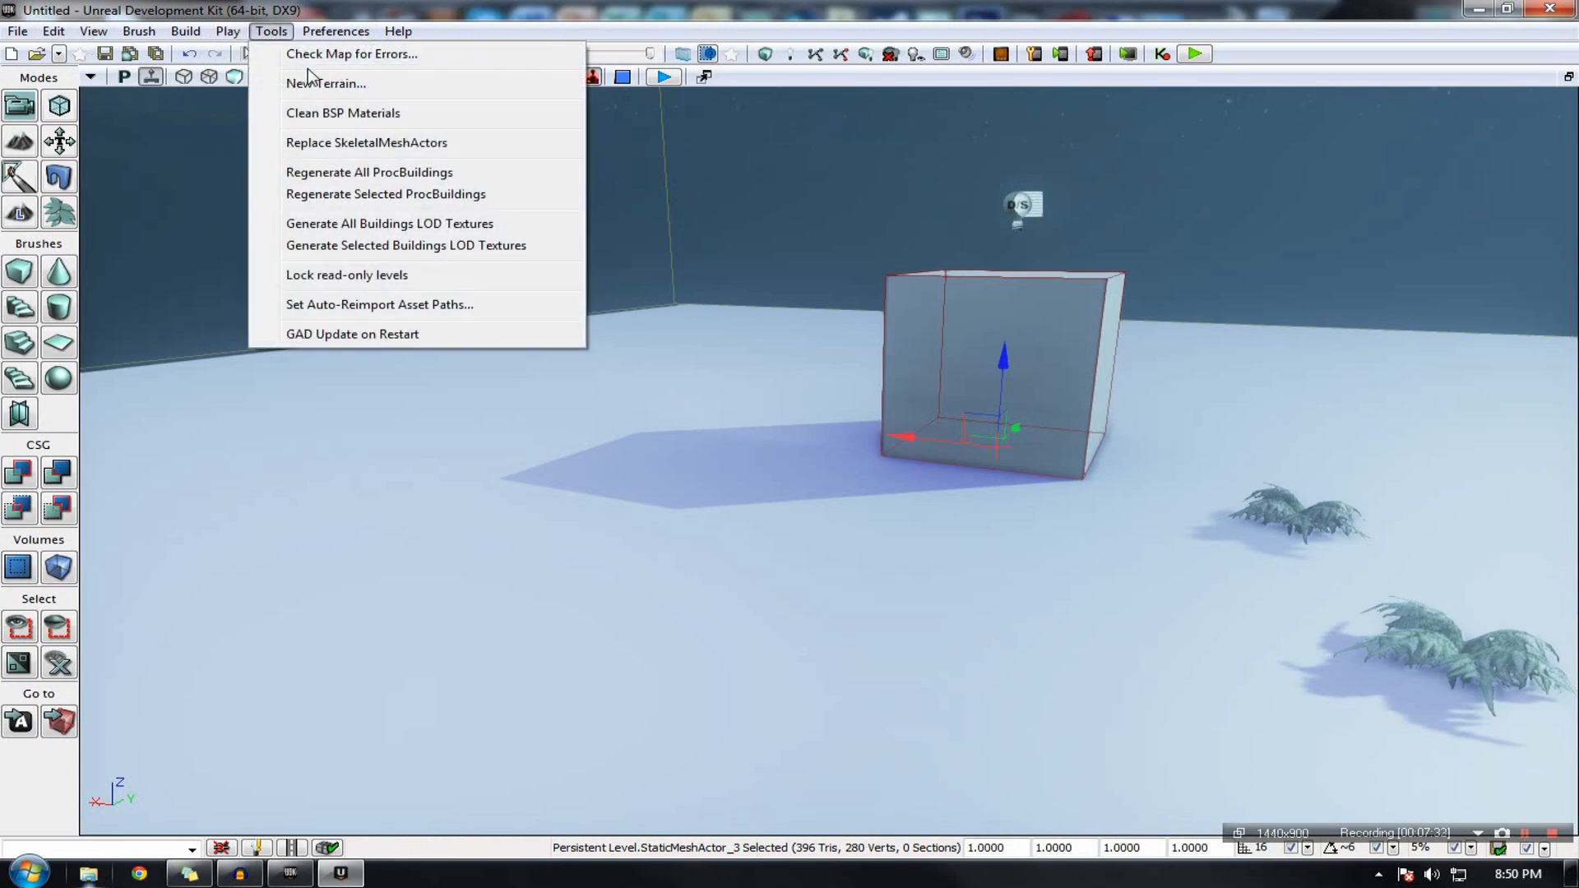
mouse_move(281, 47)
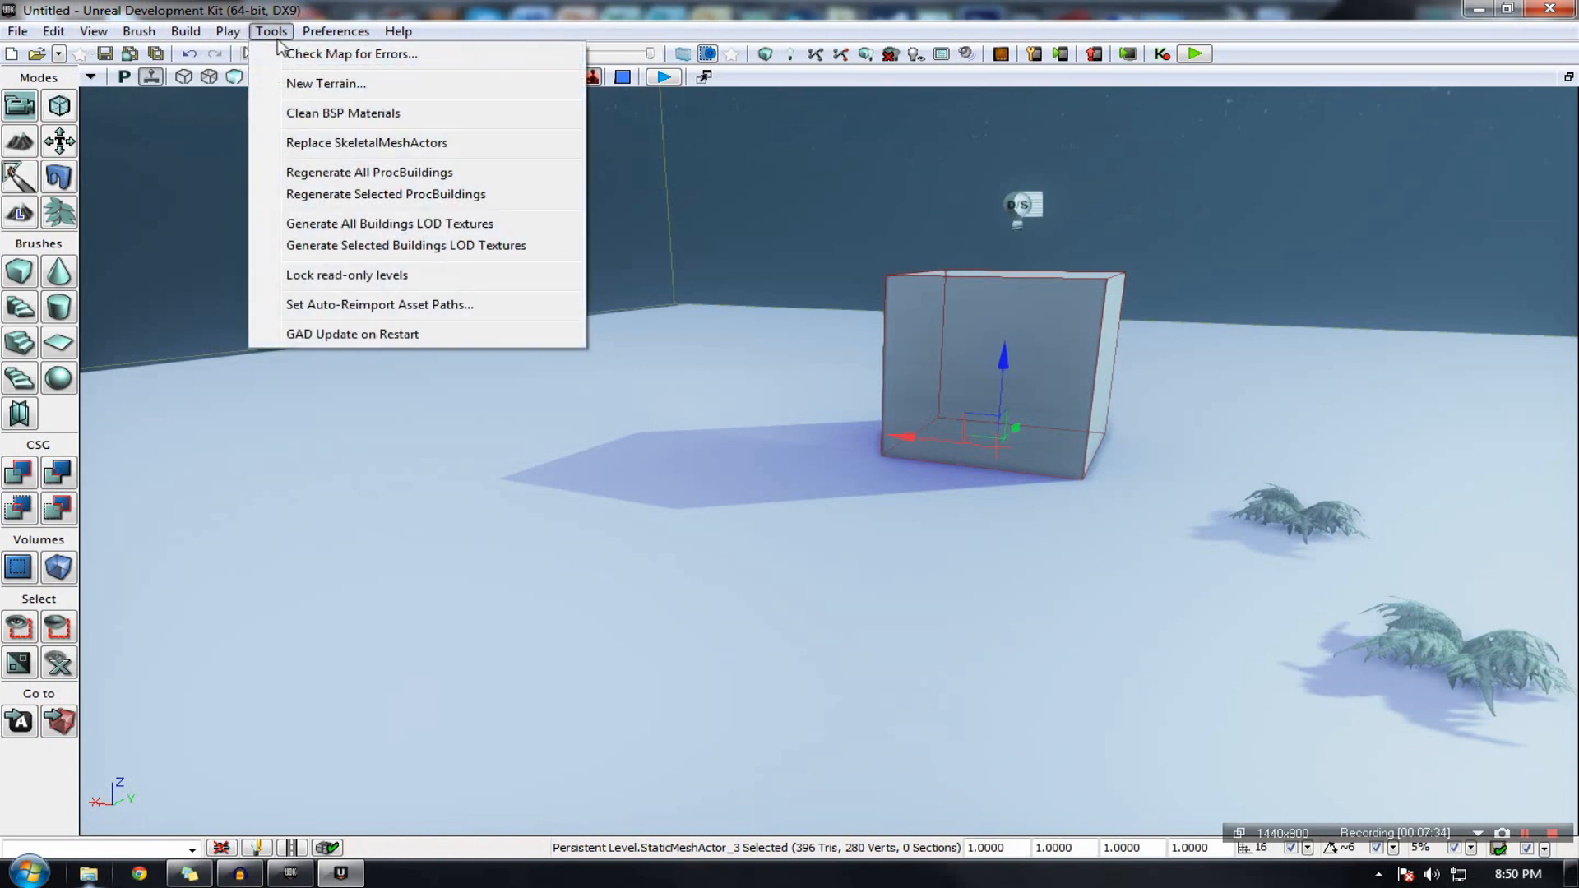
left_click(336, 30)
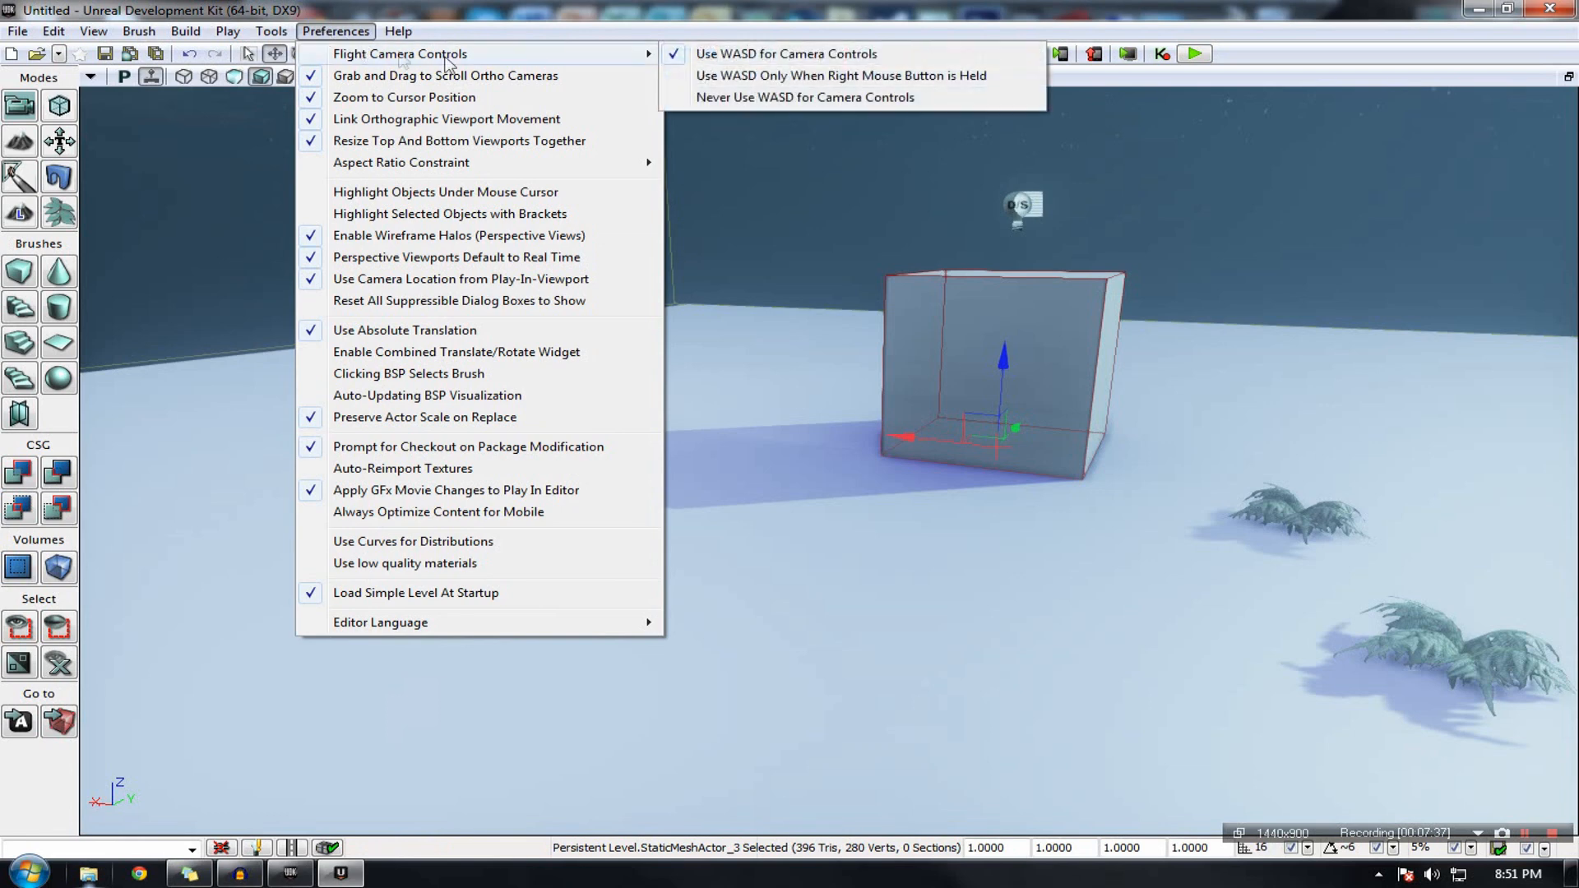
left_click(398, 30)
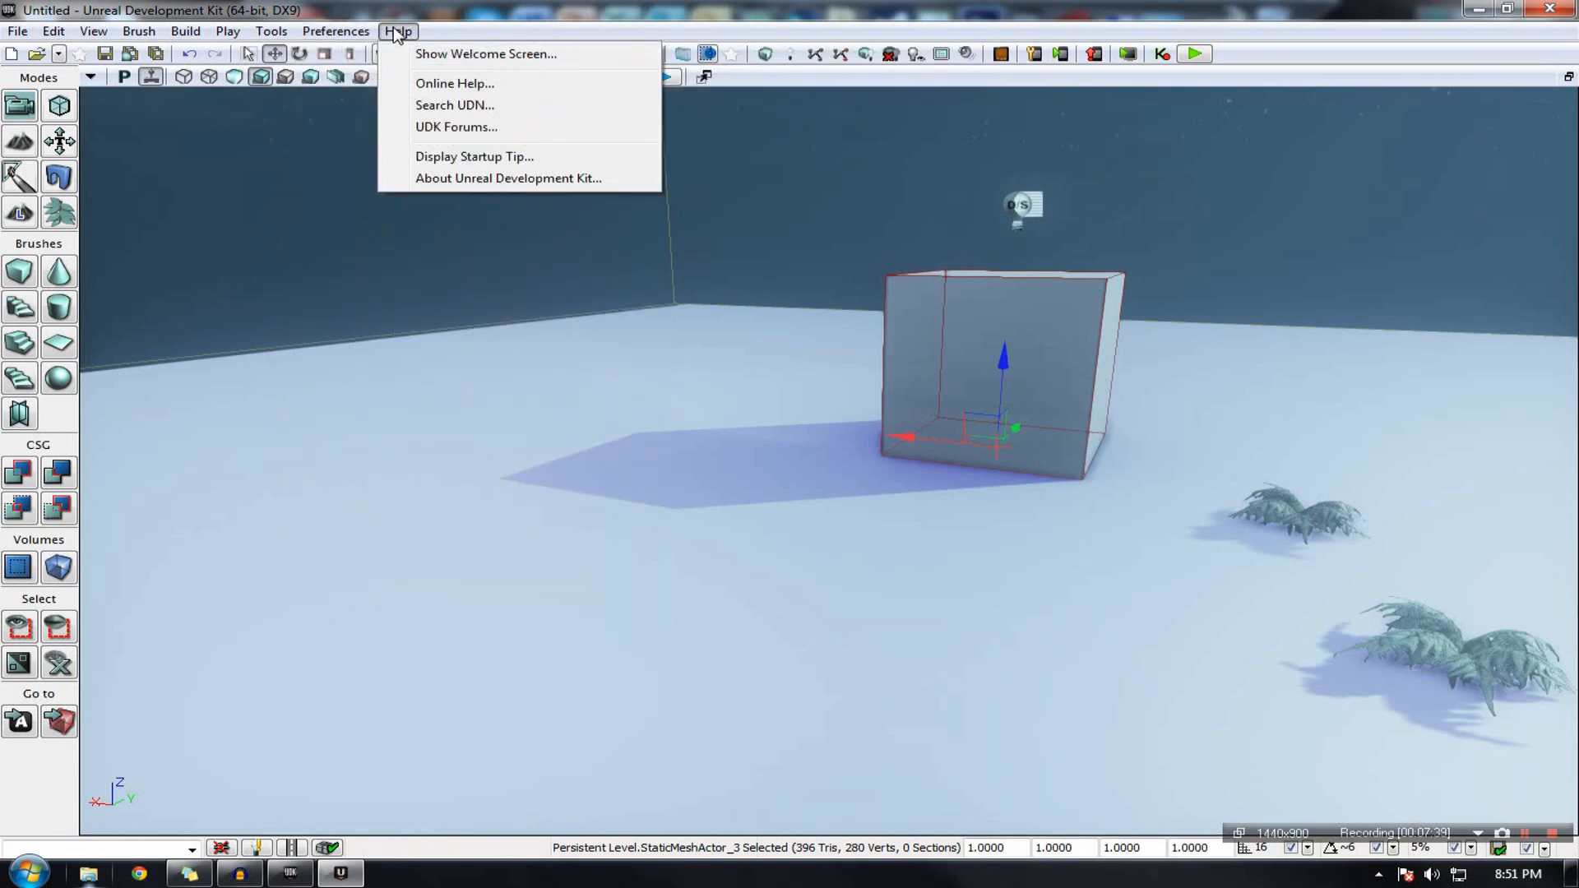
left_click(270, 31)
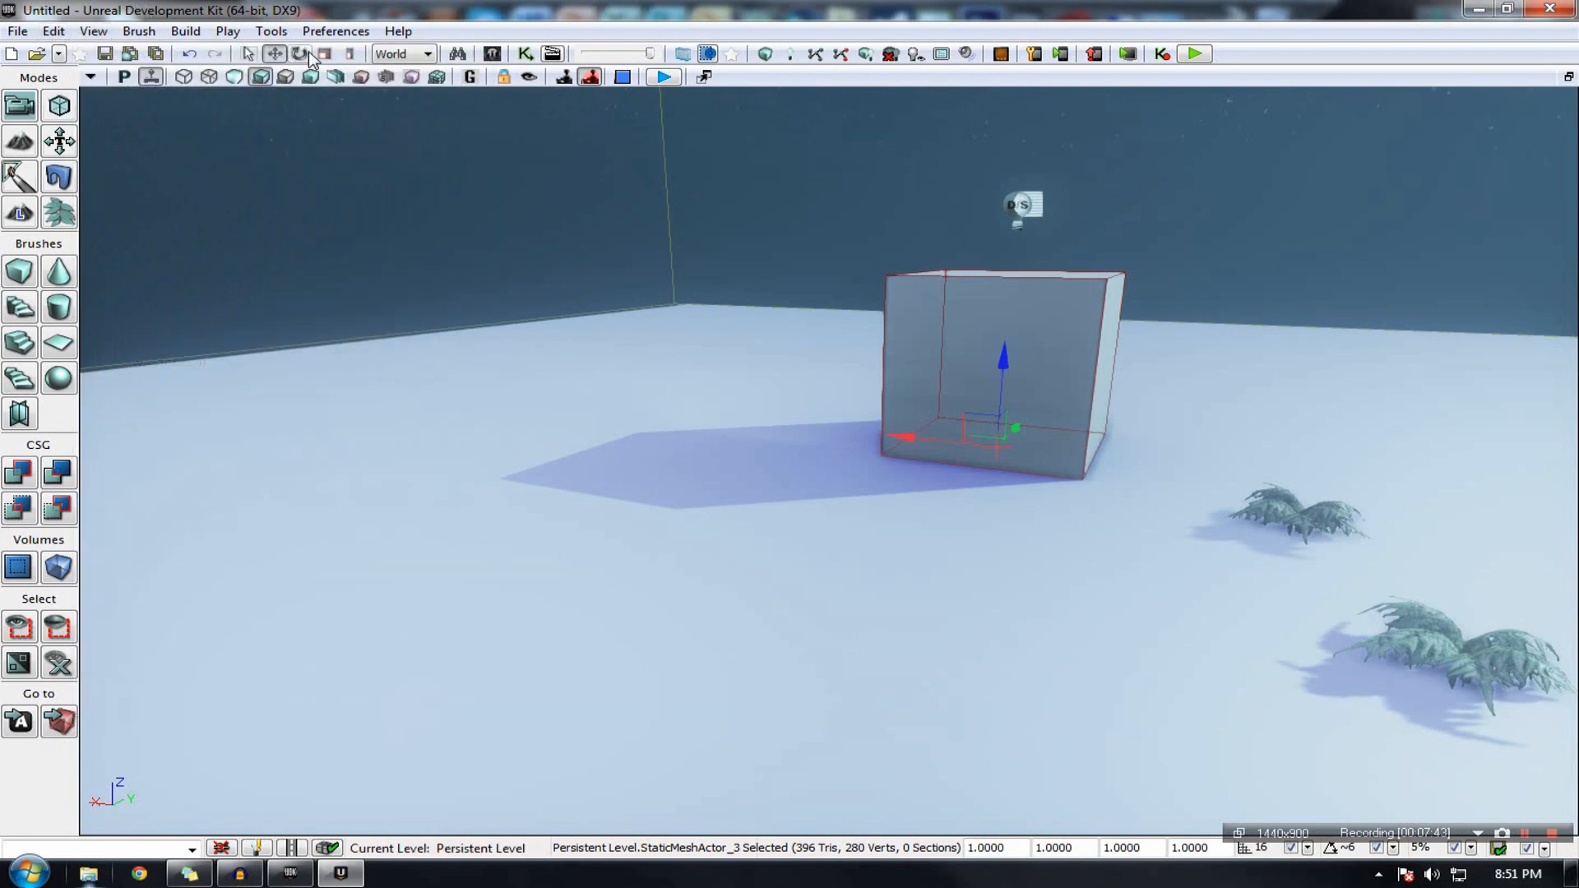
mouse_move(285, 77)
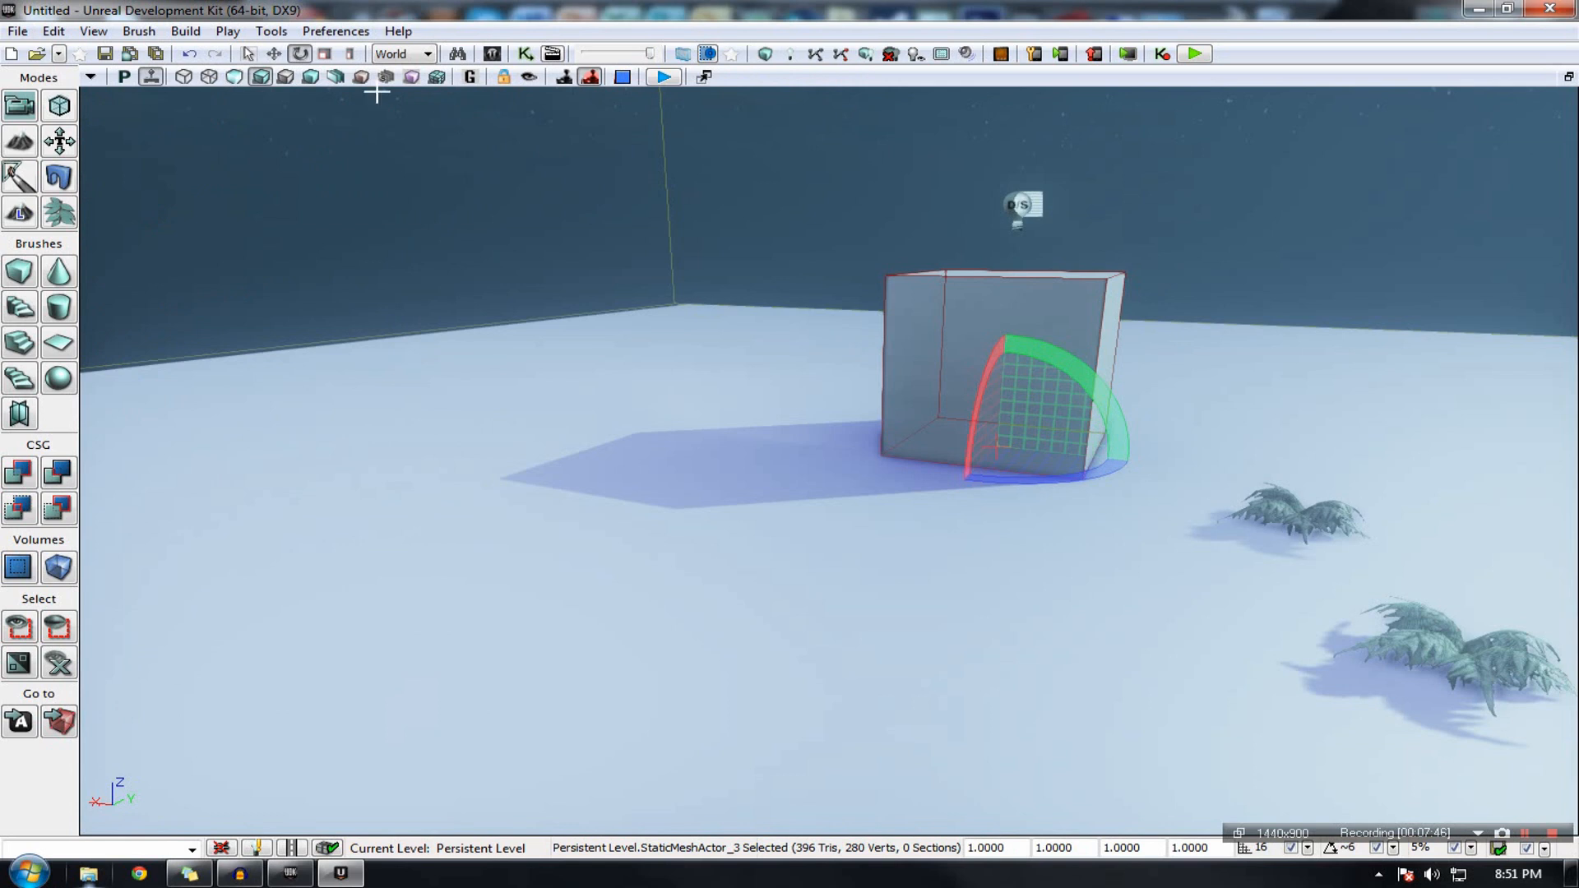
Step: Try Non-uniform Scaling, select InterpActor_2 left of the cube, then set Scaling Mode
left_click(350, 54)
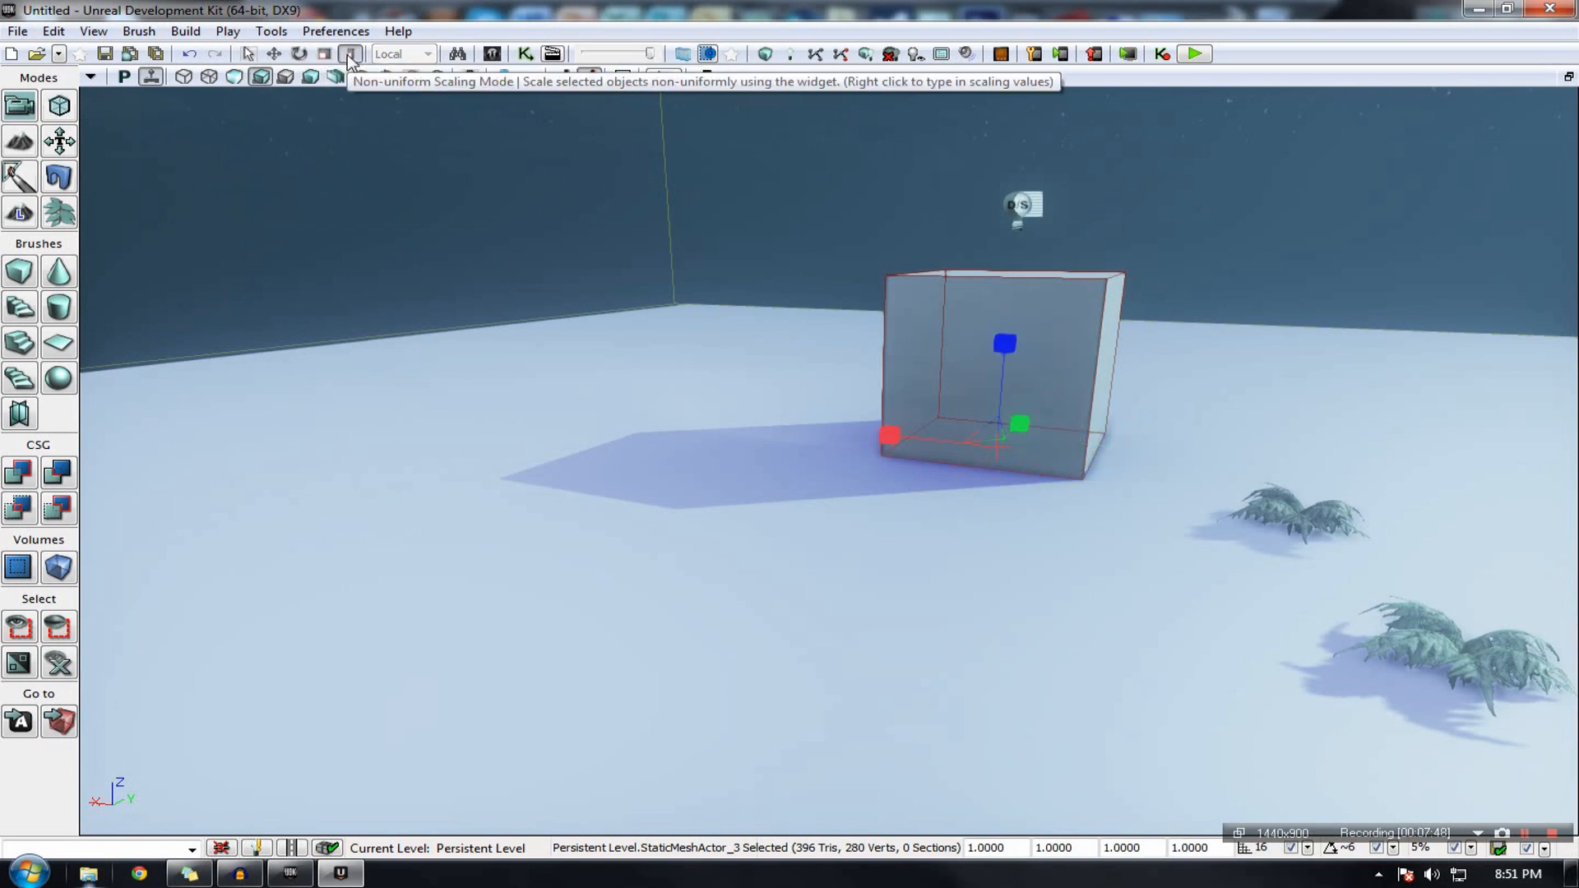
left_click(726, 383)
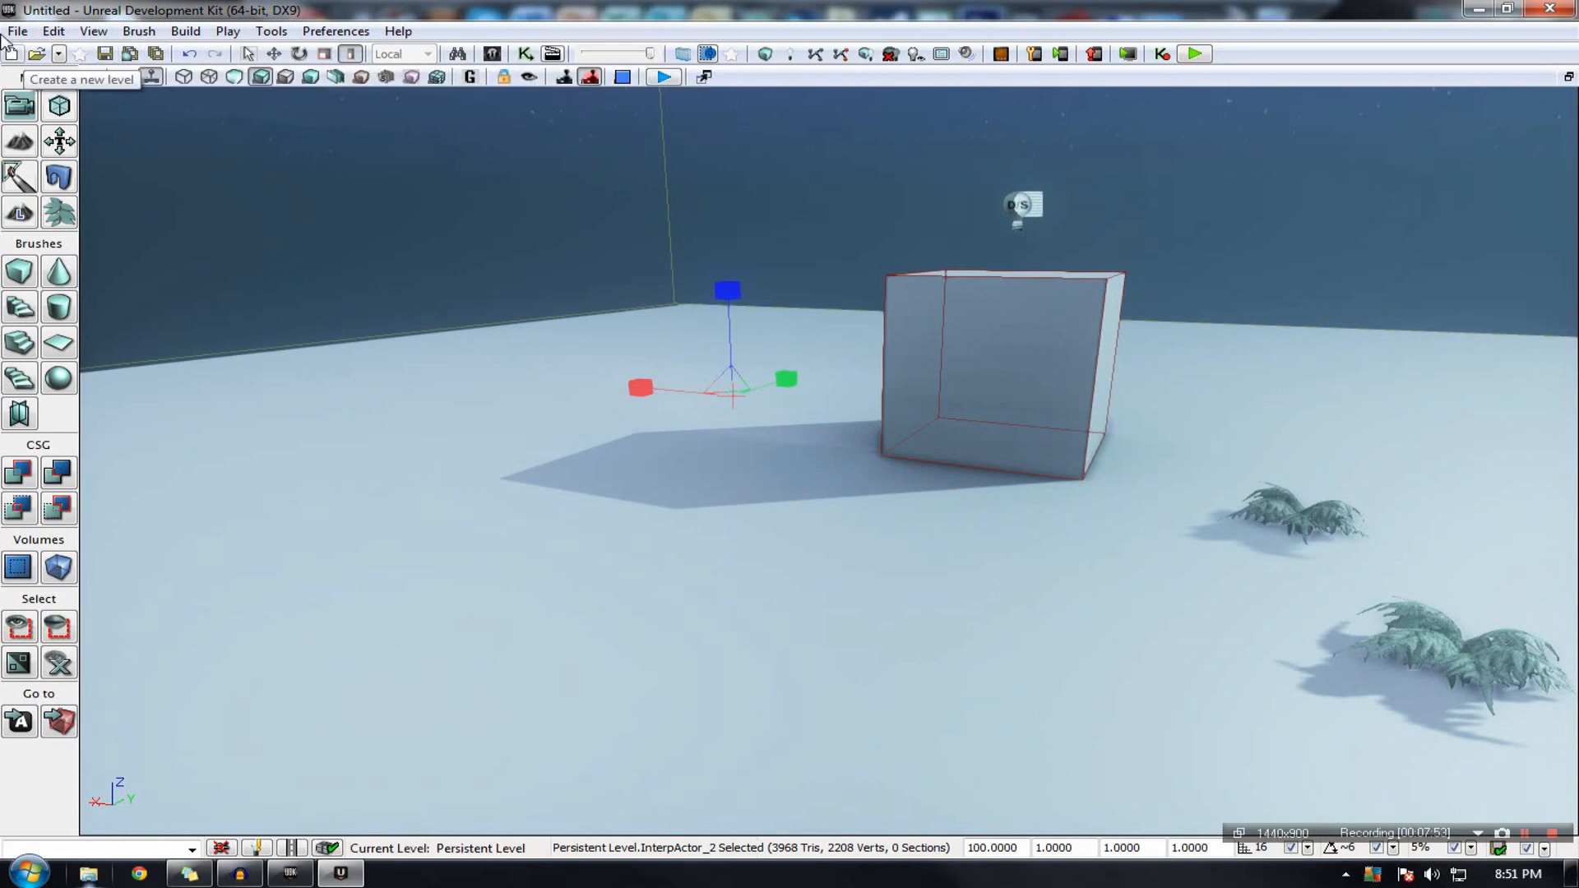
mouse_move(250, 53)
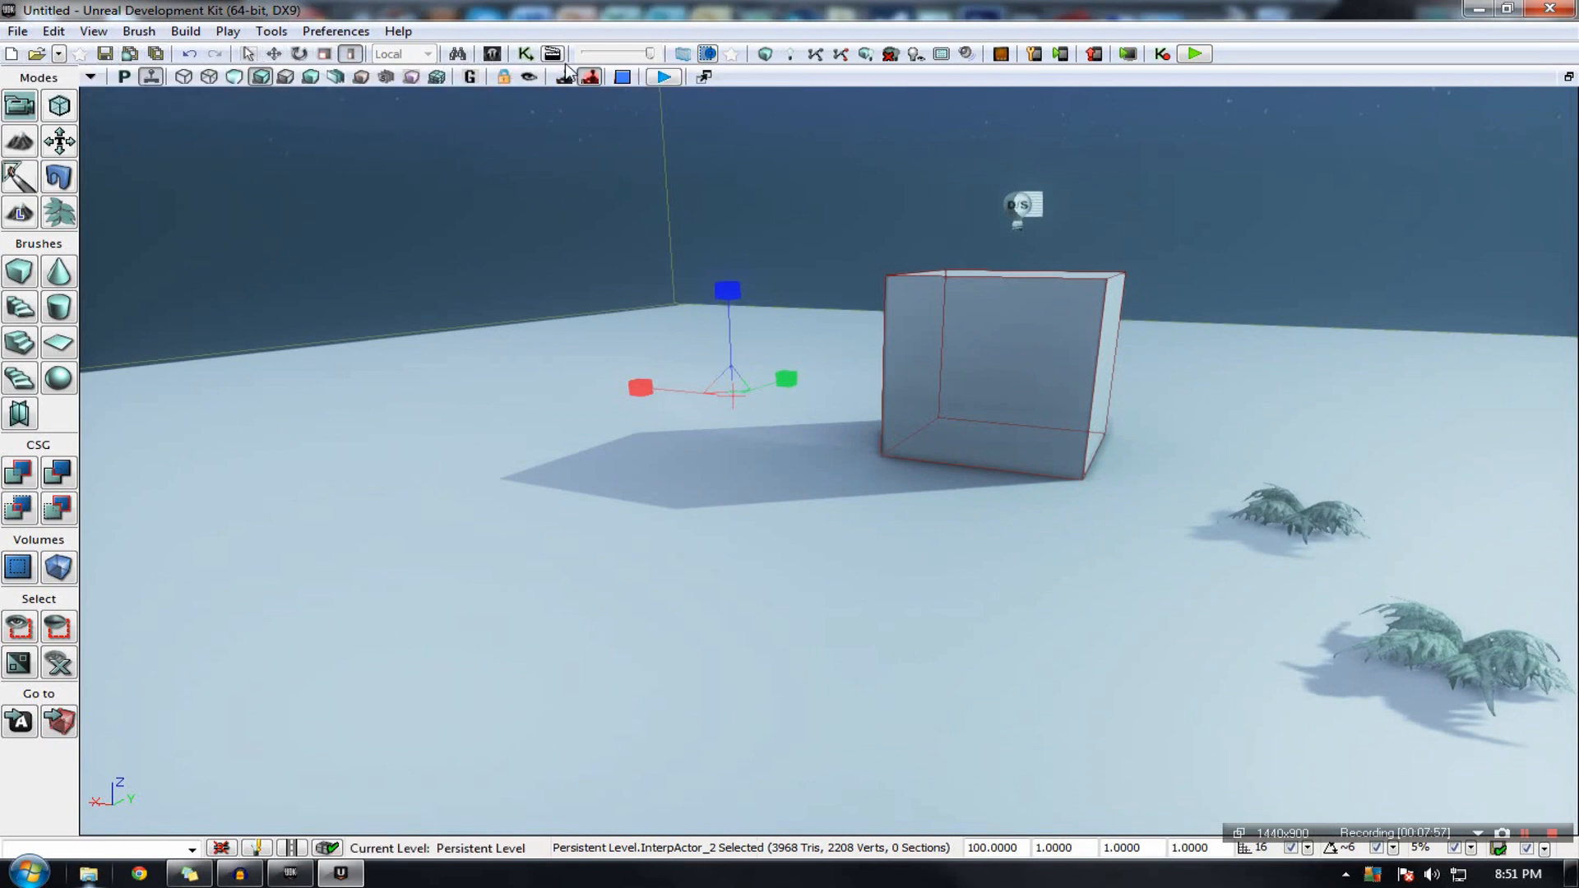
mouse_move(766, 53)
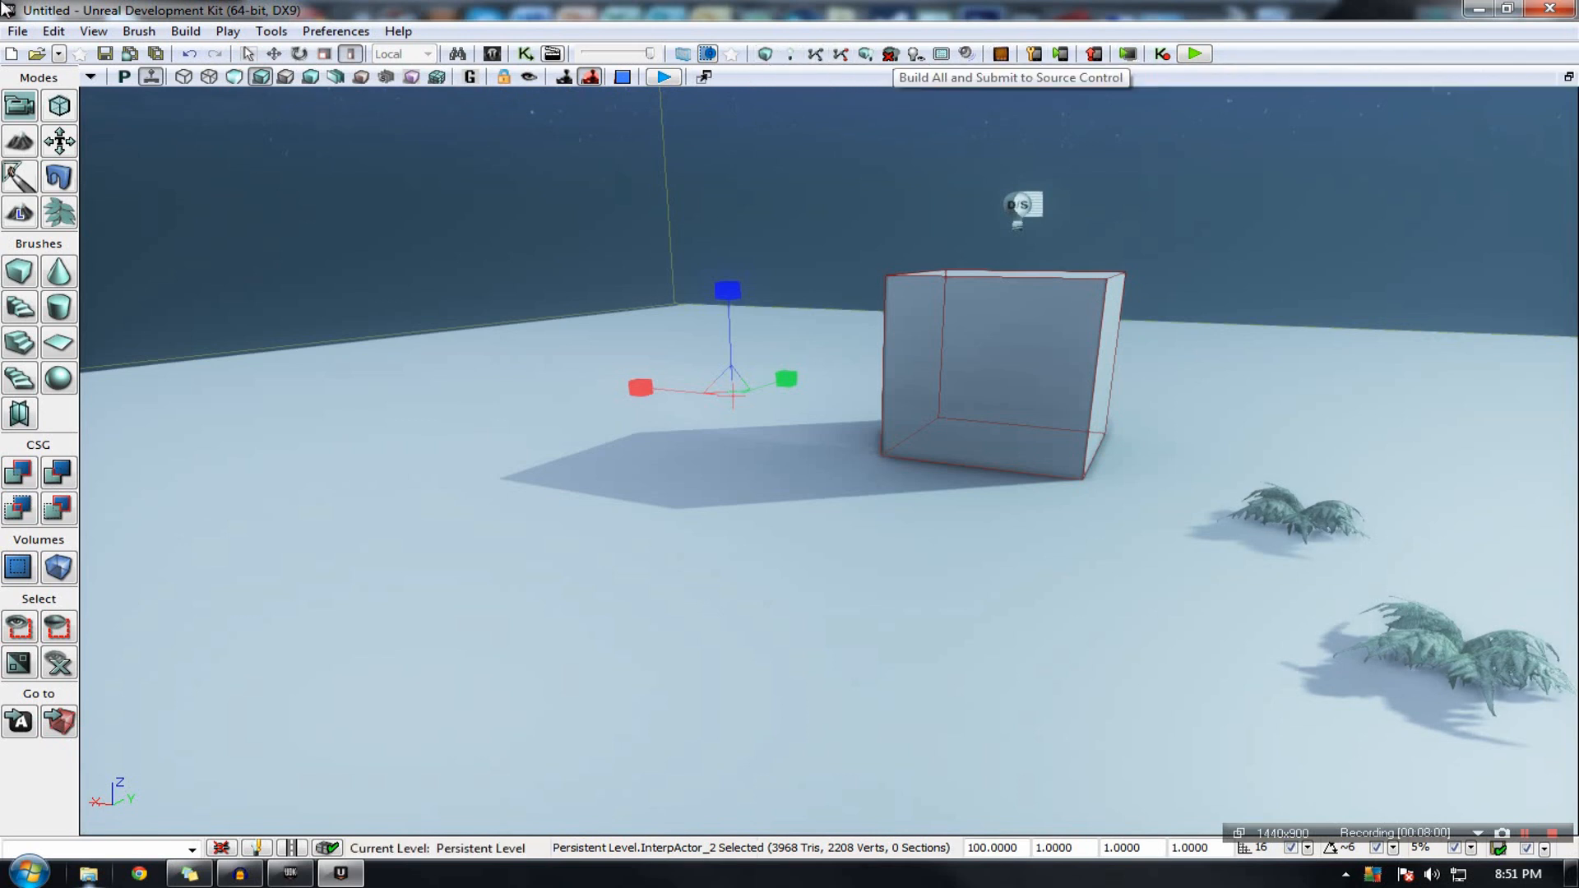
mouse_move(228, 32)
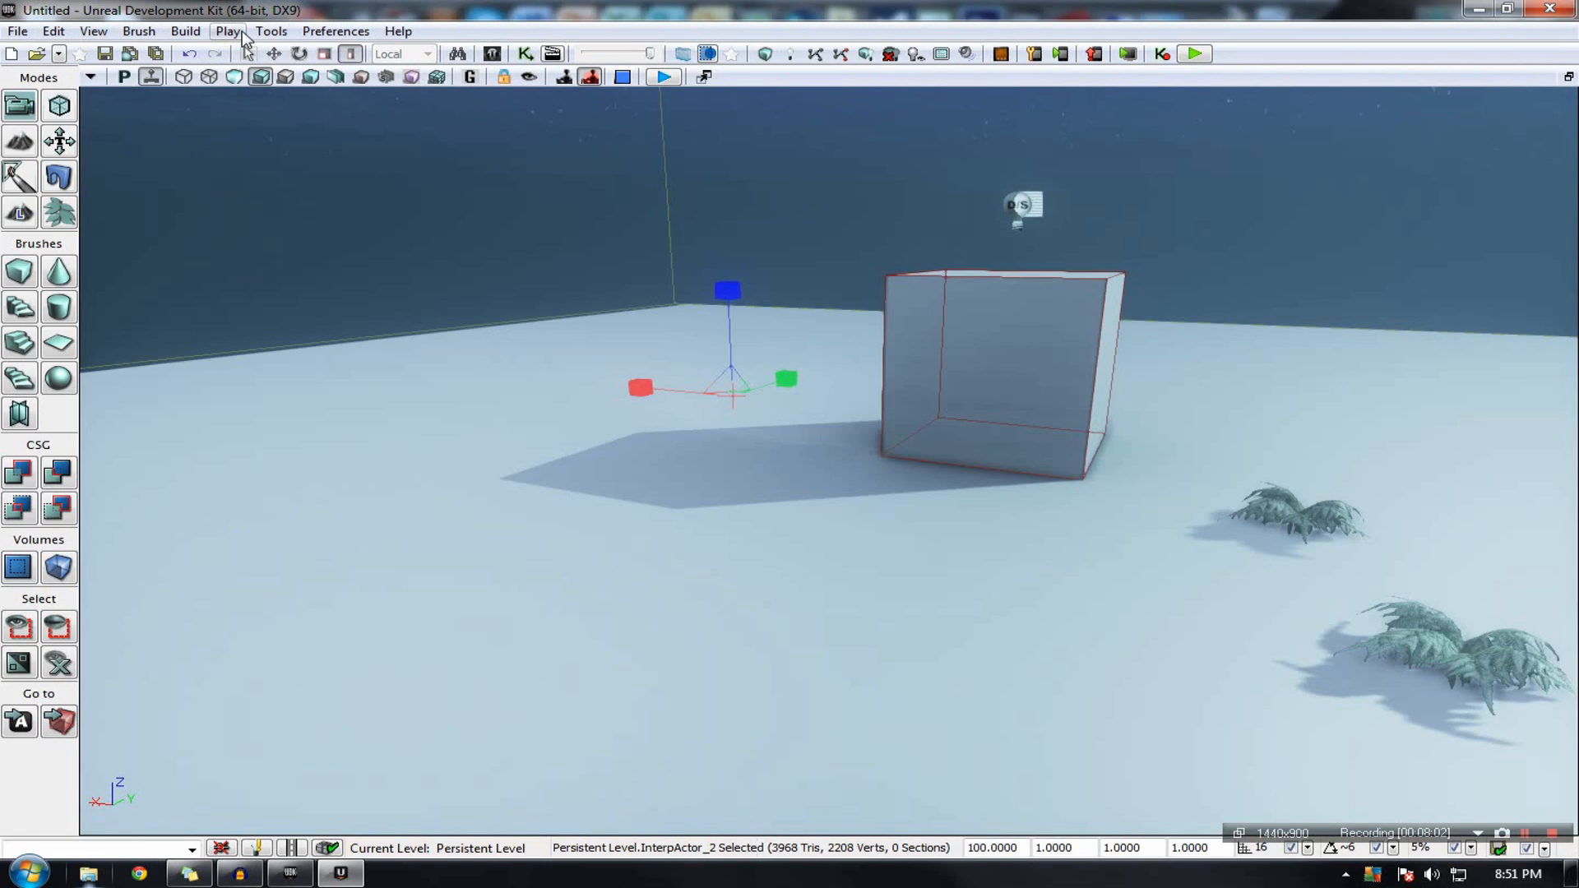
mouse_move(1393, 499)
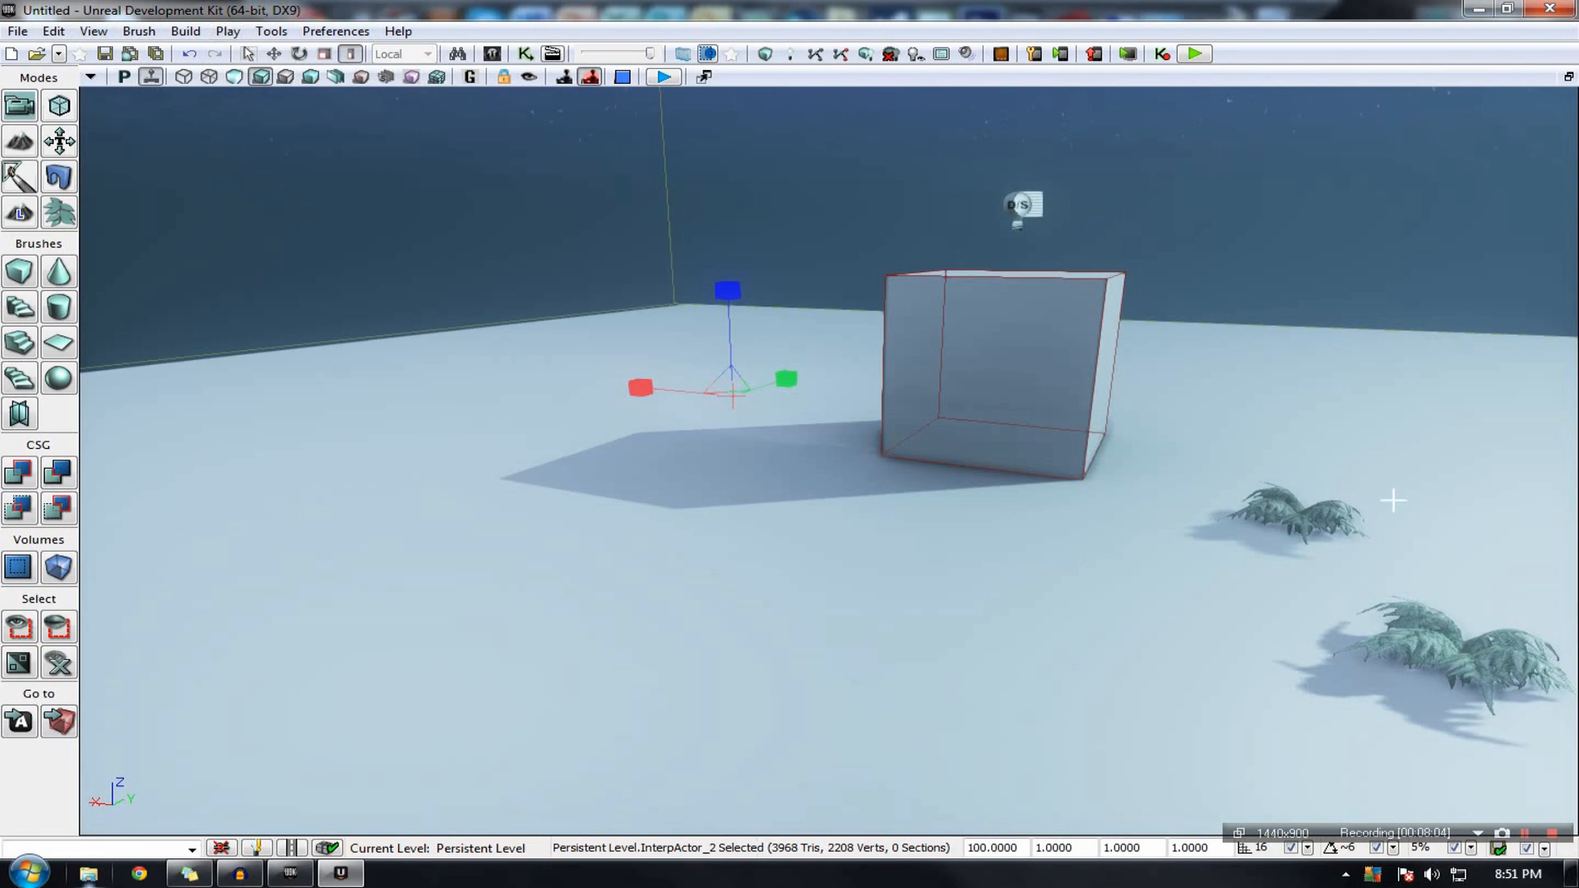
mouse_move(1328, 516)
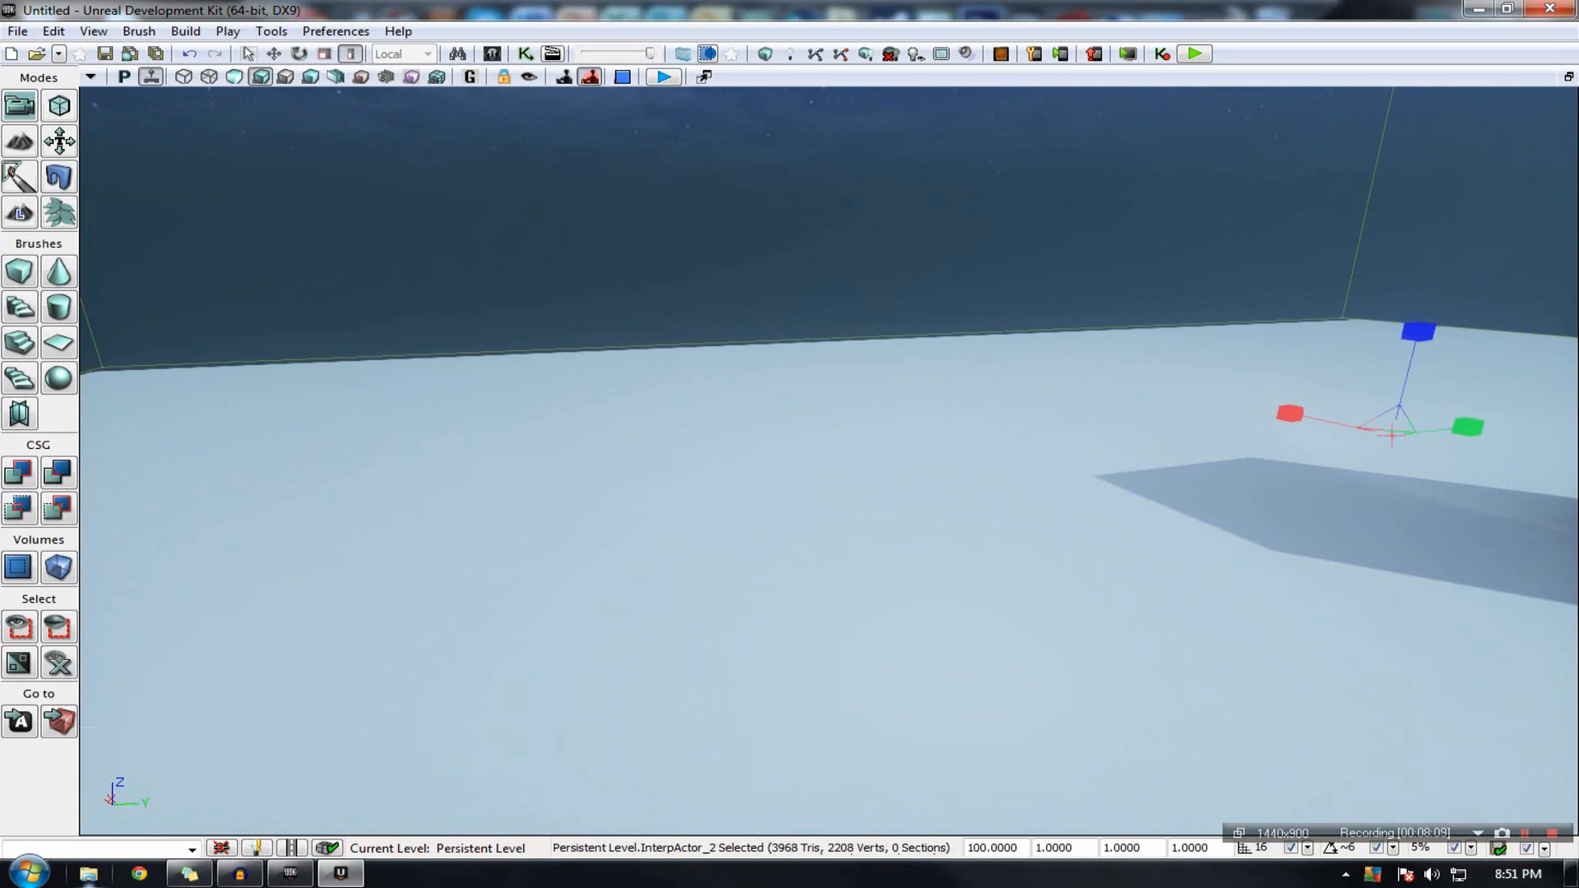
mouse_move(1265, 577)
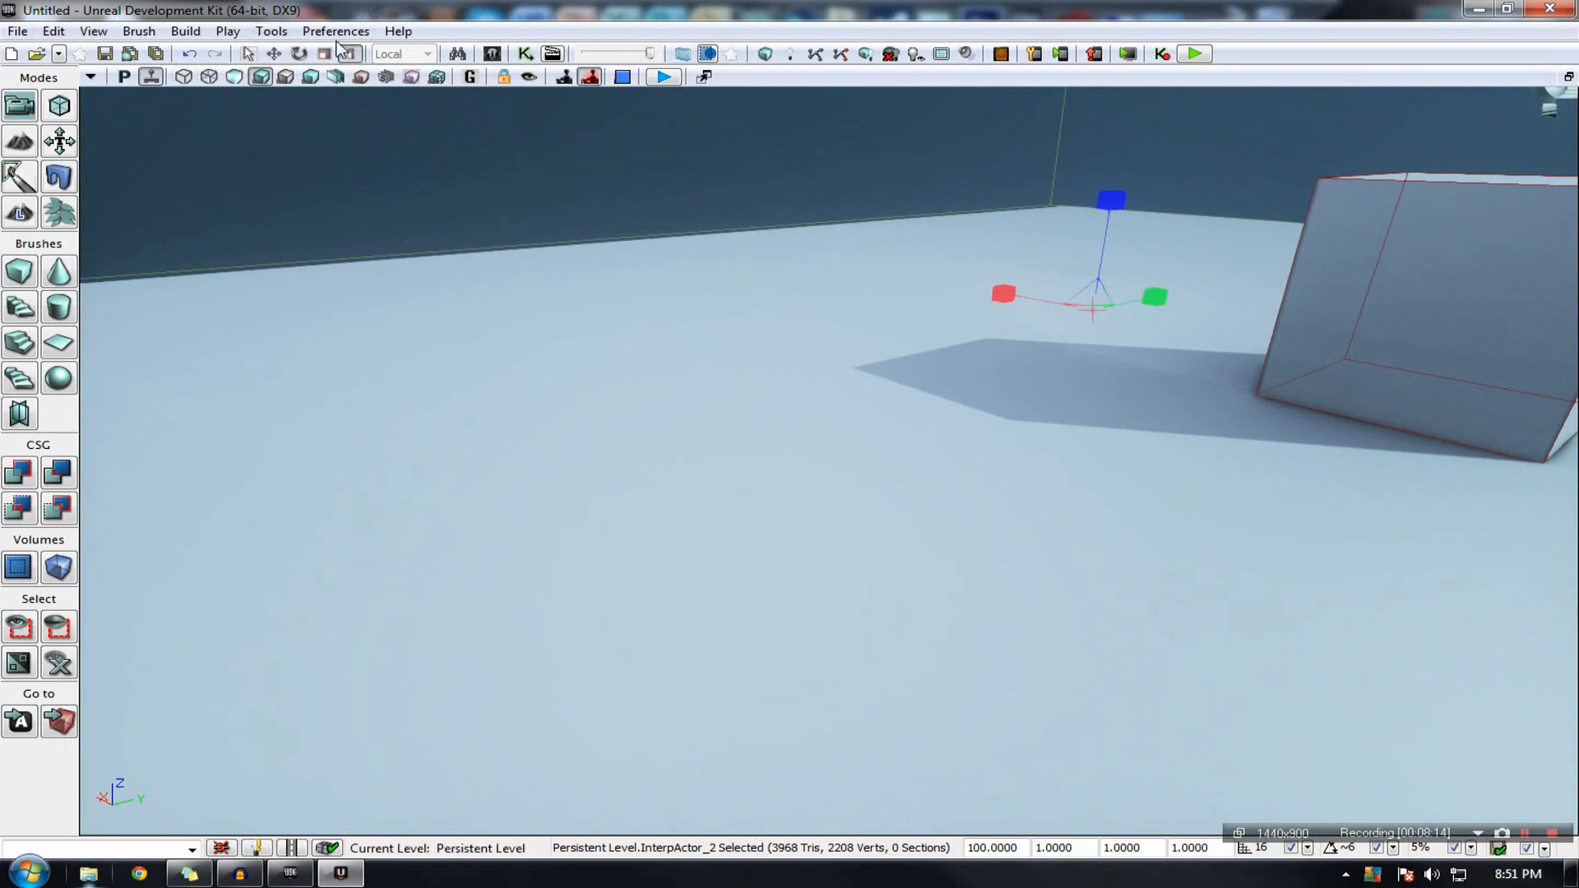
mouse_move(831, 40)
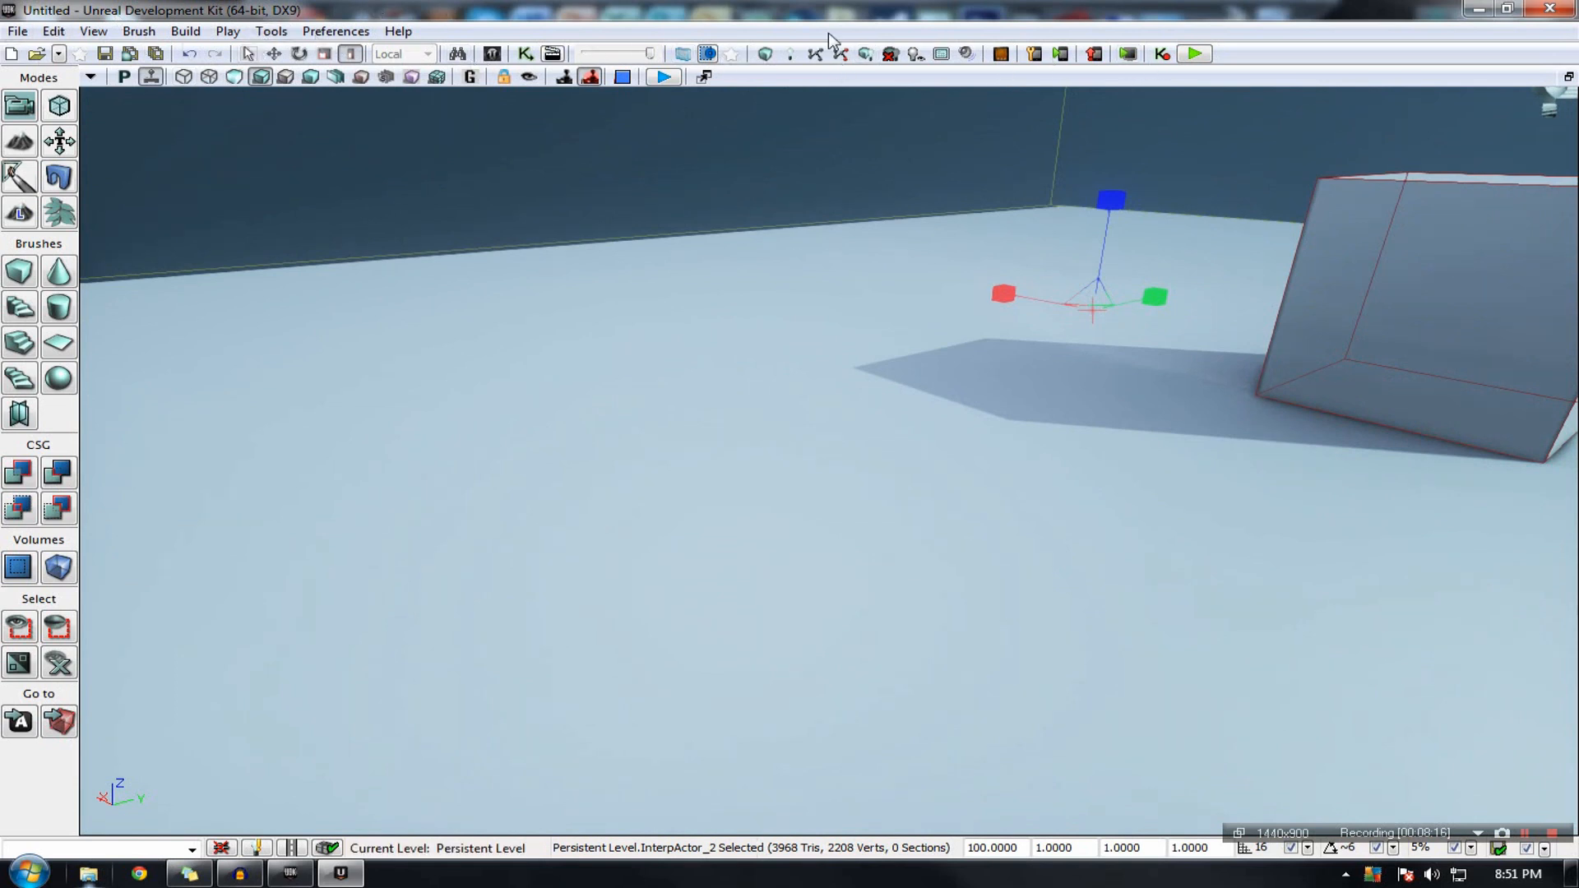
mouse_move(148, 53)
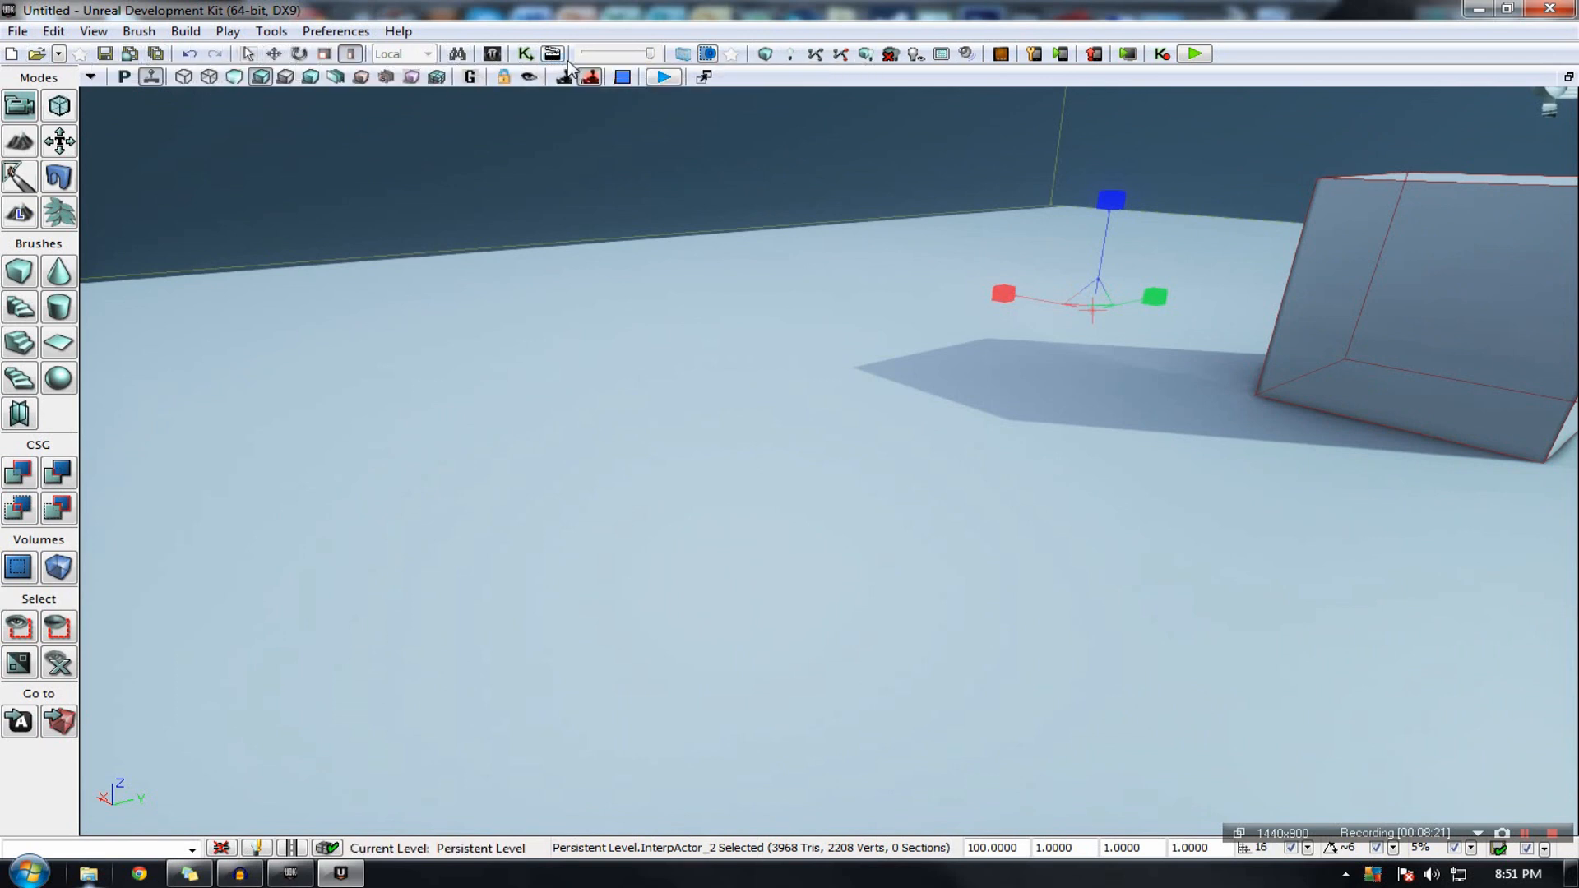
mouse_move(792, 55)
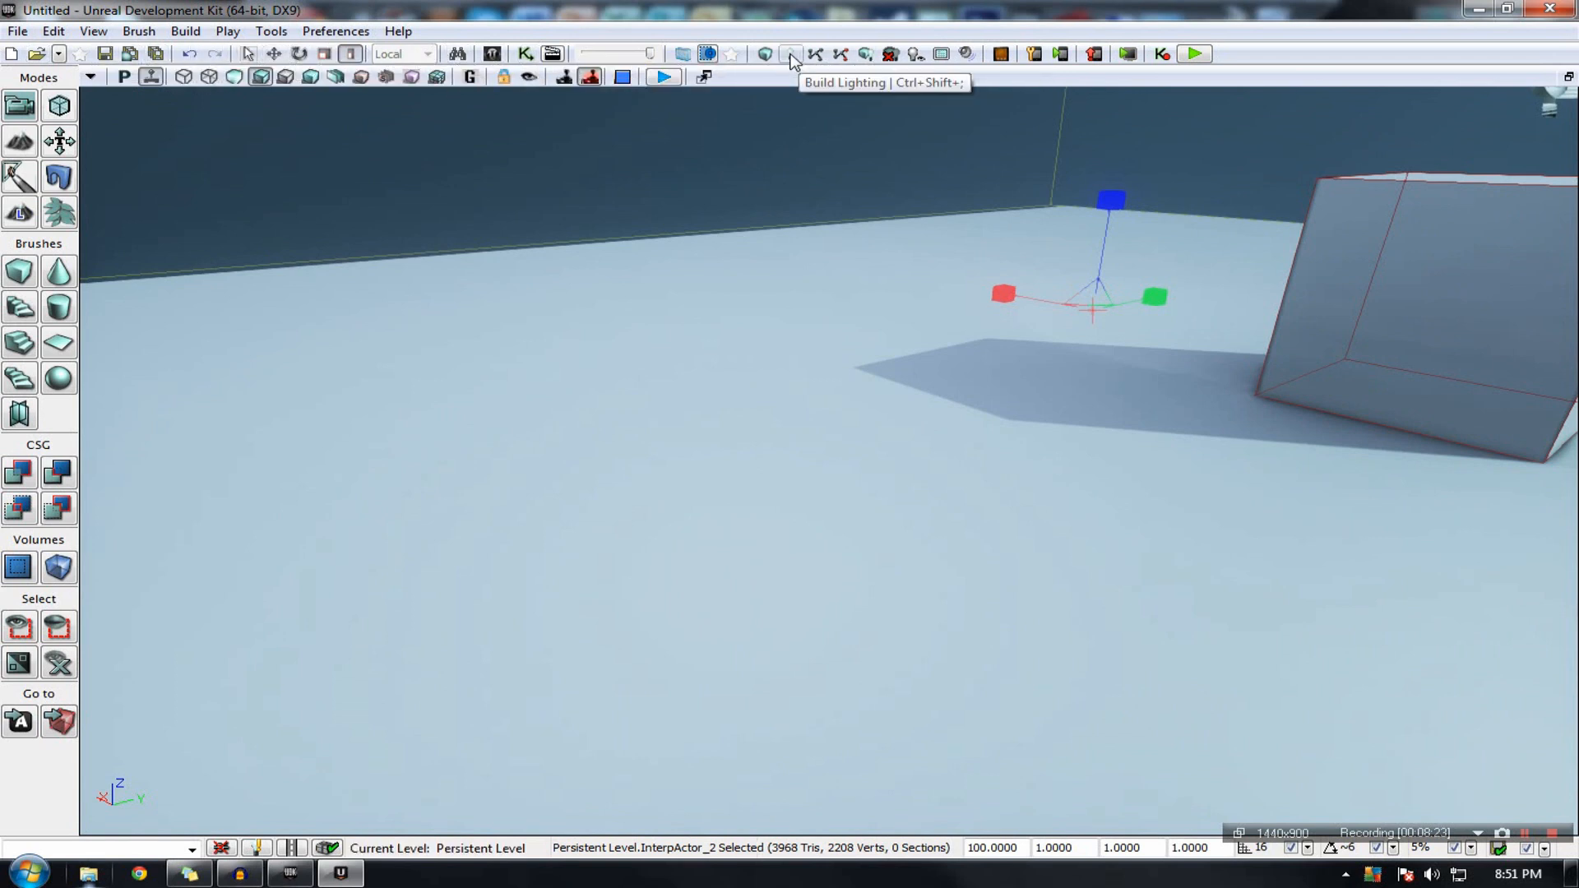
mouse_move(147, 55)
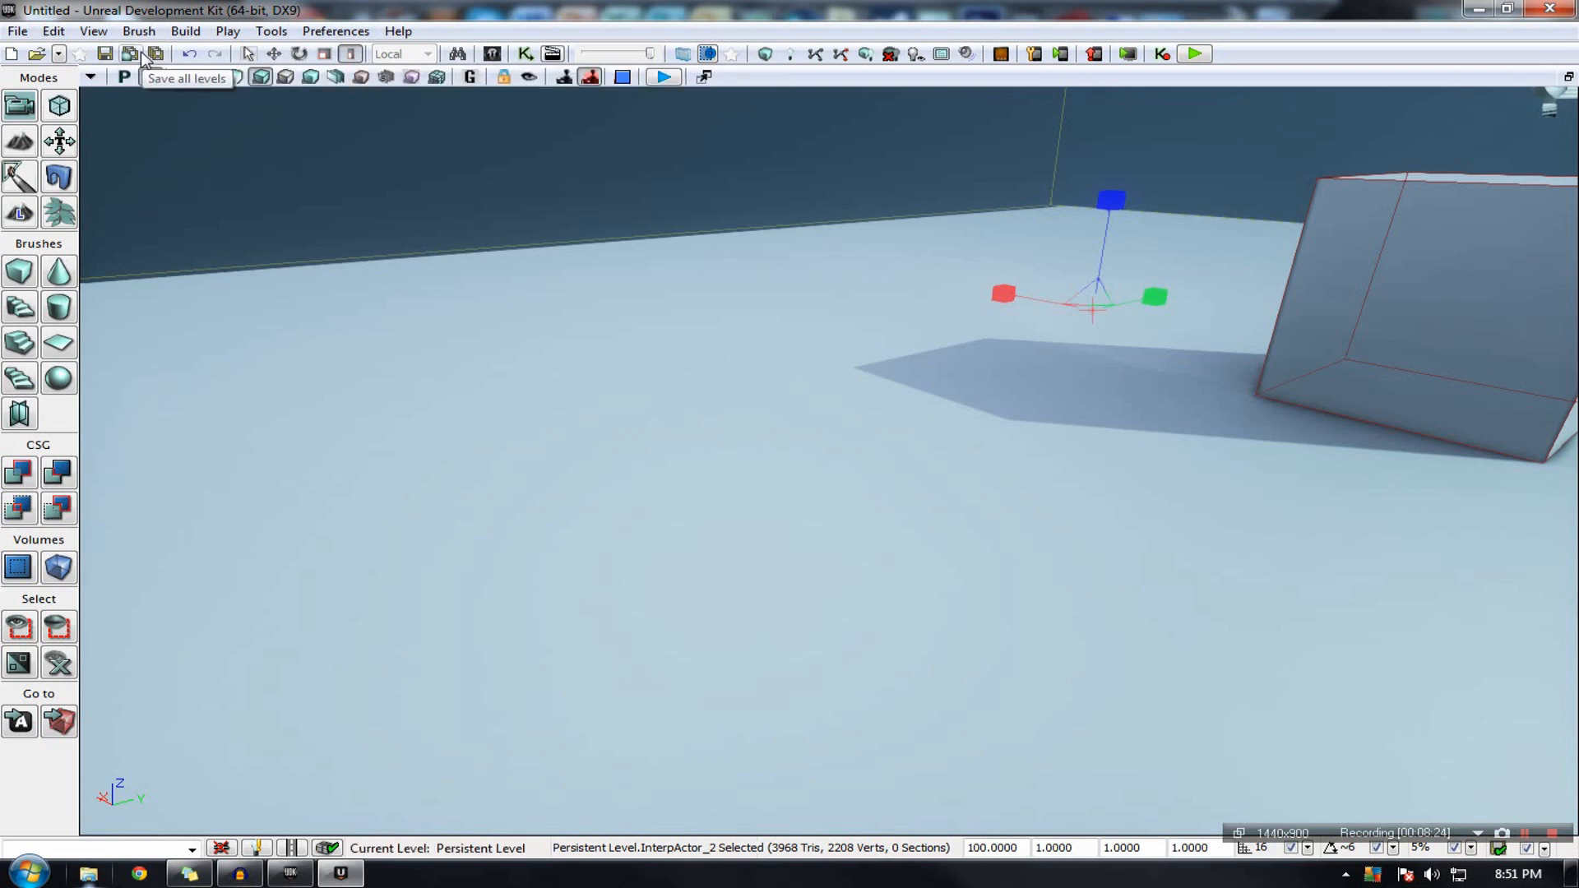
mouse_move(156, 53)
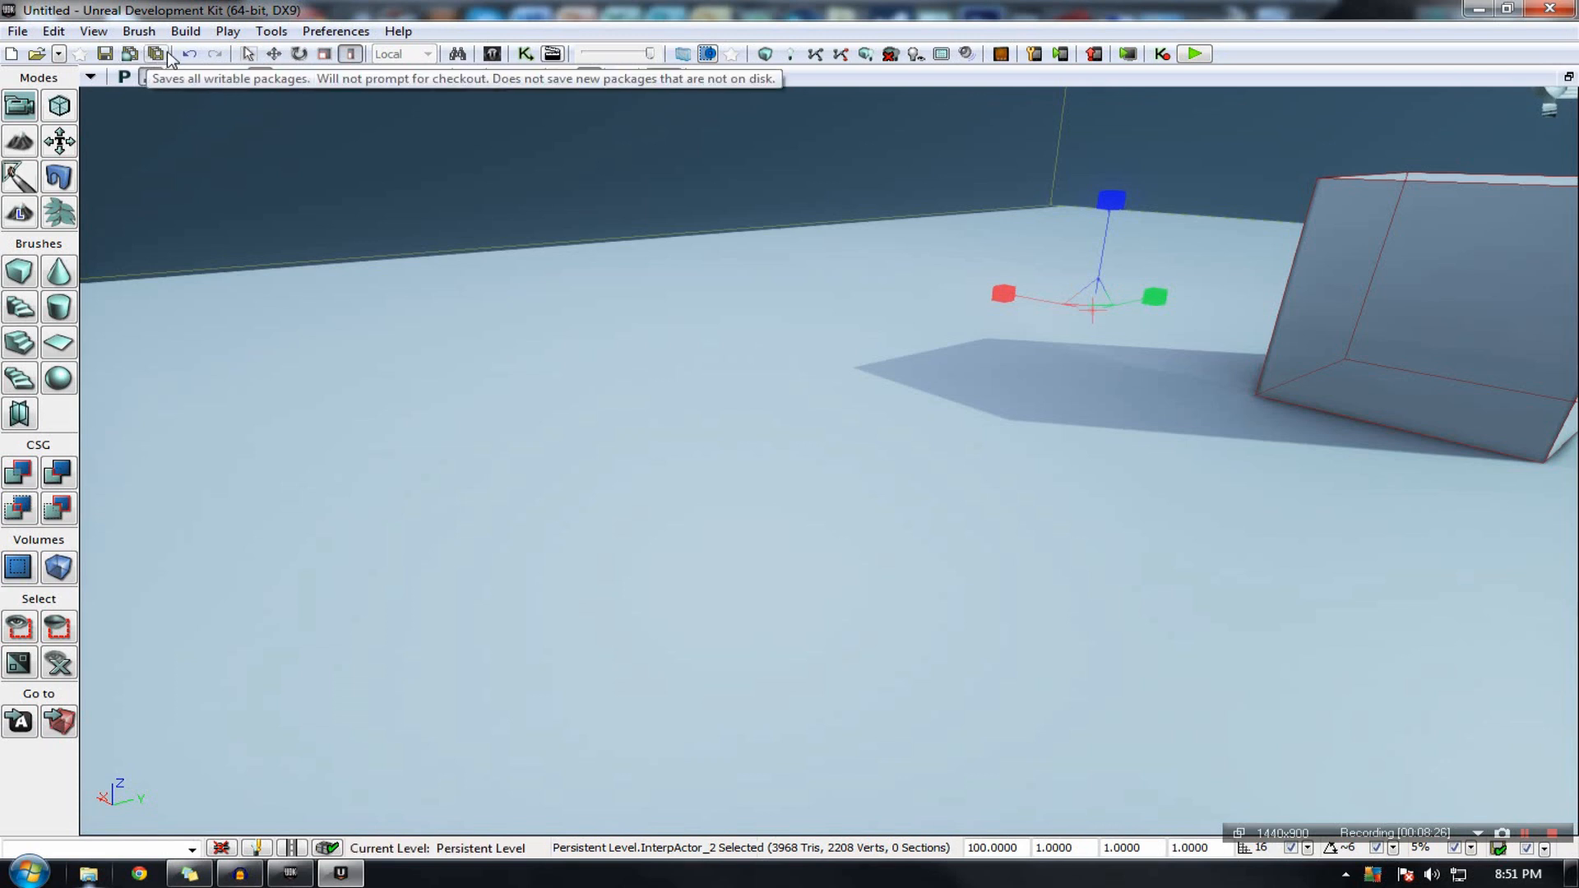
left_click(325, 54)
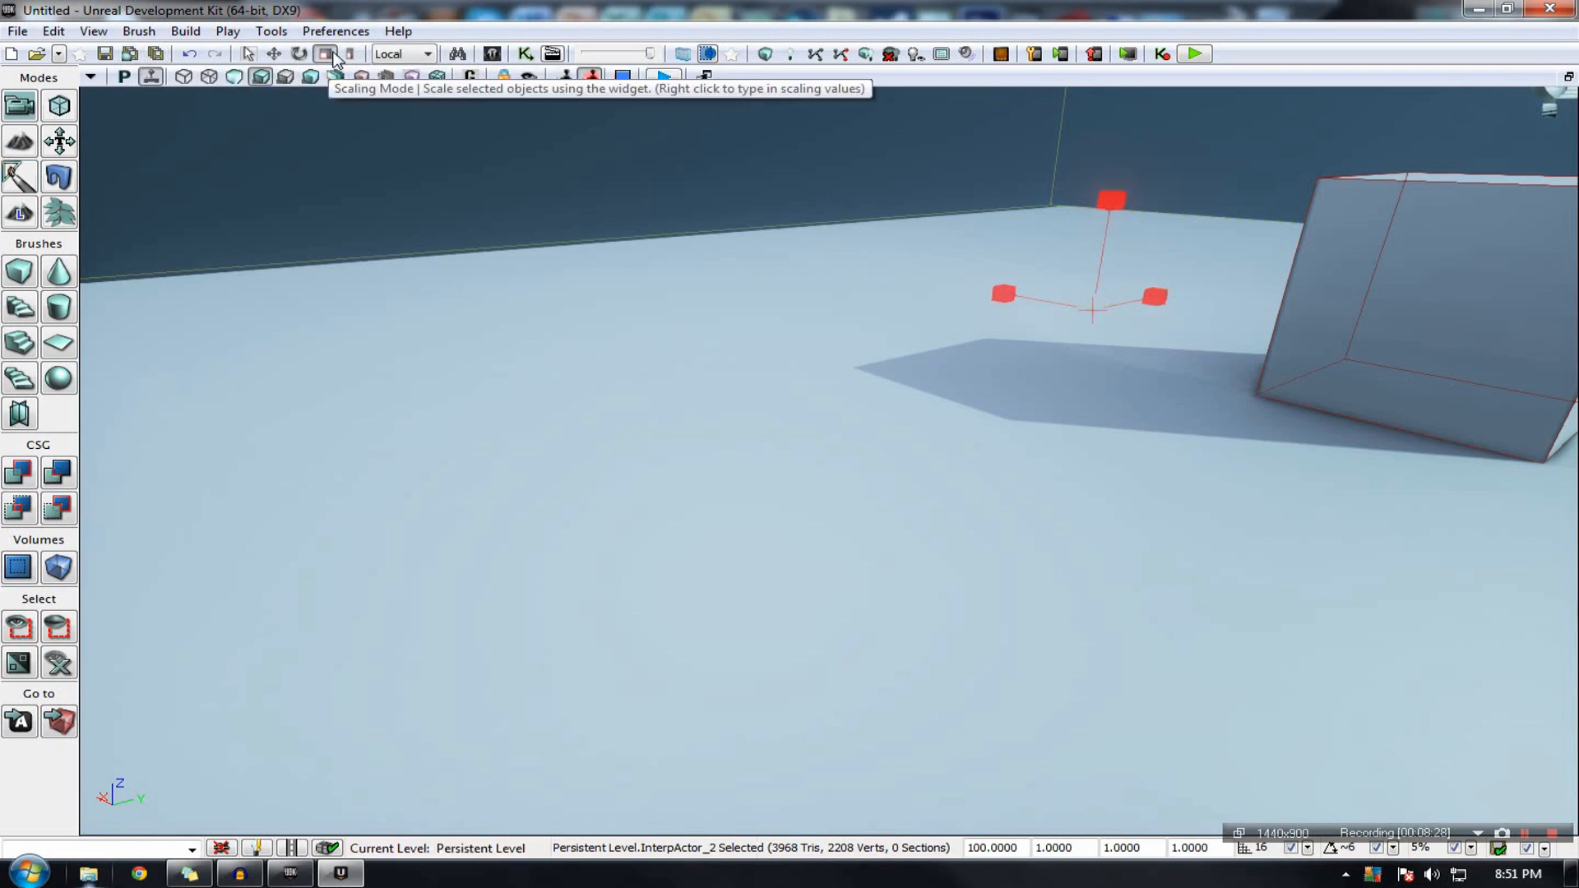
mouse_move(1038, 10)
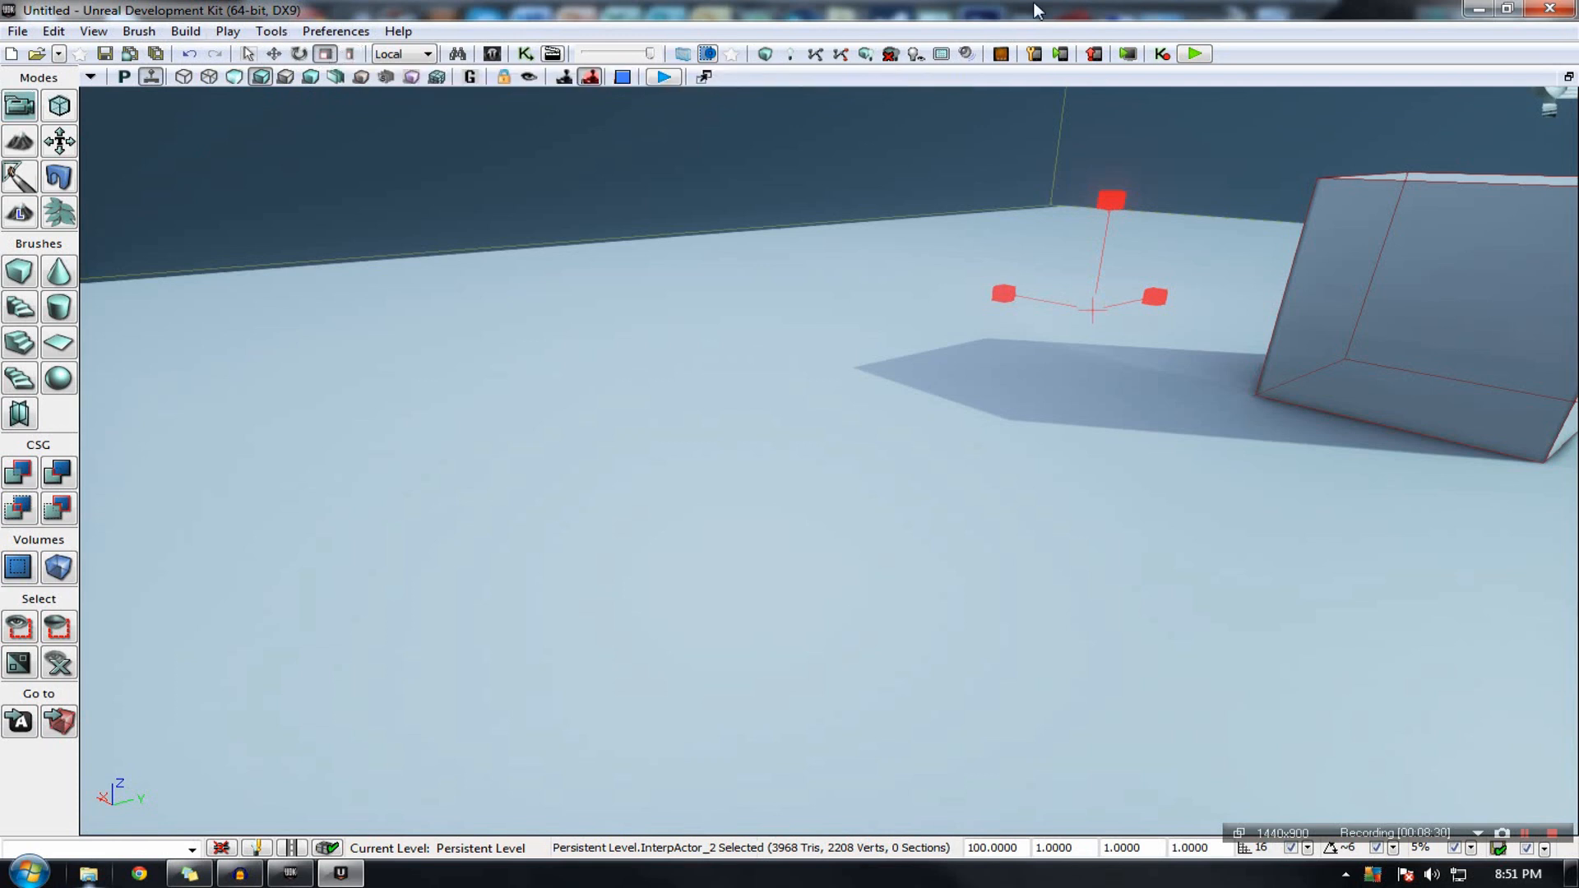
mouse_move(790, 54)
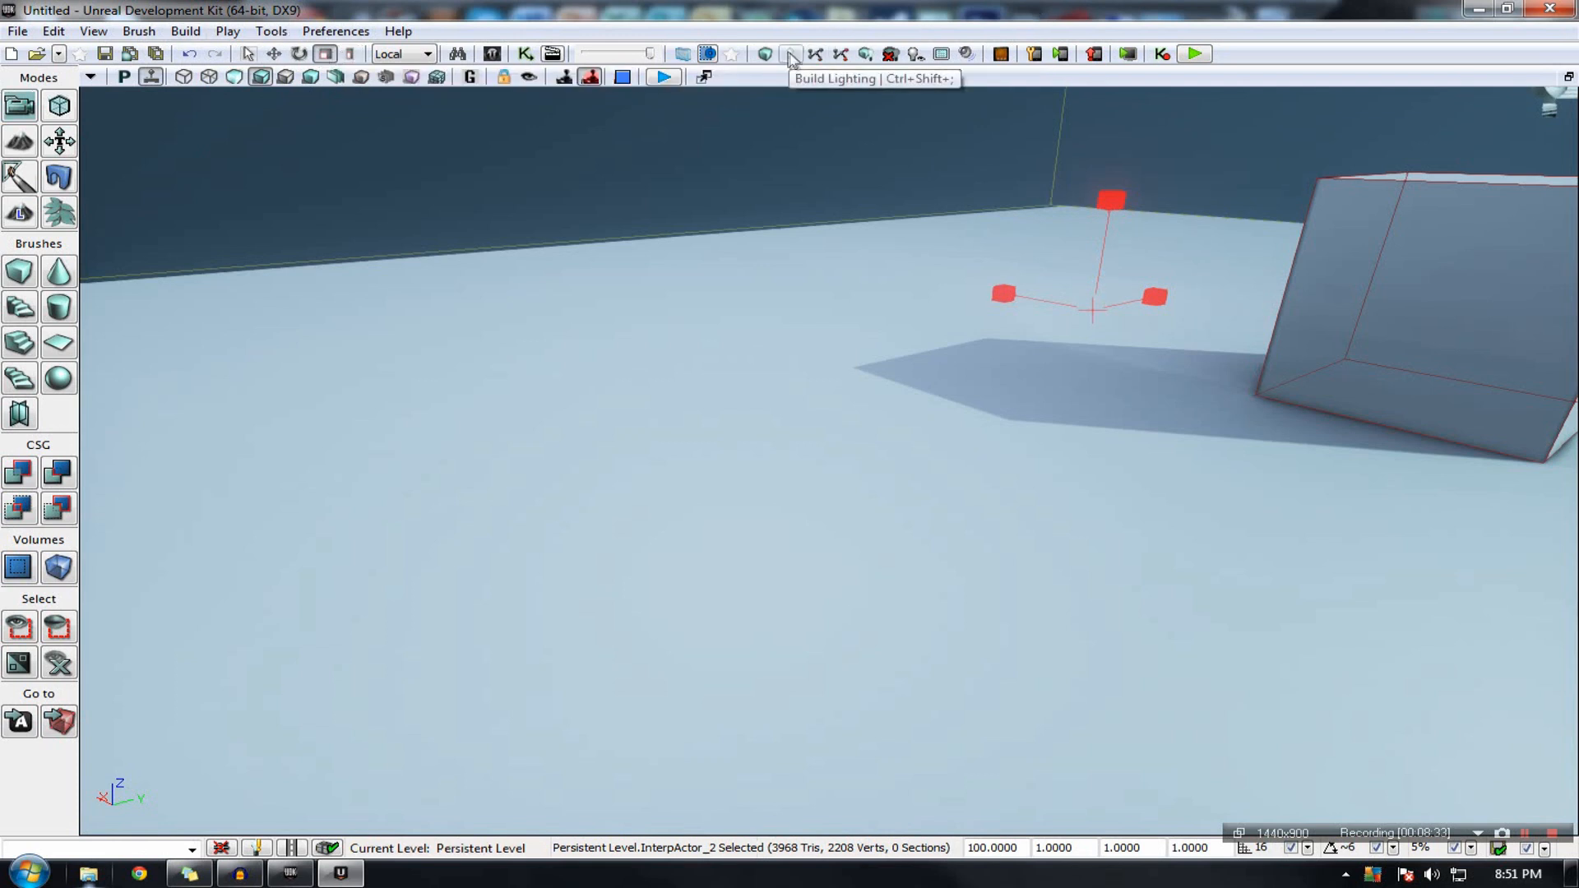
mouse_move(129, 122)
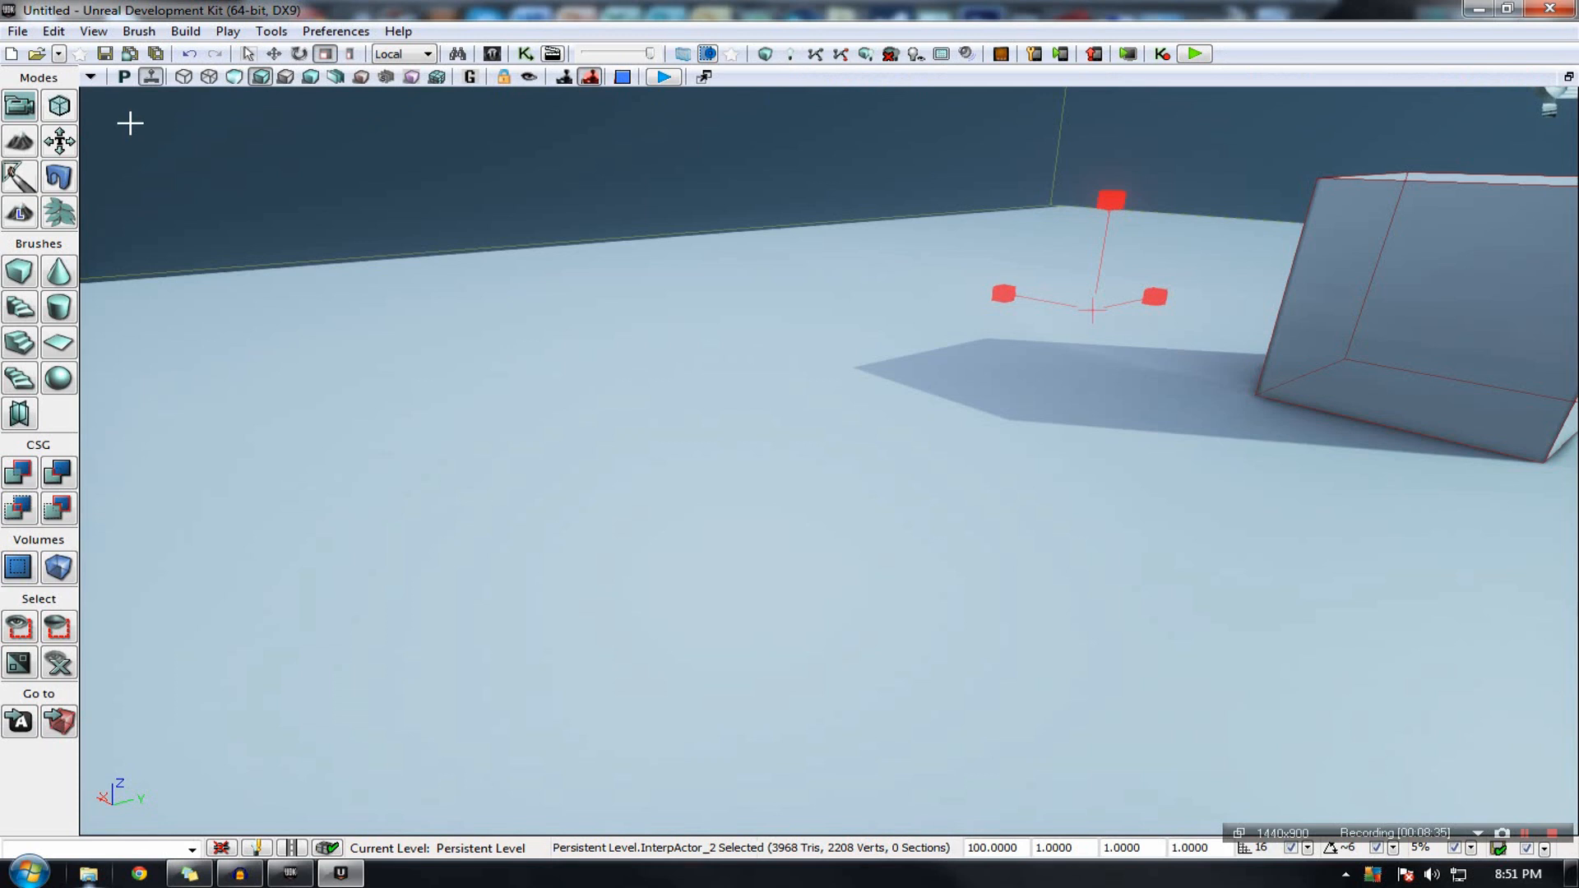
mouse_move(129, 123)
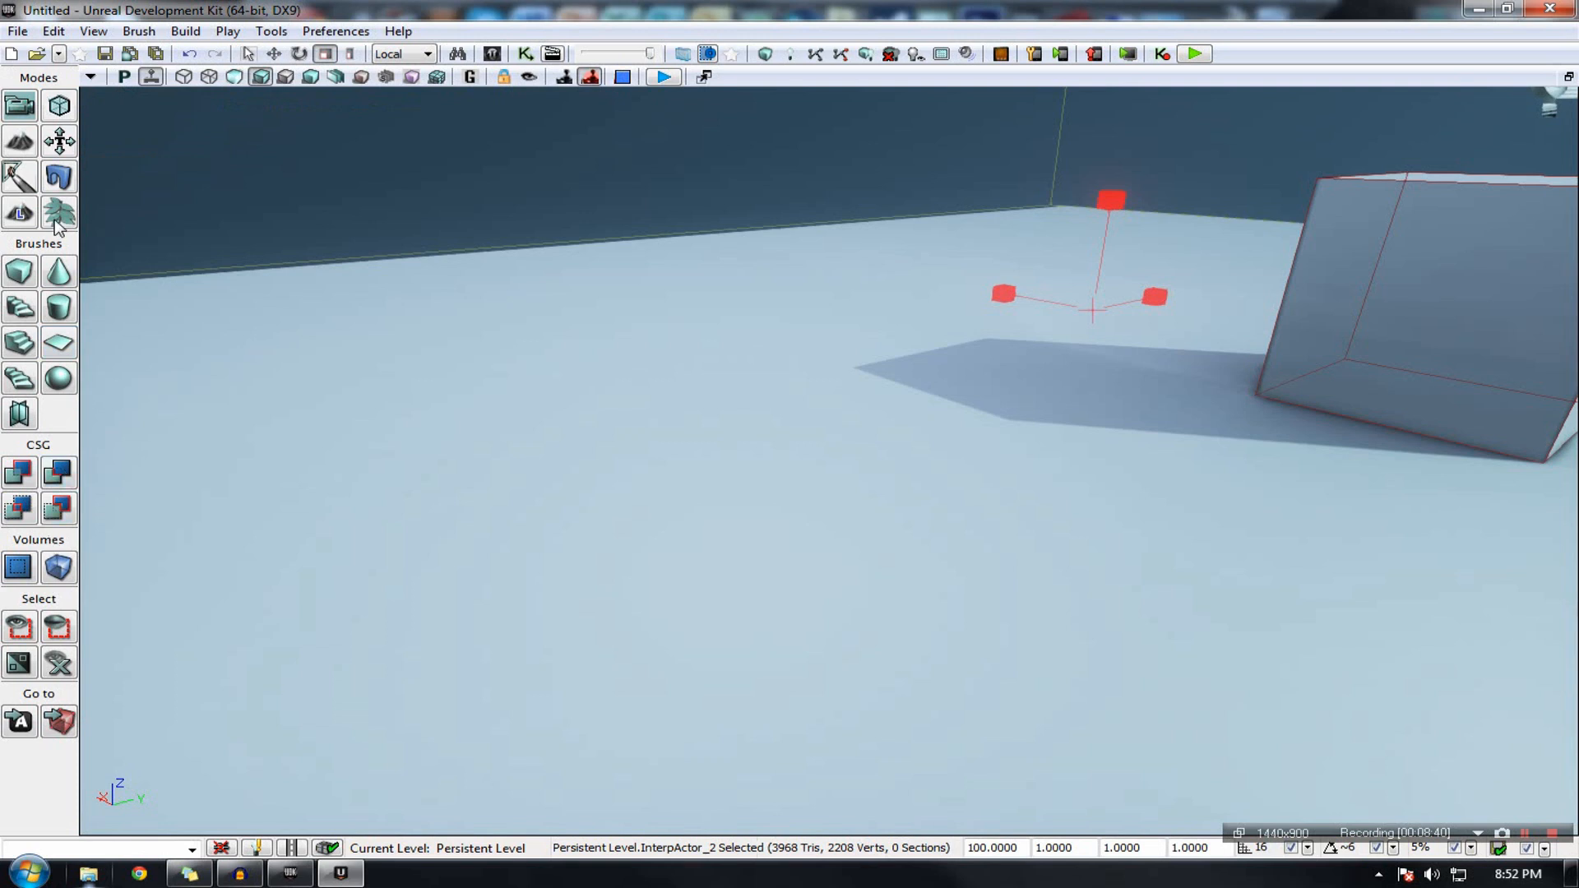
mouse_move(19, 143)
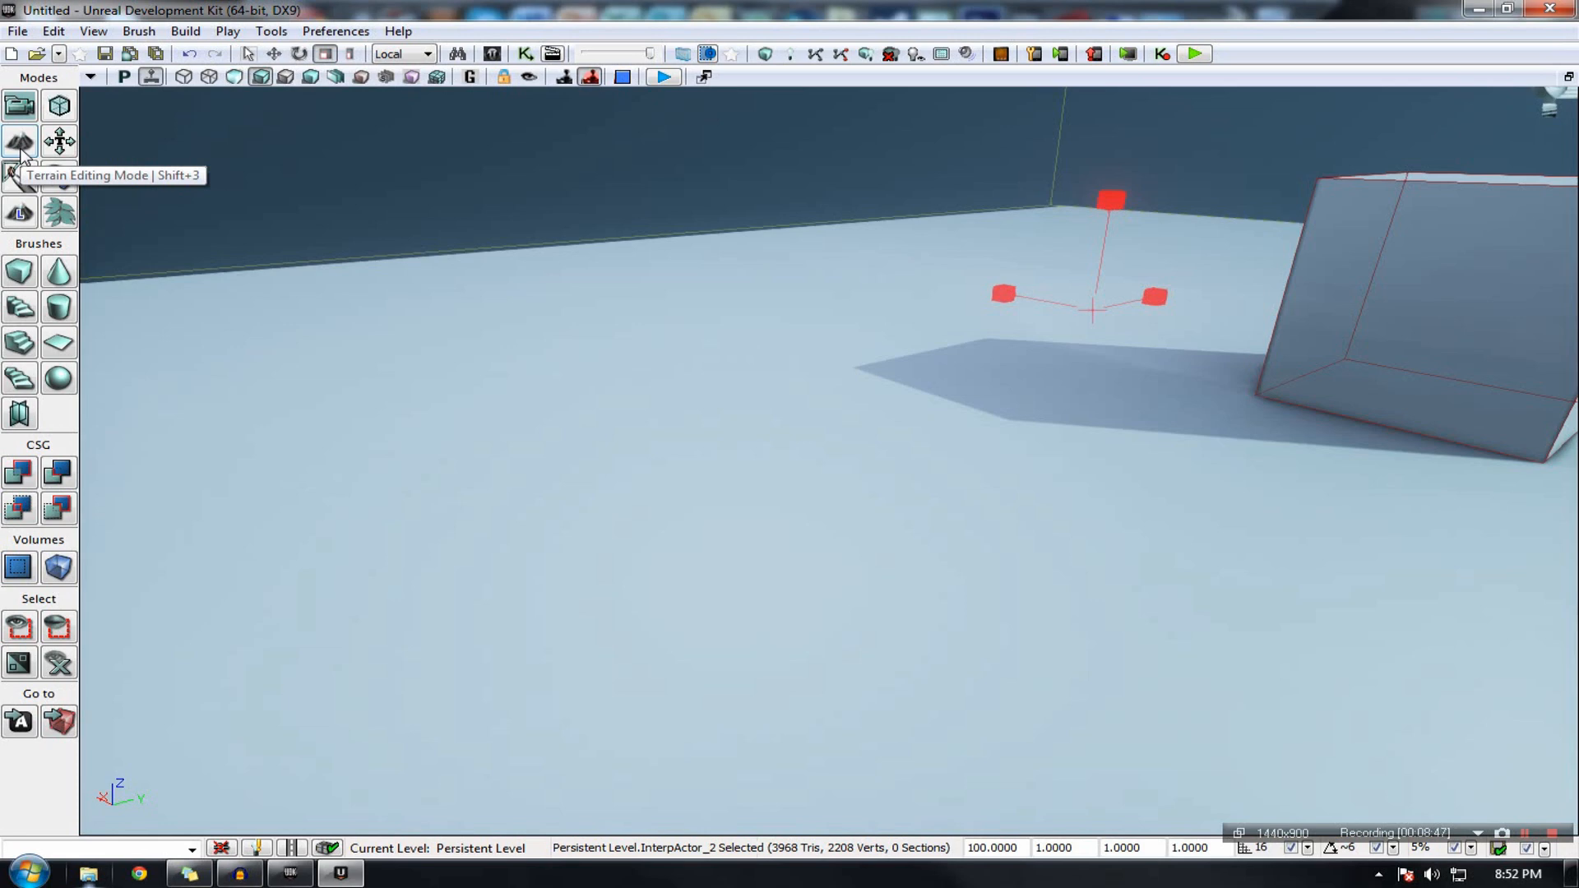
Step: Open and close the terrain tools, enter and exit Geometry Mode, then return to Camera Mode
left_click(20, 141)
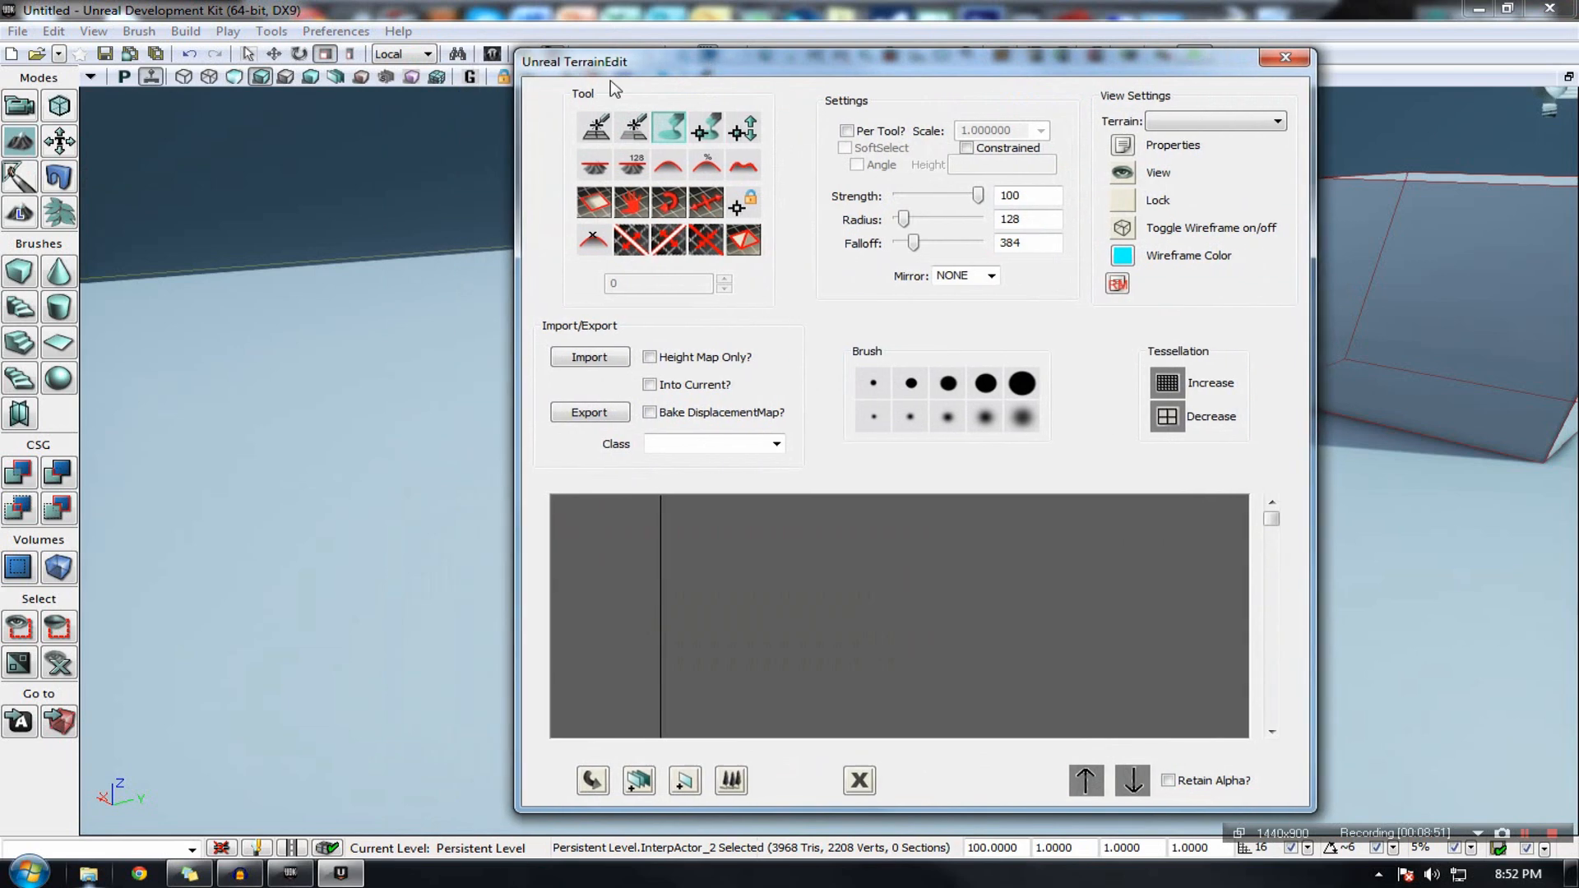
left_click(1286, 57)
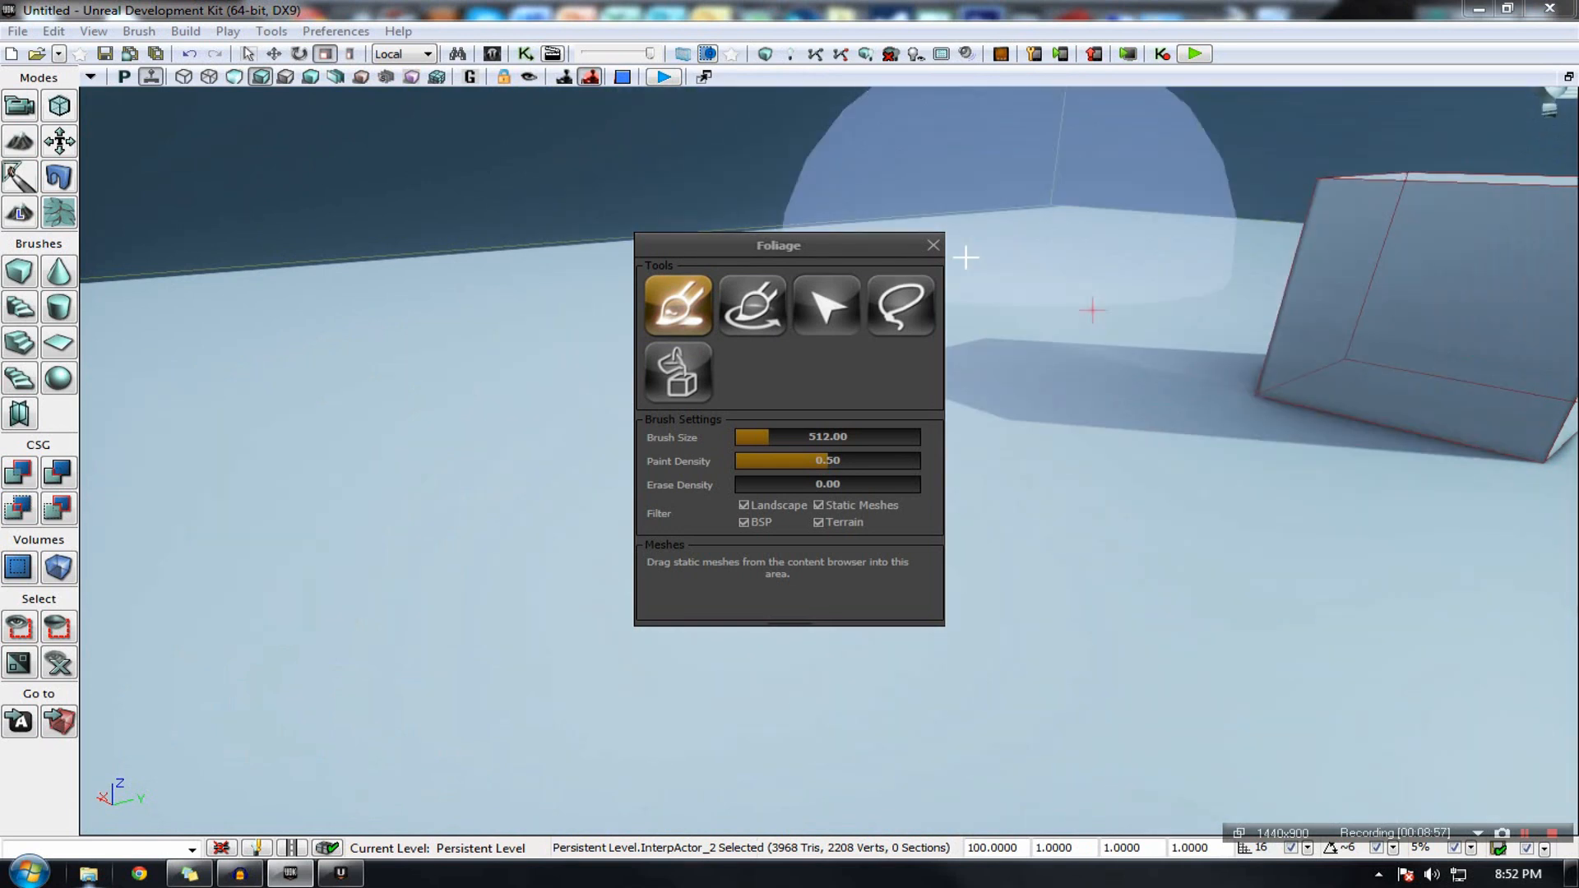
left_click(932, 245)
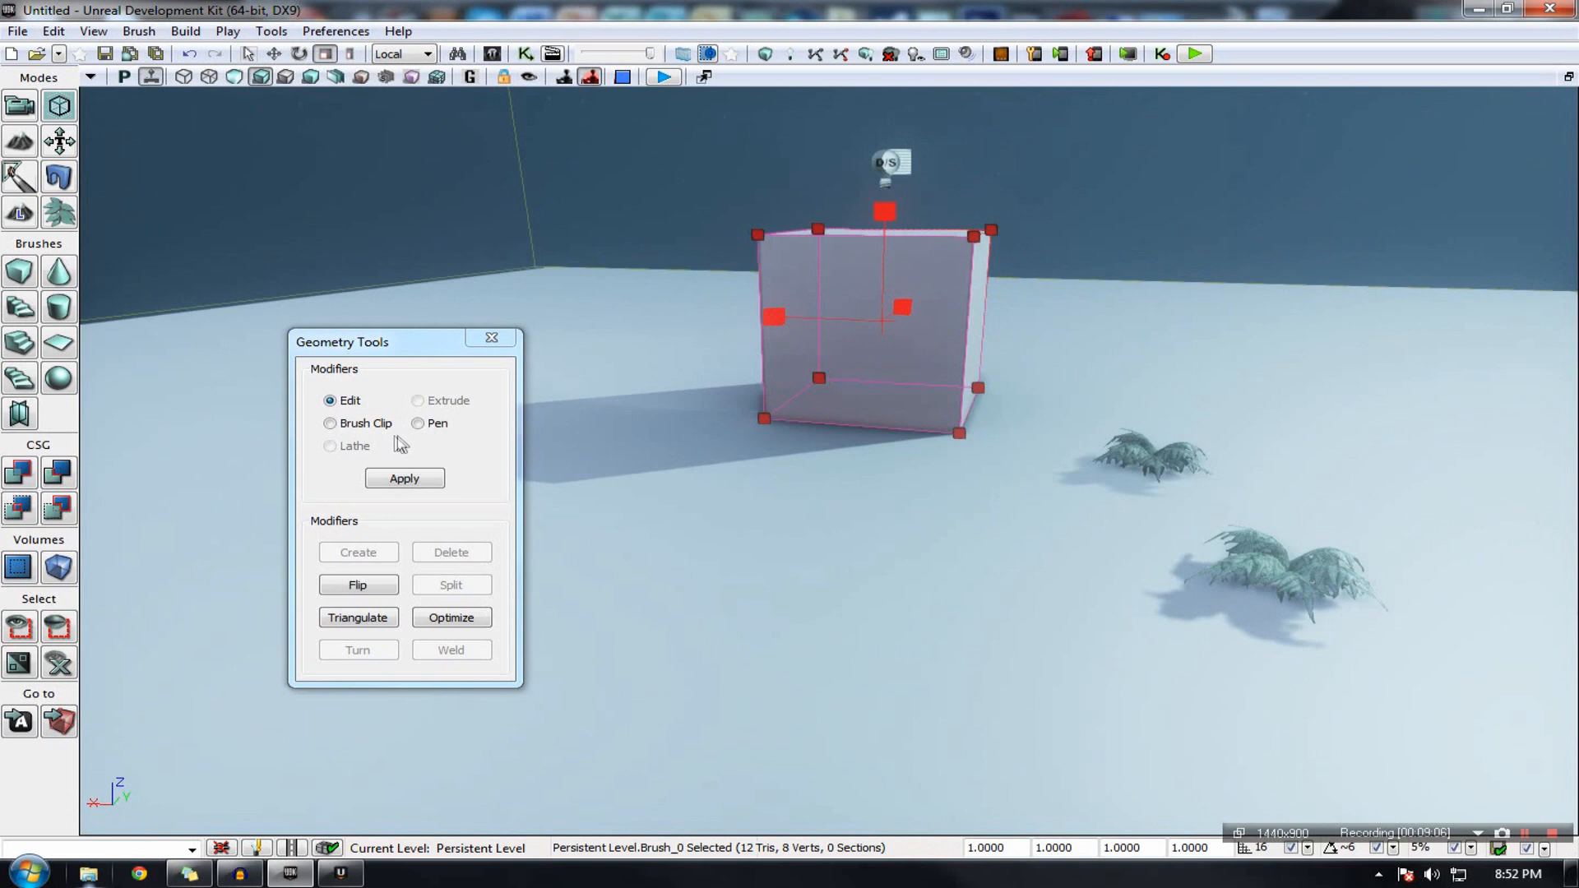
left_click(492, 337)
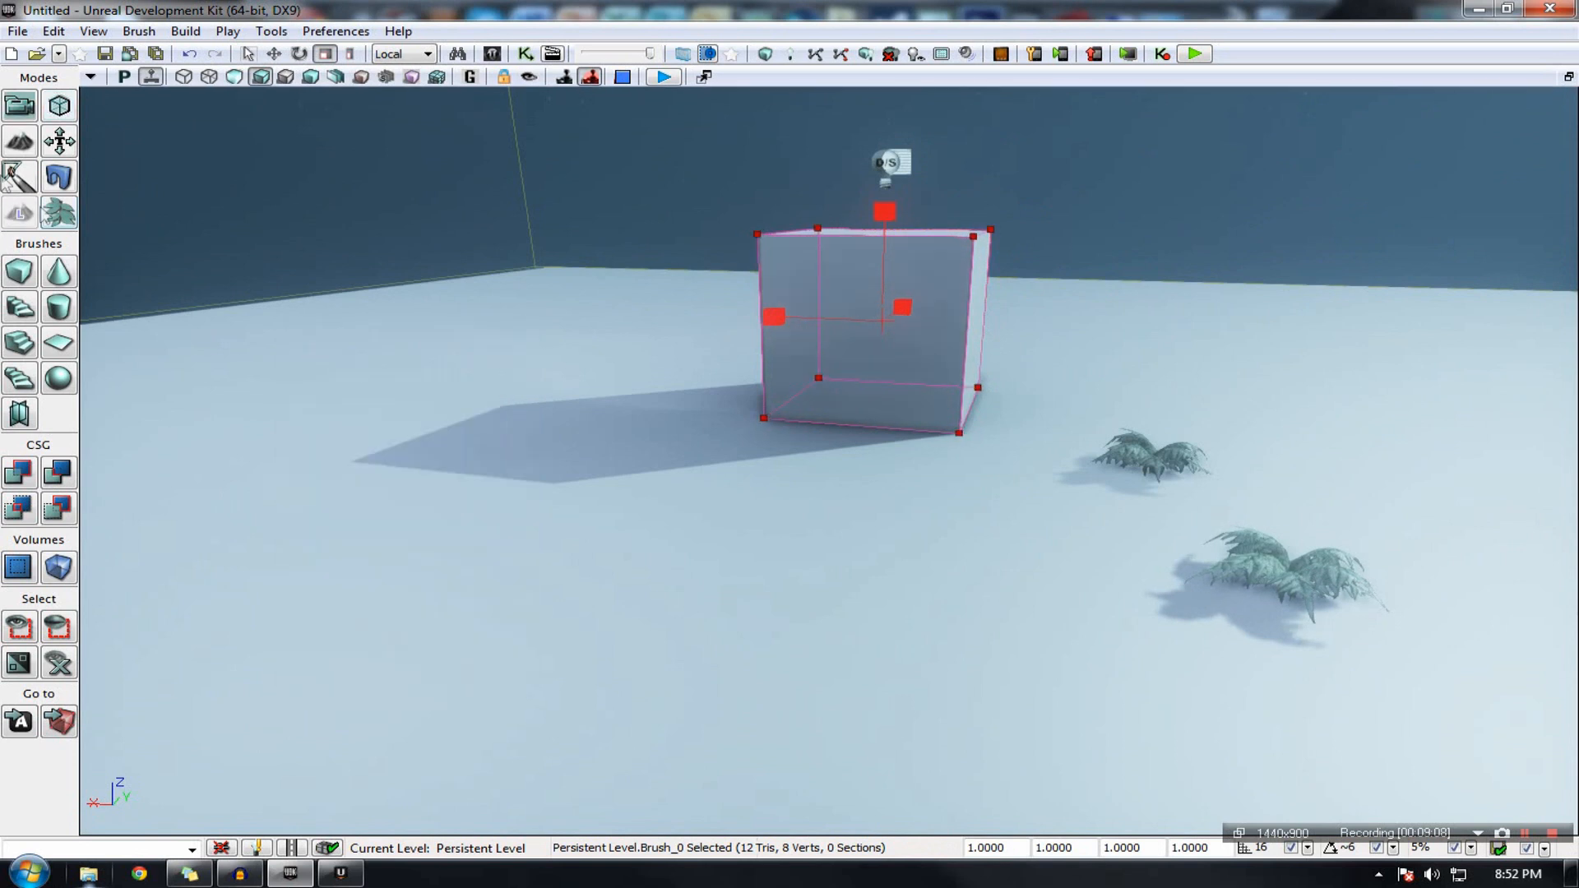
mouse_move(19, 140)
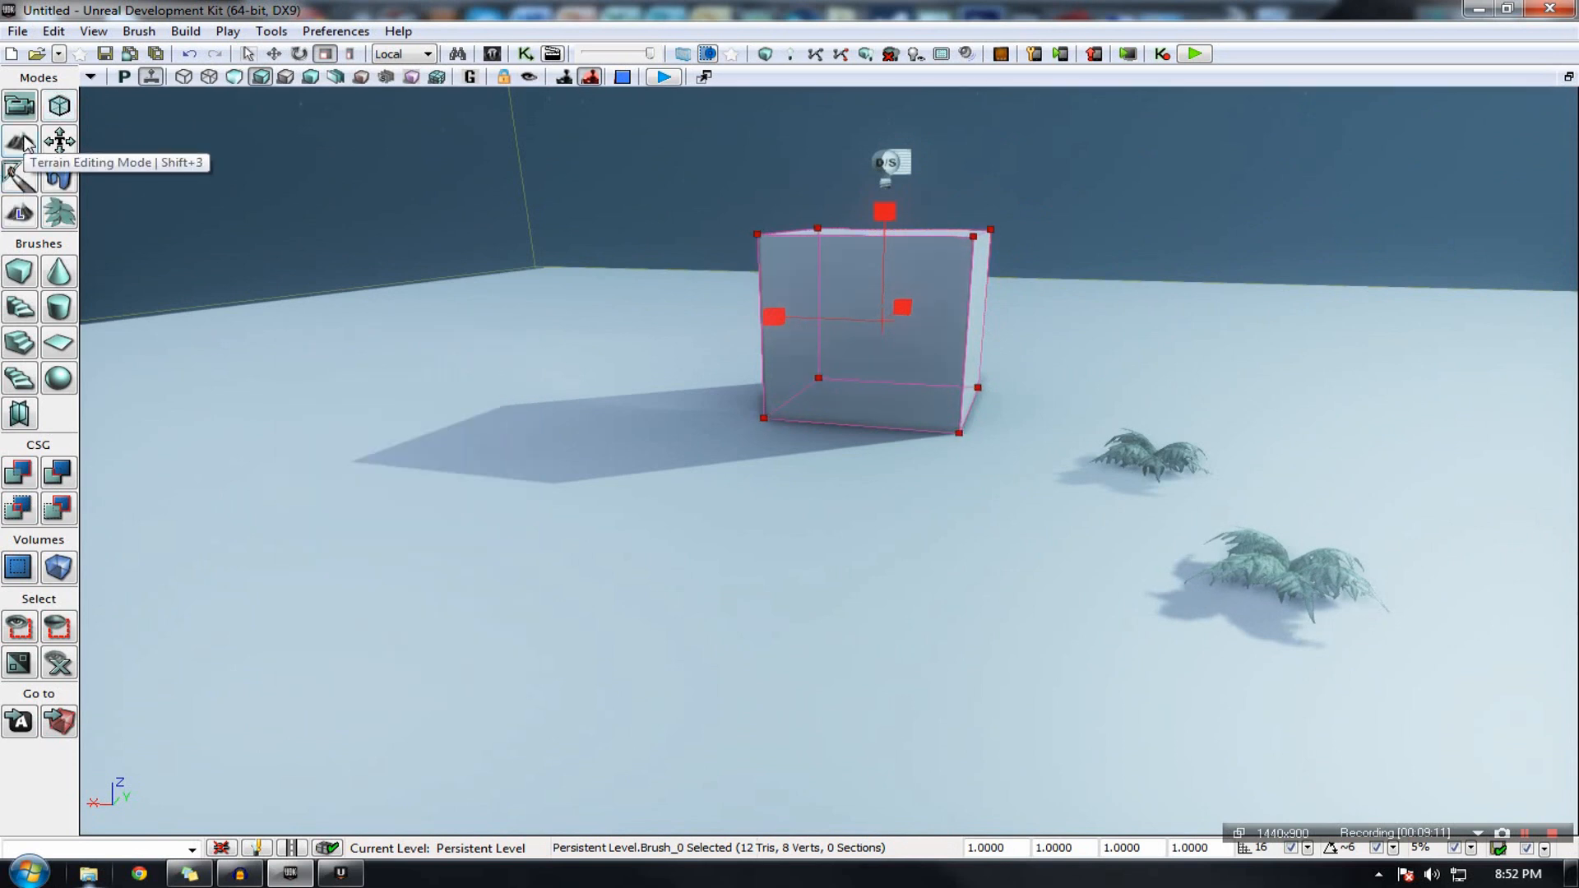
left_click(853, 313)
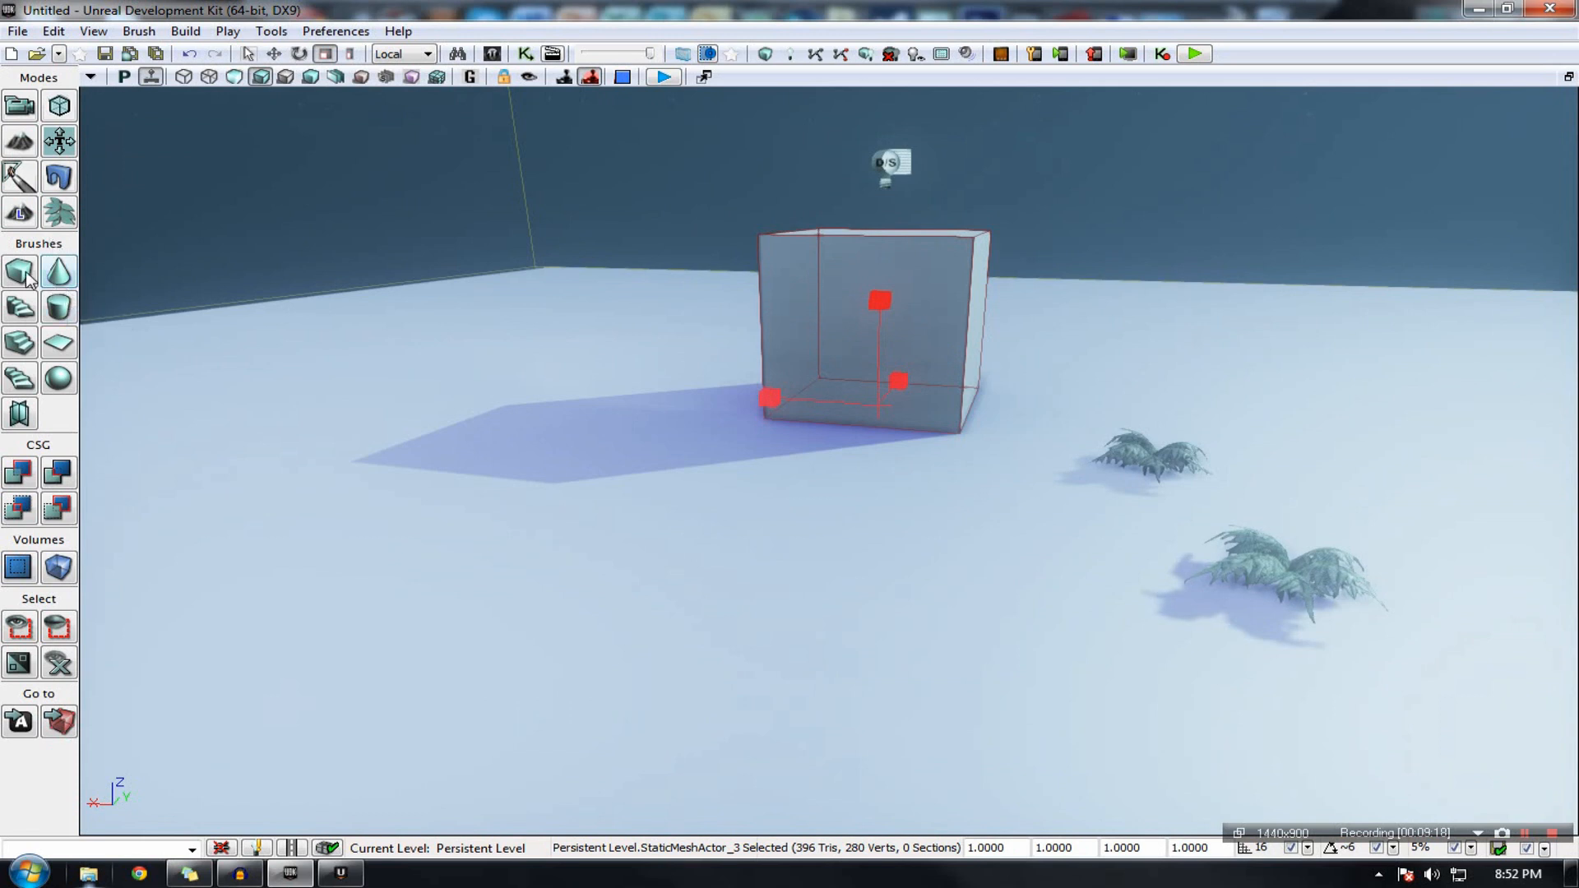
mouse_move(955, 345)
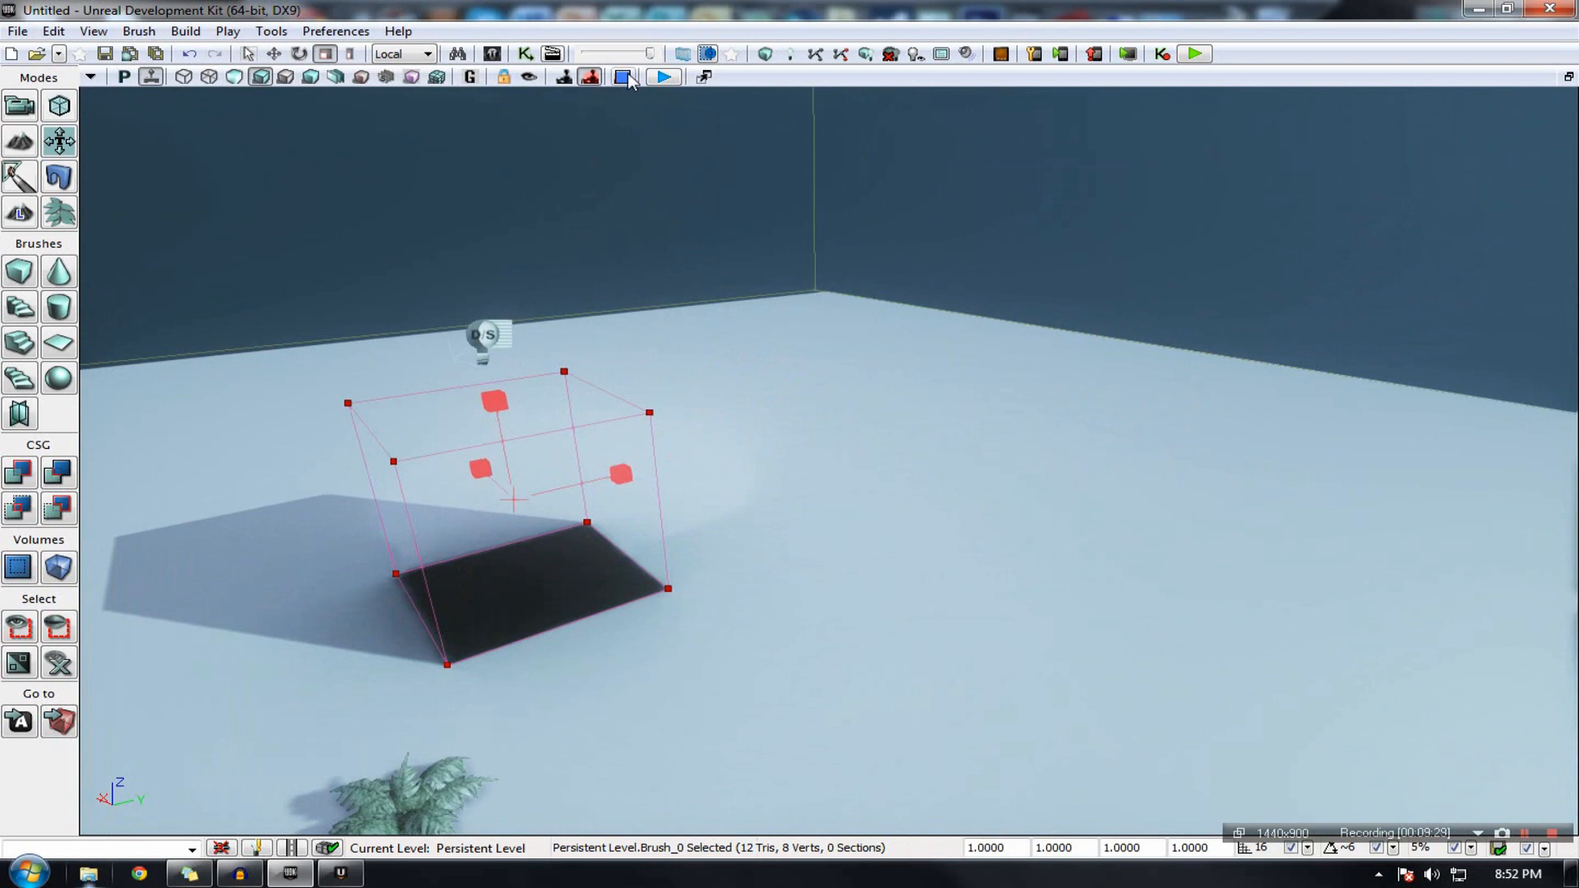
Step: Try other builder brush shapes, then reshape the builder brush back into a cube
left_click(623, 76)
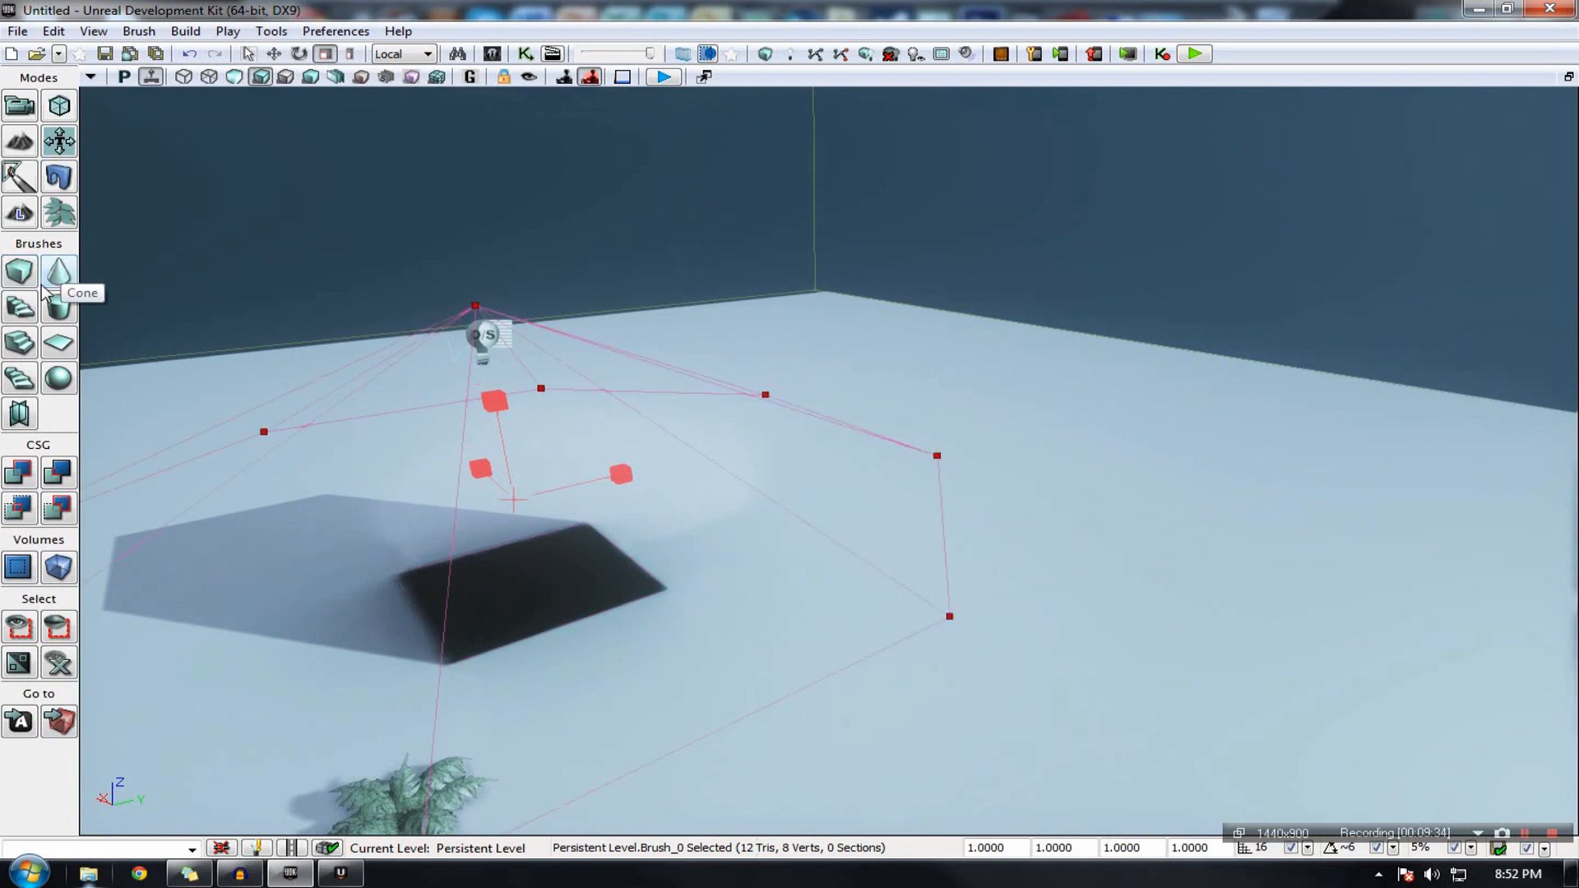
mouse_move(58, 307)
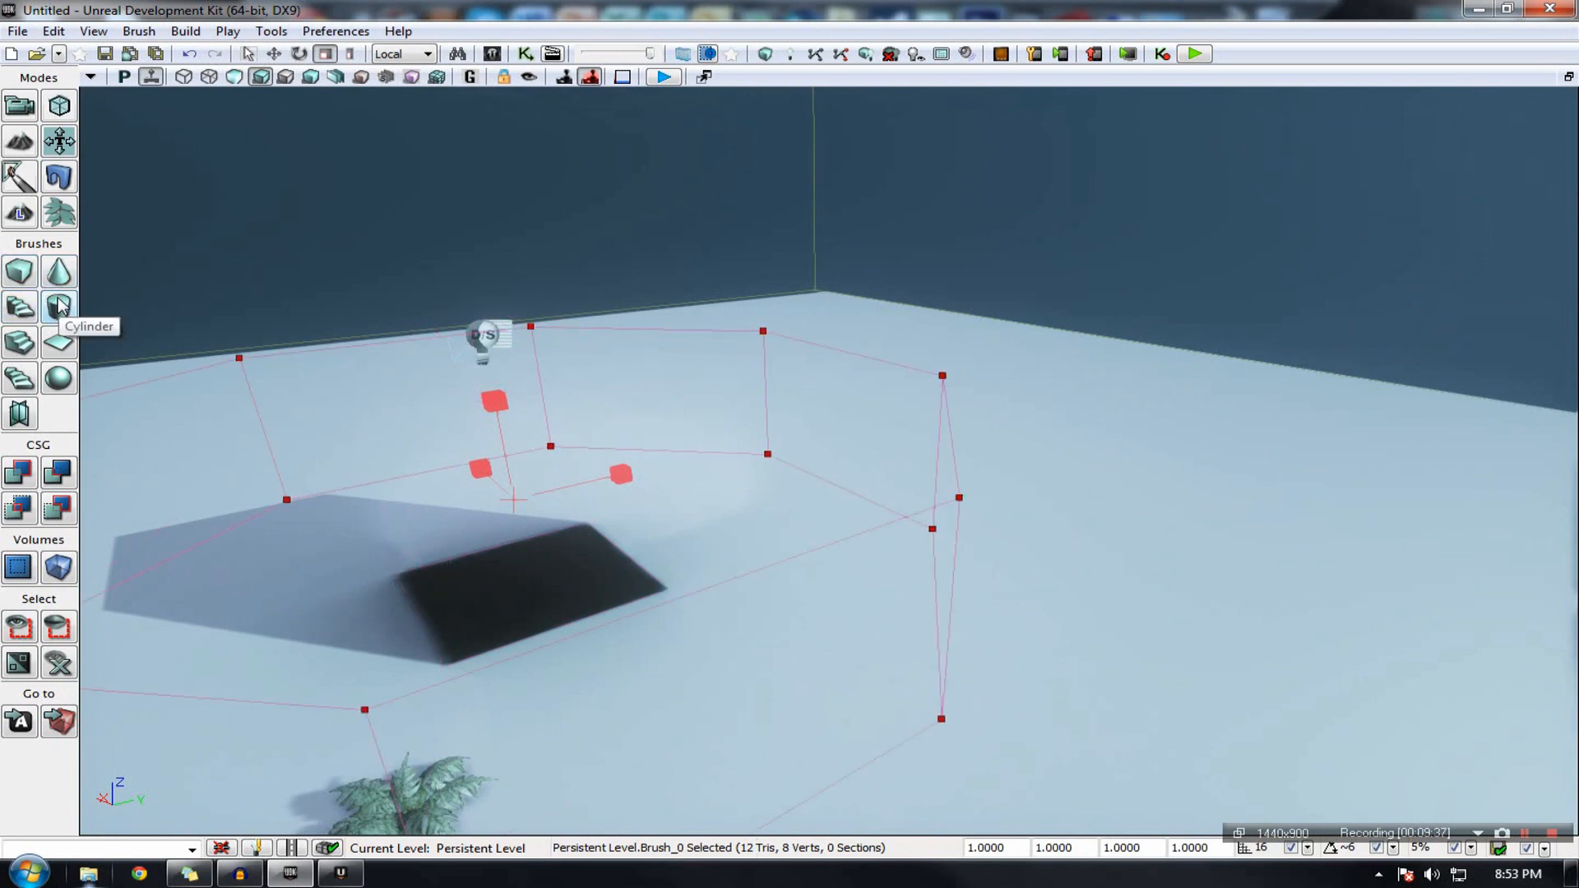
mouse_move(20, 307)
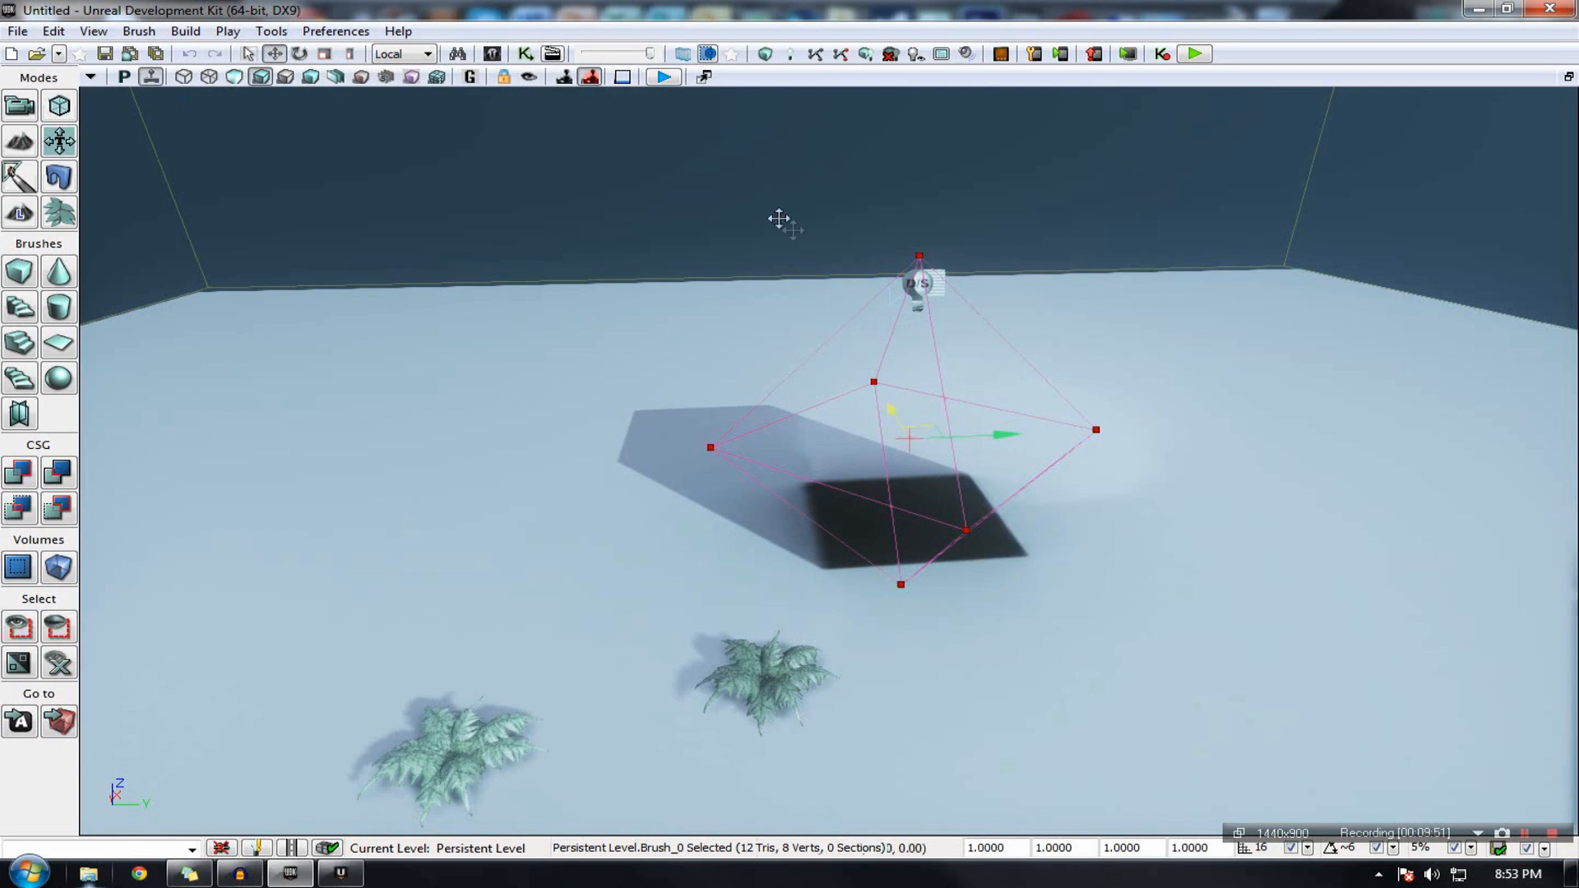
left_click(19, 272)
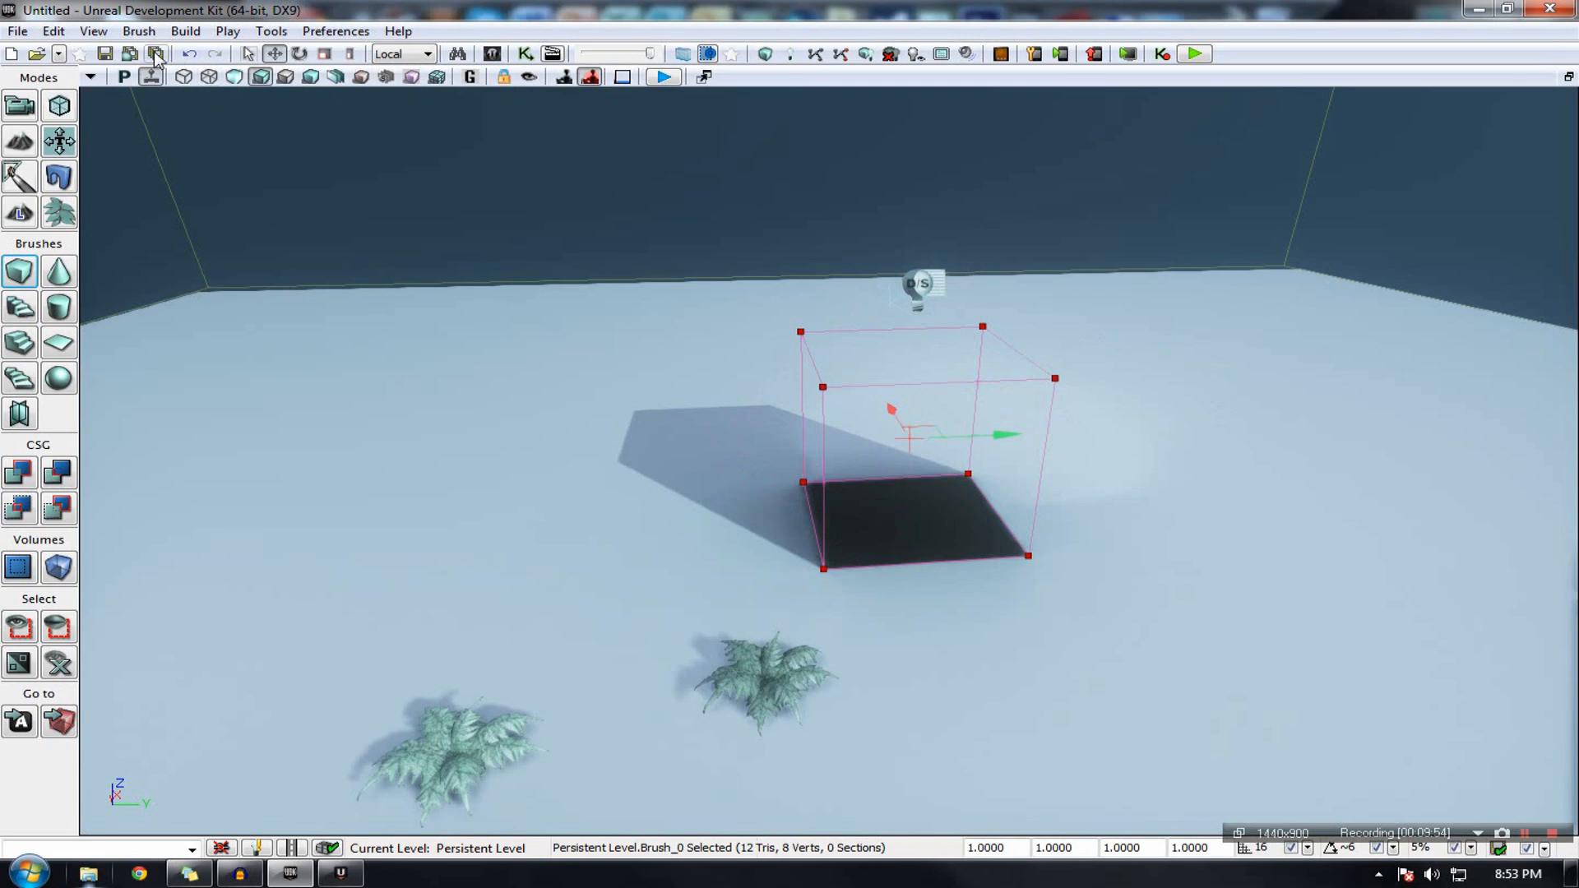
Step: Enable View > Emulate Mobile Features and select the glass cube StaticMeshActor_3
left_click(93, 31)
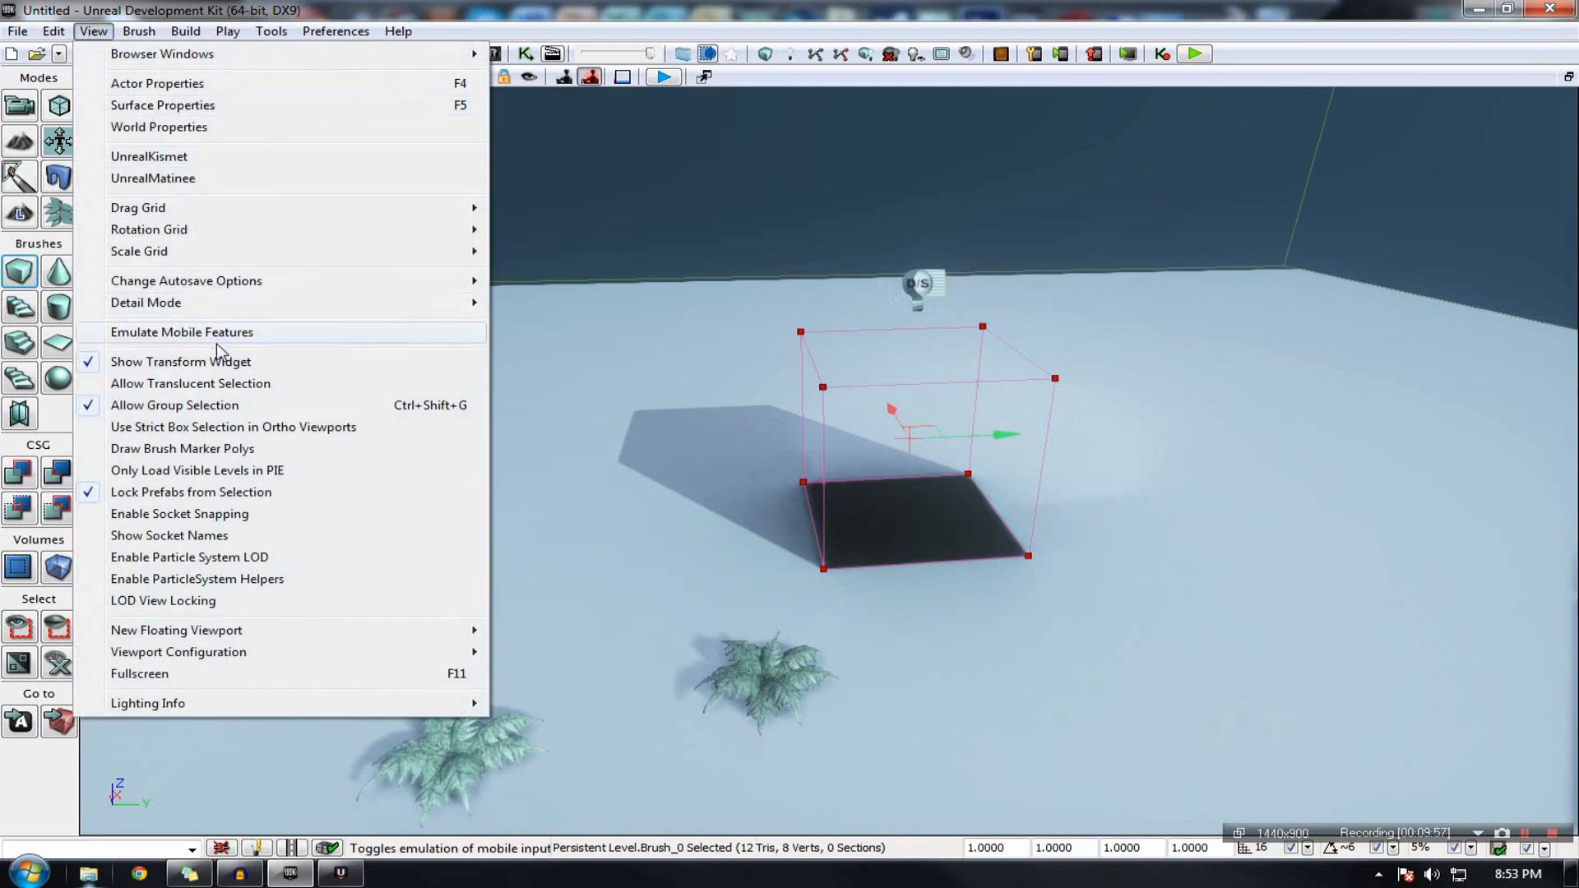
left_click(181, 331)
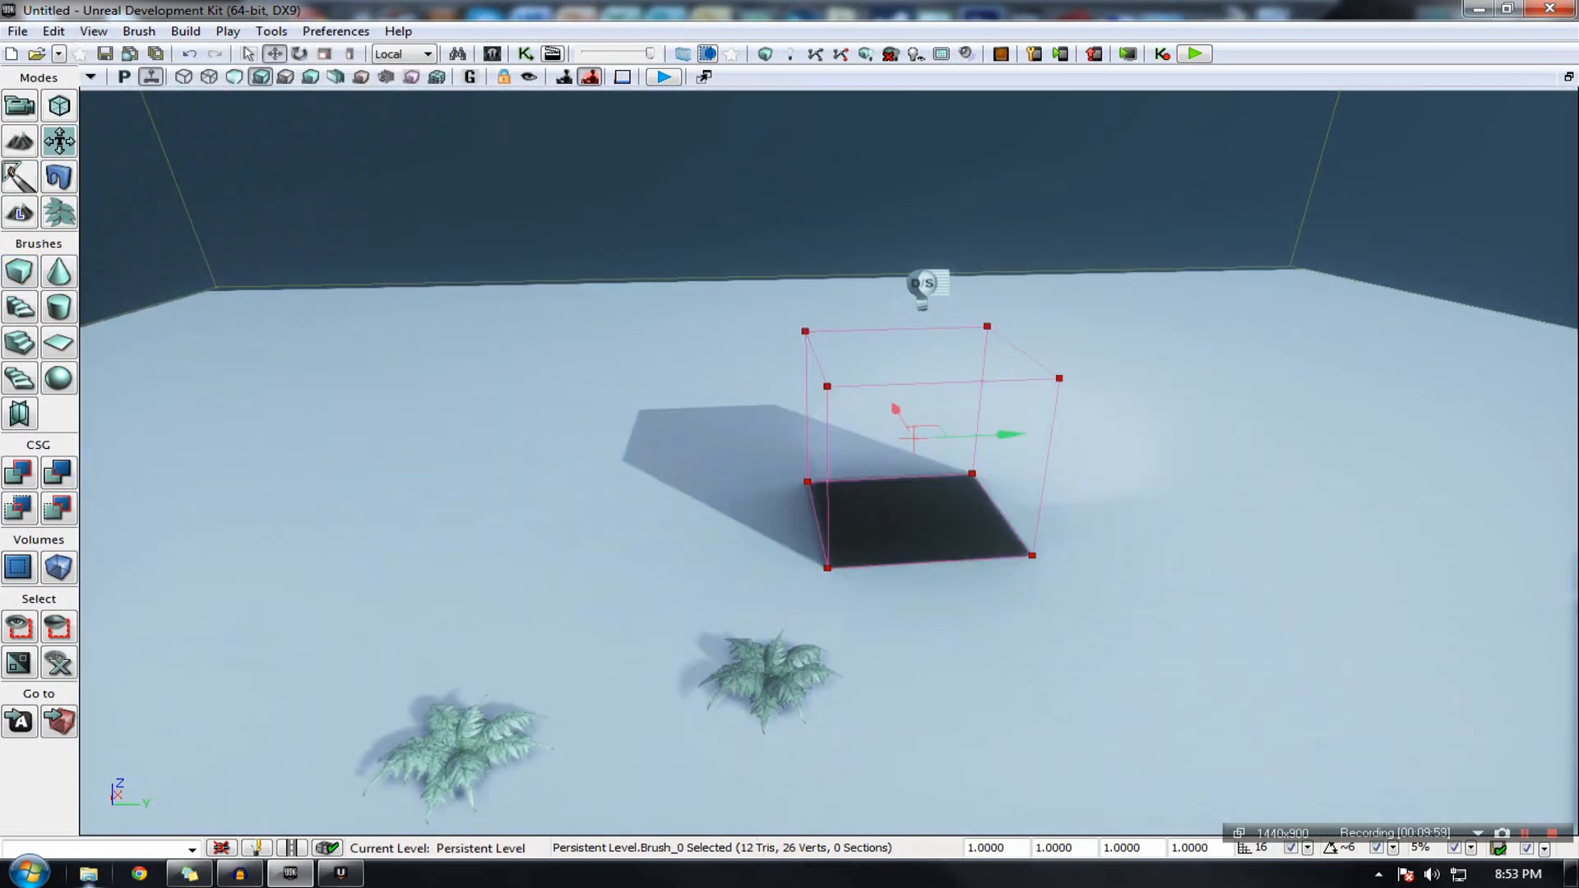
mouse_move(267, 405)
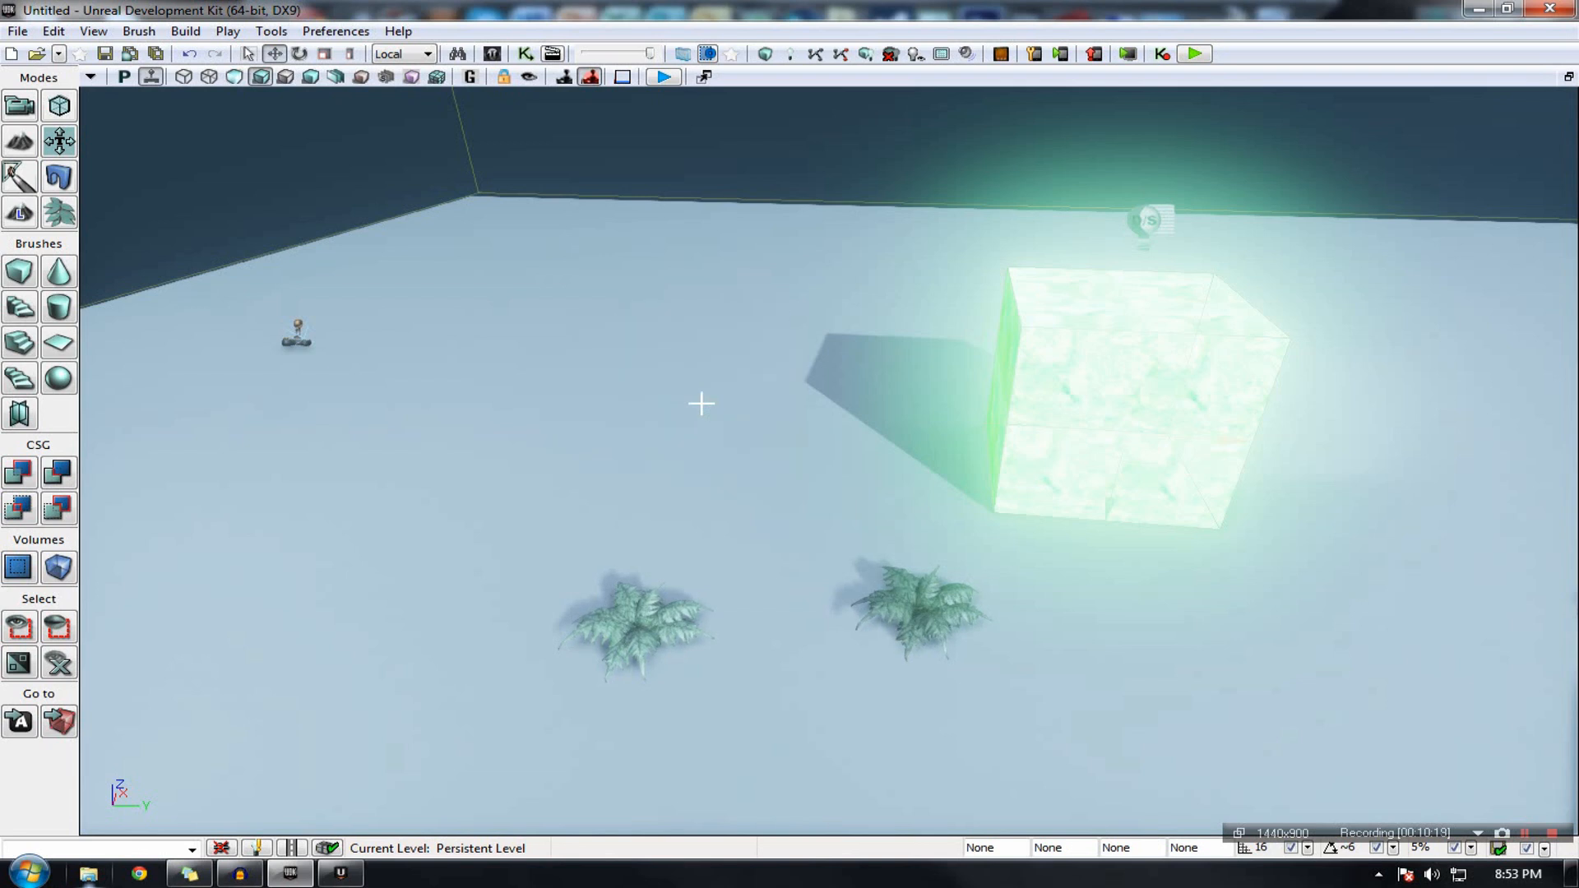
left_click(1127, 403)
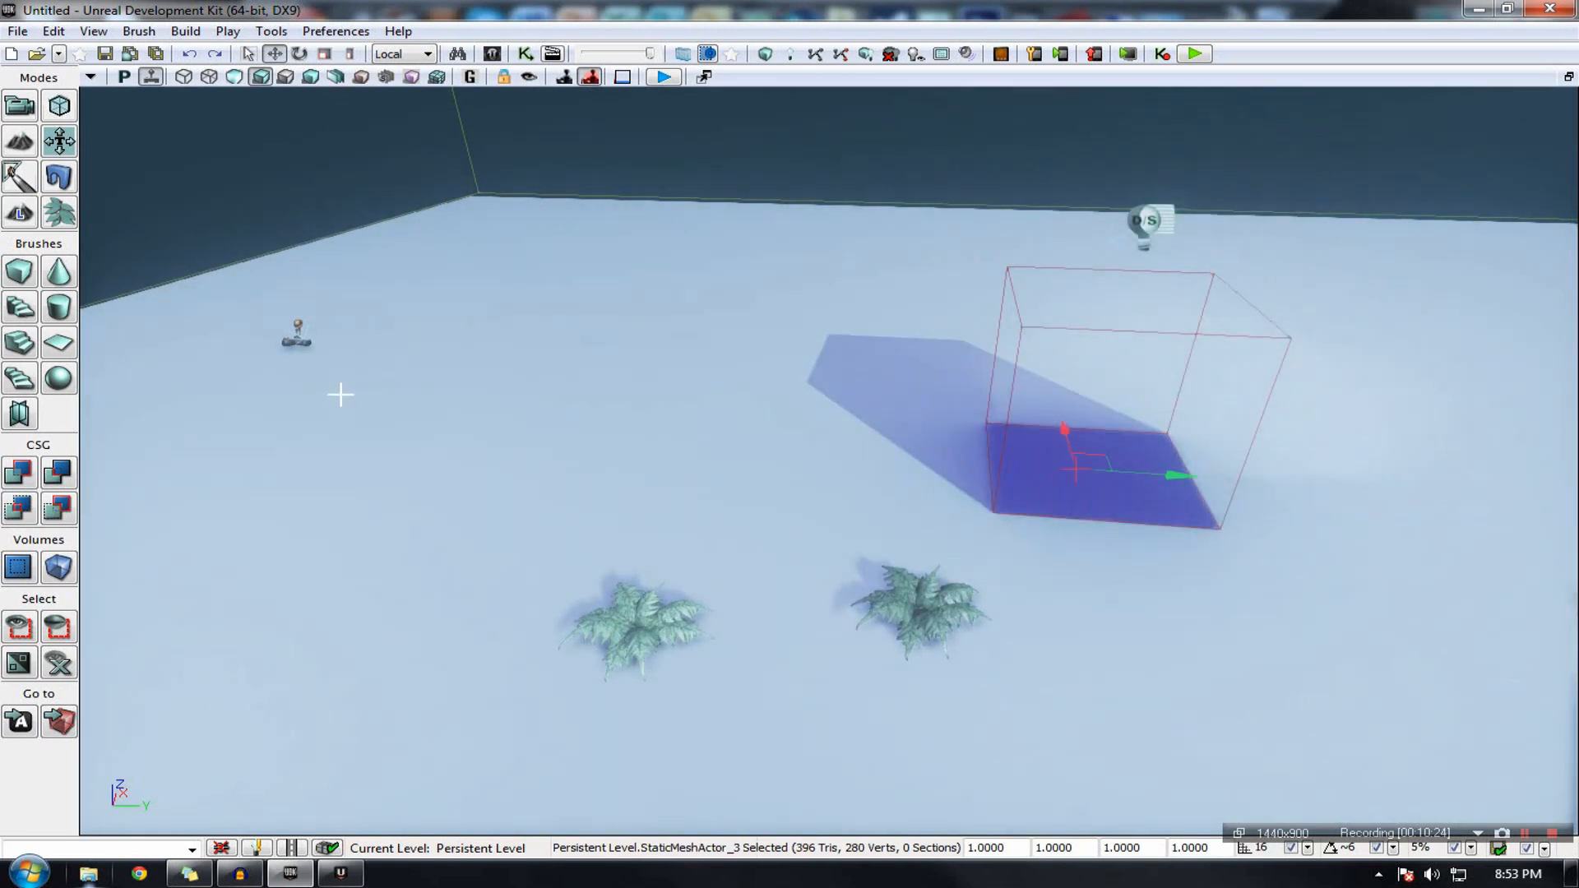
mouse_move(18, 470)
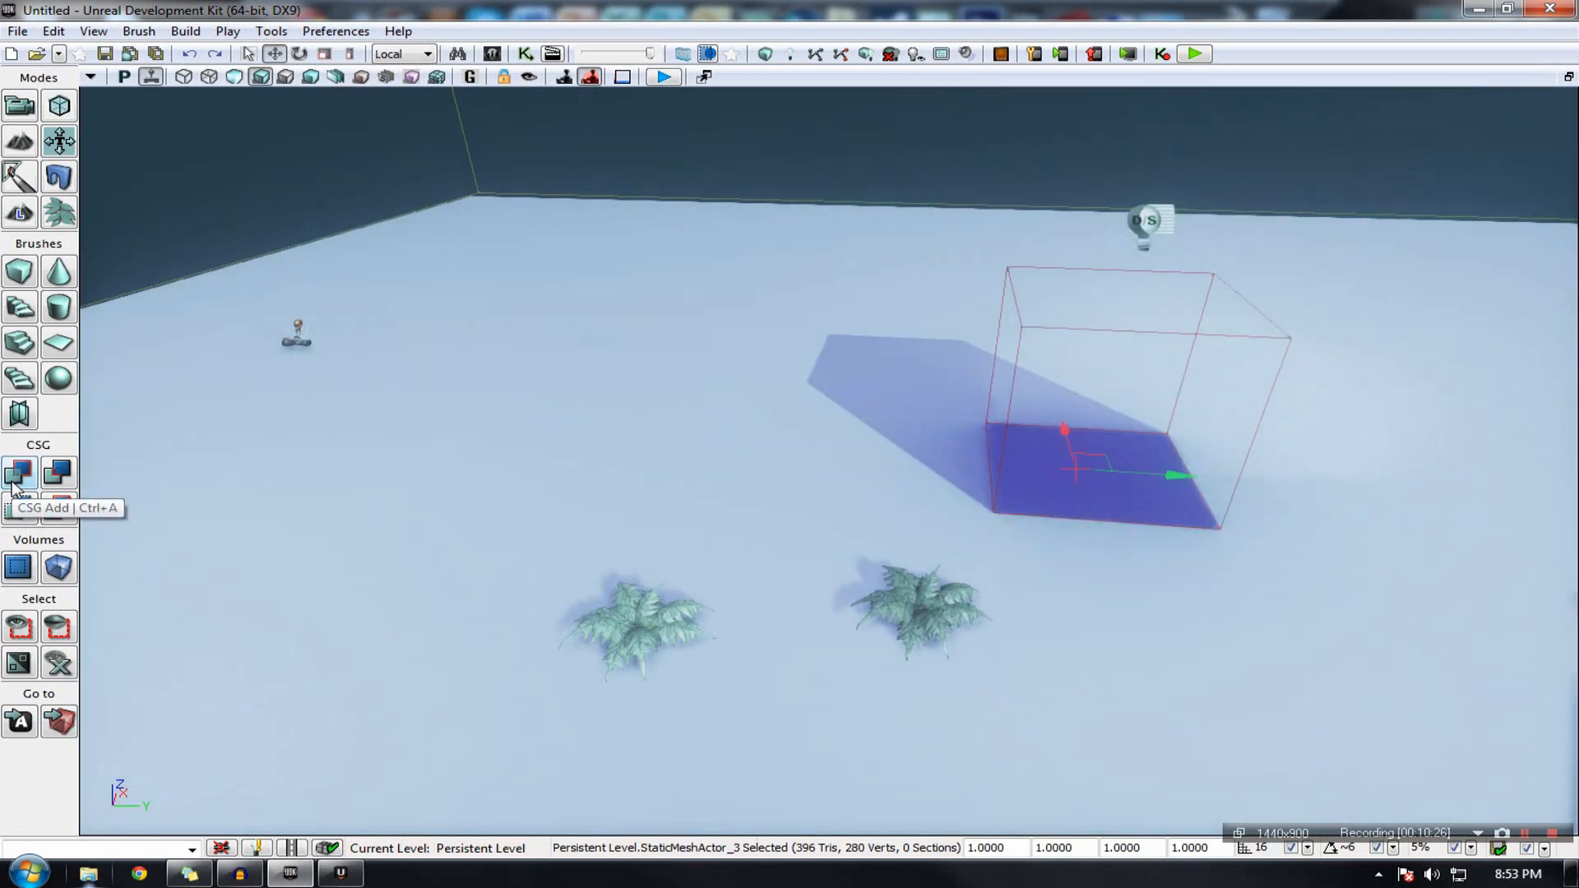
mouse_move(57, 475)
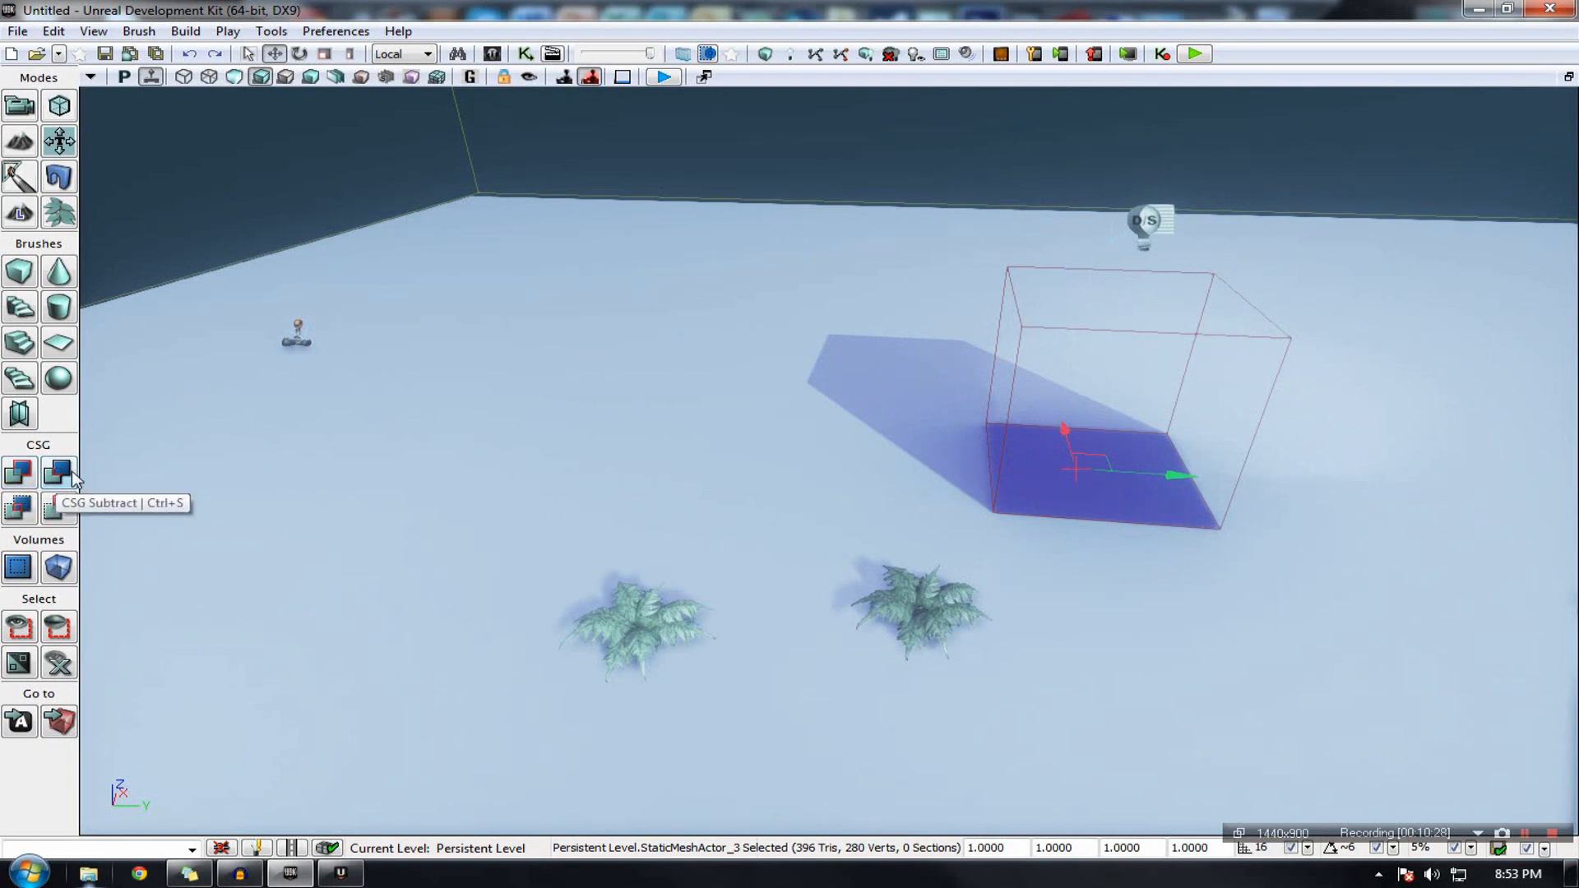
mouse_move(18, 566)
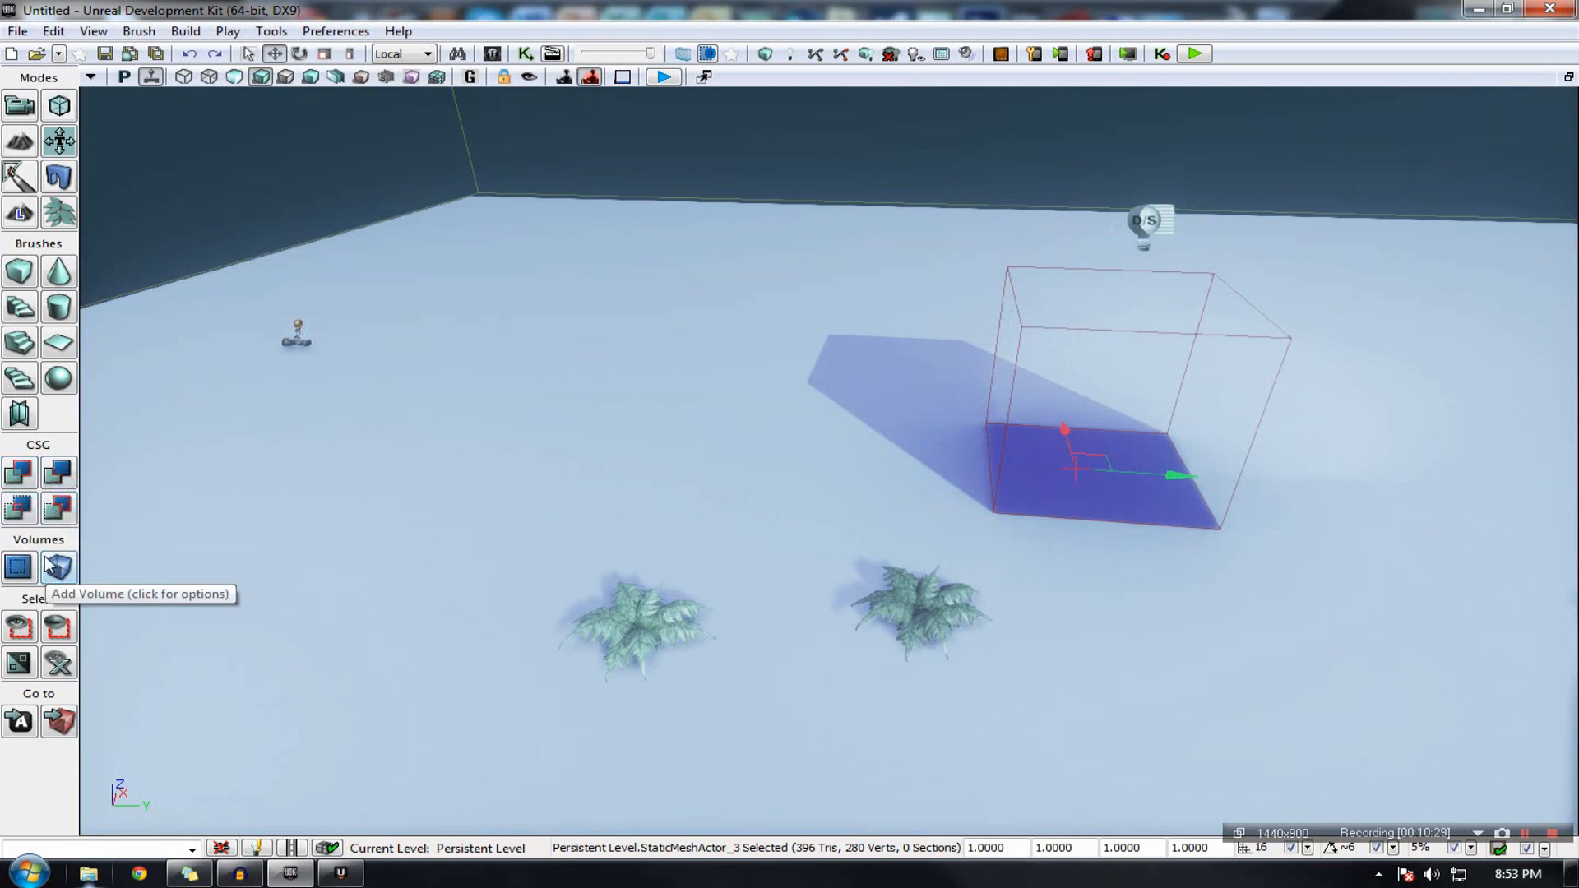
mouse_move(18, 567)
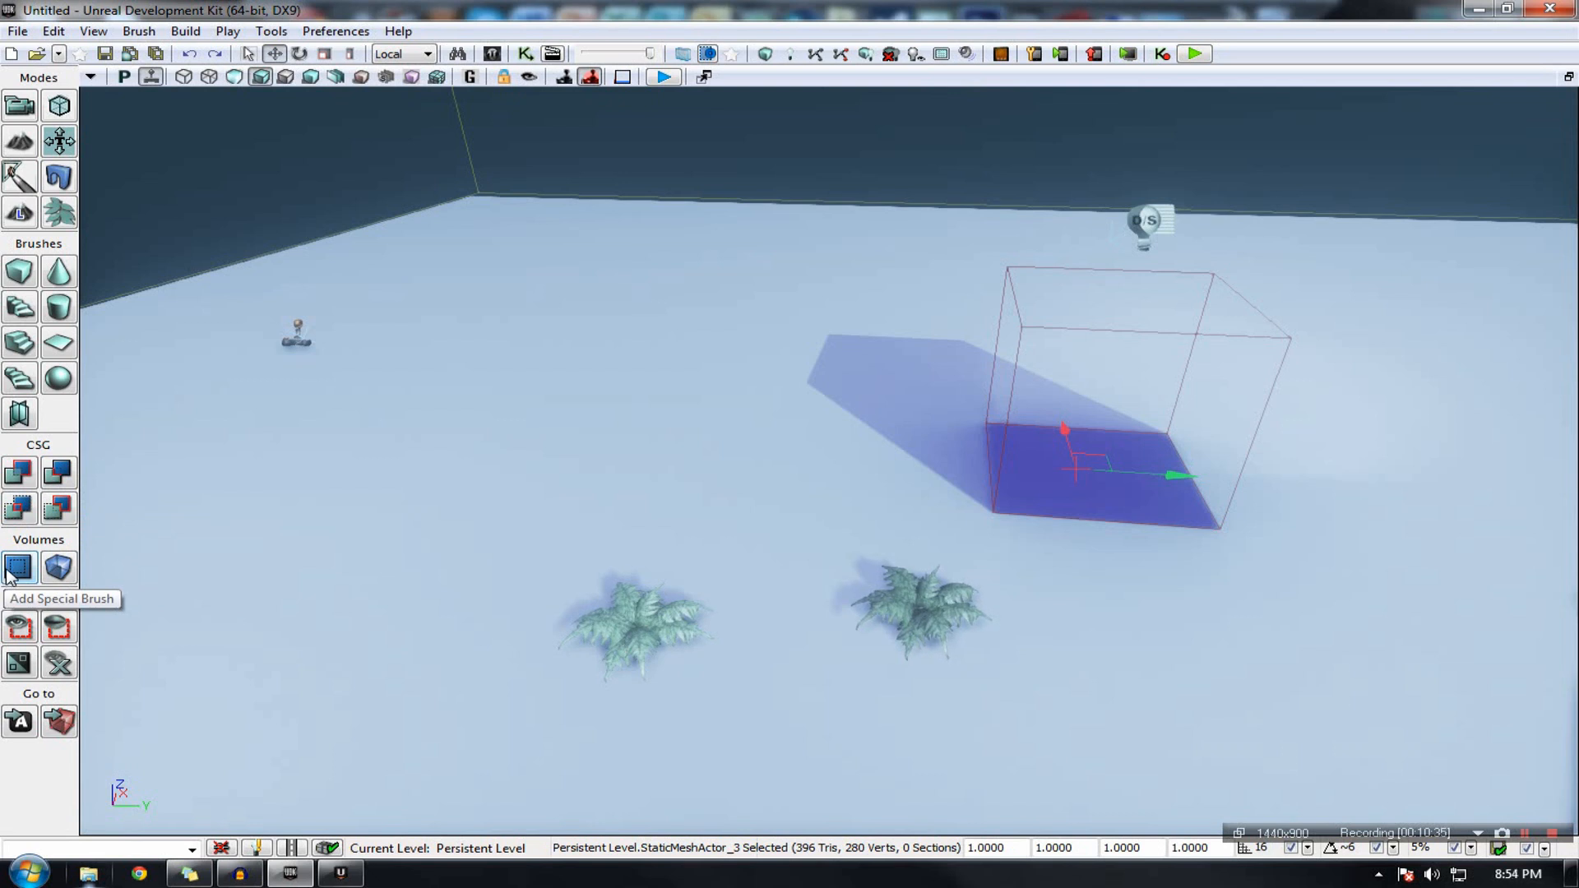
left_click(17, 567)
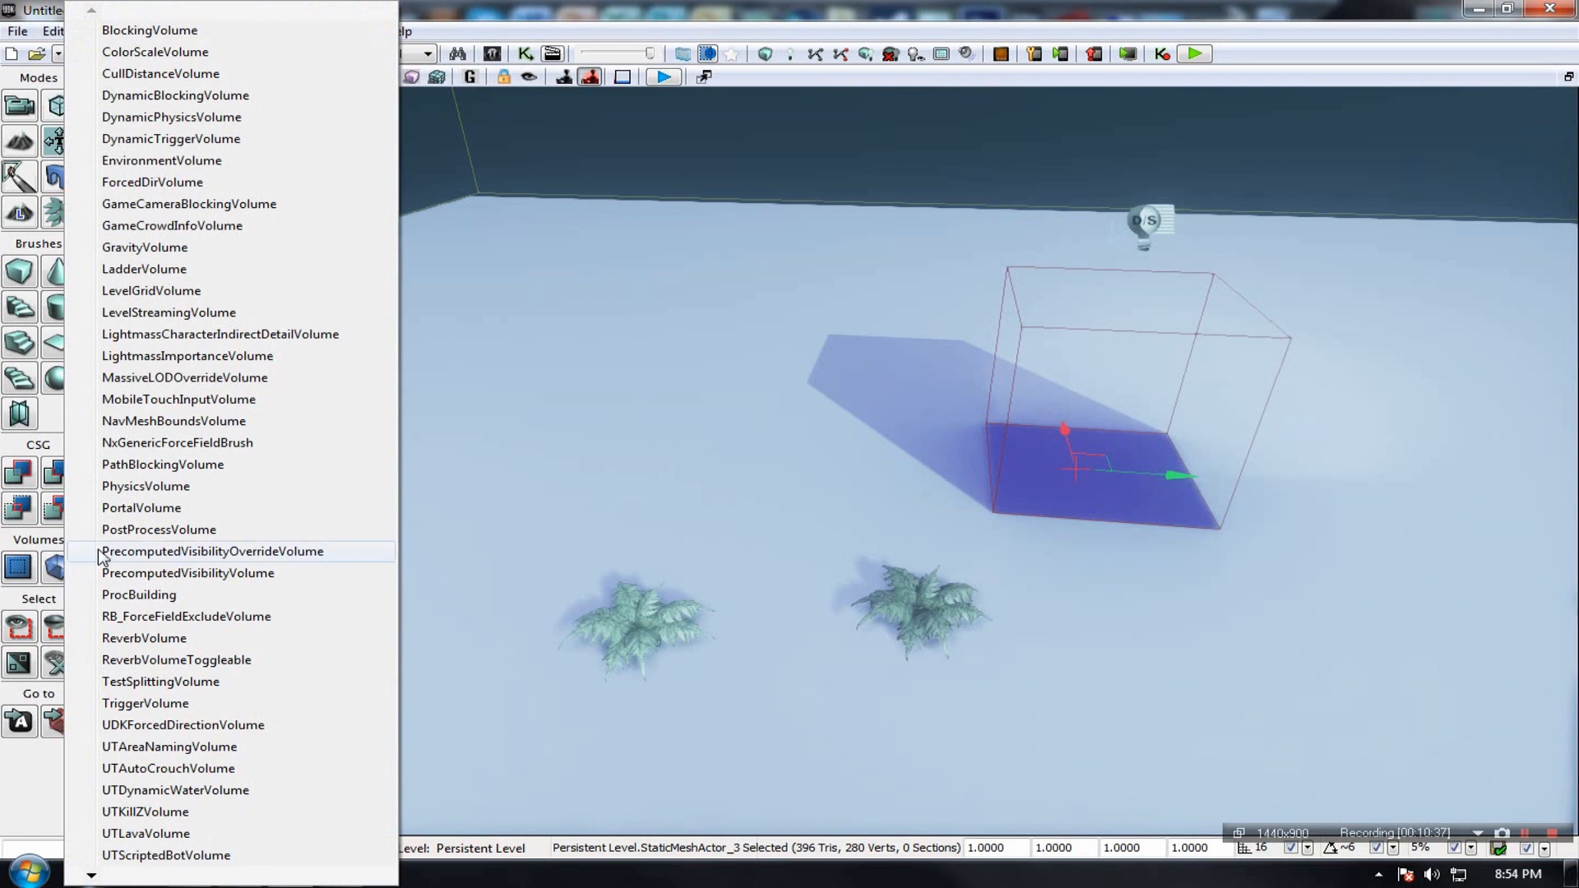
mouse_move(144, 485)
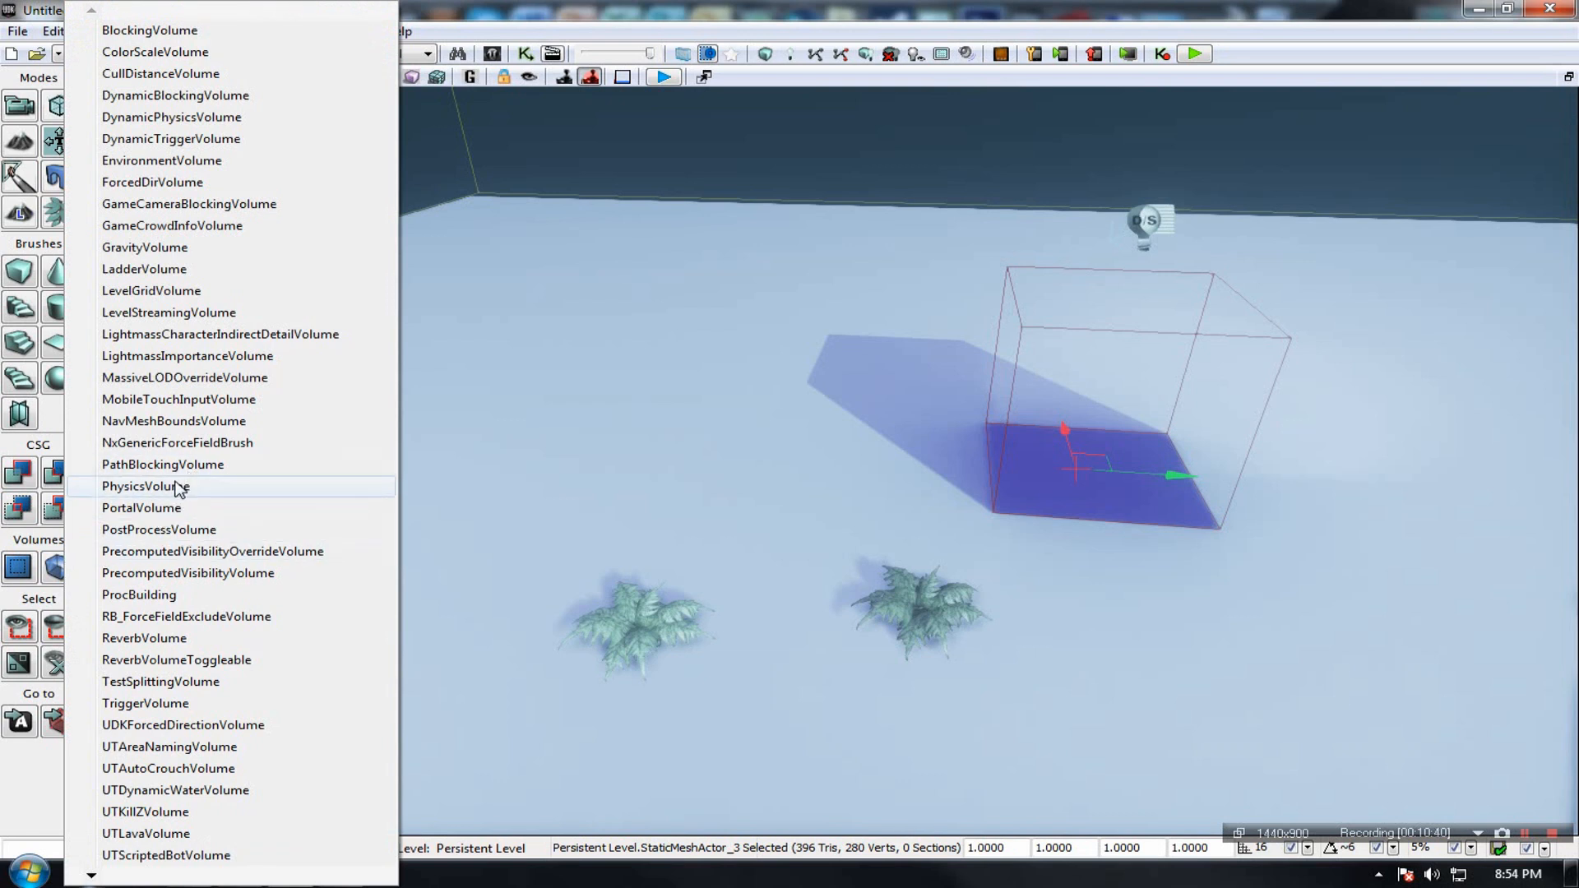
mouse_move(179, 254)
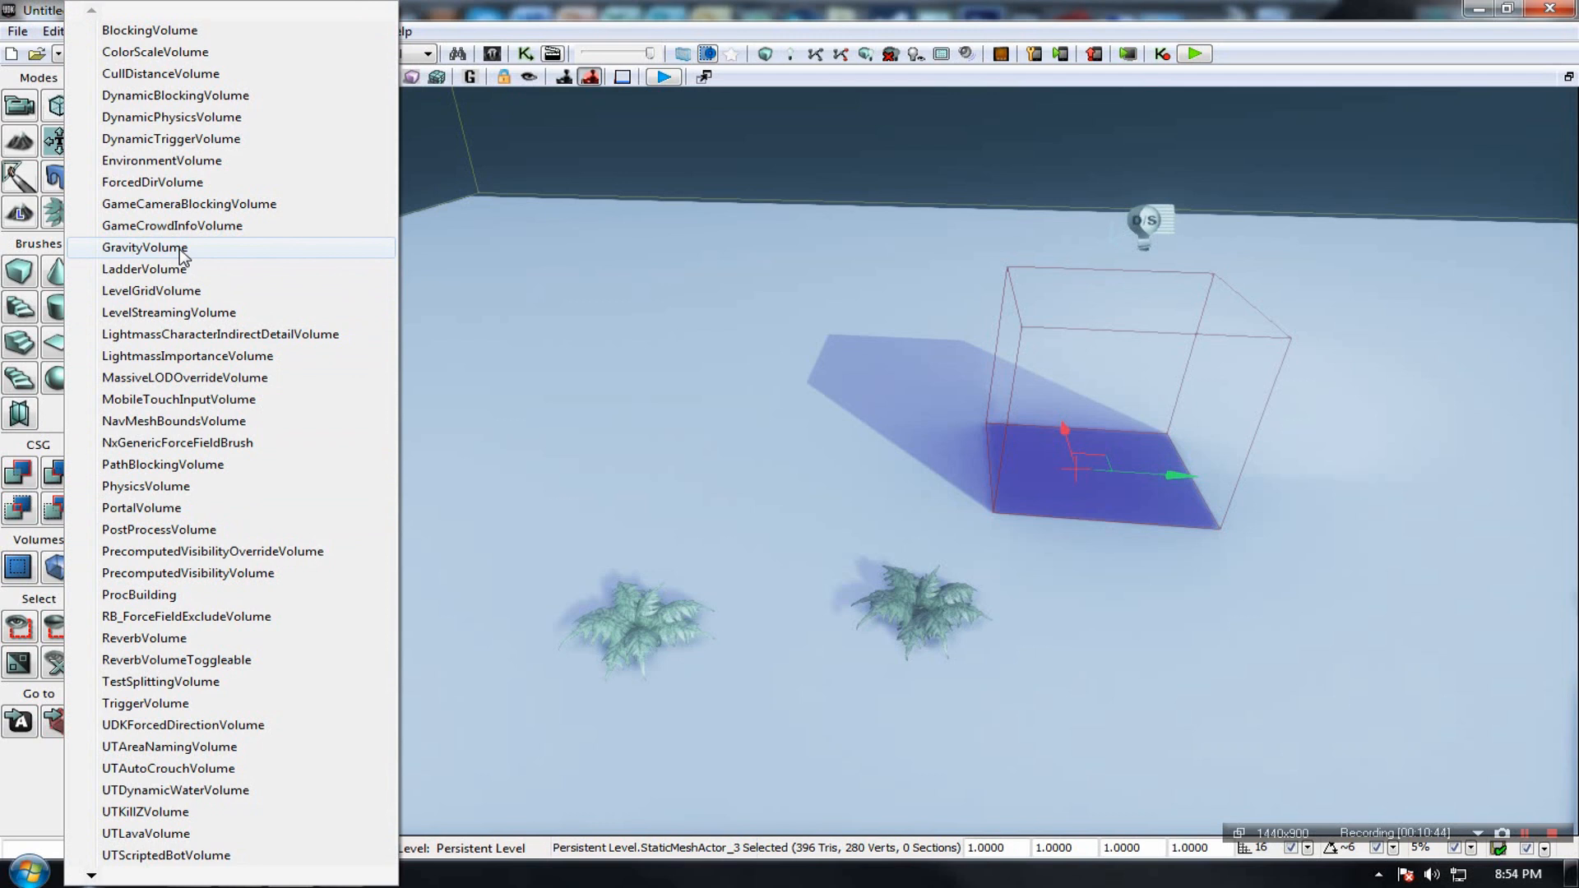
mouse_move(181, 695)
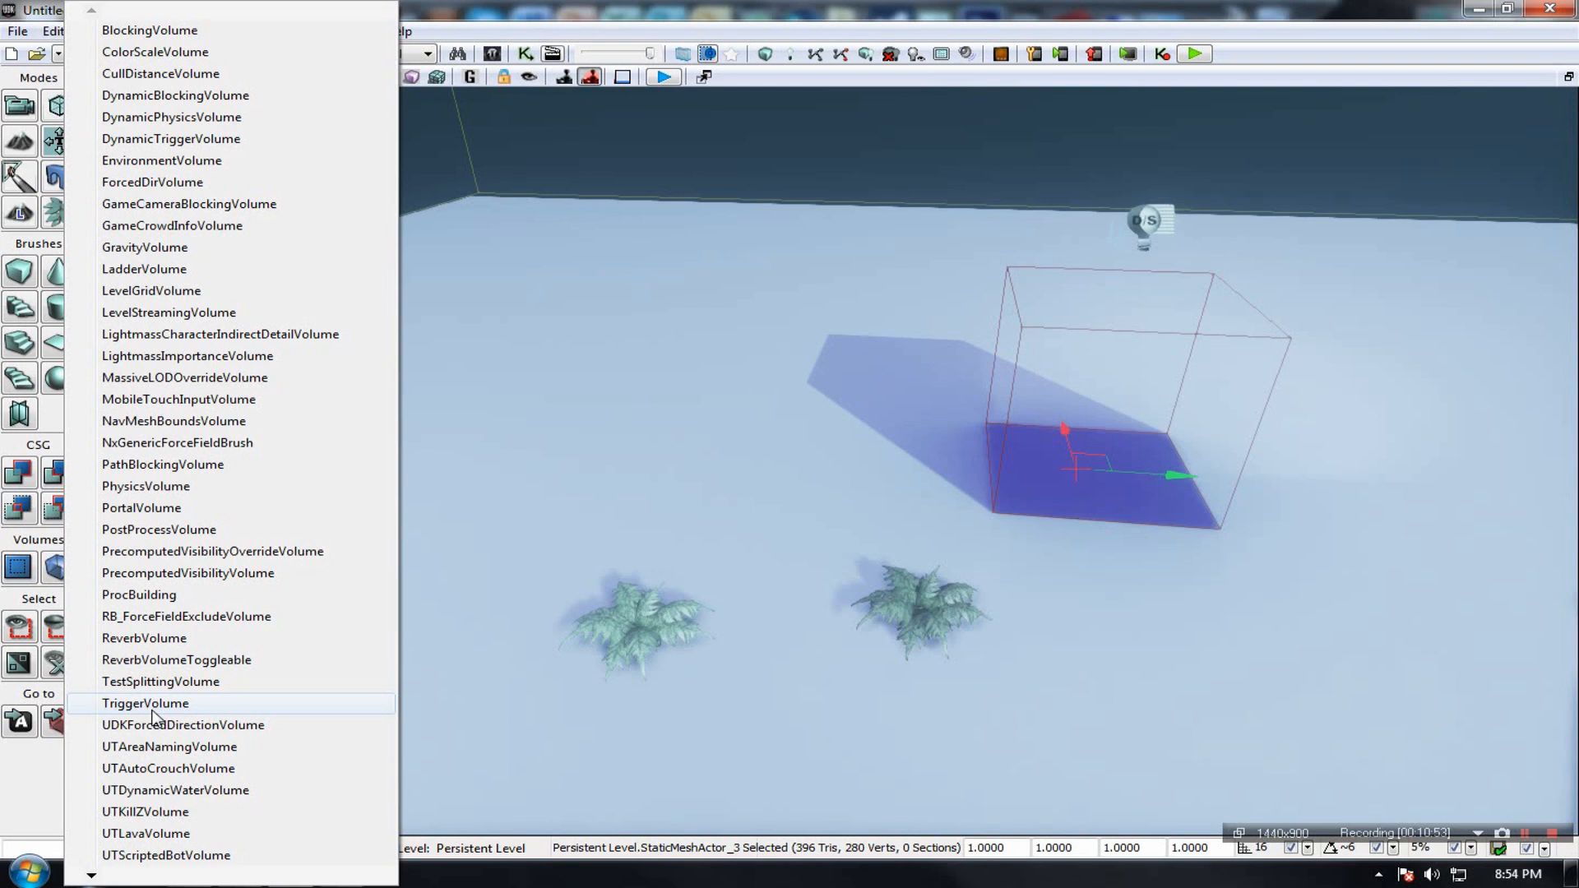
mouse_move(10, 569)
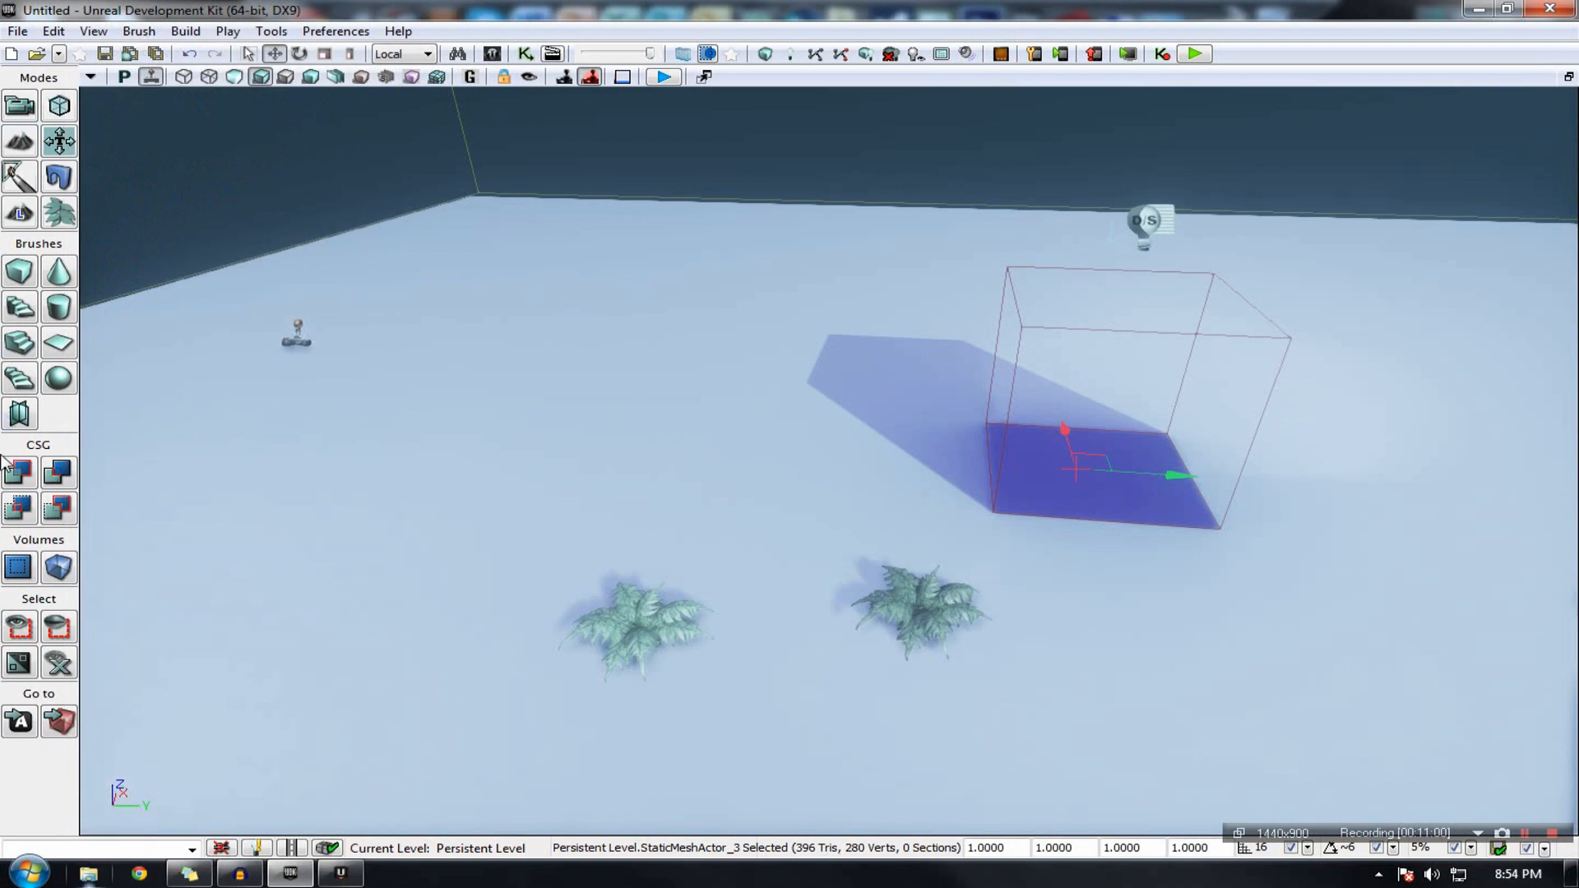
mouse_move(185, 76)
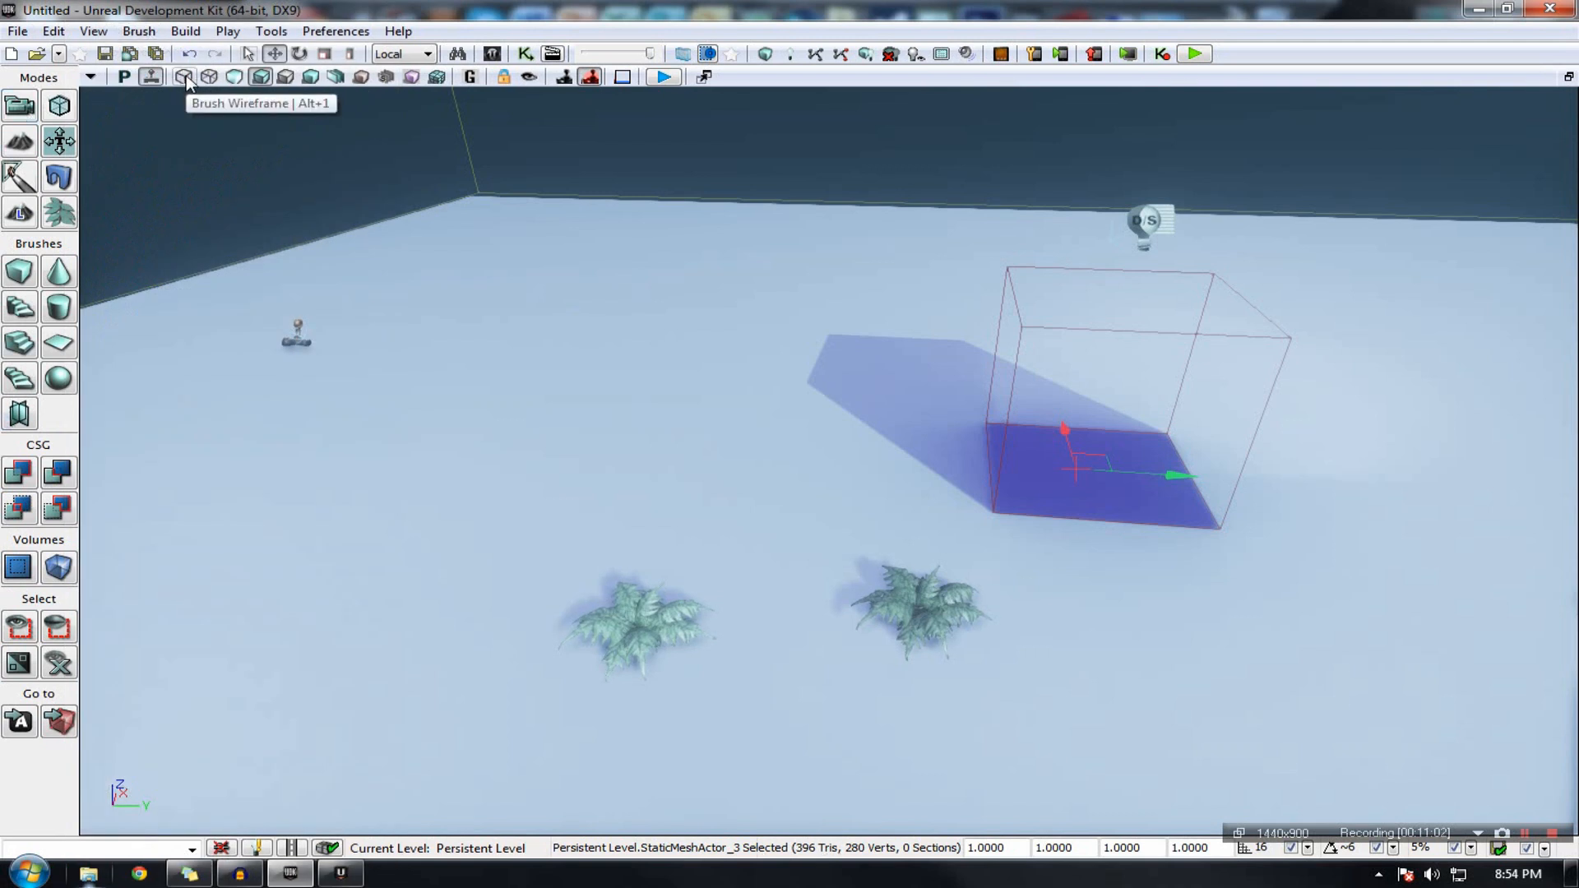
mouse_move(380, 76)
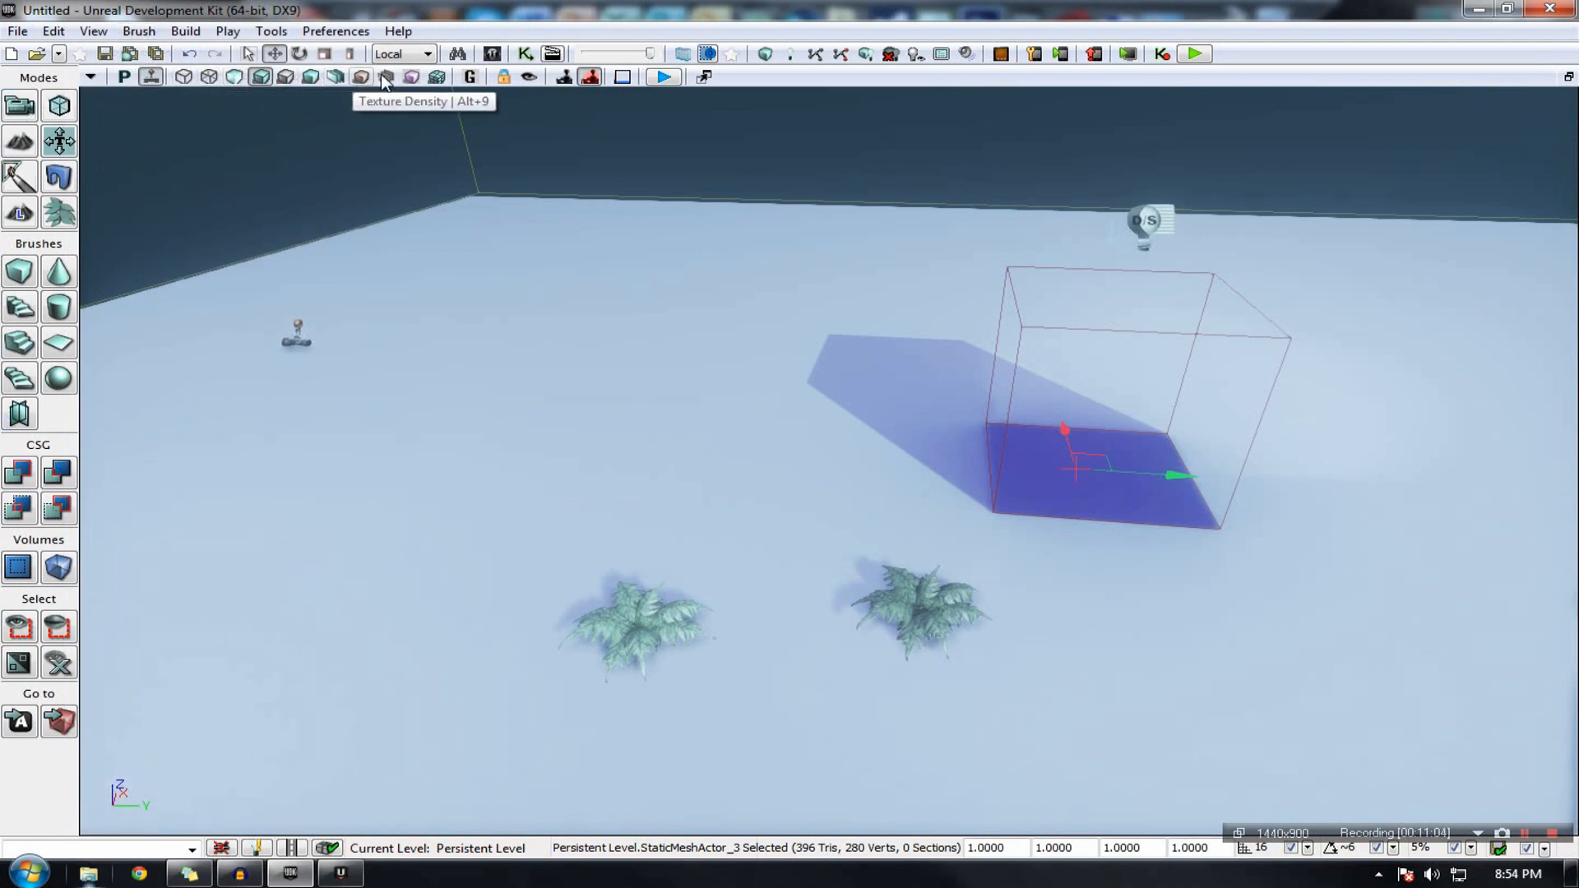
mouse_move(123, 77)
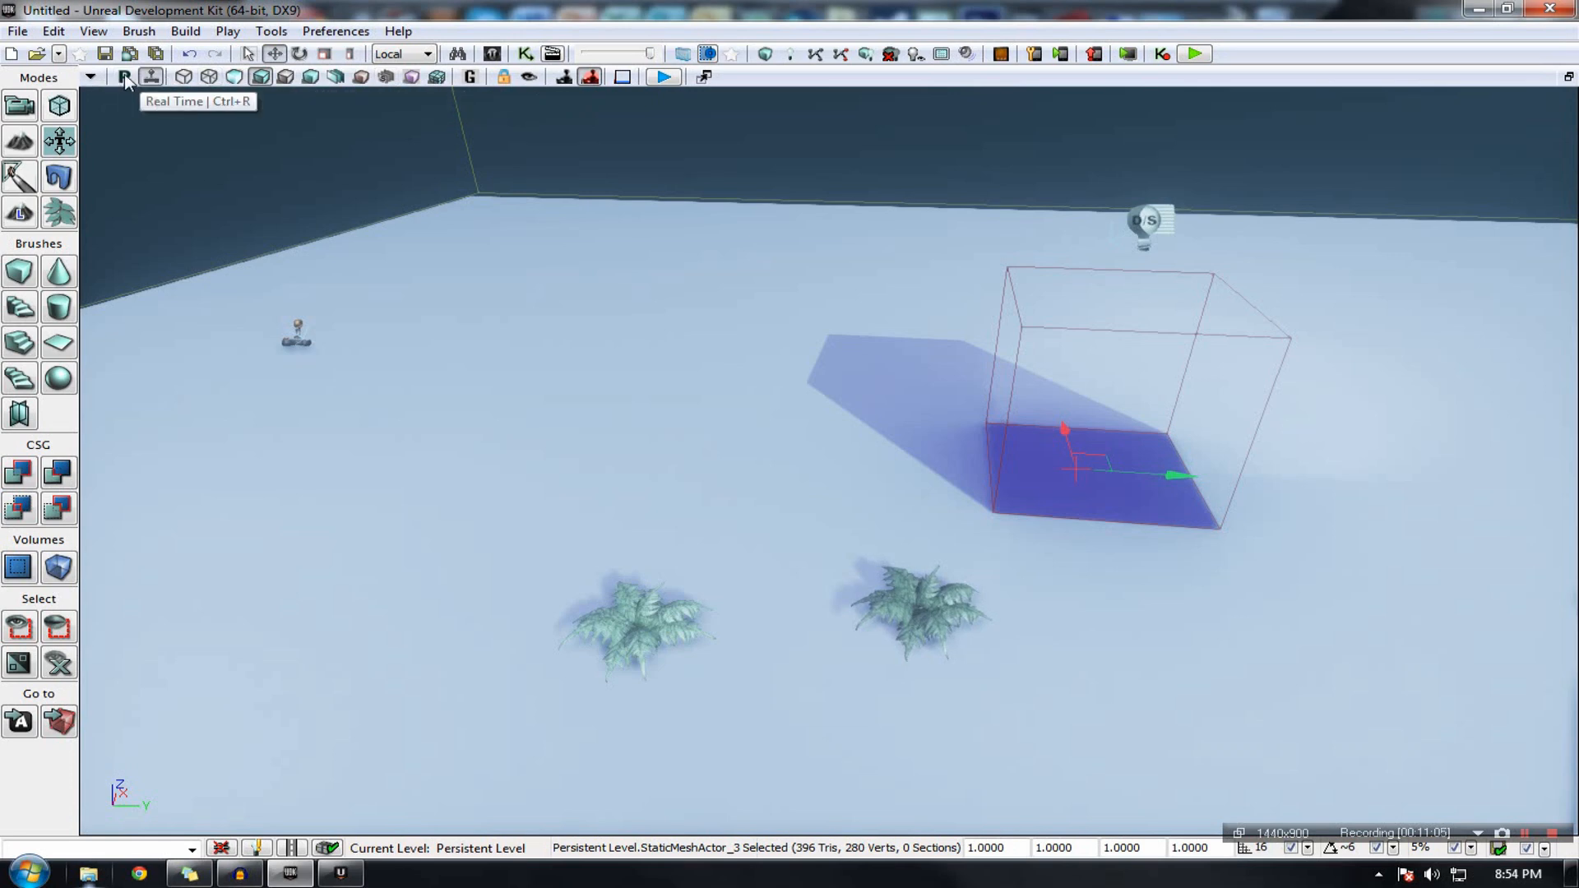
left_click(123, 77)
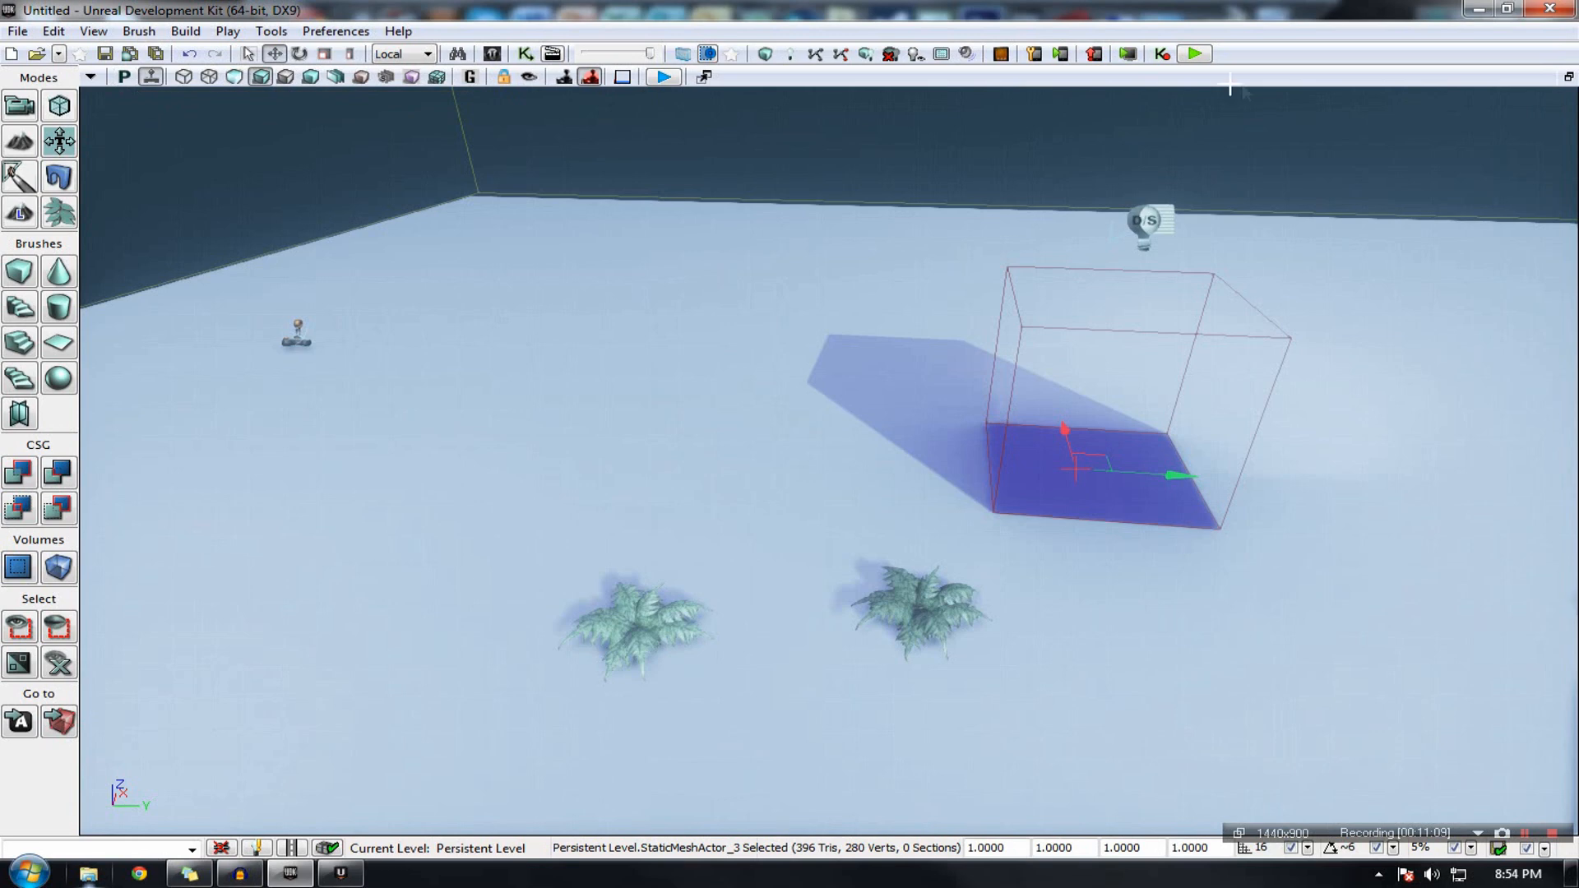
mouse_move(1566, 77)
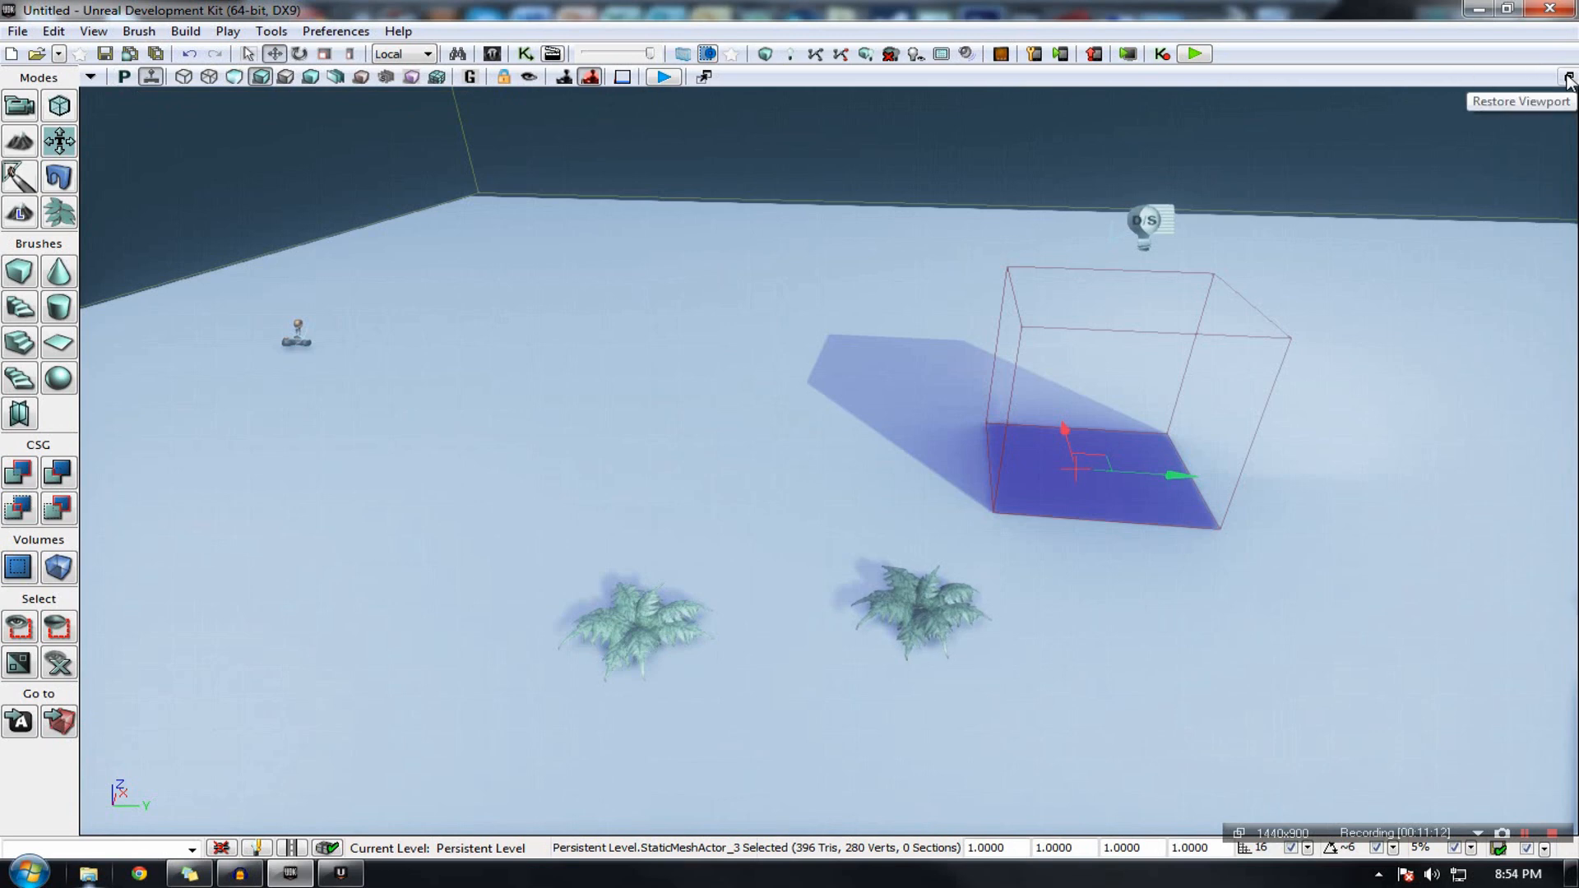
left_click(1566, 77)
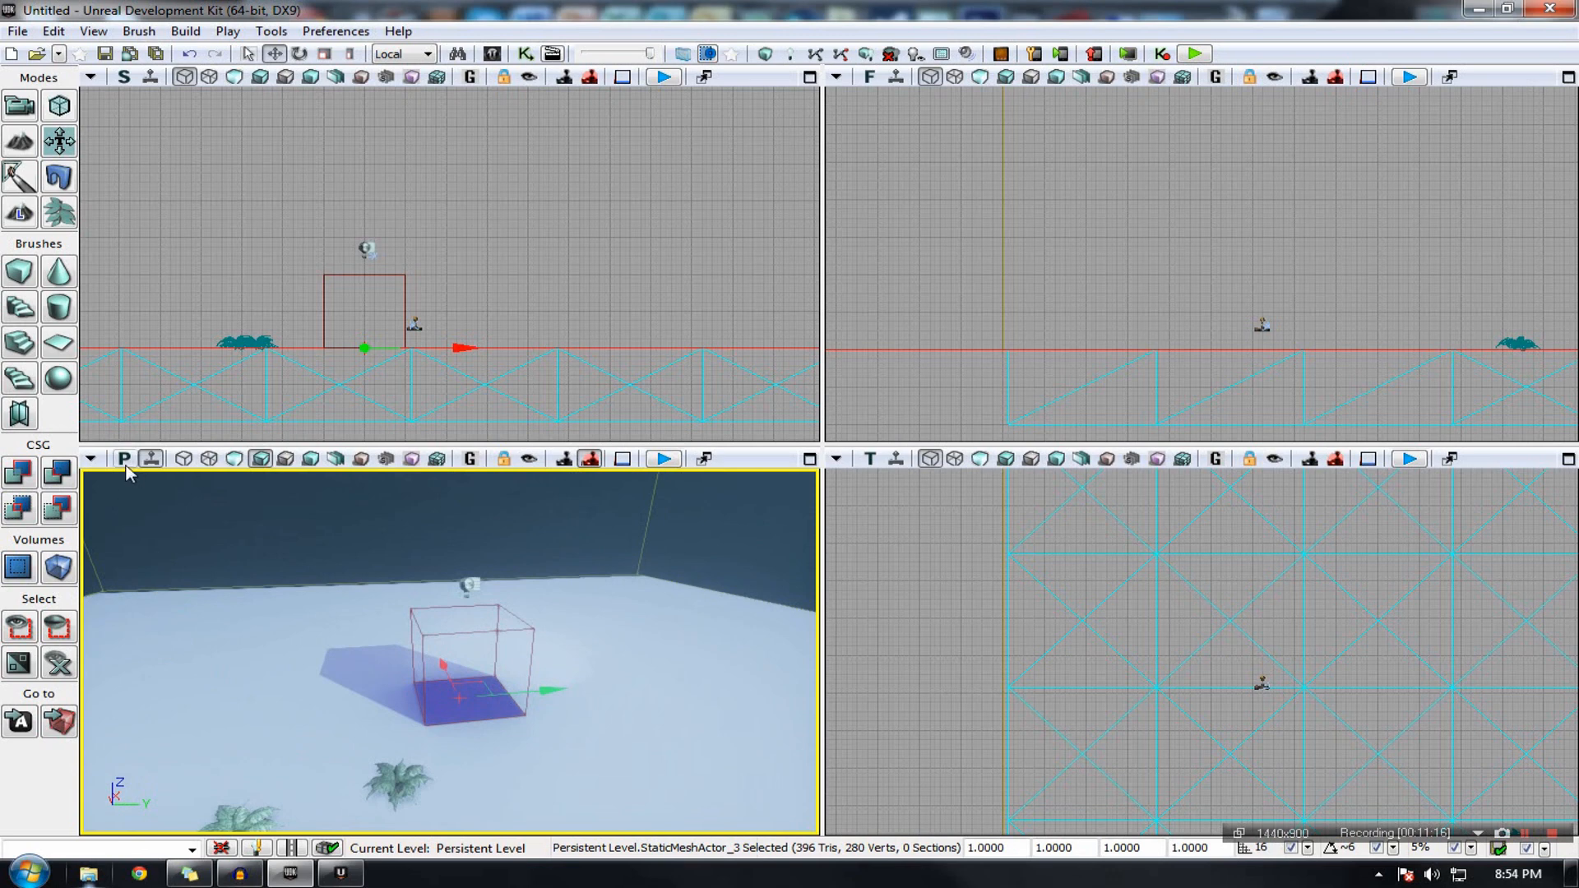
mouse_move(125, 459)
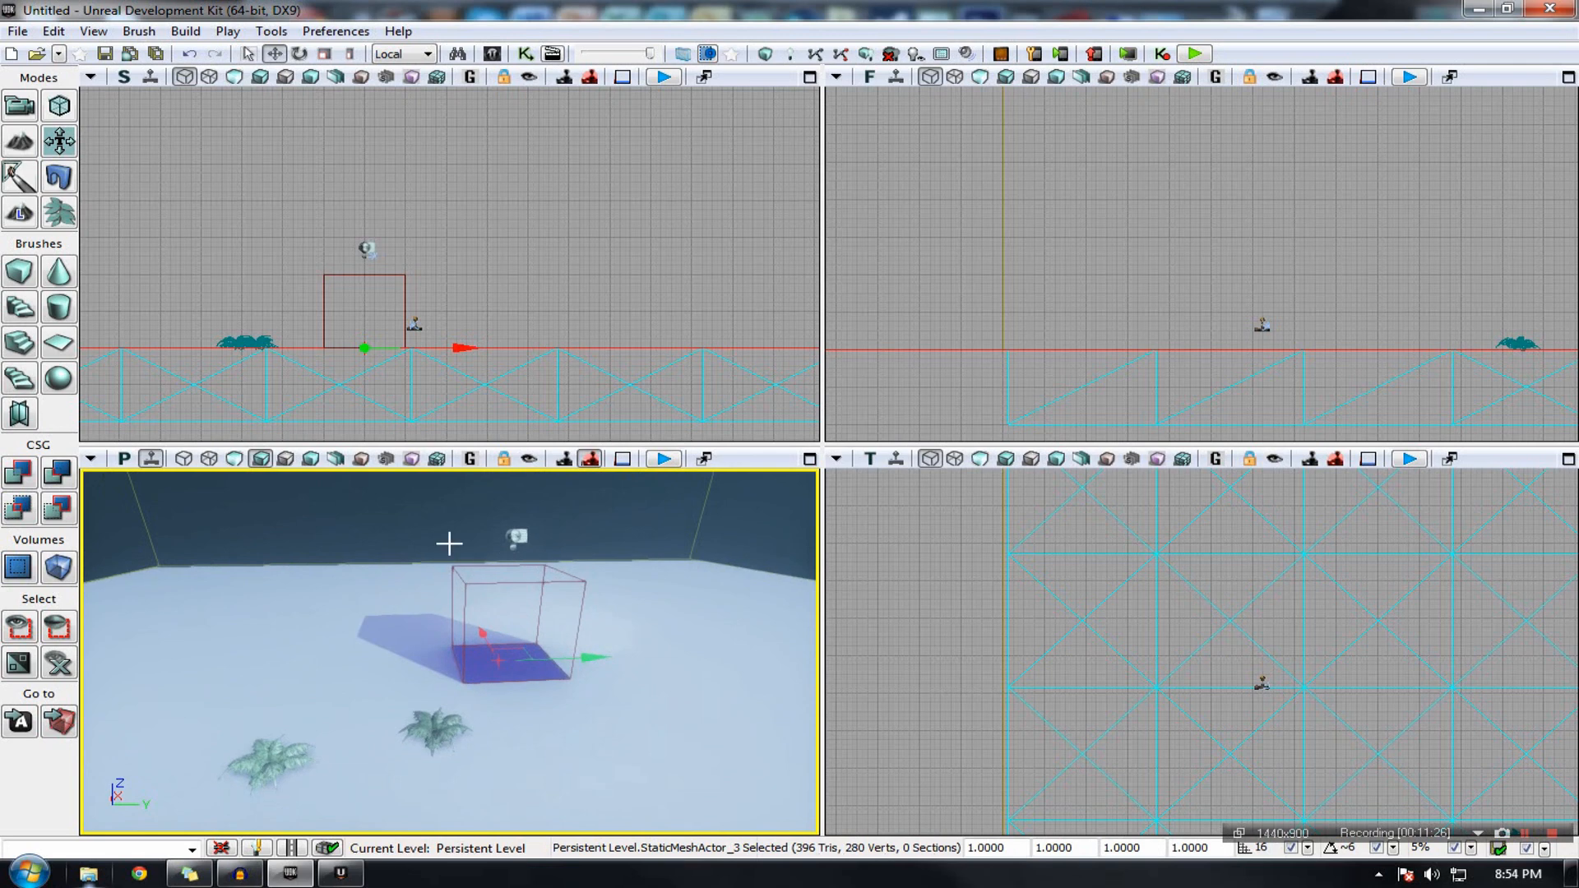
mouse_move(151, 458)
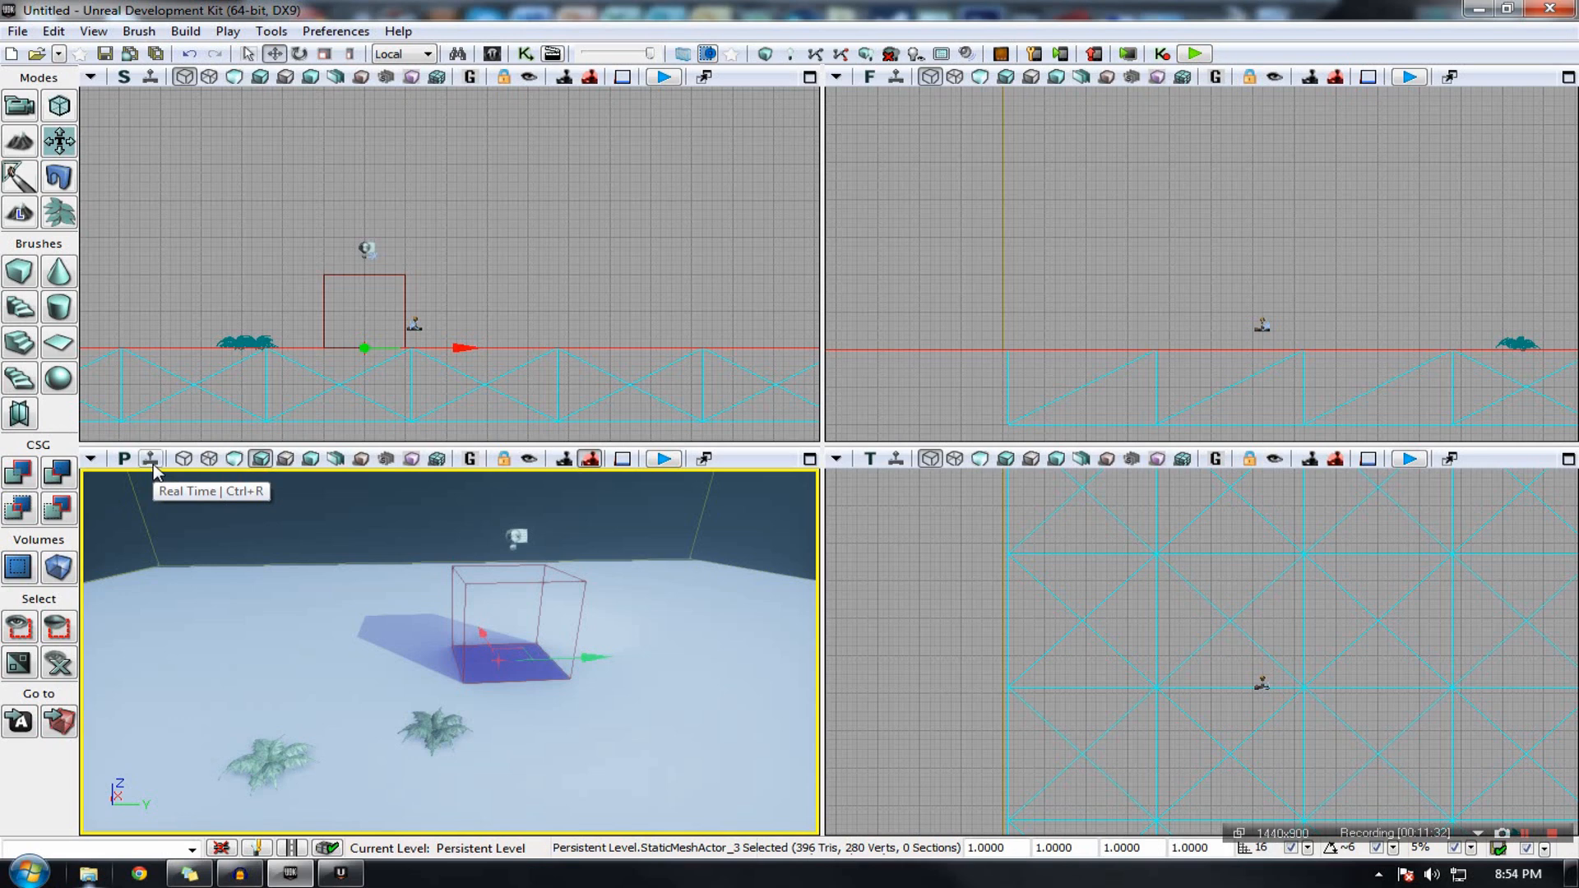
mouse_move(183, 458)
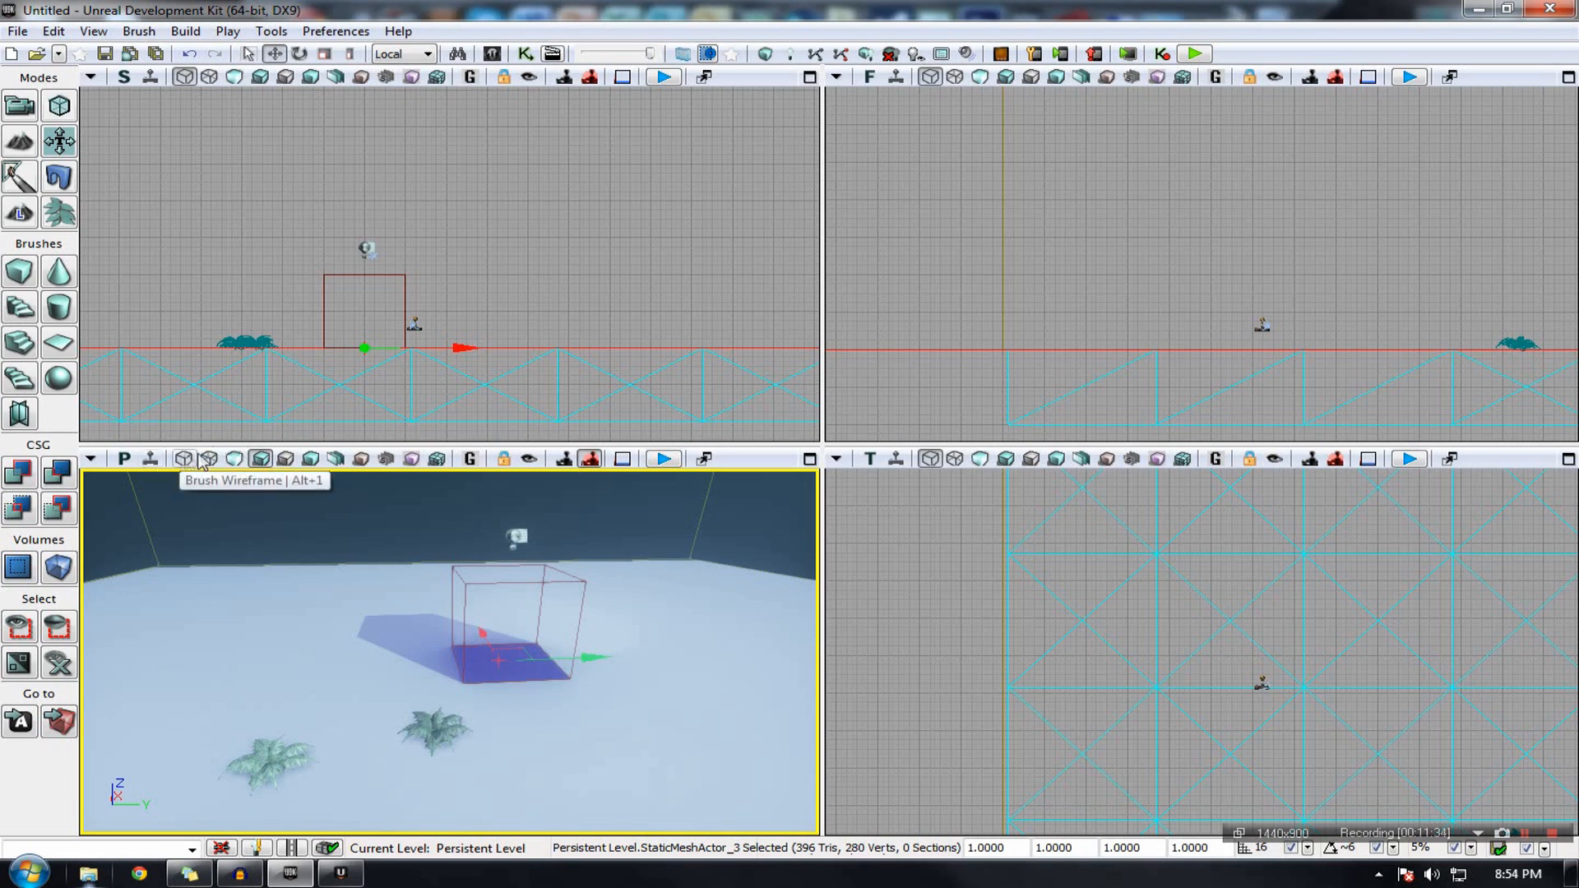
Step: Cycle the perspective view through Unlit, Wireframe and Detail Lighting, ending on Lighting Only
left_click(234, 458)
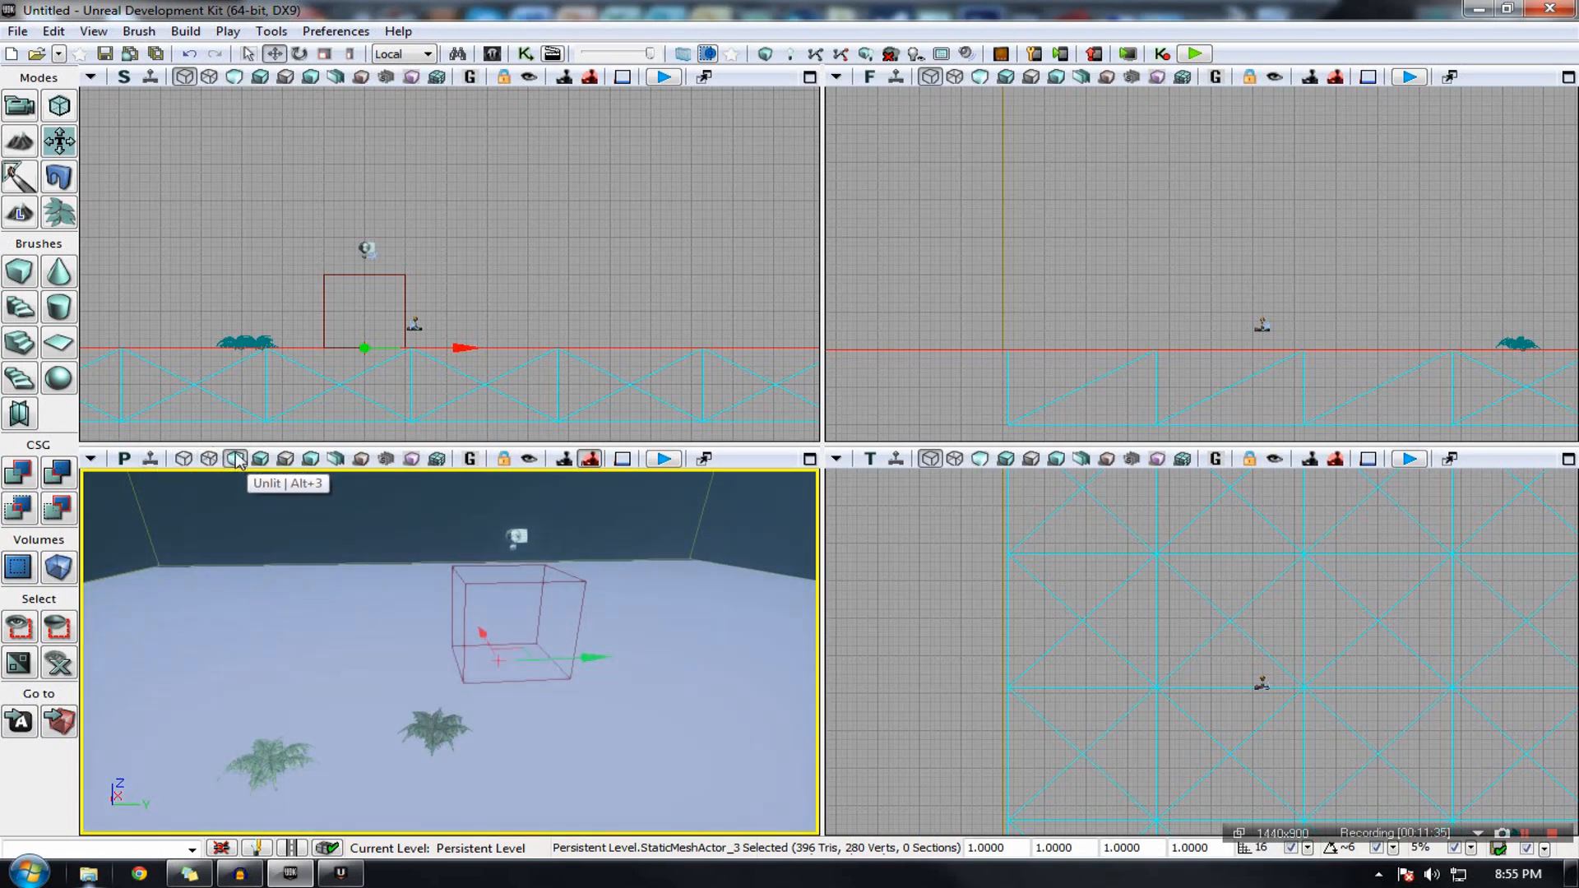
left_click(259, 458)
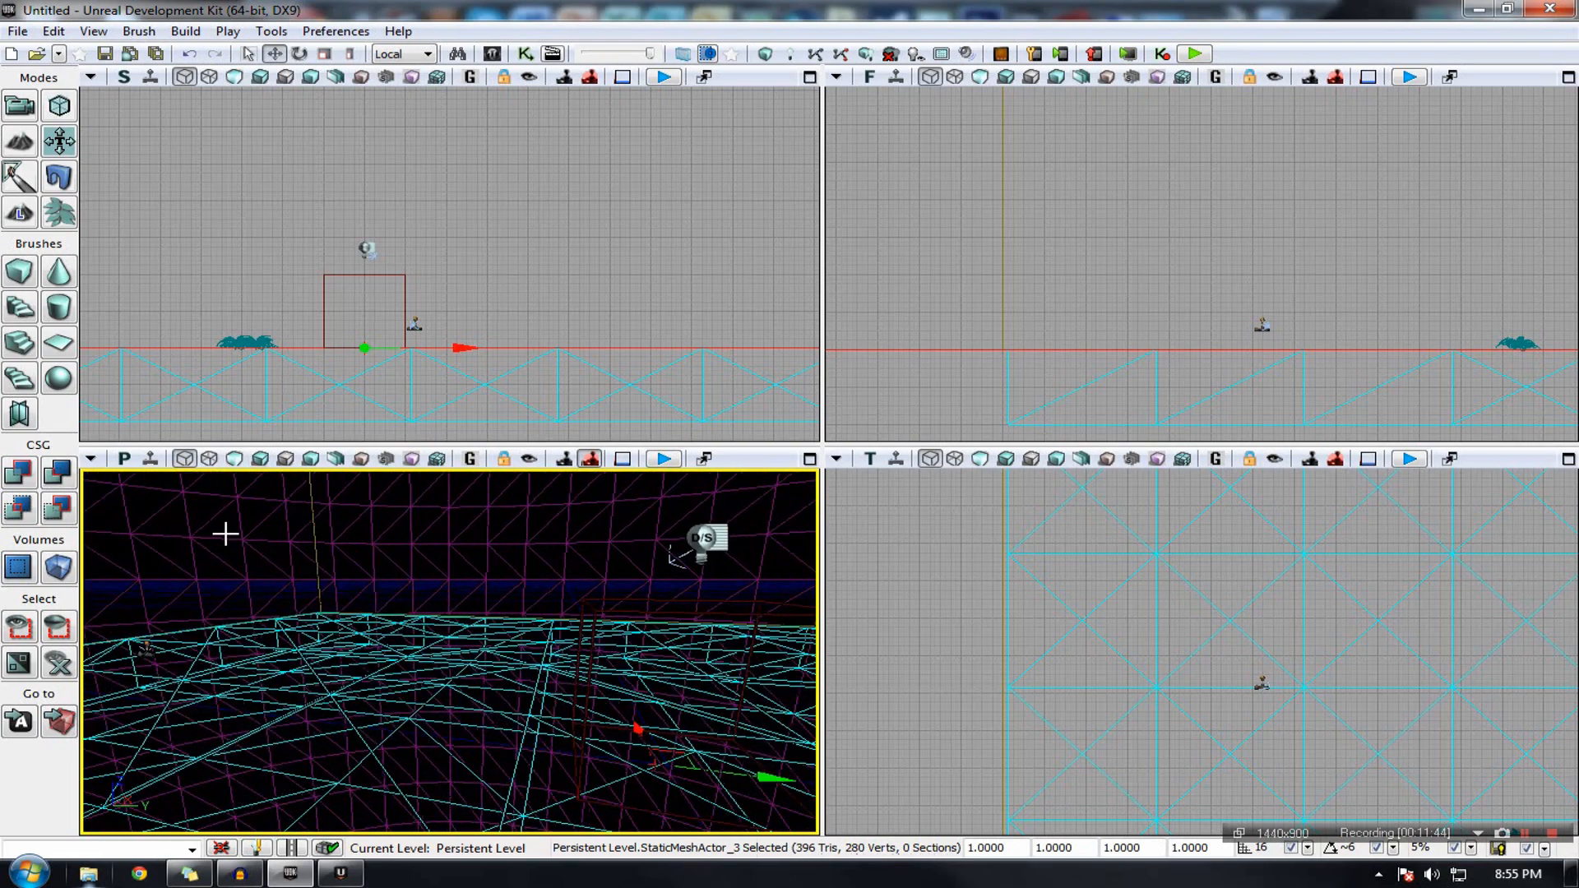
left_click(235, 458)
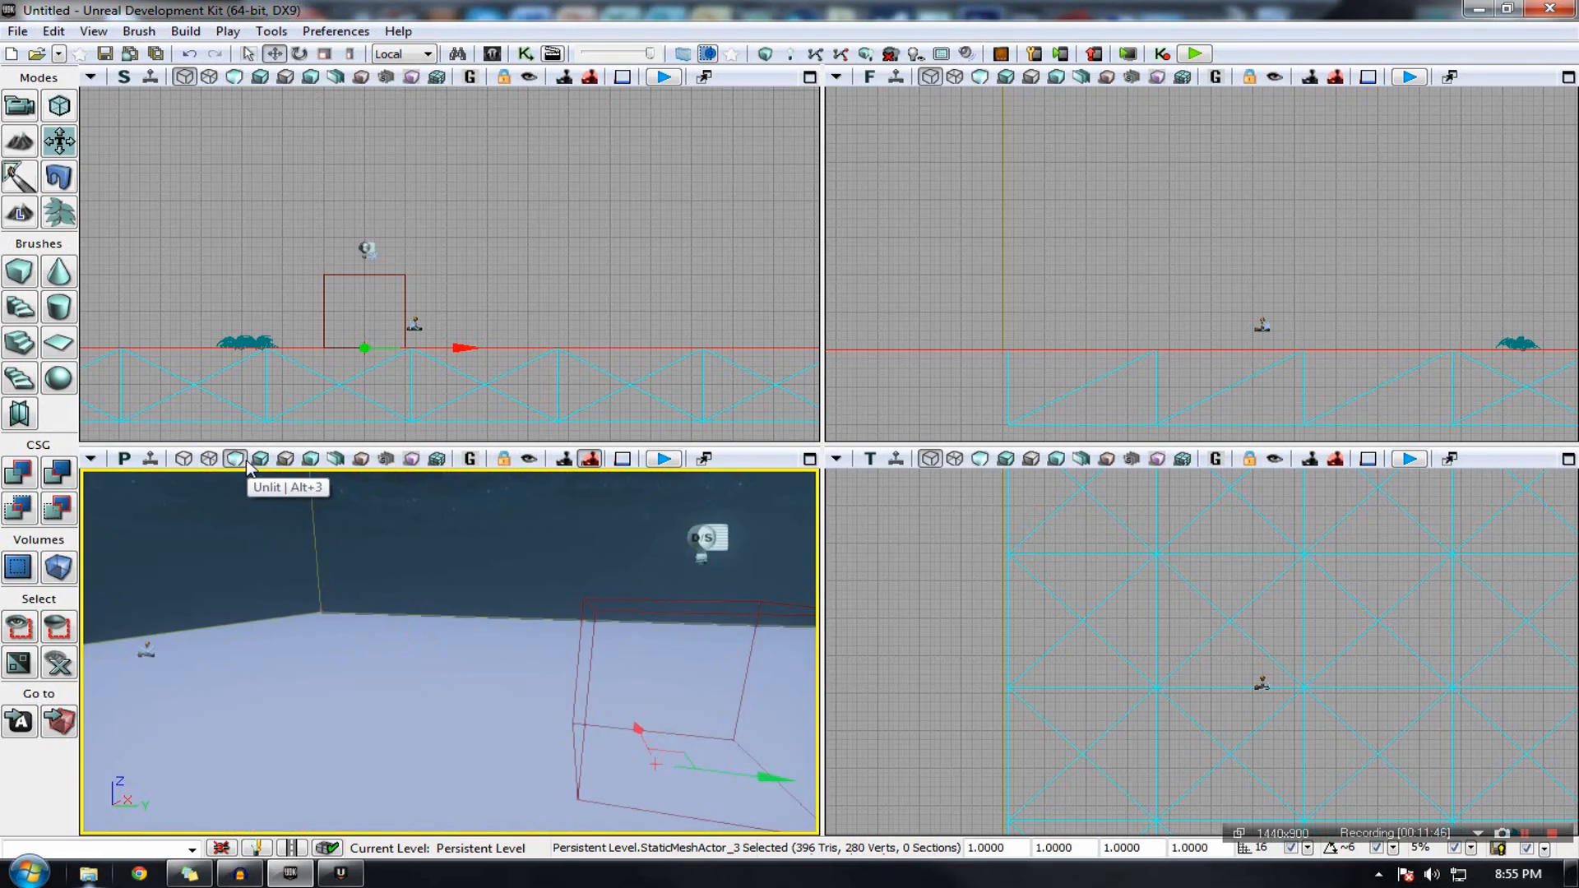
left_click(260, 459)
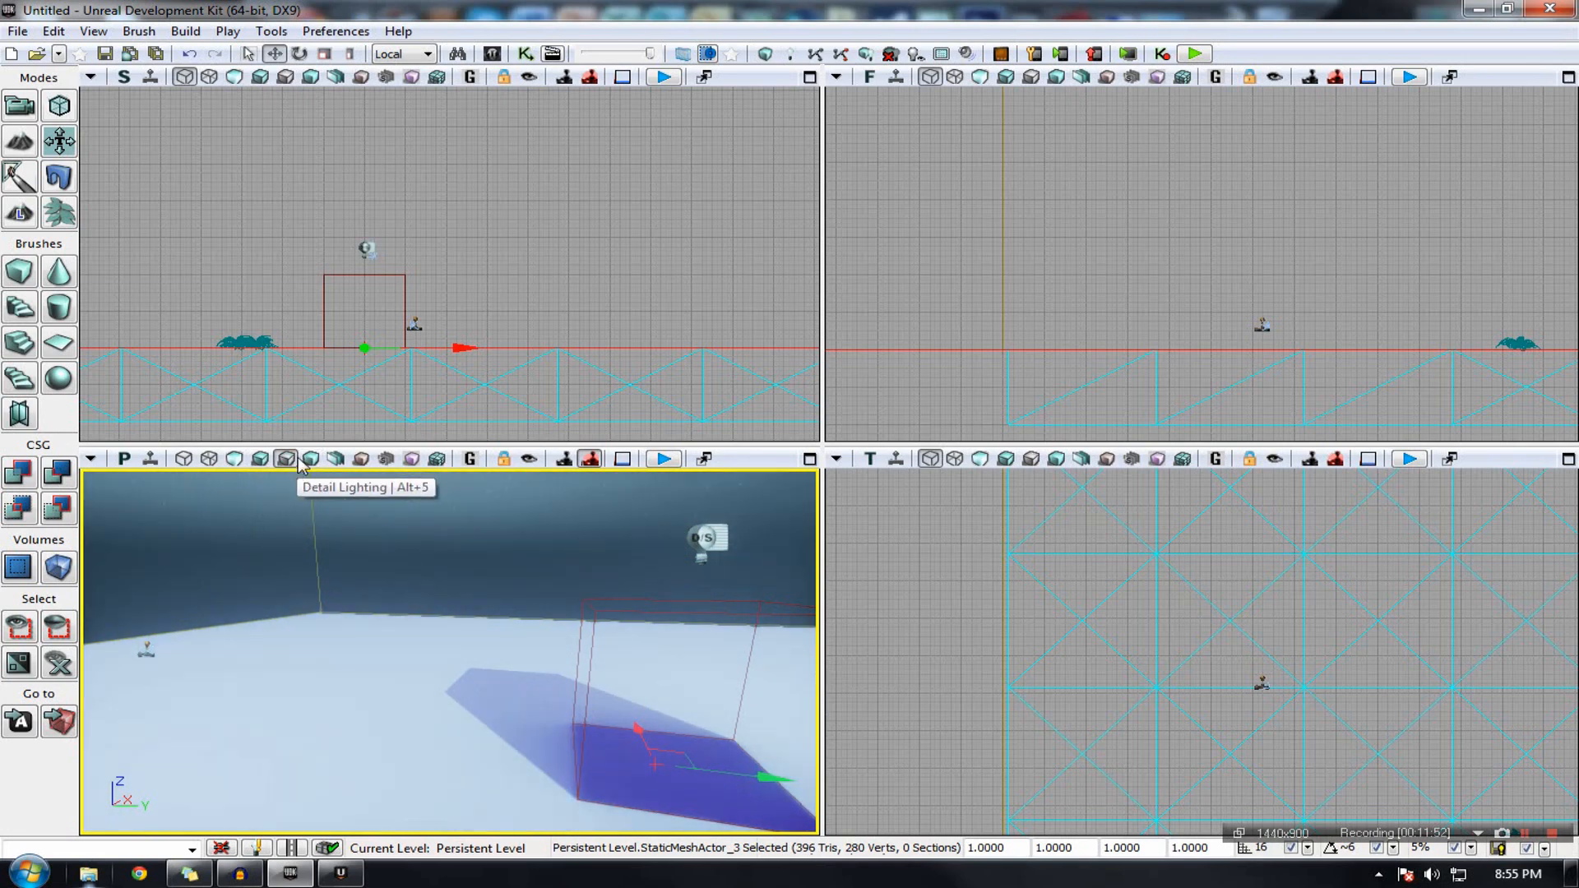
left_click(310, 458)
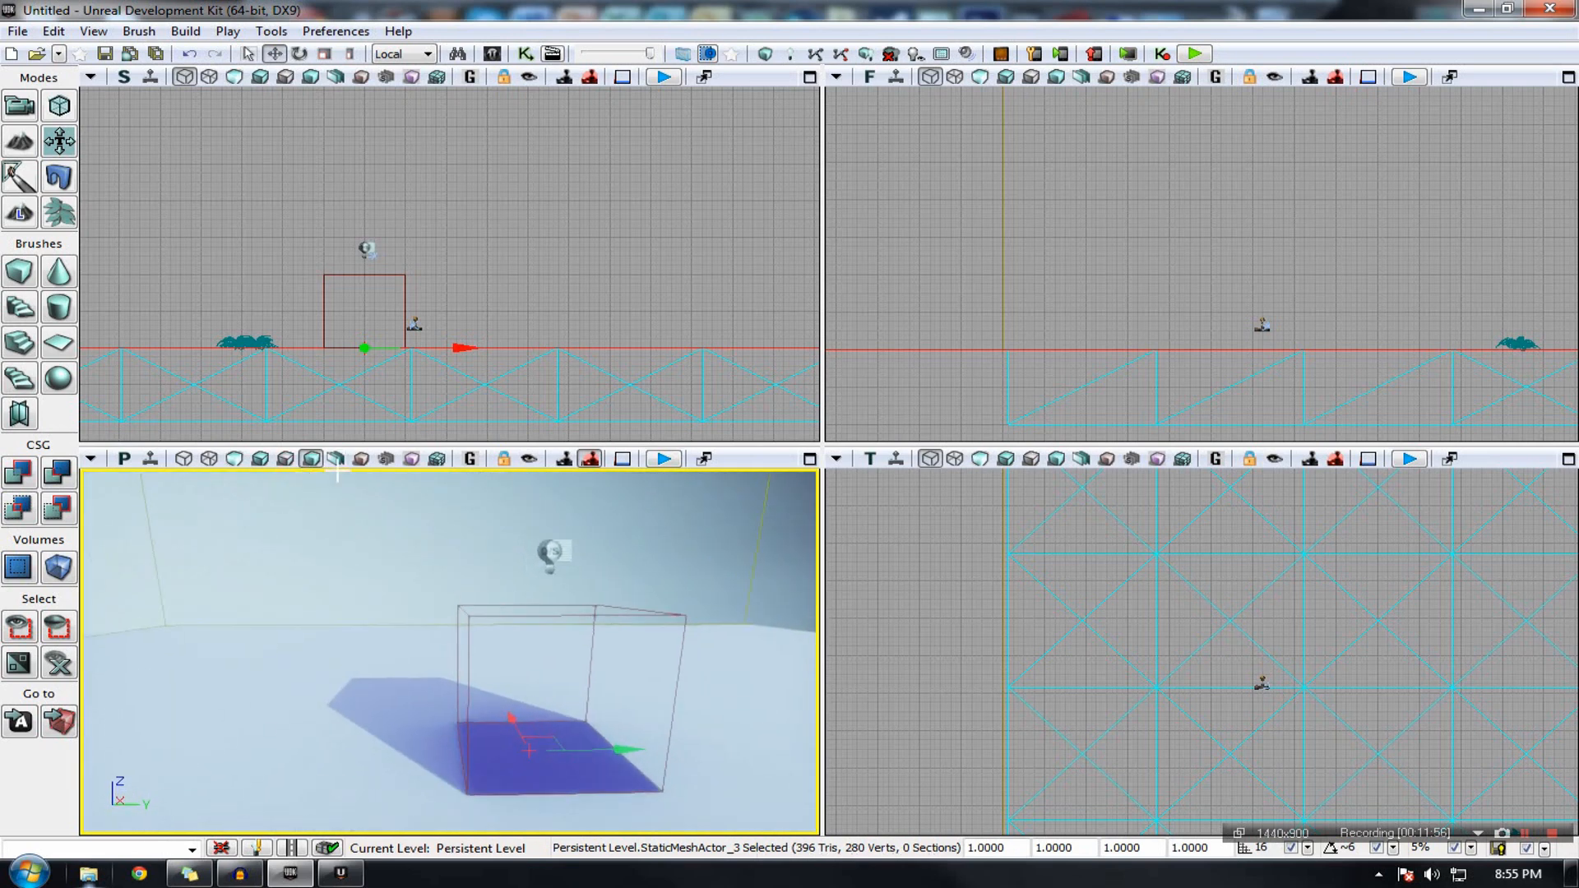
mouse_move(471, 459)
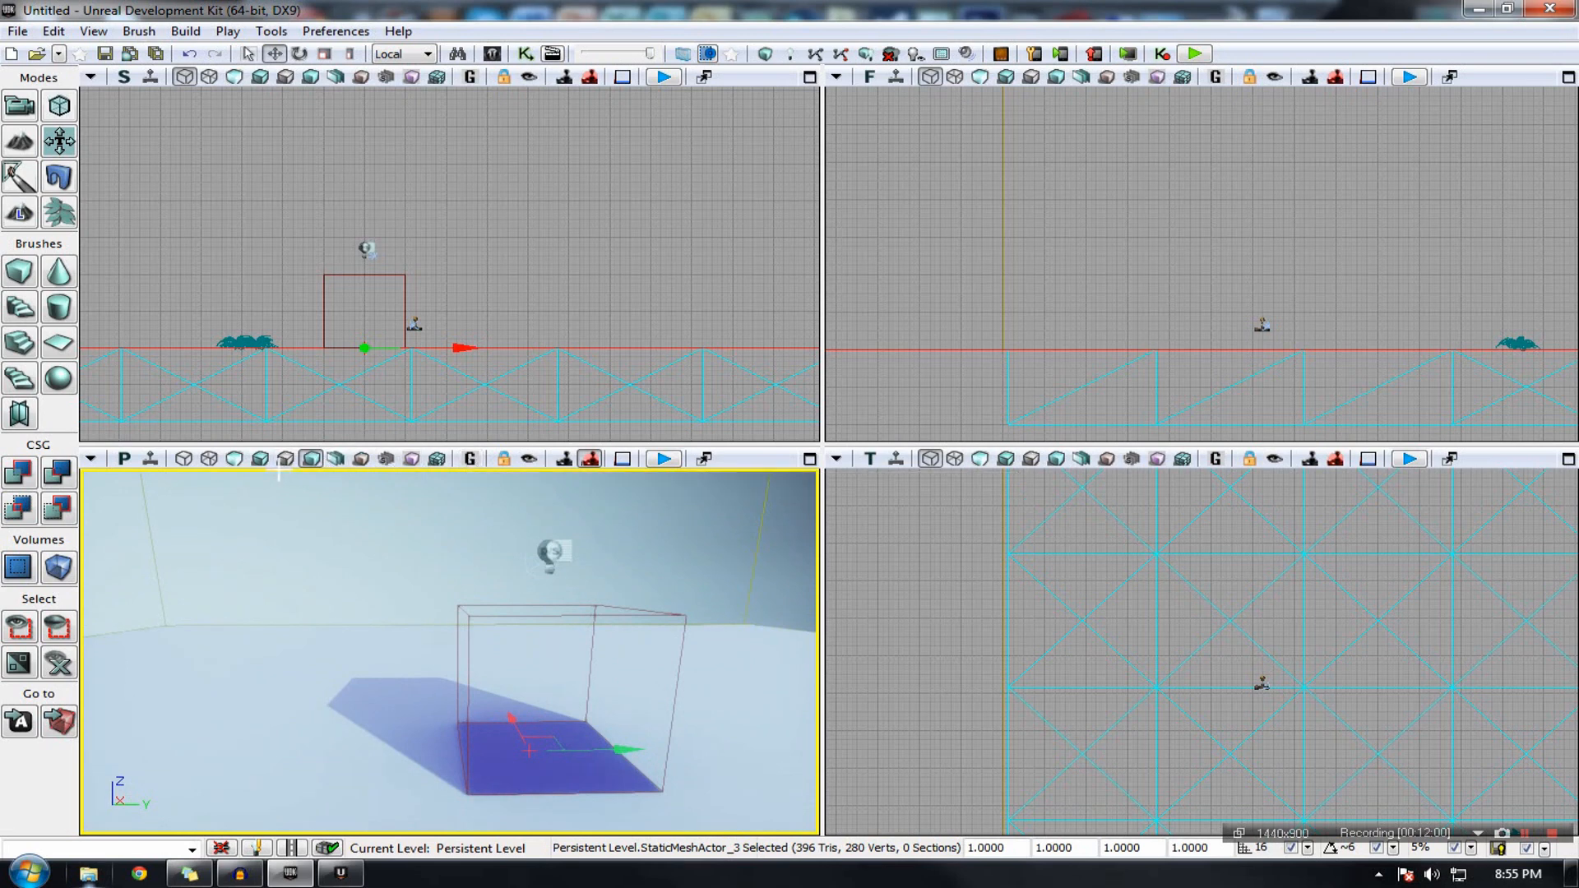
mouse_move(475, 565)
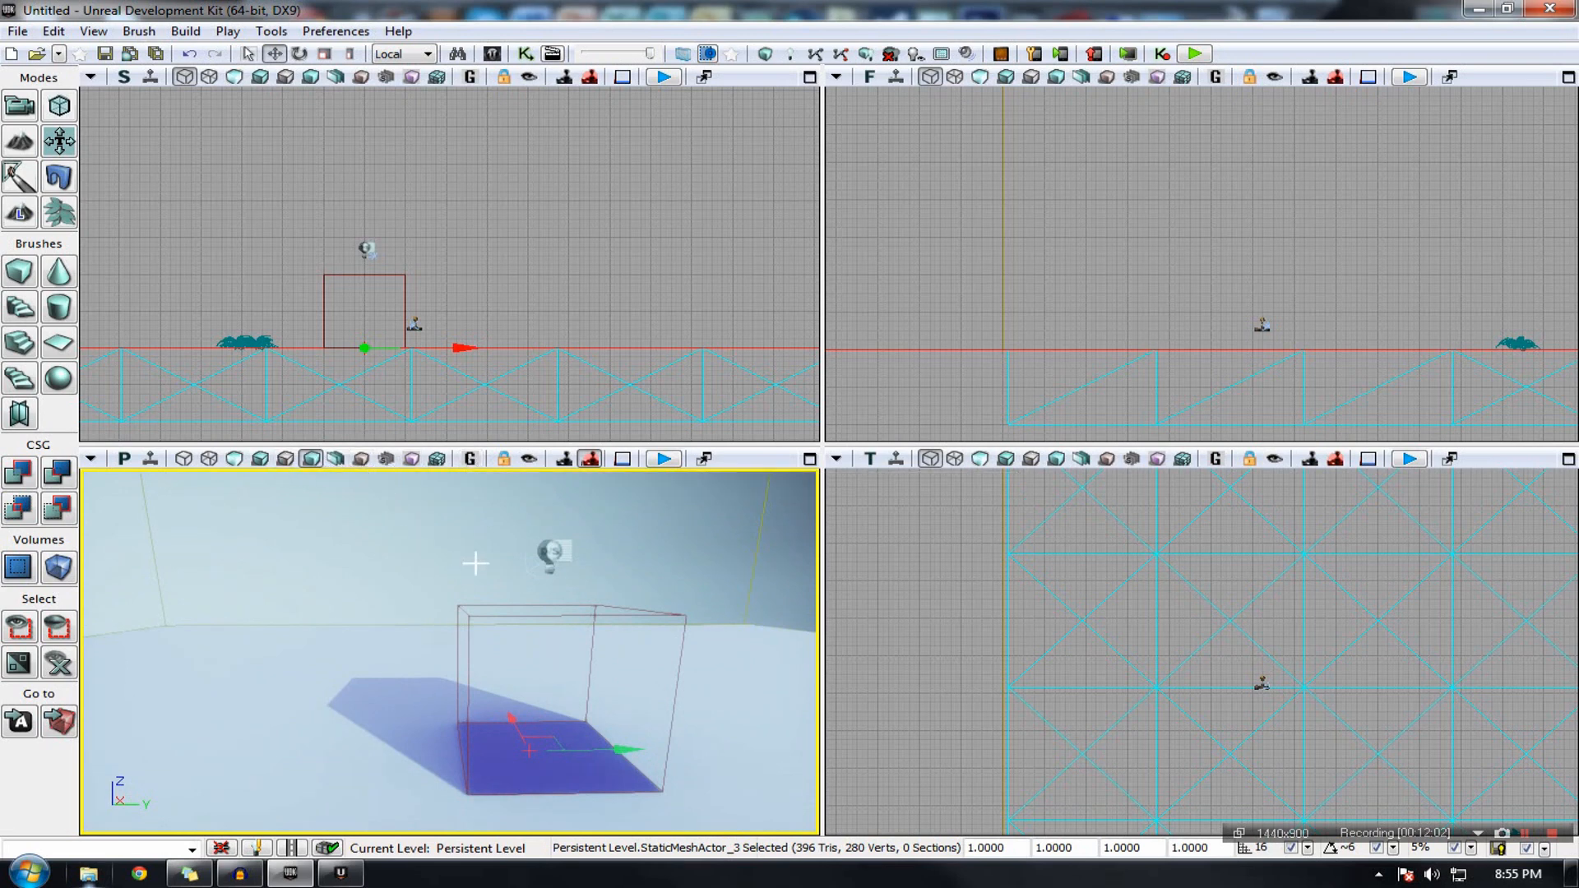
mouse_move(437, 459)
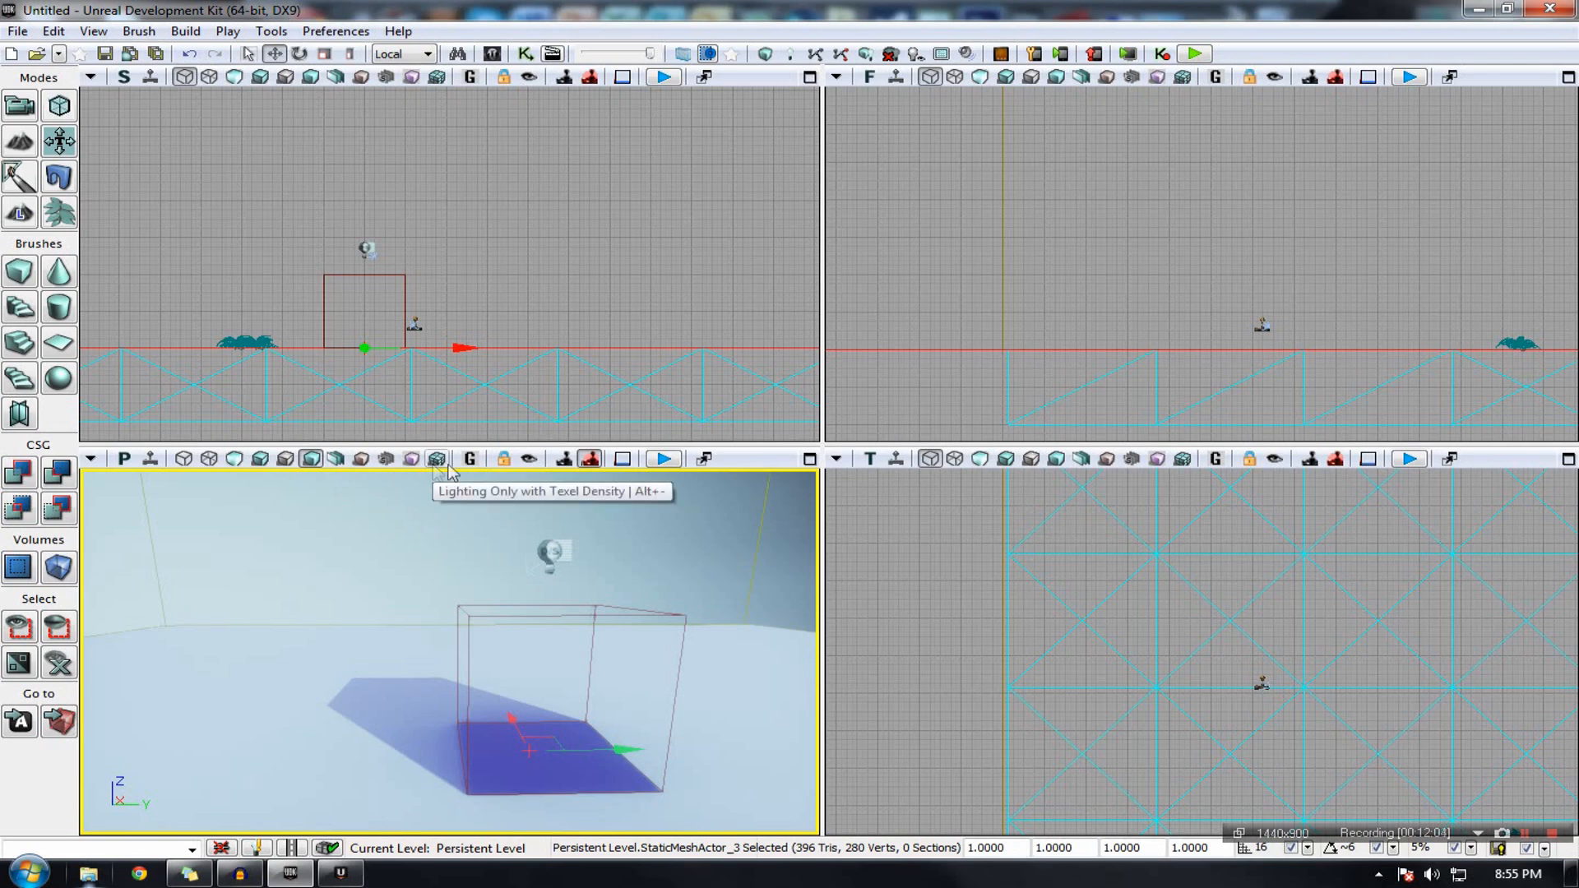
mouse_move(468, 458)
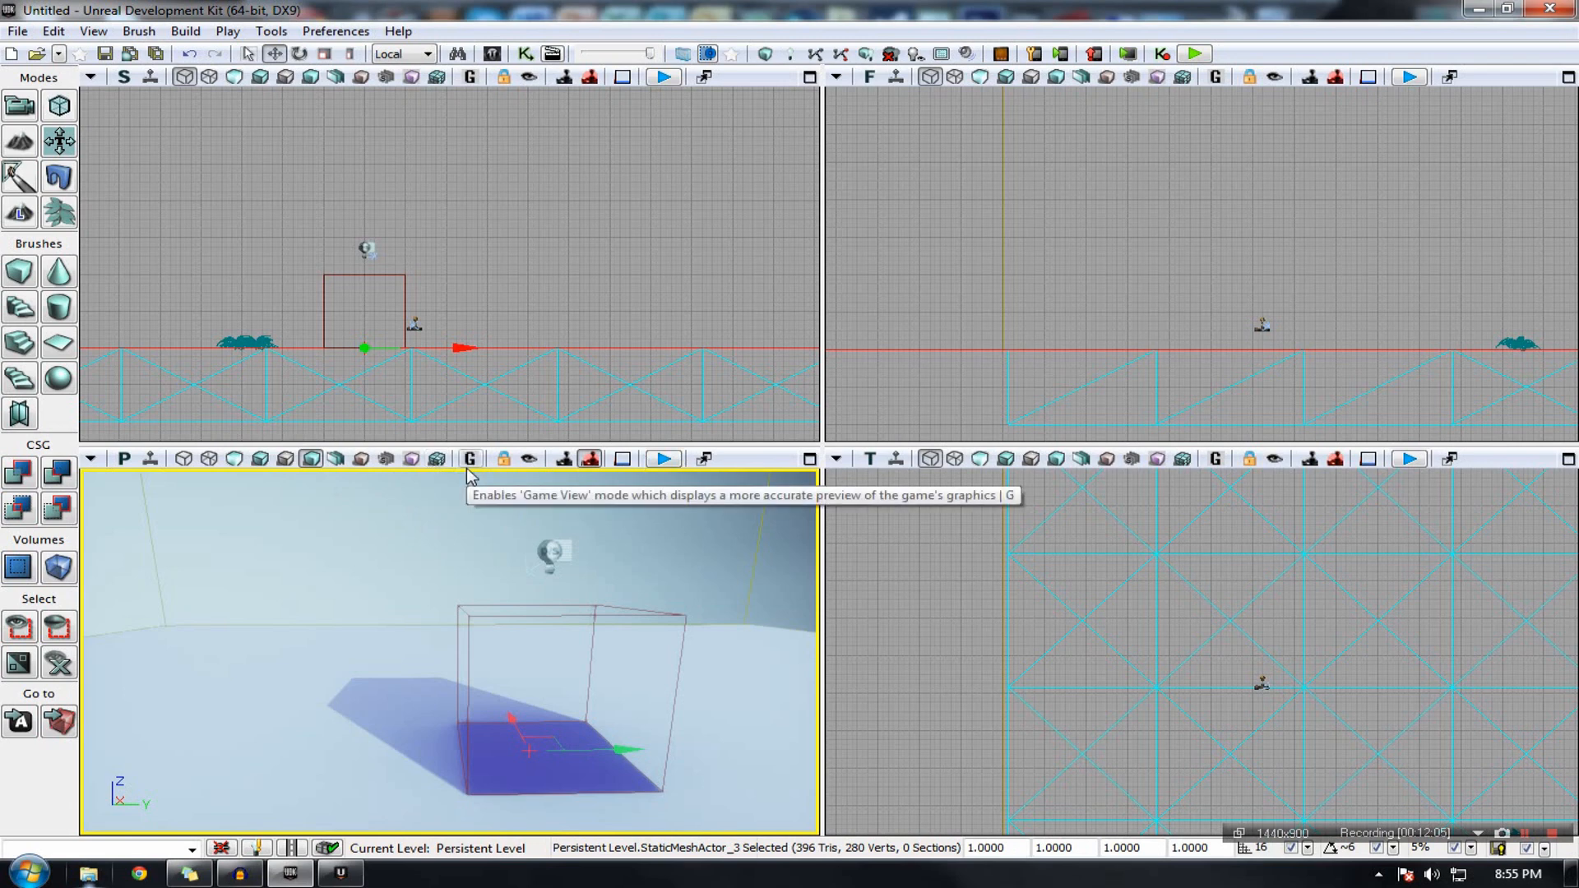
Step: Turn on Game View in the perspective viewport to hide editor icons
left_click(470, 458)
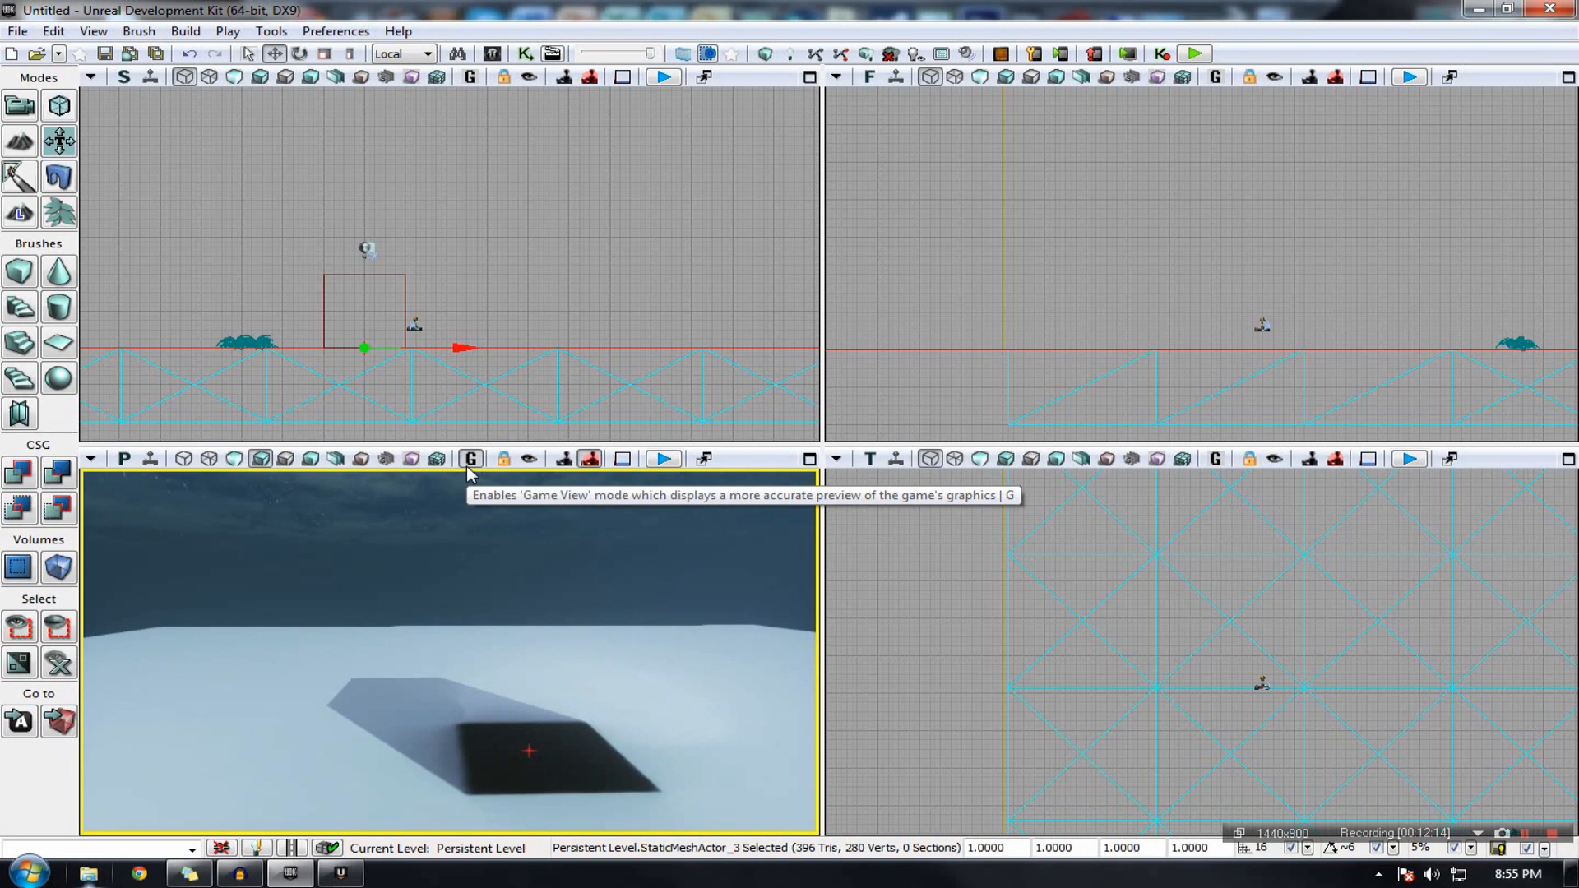
mouse_move(474, 479)
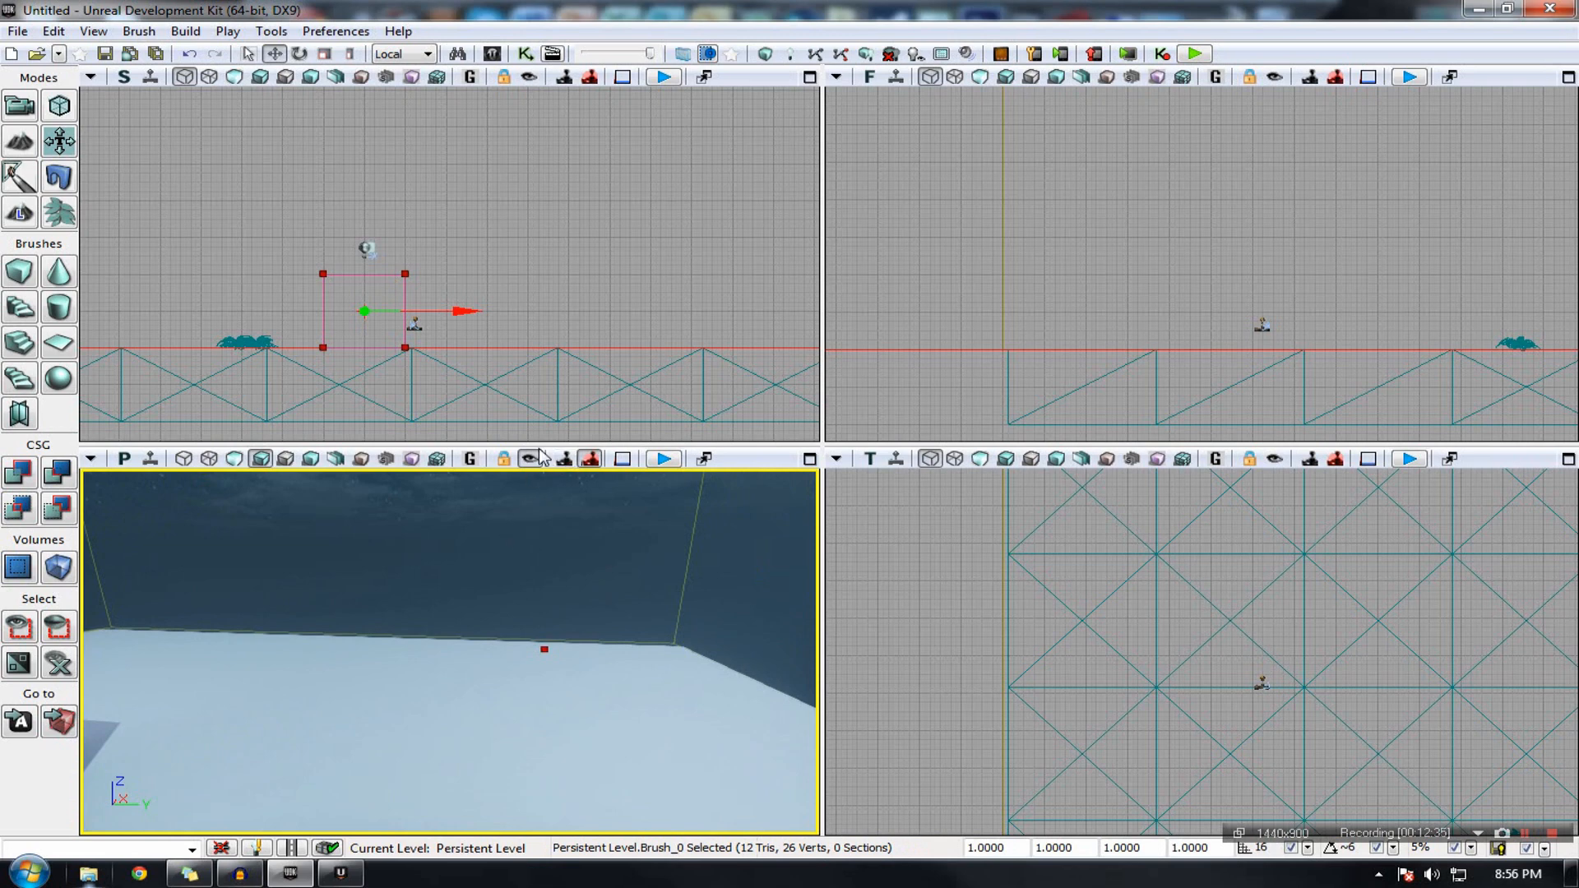
mouse_move(607, 574)
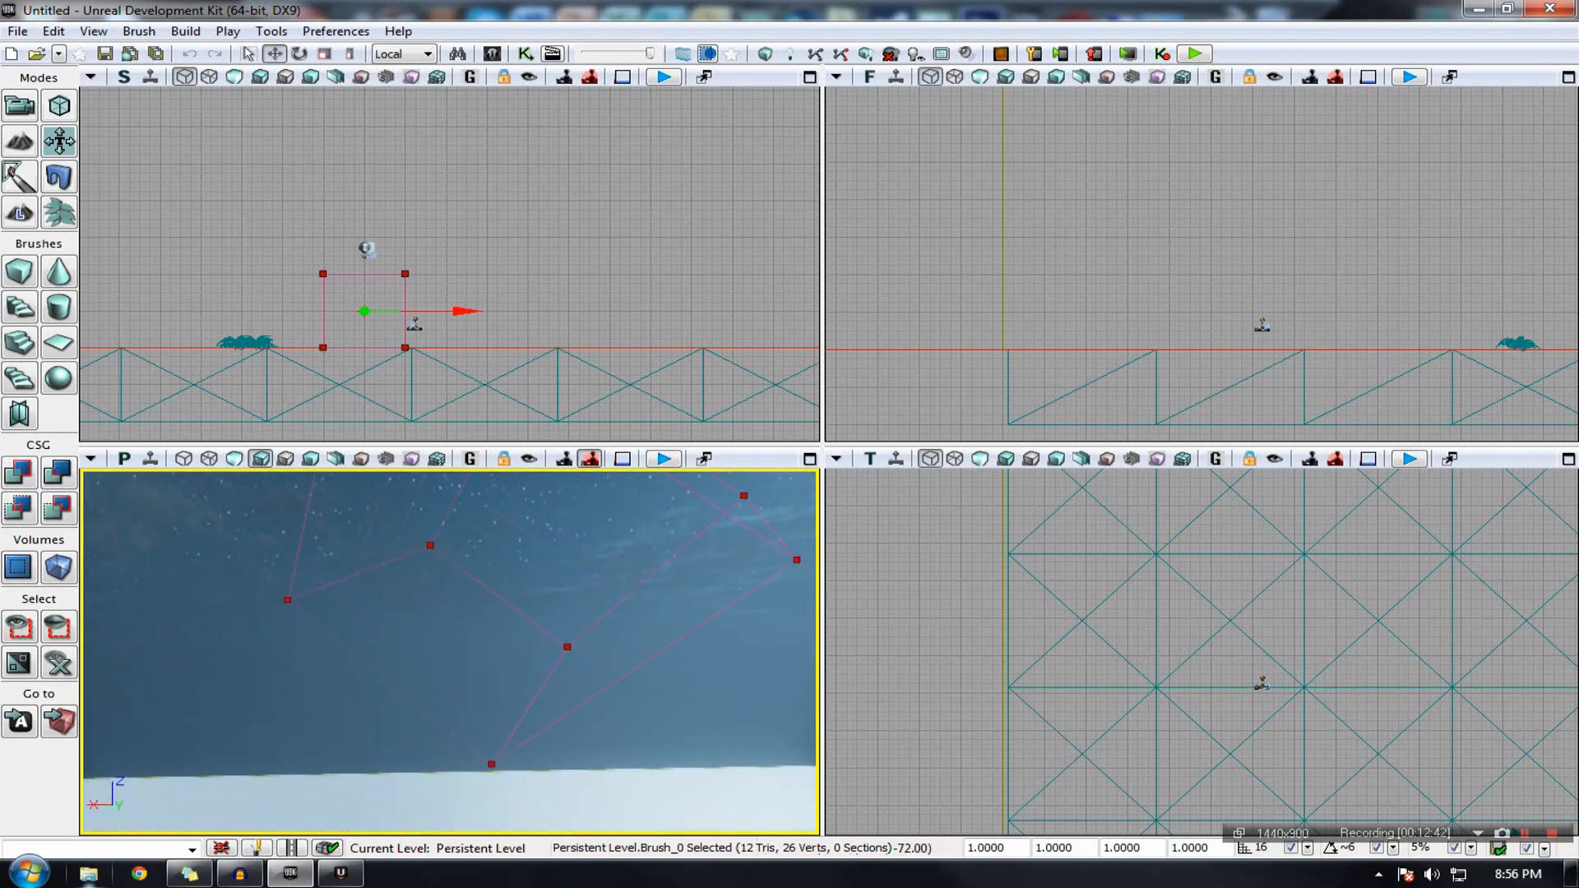
mouse_move(565, 459)
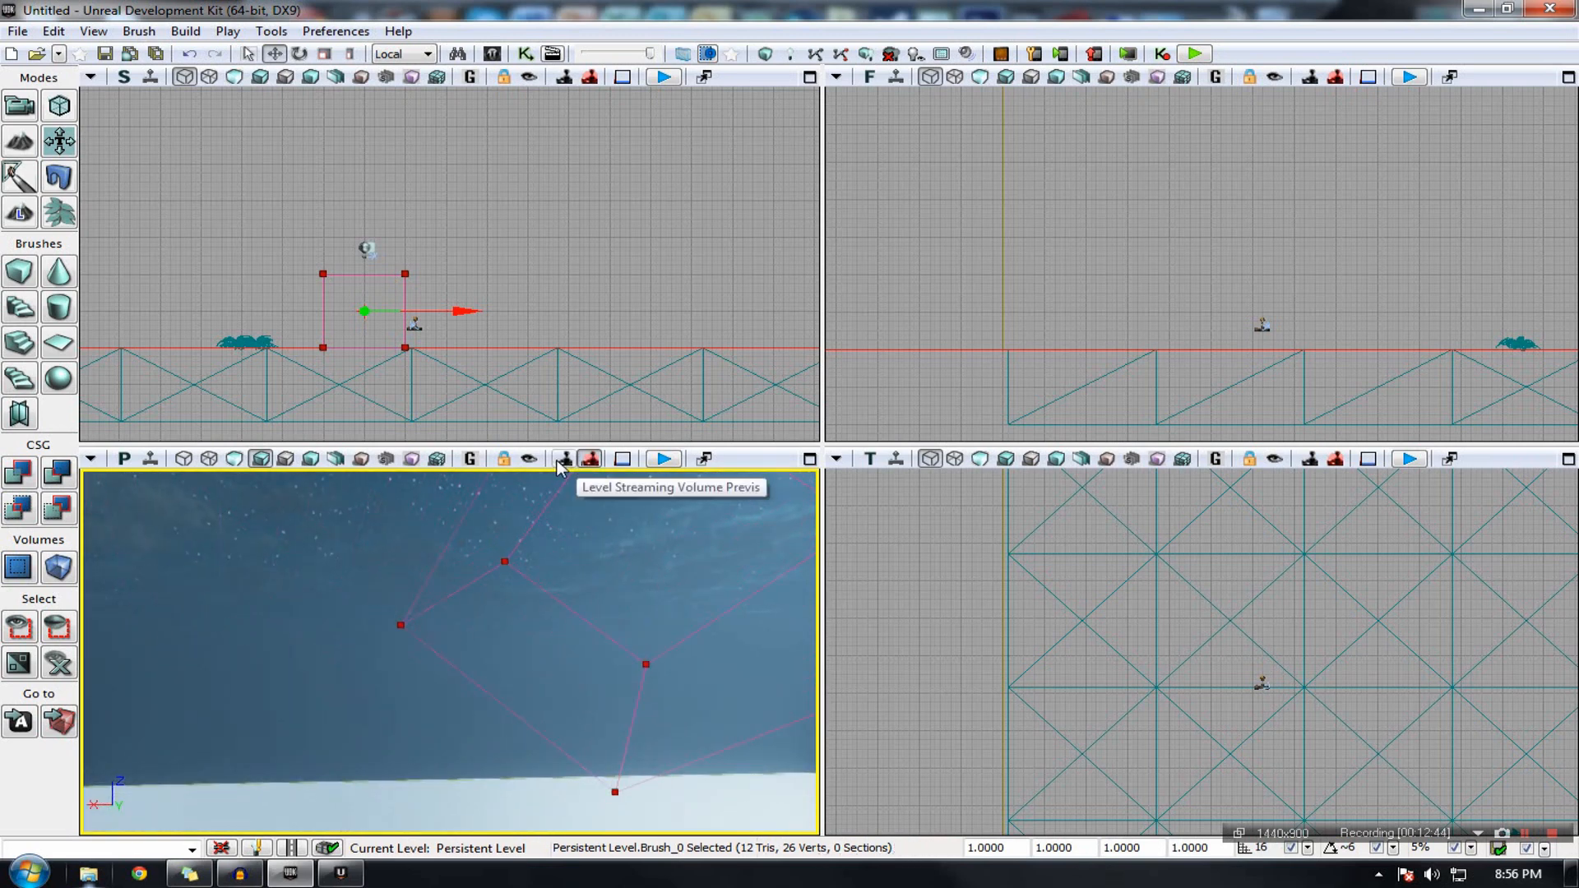
mouse_move(591, 467)
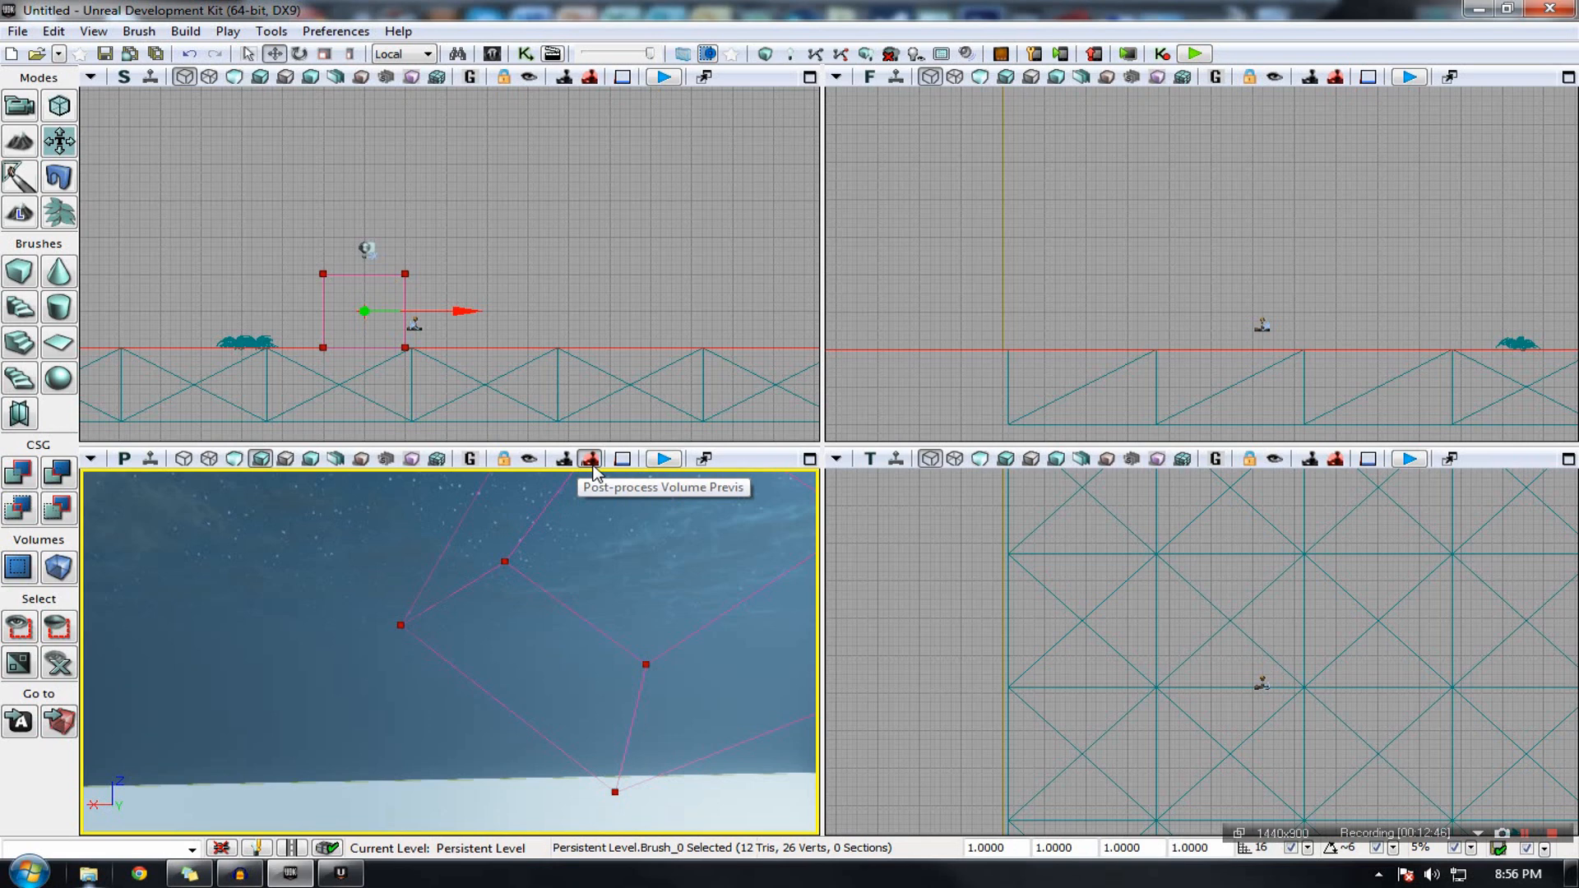
mouse_move(596, 477)
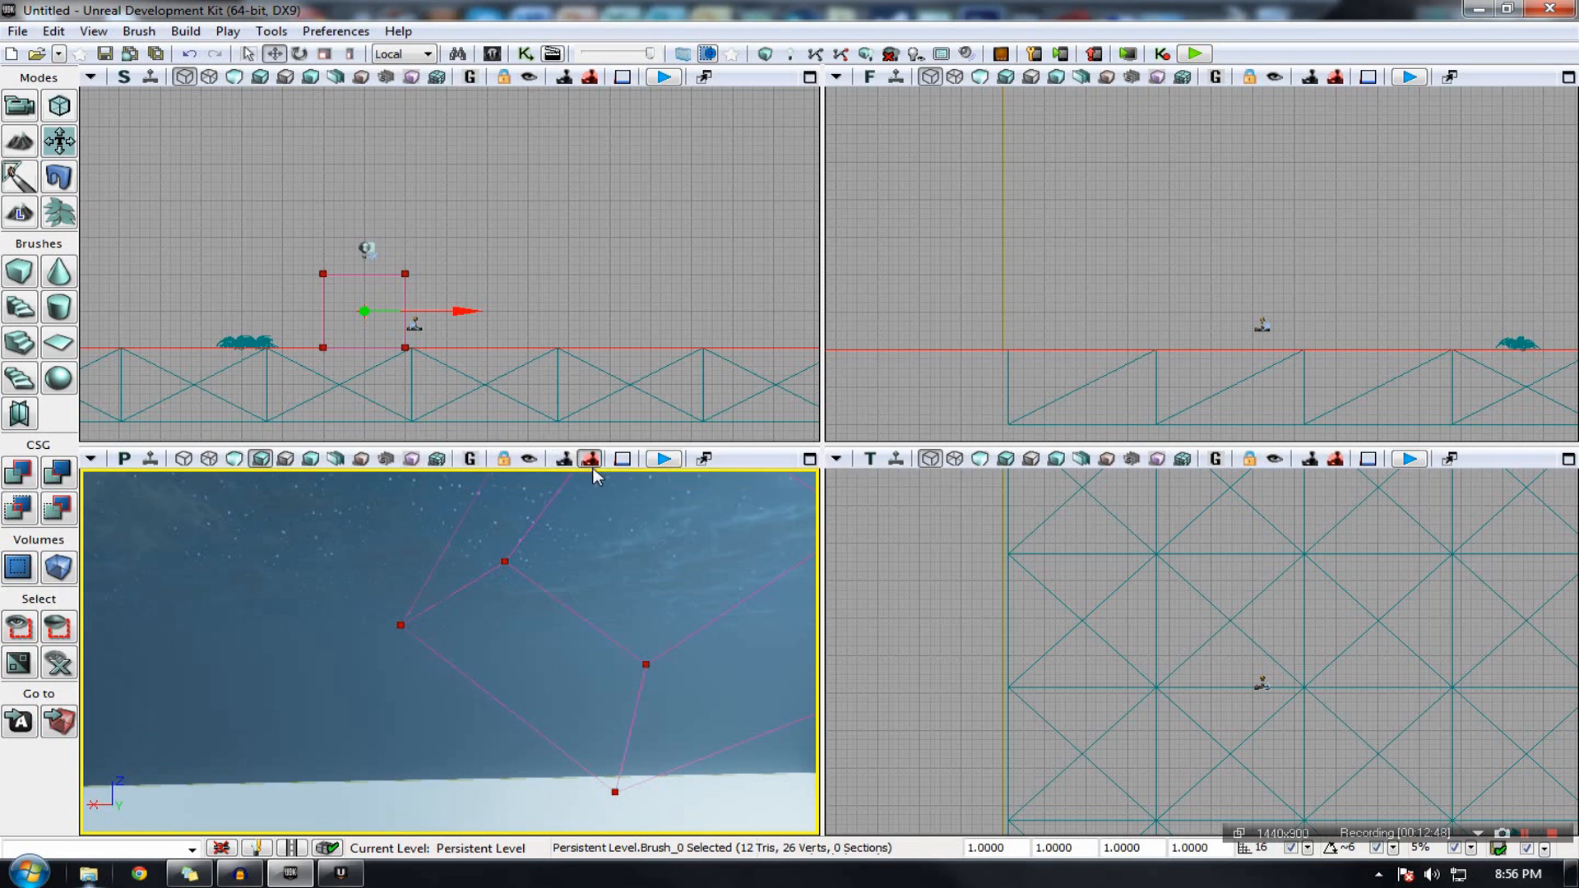
mouse_move(591, 459)
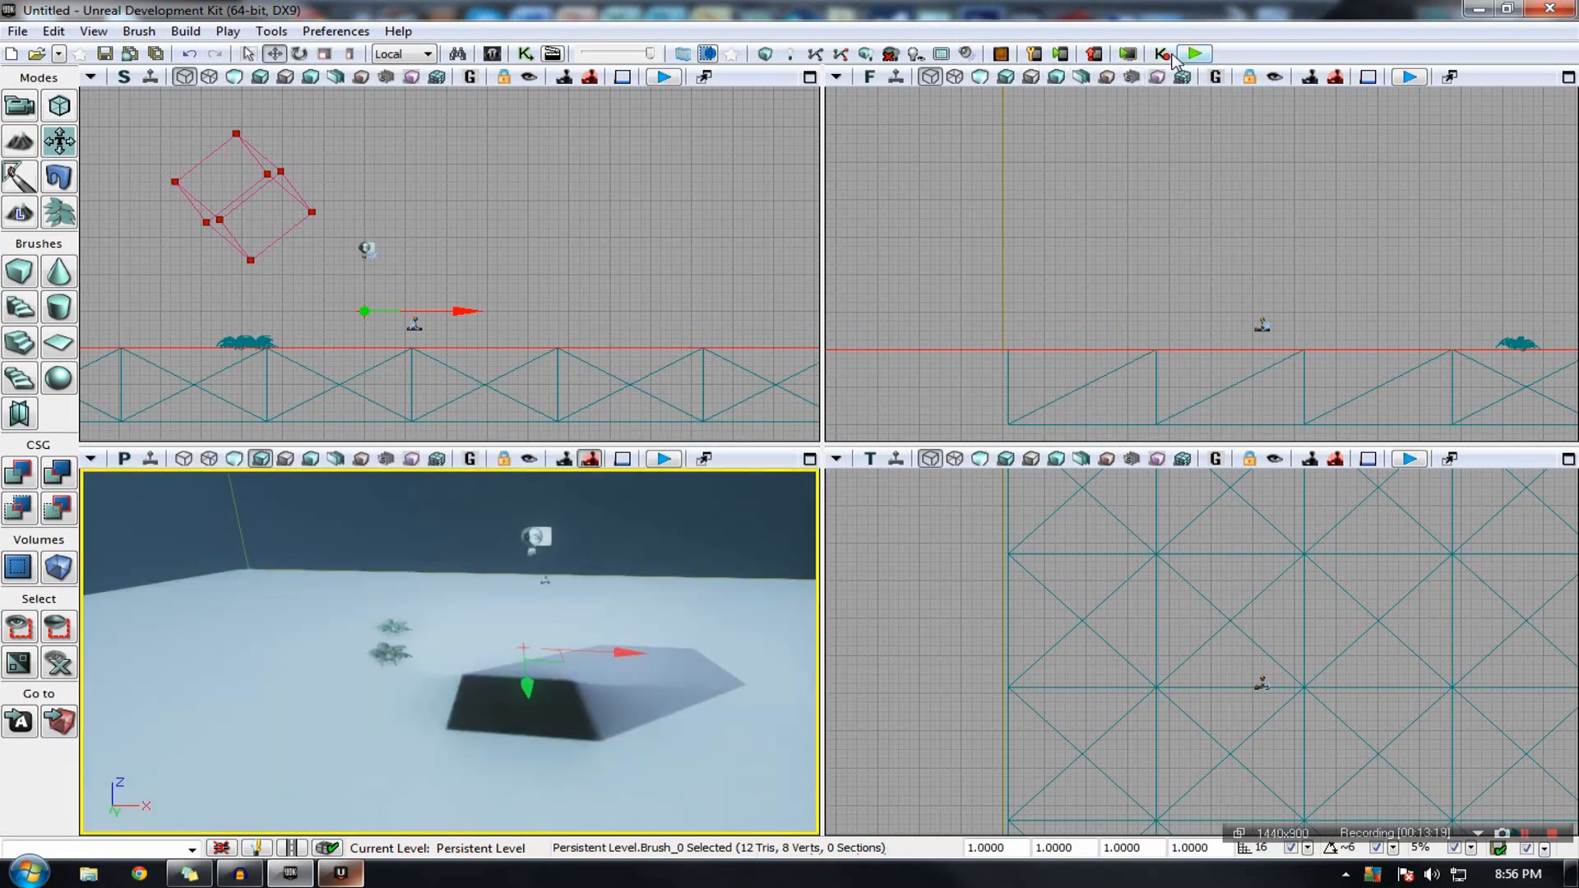
mouse_move(1094, 54)
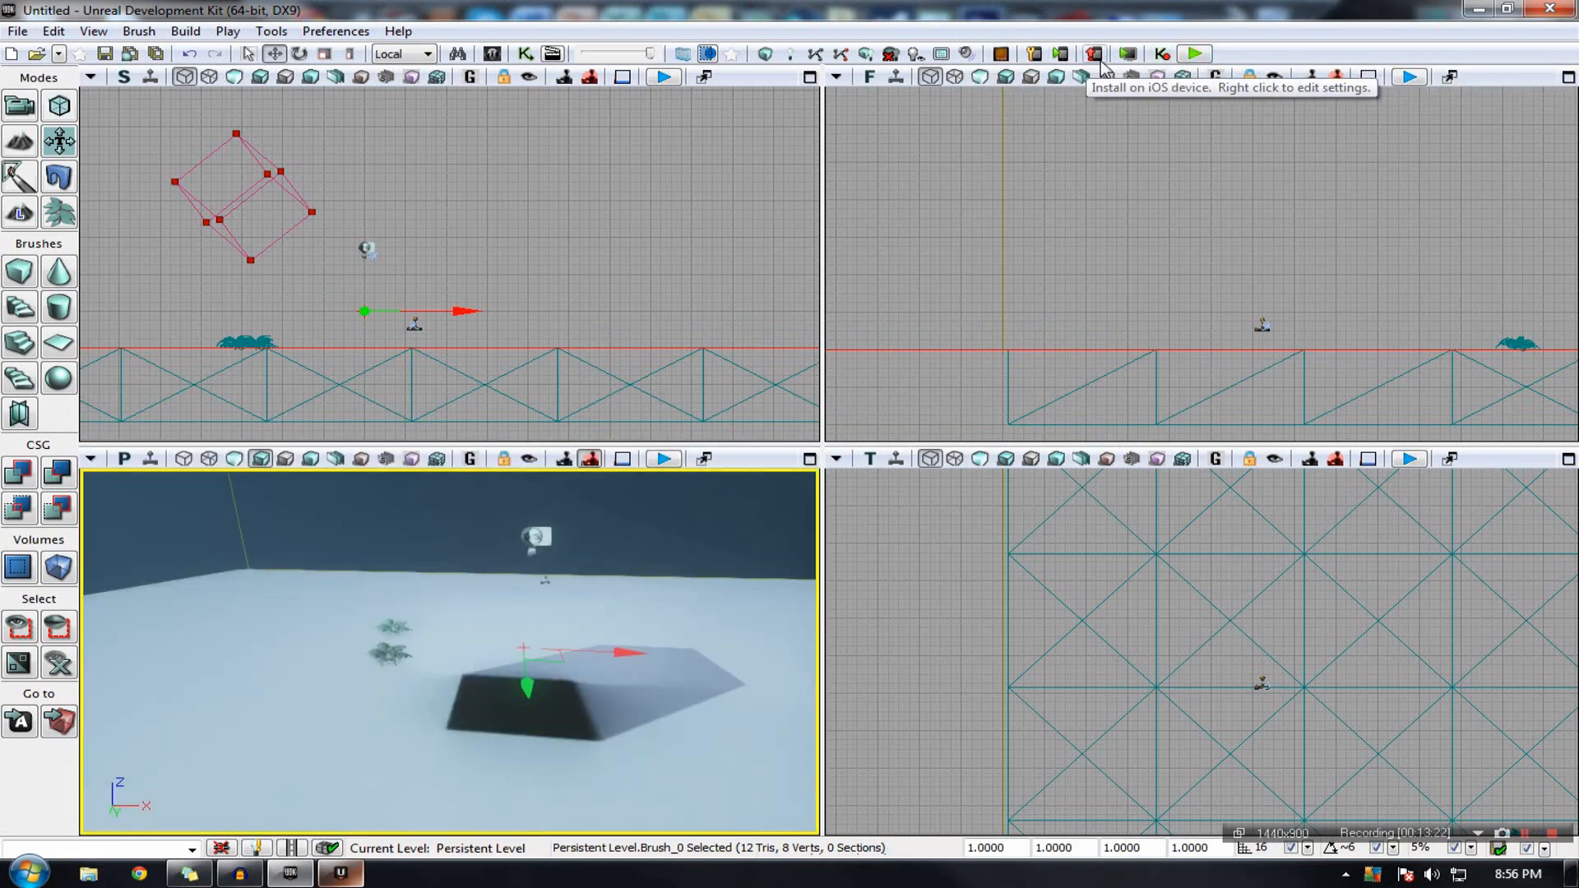
mouse_move(408, 768)
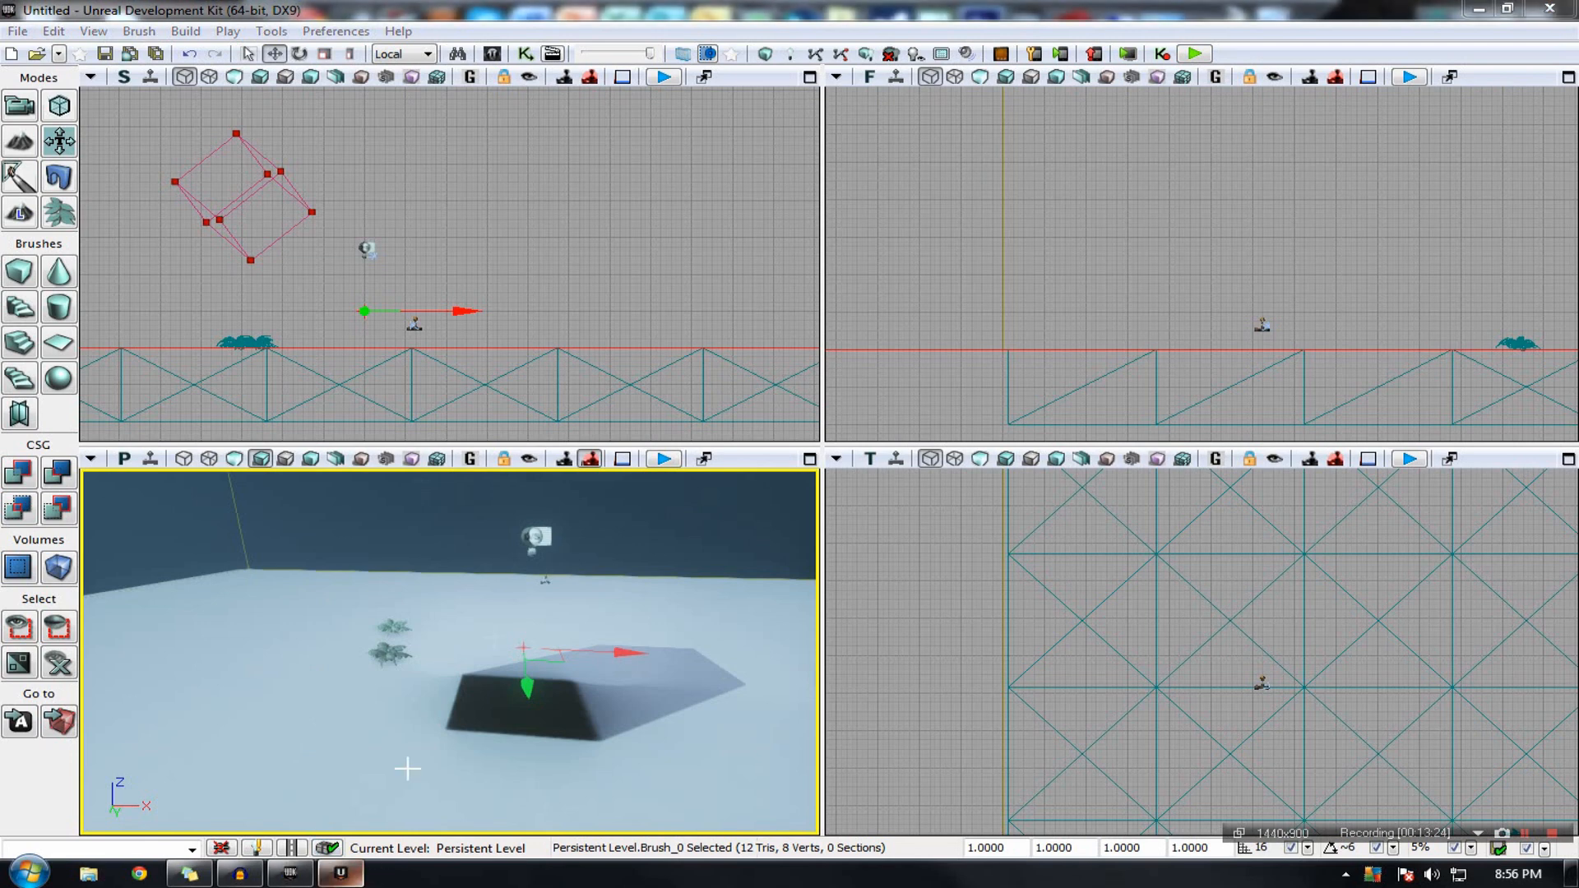
Step: Launch the level in the Mobile Previewer from the main toolbar
left_click(341, 872)
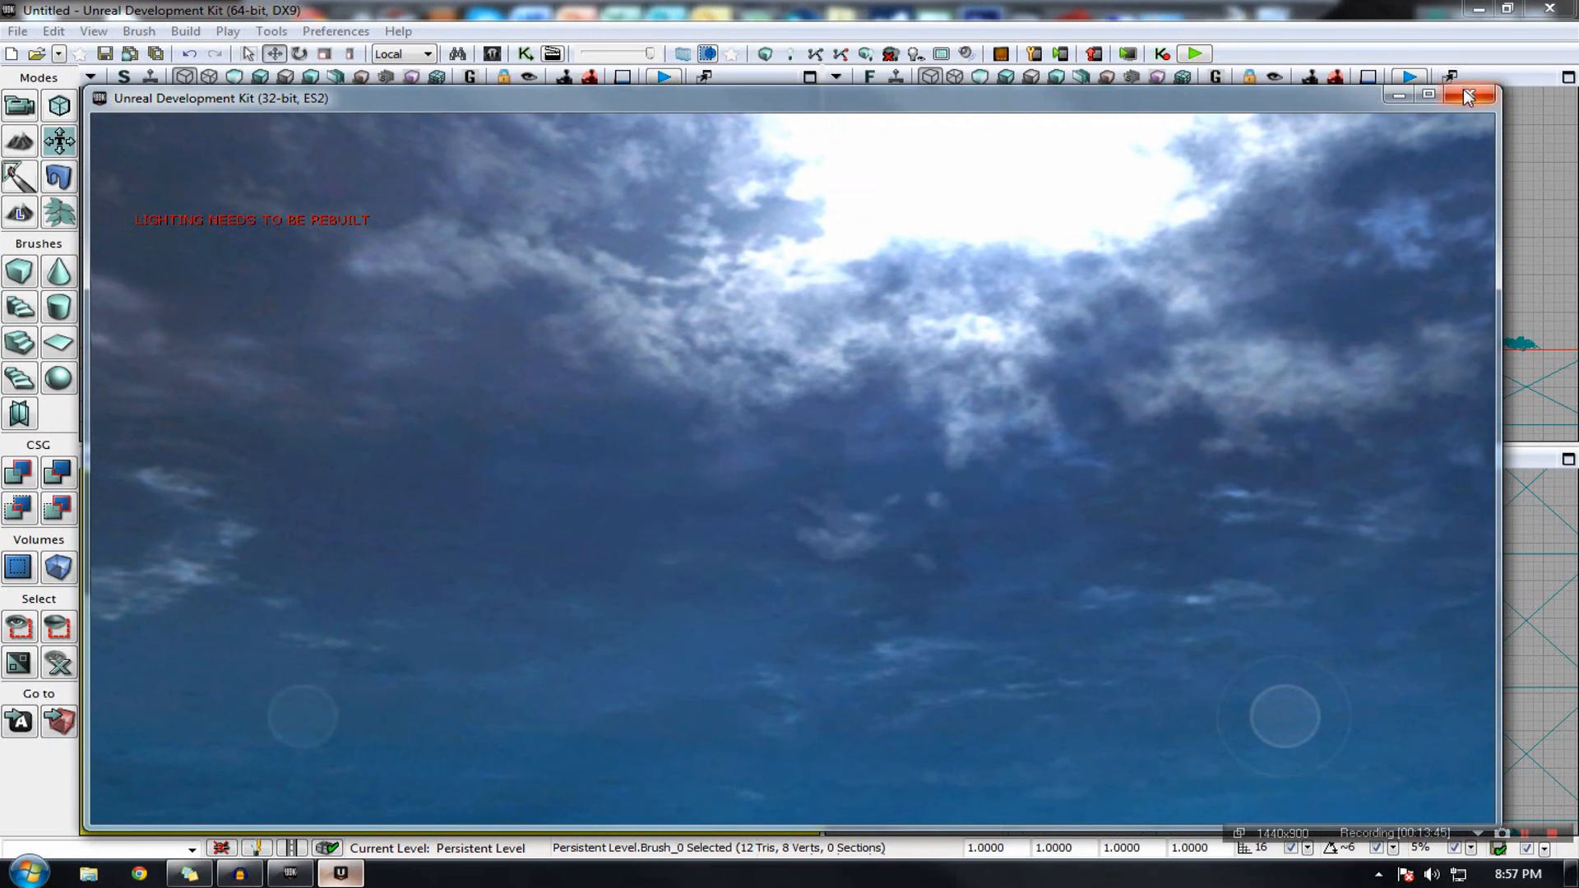
Step: Close the ES2 mobile preview window to get back to the four-viewport editor
left_click(1468, 95)
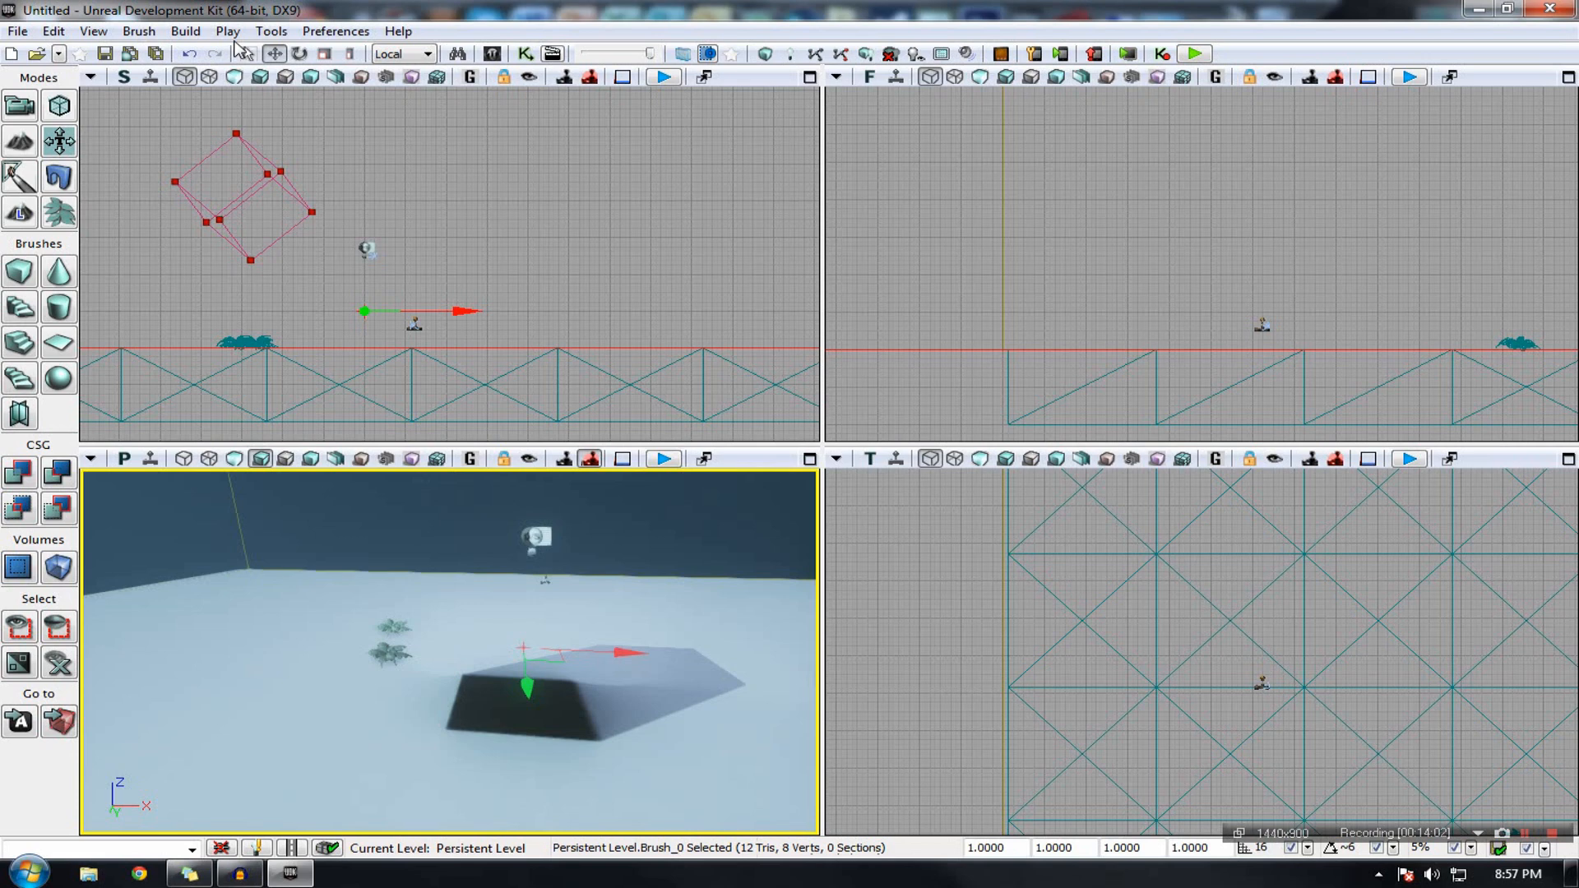
mouse_move(8, 750)
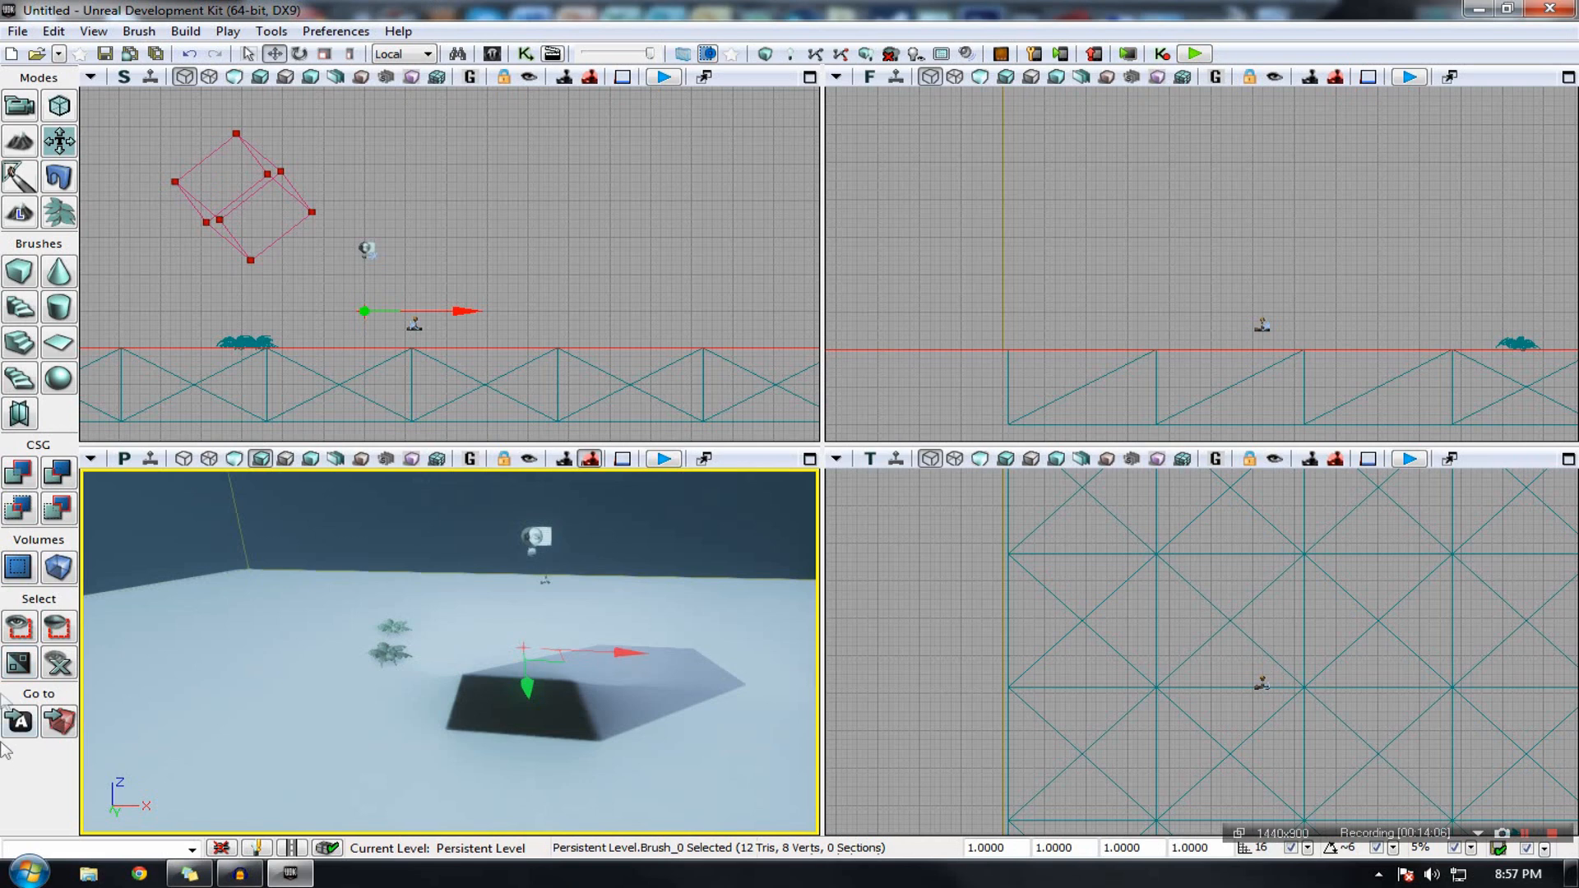
mouse_move(375, 735)
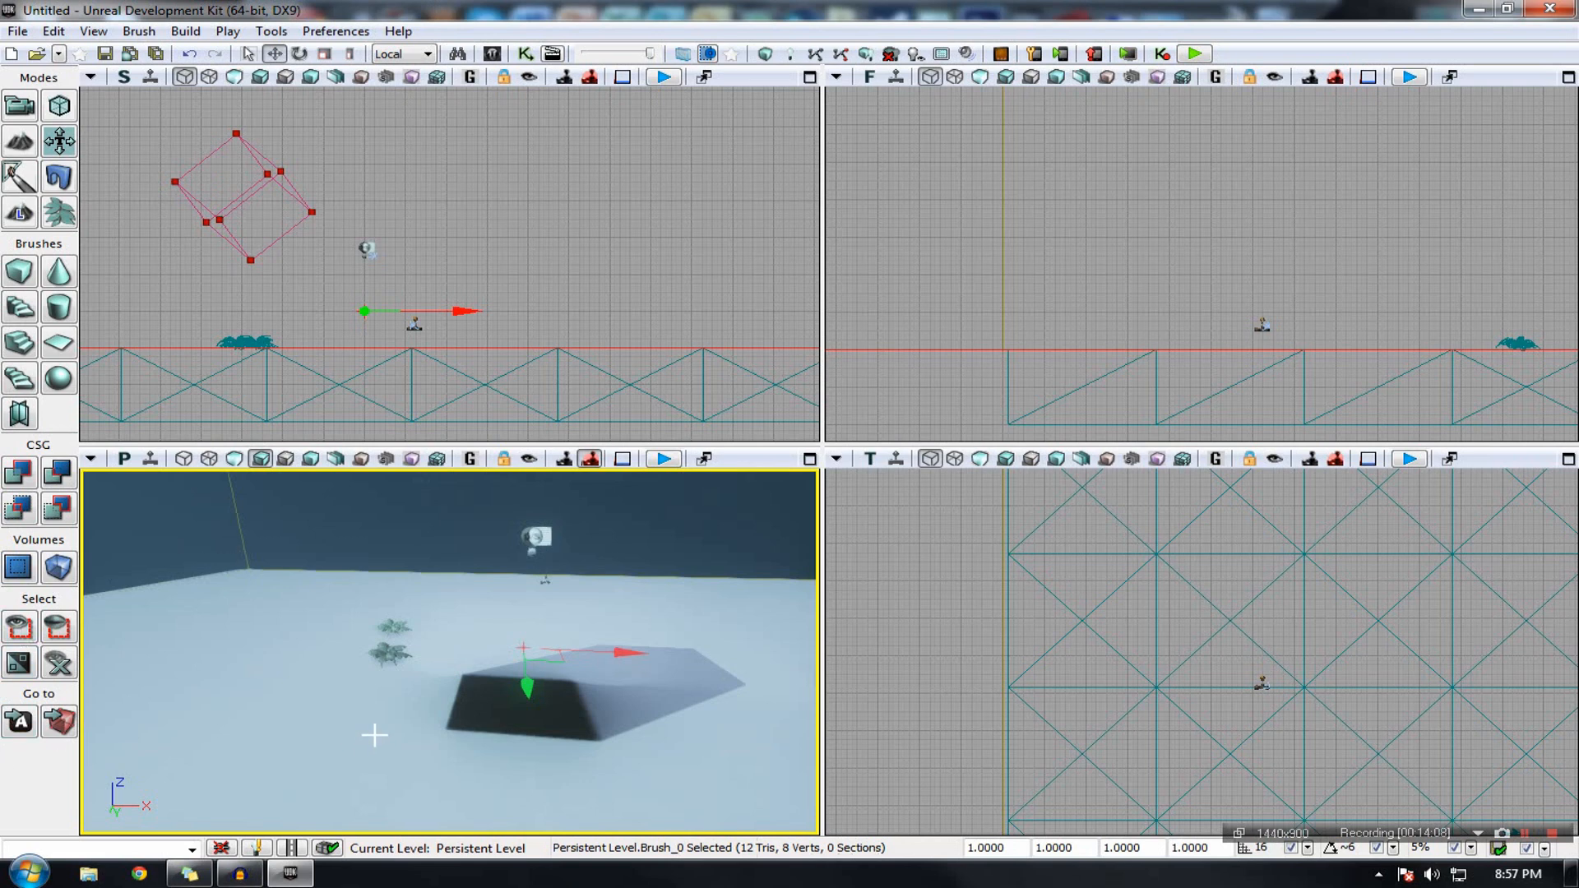